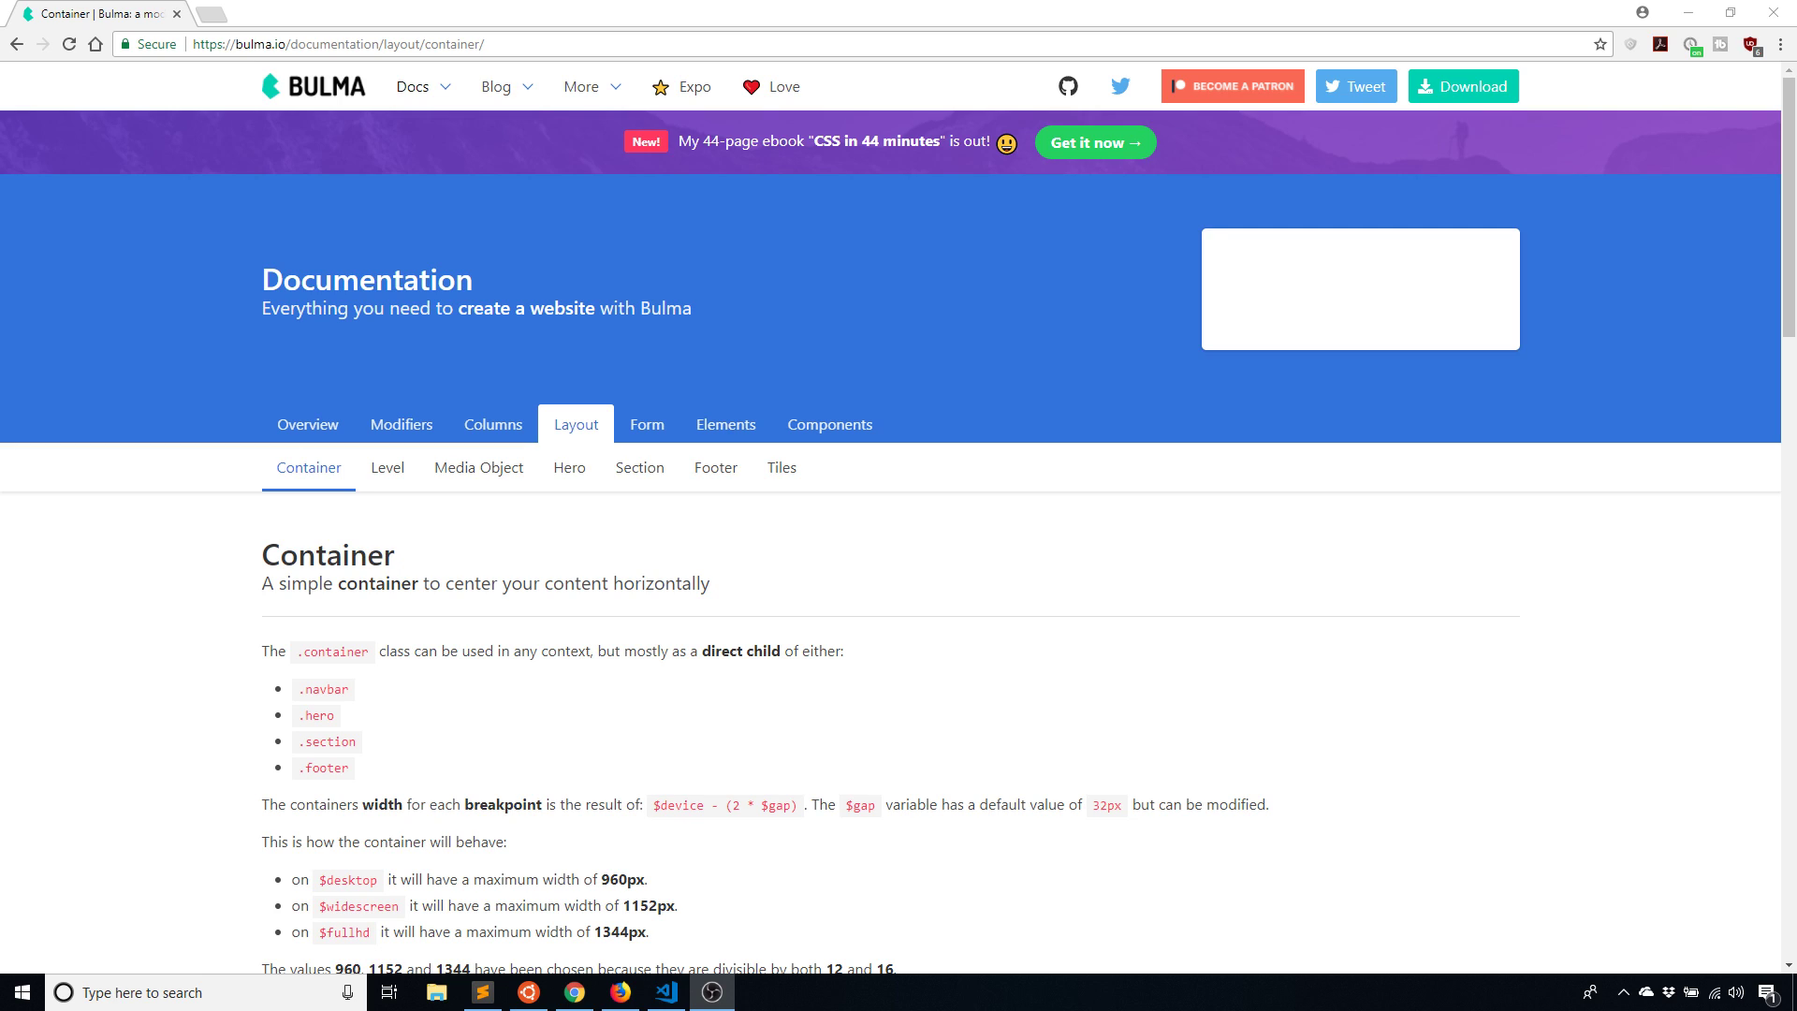
{"action": "mouse_move", "coordinate": [1461, 817]}
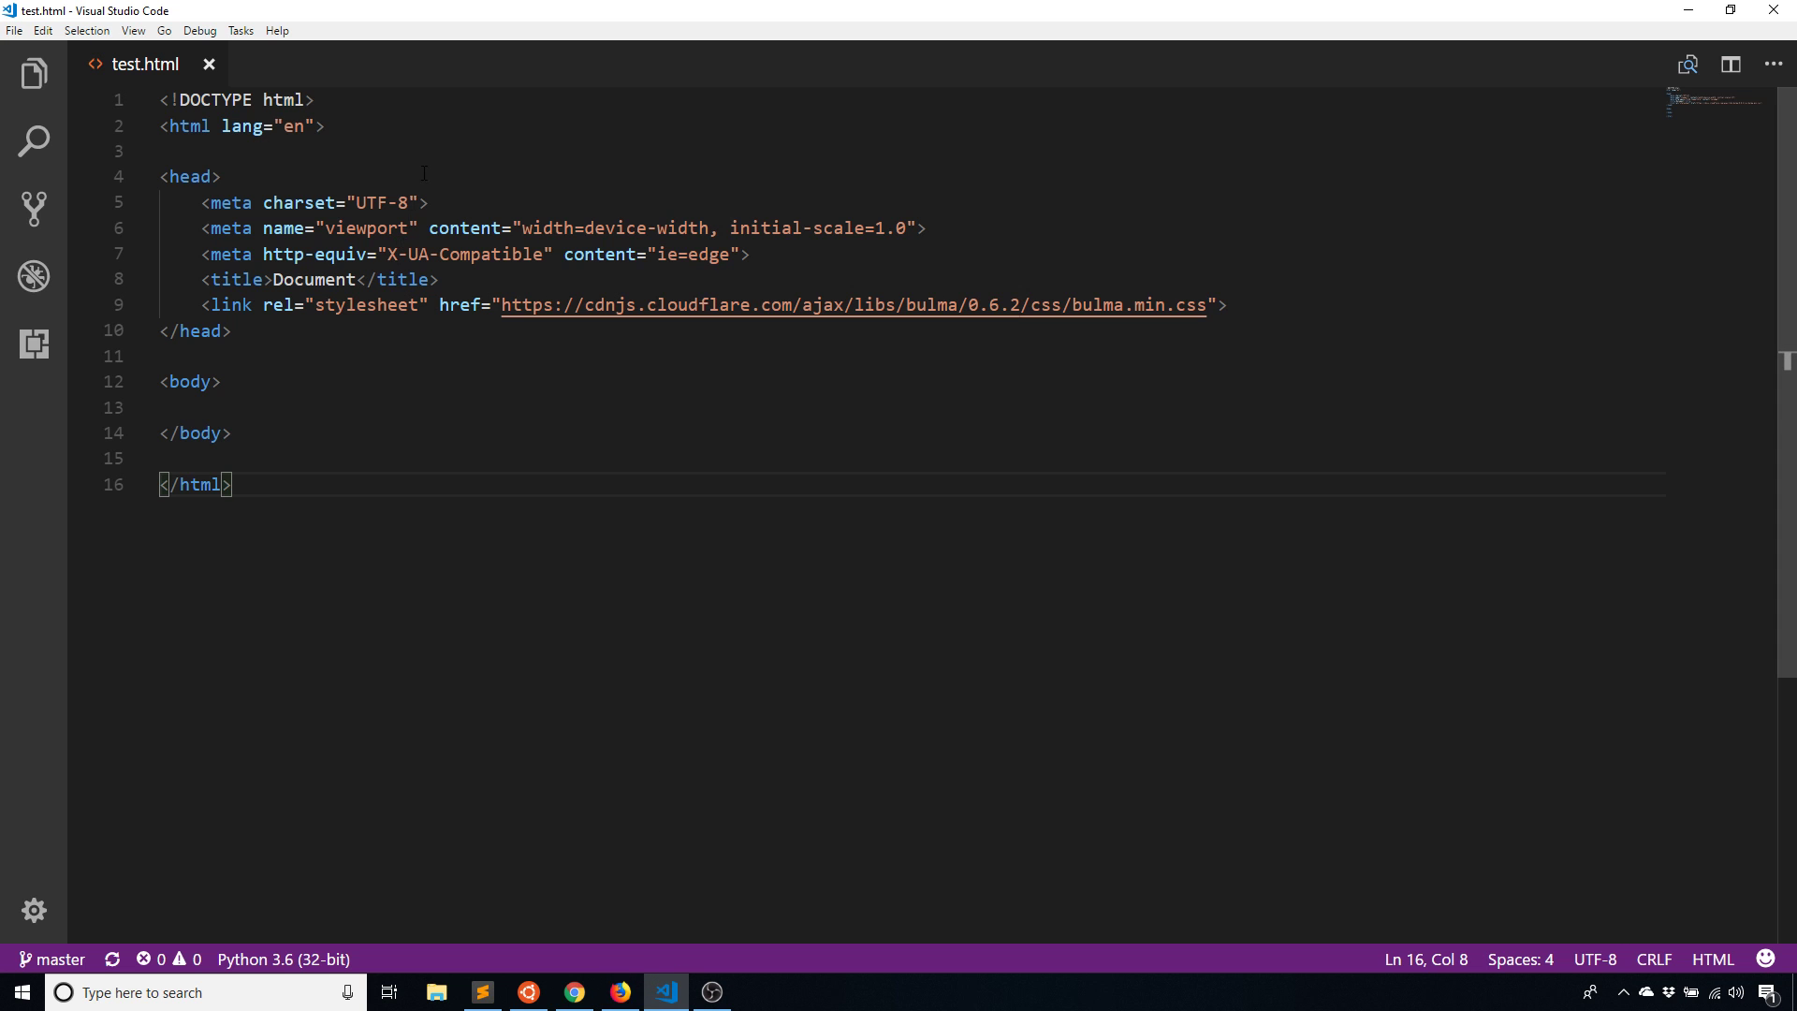
{"action": "mouse_move", "coordinate": [662, 662]}
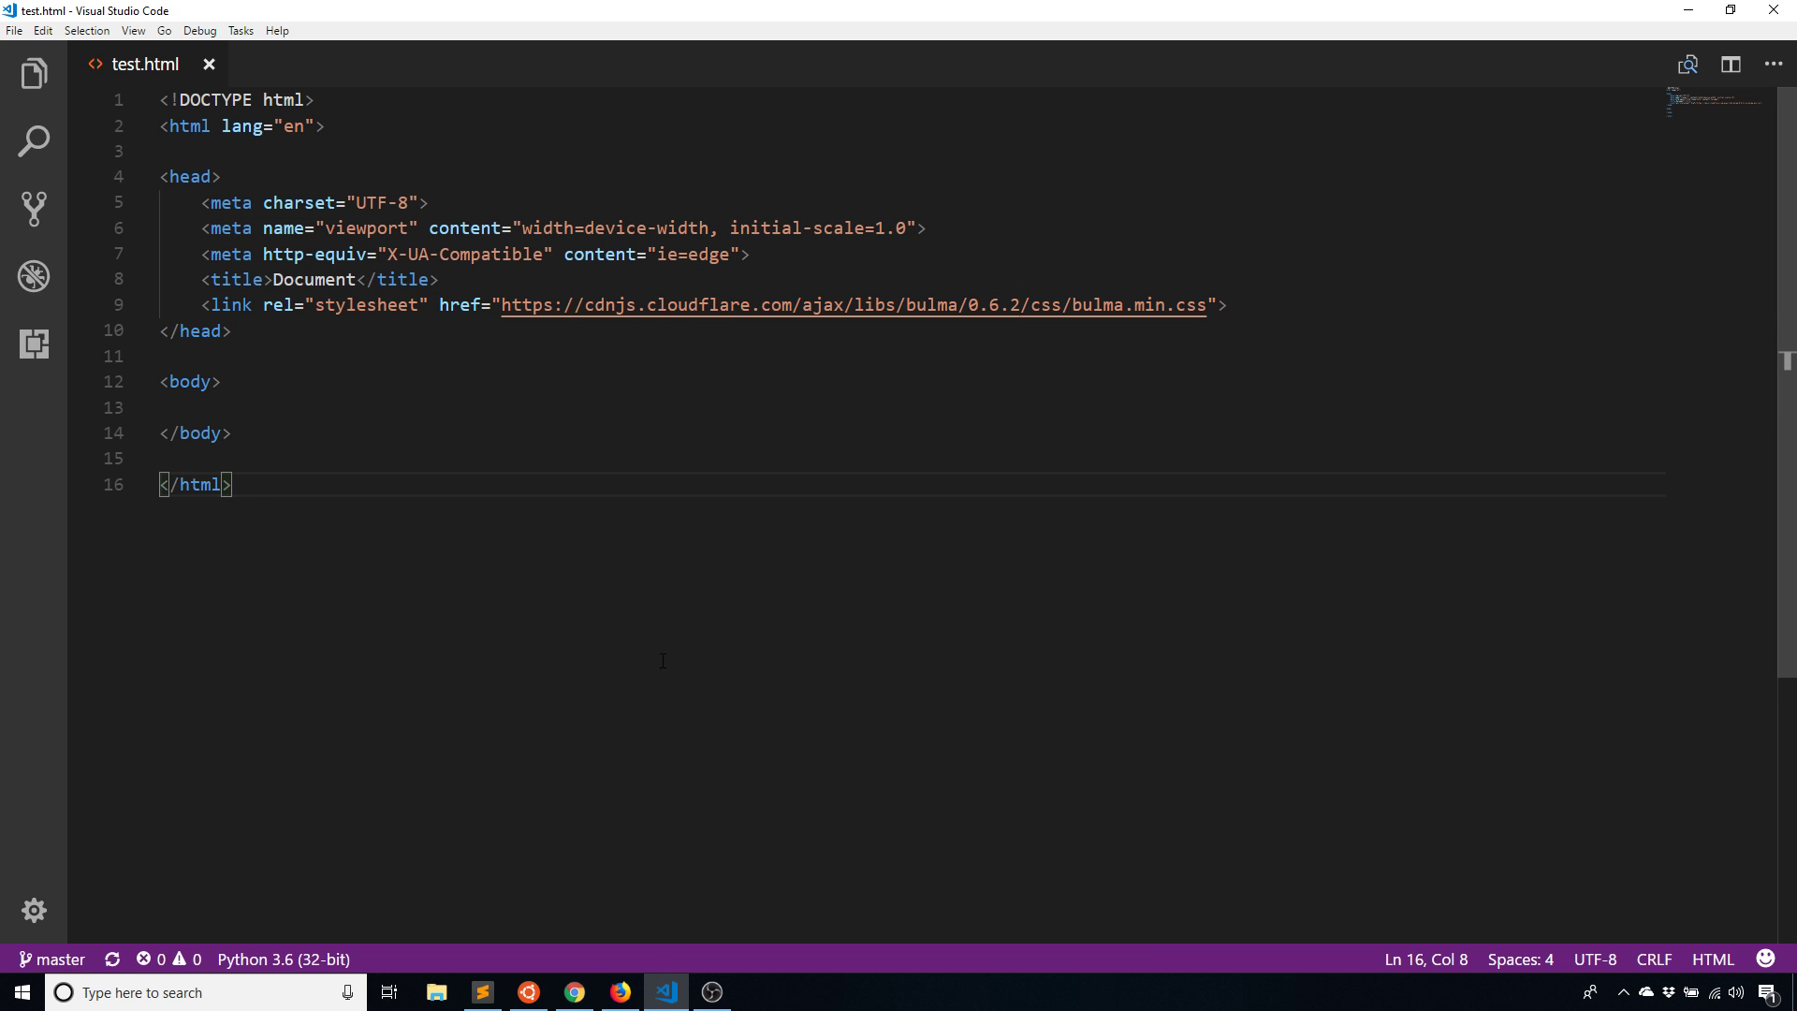
Copy Bulma's is-primary hero example into the test.html body
{"action": "left_click", "coordinate": [574, 993]}
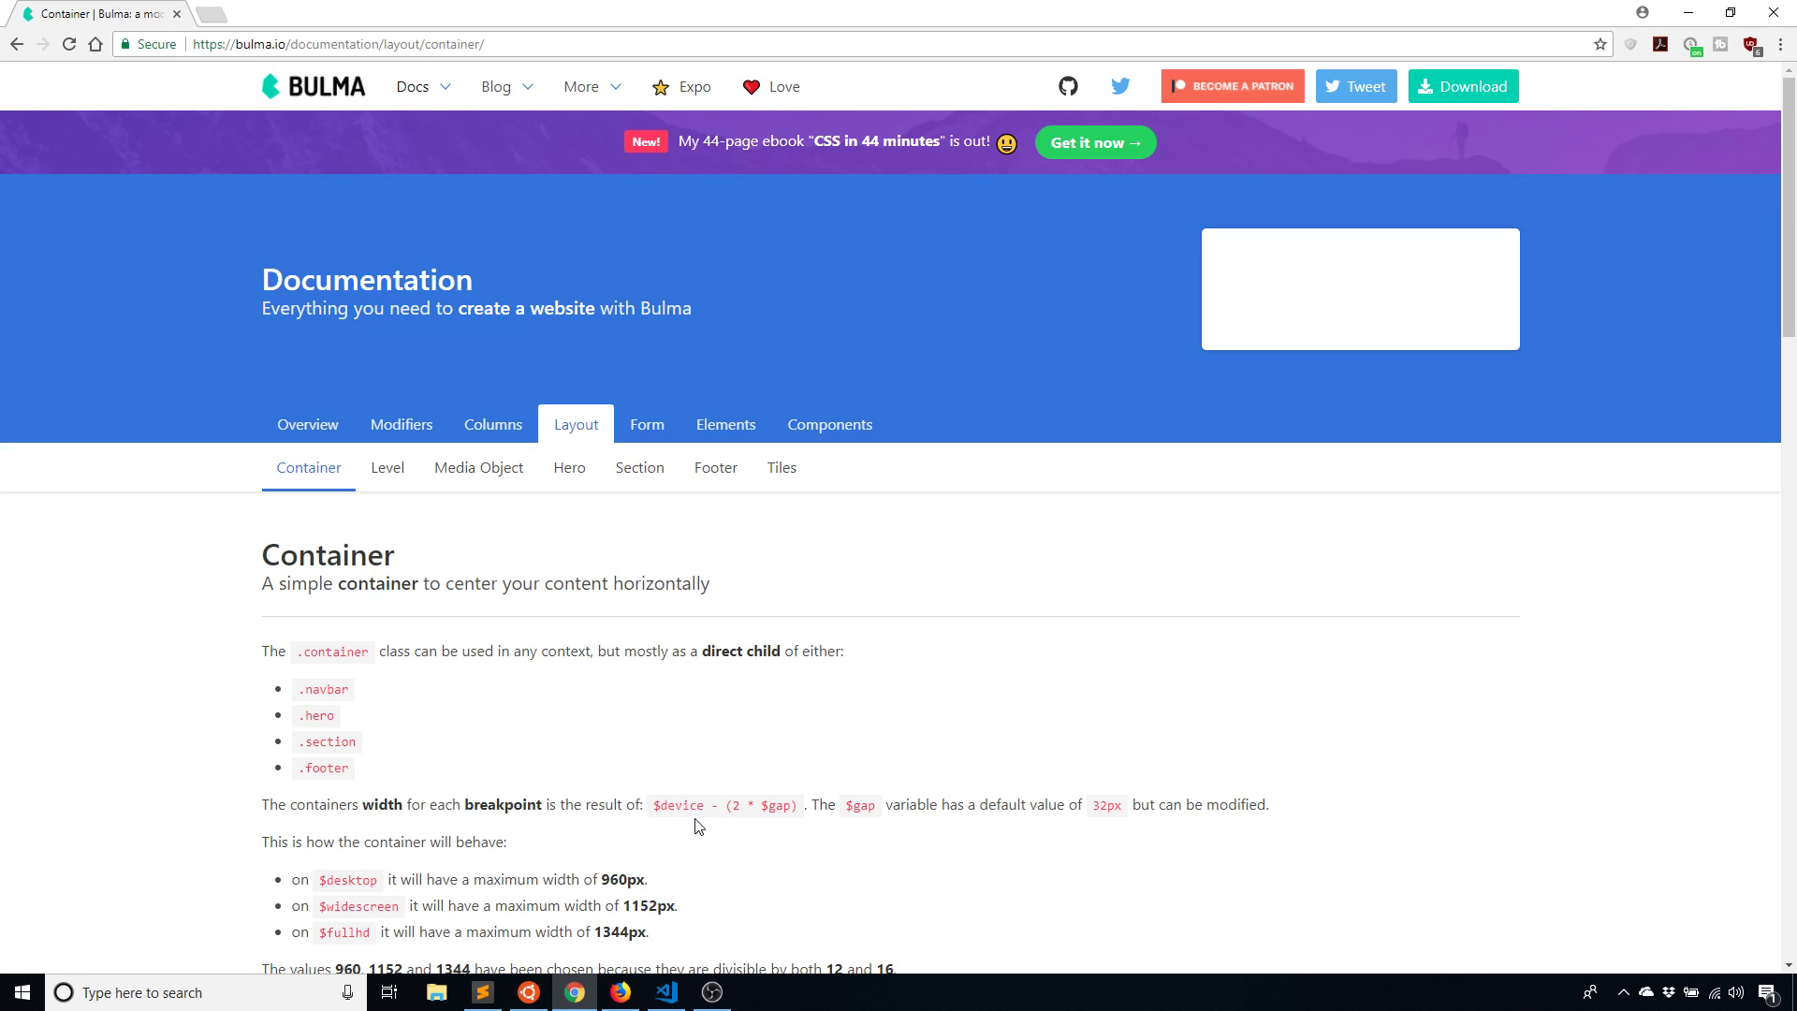
{"action": "mouse_move", "coordinate": [675, 520]}
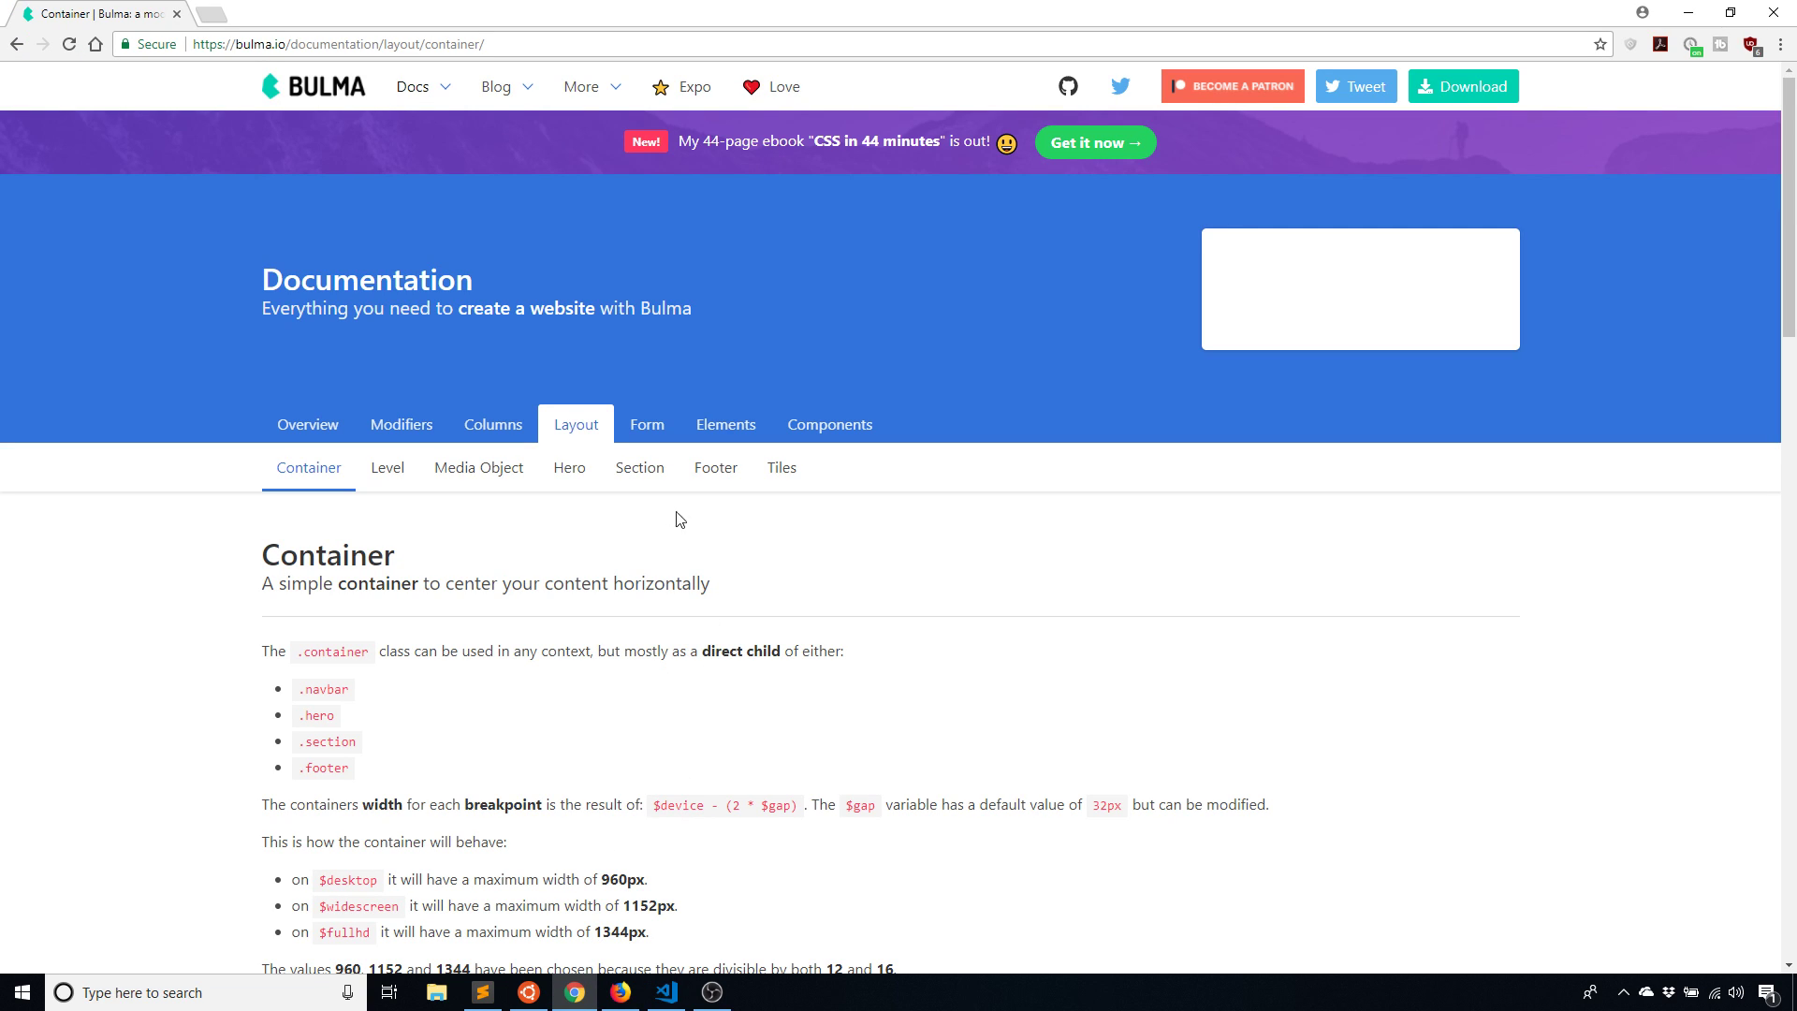
{"action": "left_click", "coordinate": [570, 468]}
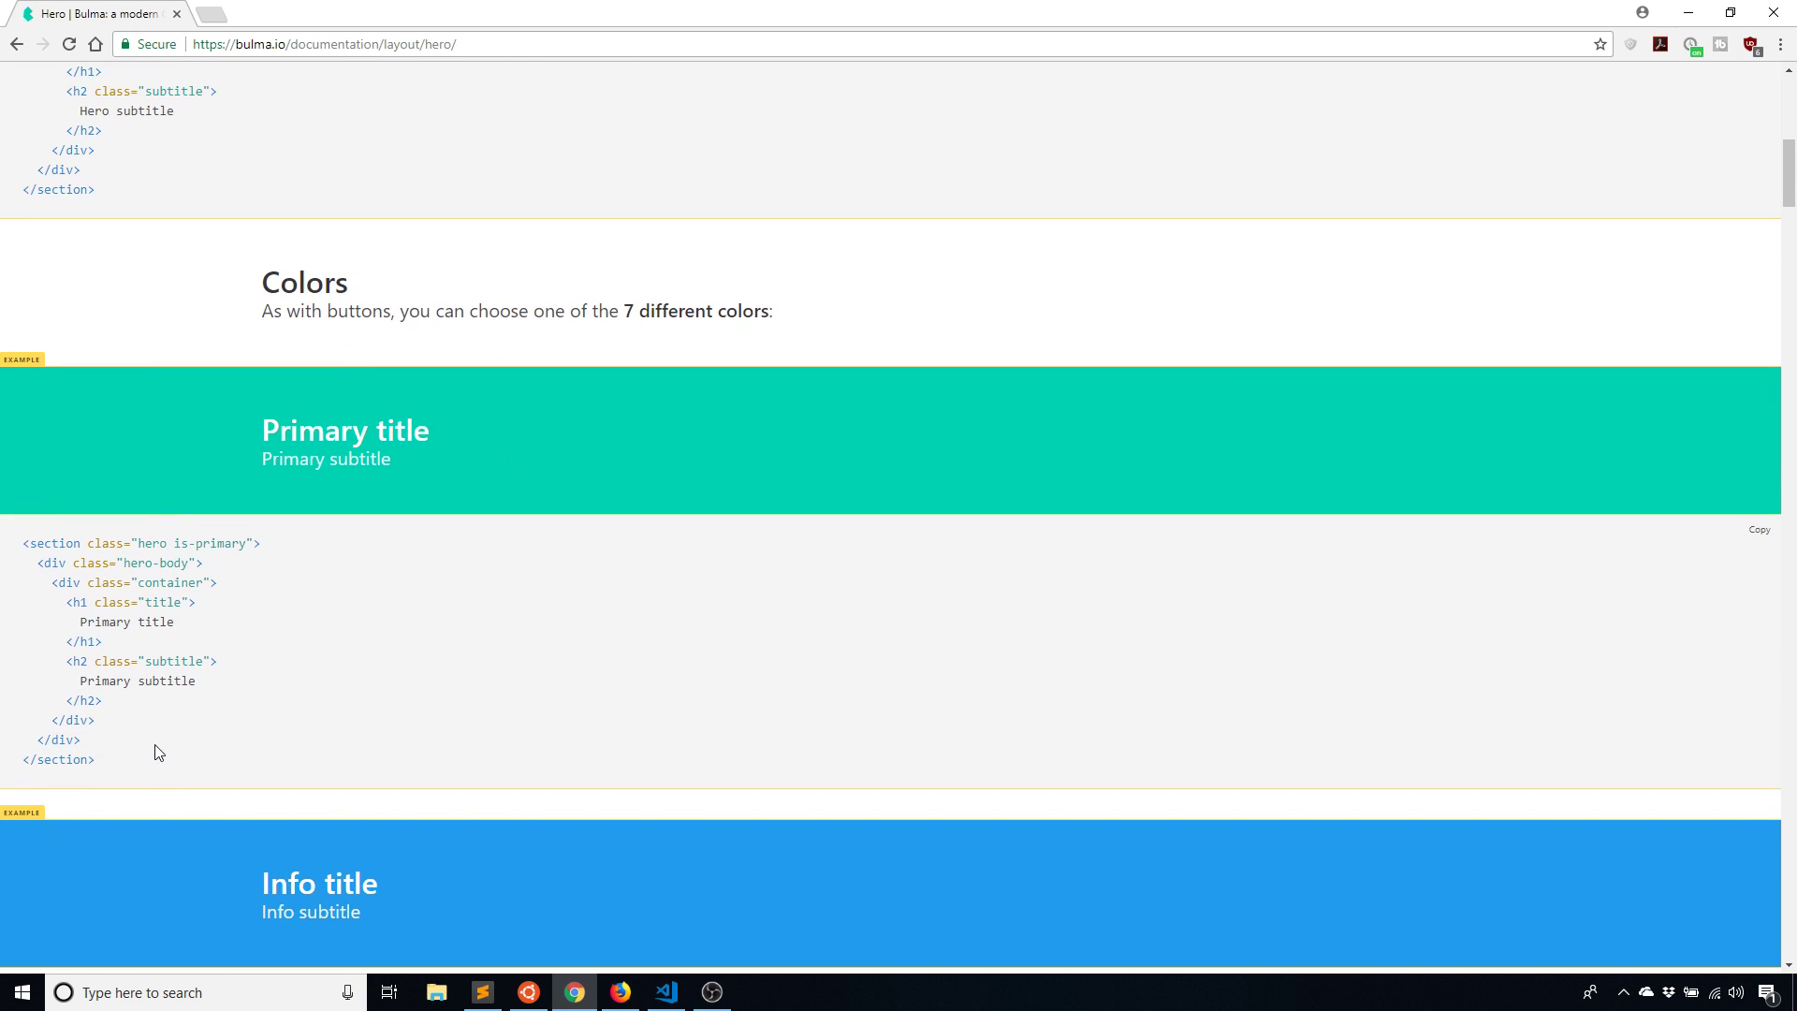
{"action": "left_click", "coordinate": [665, 992]}
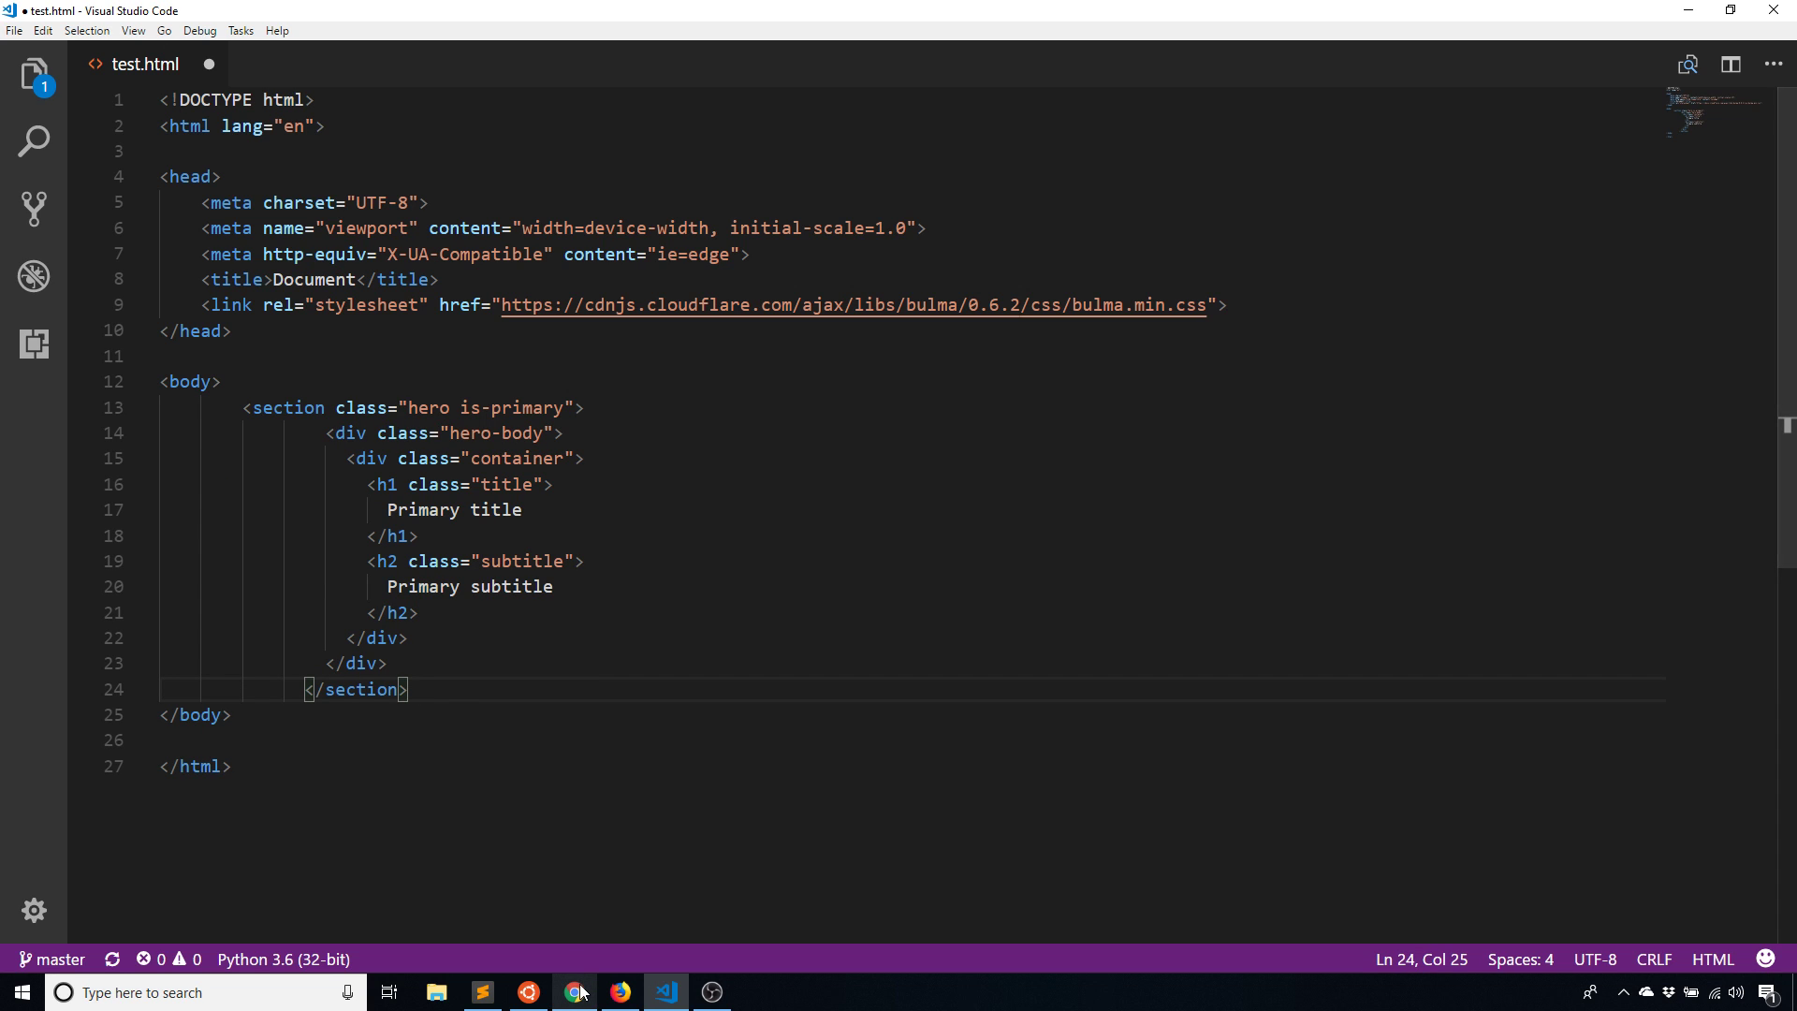
Copy Bulma's centered footer code and paste it below the hero
{"action": "left_click", "coordinate": [574, 992]}
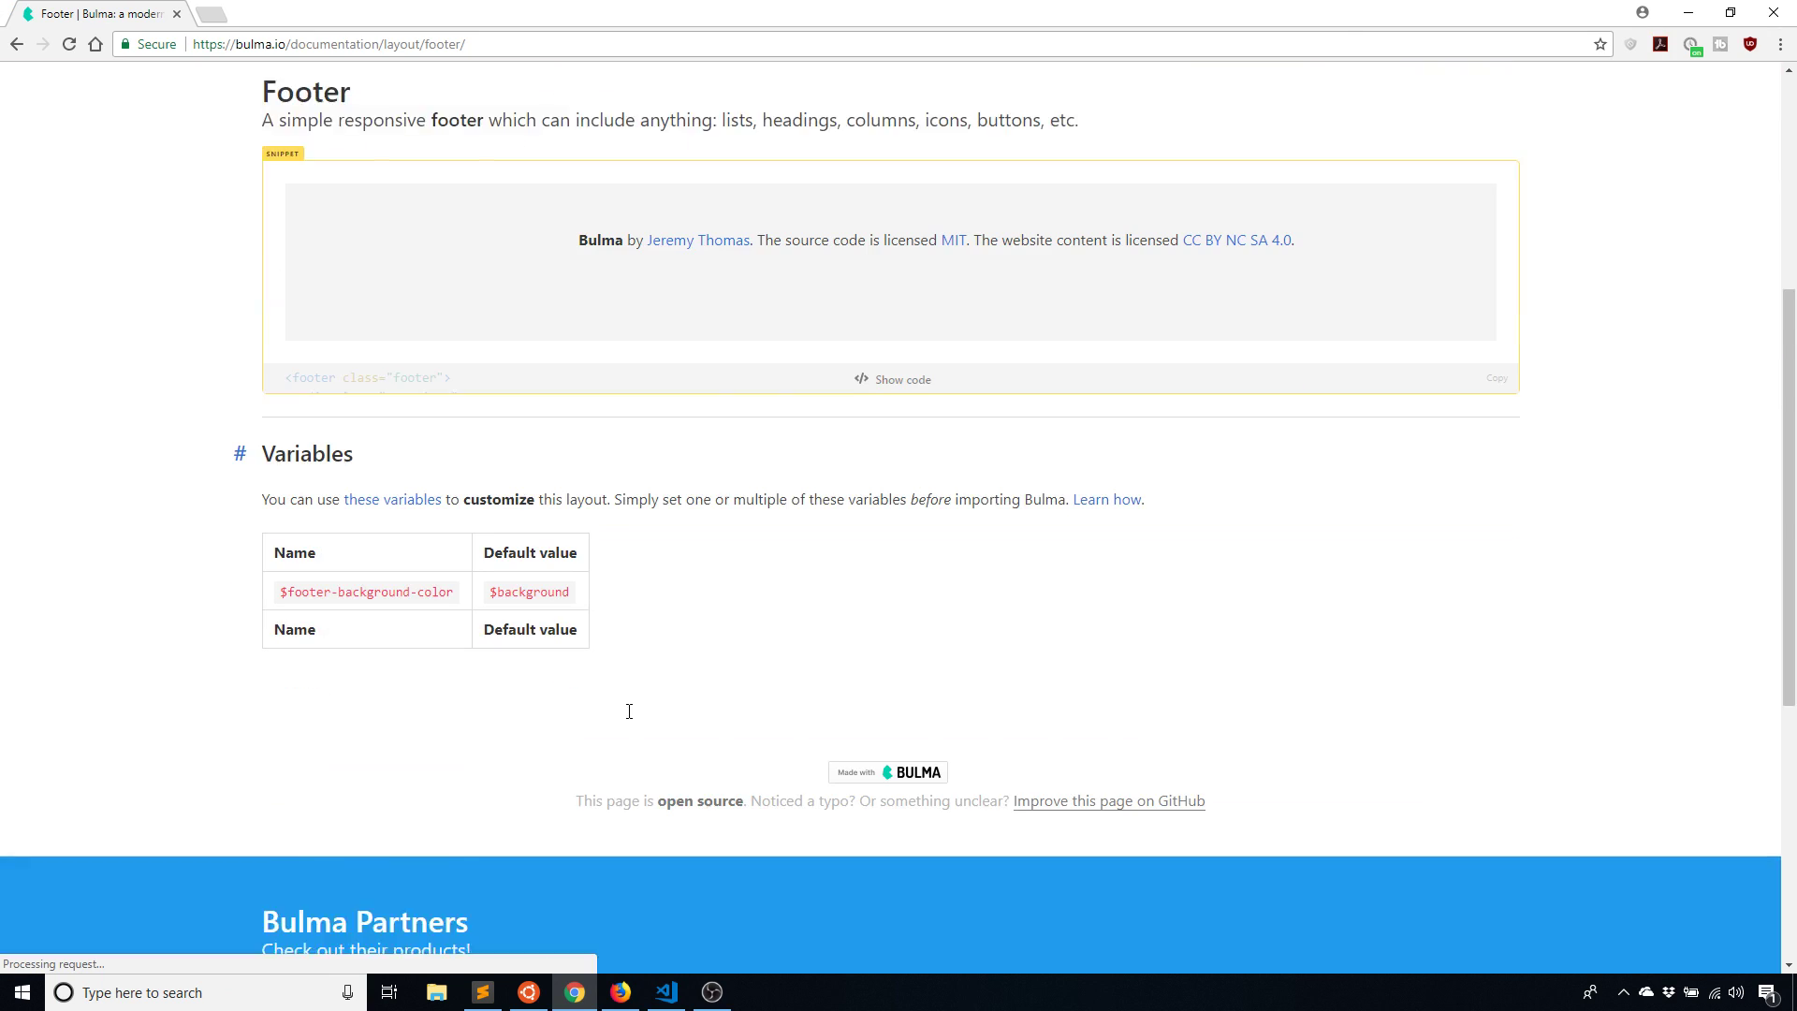
{"action": "left_click", "coordinate": [901, 379]}
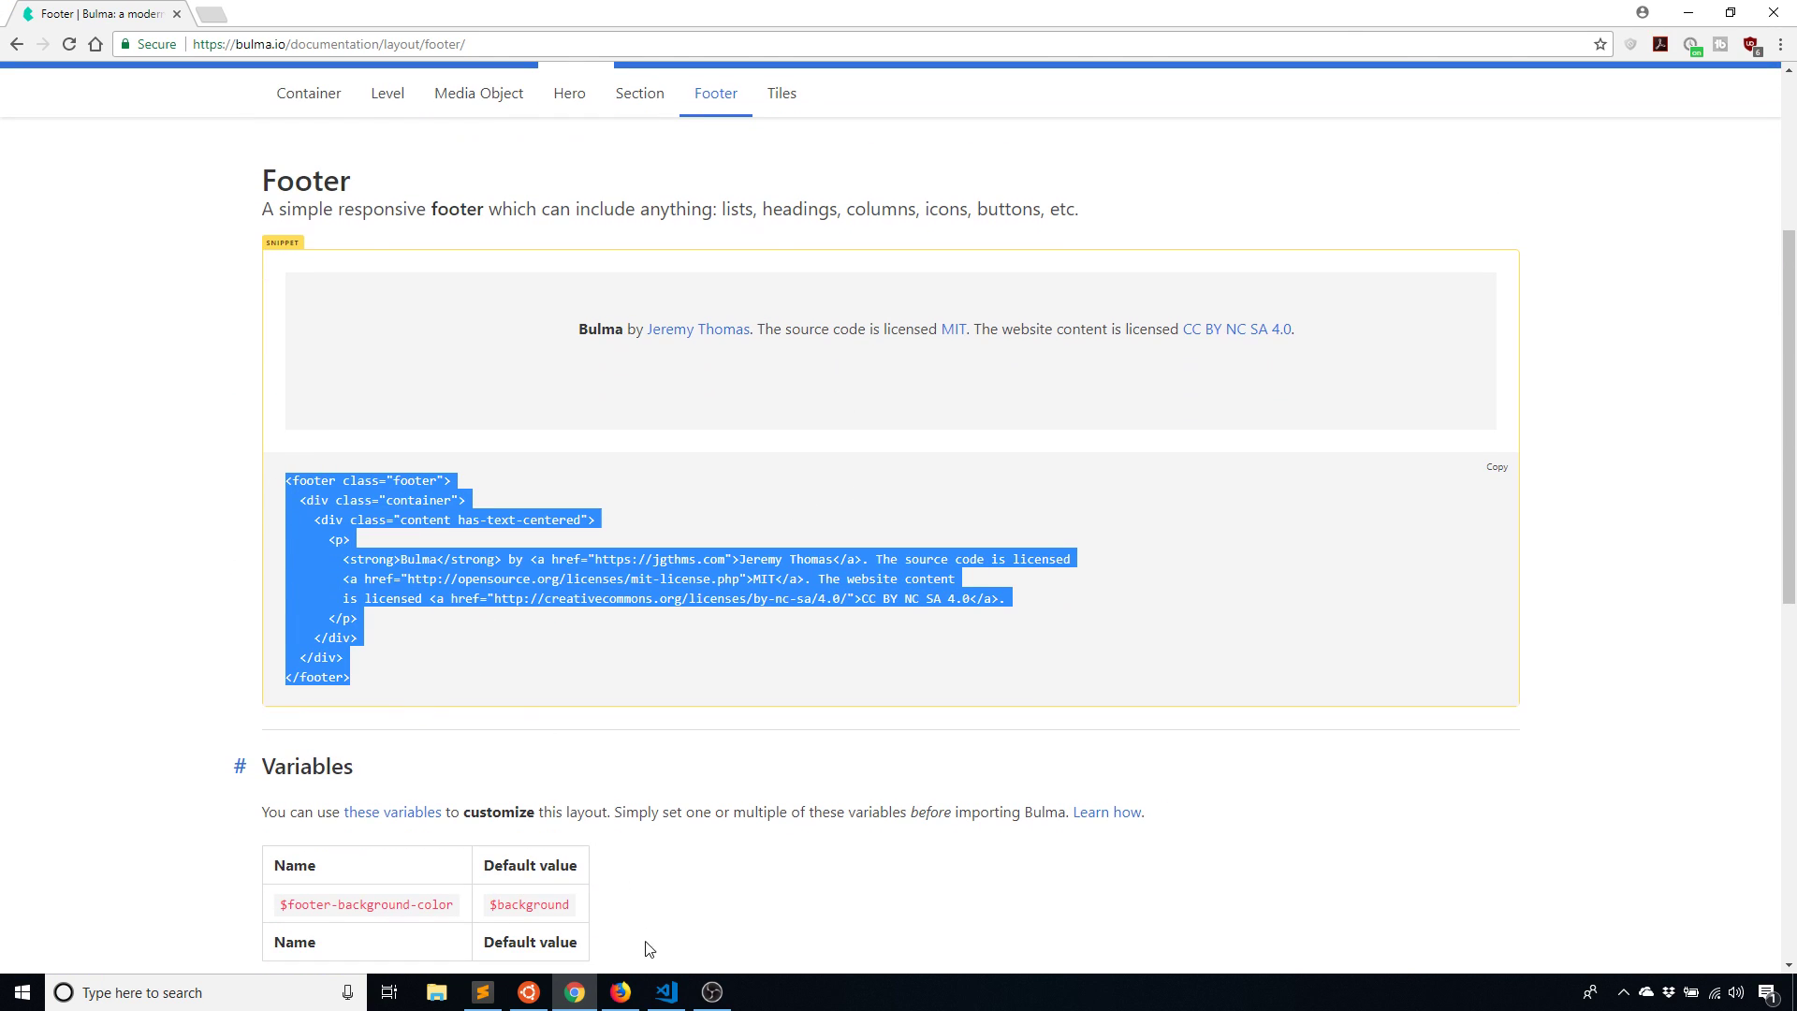
{"action": "left_click", "coordinate": [666, 992]}
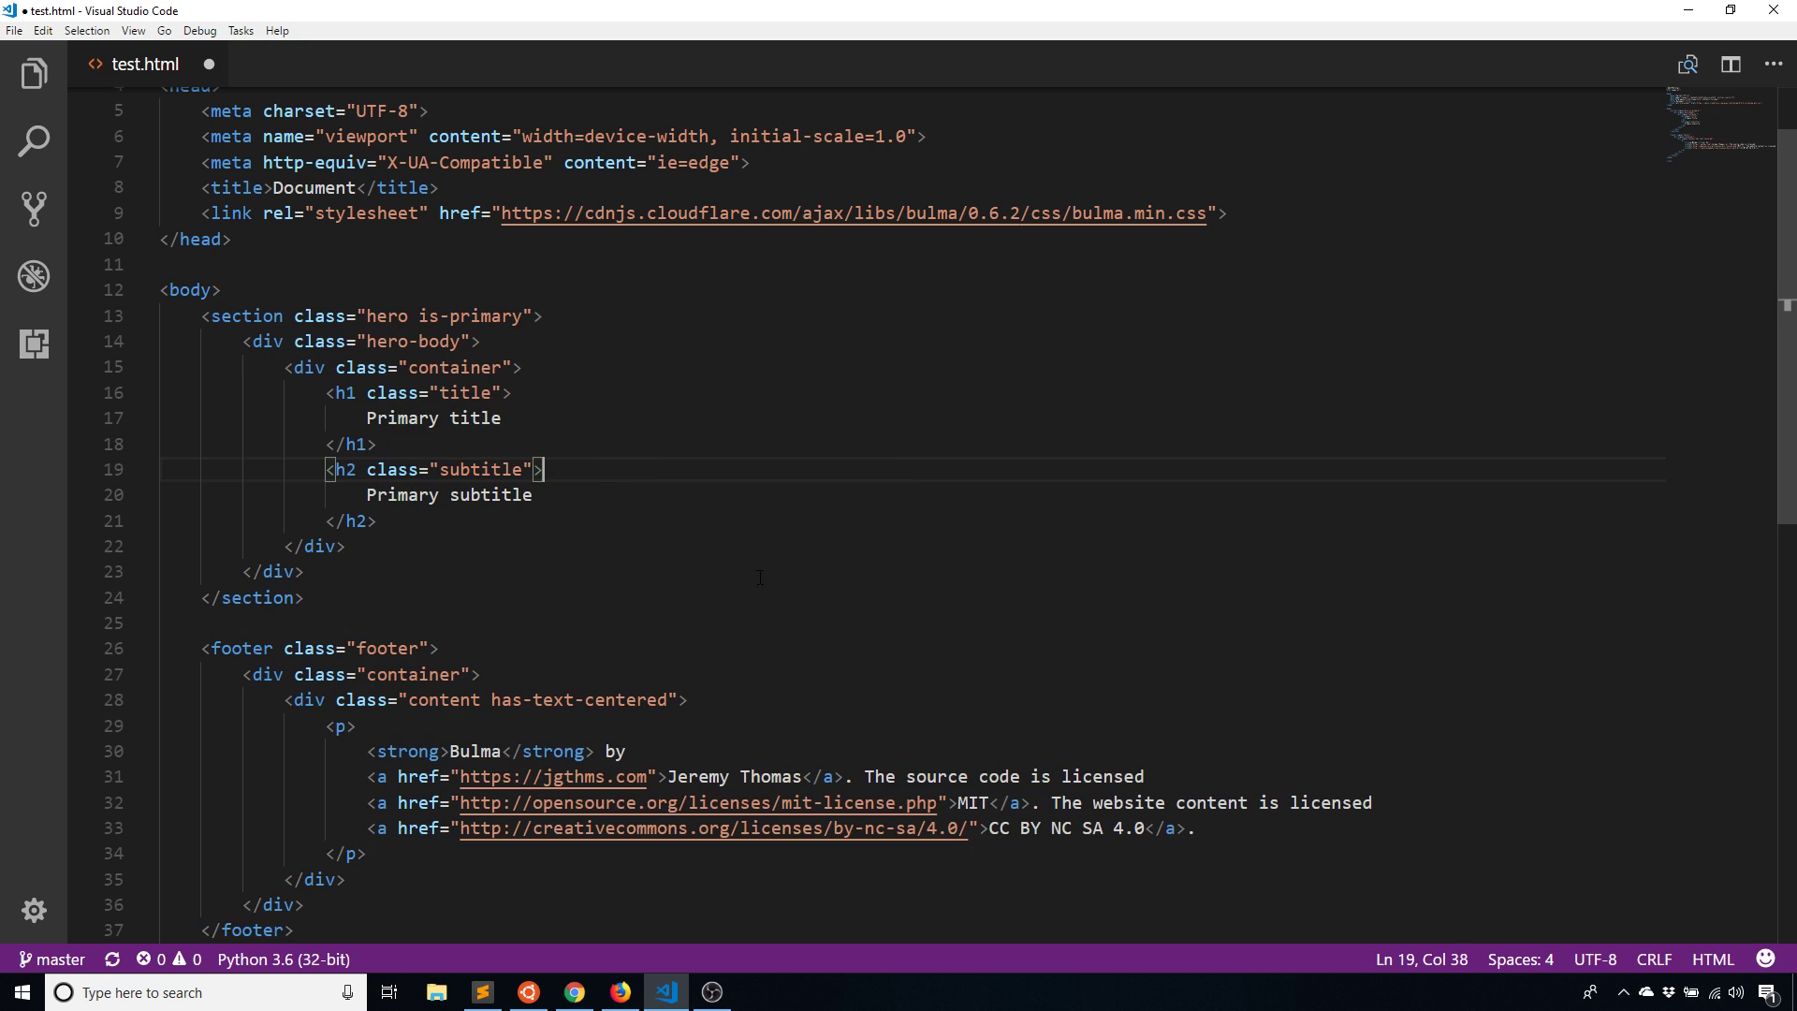
Preview test.html in Firefox and scroll to check the teal hero and grey footer
{"action": "left_click", "coordinate": [618, 992]}
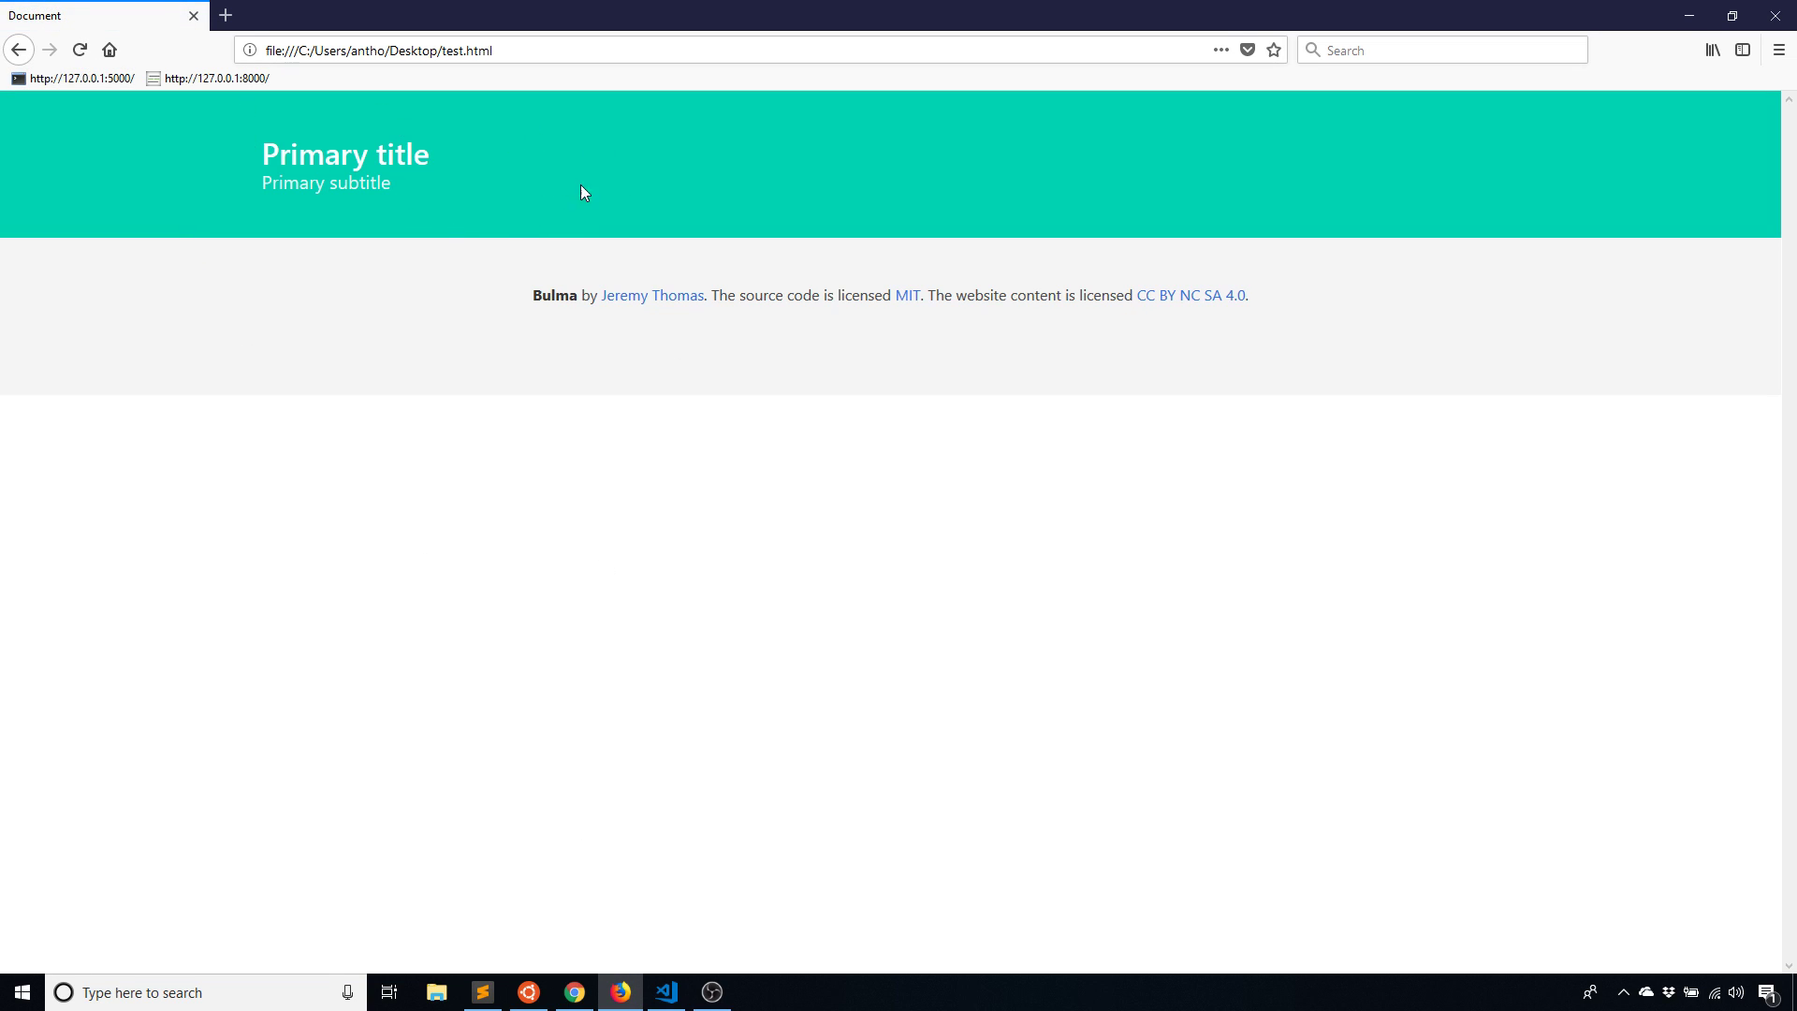
{"action": "mouse_move", "coordinate": [689, 346]}
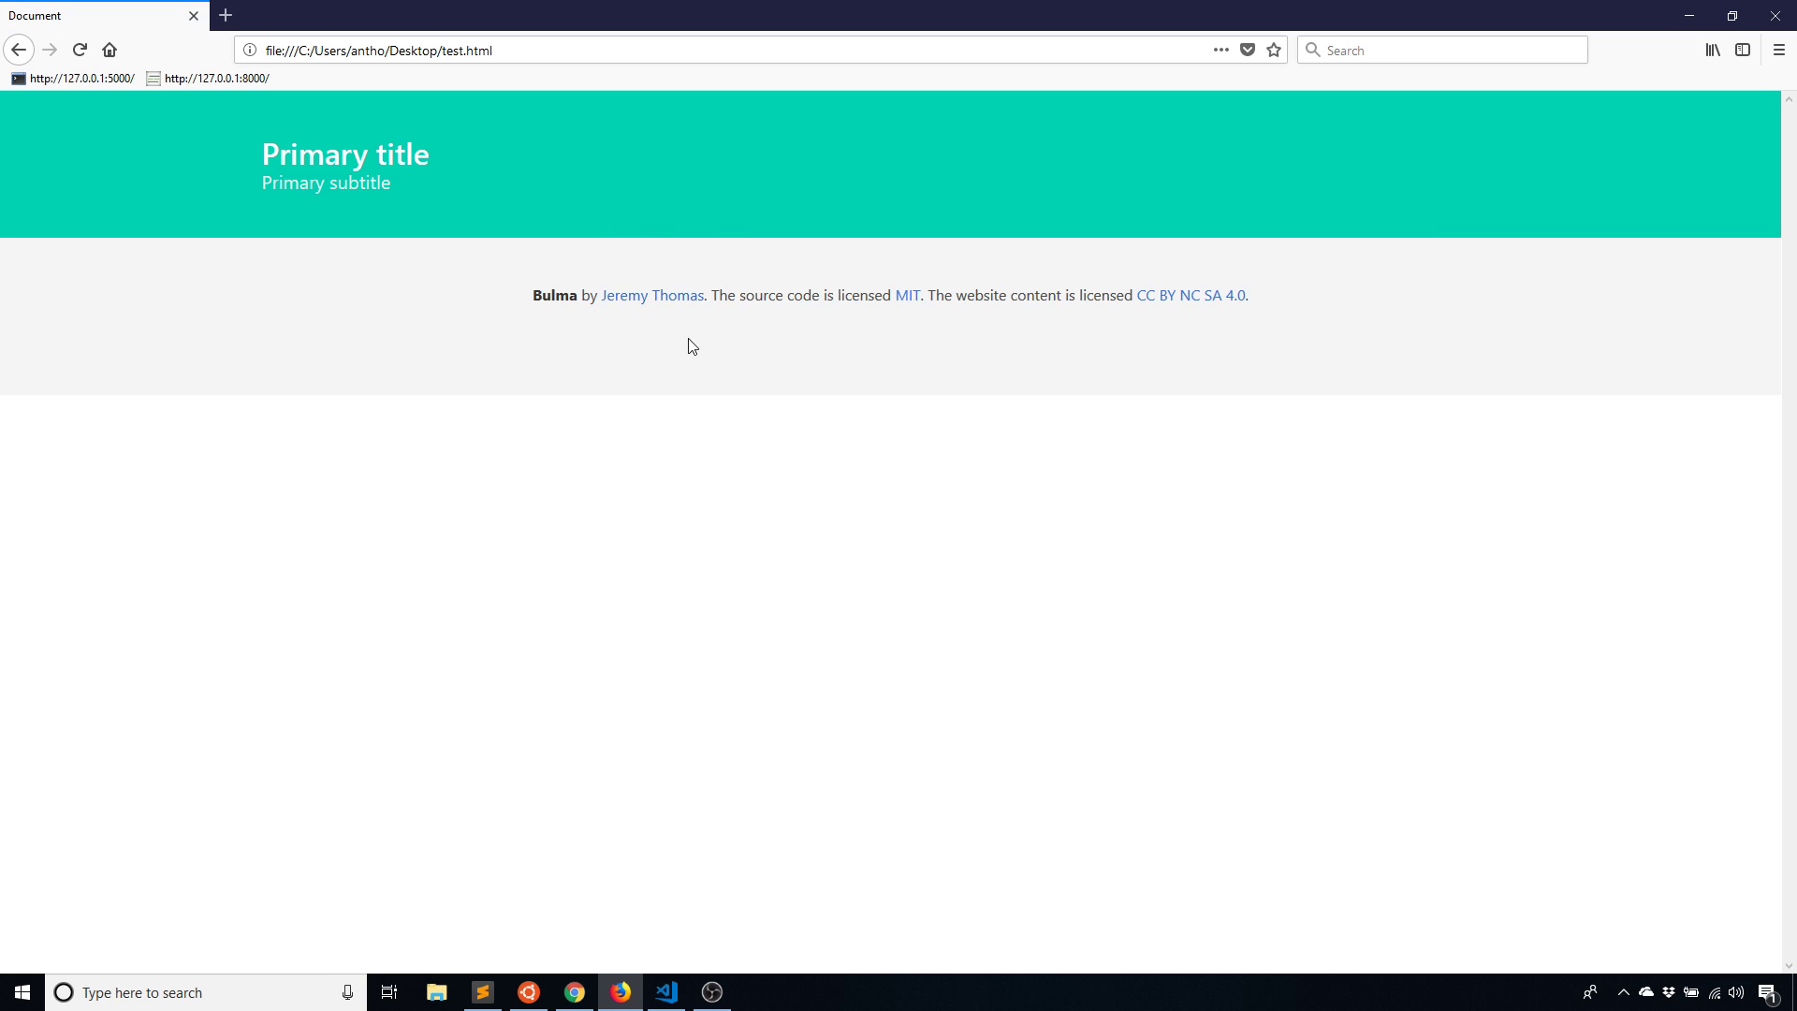
{"action": "mouse_move", "coordinate": [842, 430]}
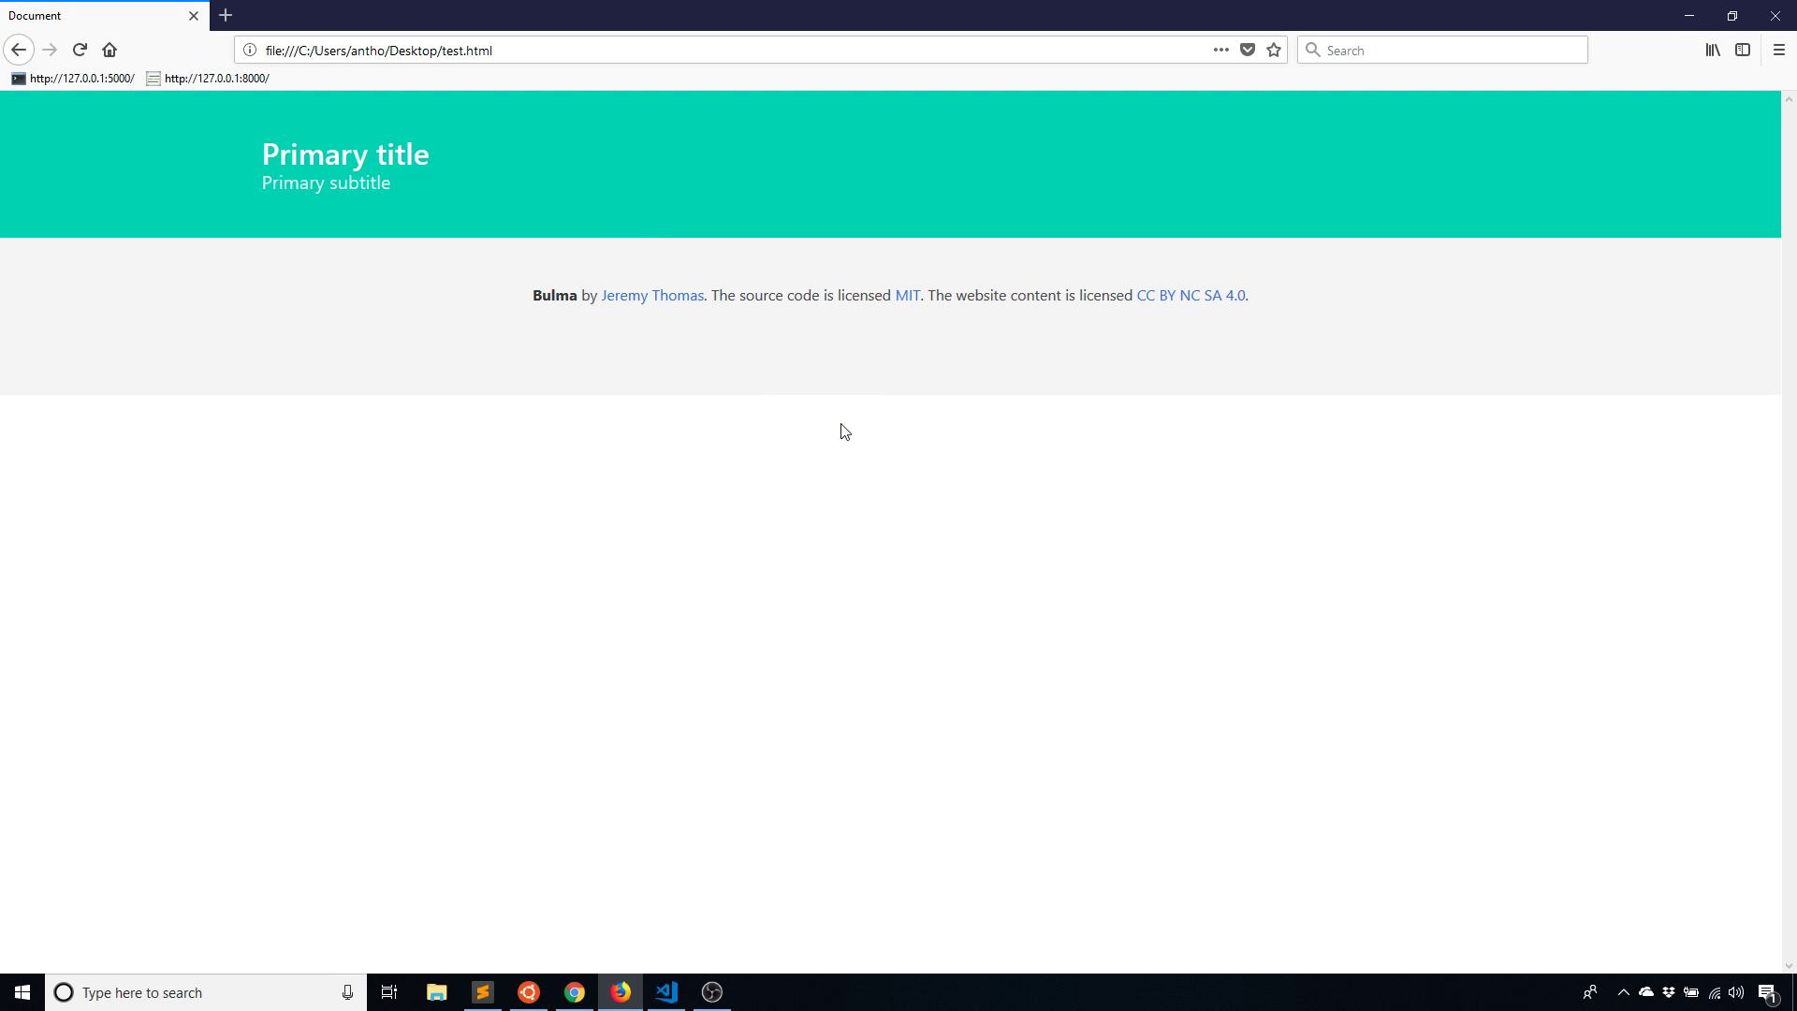
{"action": "mouse_move", "coordinate": [838, 439]}
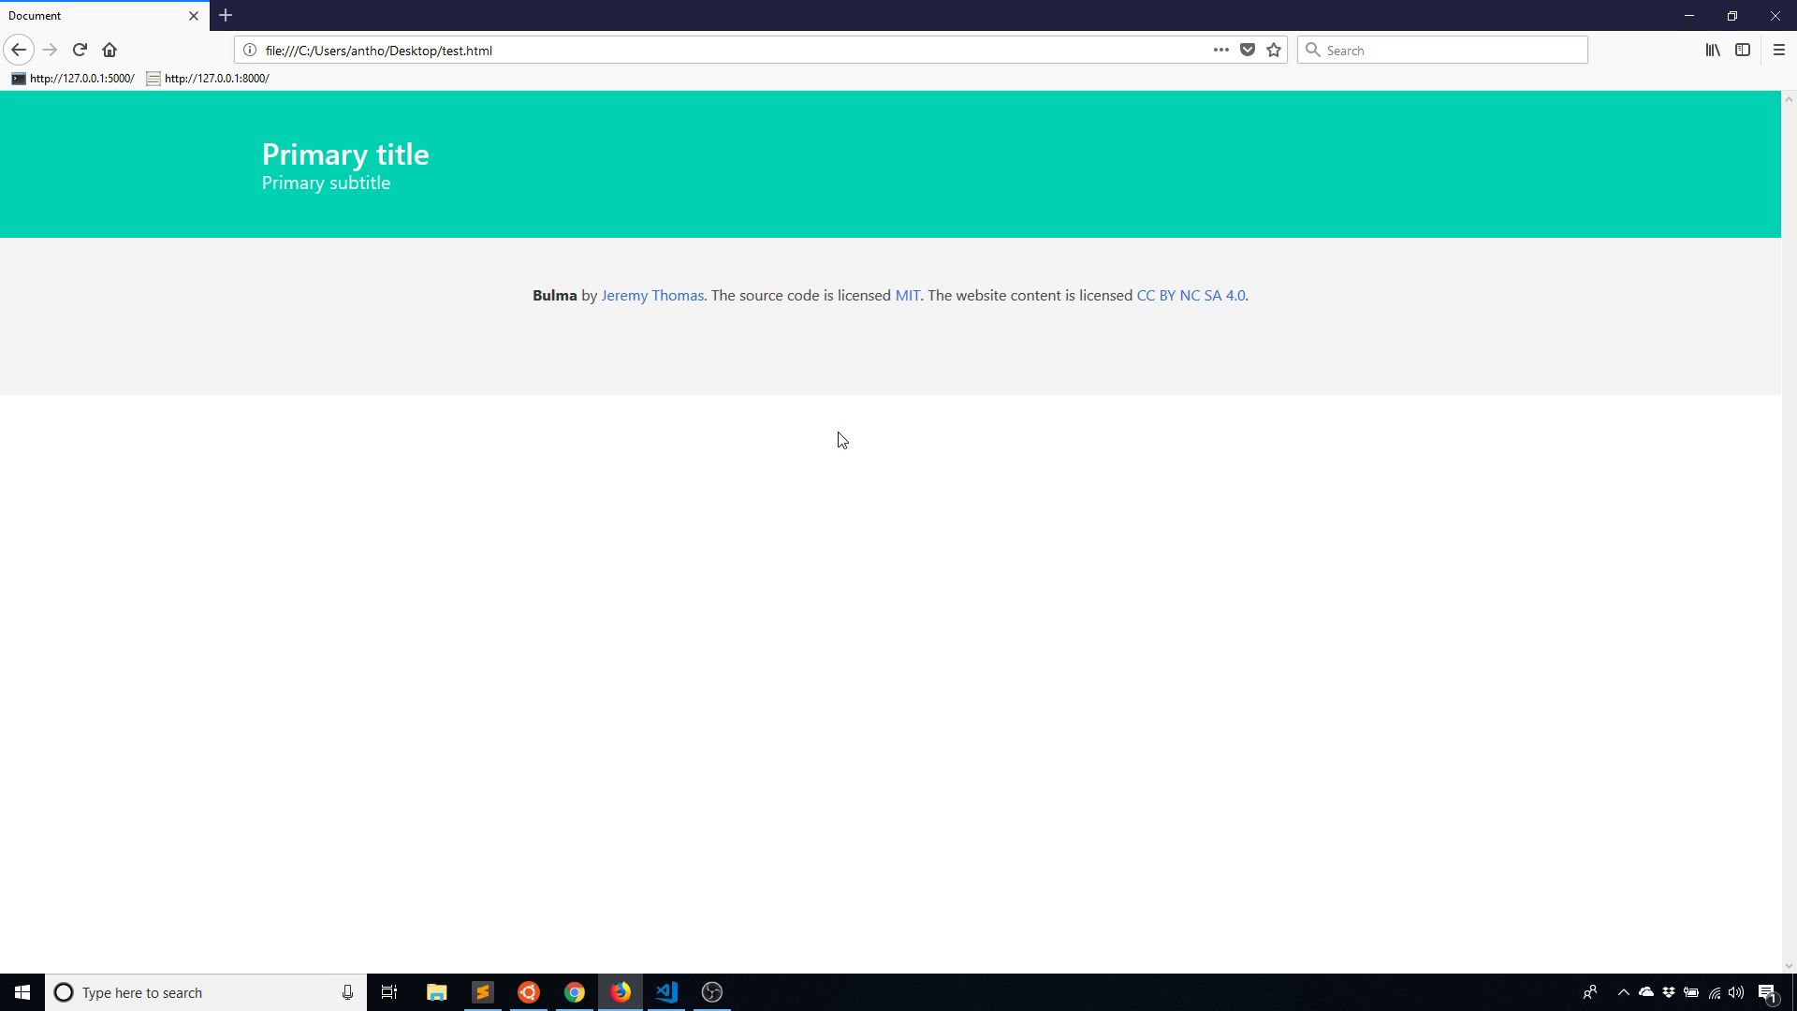
{"action": "mouse_move", "coordinate": [799, 476]}
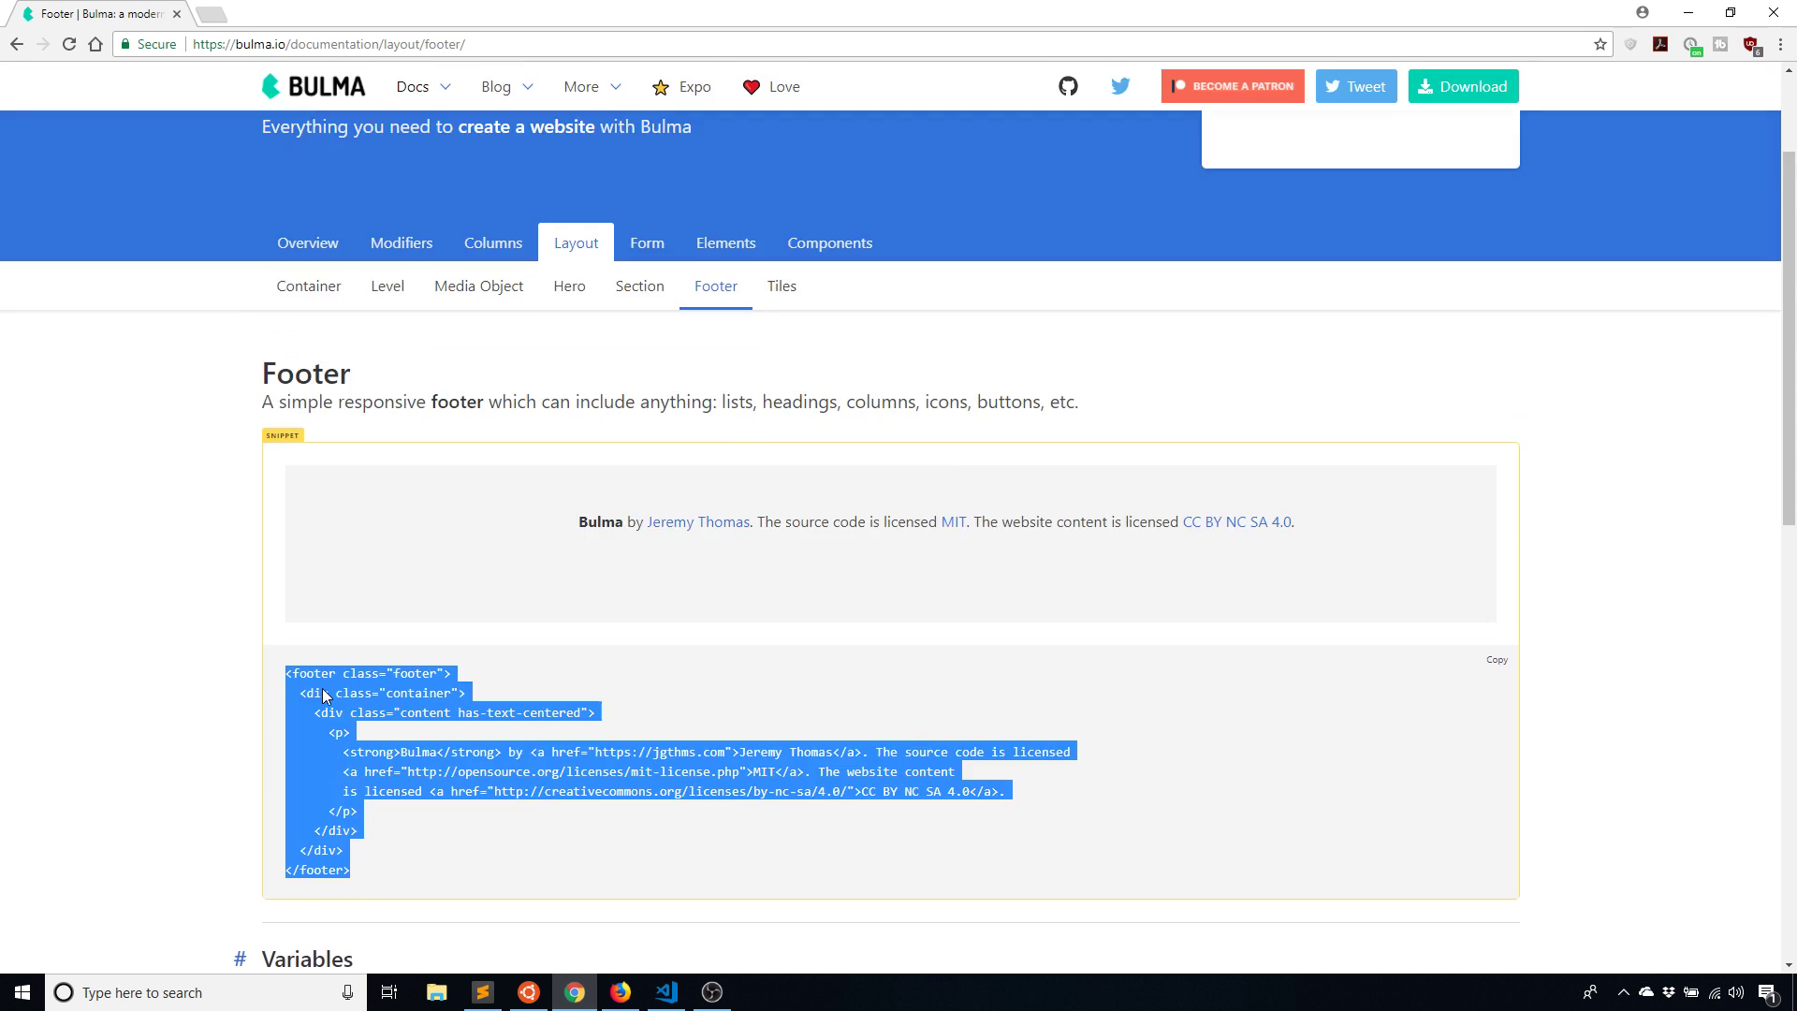
{"action": "scroll", "scroll_direction": "down", "scroll_amount": 3}
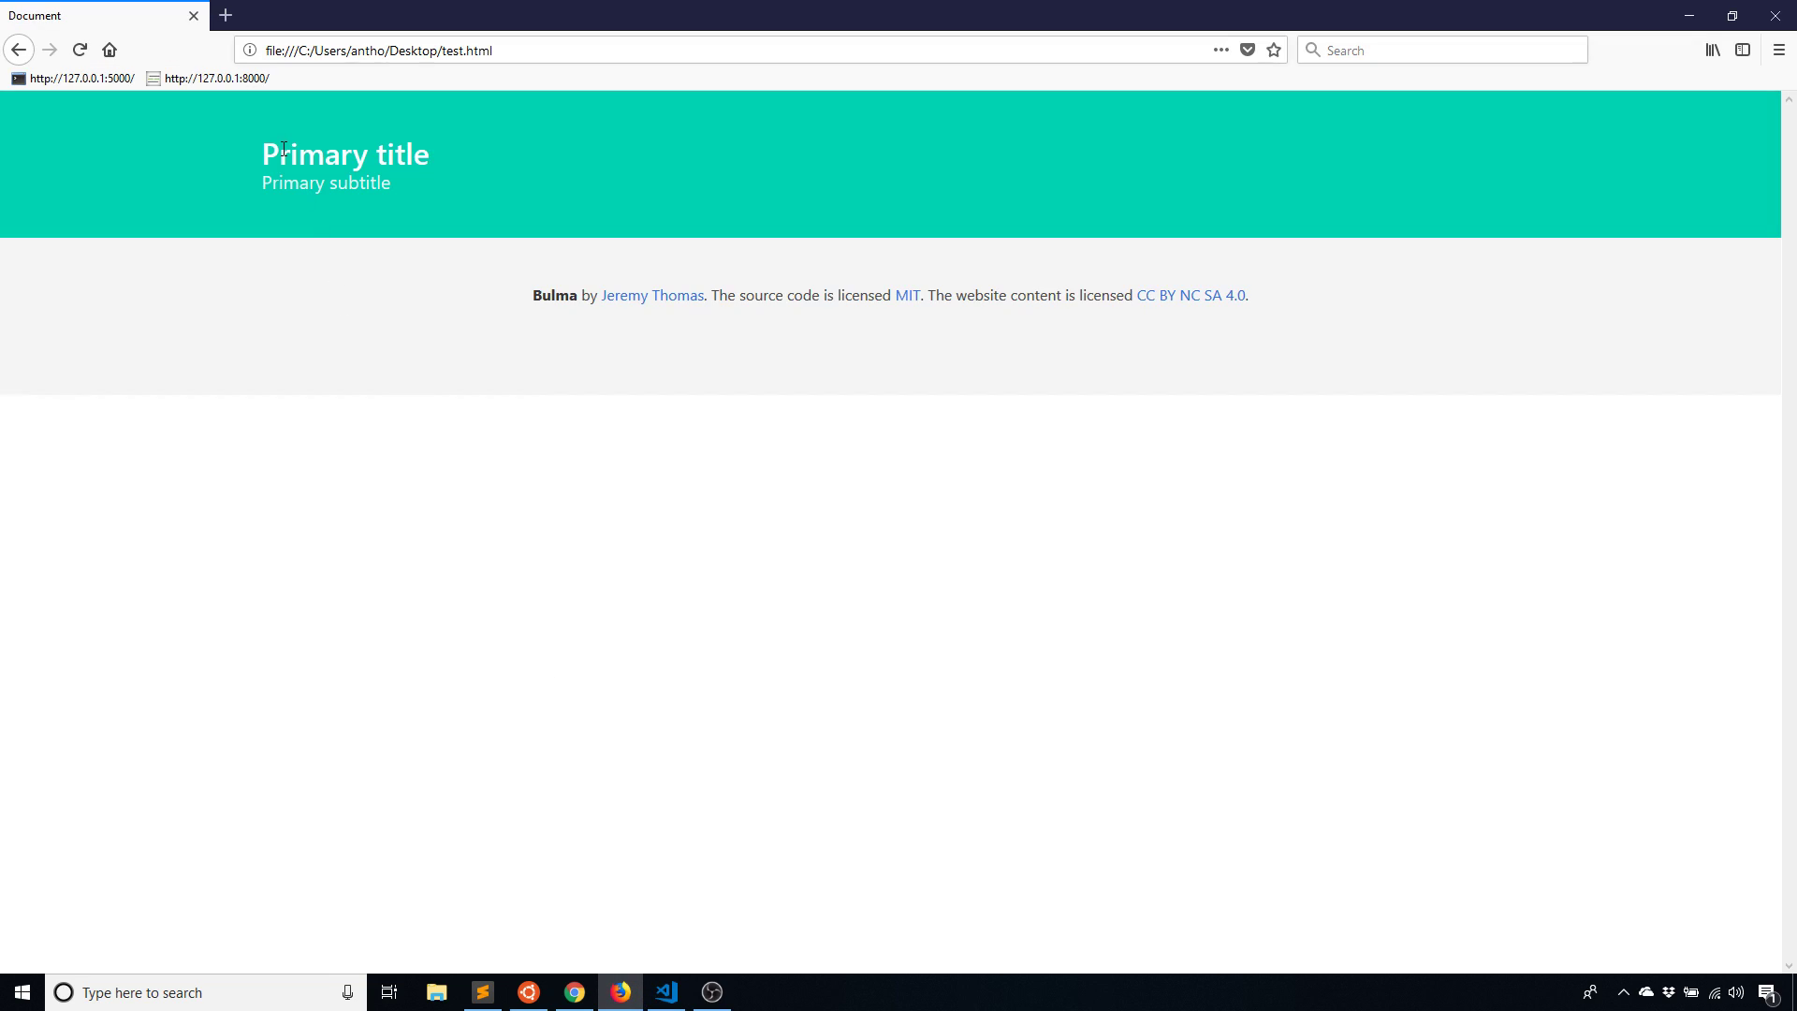
{"action": "mouse_move", "coordinate": [260, 194]}
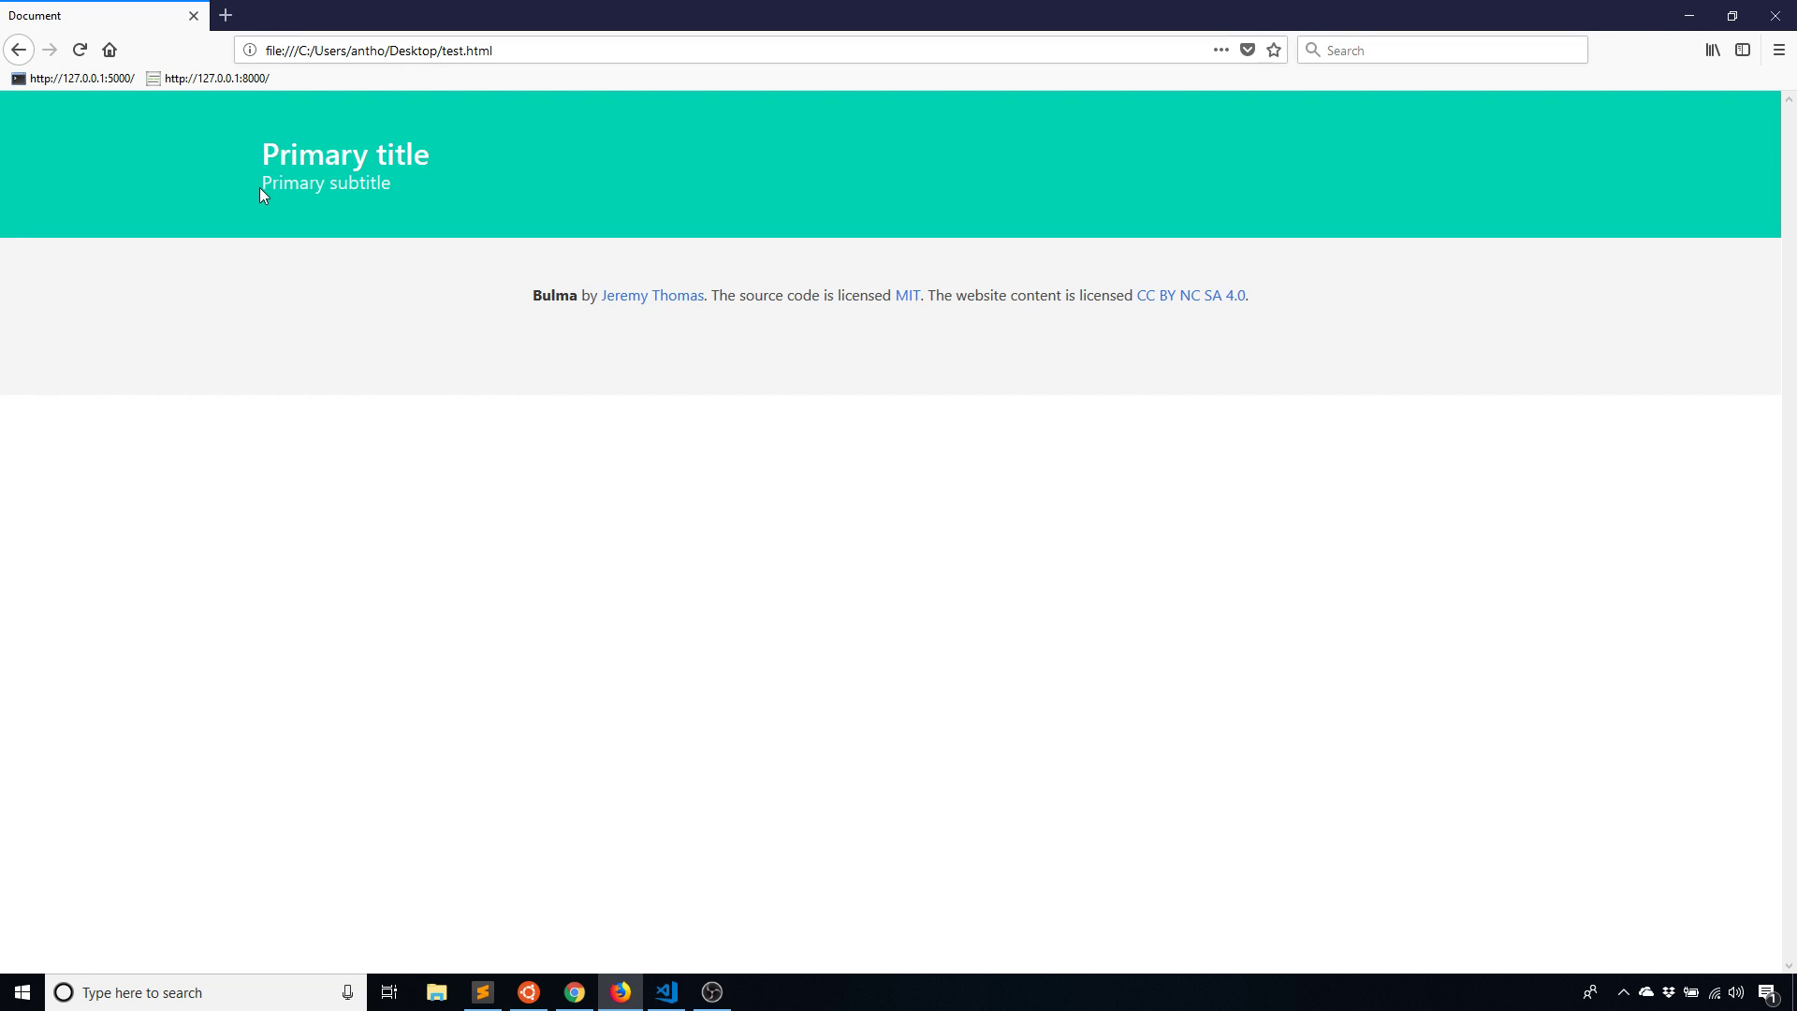
{"action": "mouse_move", "coordinate": [4, 166]}
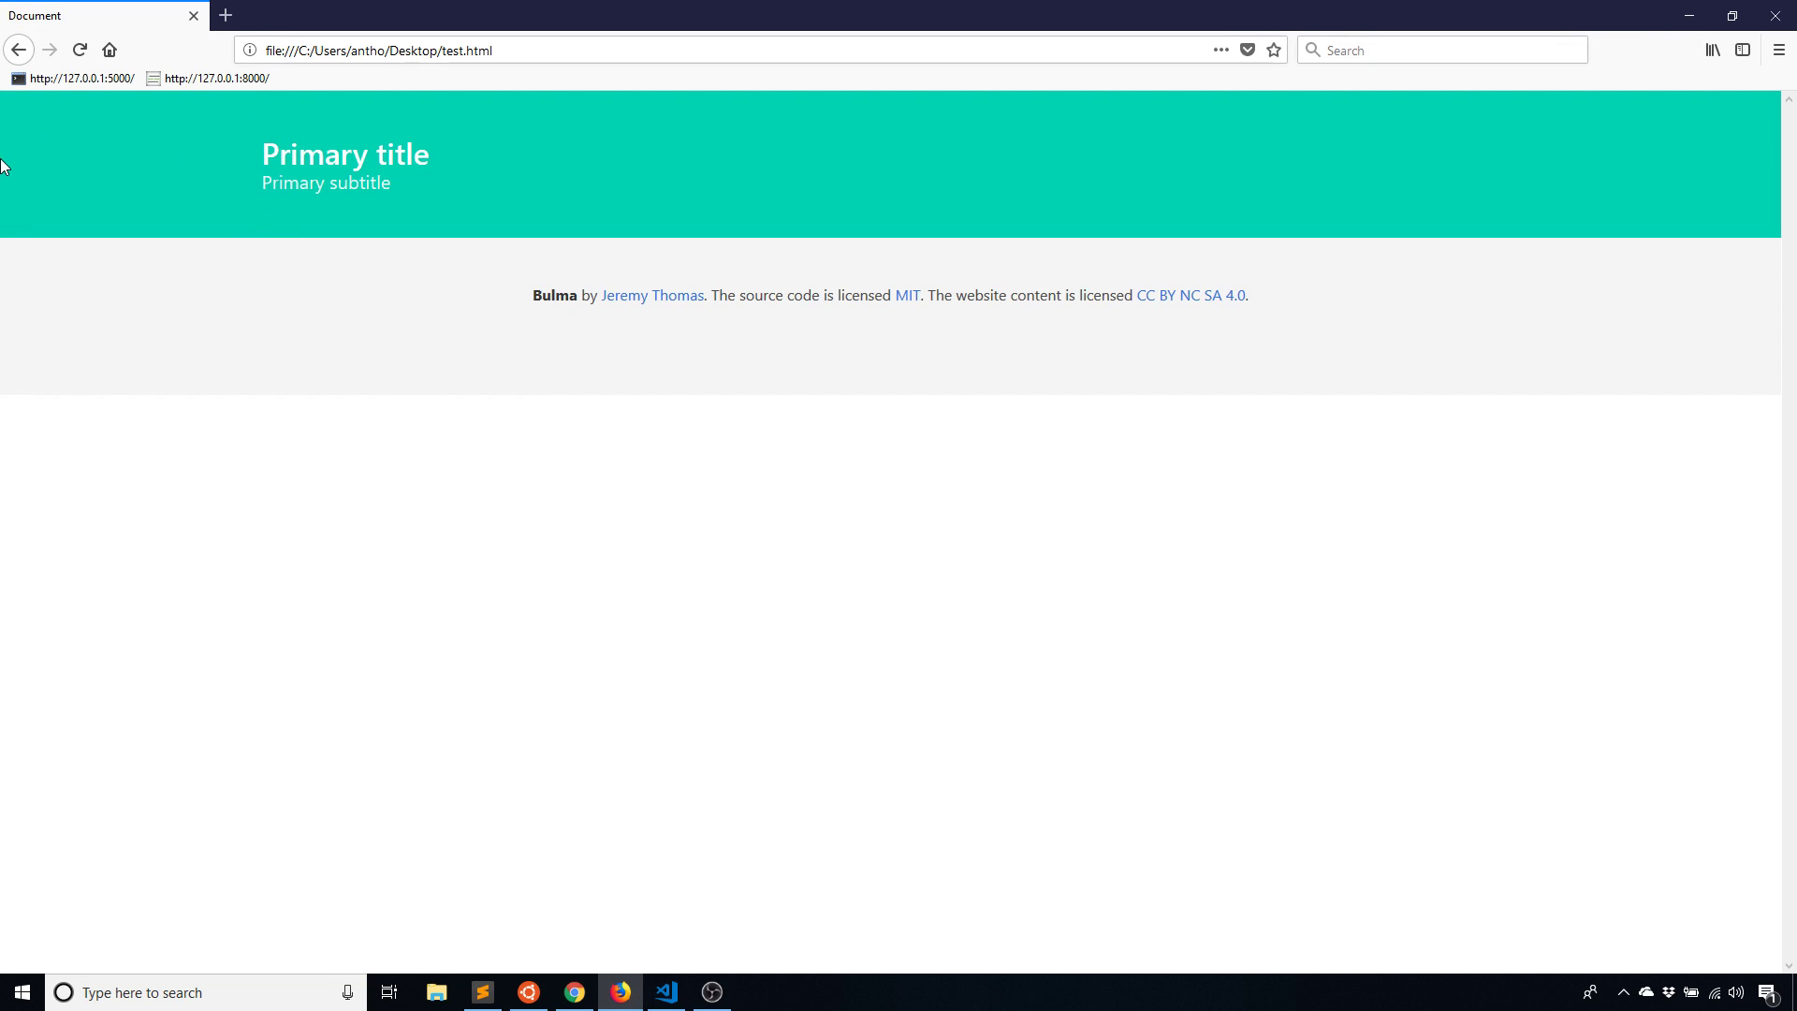
{"action": "mouse_move", "coordinate": [550, 283]}
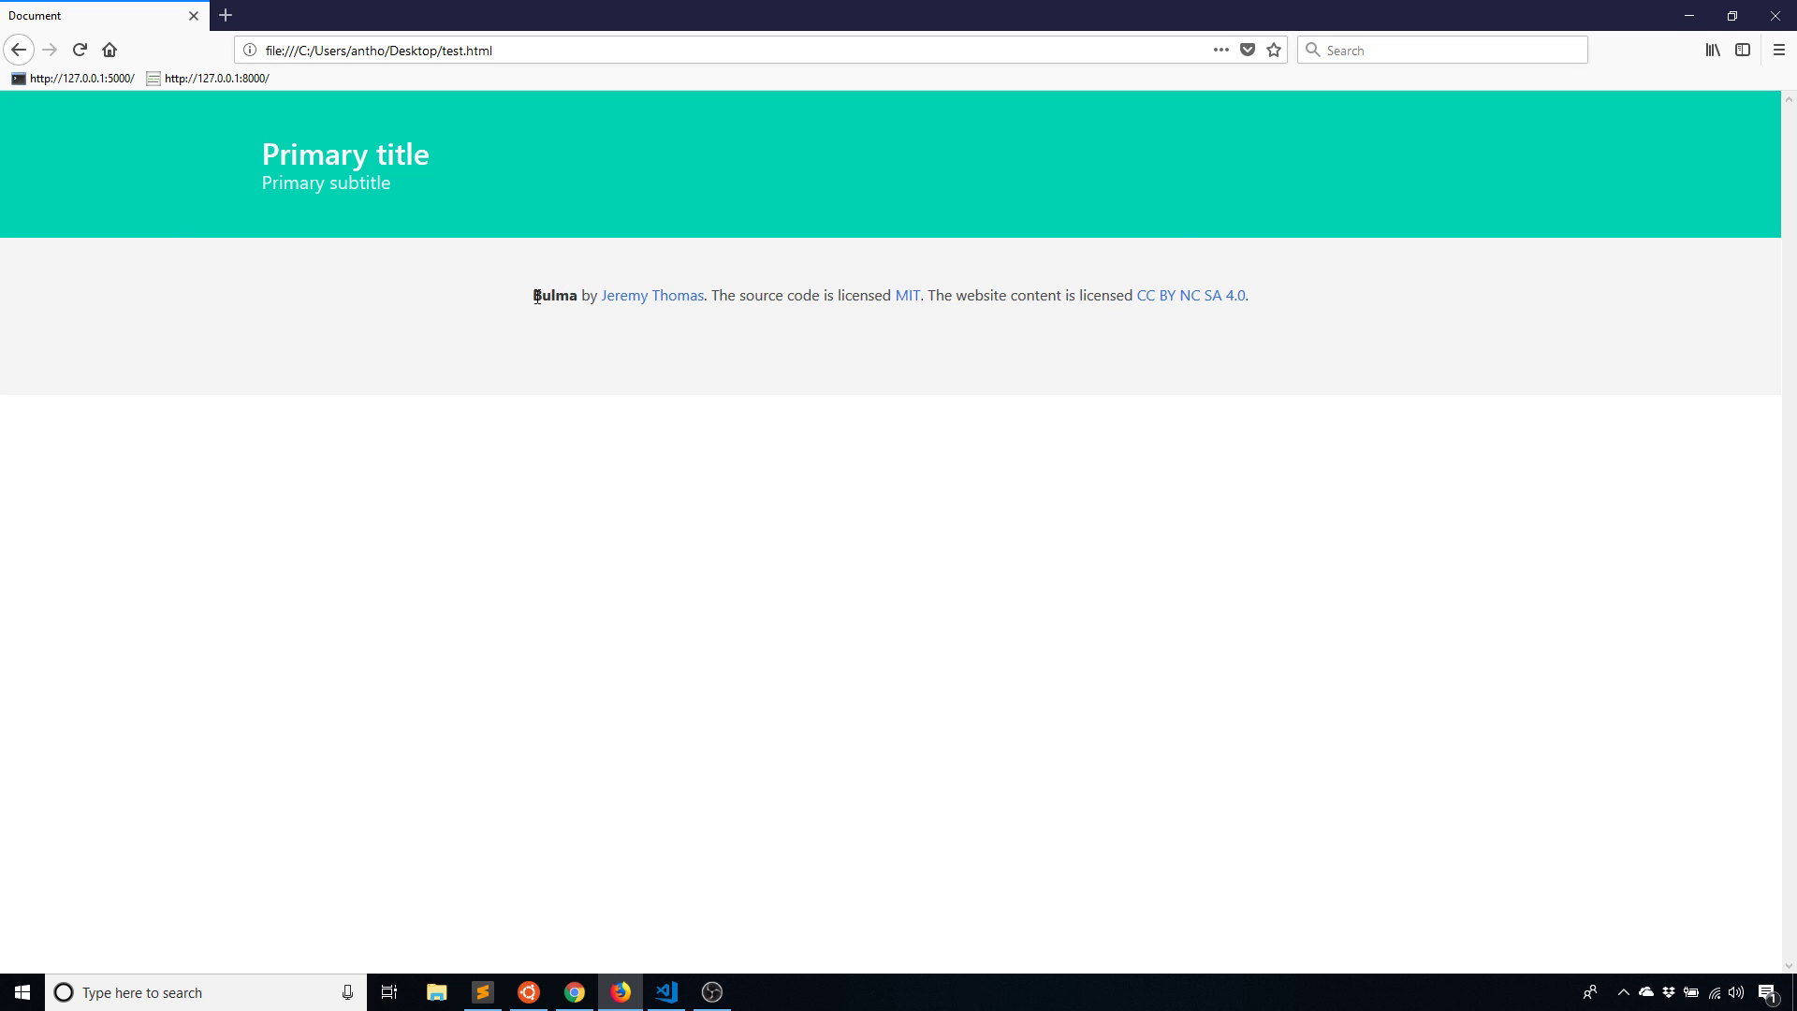
{"action": "mouse_move", "coordinate": [1577, 110]}
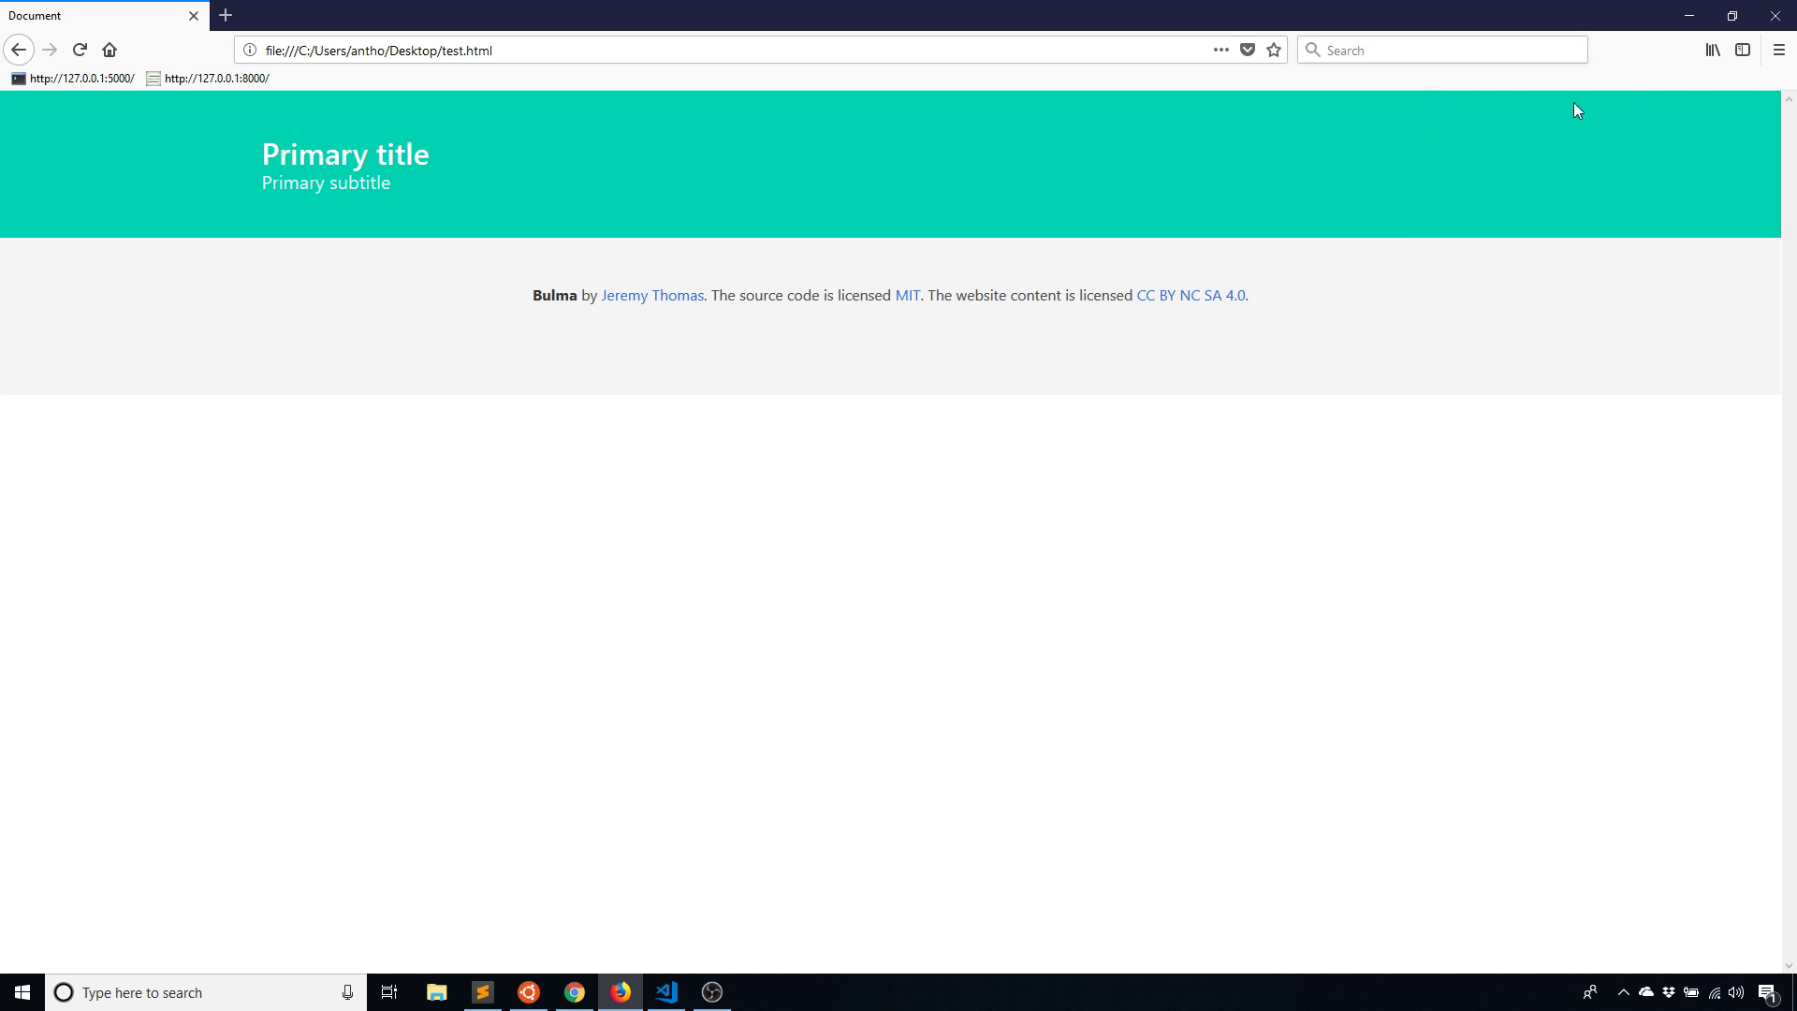
{"action": "mouse_move", "coordinate": [1494, 288]}
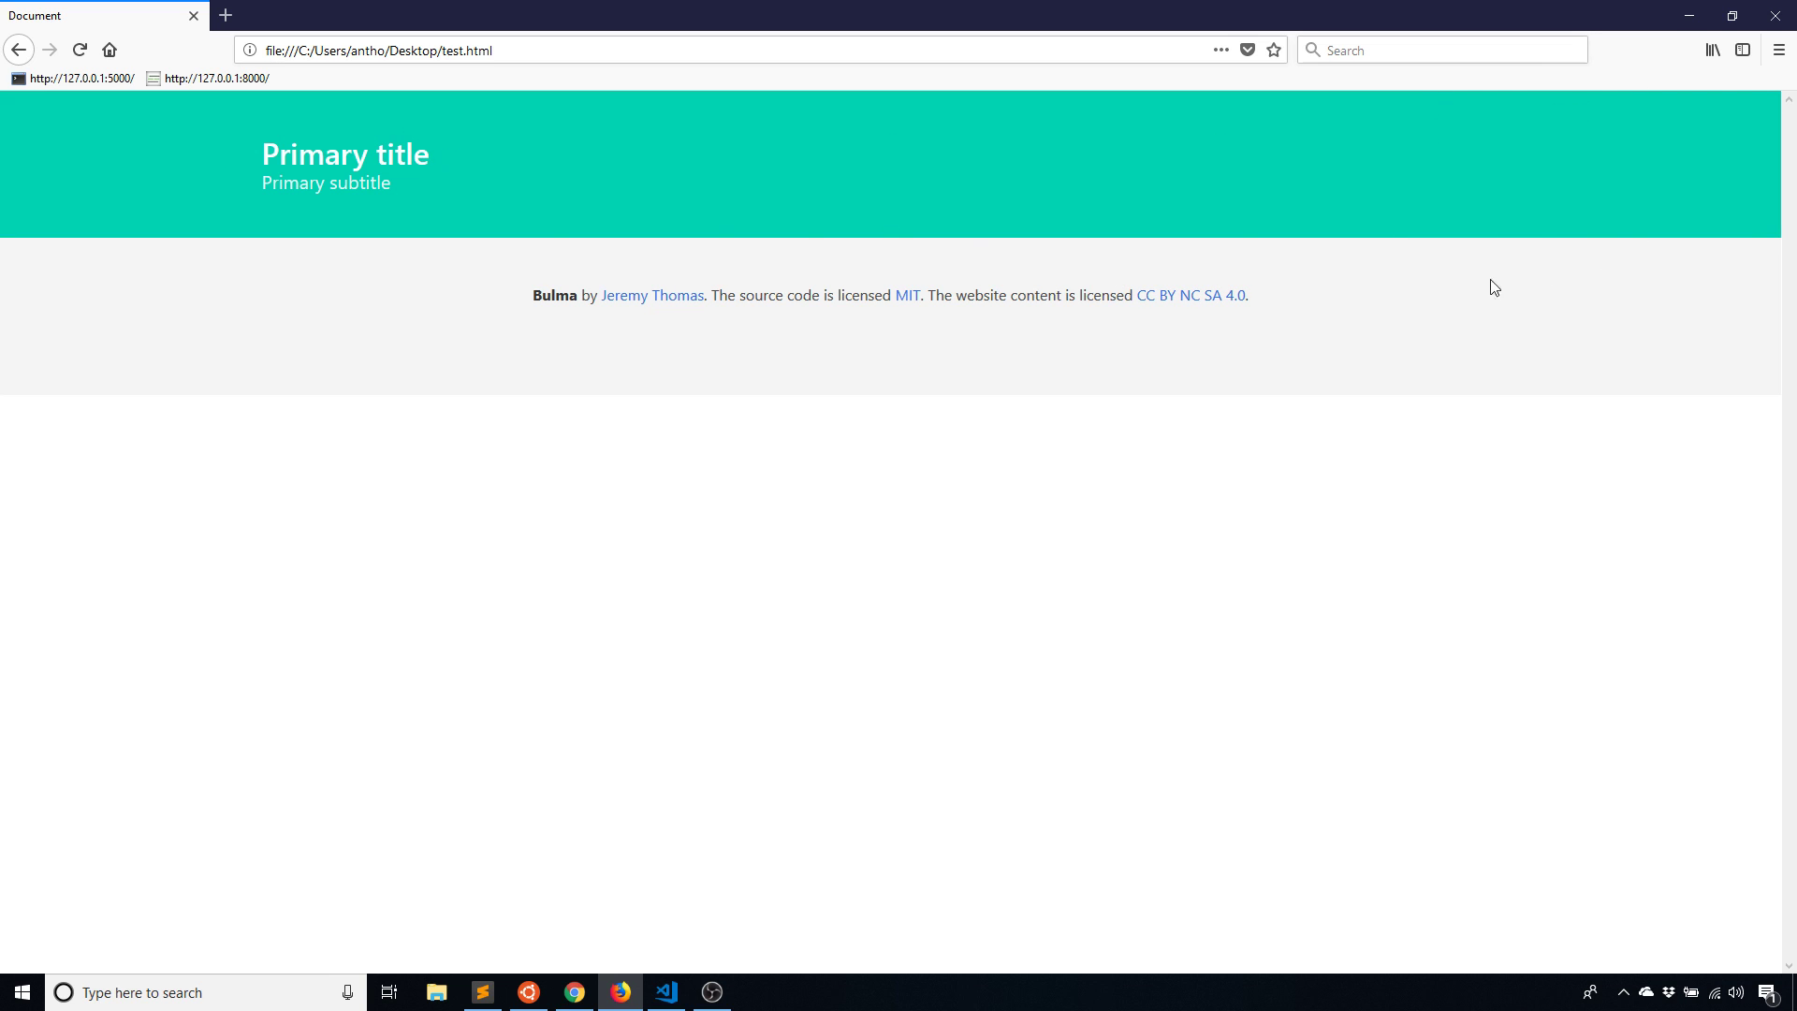
{"action": "mouse_move", "coordinate": [561, 961]}
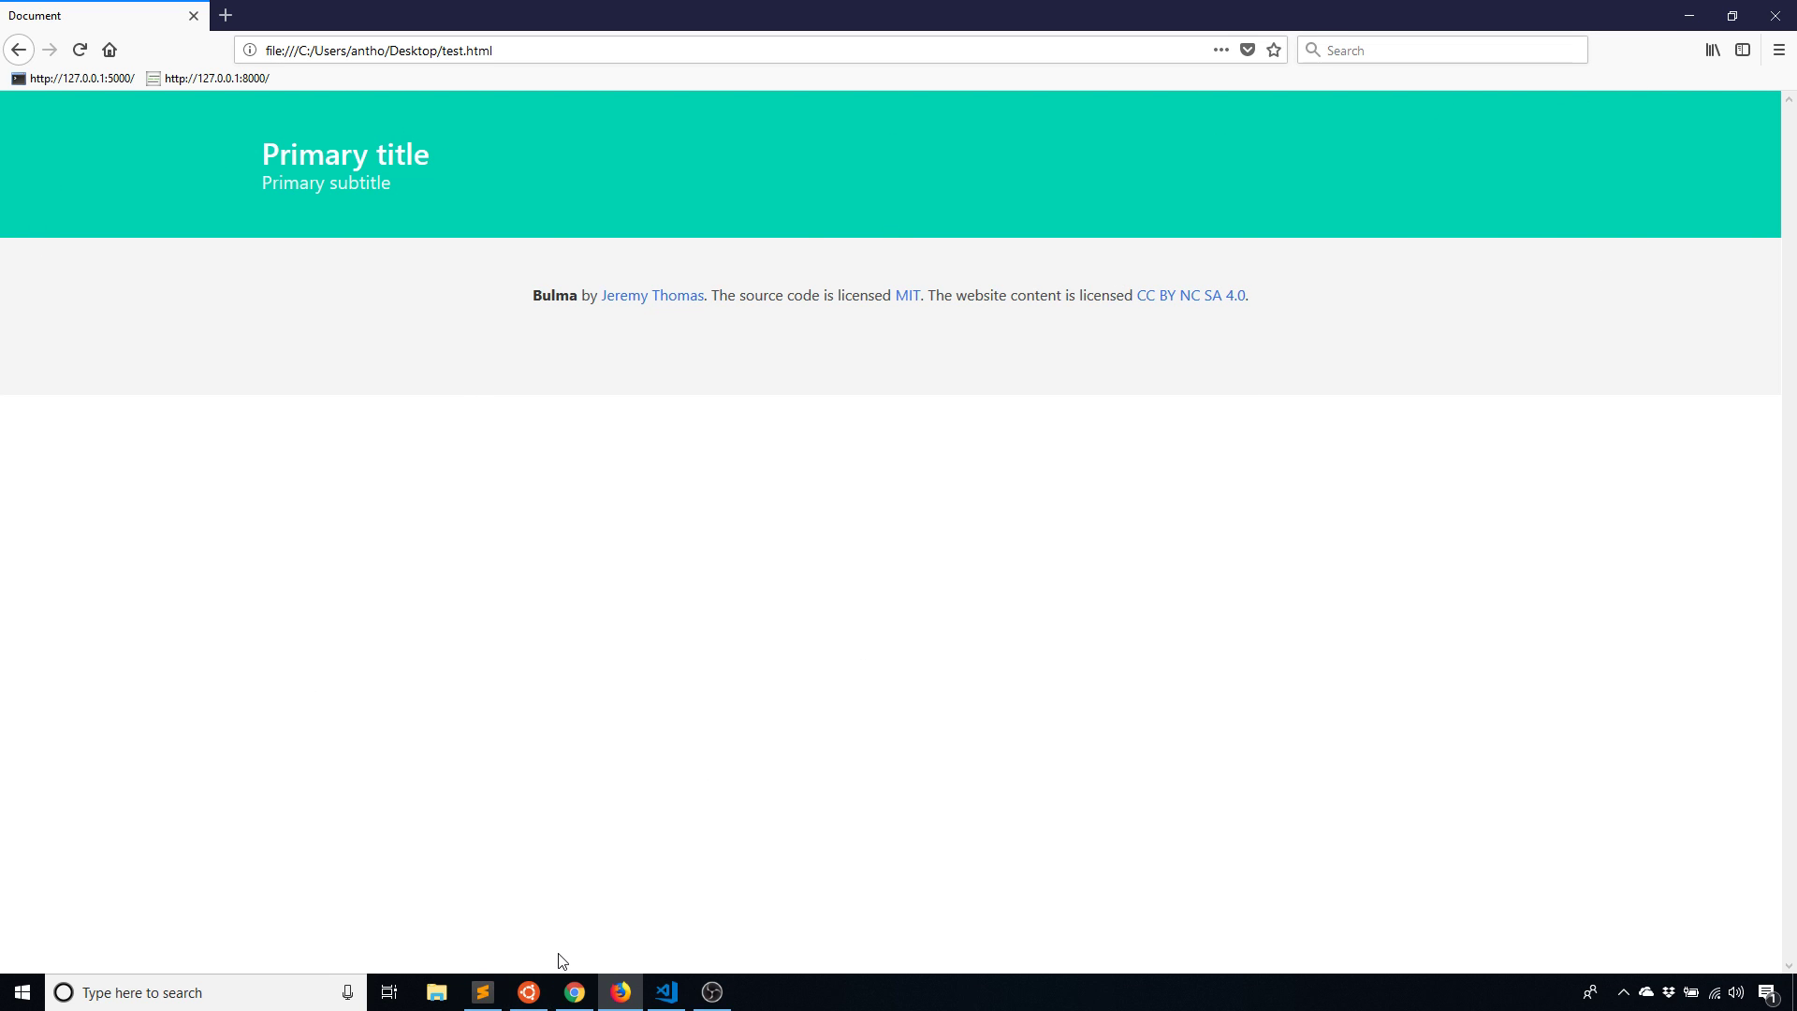
Reload test.html in Firefox; hero title and subtitle span the full width
{"action": "left_click", "coordinate": [665, 993]}
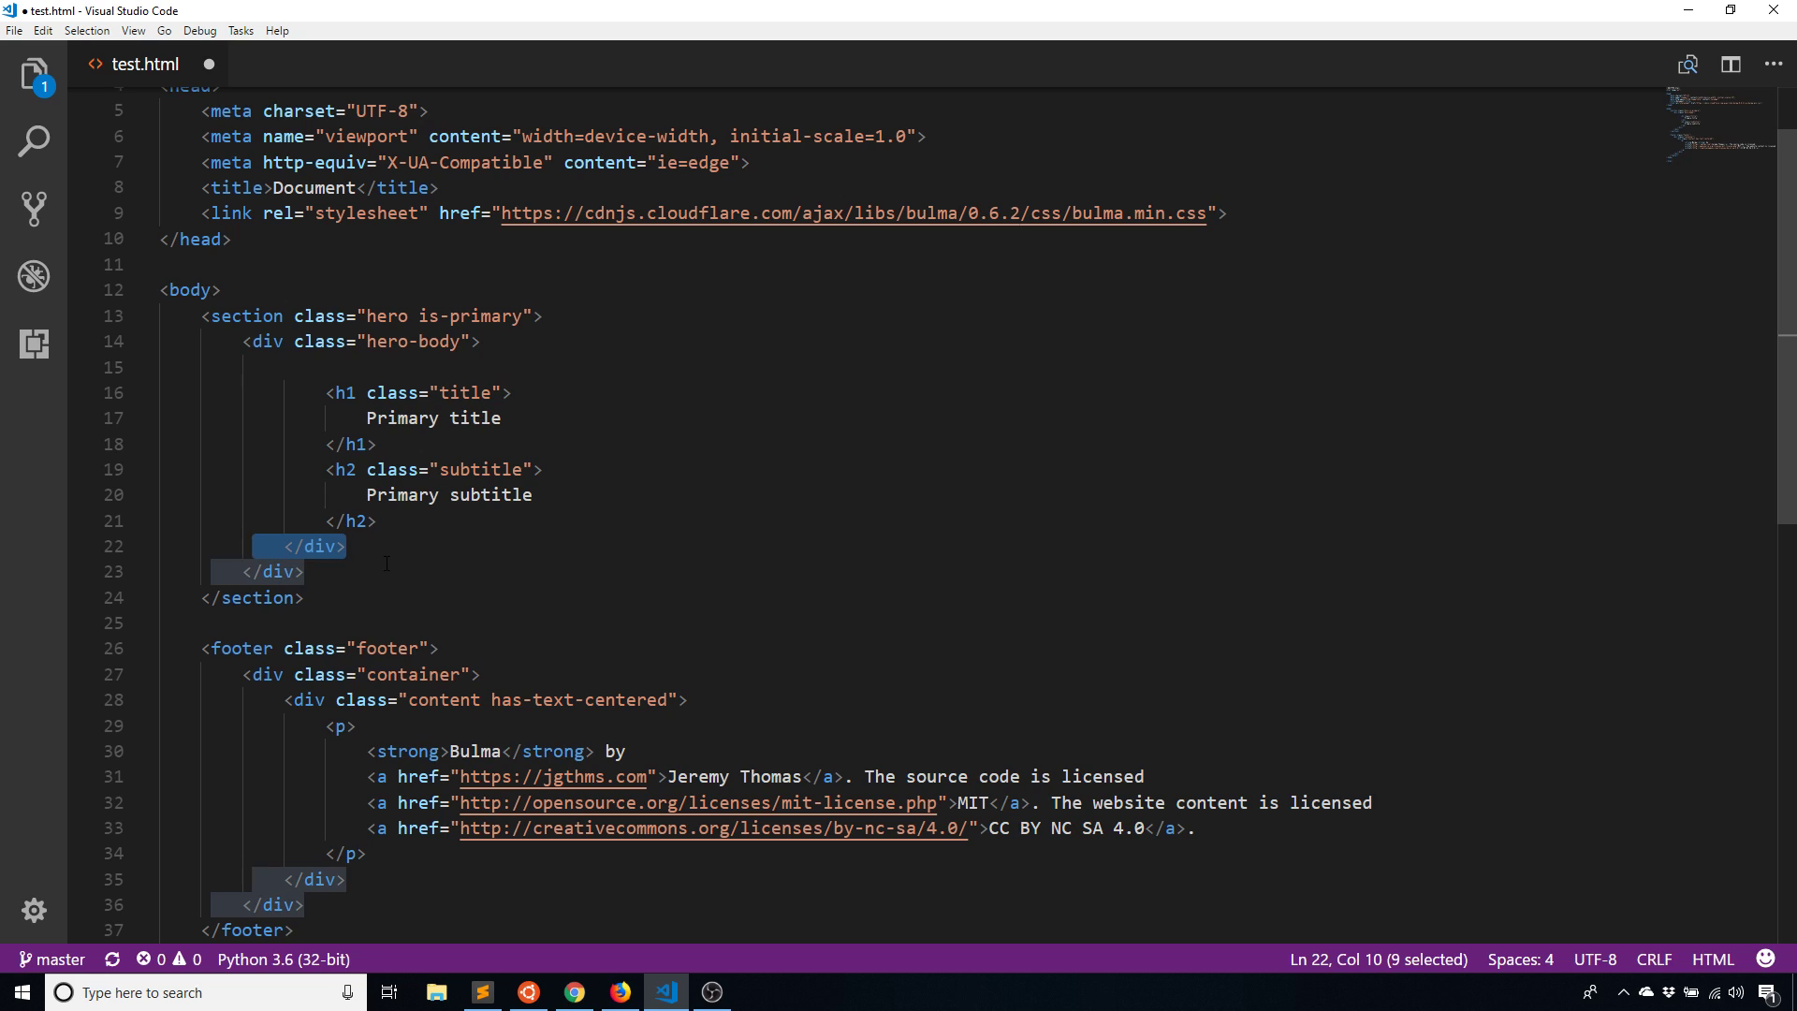
{"action": "left_click", "coordinate": [618, 992]}
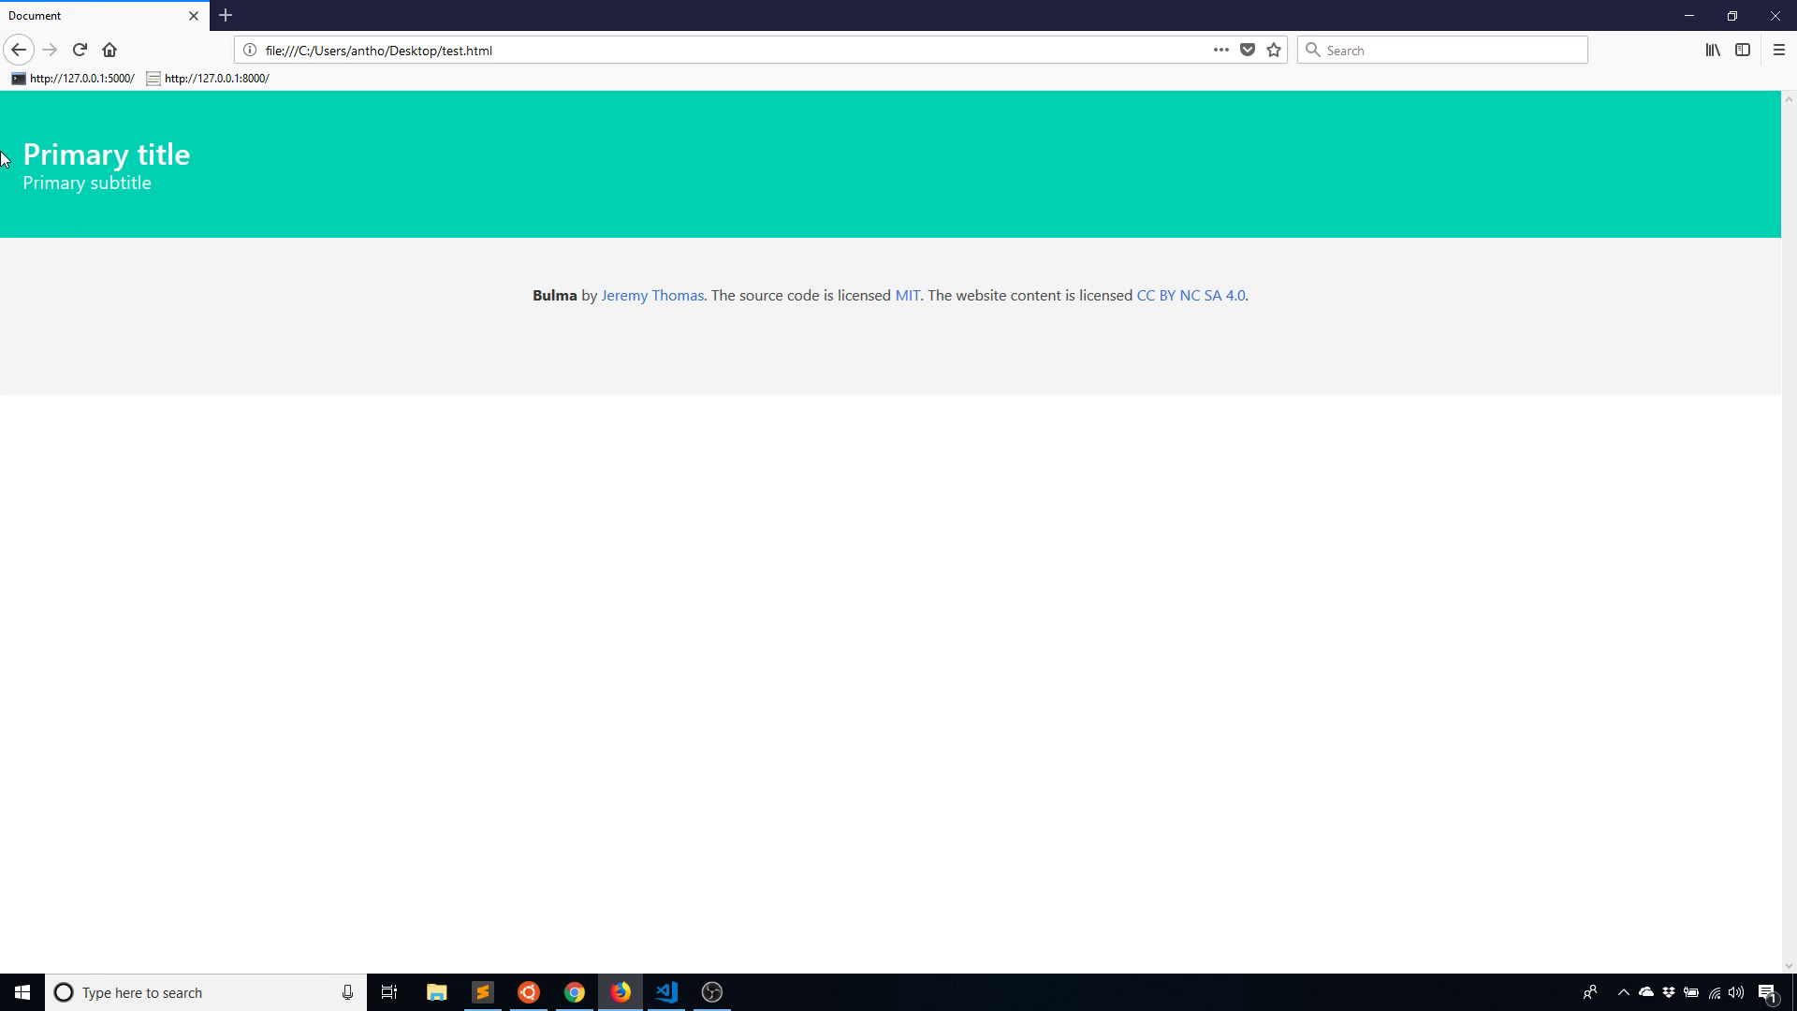
{"action": "mouse_move", "coordinate": [51, 283]}
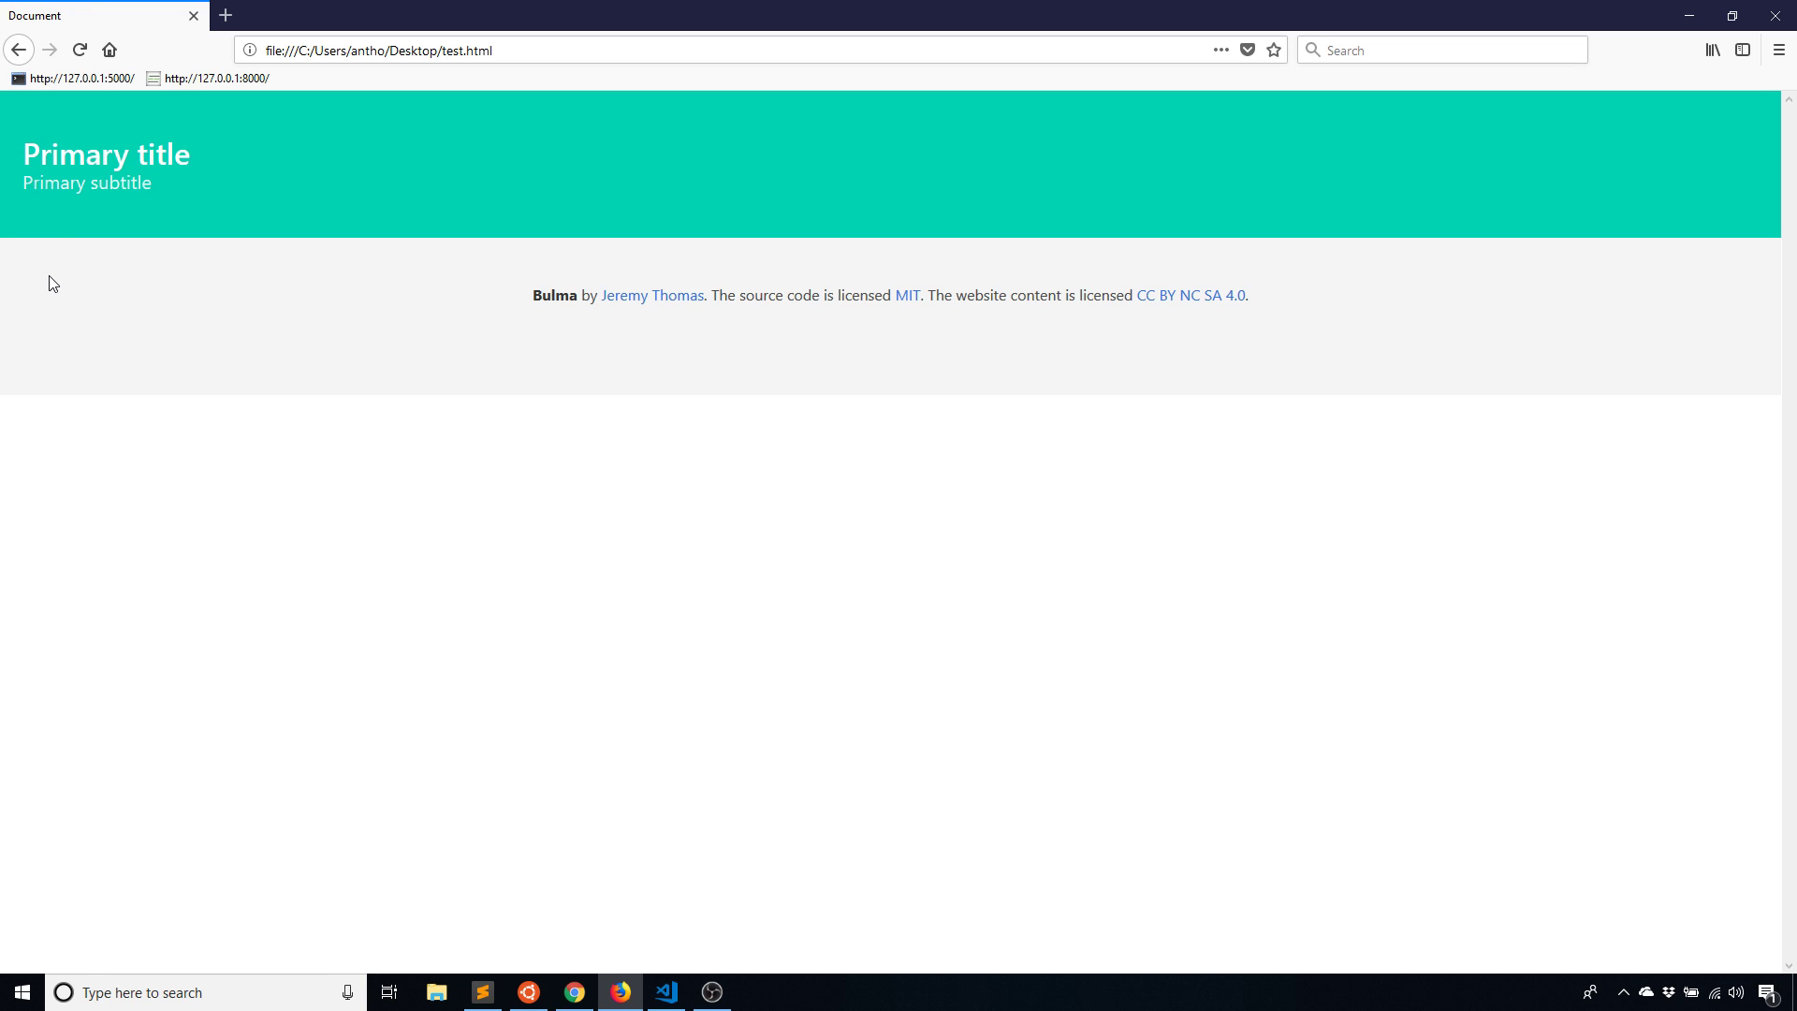
{"action": "mouse_move", "coordinate": [55, 290]}
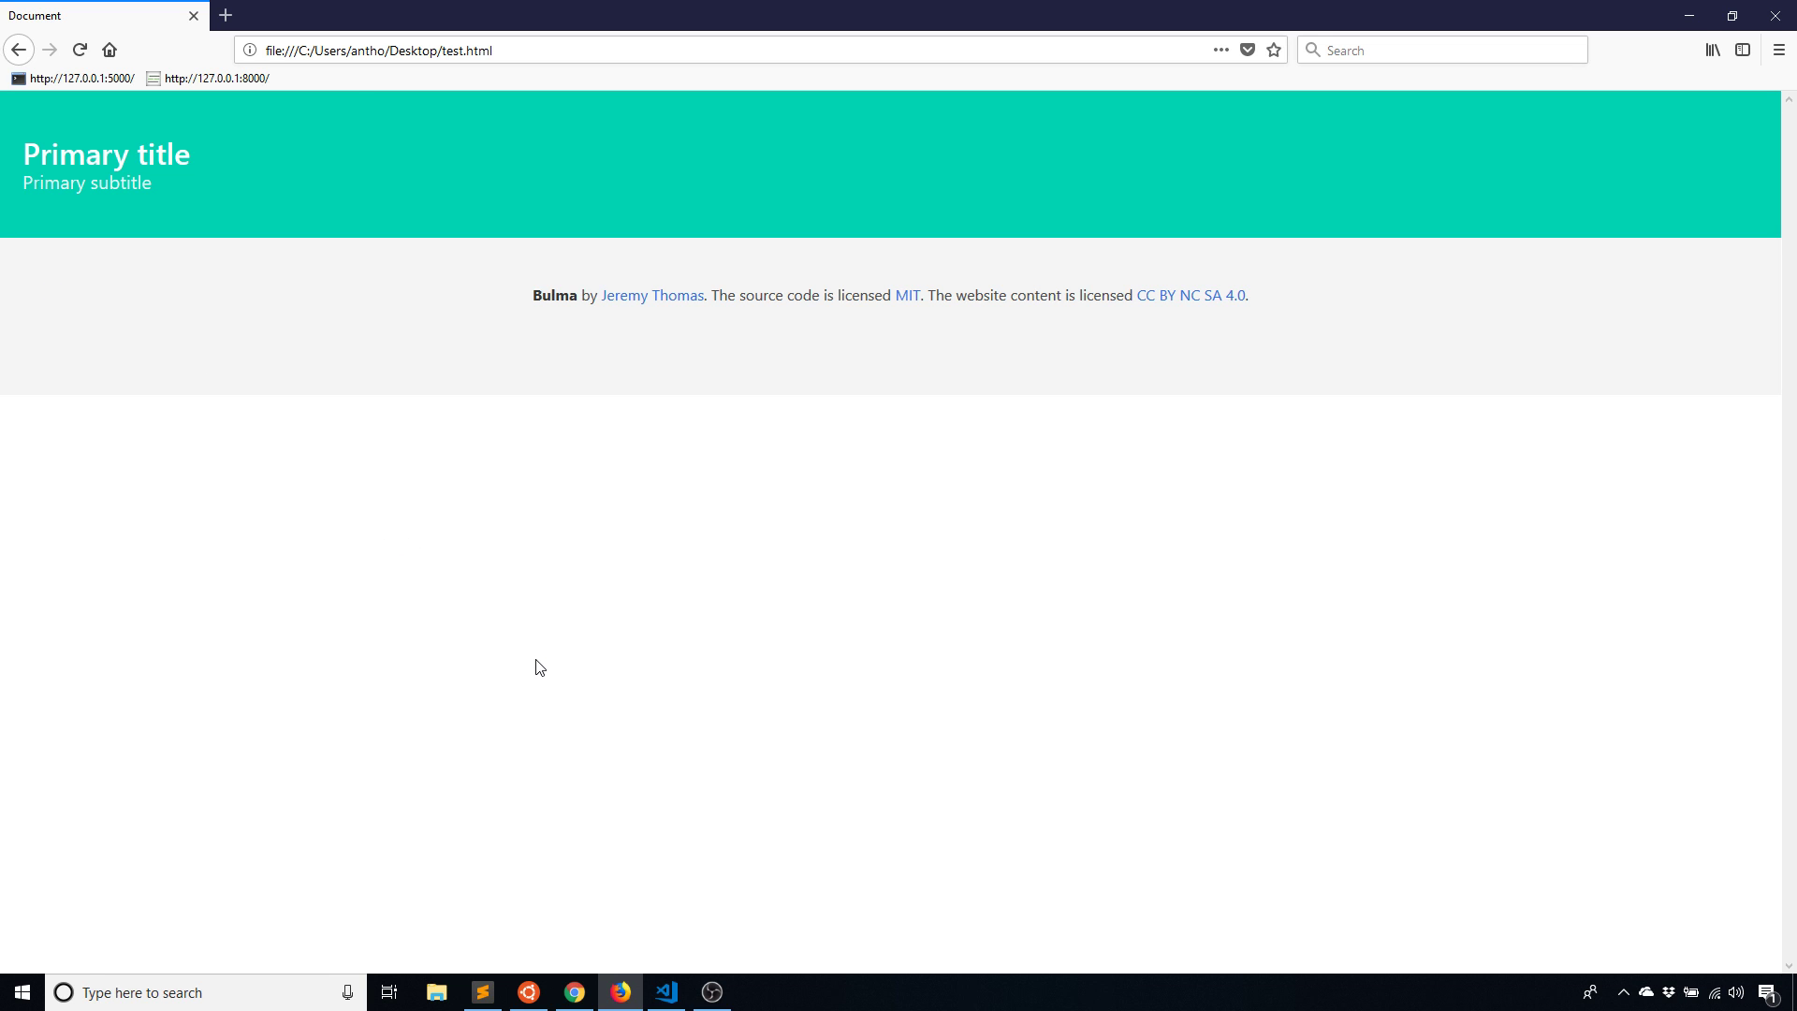
{"action": "mouse_move", "coordinate": [542, 673]}
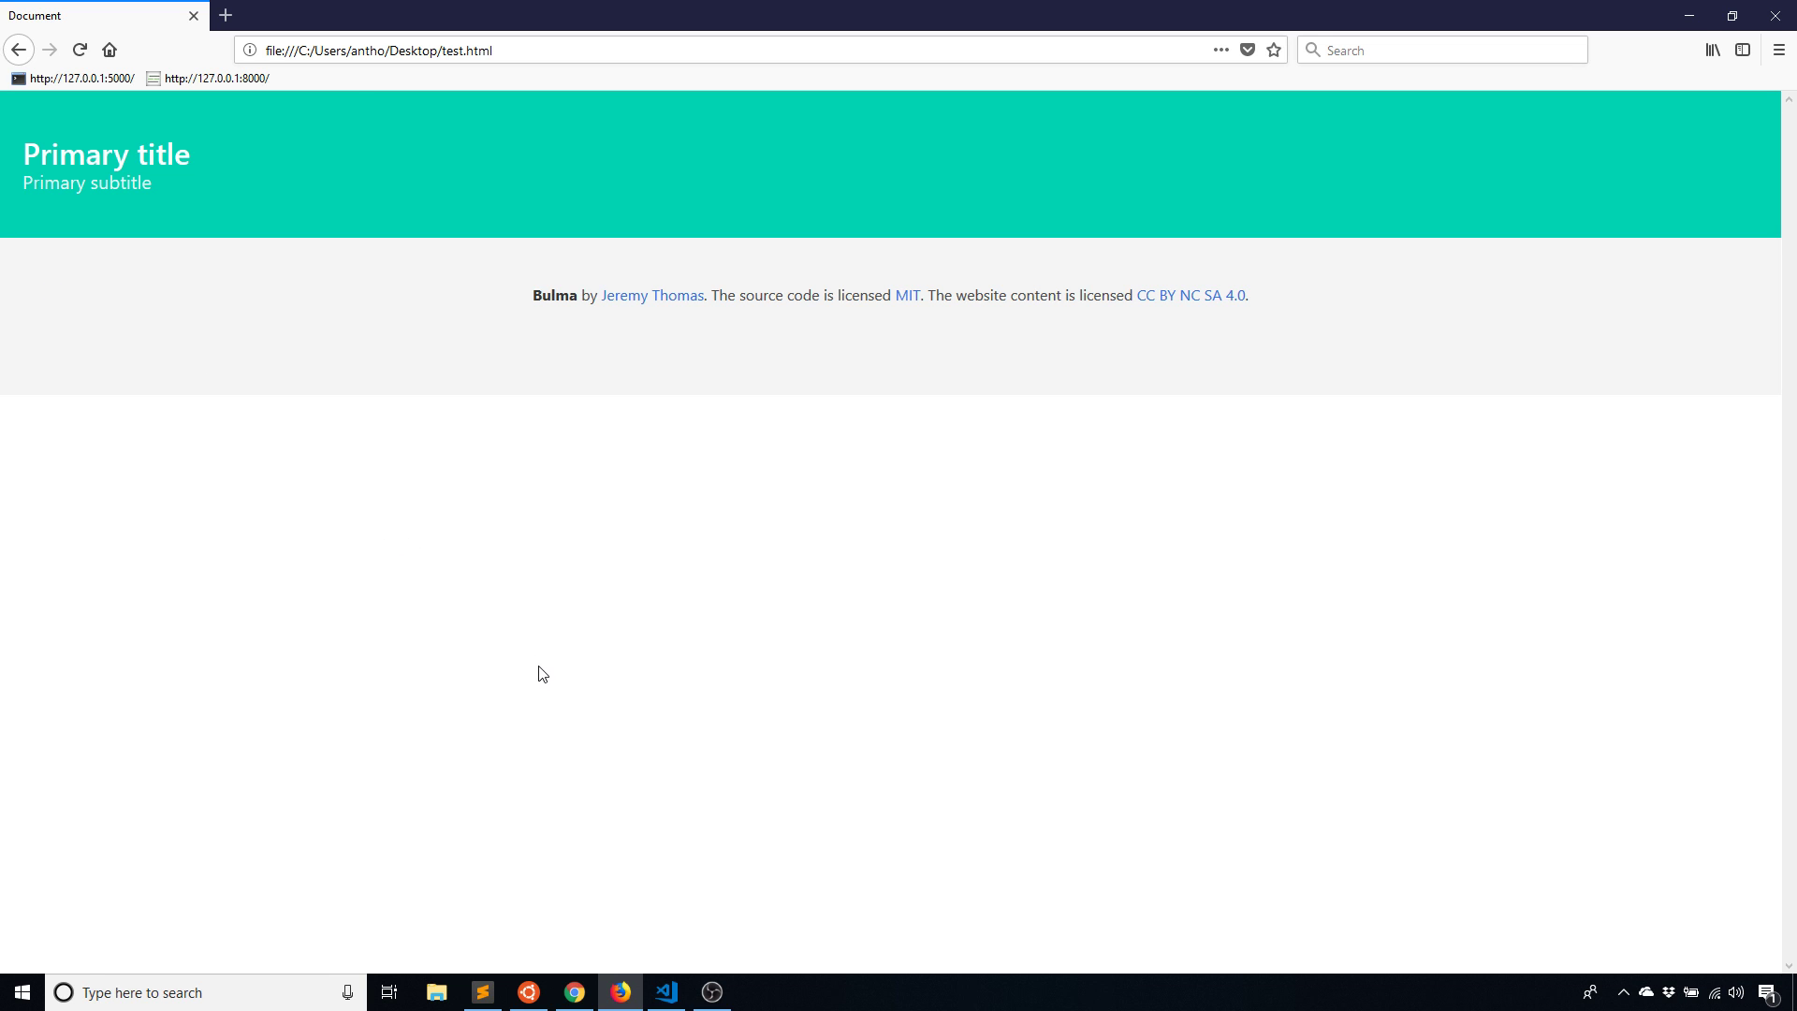
{"action": "mouse_move", "coordinate": [342, 239]}
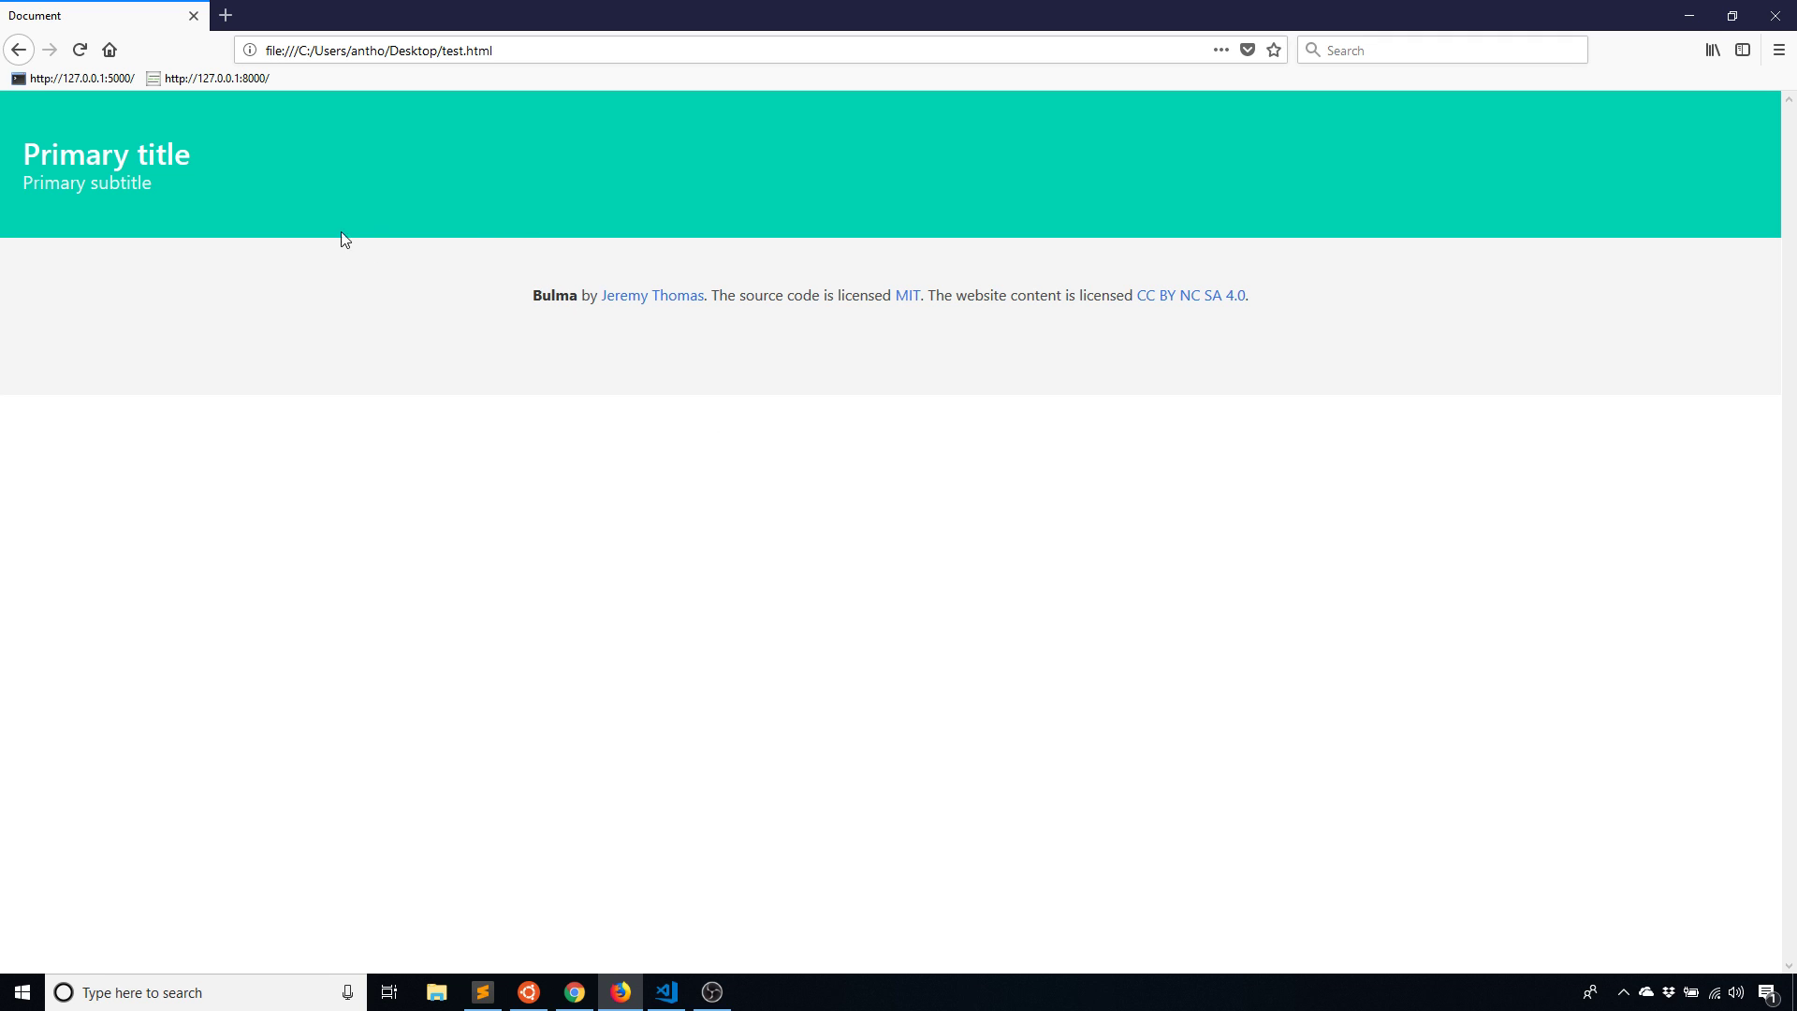
{"action": "mouse_move", "coordinate": [6, 153]}
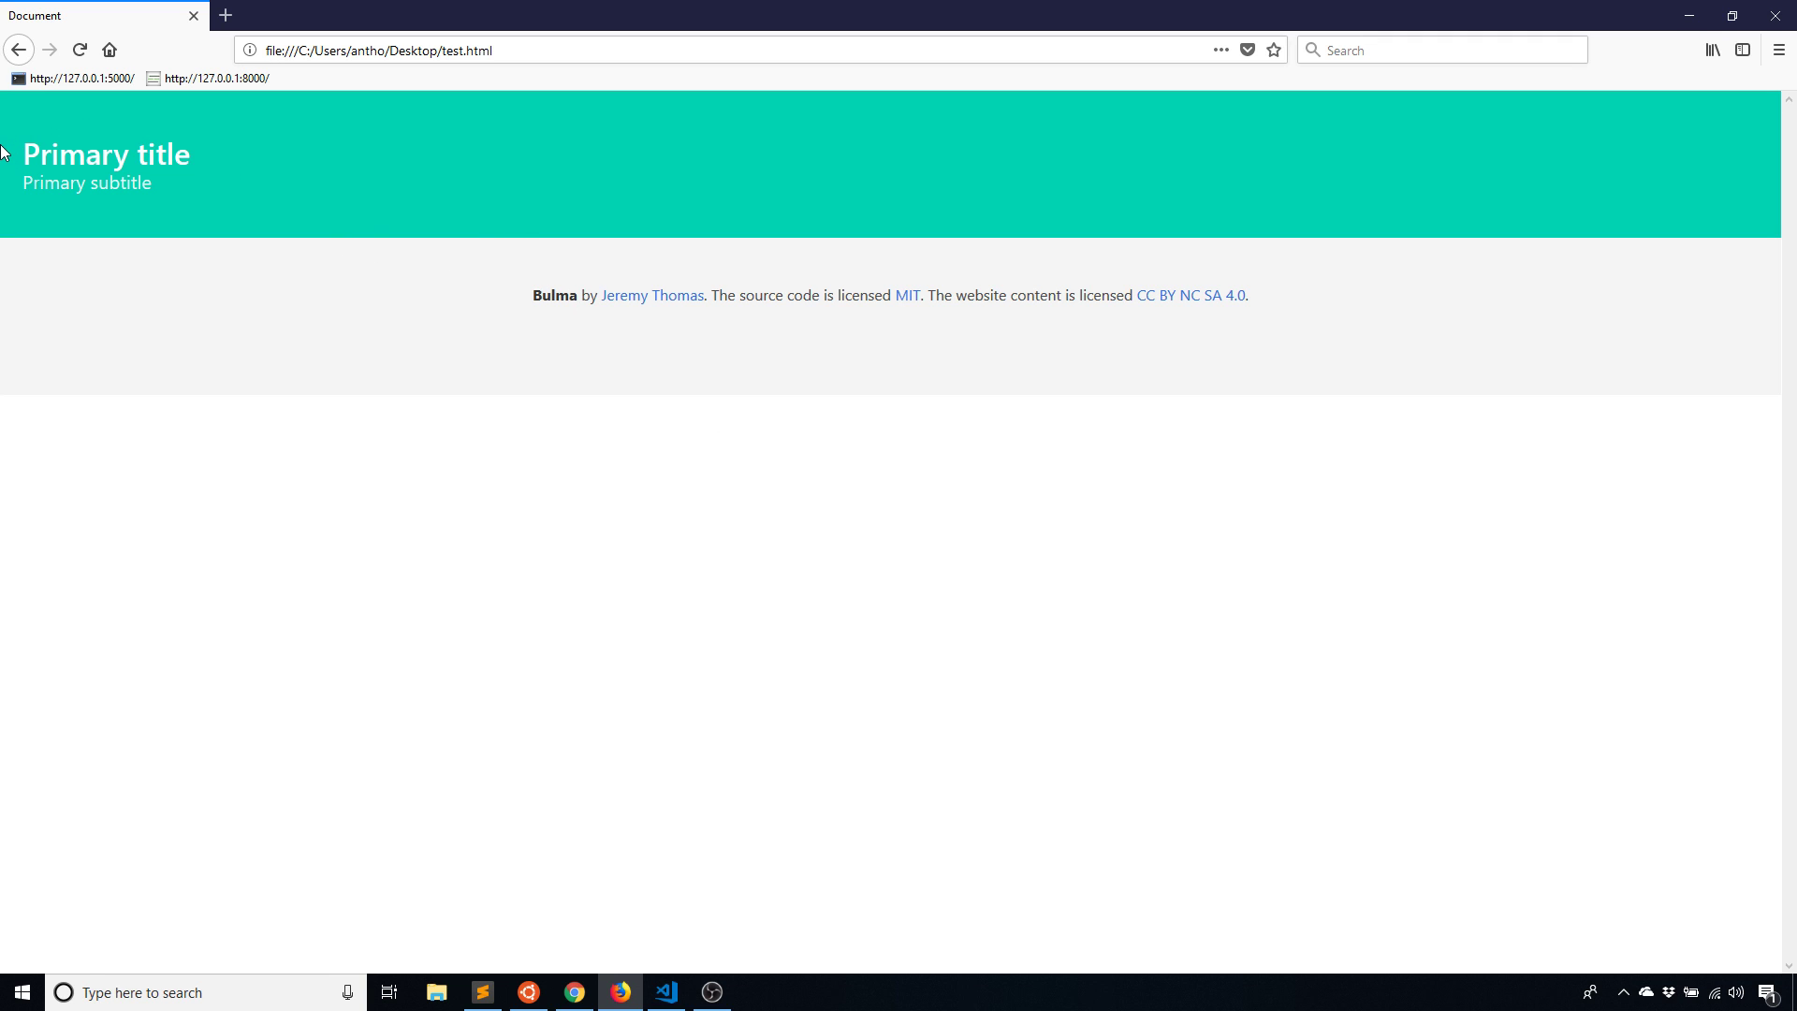
{"action": "mouse_move", "coordinate": [1266, 210]}
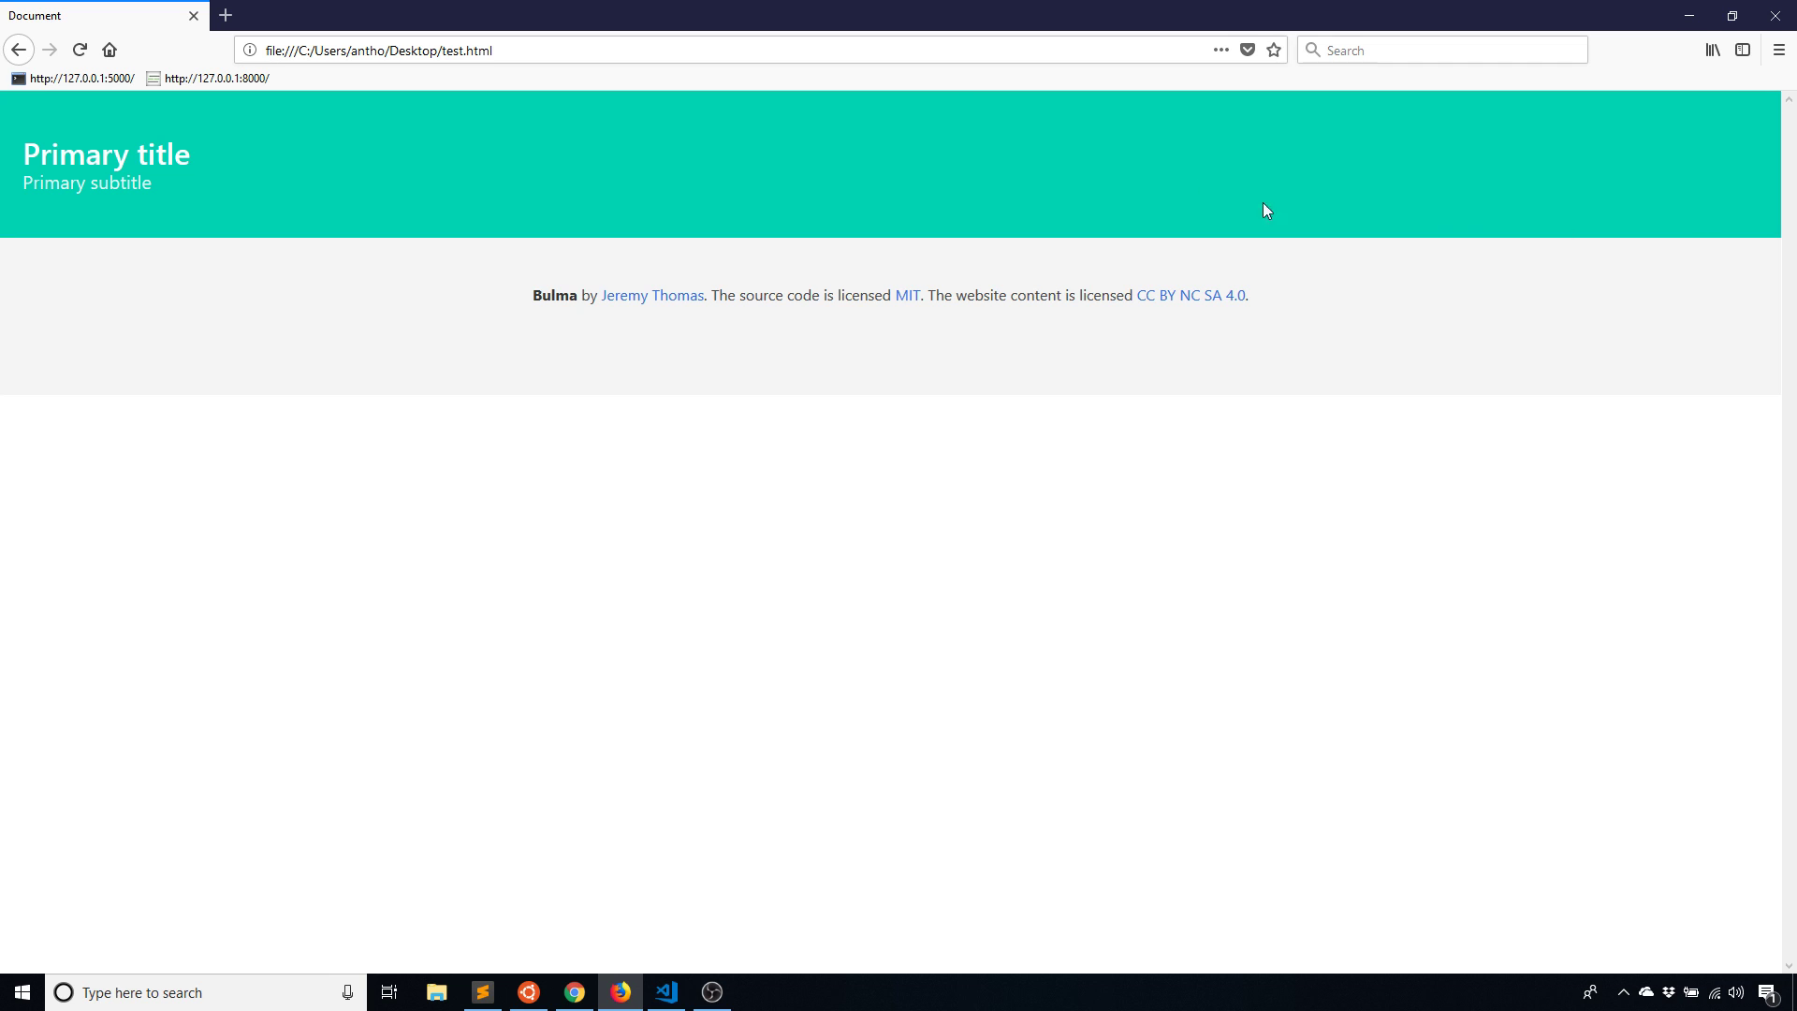
{"action": "mouse_move", "coordinate": [1322, 283]}
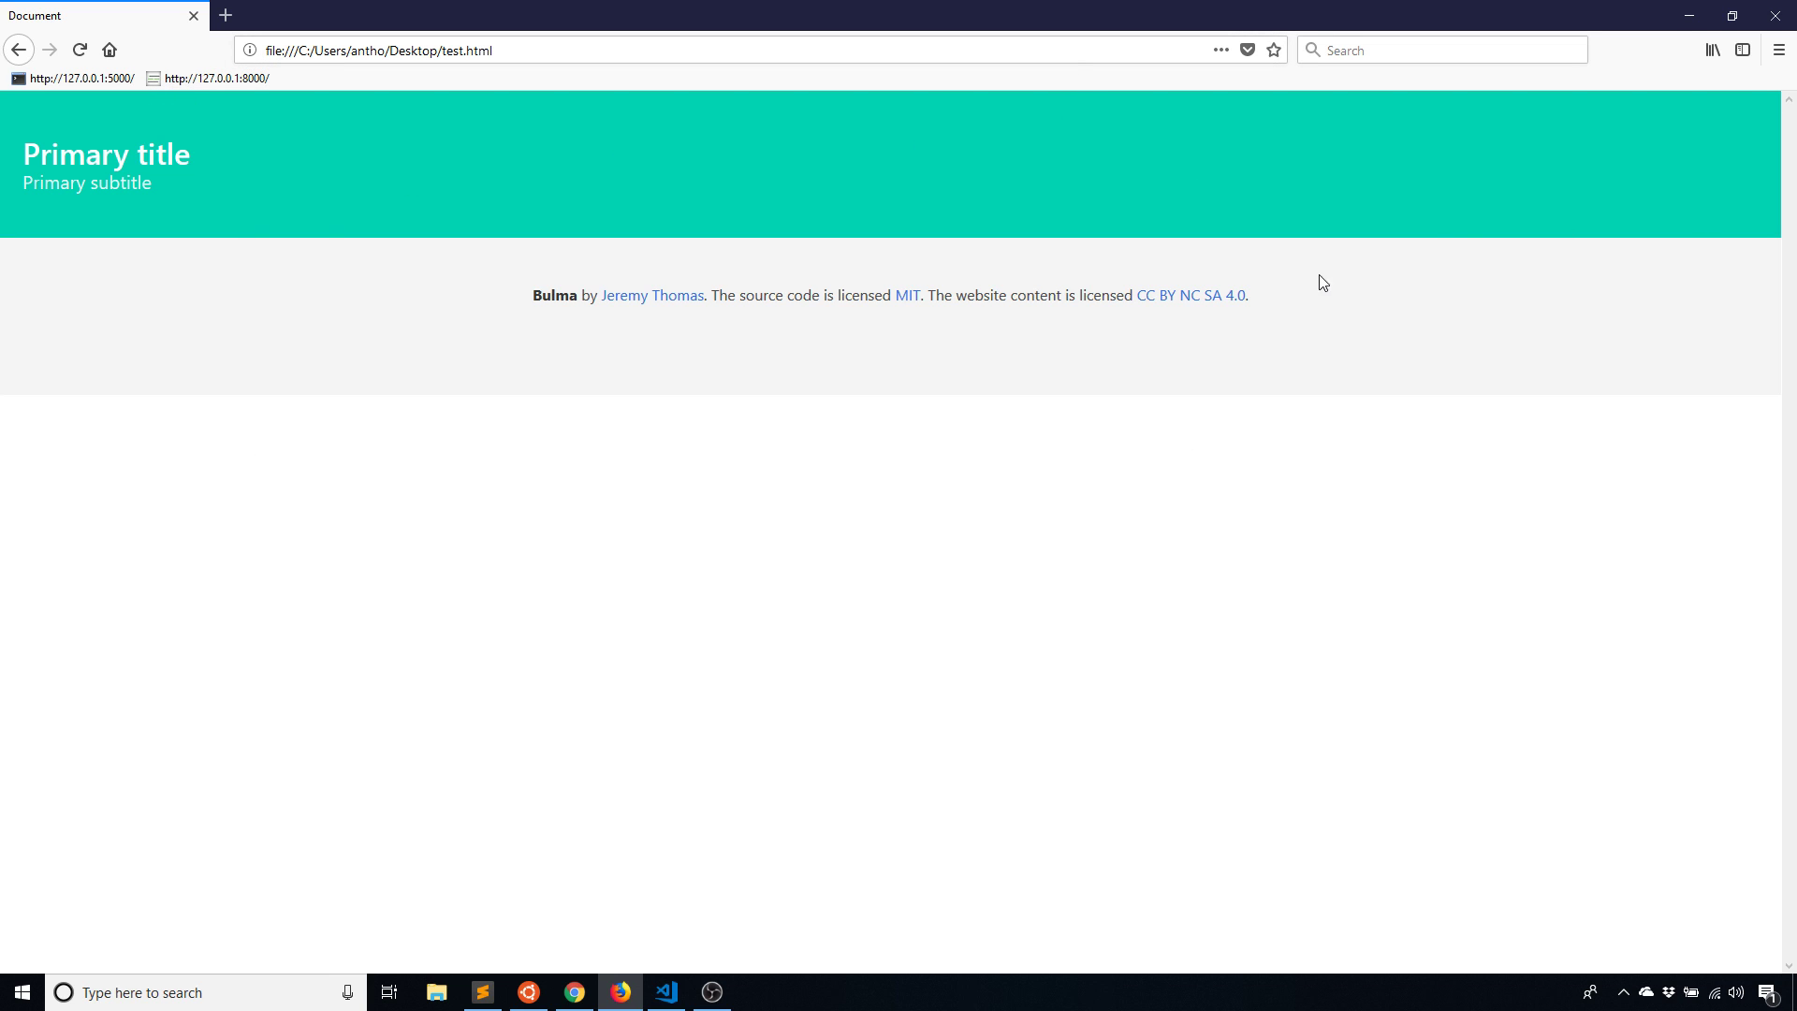
{"action": "mouse_move", "coordinate": [128, 209]}
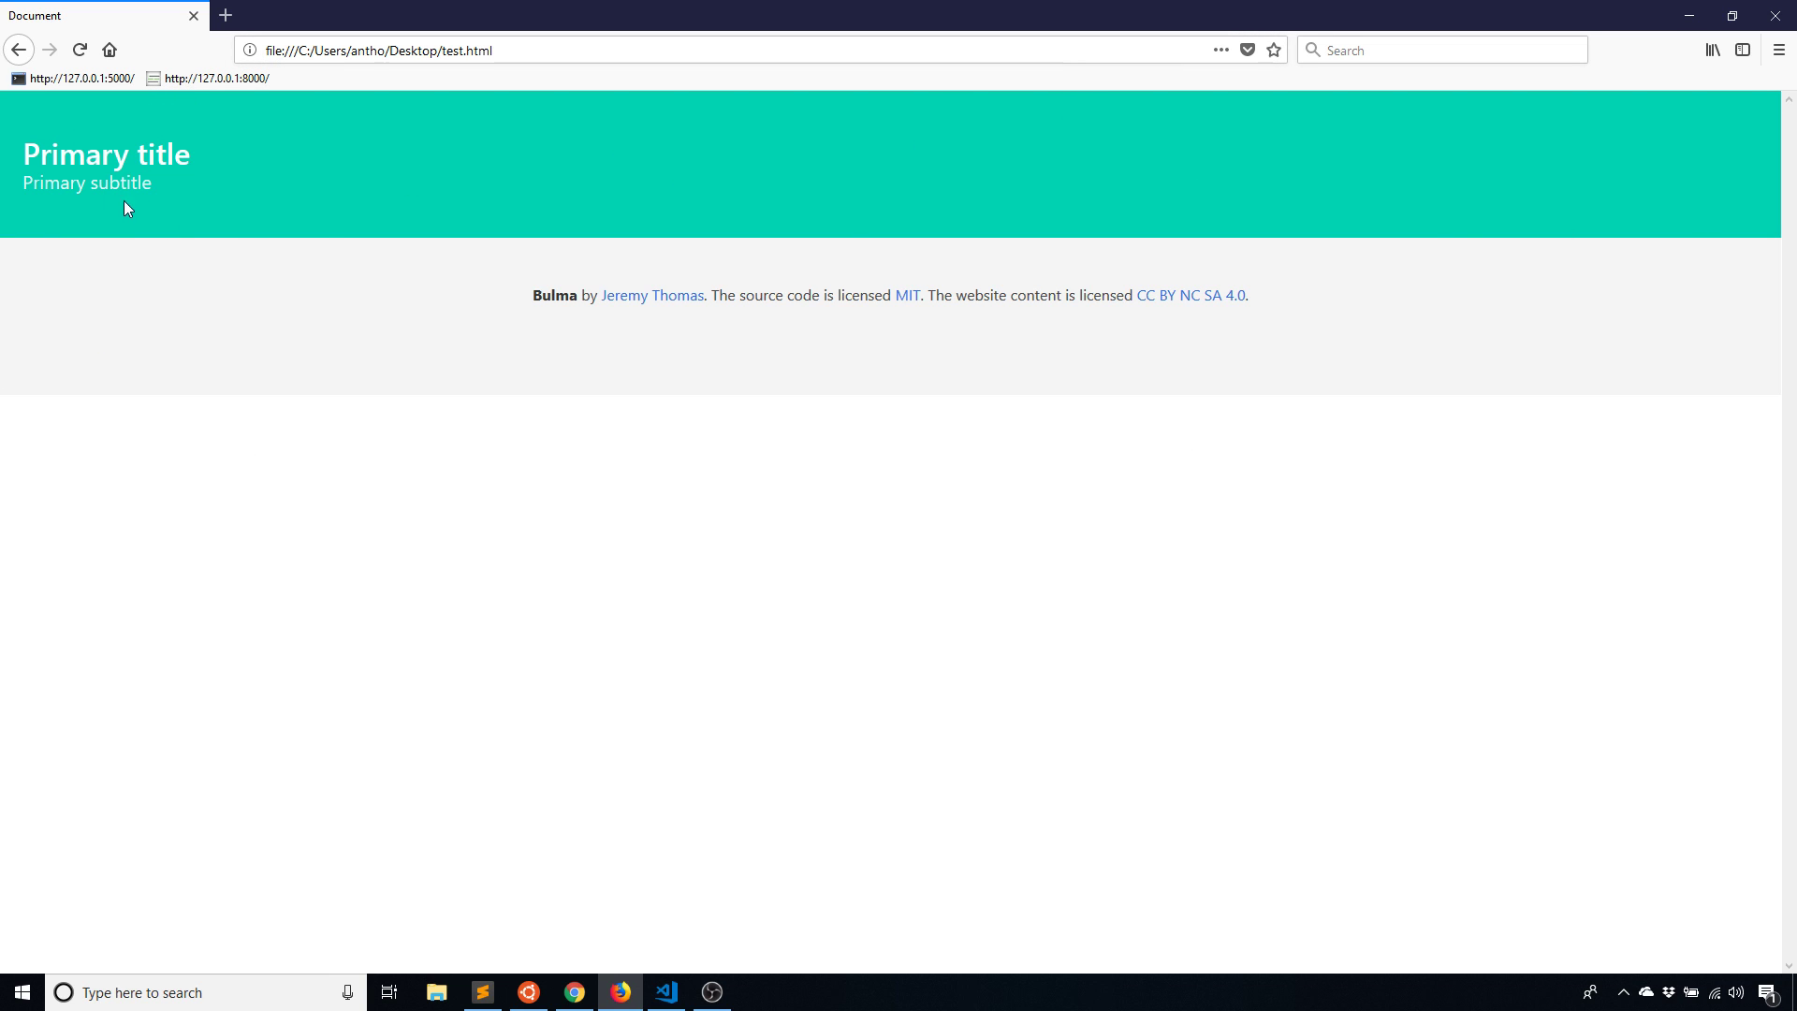
{"action": "mouse_move", "coordinate": [628, 883]}
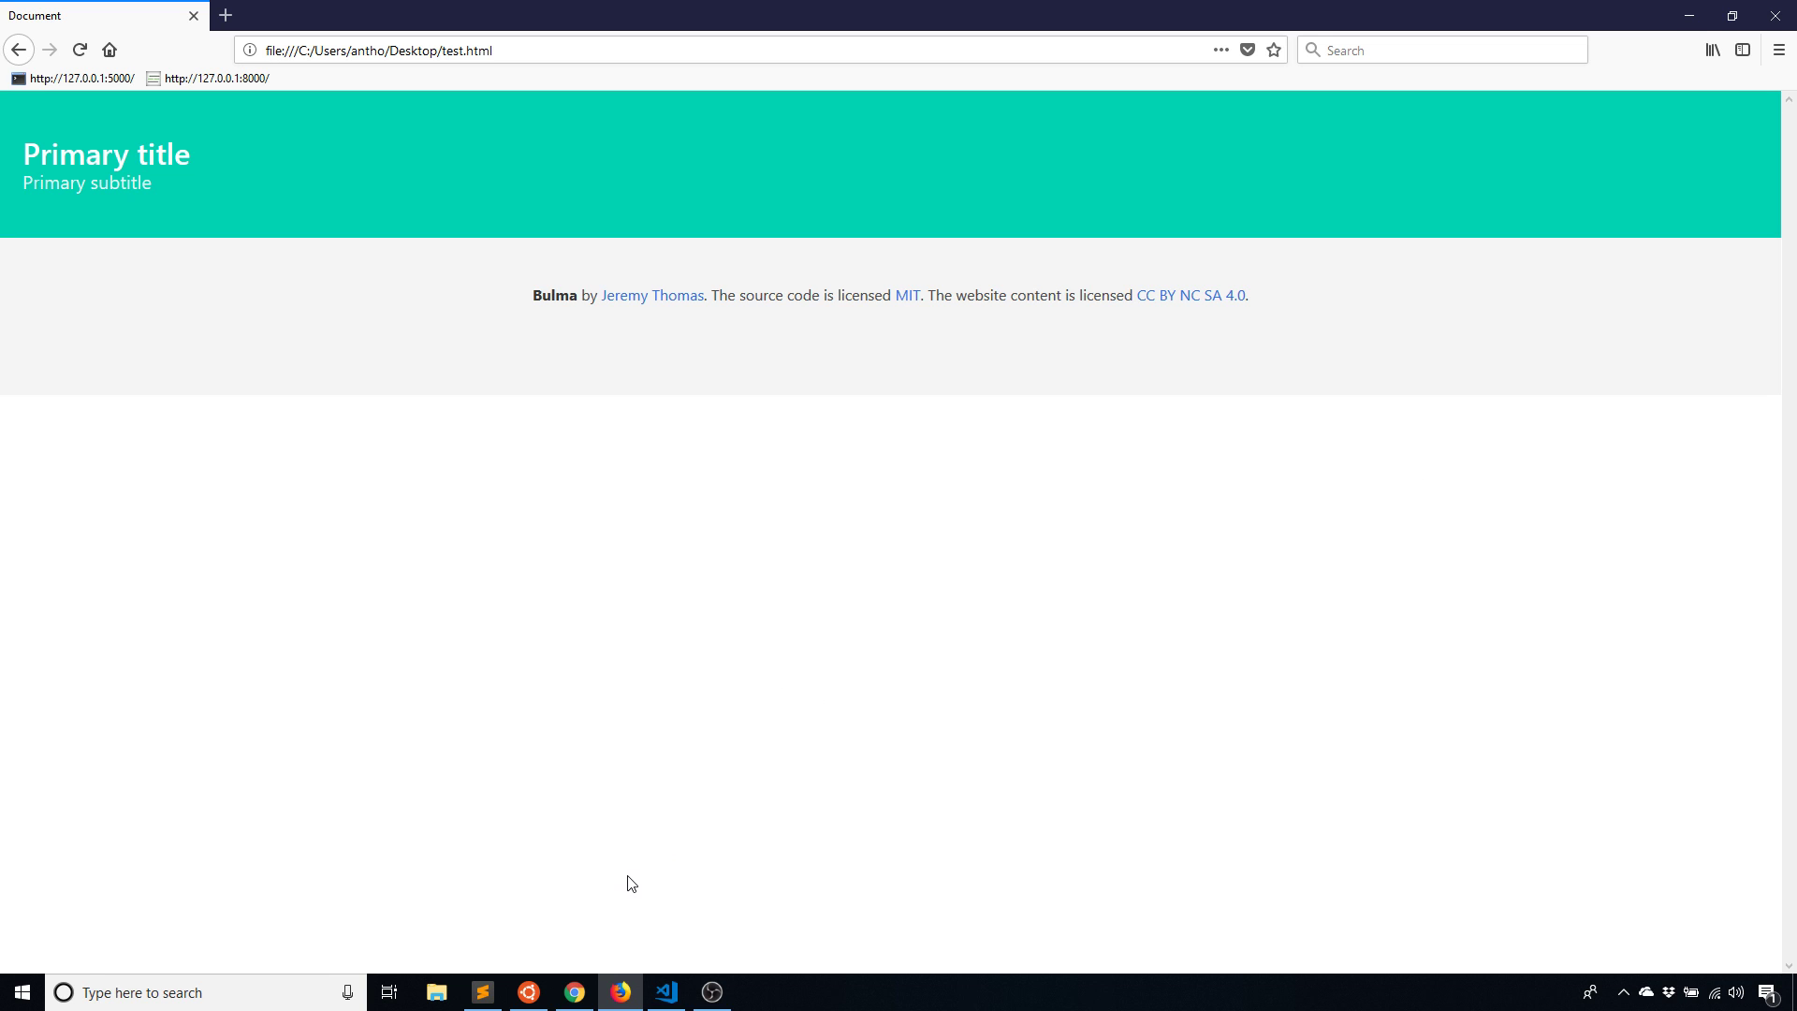
{"action": "mouse_move", "coordinate": [603, 884]}
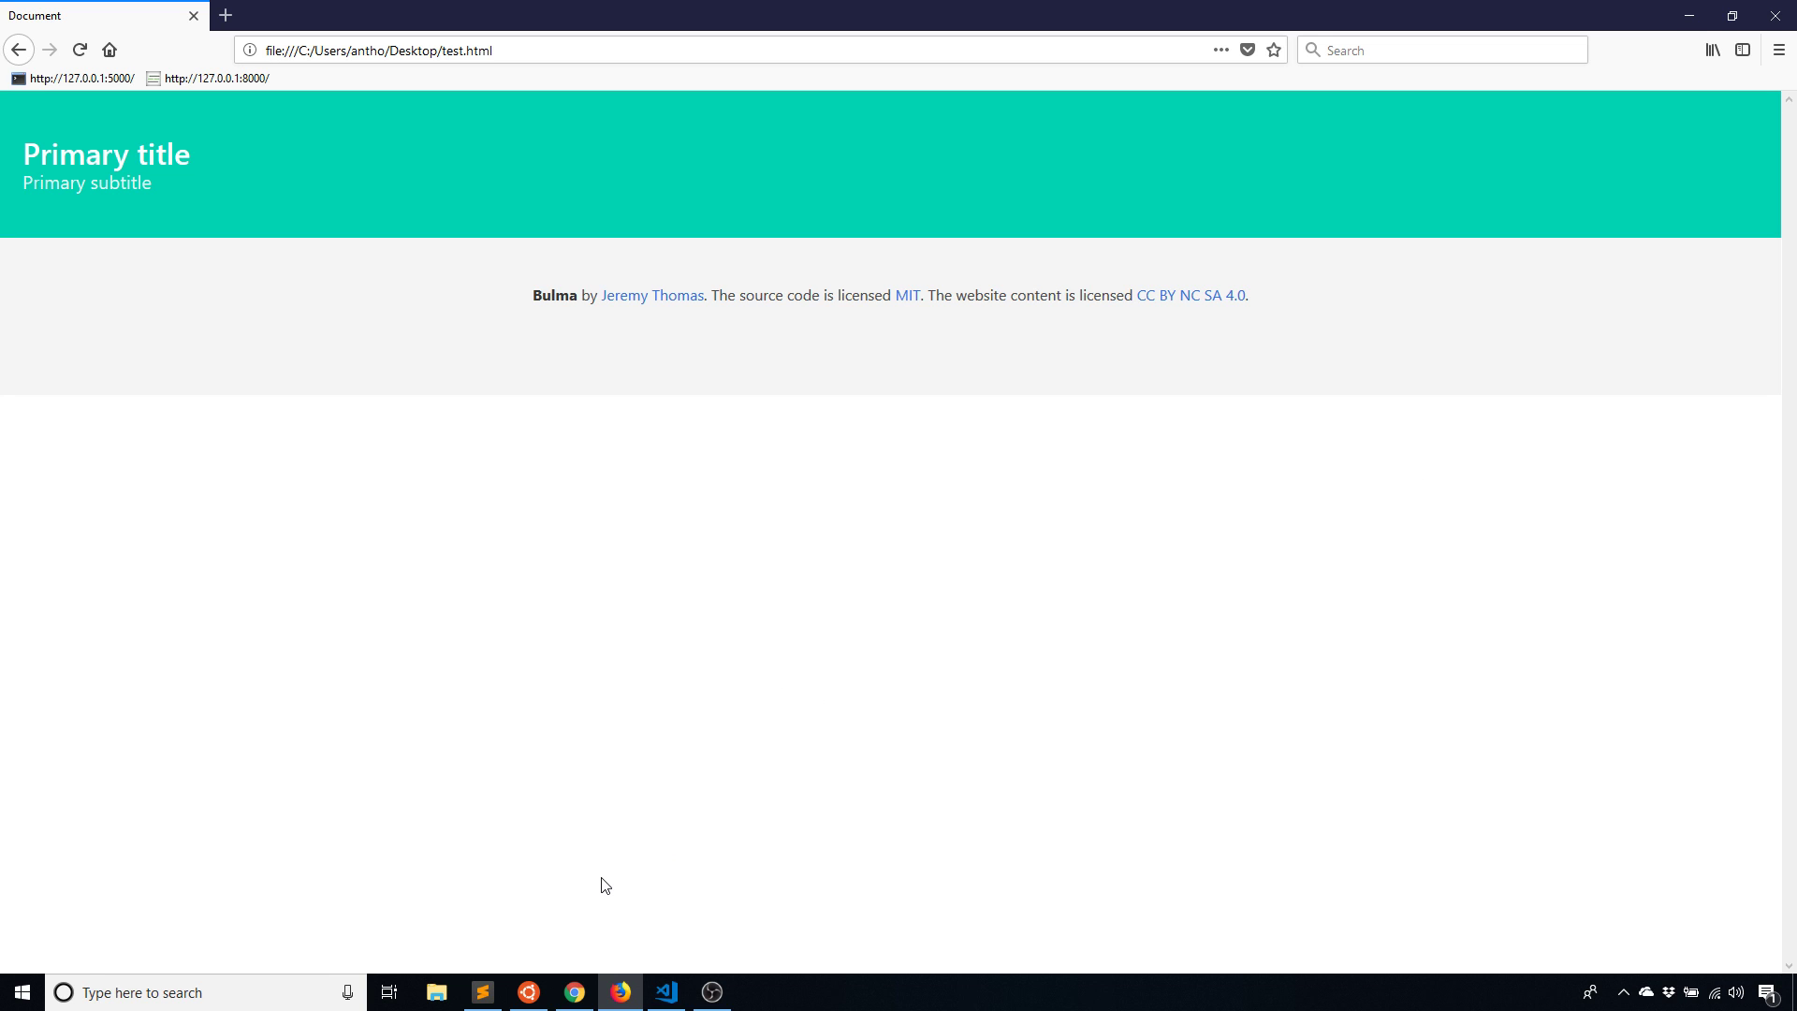
{"action": "mouse_move", "coordinate": [6, 285]}
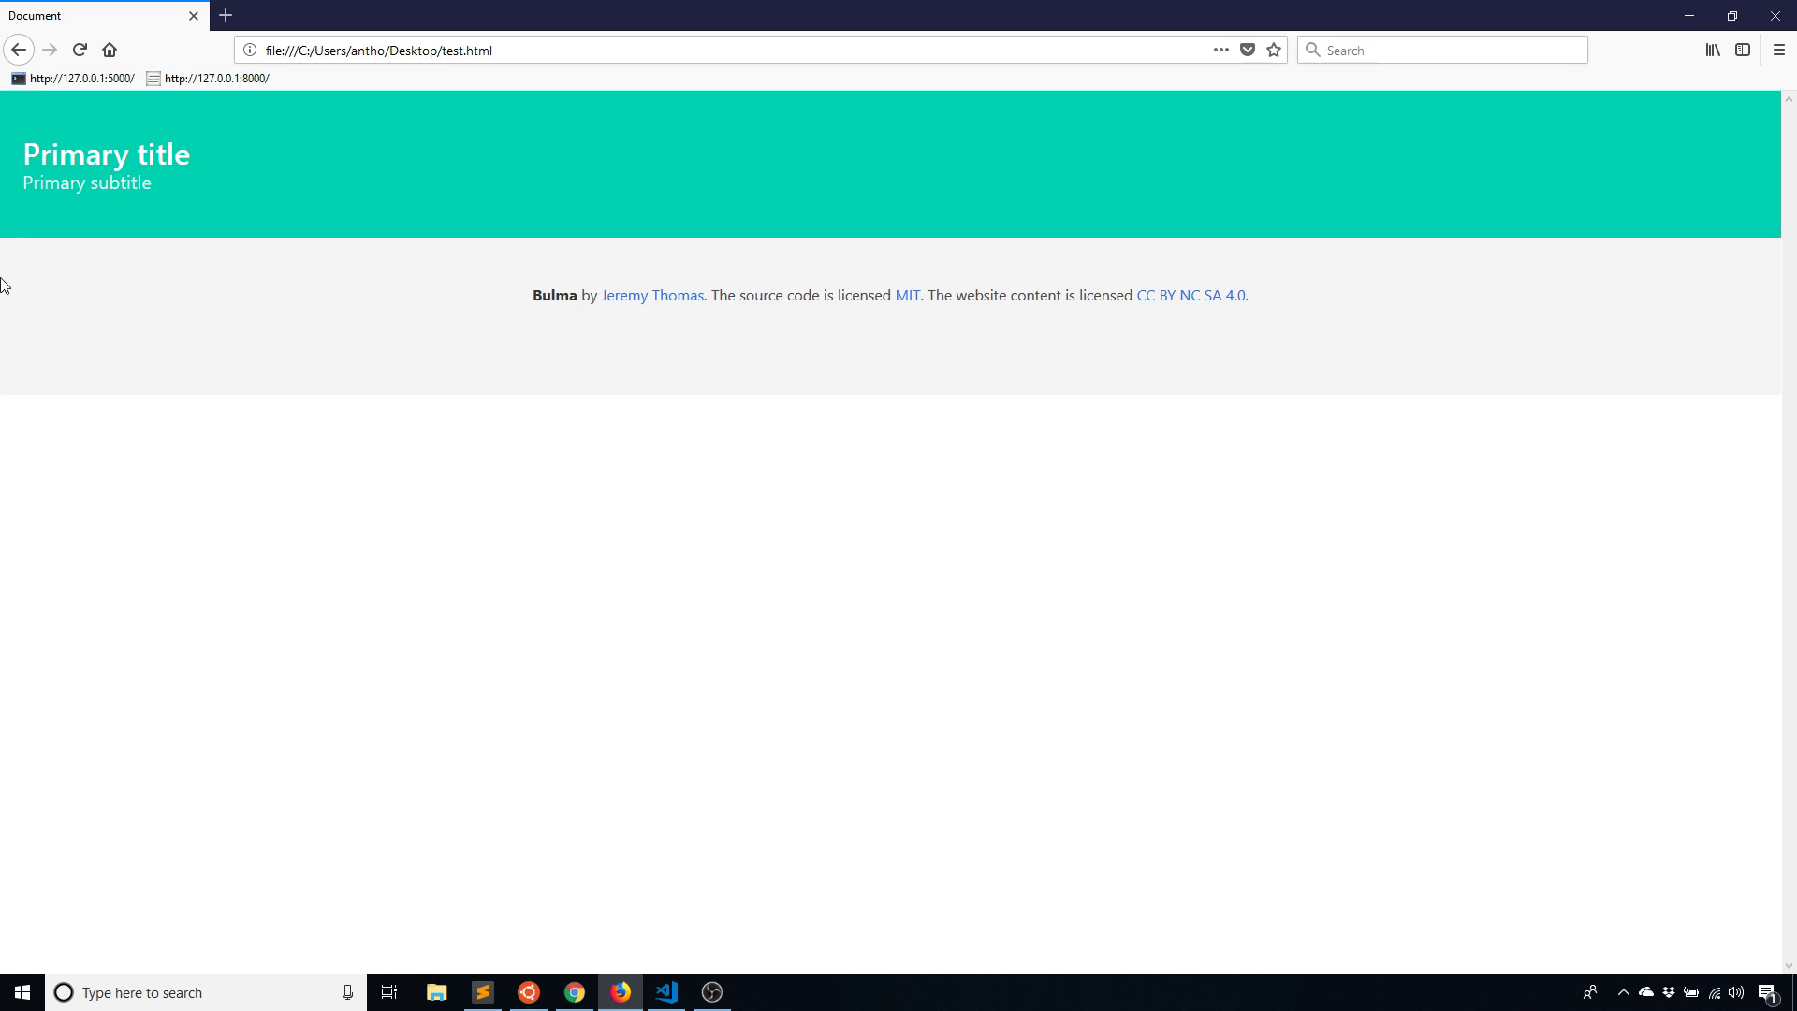
{"action": "mouse_move", "coordinate": [510, 949]}
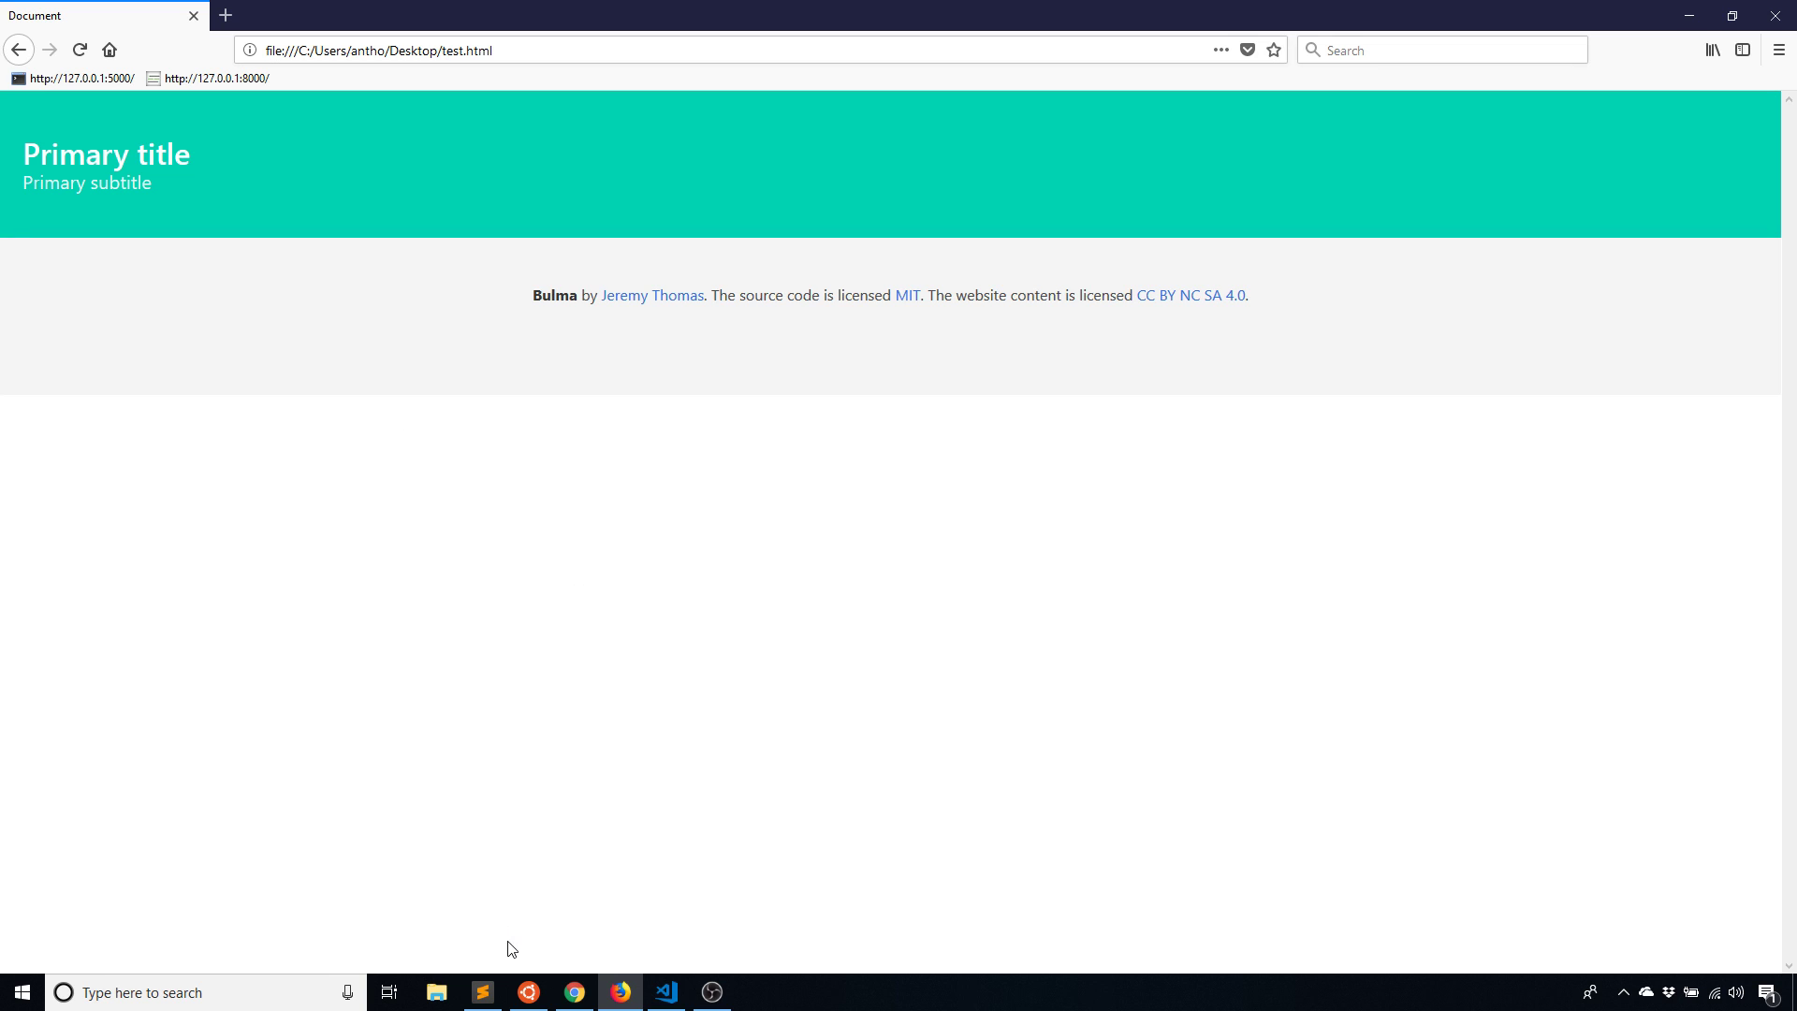
Add <div class="container"> inside hero-body so the title and subtitle are inset
{"action": "left_click", "coordinate": [666, 993]}
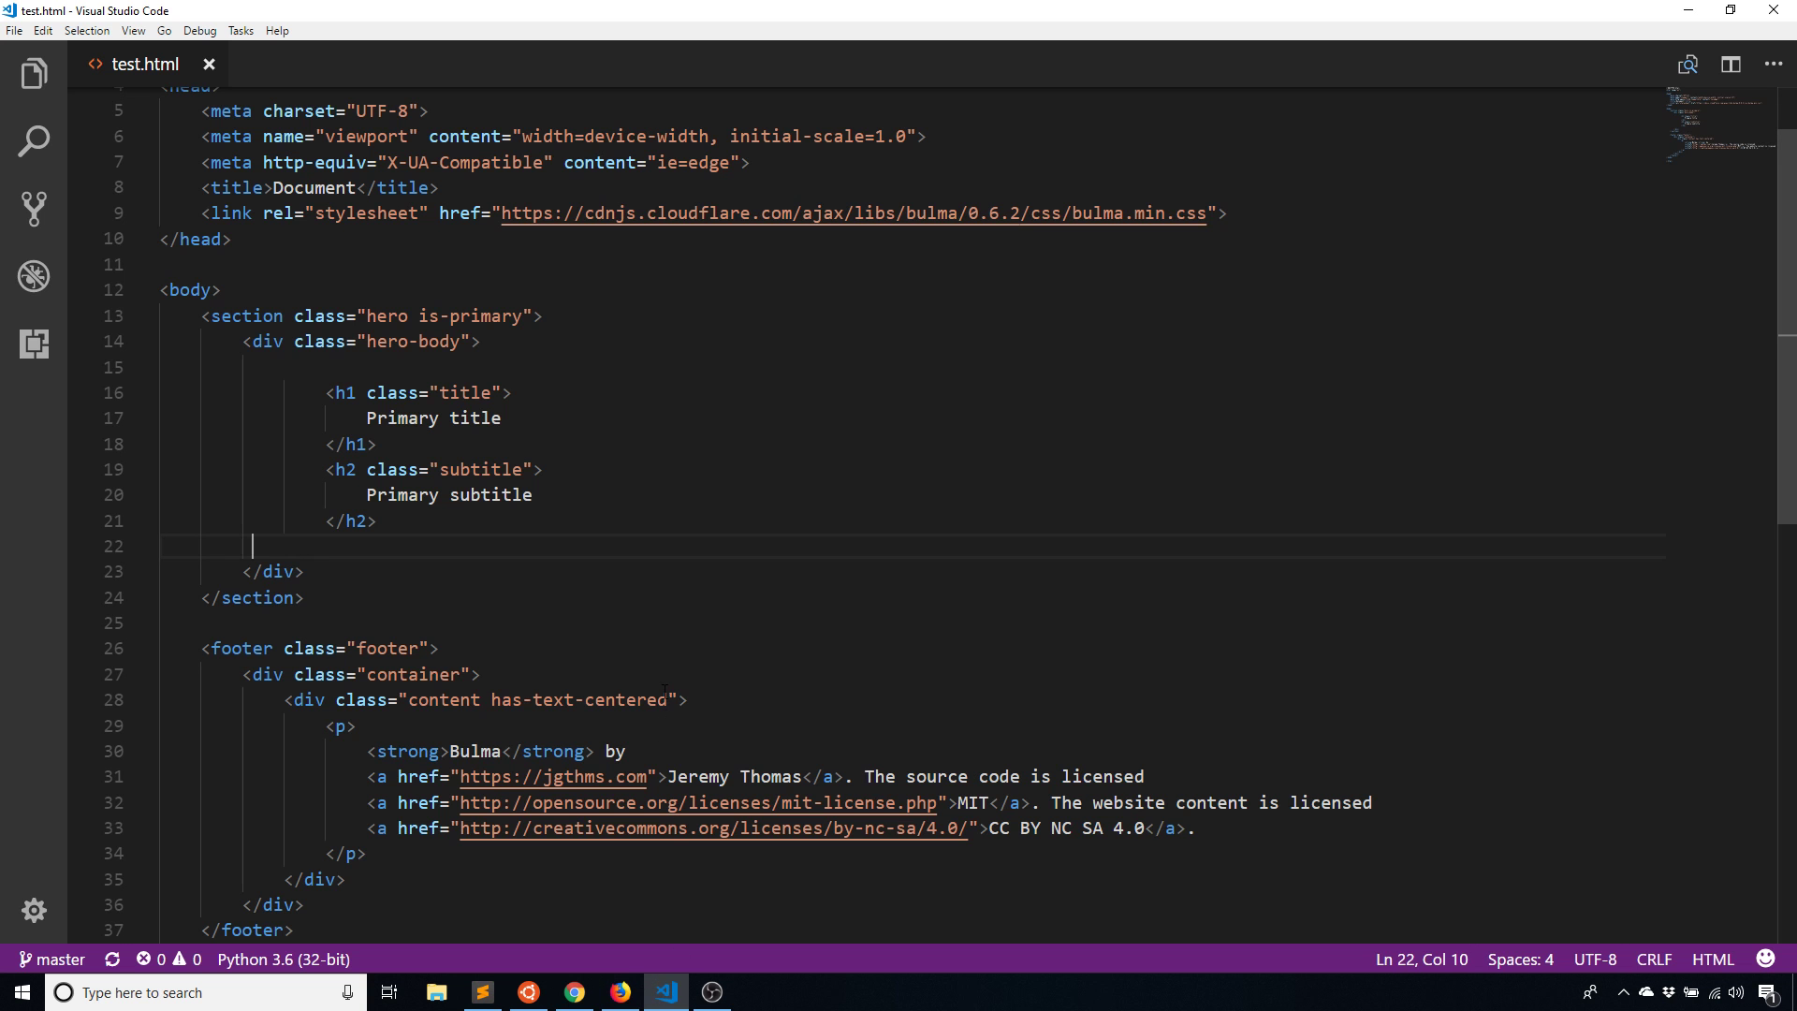
{"action": "type", "text": "<div class=\"container\">"}
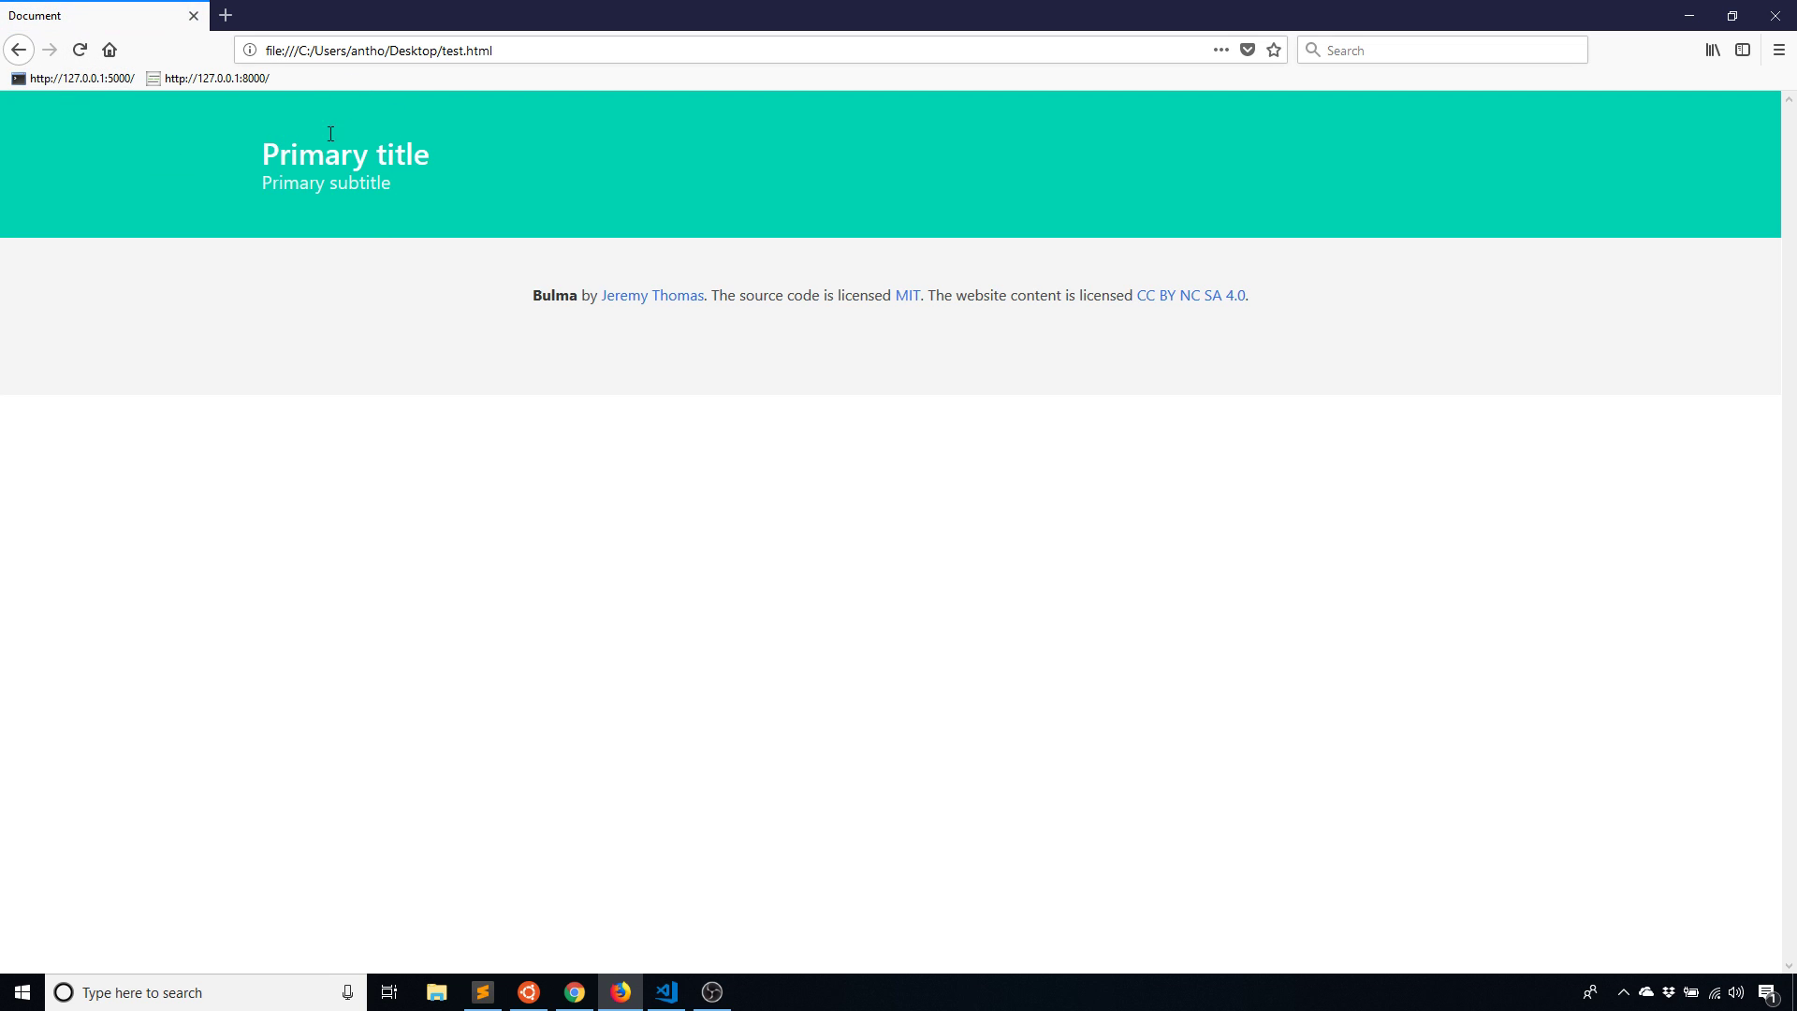
{"action": "mouse_move", "coordinate": [376, 132]}
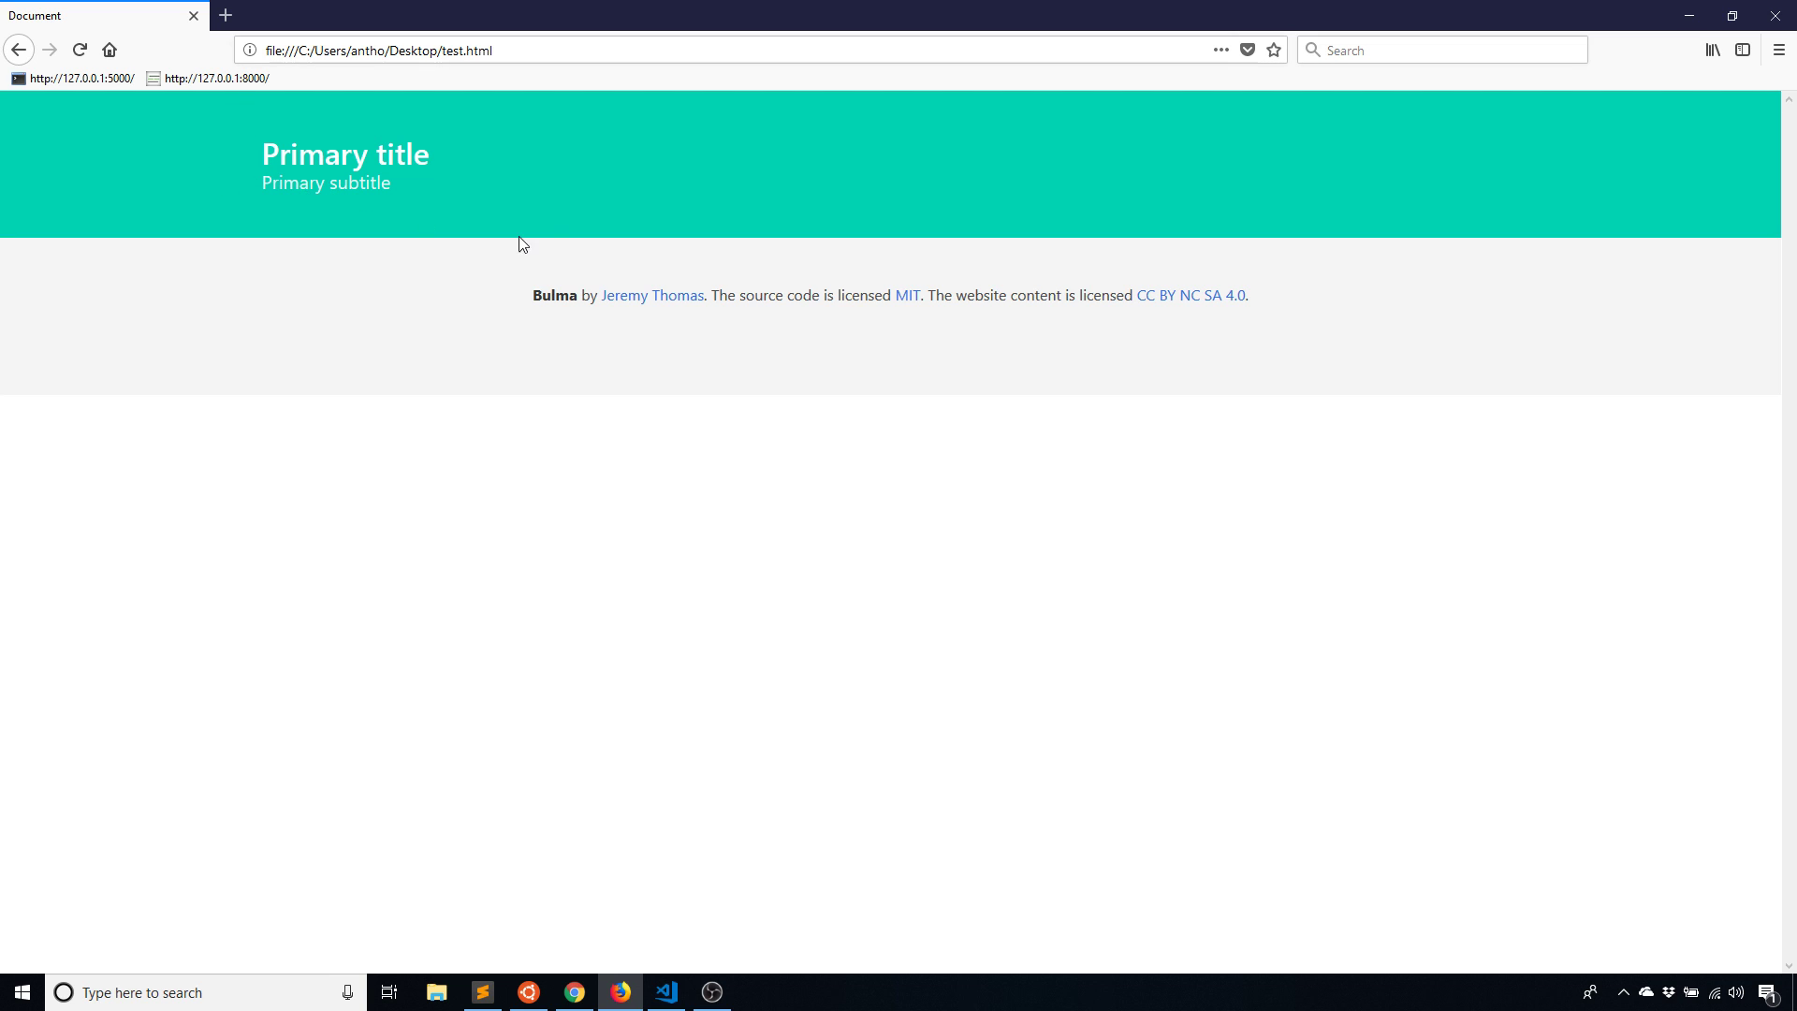
{"action": "mouse_move", "coordinate": [203, 113]}
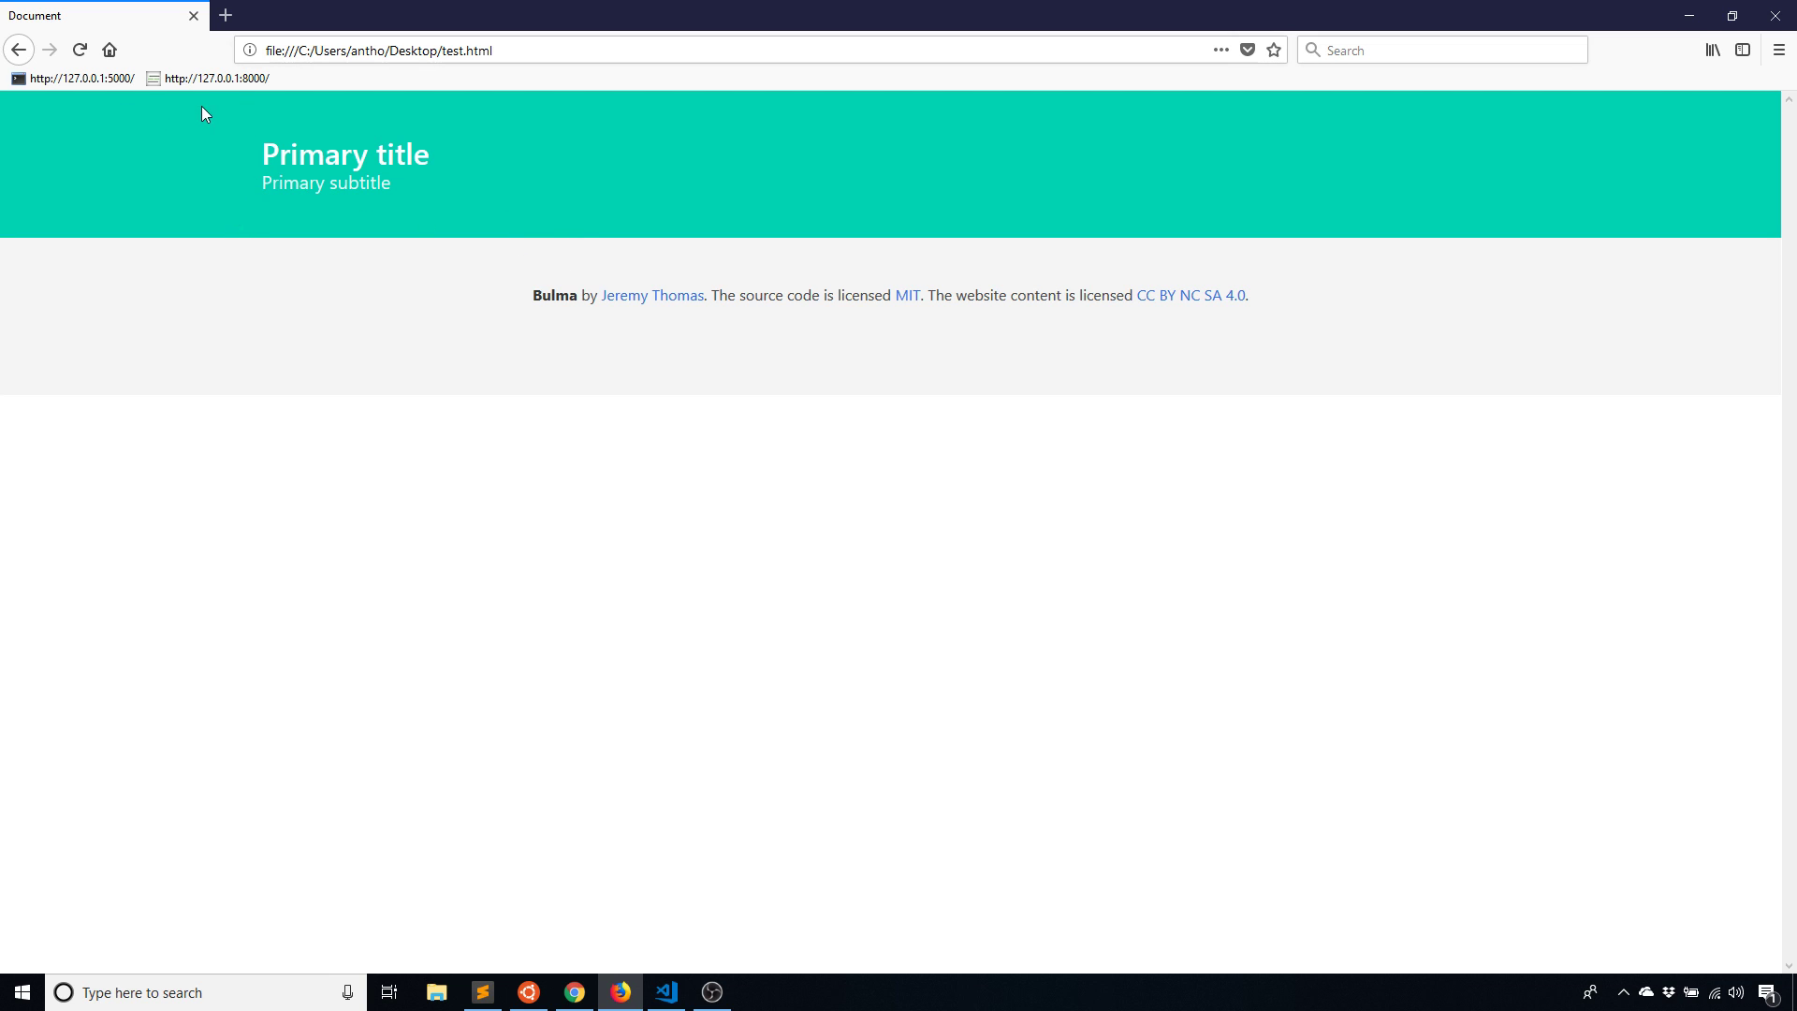
{"action": "mouse_move", "coordinate": [272, 98]}
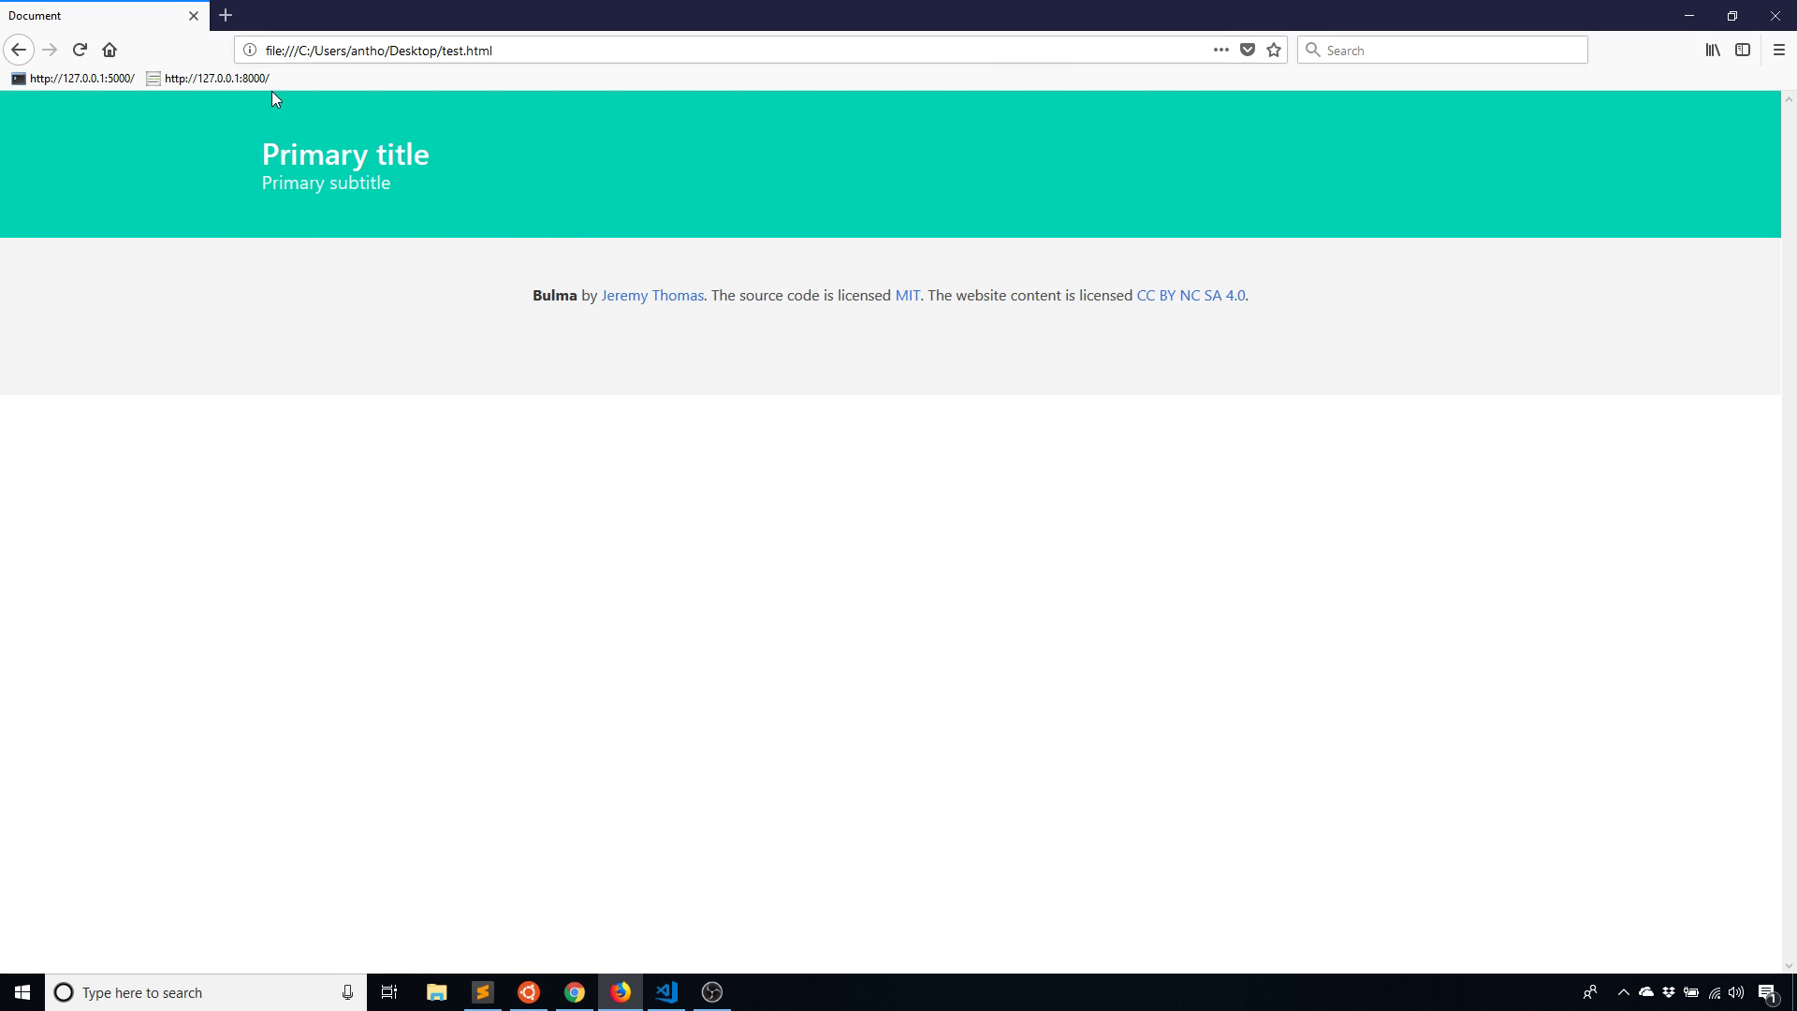
{"action": "mouse_move", "coordinate": [262, 183]}
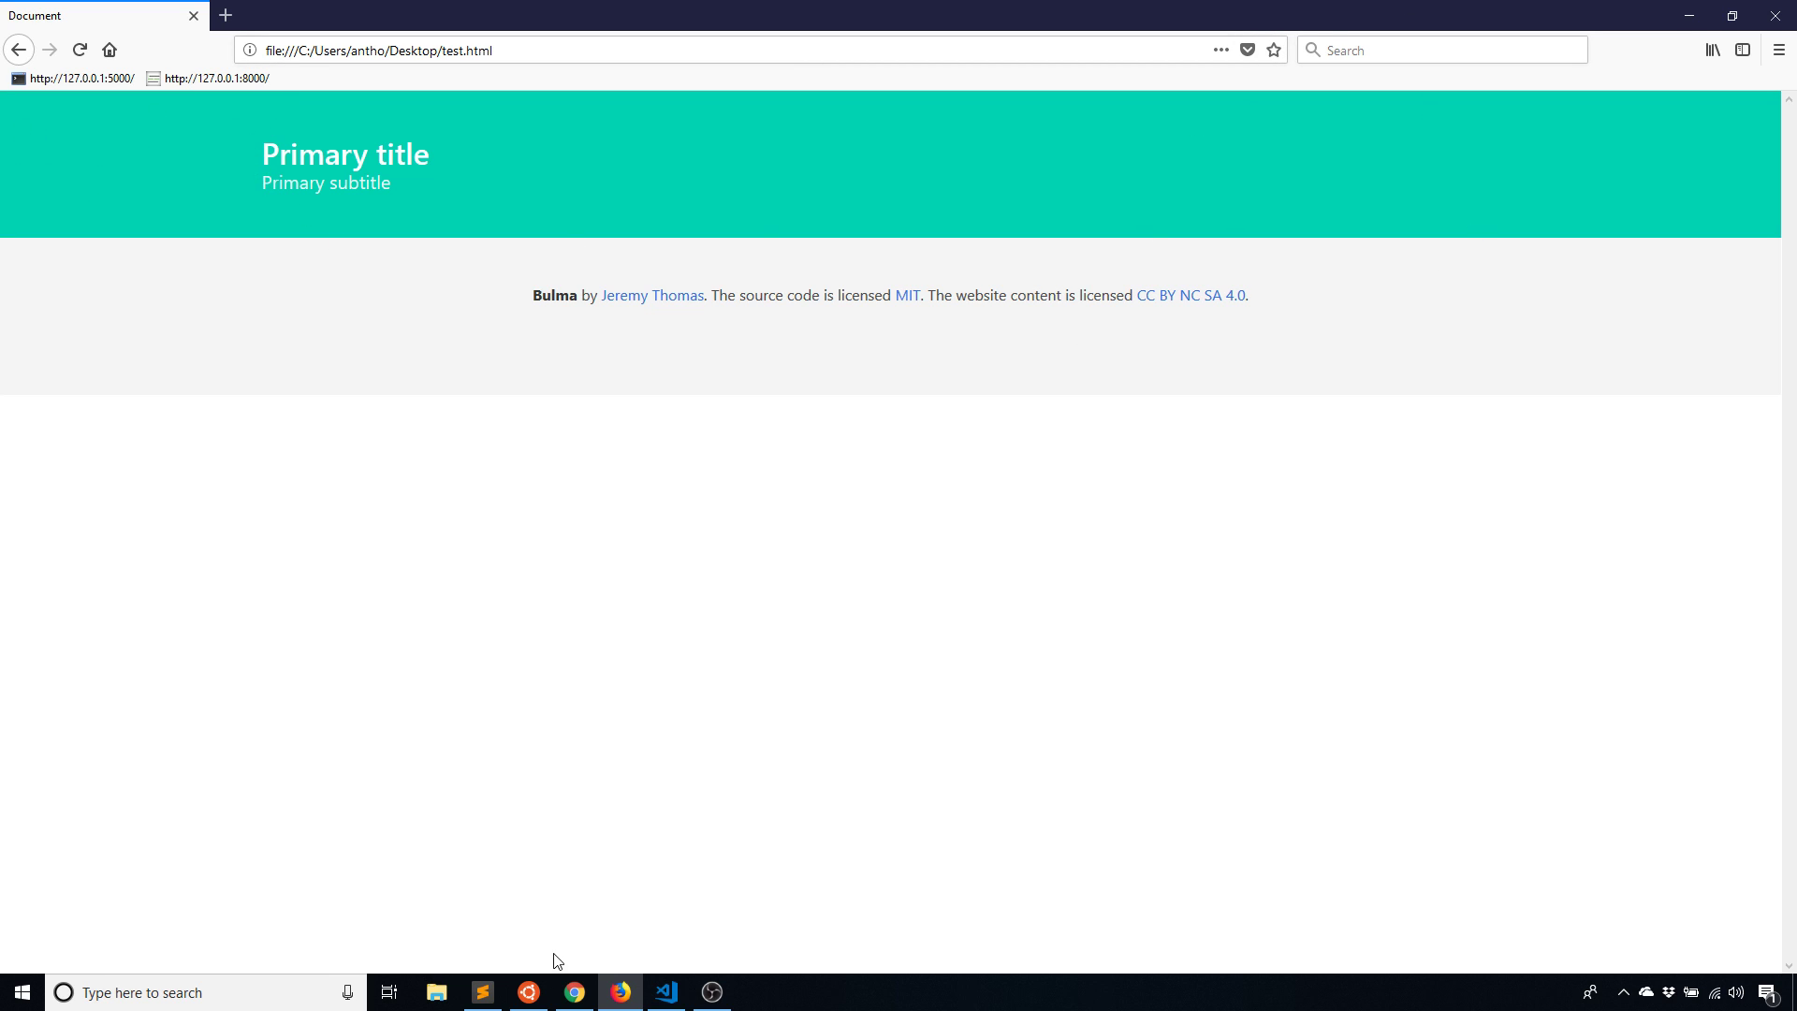
Move the container div from inside hero-body to wrap the whole hero section, then preview
{"action": "left_click", "coordinate": [666, 992]}
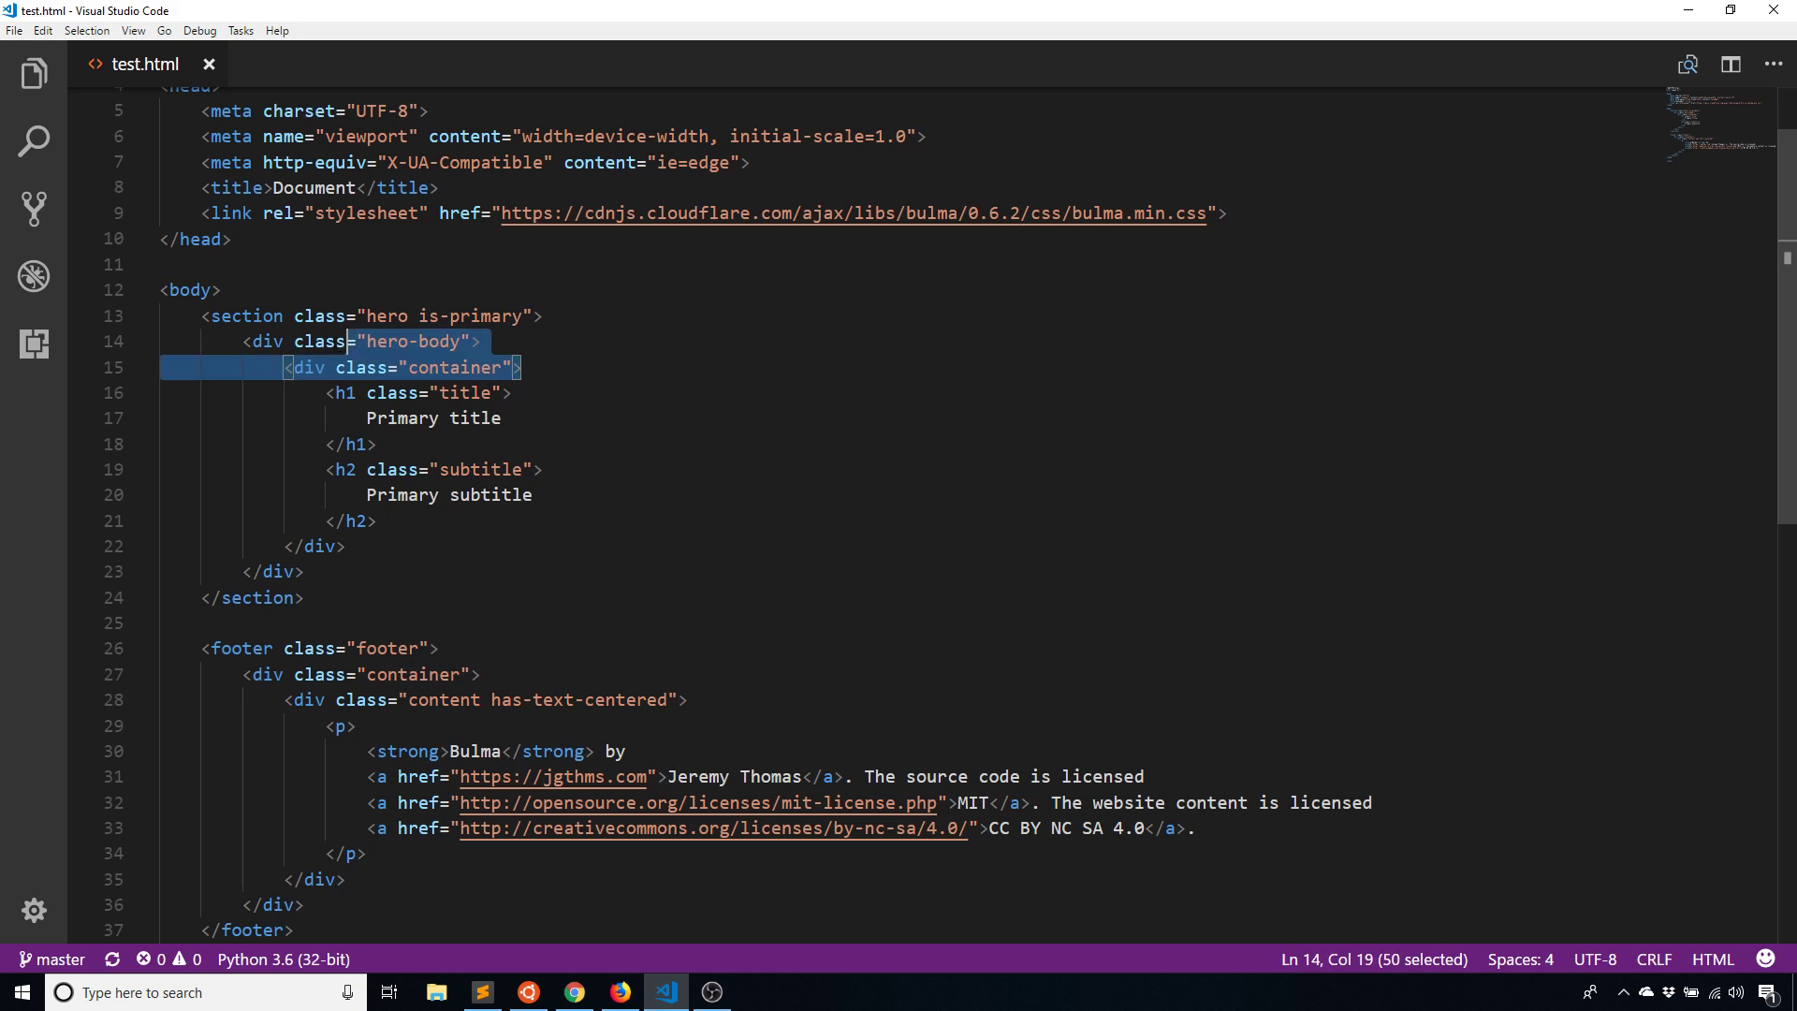
{"action": "key", "text": "Delete"}
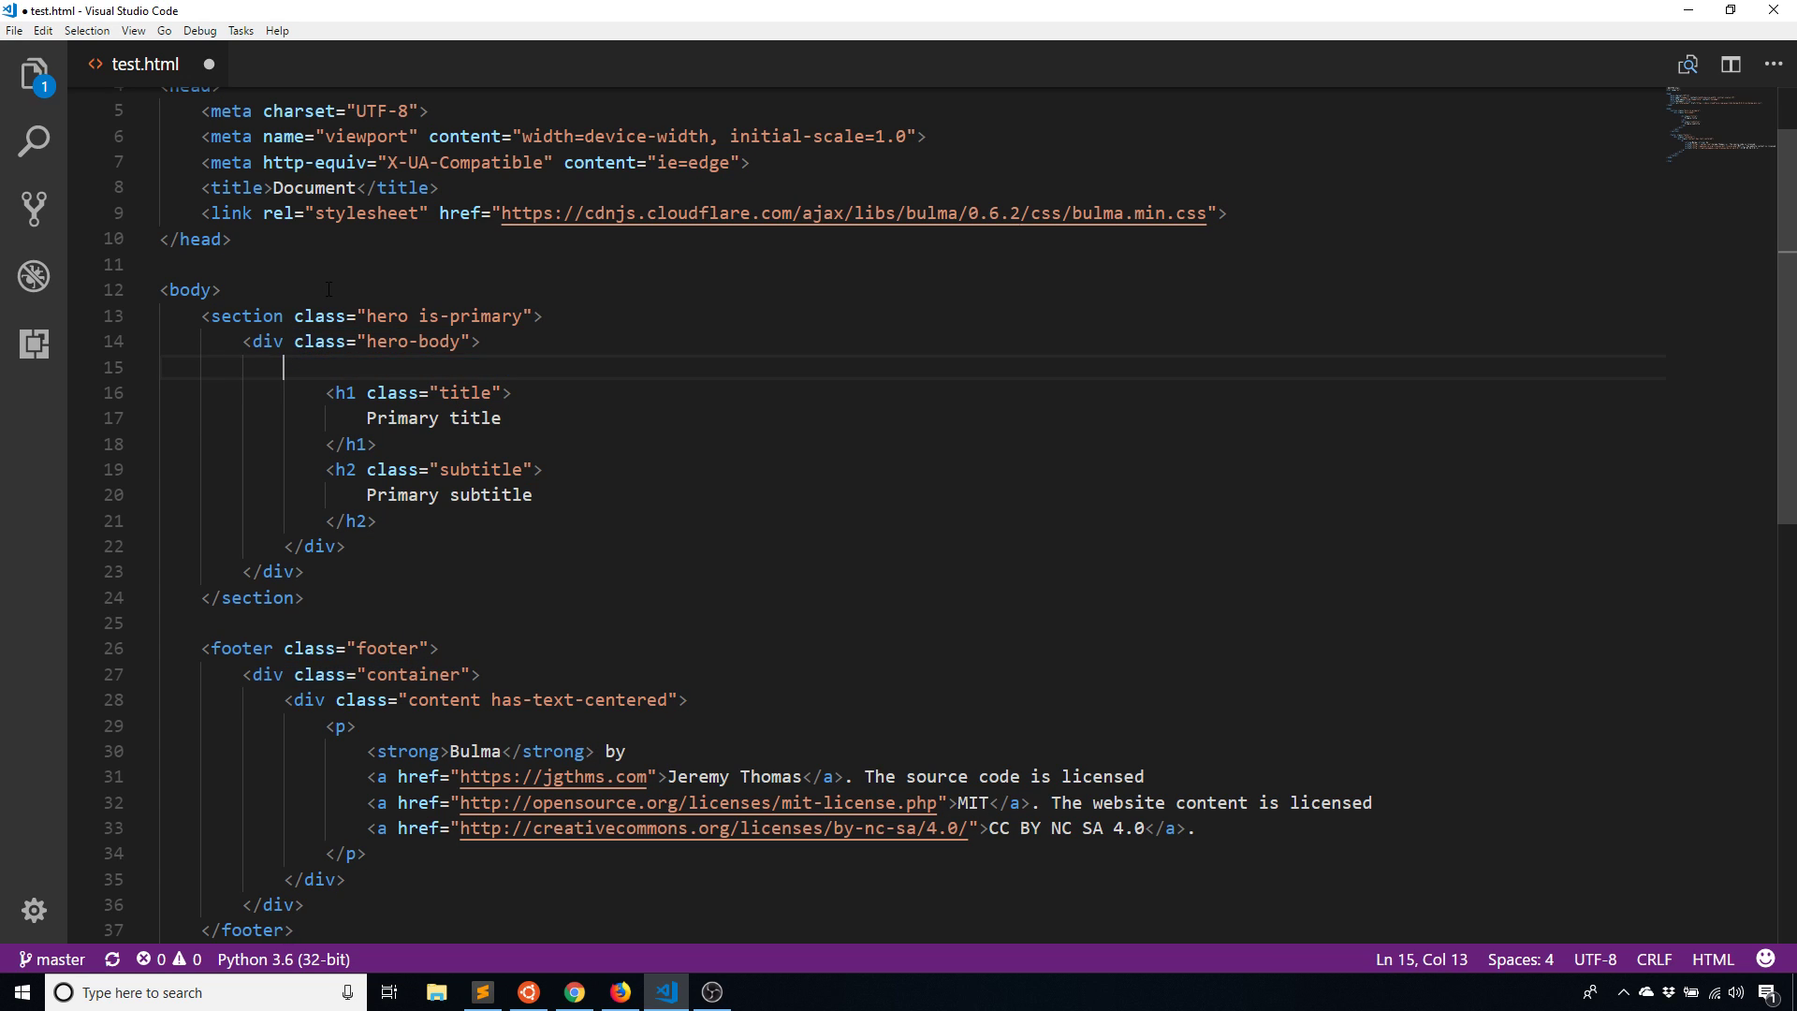
{"action": "type", "text": "<div class=\"container\">"}
{"action": "left_click", "coordinate": [913, 622]}
{"action": "type", "text": "</div>"}
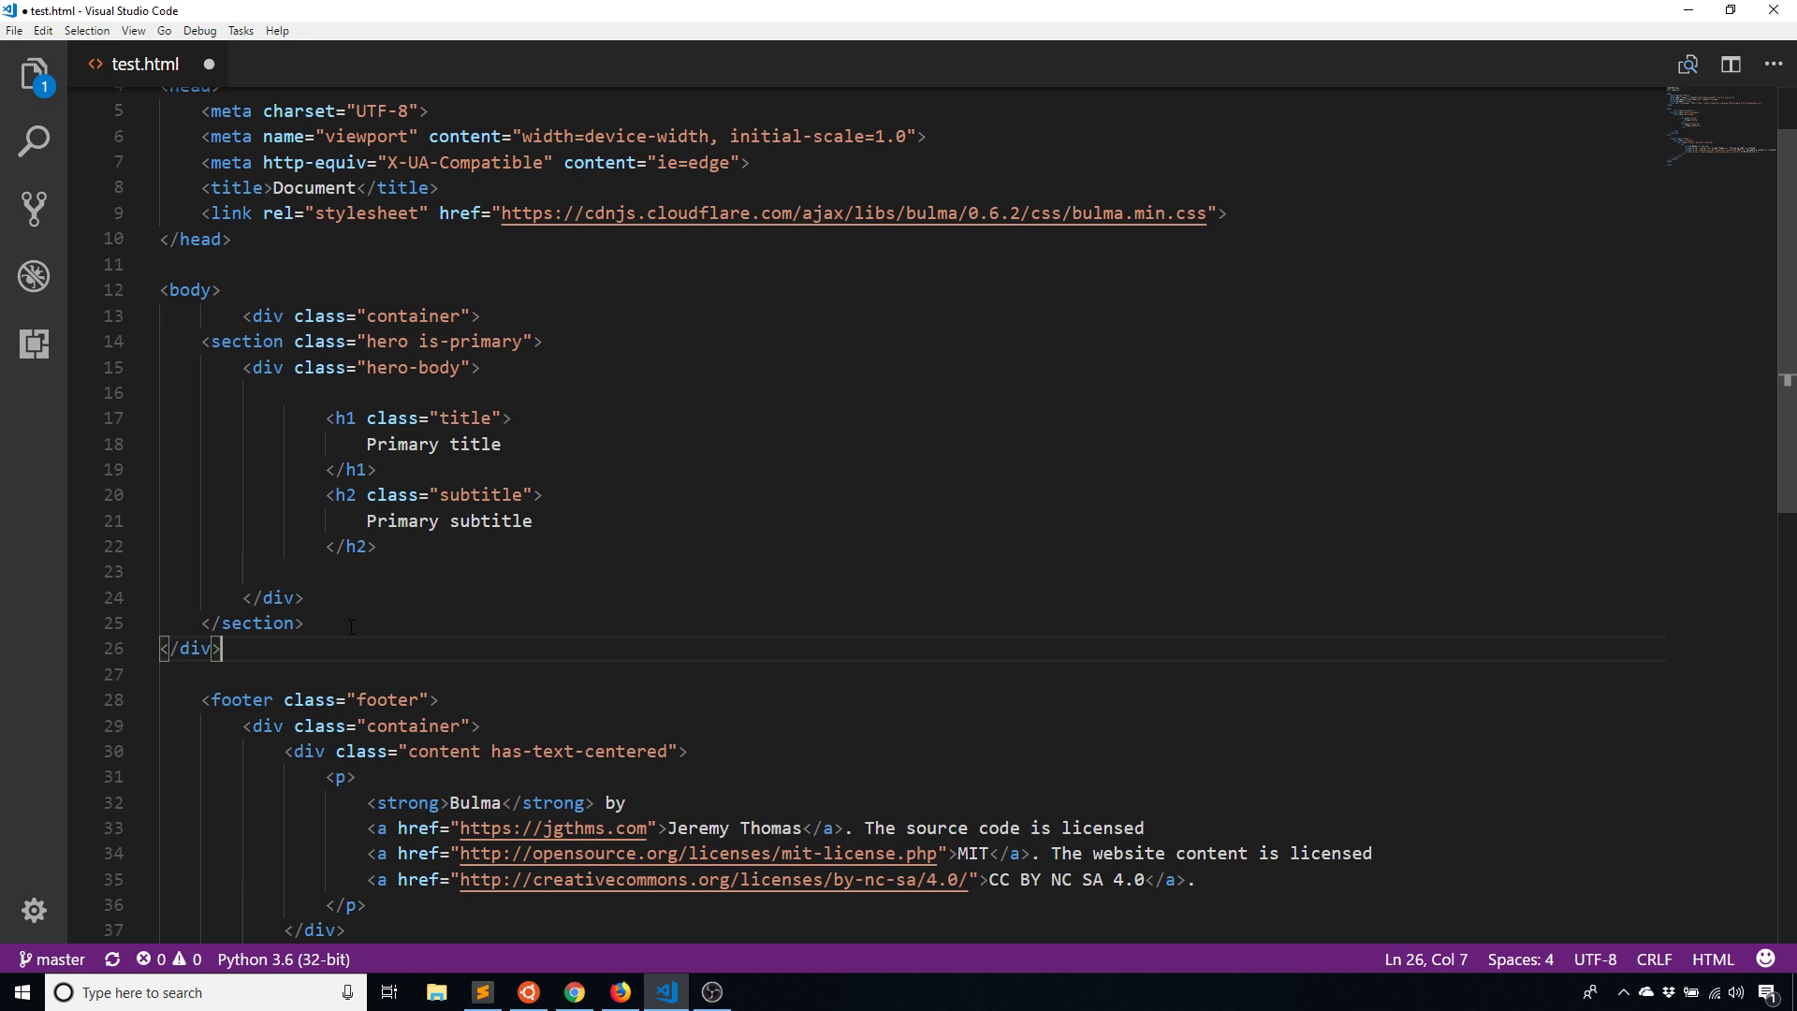
{"action": "left_click", "coordinate": [618, 991]}
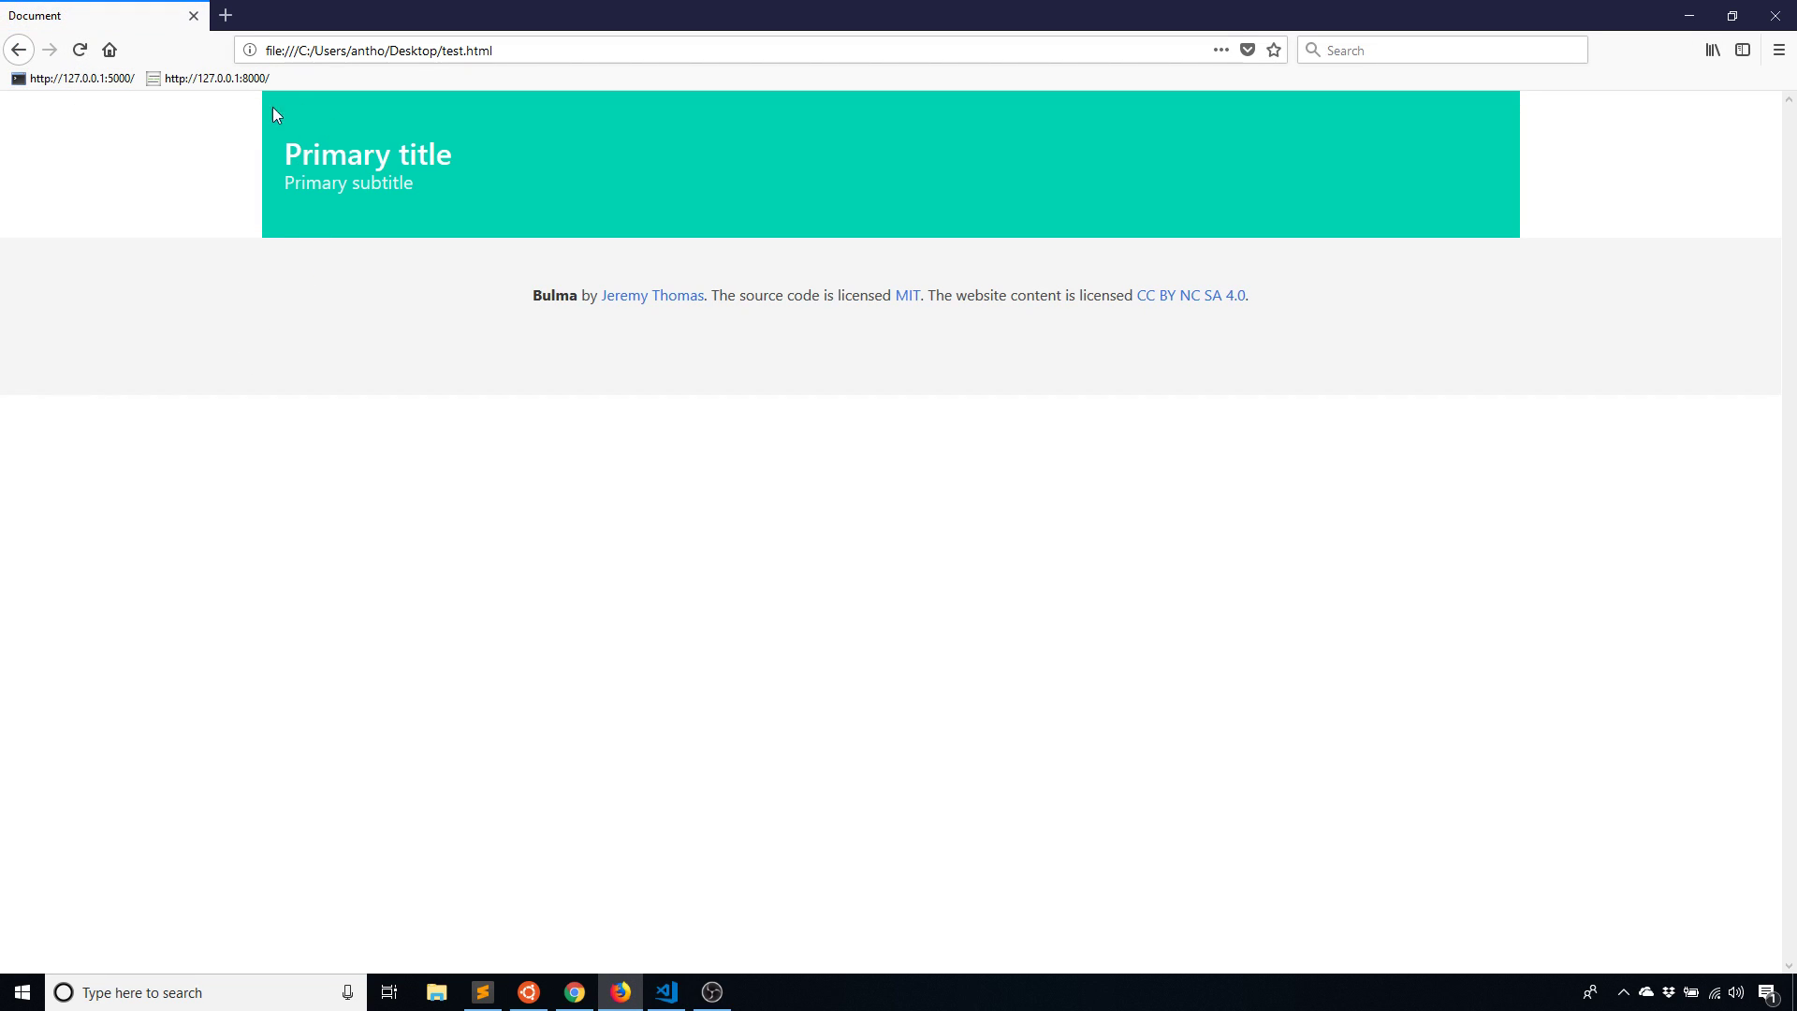
{"action": "mouse_move", "coordinate": [293, 111]}
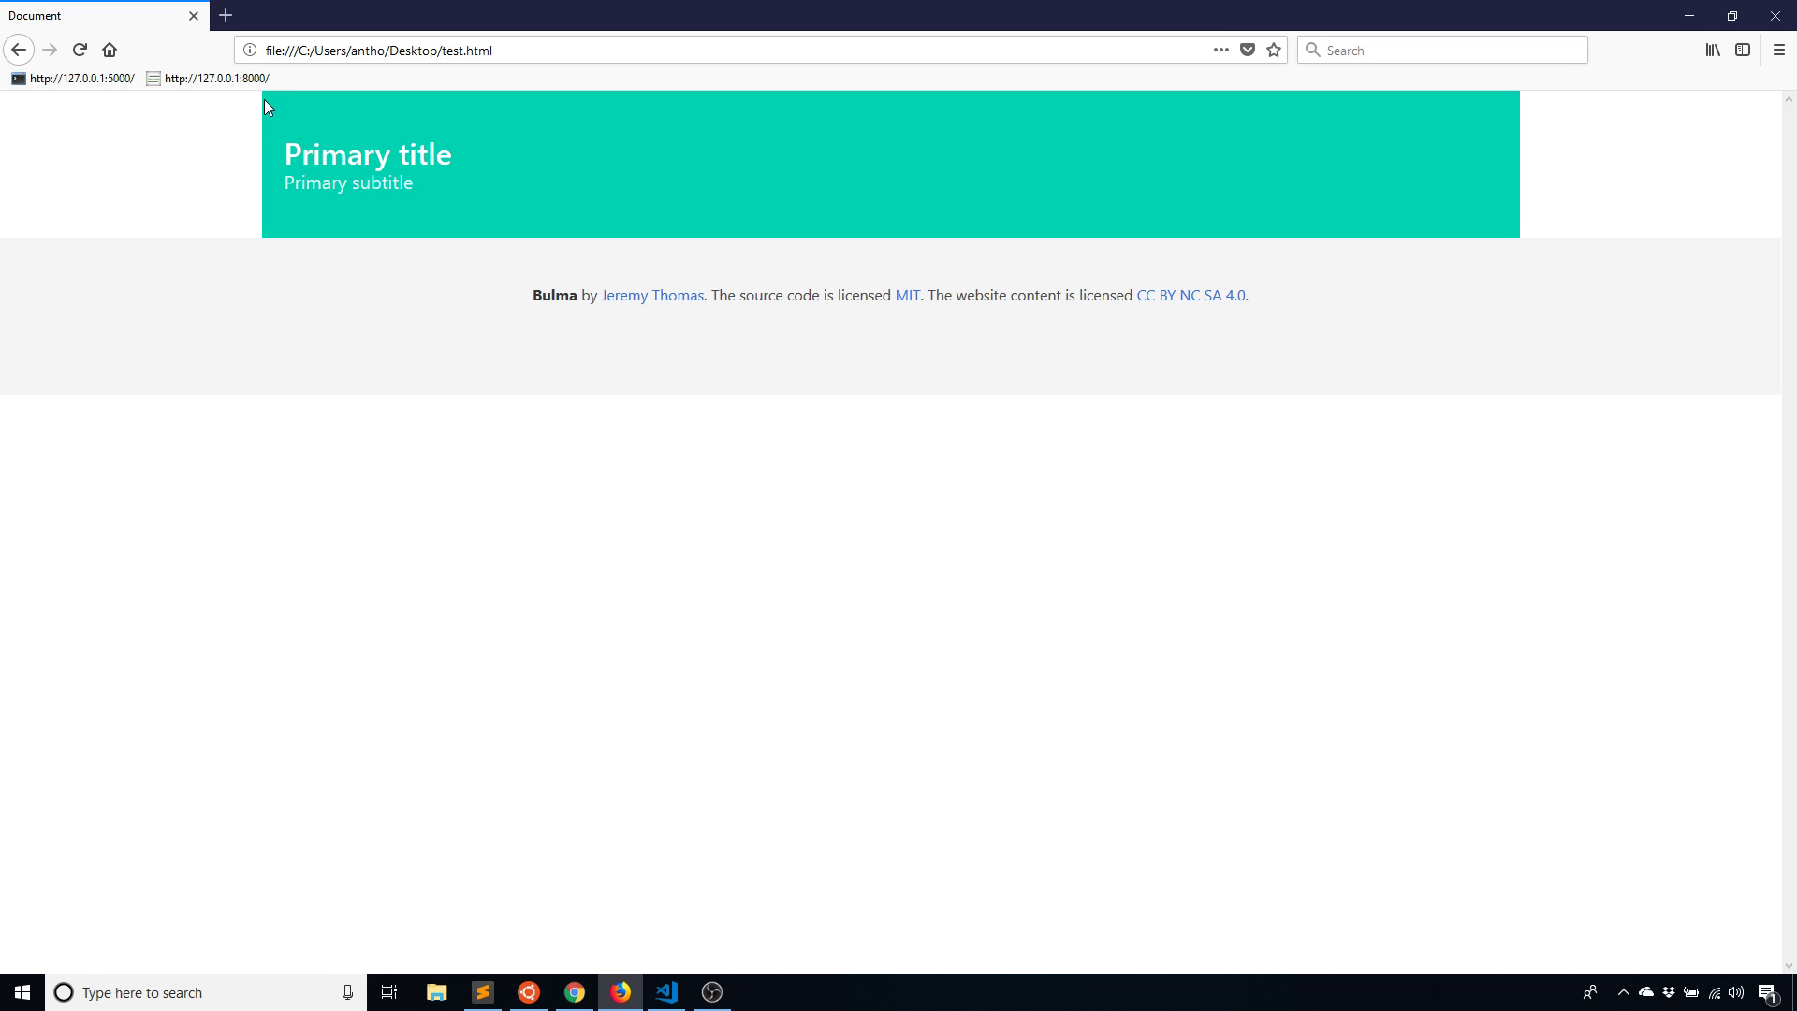
{"action": "mouse_move", "coordinate": [1317, 121]}
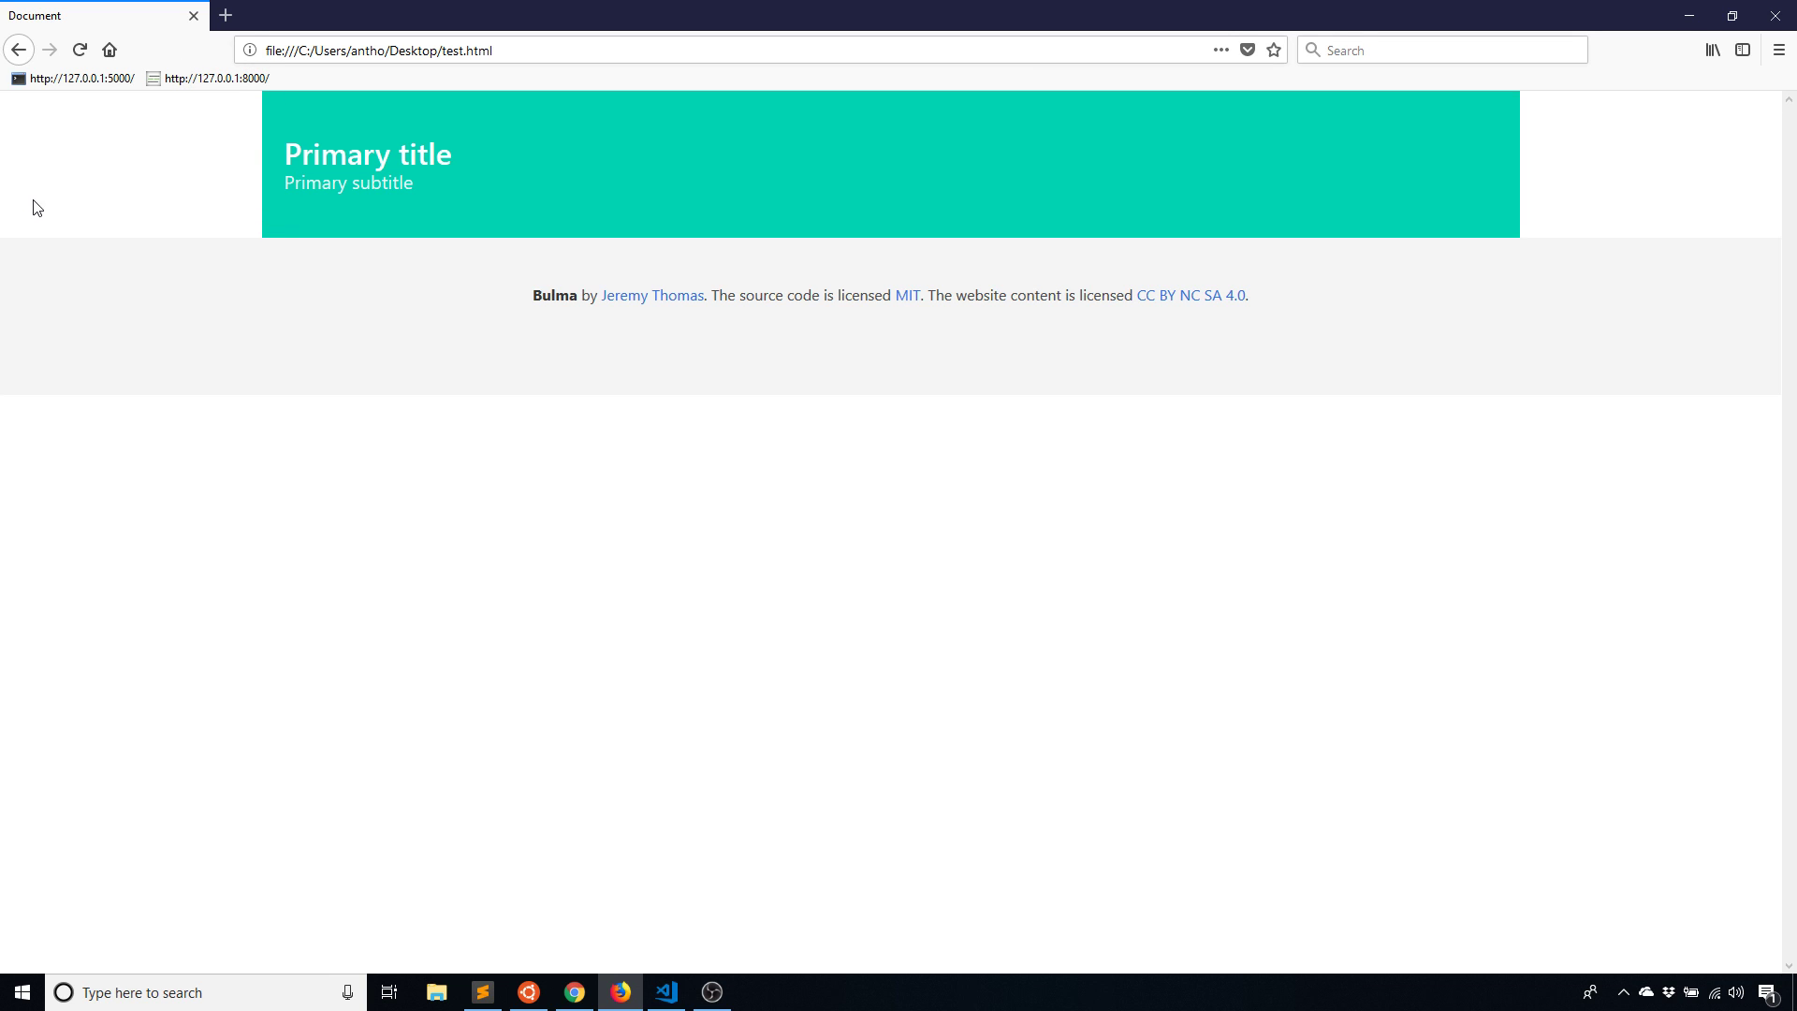
{"action": "mouse_move", "coordinate": [893, 503]}
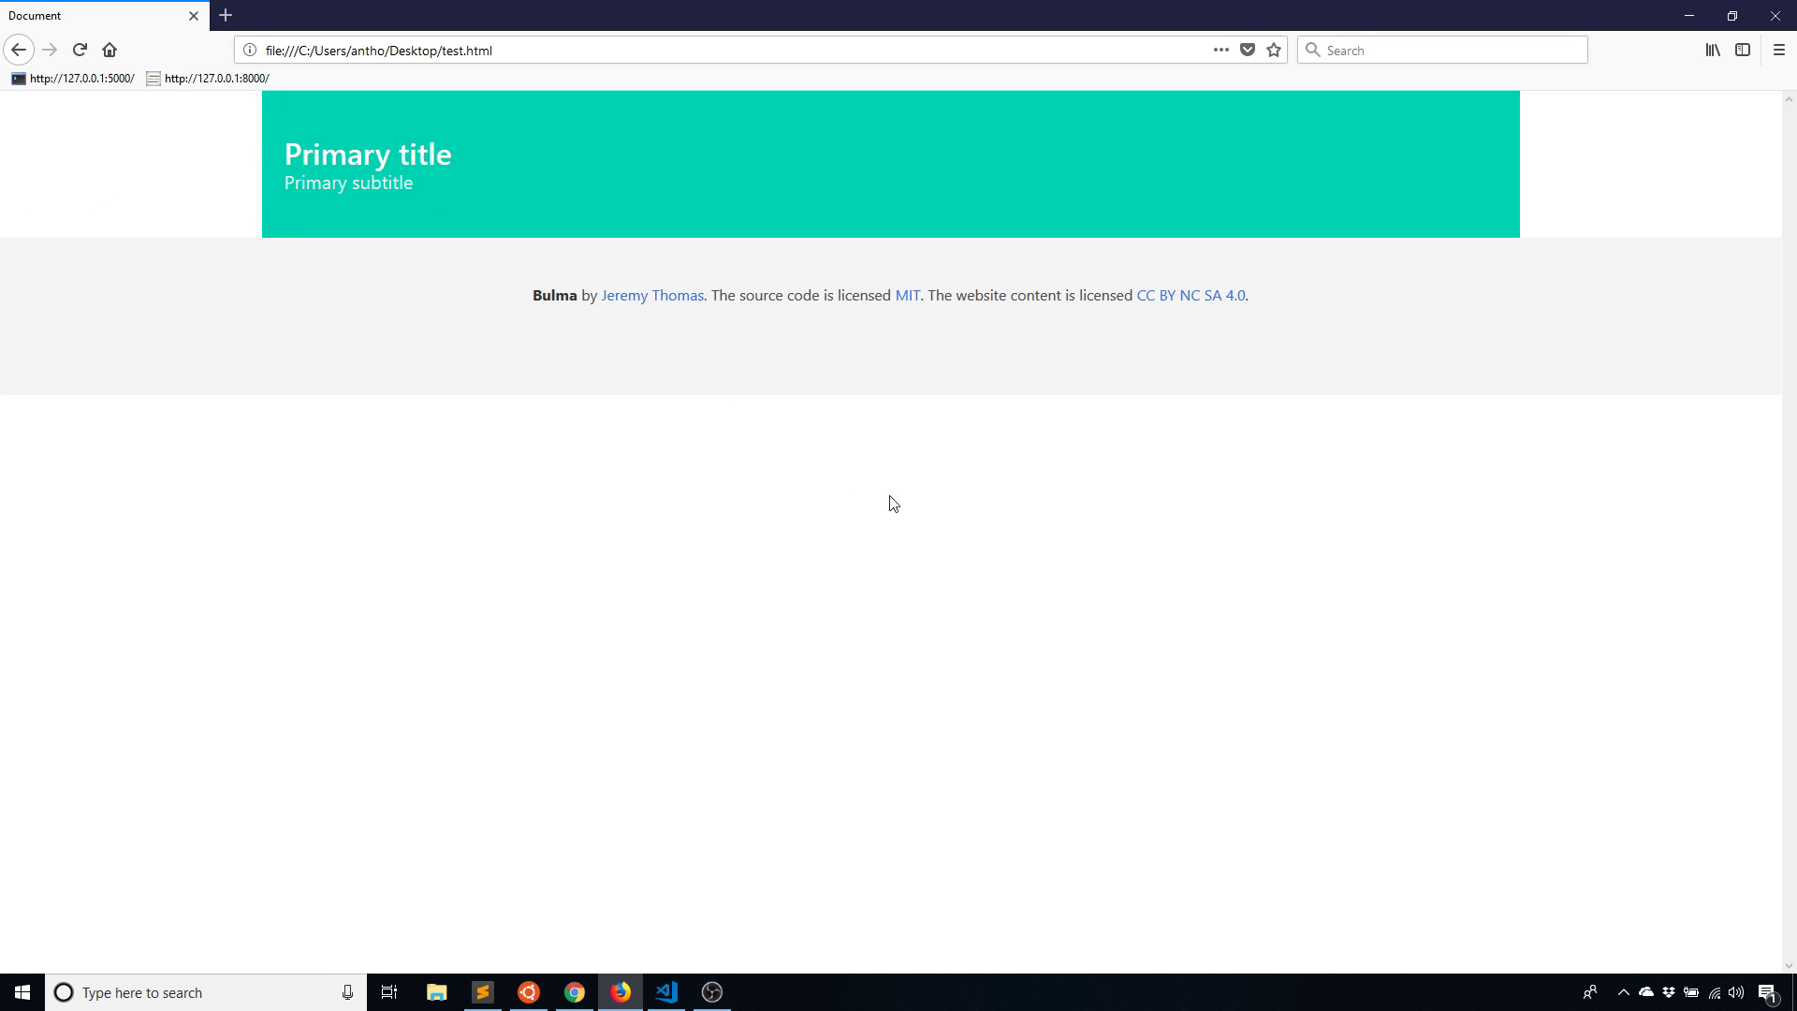
{"action": "mouse_move", "coordinate": [514, 476]}
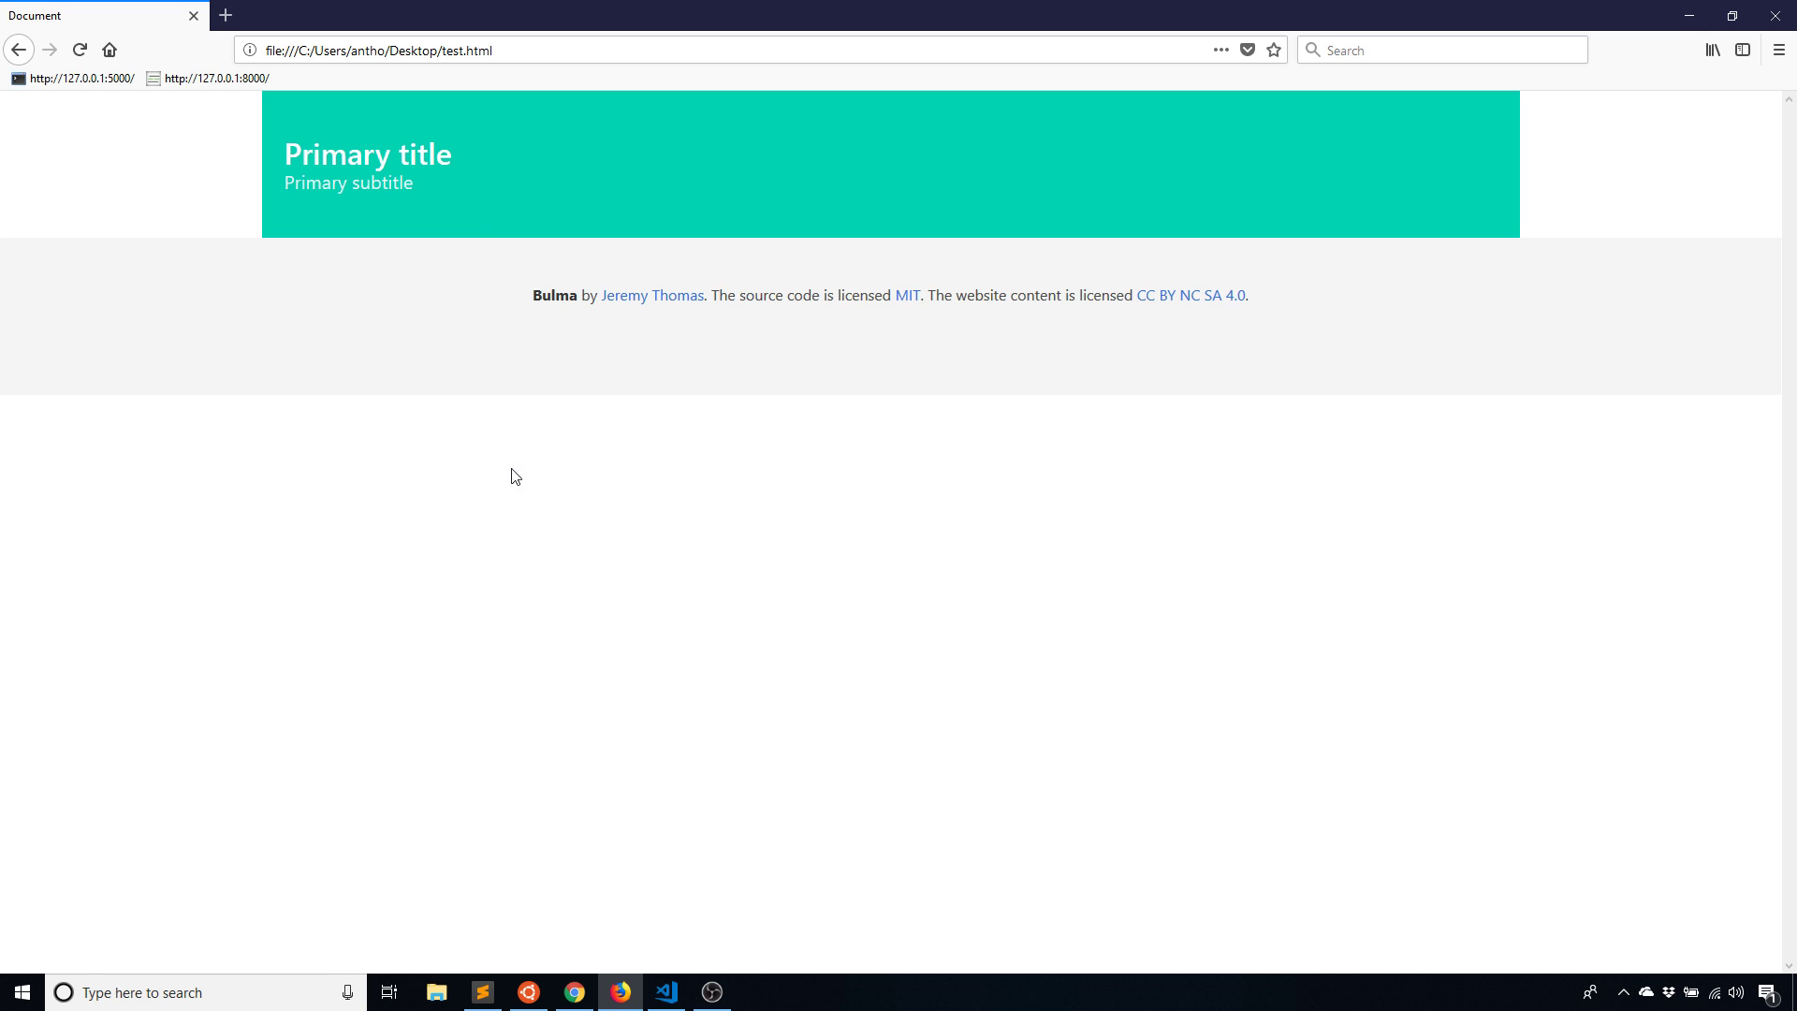
{"action": "mouse_move", "coordinate": [528, 926]}
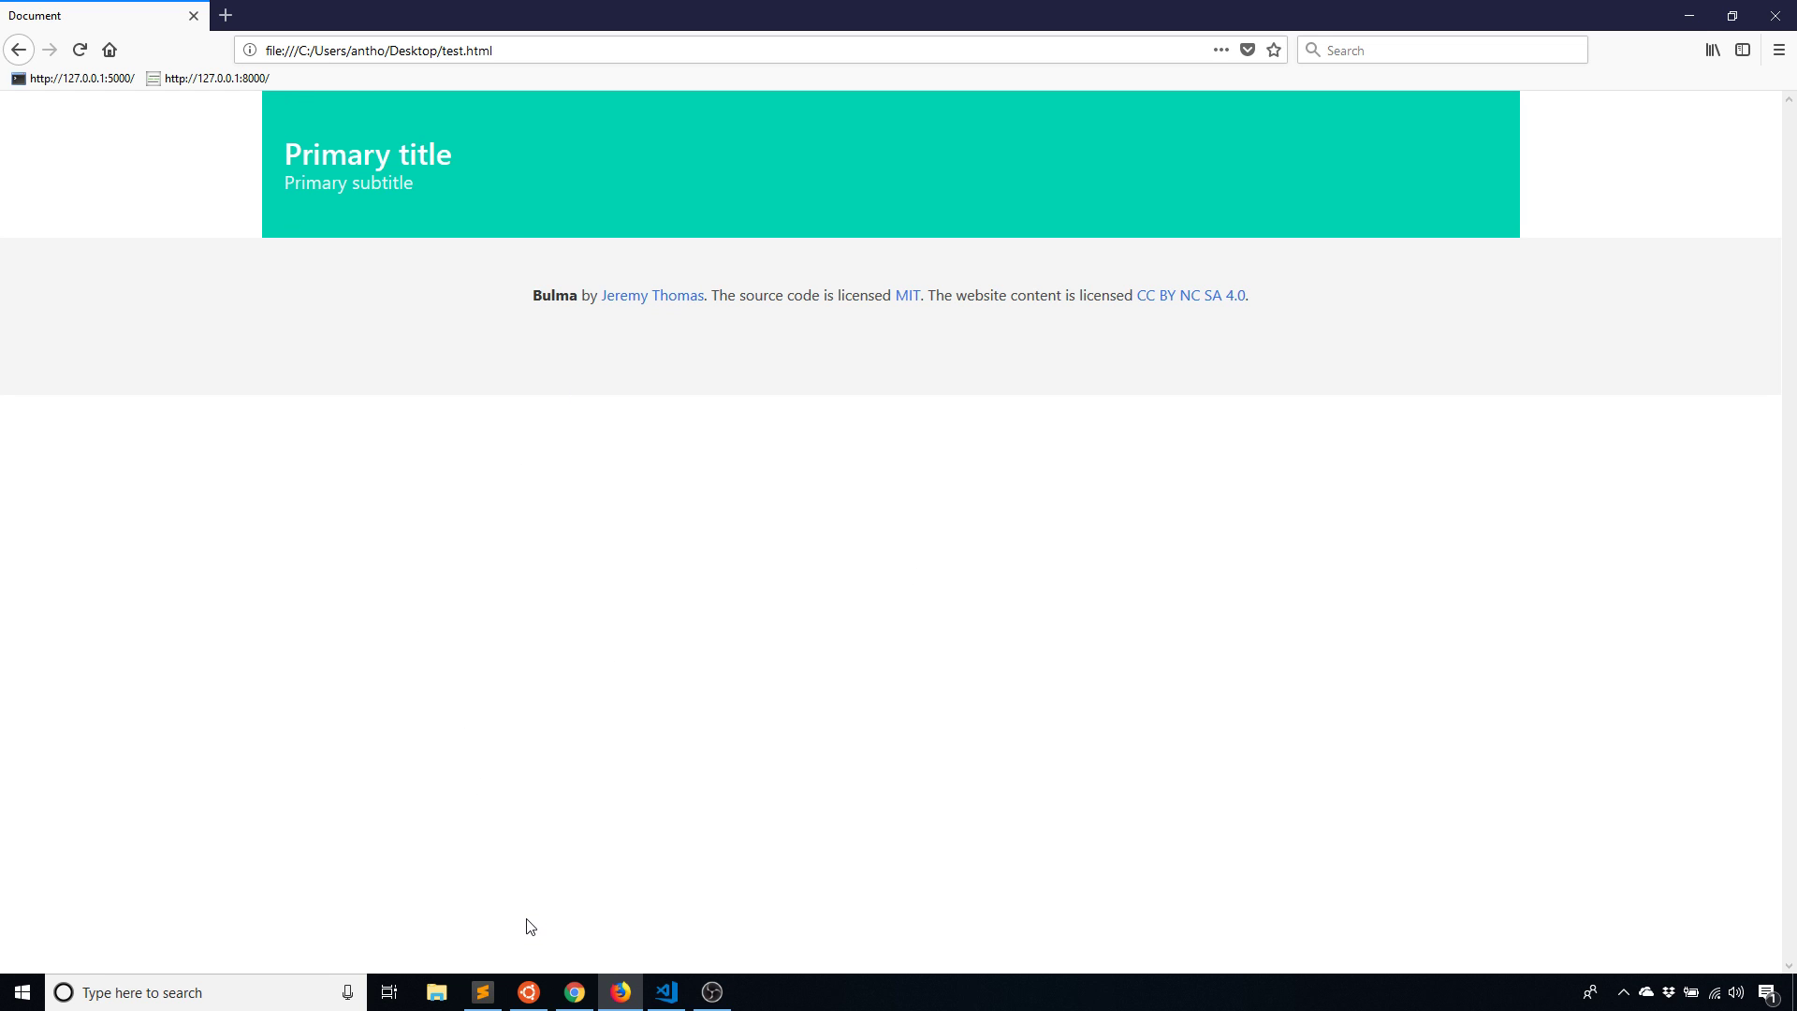
{"action": "mouse_move", "coordinate": [481, 970]}
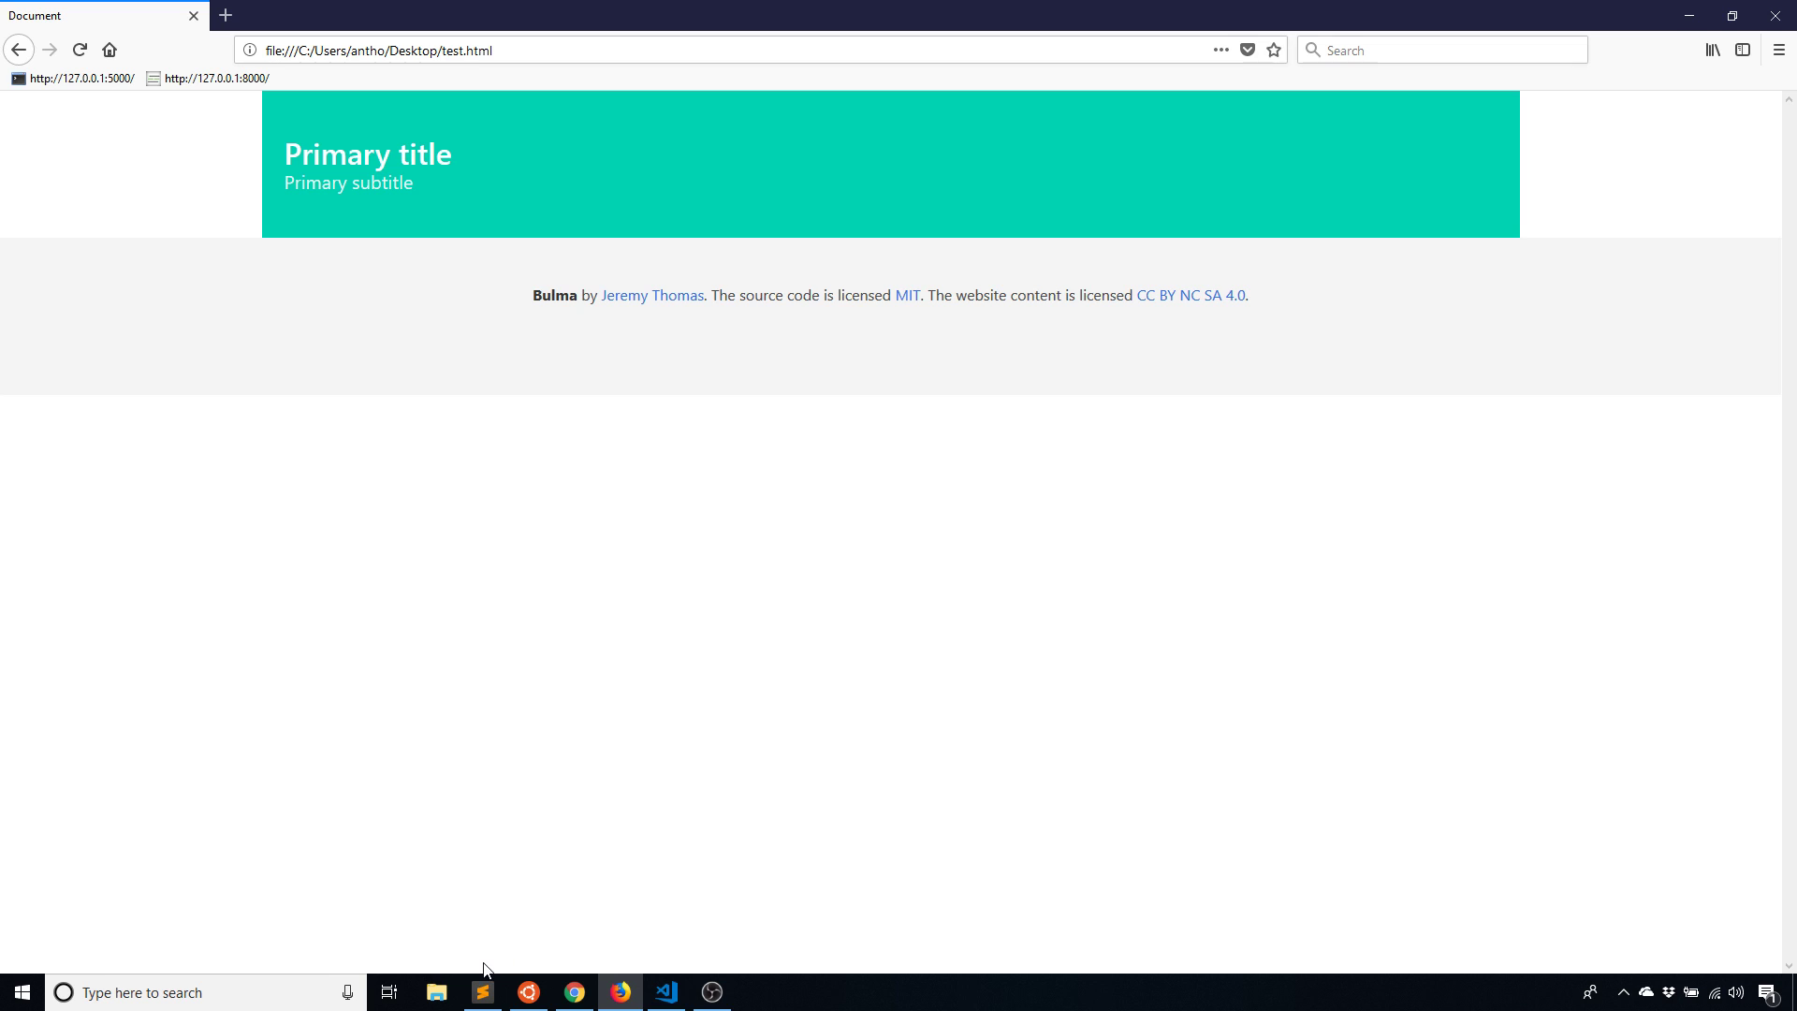
Revert the wrapper change so the hero is full-width with an inset container
{"action": "left_click", "coordinate": [665, 992]}
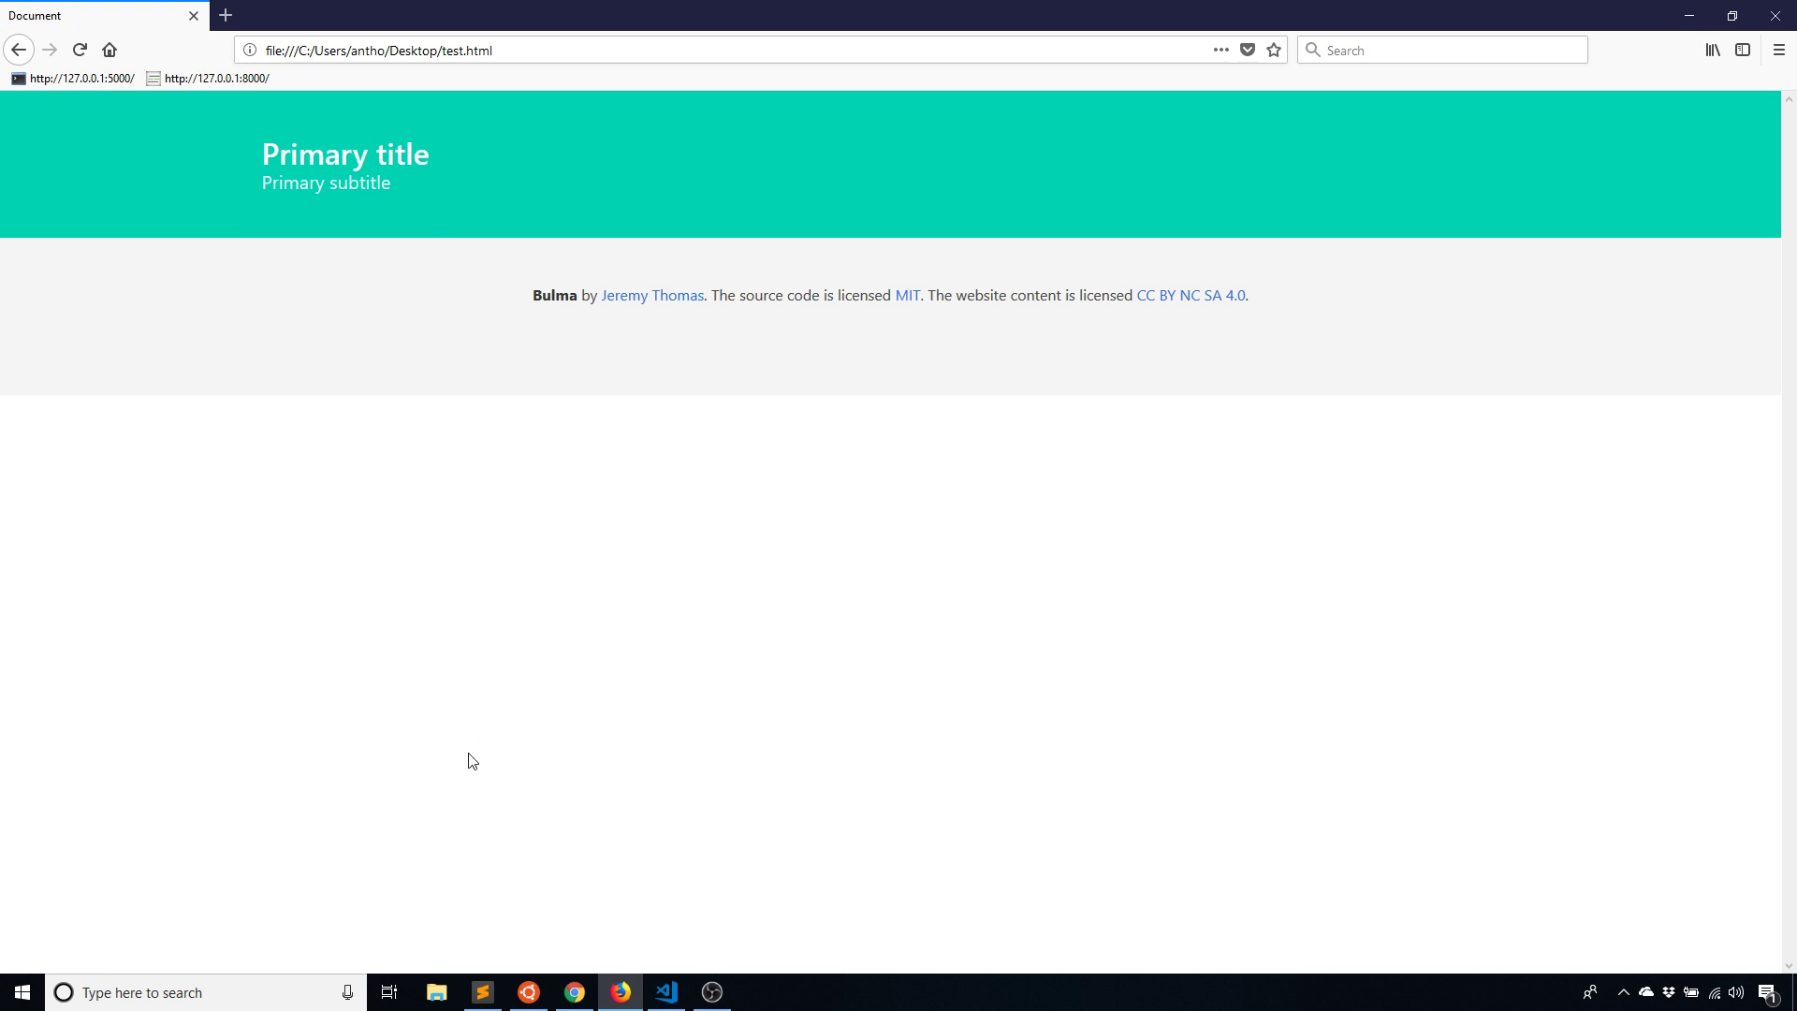
{"action": "mouse_move", "coordinate": [560, 944]}
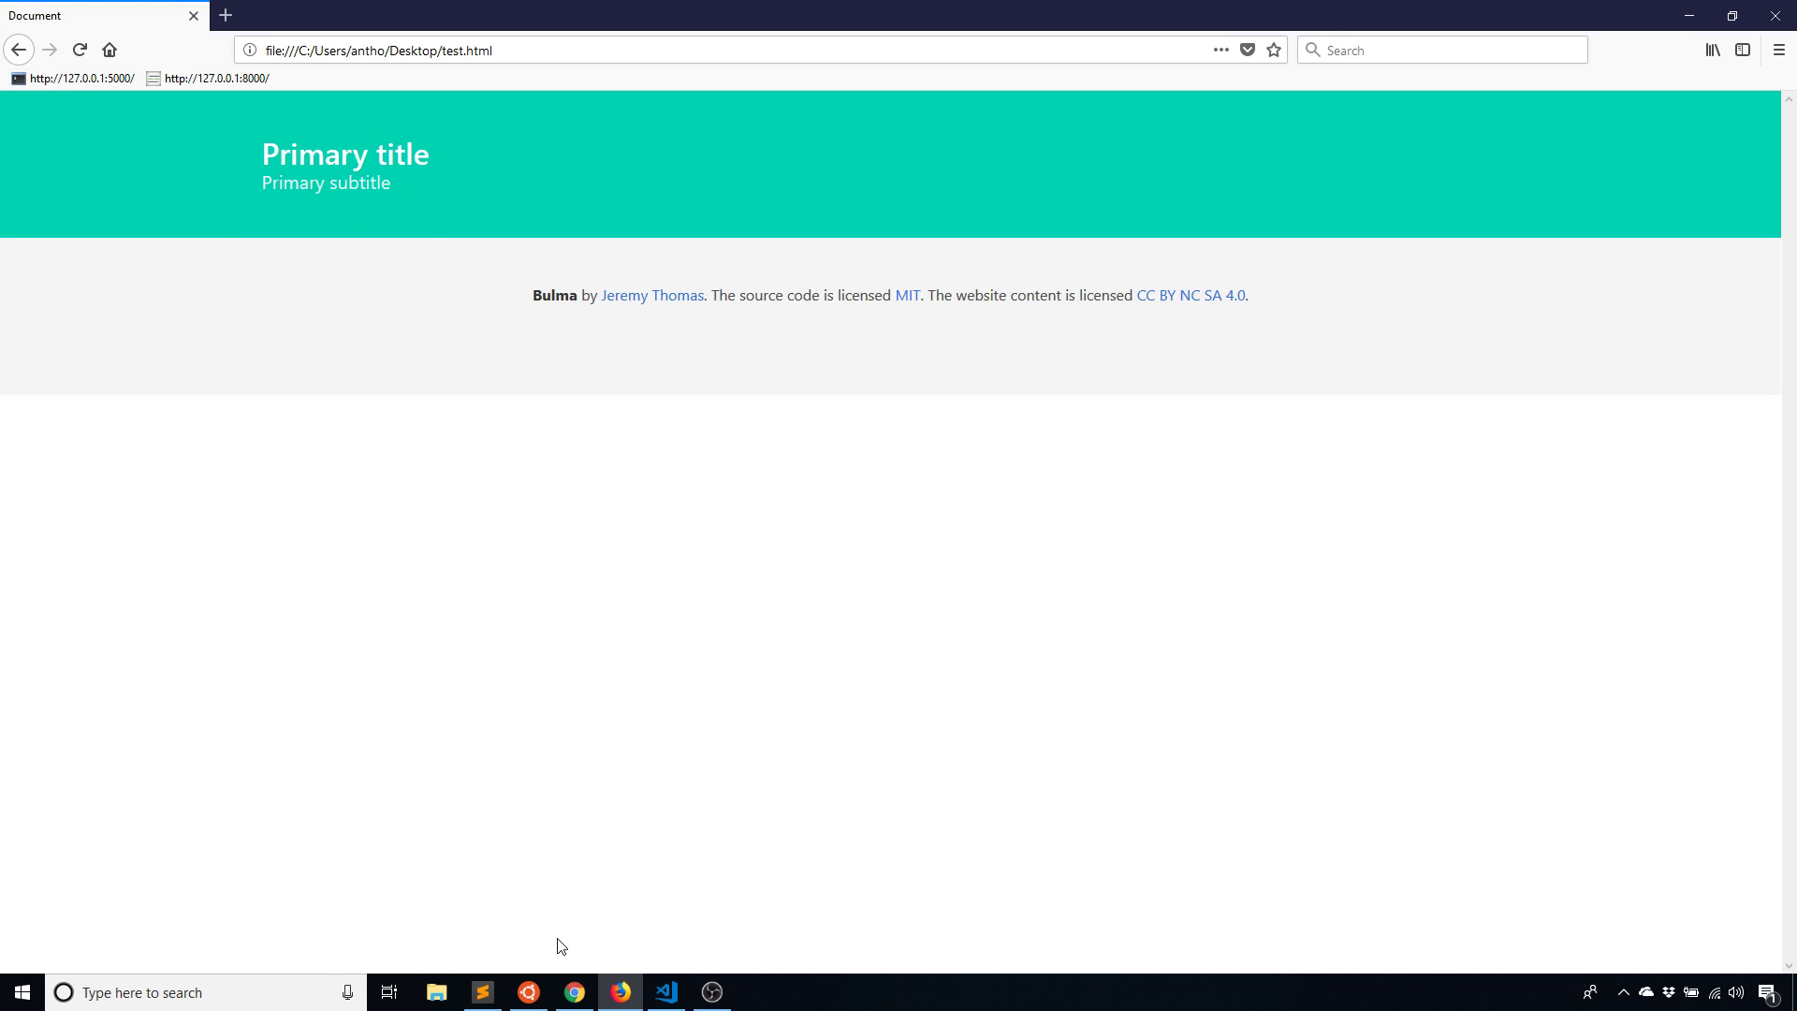
{"action": "mouse_move", "coordinate": [613, 953]}
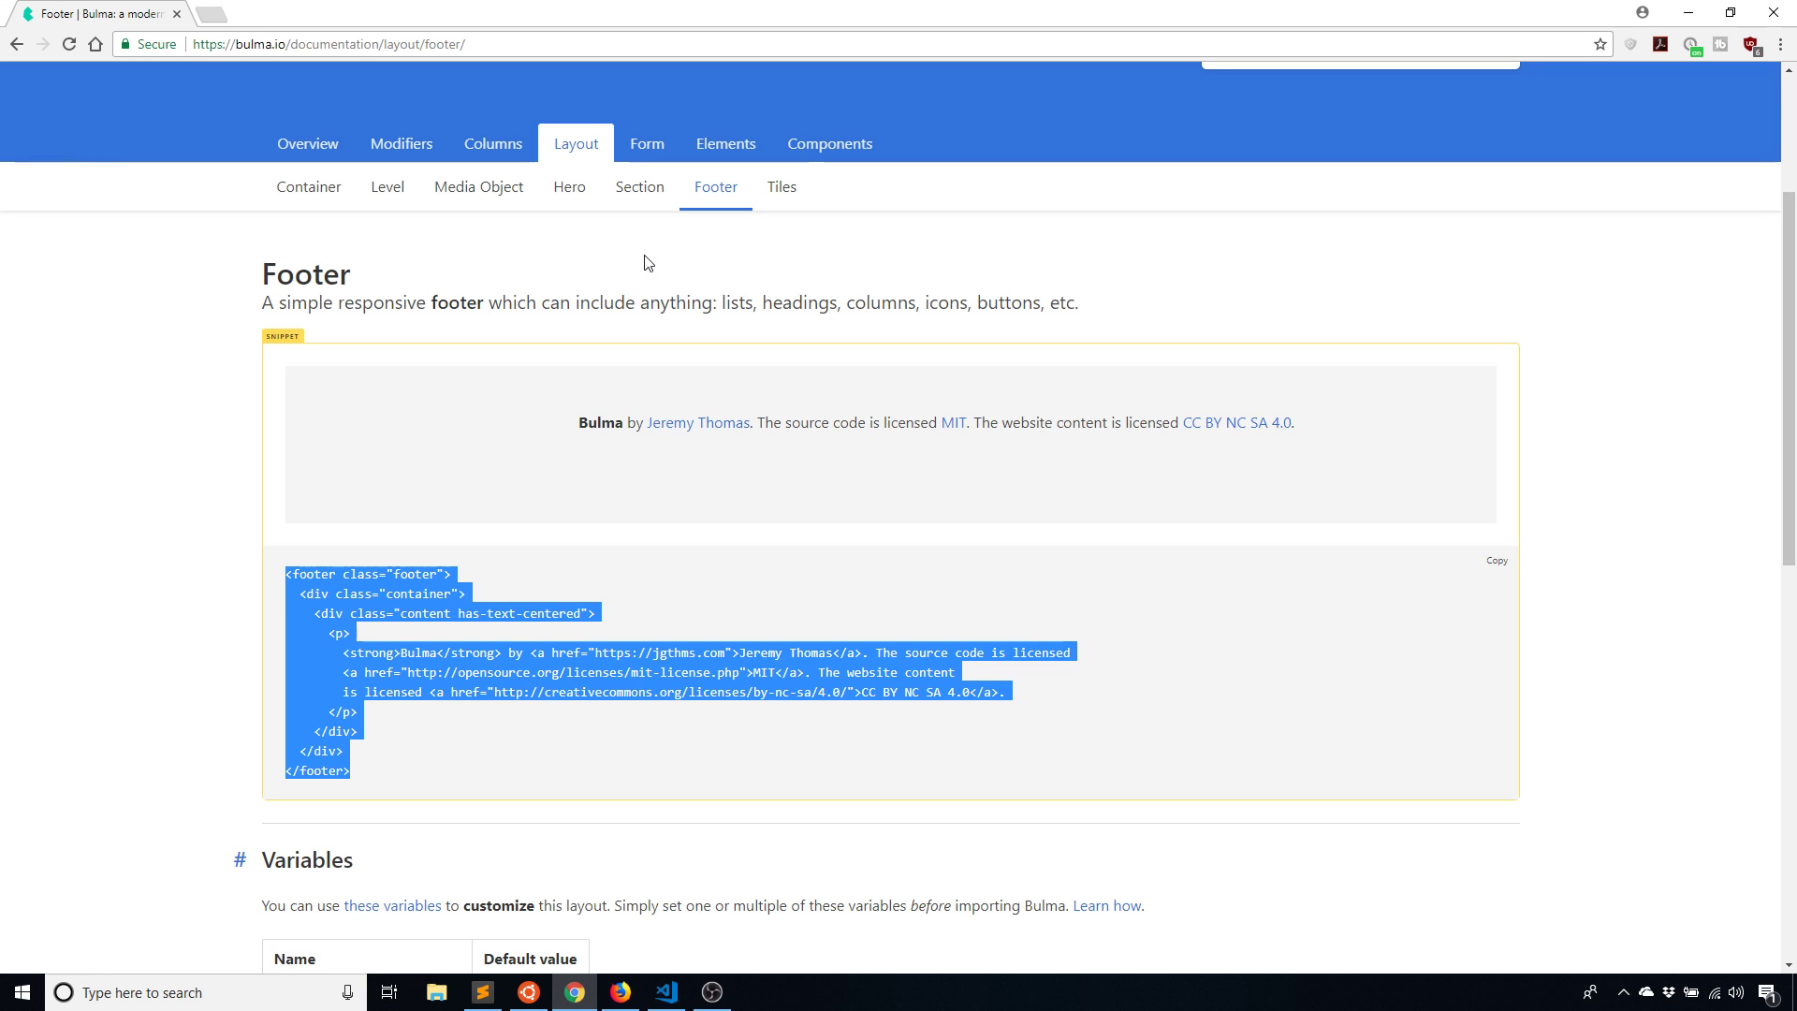
Copy the Section example from Bulma's Section docs into test.html
{"action": "left_click", "coordinate": [639, 185]}
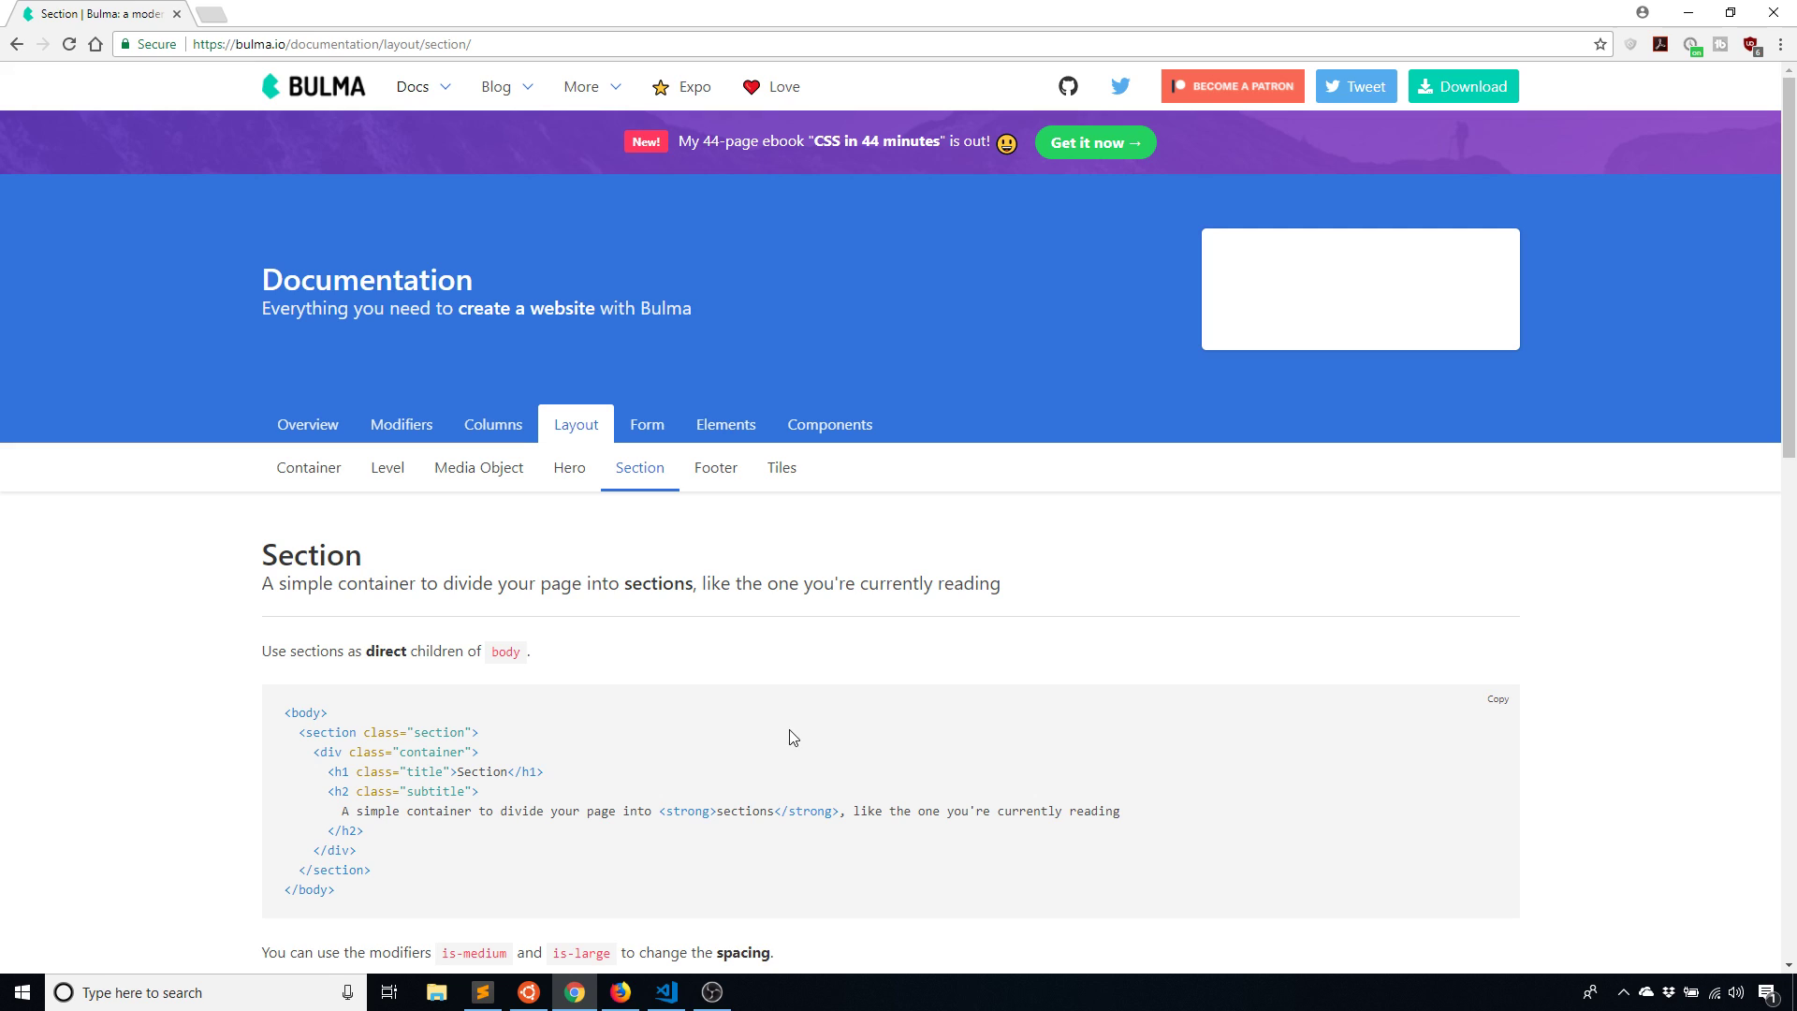
{"action": "scroll", "scroll_direction": "down", "scroll_amount": 3}
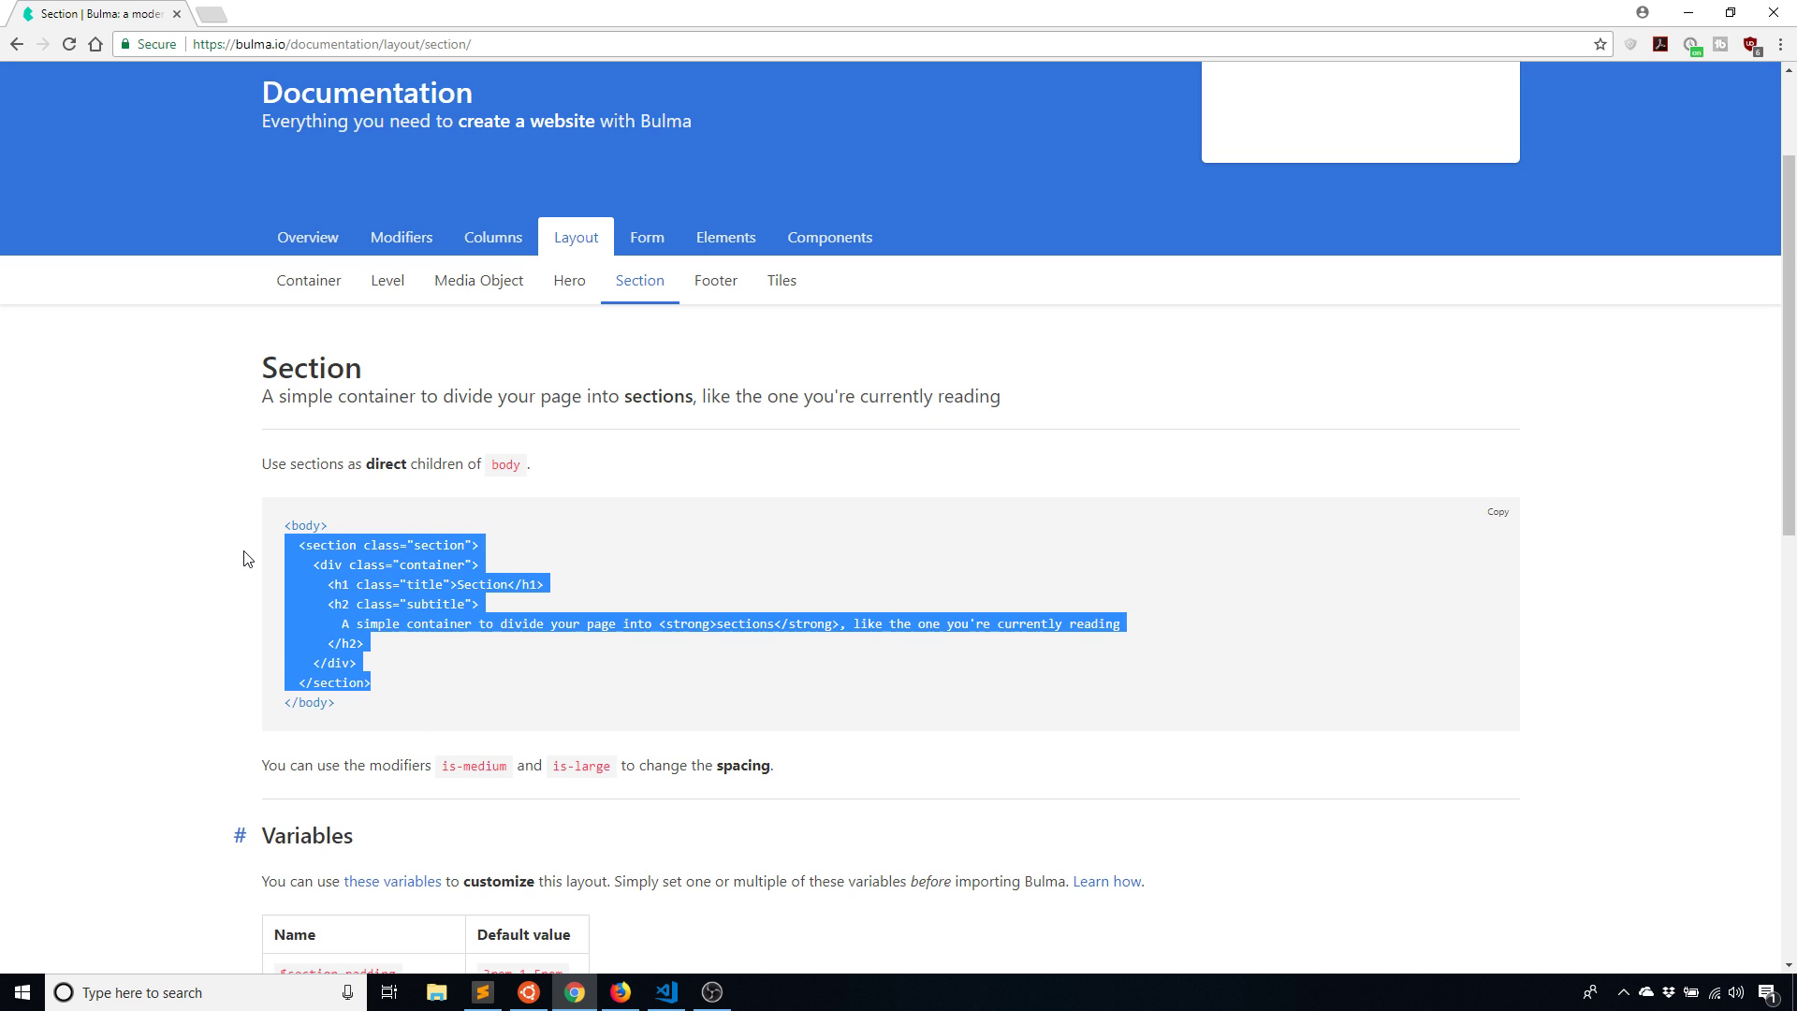
{"action": "left_click", "coordinate": [666, 992]}
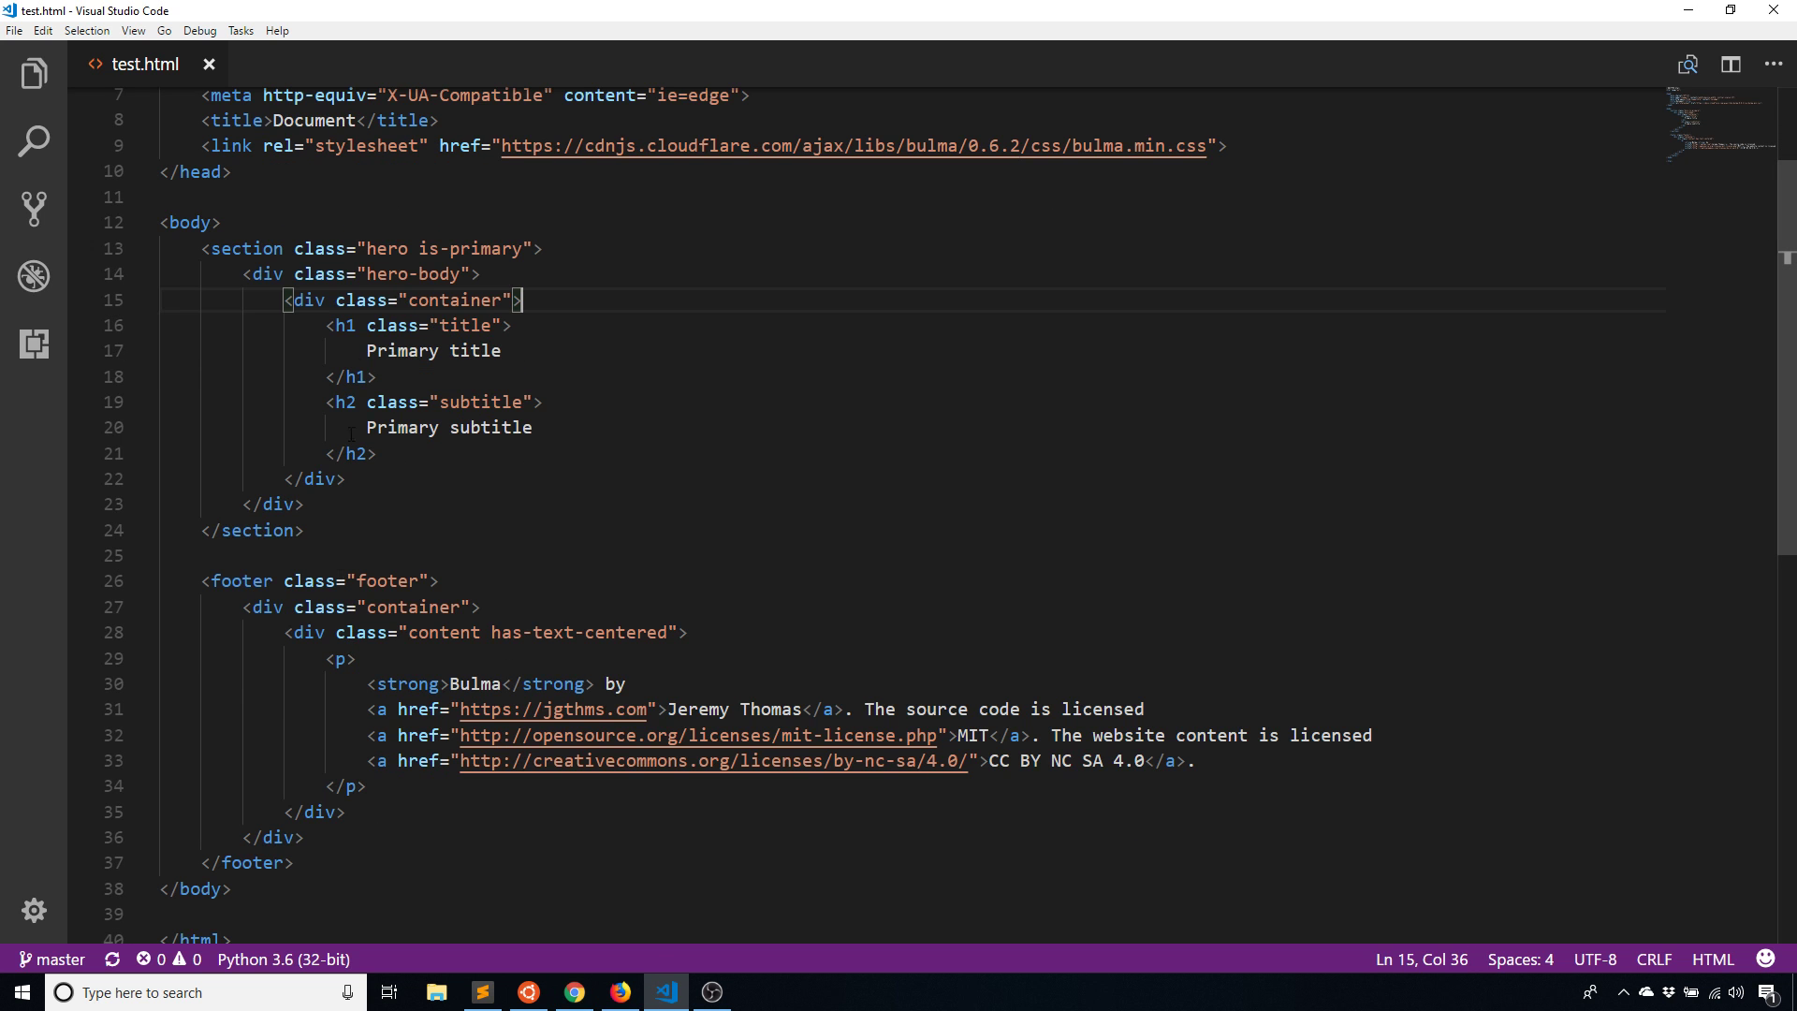
{"action": "key", "text": "Enter"}
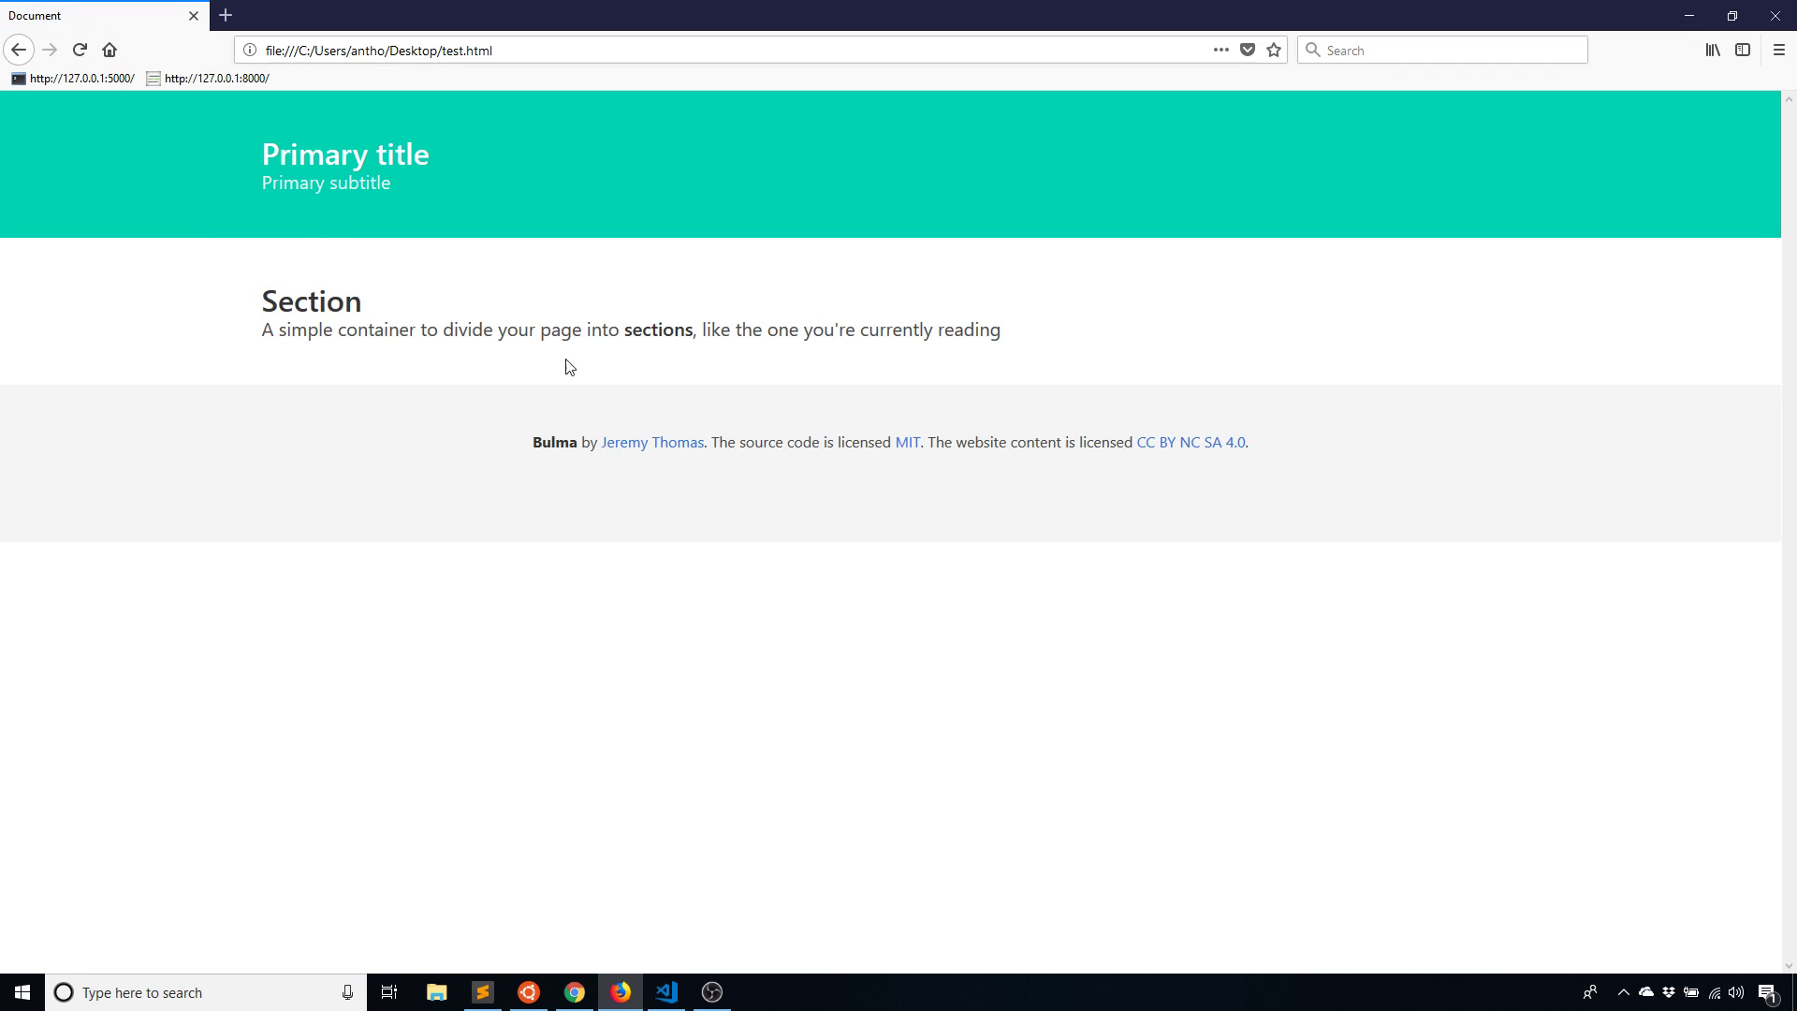
{"action": "mouse_move", "coordinate": [1043, 389]}
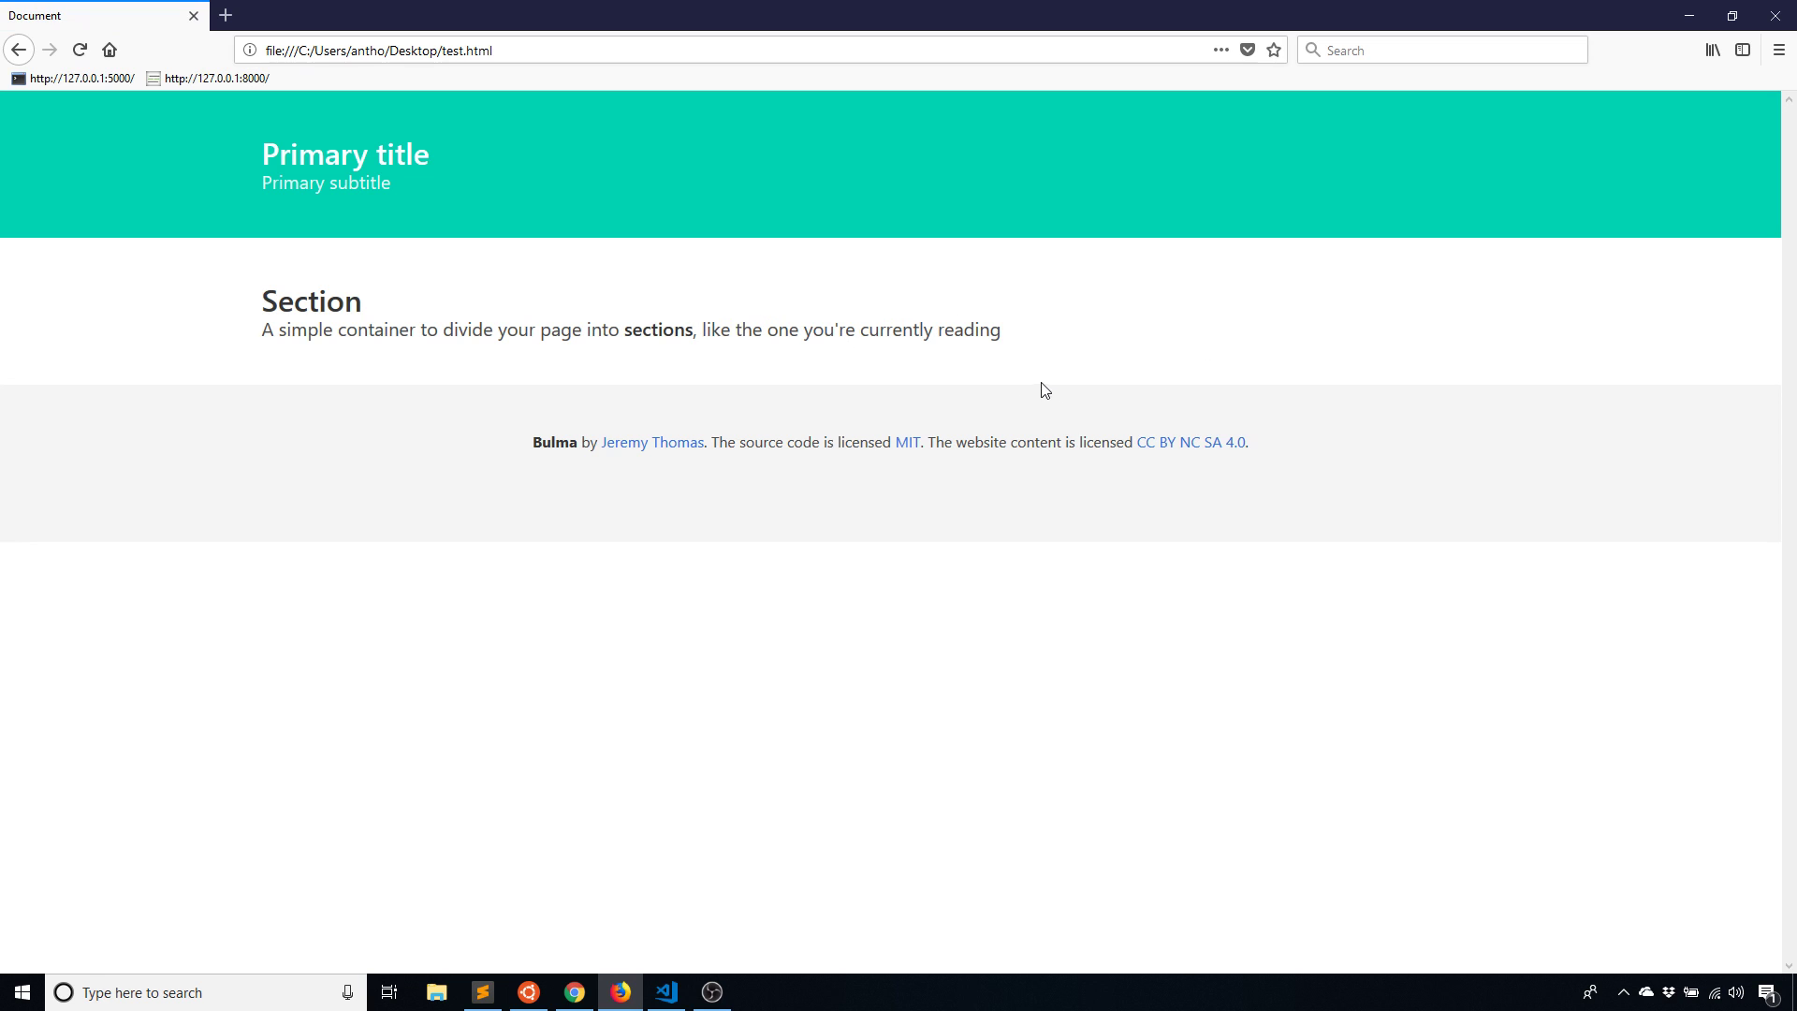
{"action": "mouse_move", "coordinate": [1129, 717]}
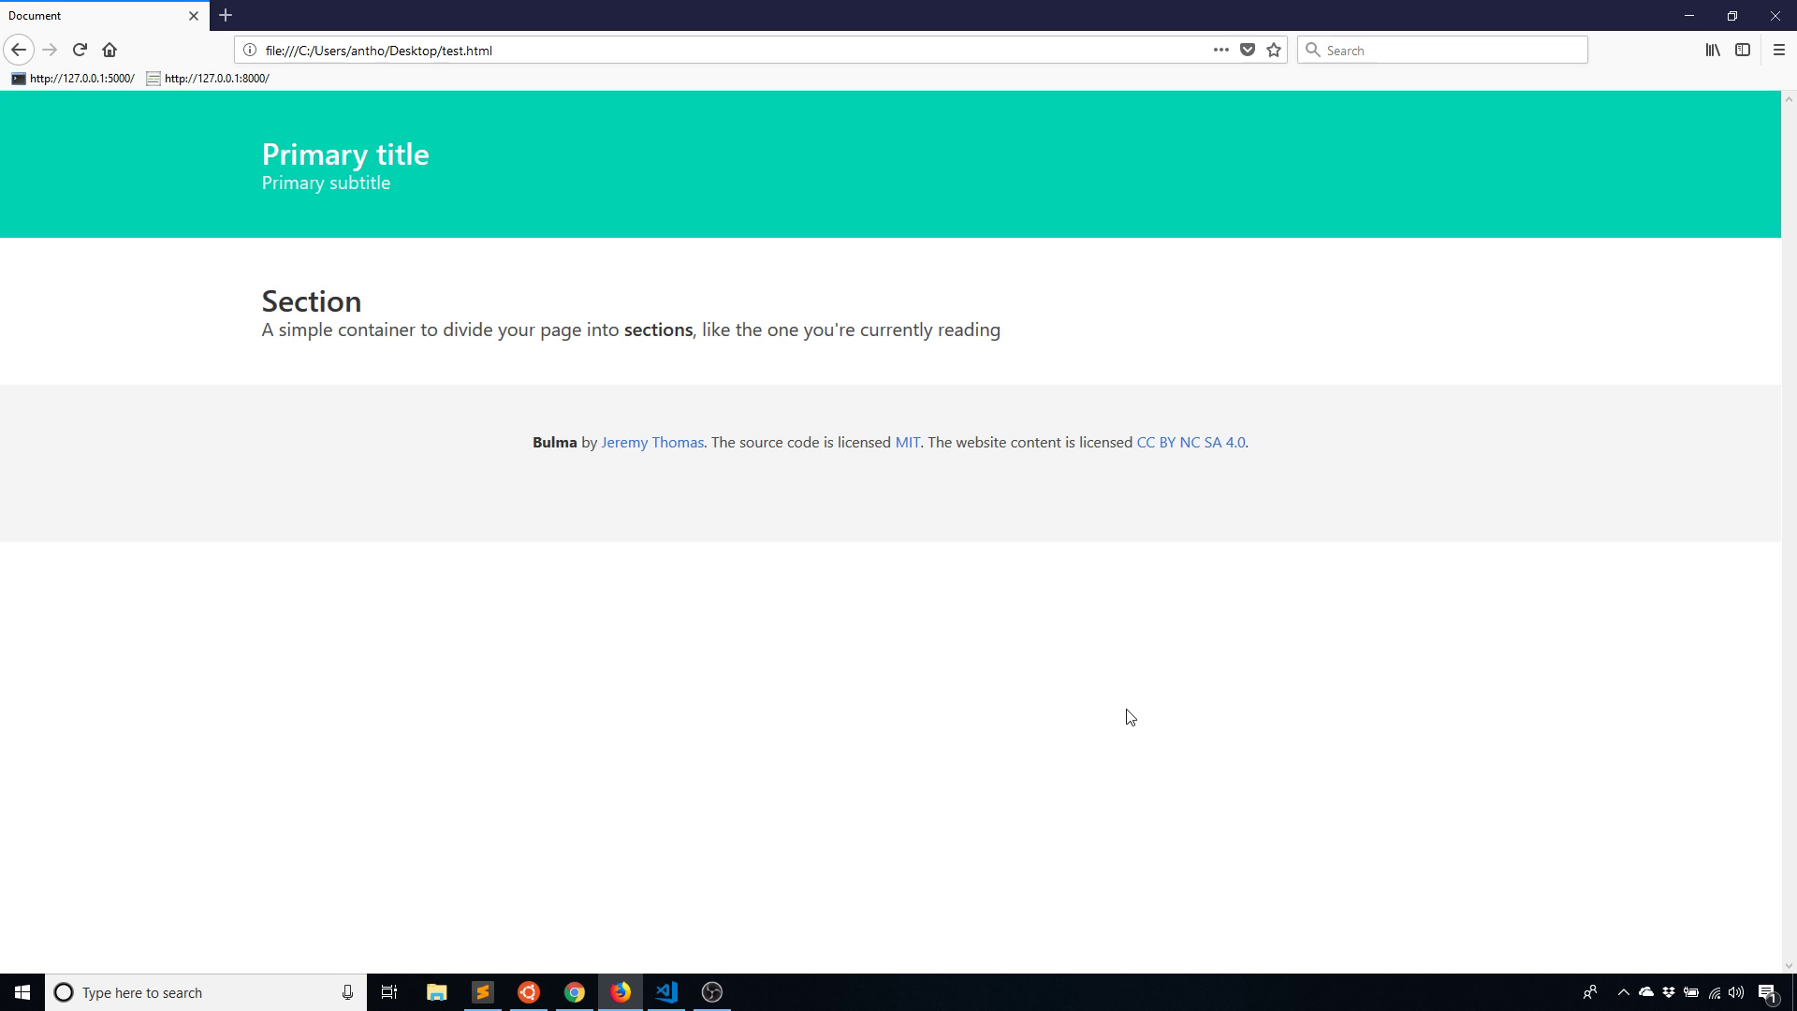
{"action": "mouse_move", "coordinate": [755, 472]}
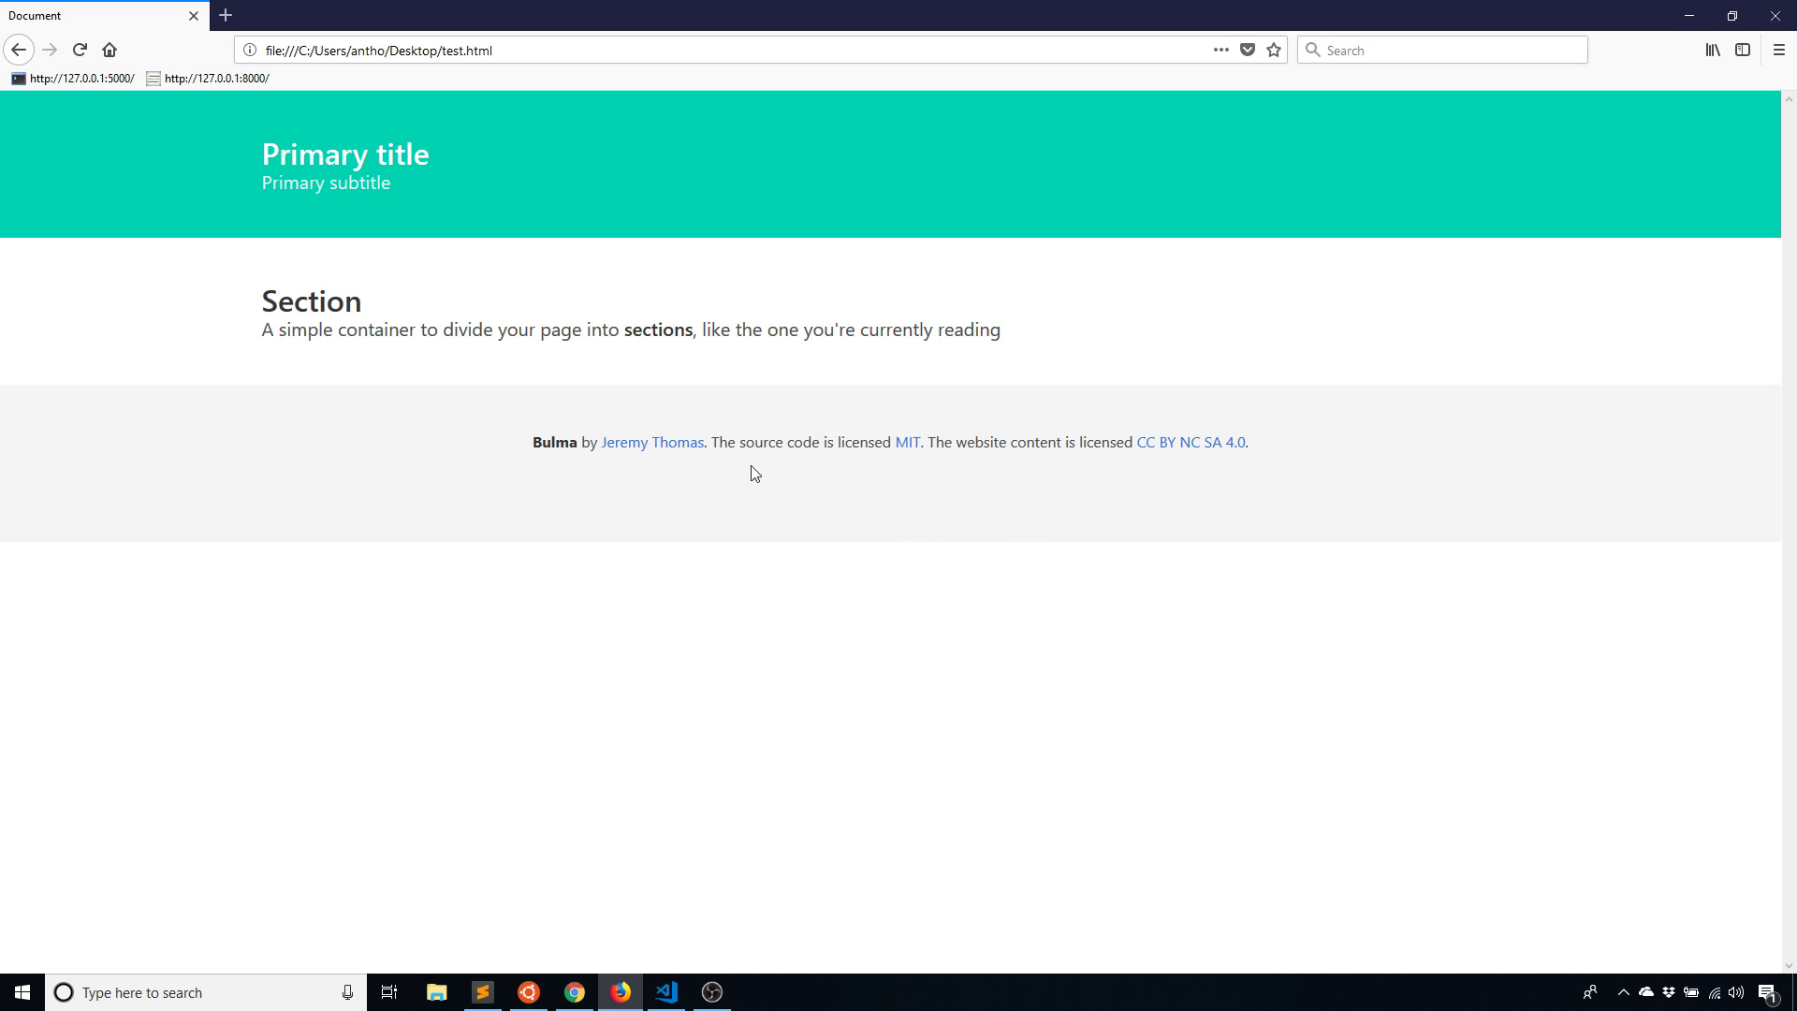
{"action": "mouse_move", "coordinate": [497, 955]}
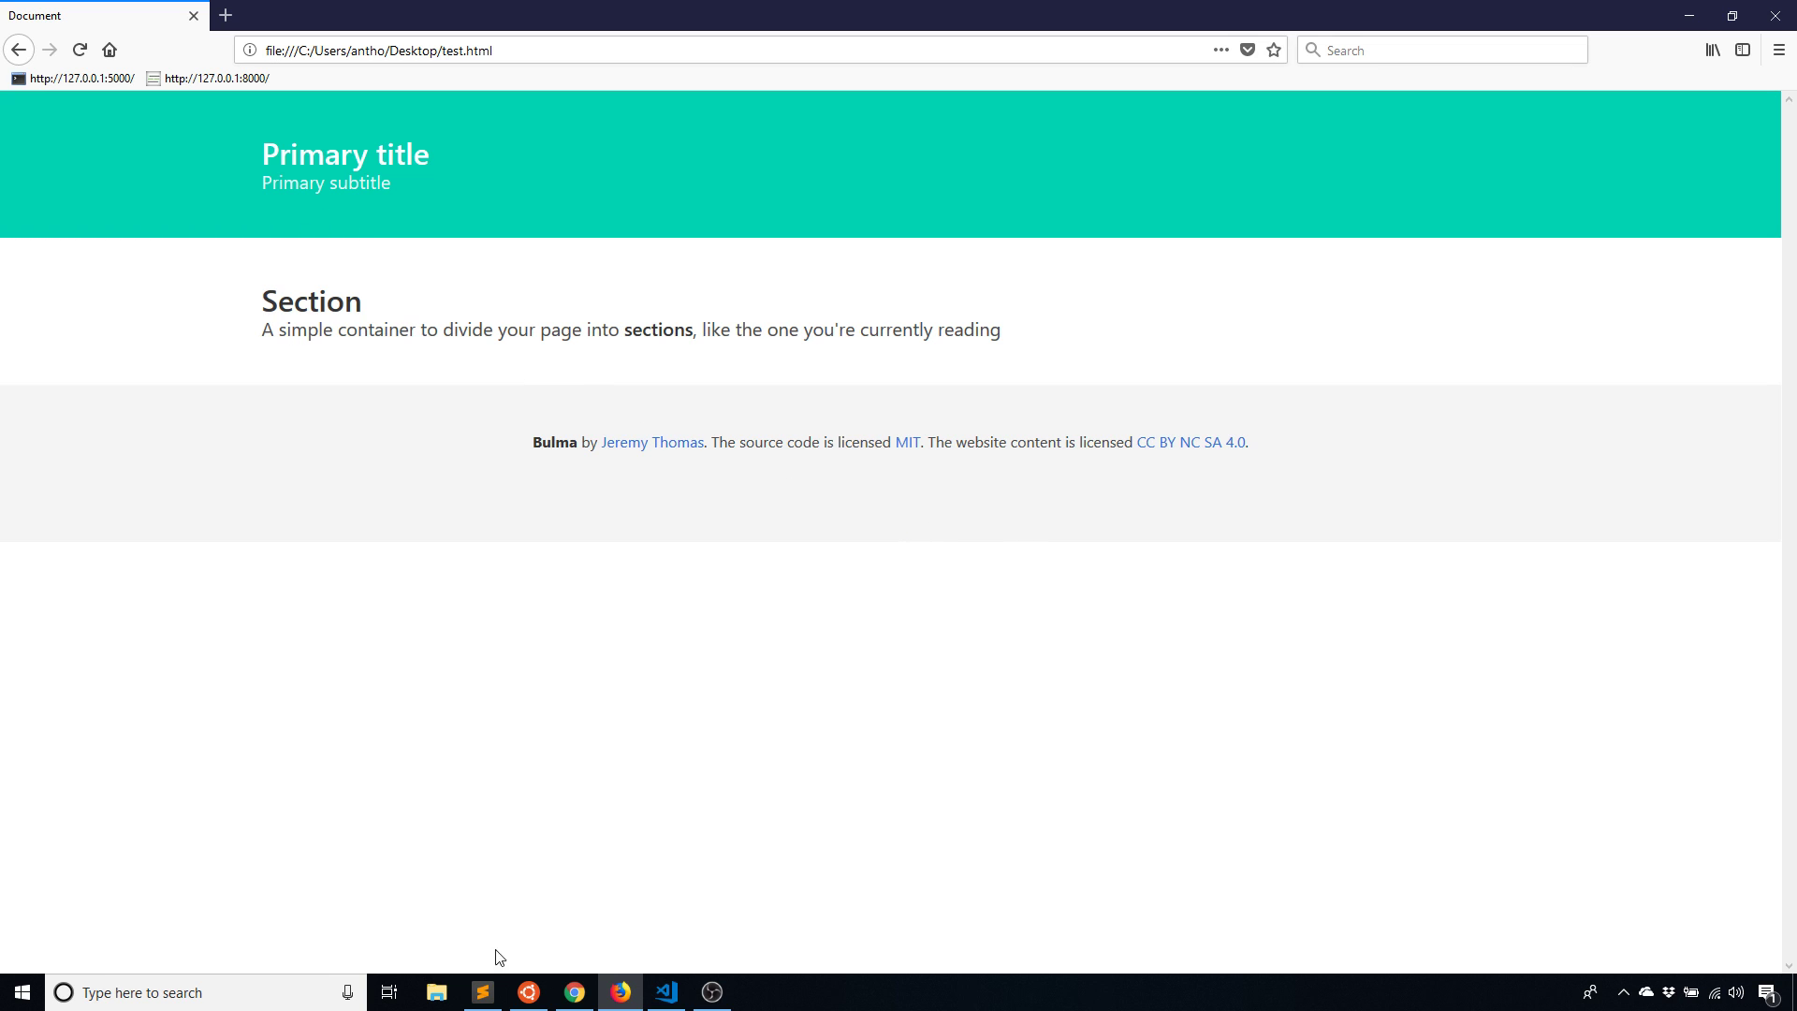
Return to test.html to paste a second identical Section block
{"action": "left_click", "coordinate": [665, 992]}
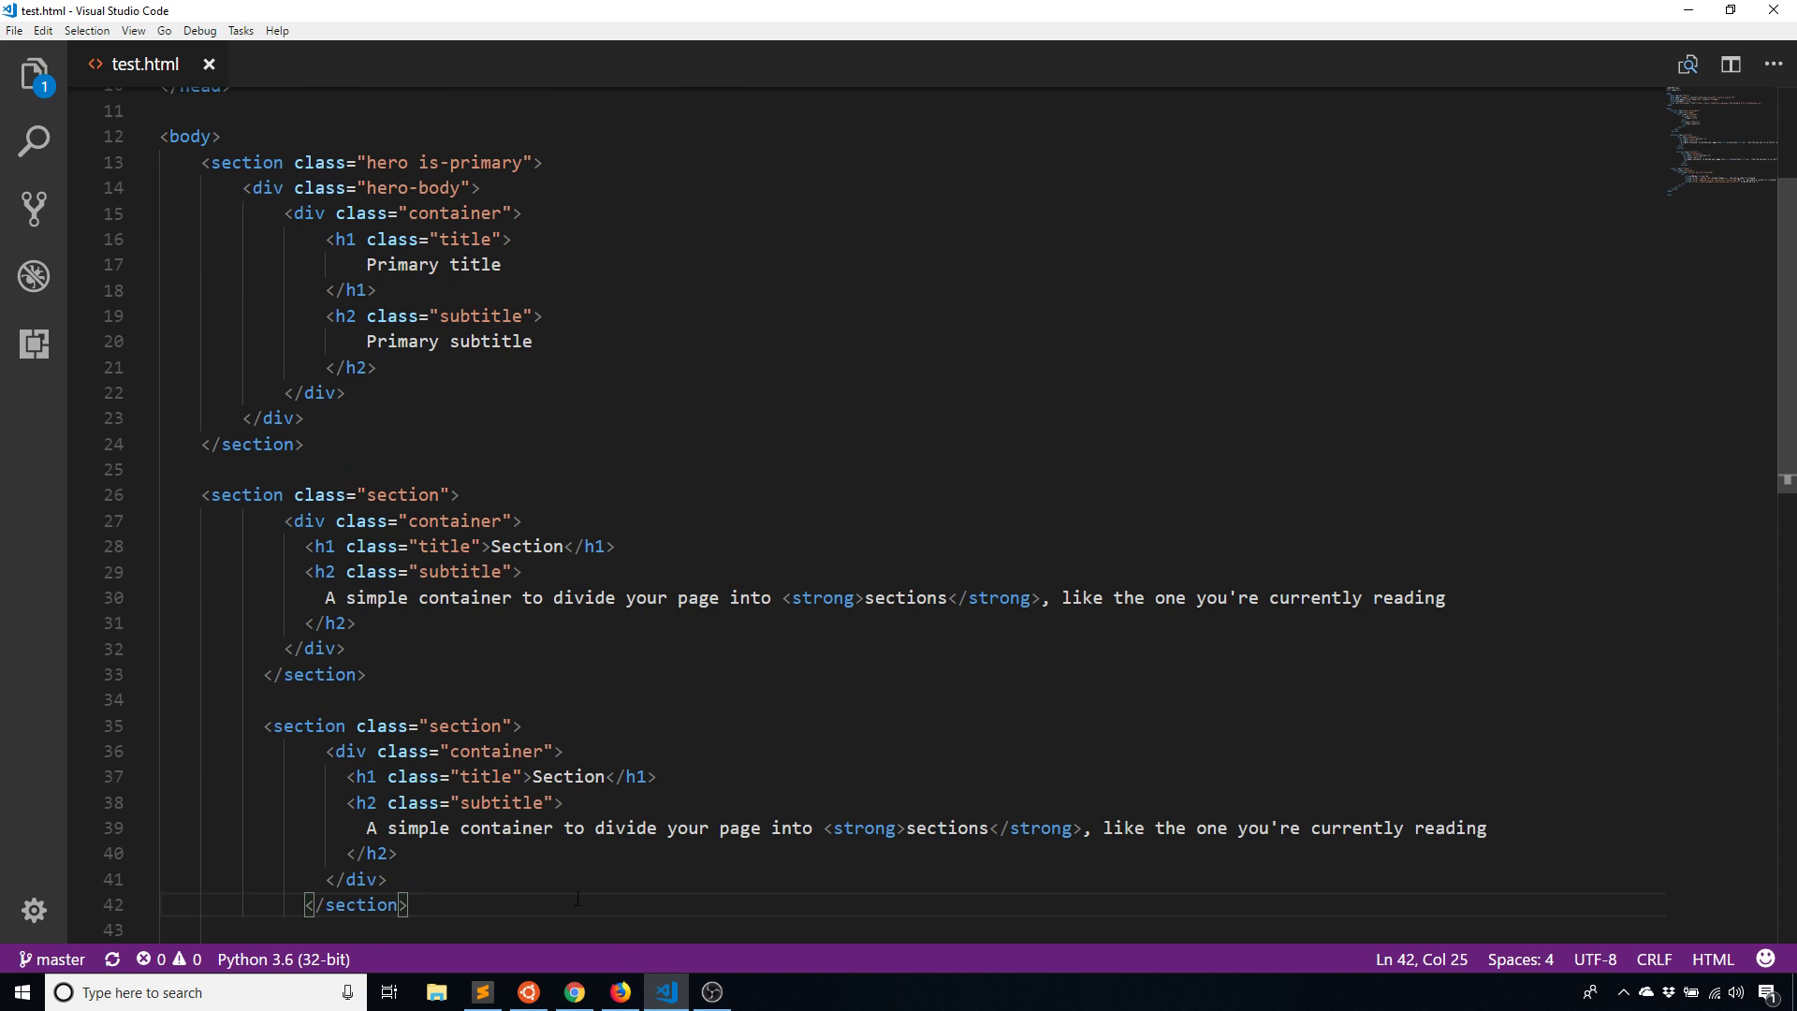
Check the two stacked Section blocks in Firefox, then return to the test.html source
{"action": "left_click", "coordinate": [618, 991]}
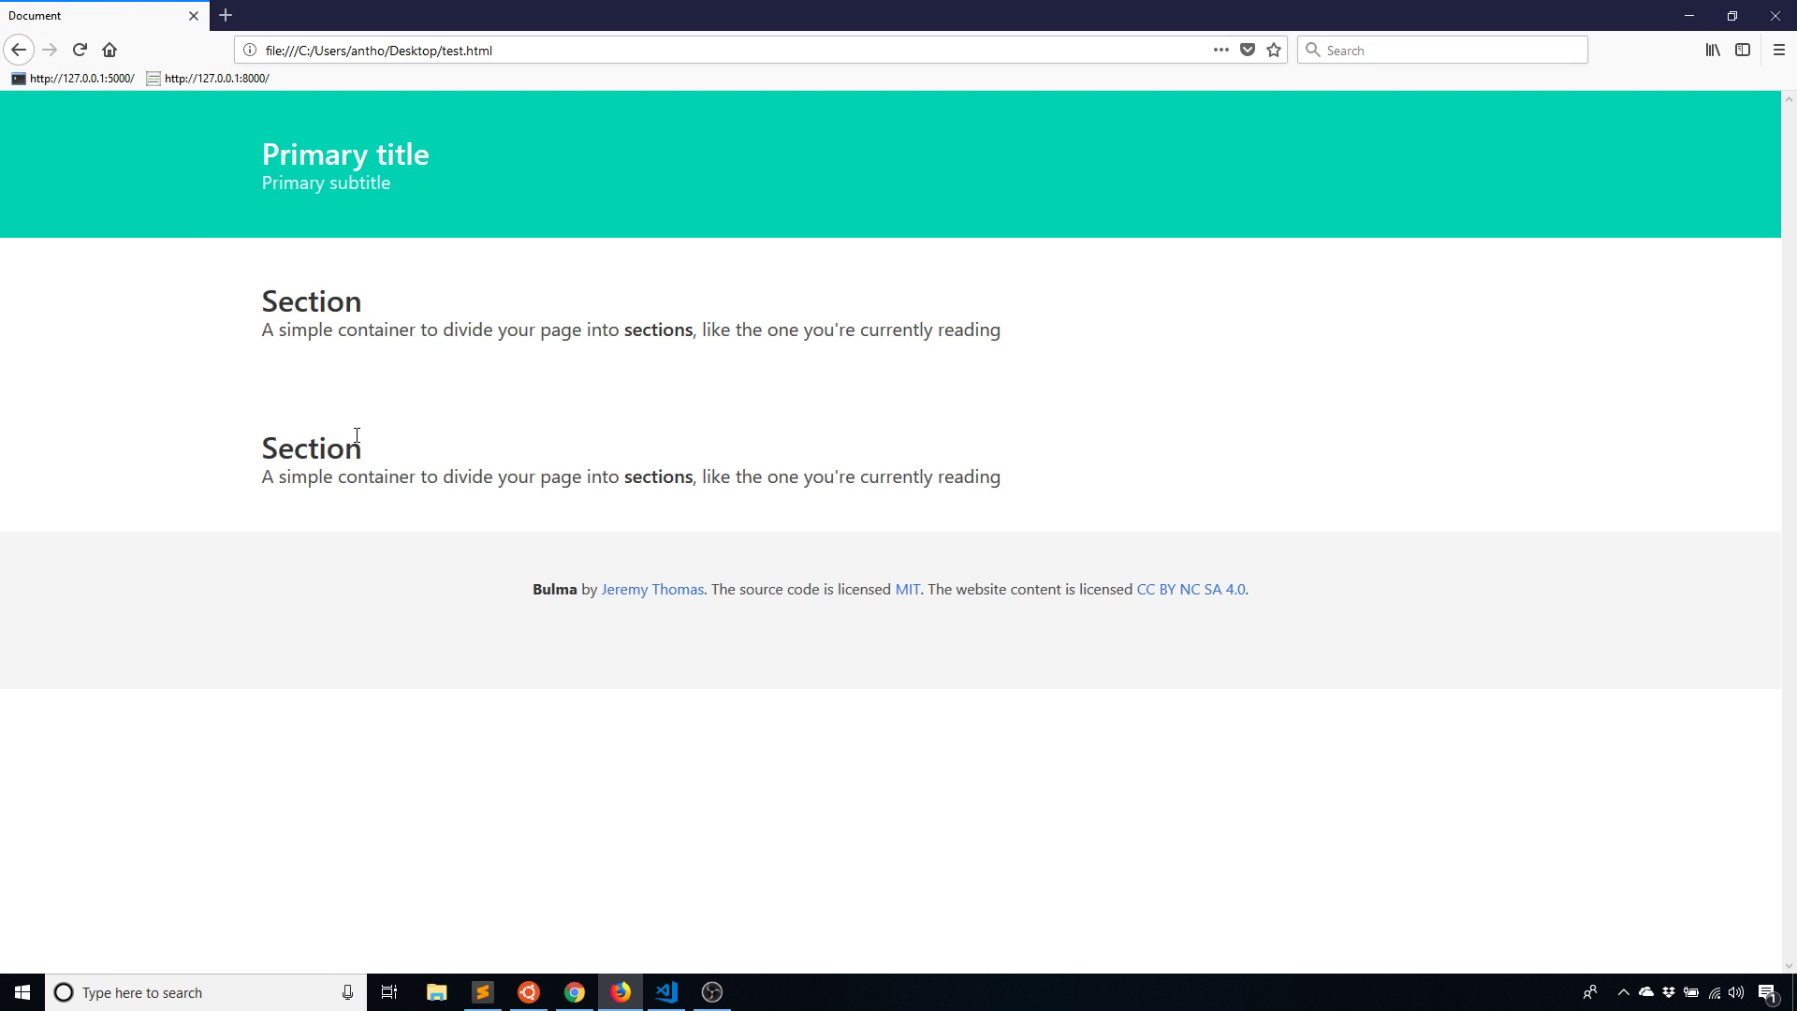
{"action": "mouse_move", "coordinate": [372, 588]}
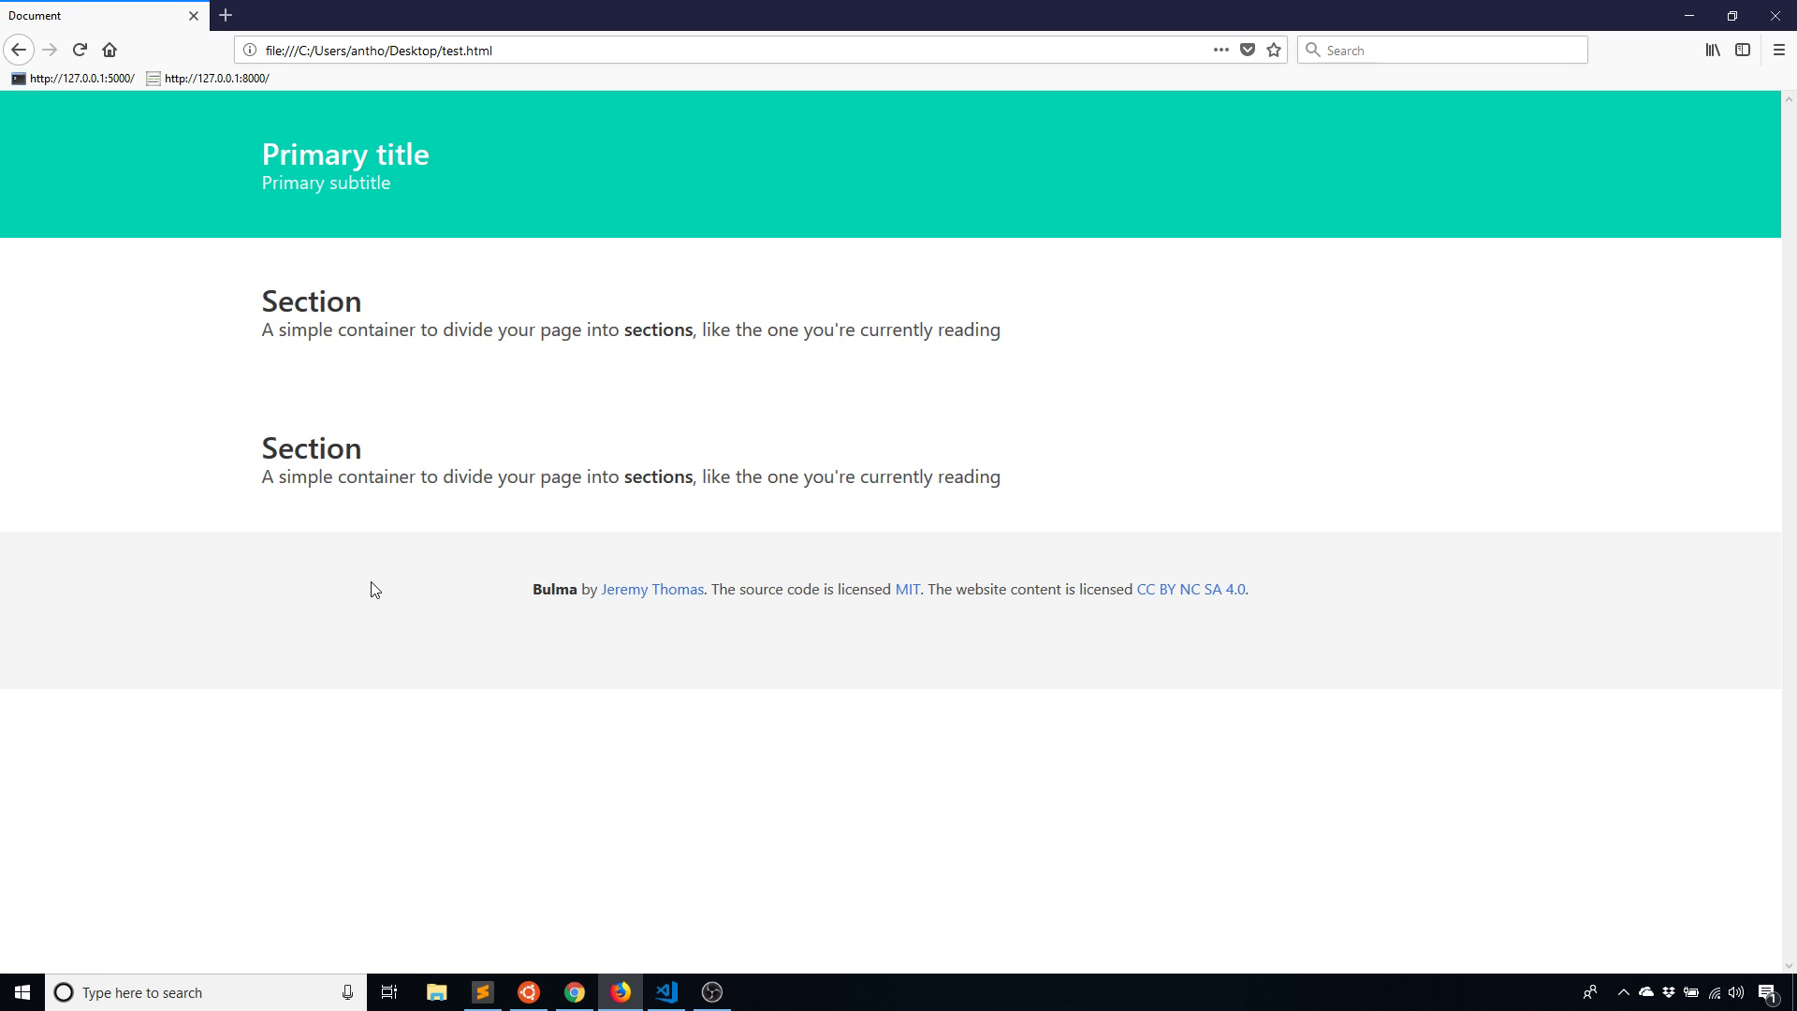
{"action": "mouse_move", "coordinate": [369, 587]}
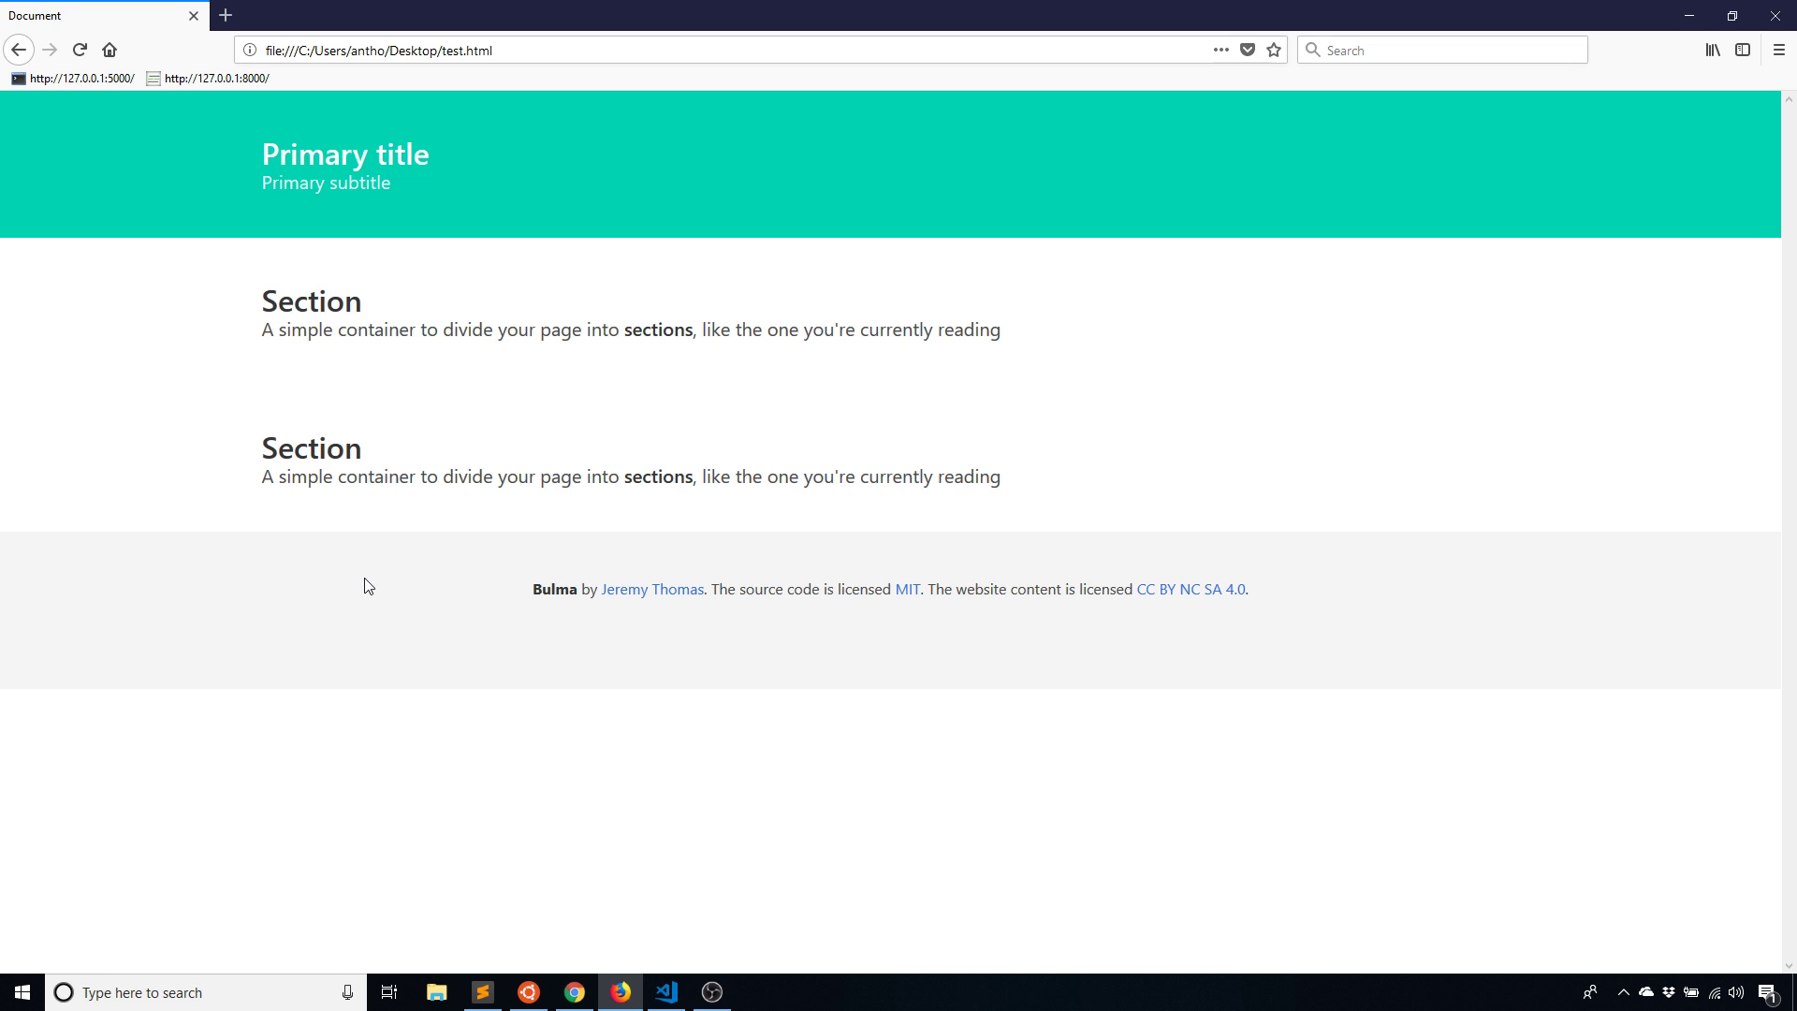
{"action": "mouse_move", "coordinate": [315, 239]}
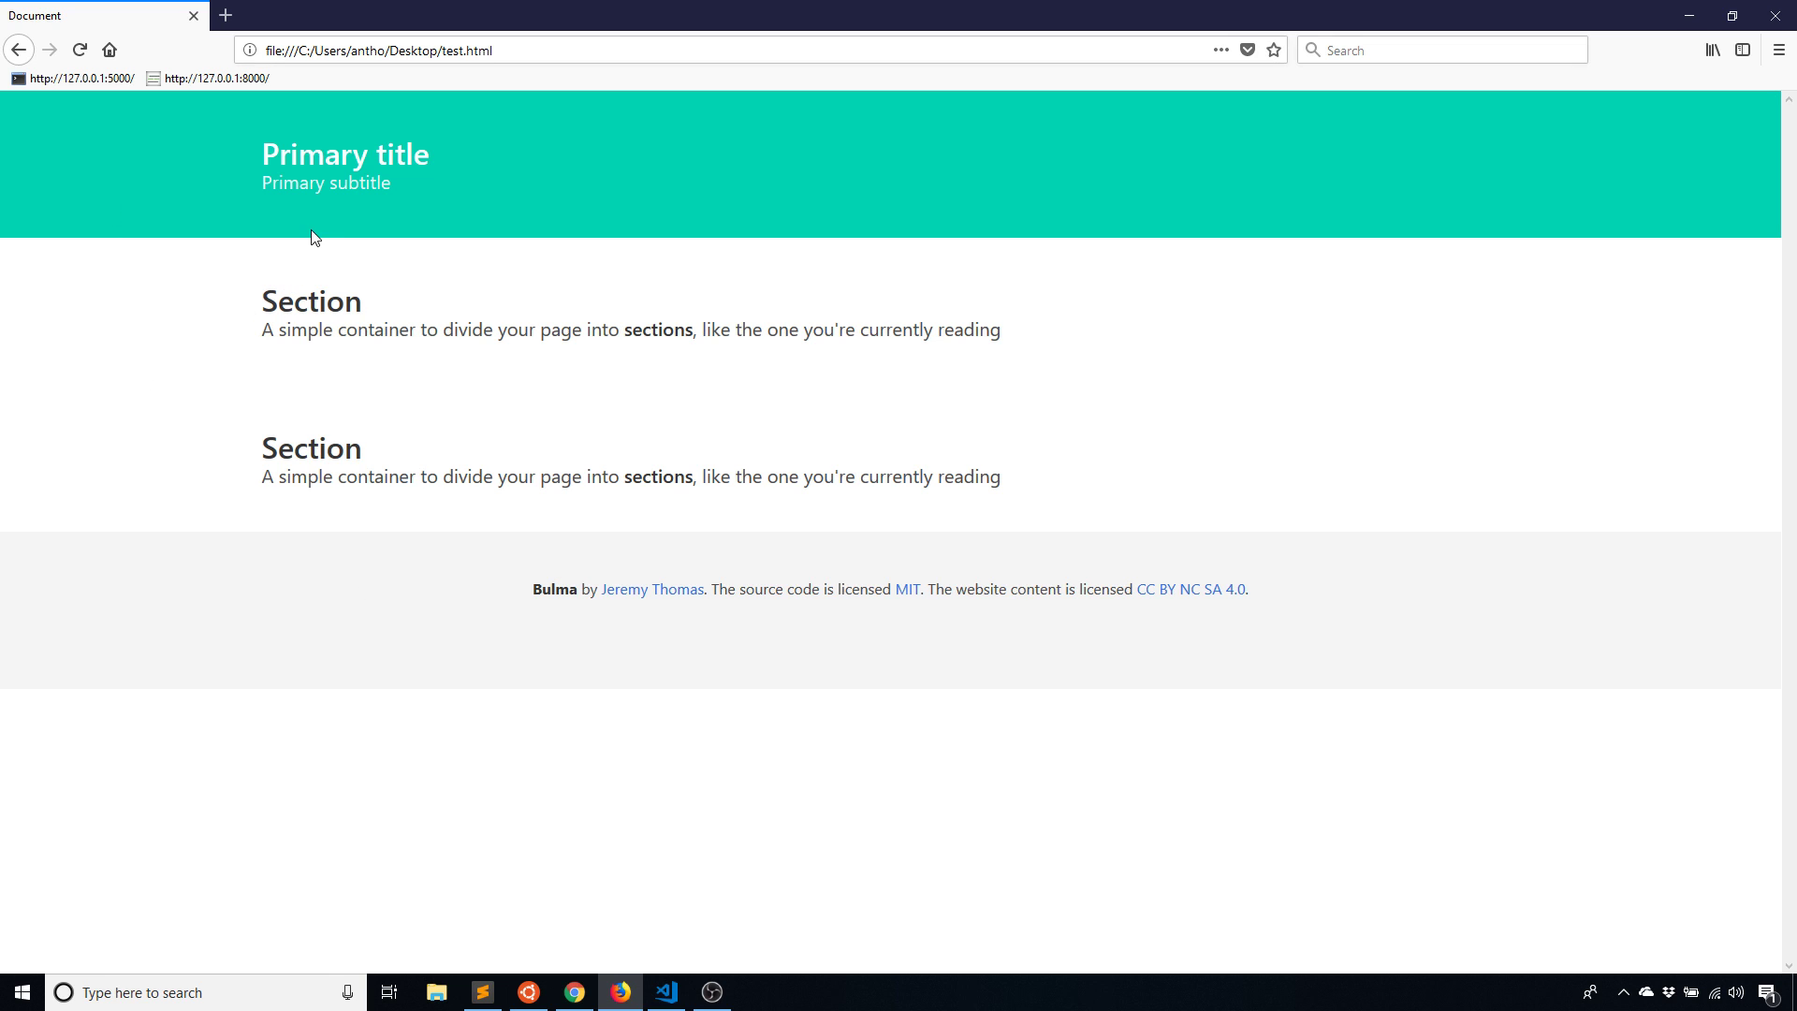
{"action": "mouse_move", "coordinate": [325, 264]}
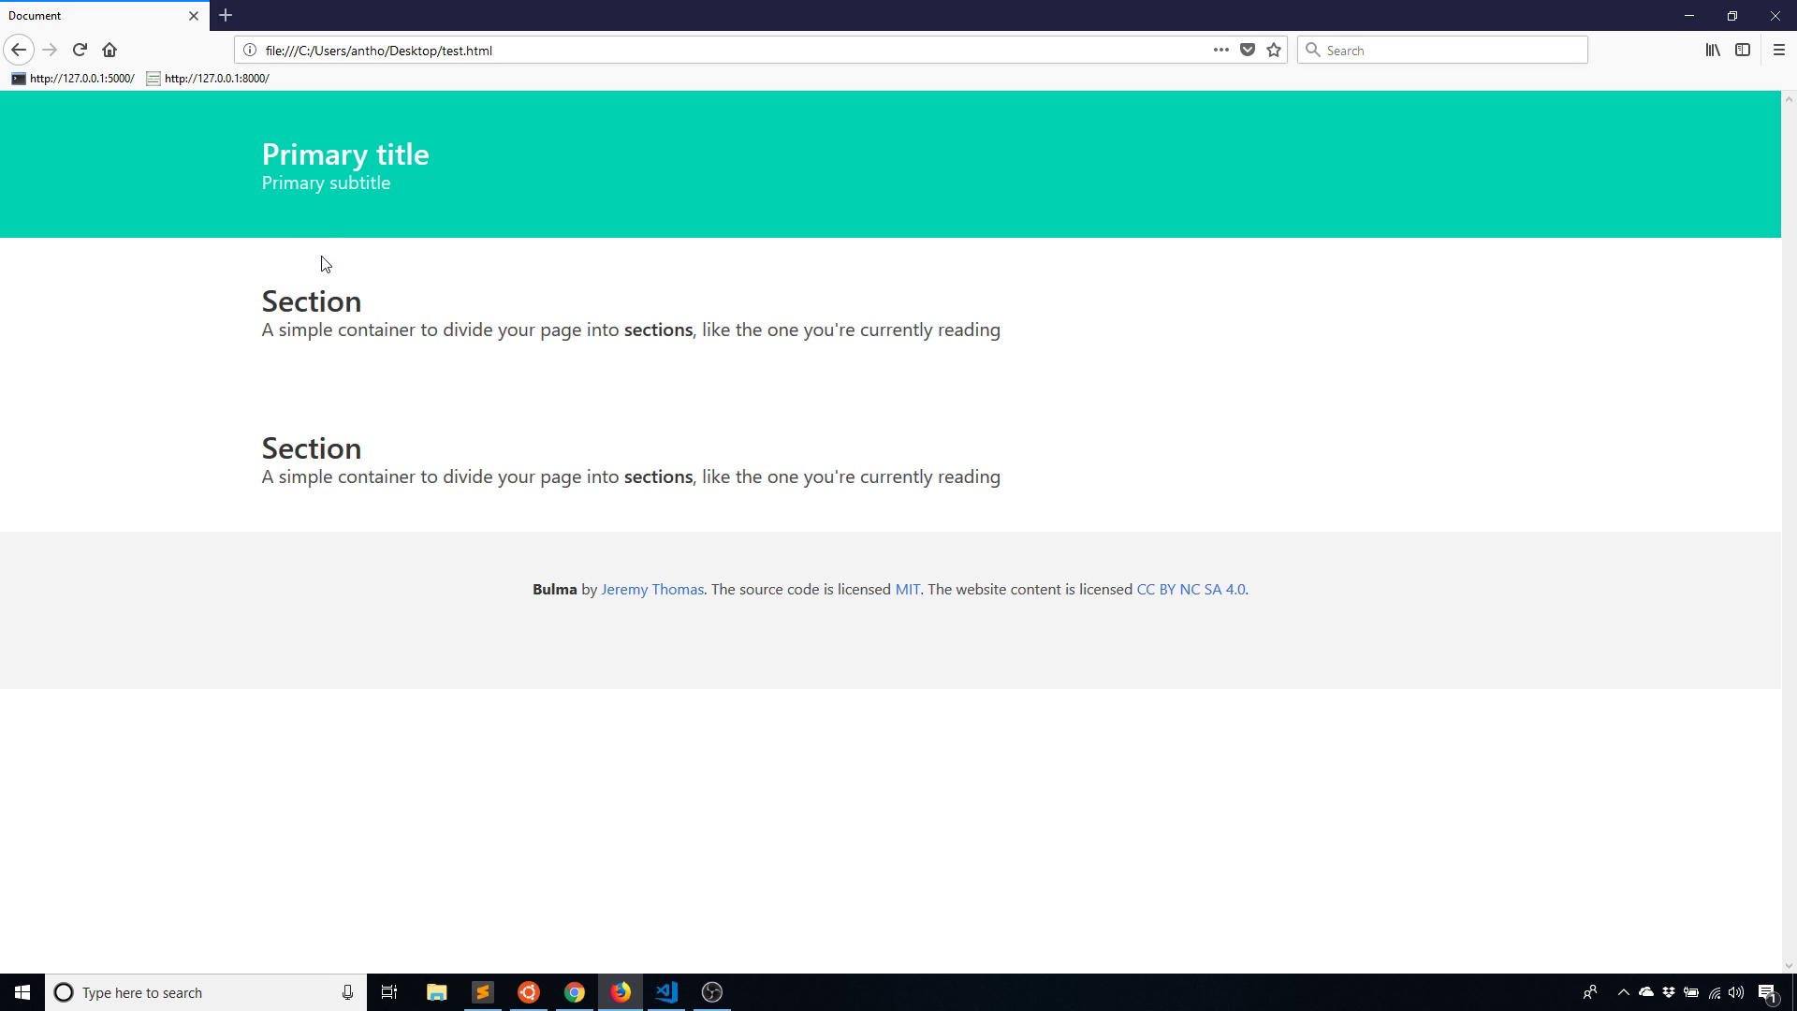
{"action": "mouse_move", "coordinate": [364, 310]}
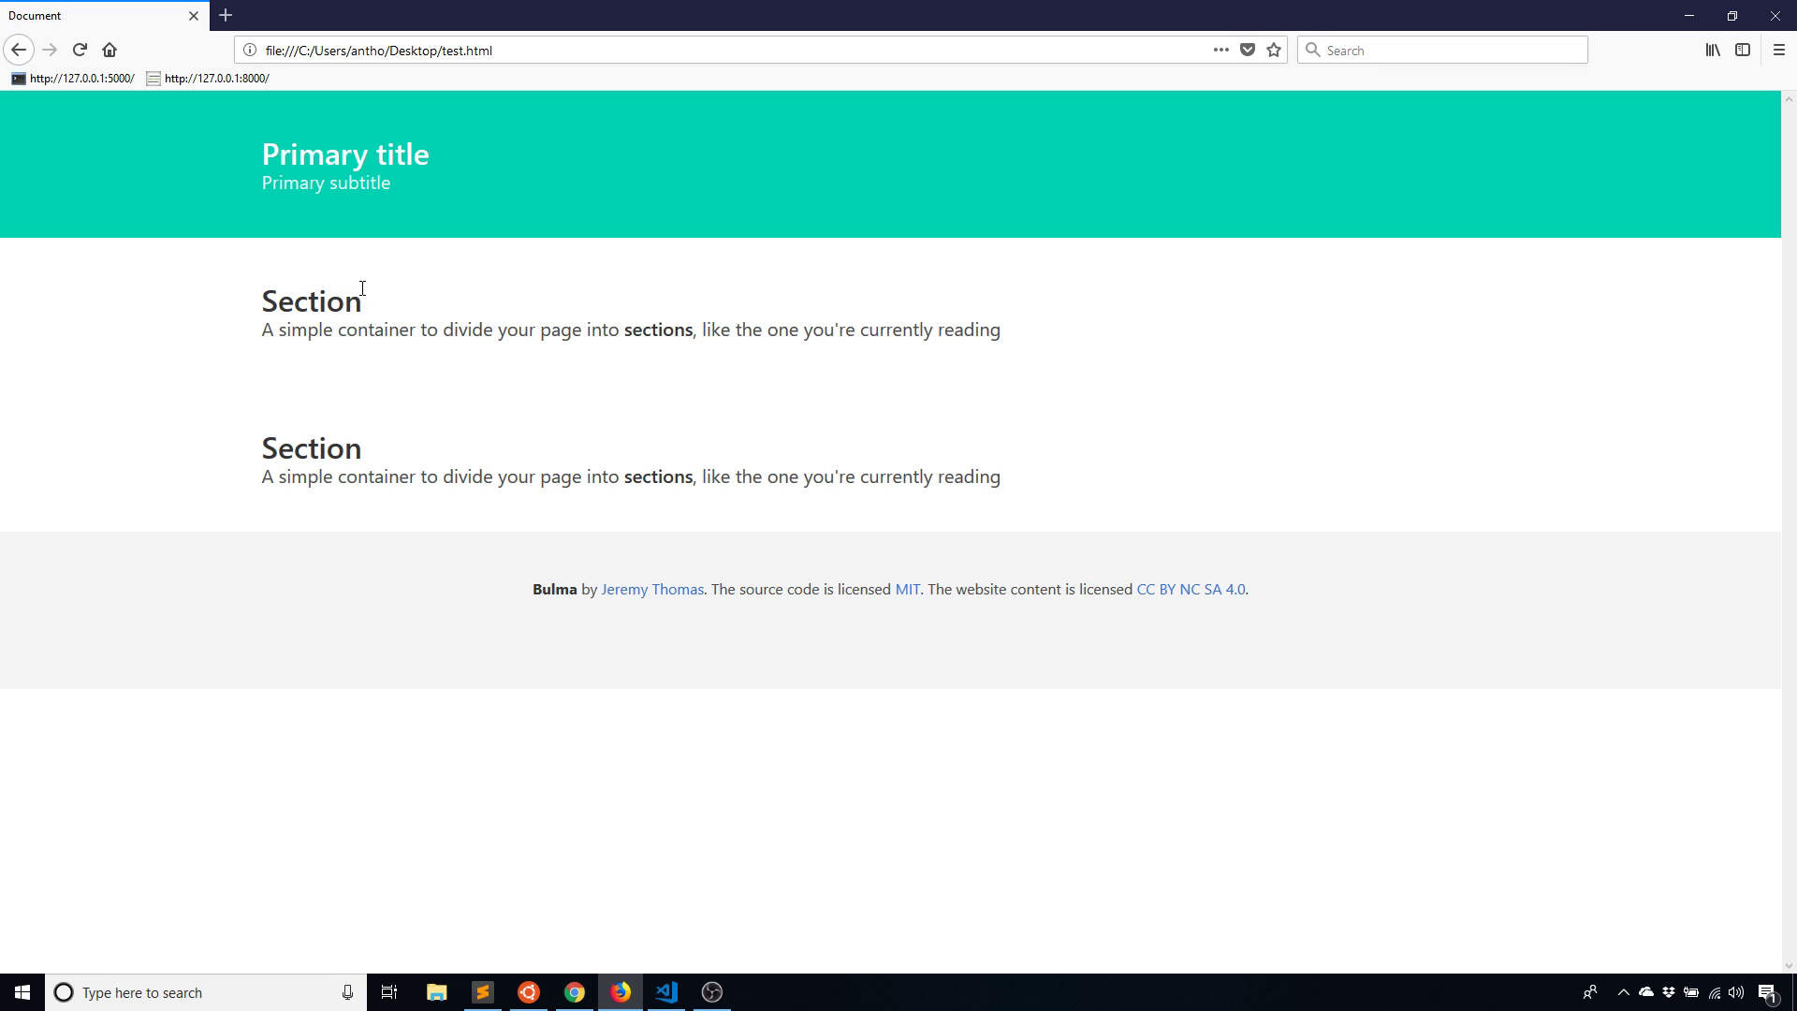
{"action": "mouse_move", "coordinate": [435, 454]}
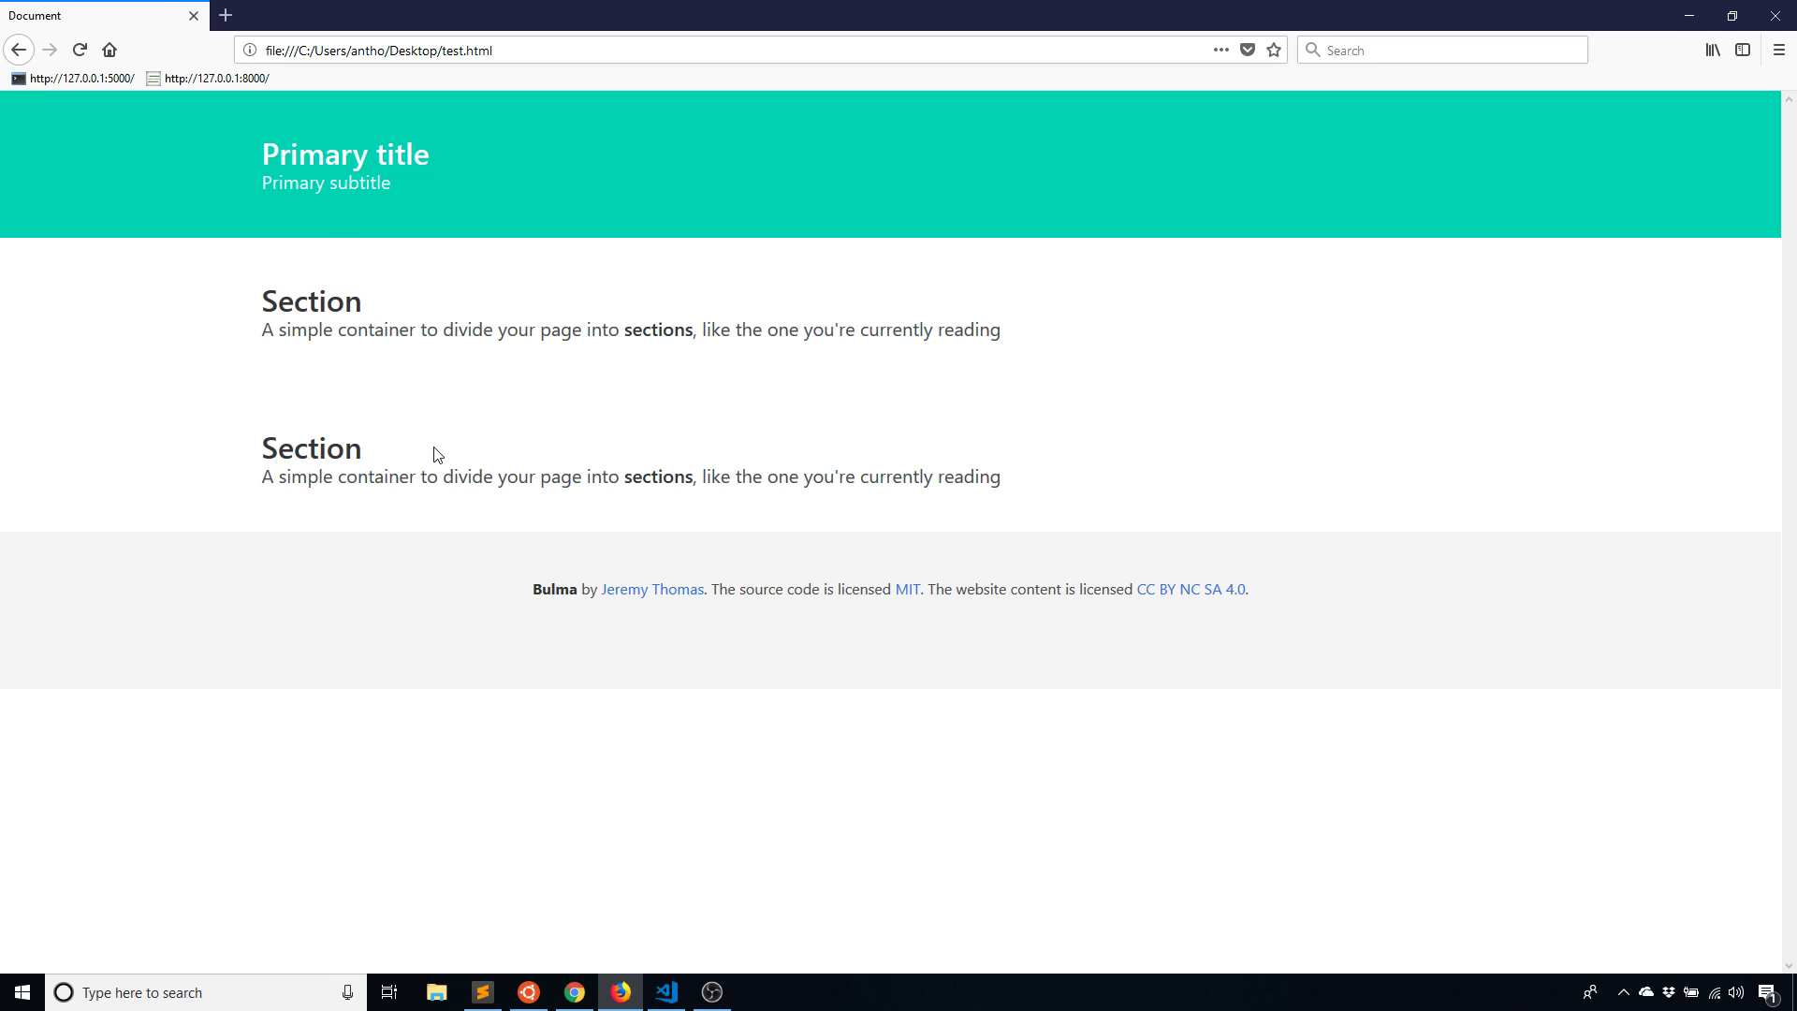
{"action": "mouse_move", "coordinate": [604, 960]}
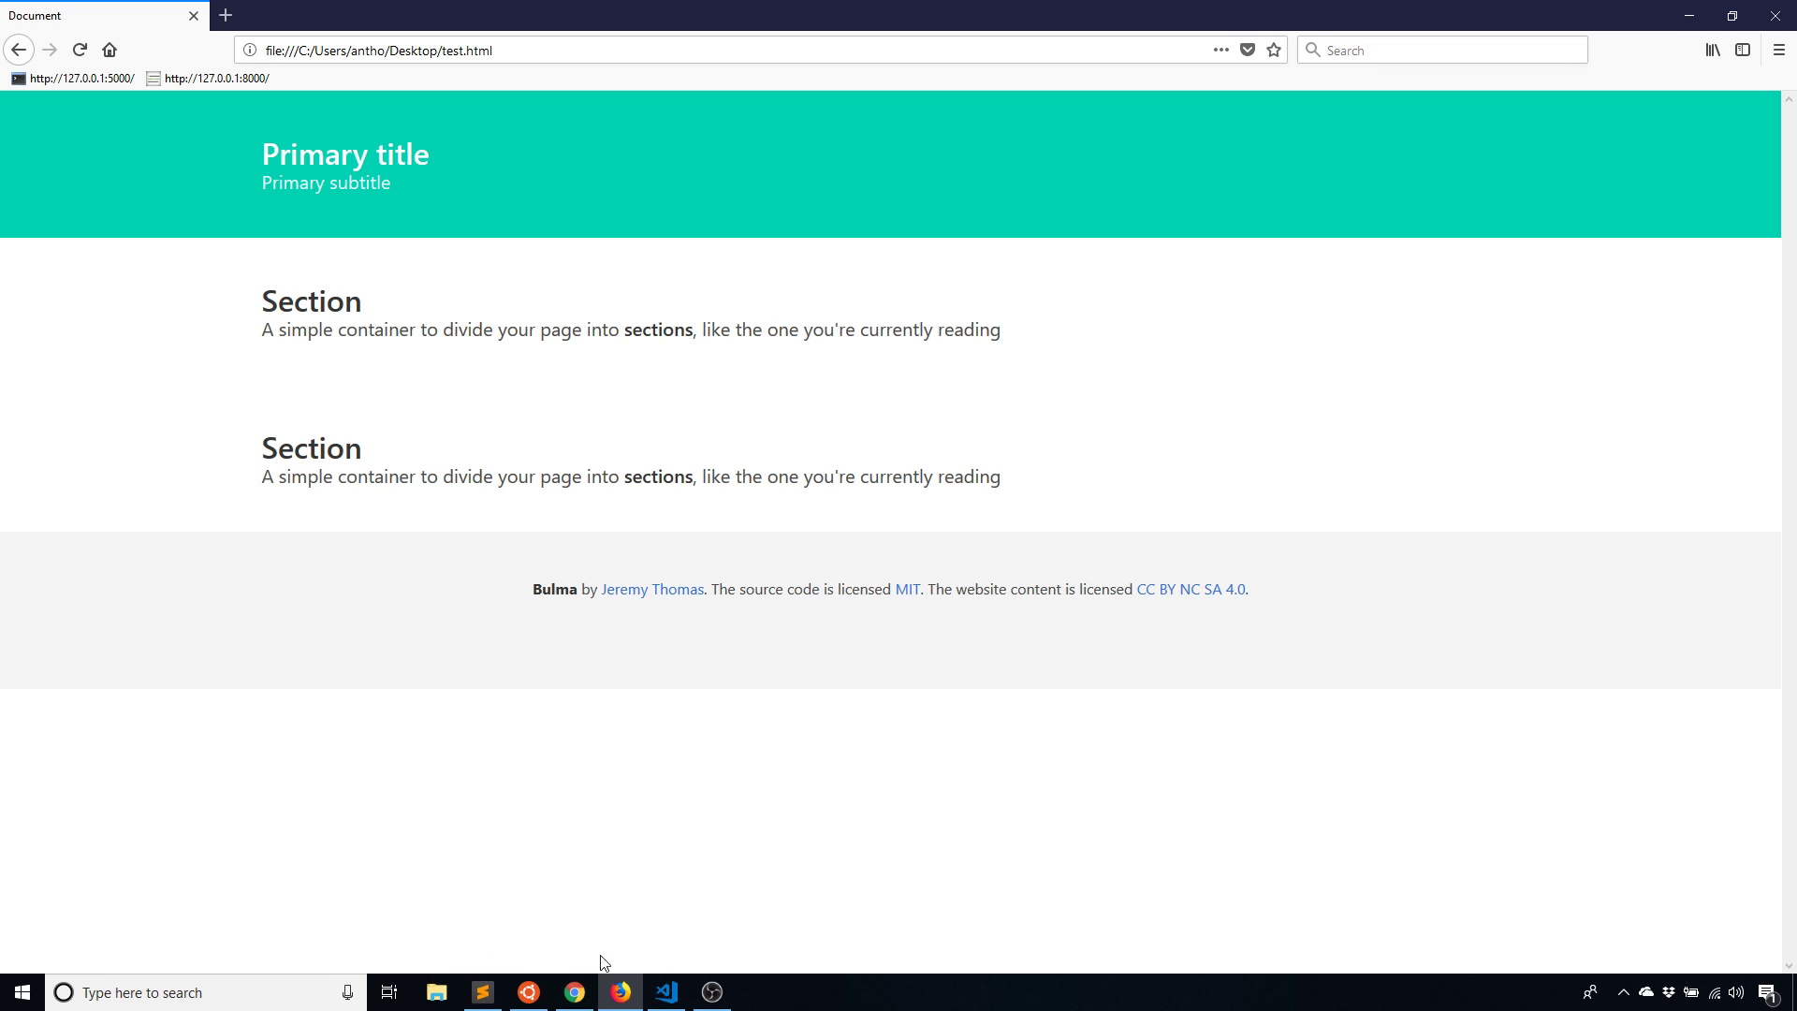
{"action": "left_click", "coordinate": [665, 992]}
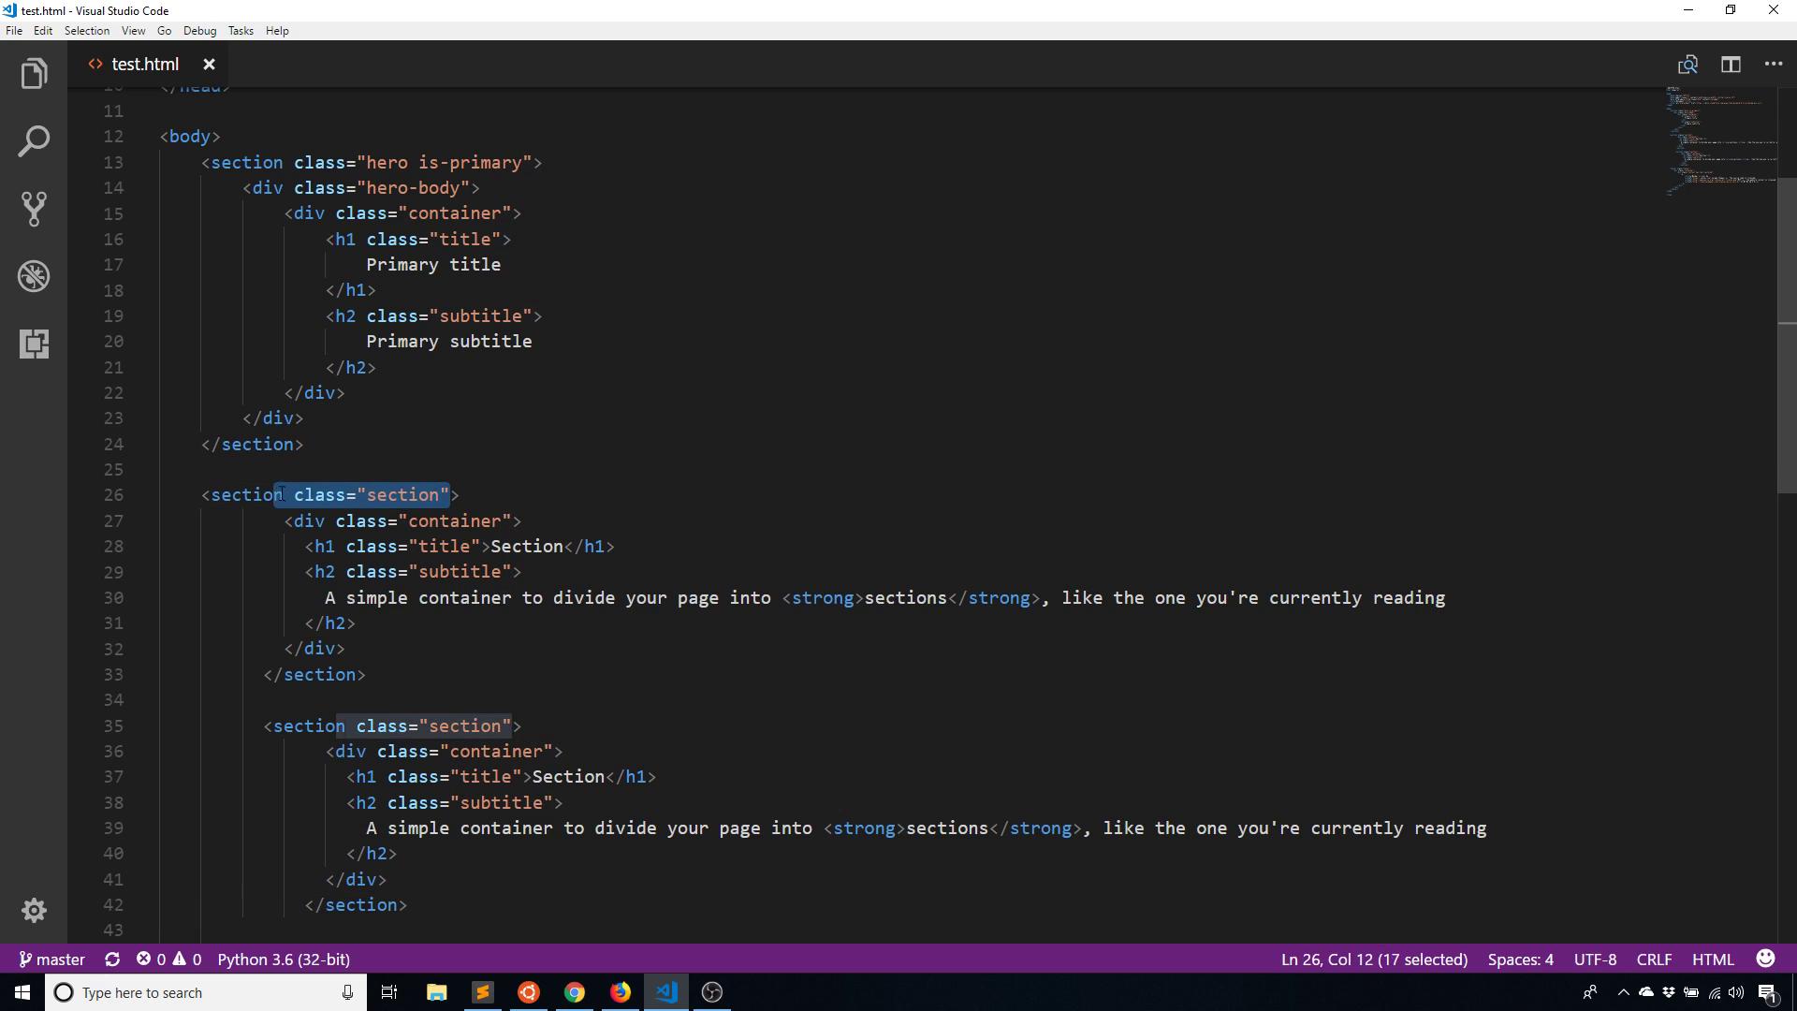
Remove class="section" from the first section, preview in Firefox, then restore it
{"action": "key", "text": "Delete"}
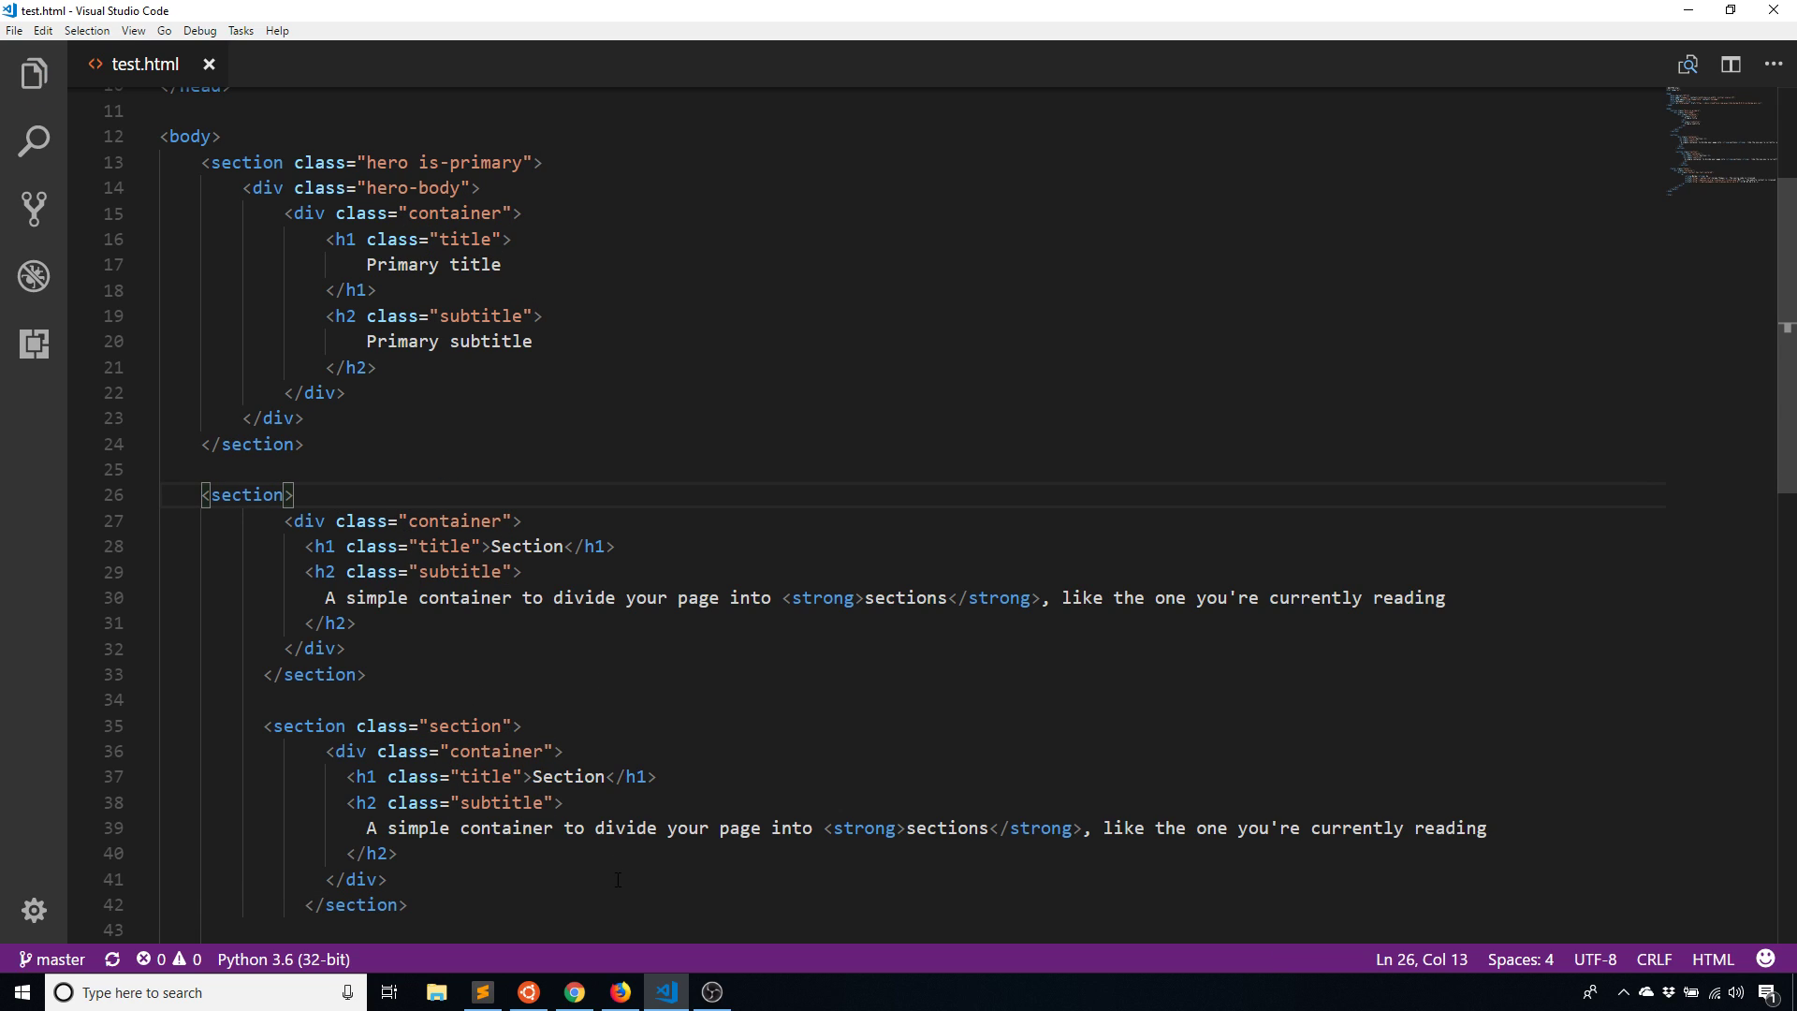
{"action": "left_click", "coordinate": [619, 993]}
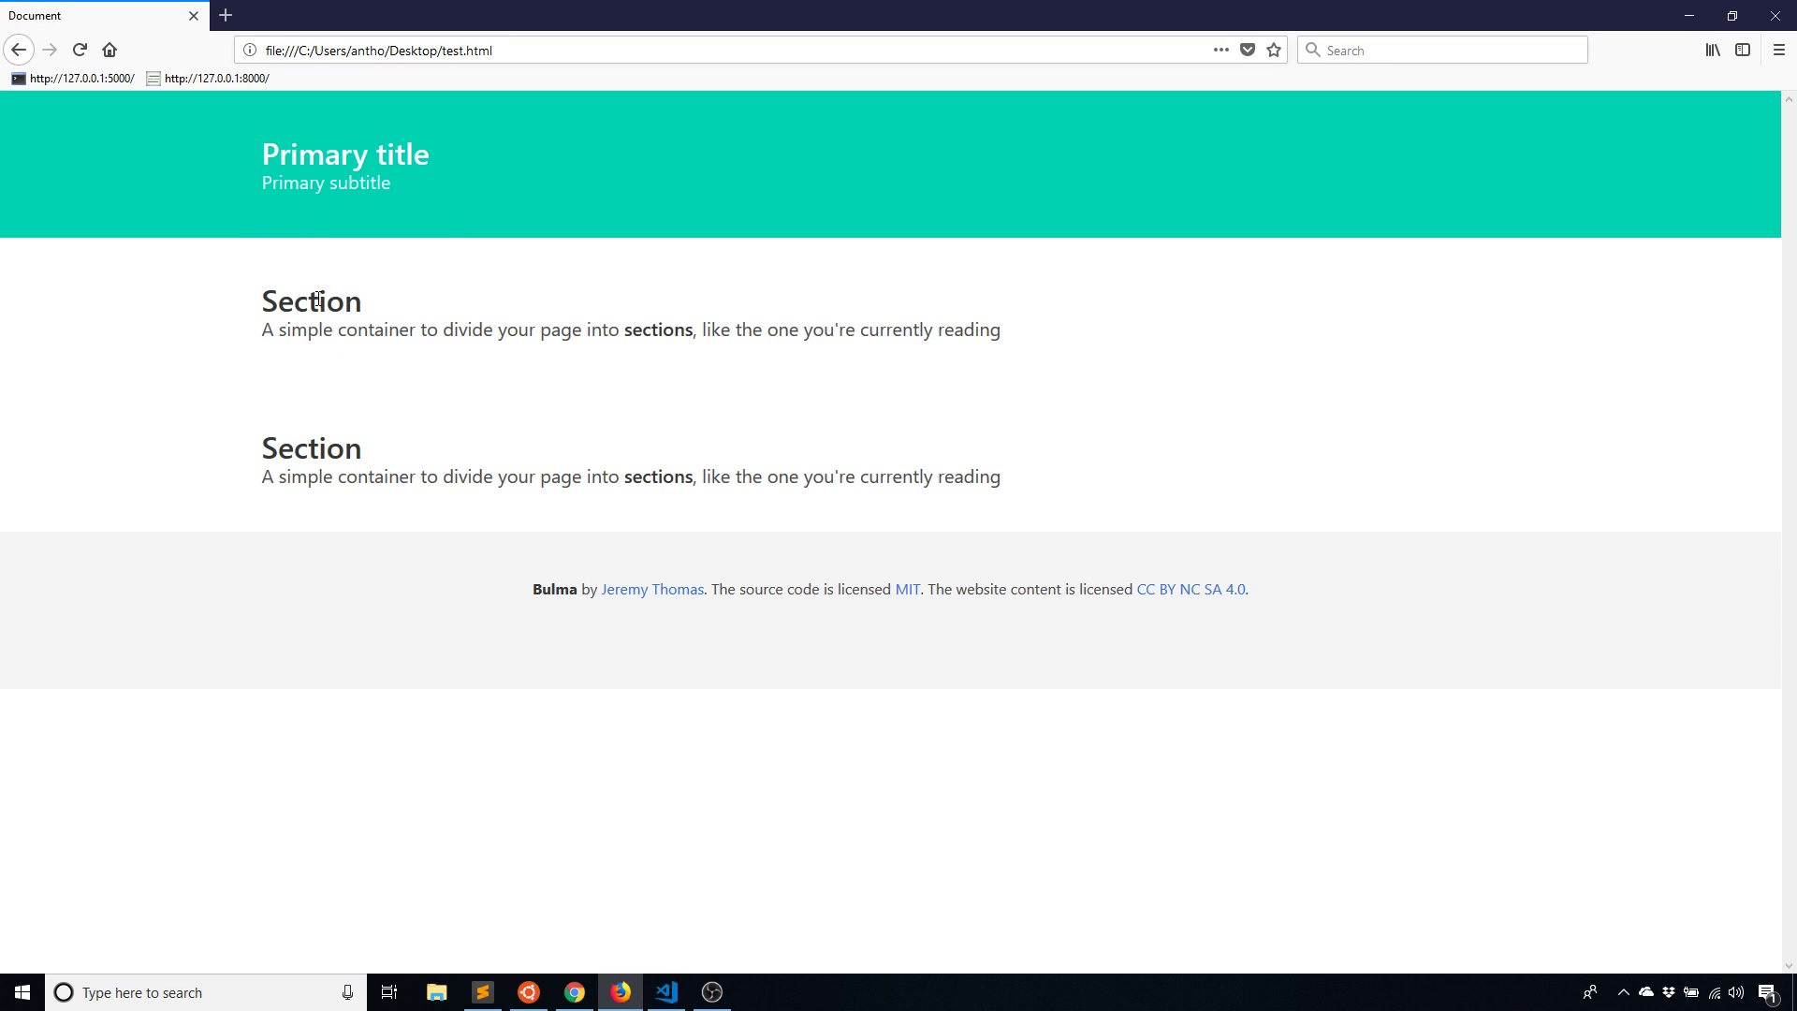
{"action": "scroll", "scroll_direction": "down", "scroll_amount": 3}
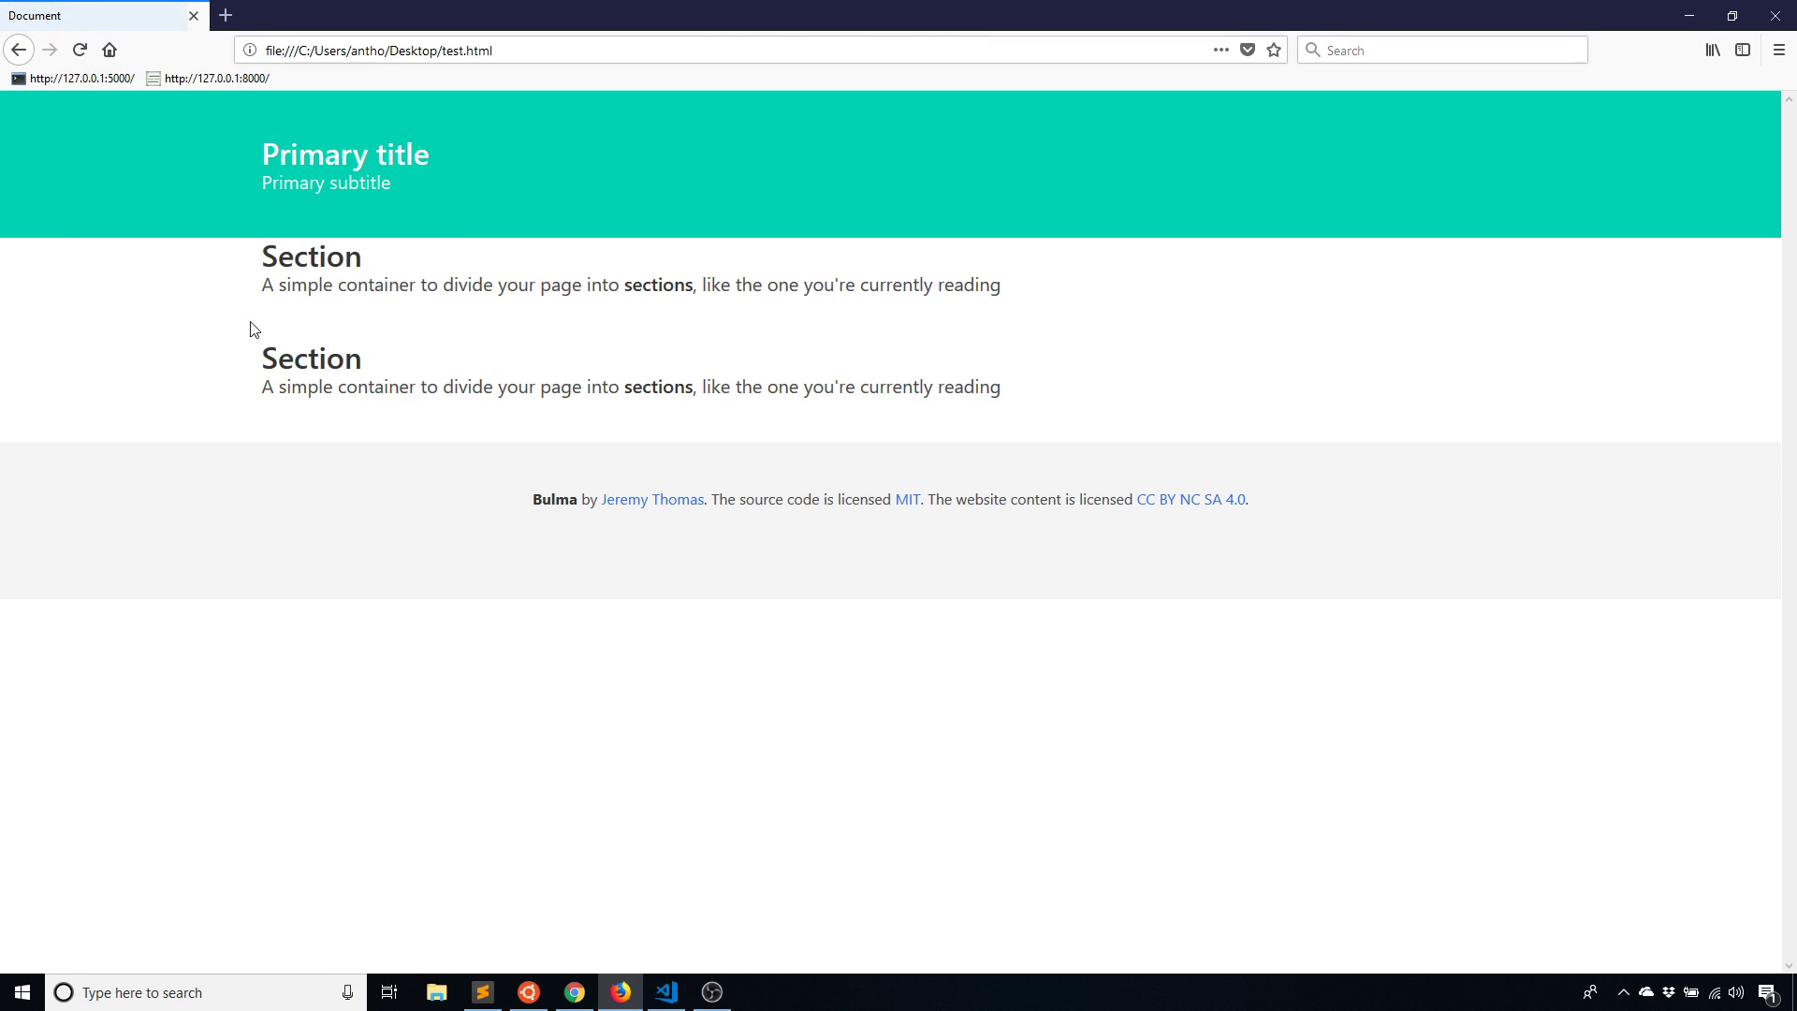
{"action": "mouse_move", "coordinate": [286, 241]}
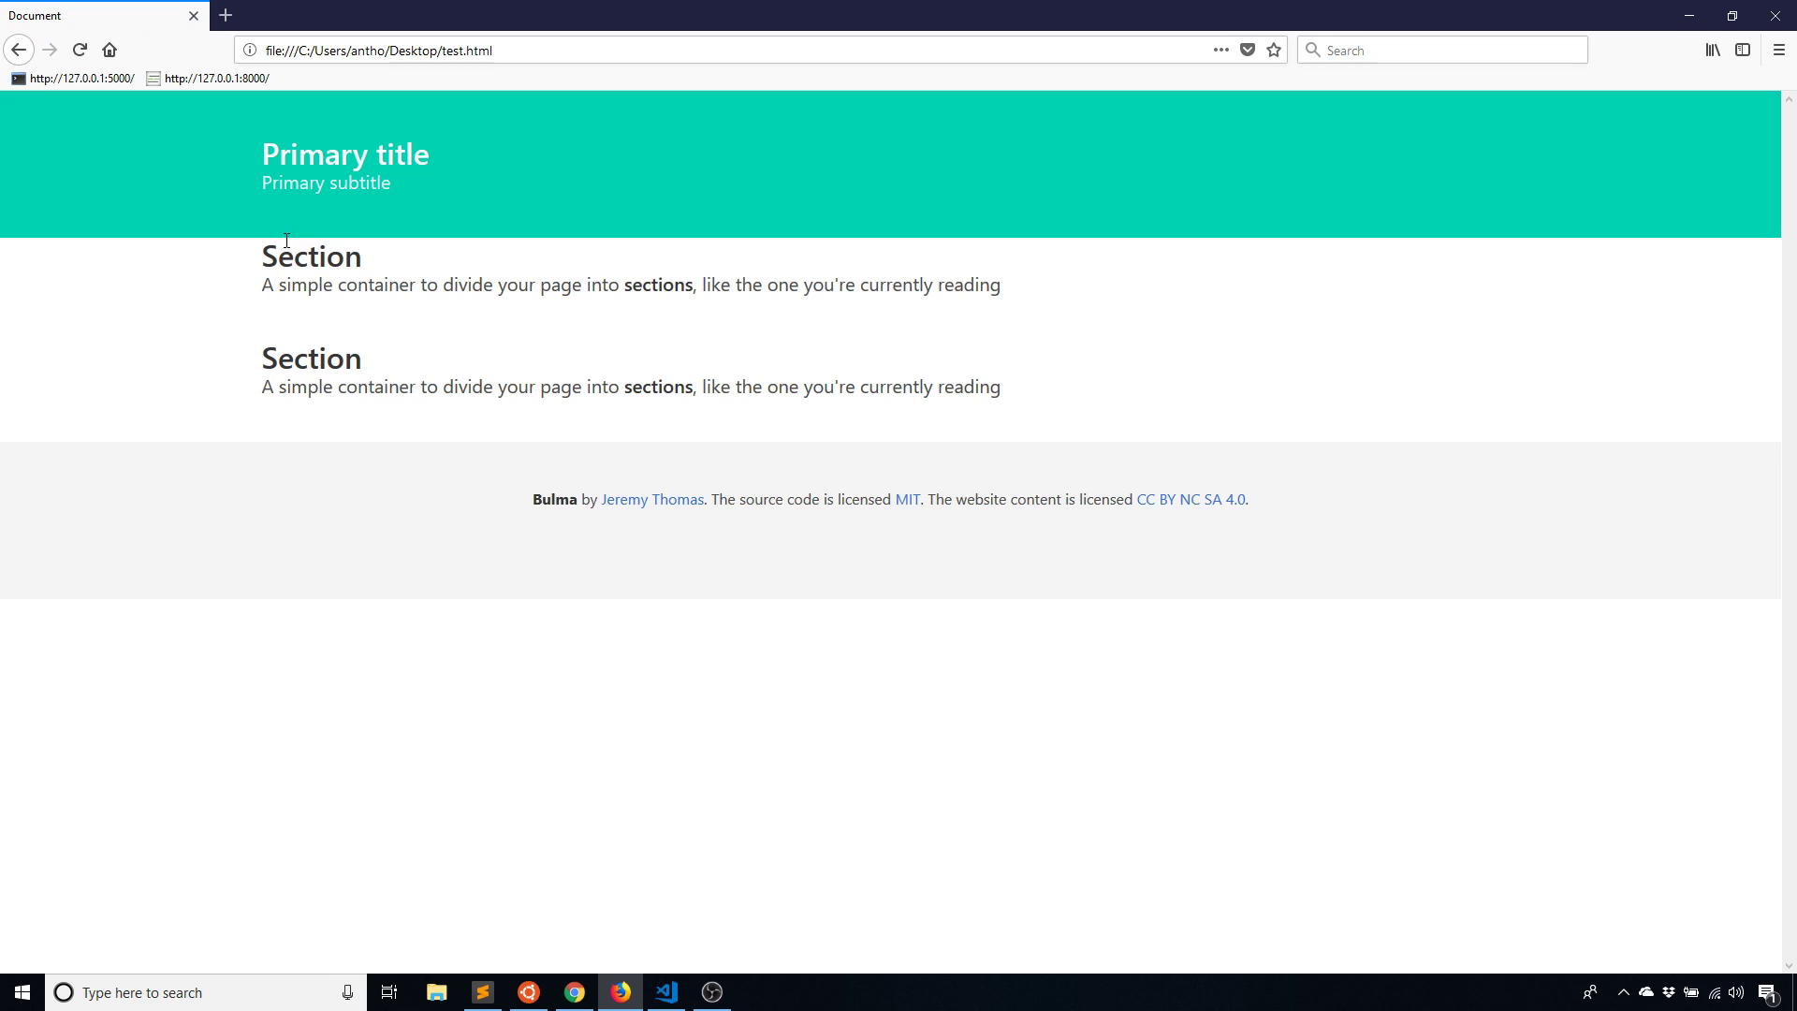
{"action": "mouse_move", "coordinate": [388, 310]}
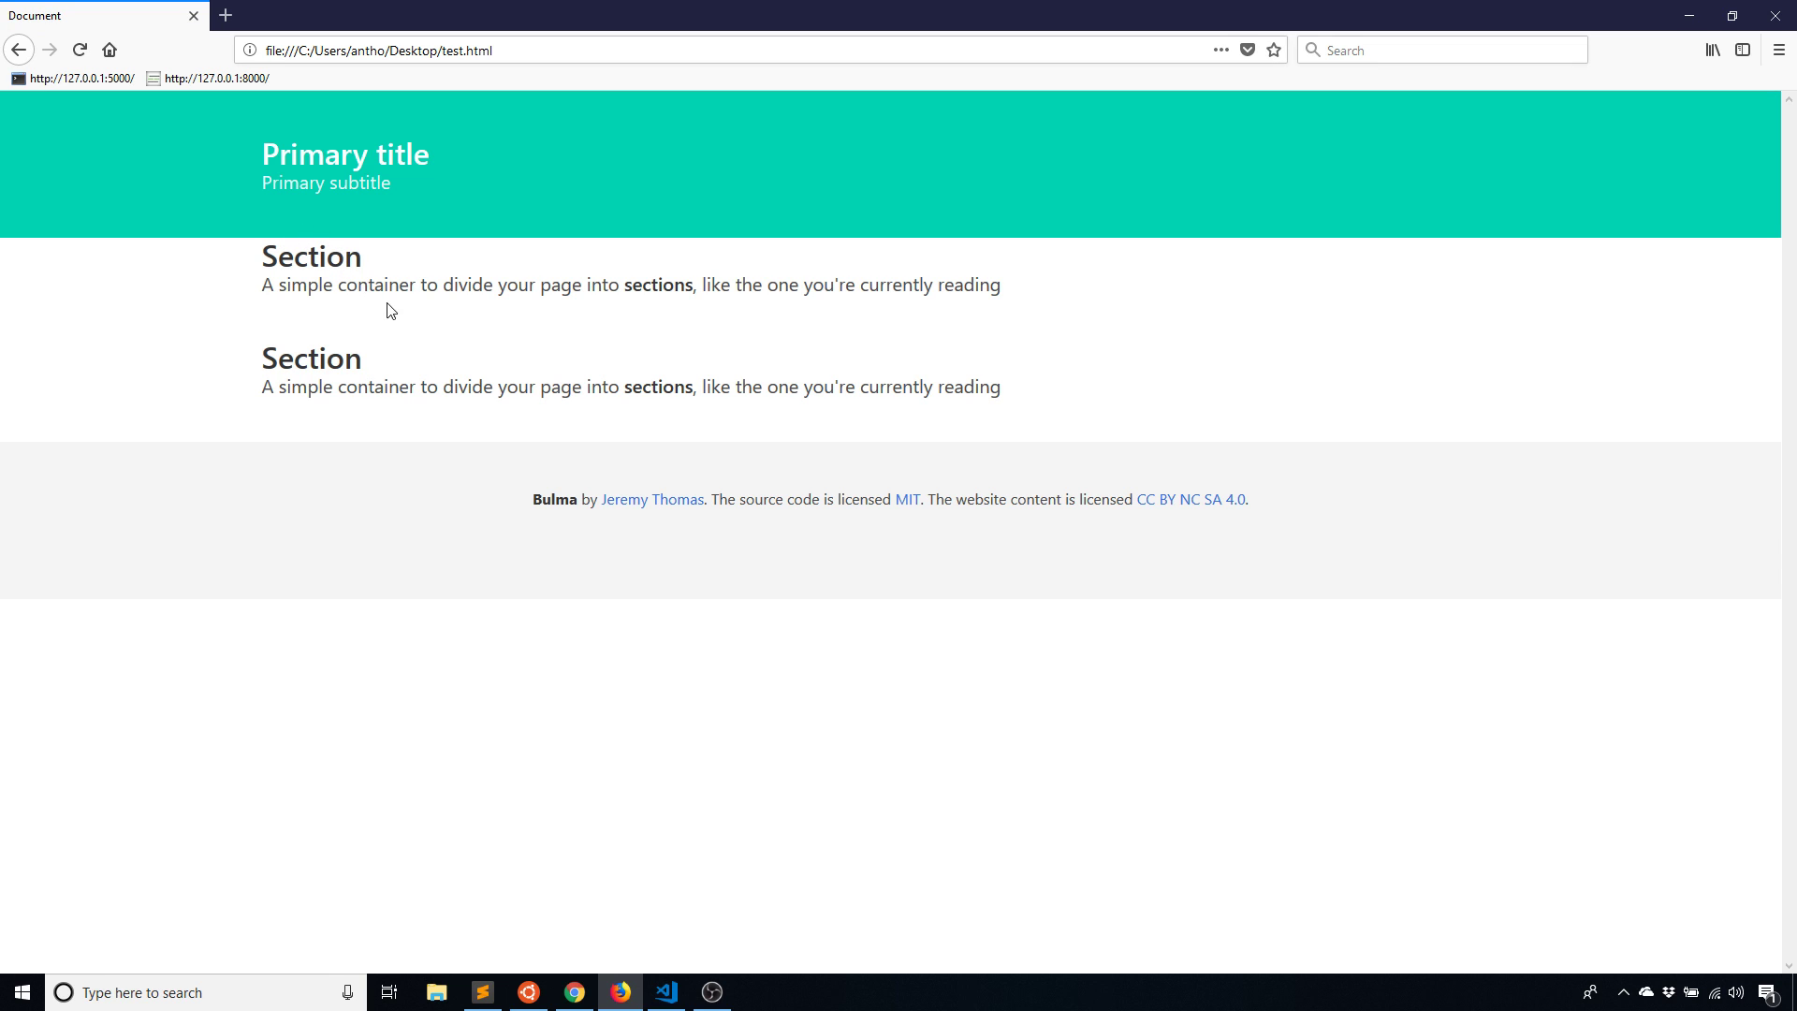
{"action": "mouse_move", "coordinate": [700, 495]}
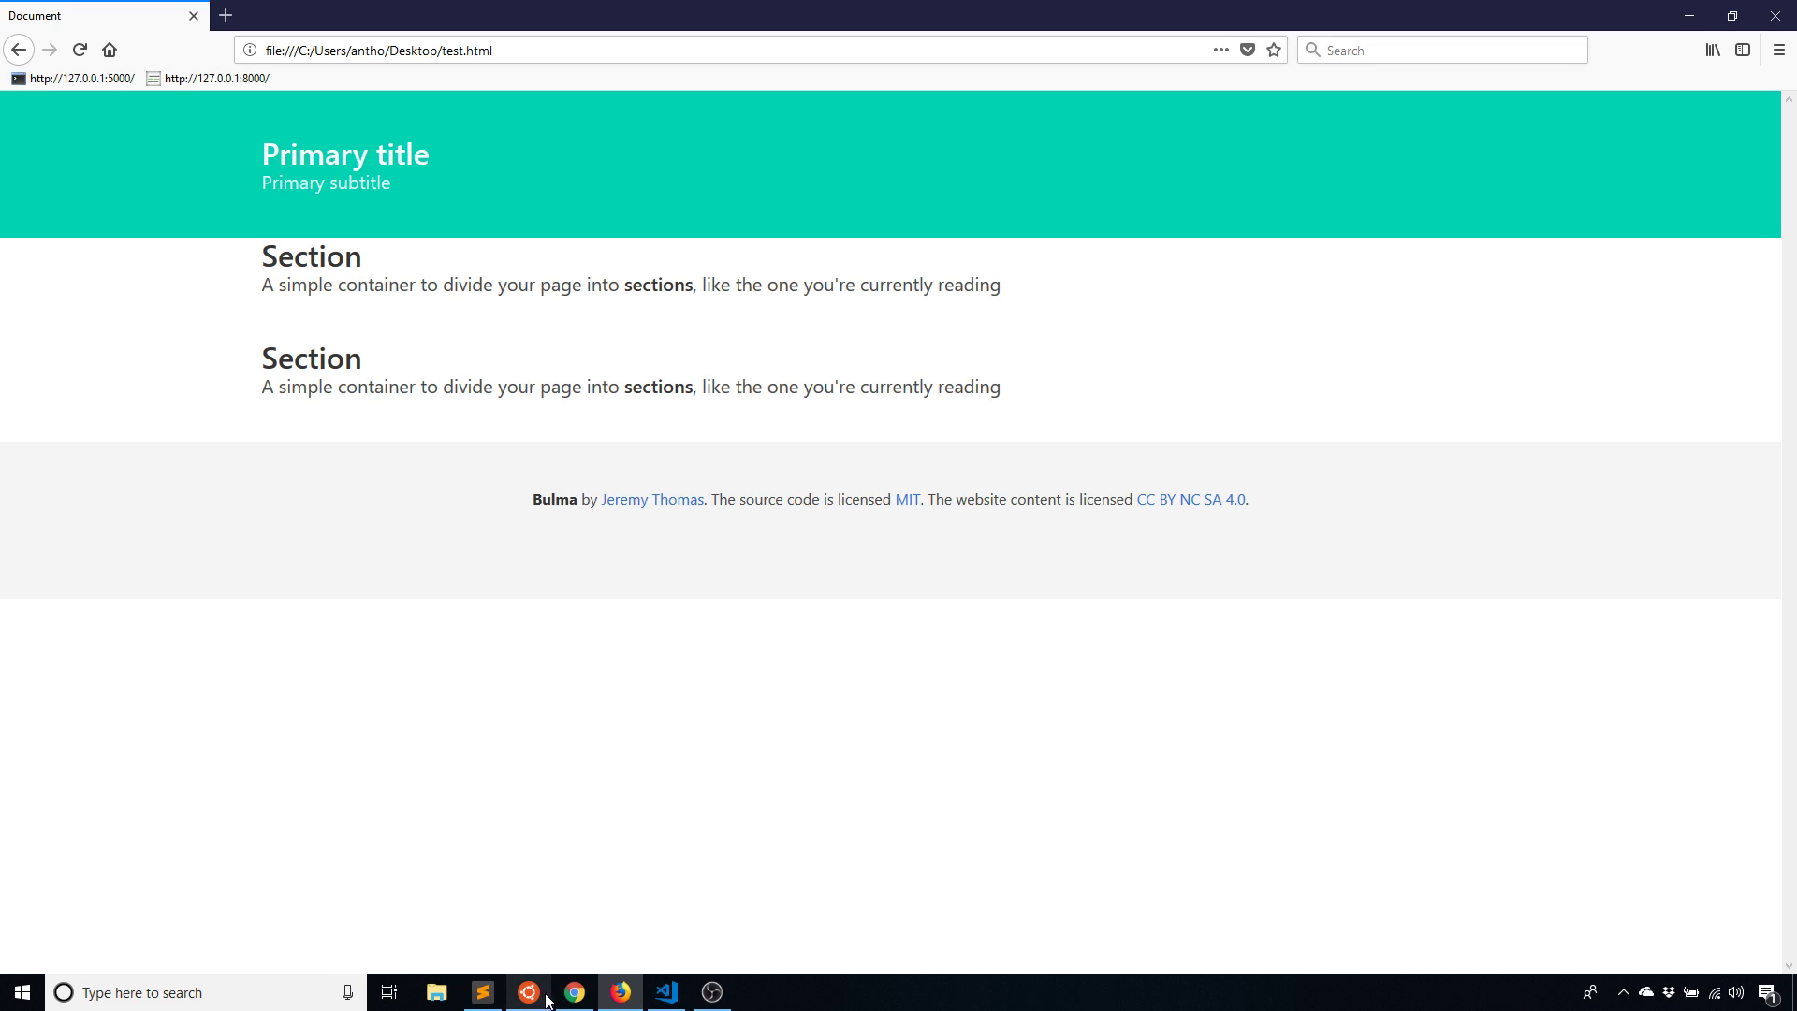
{"action": "left_click", "coordinate": [664, 992]}
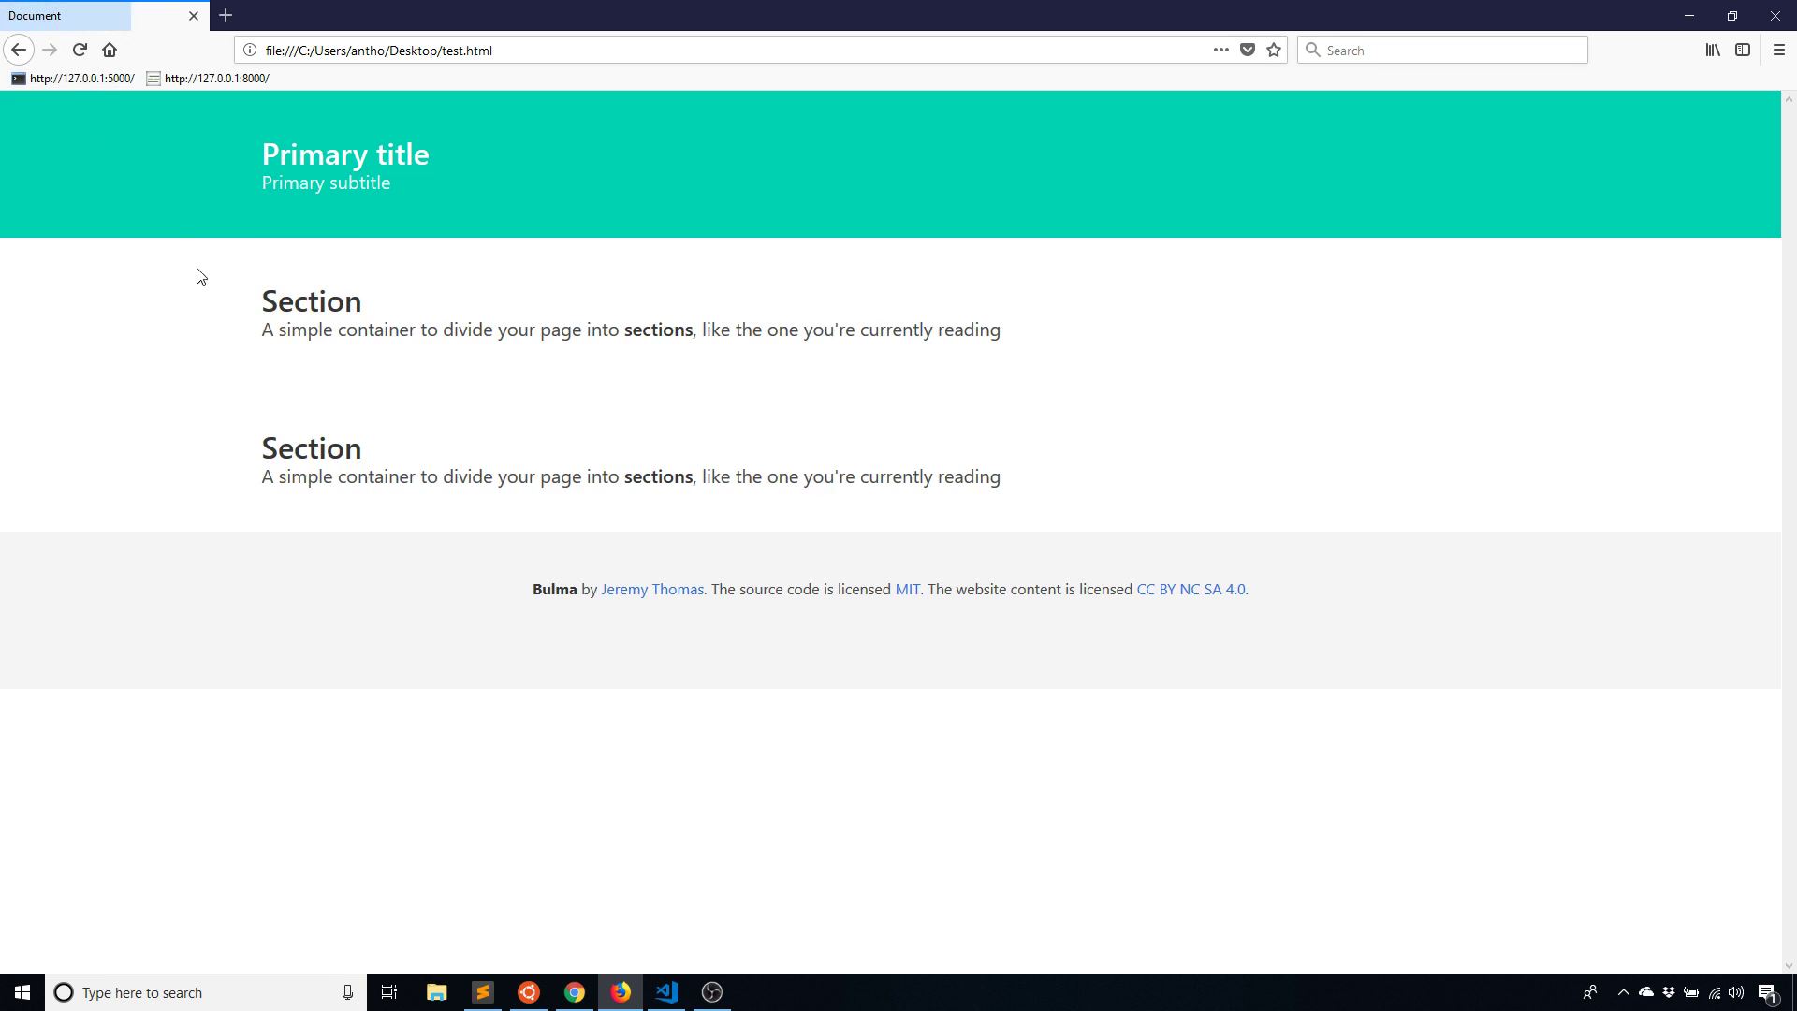
{"action": "mouse_move", "coordinate": [468, 632]}
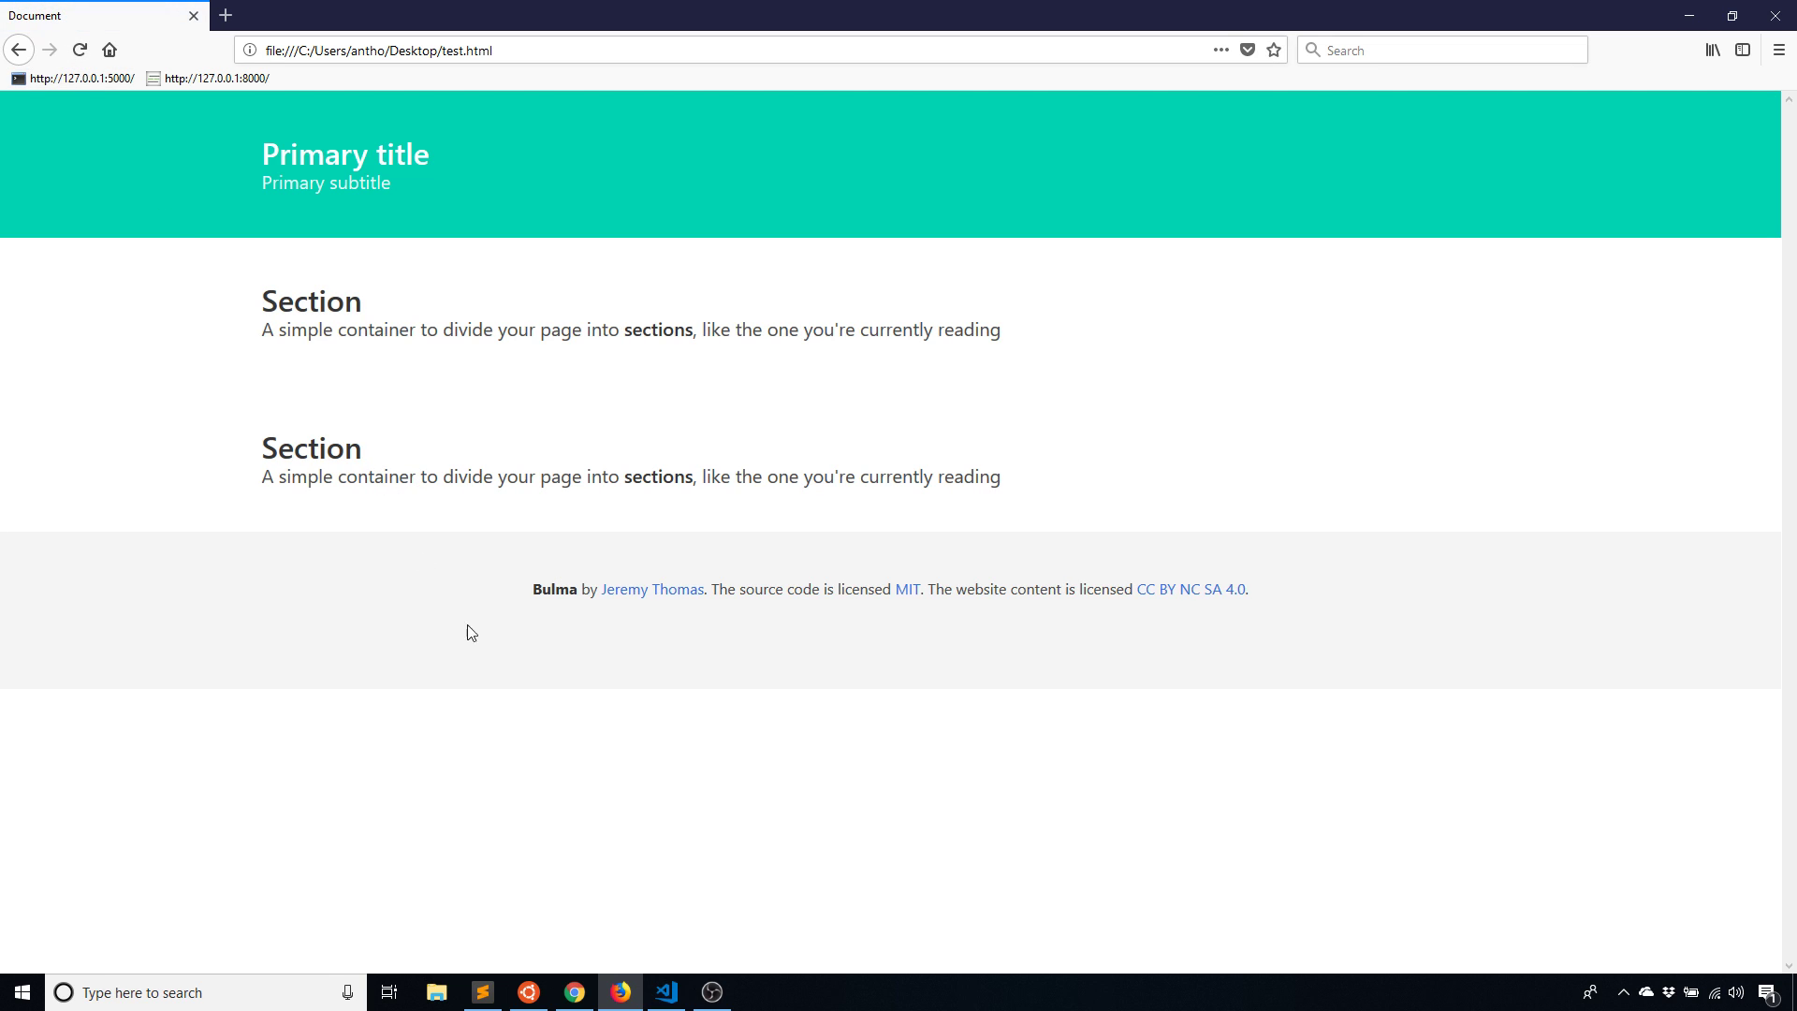
{"action": "mouse_move", "coordinate": [577, 852]}
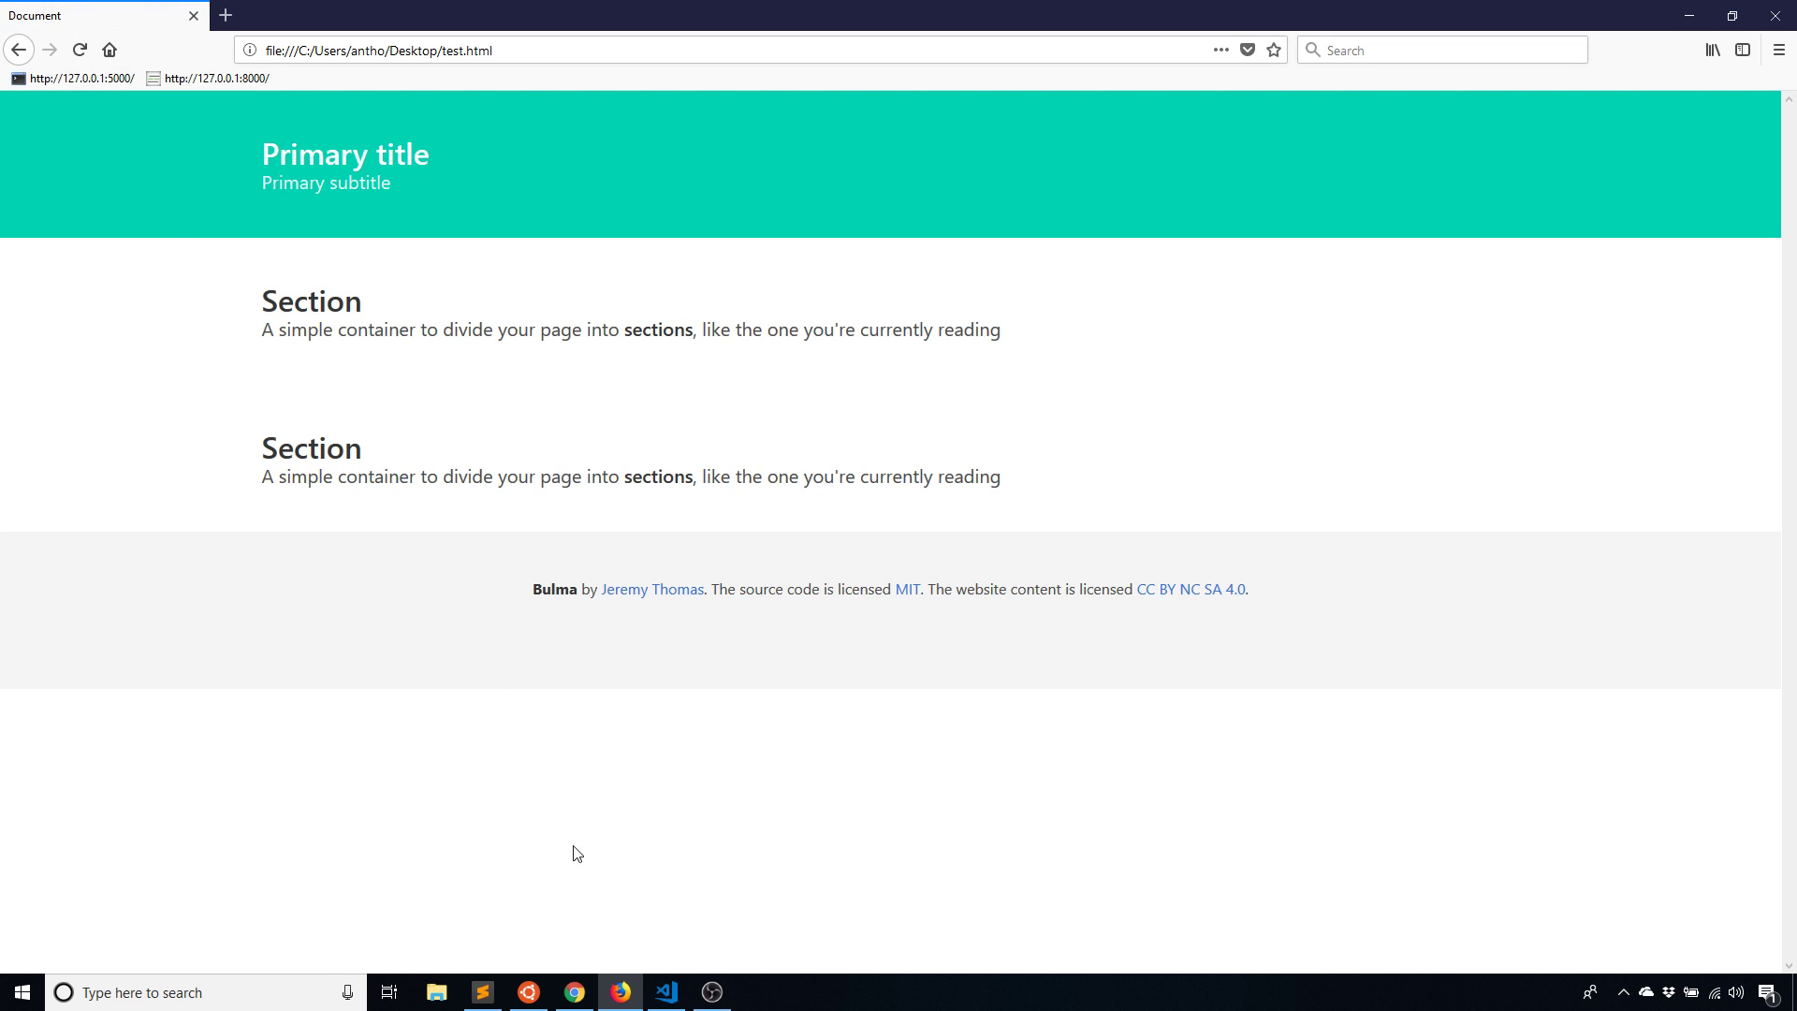
{"action": "mouse_move", "coordinate": [509, 895]}
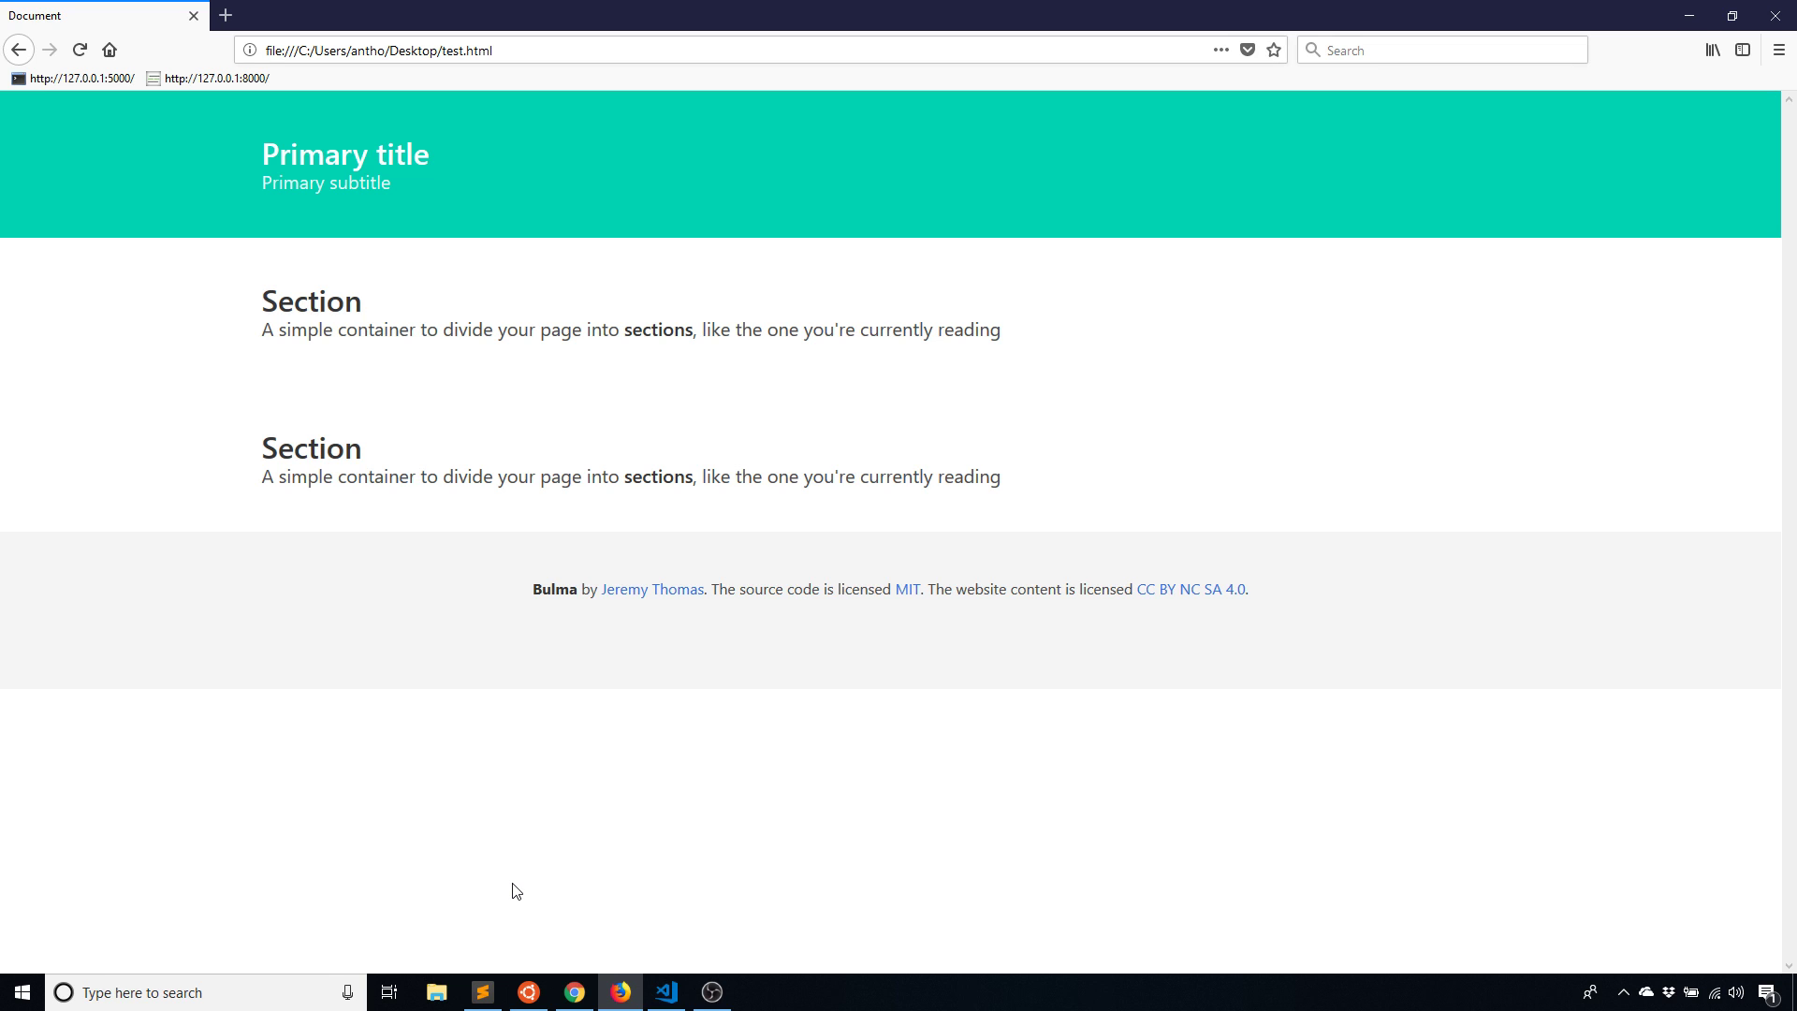
{"action": "mouse_move", "coordinate": [528, 882]}
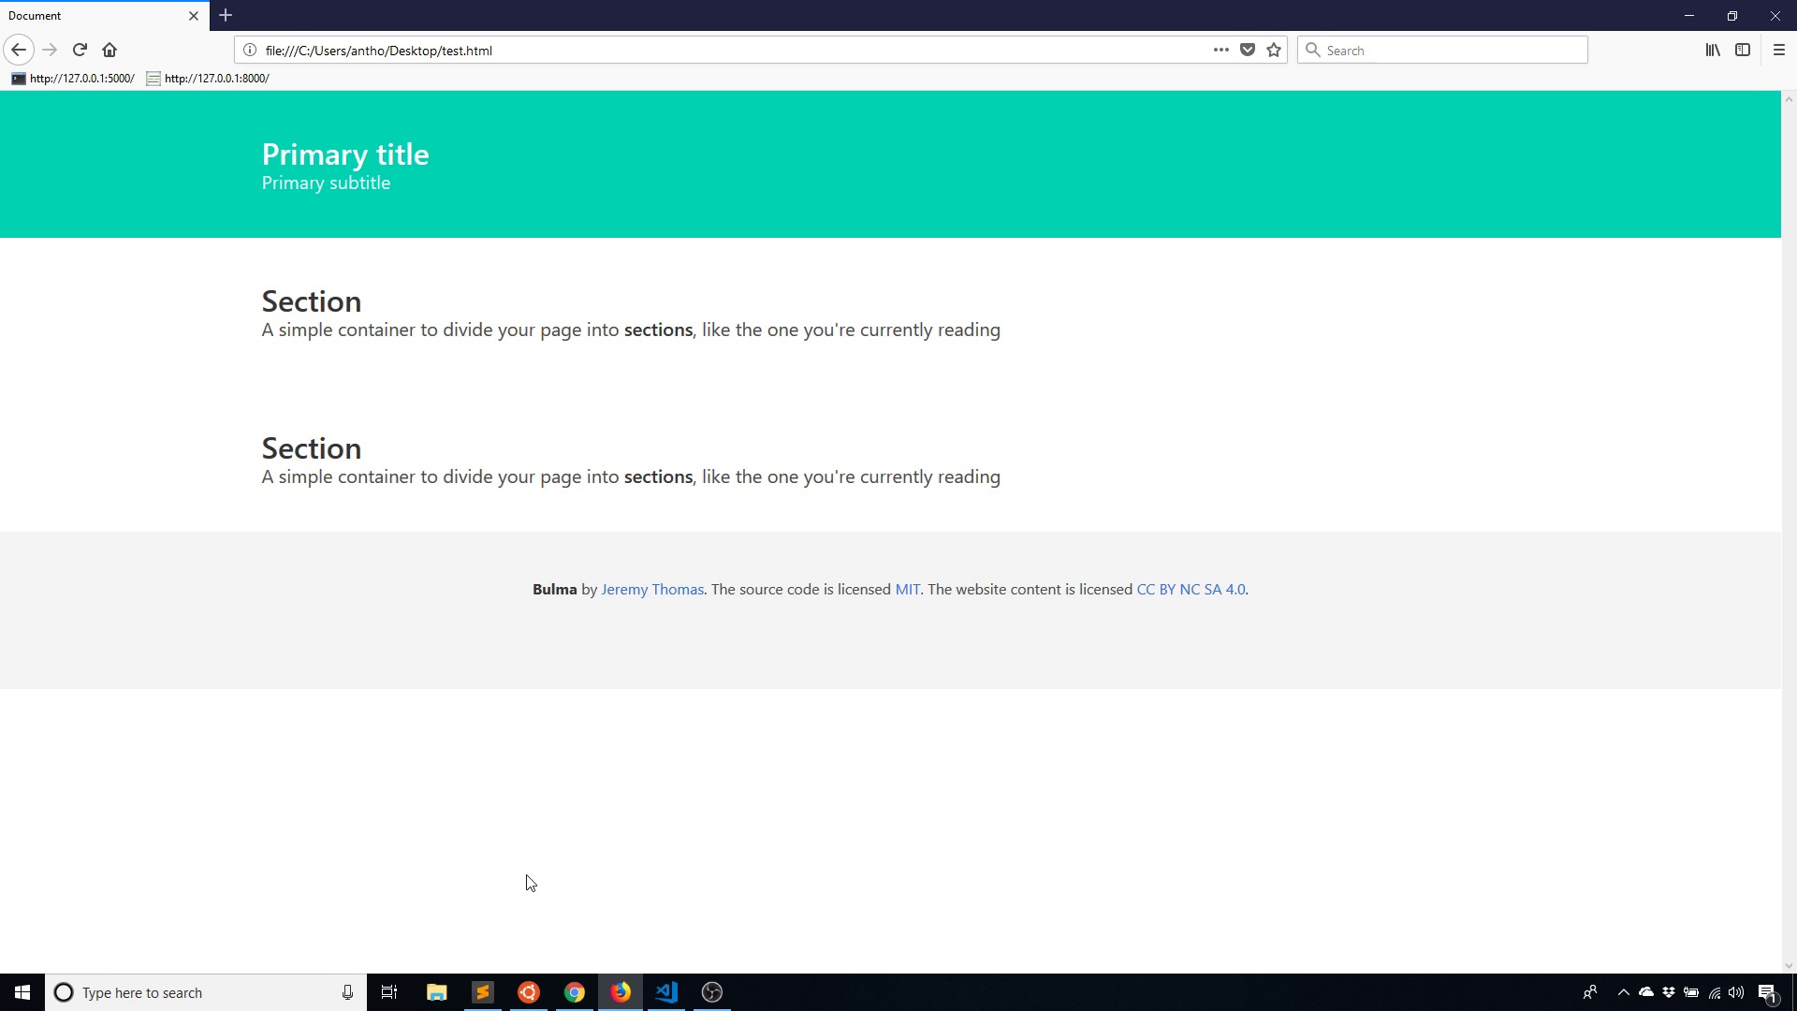
{"action": "mouse_move", "coordinate": [678, 975]}
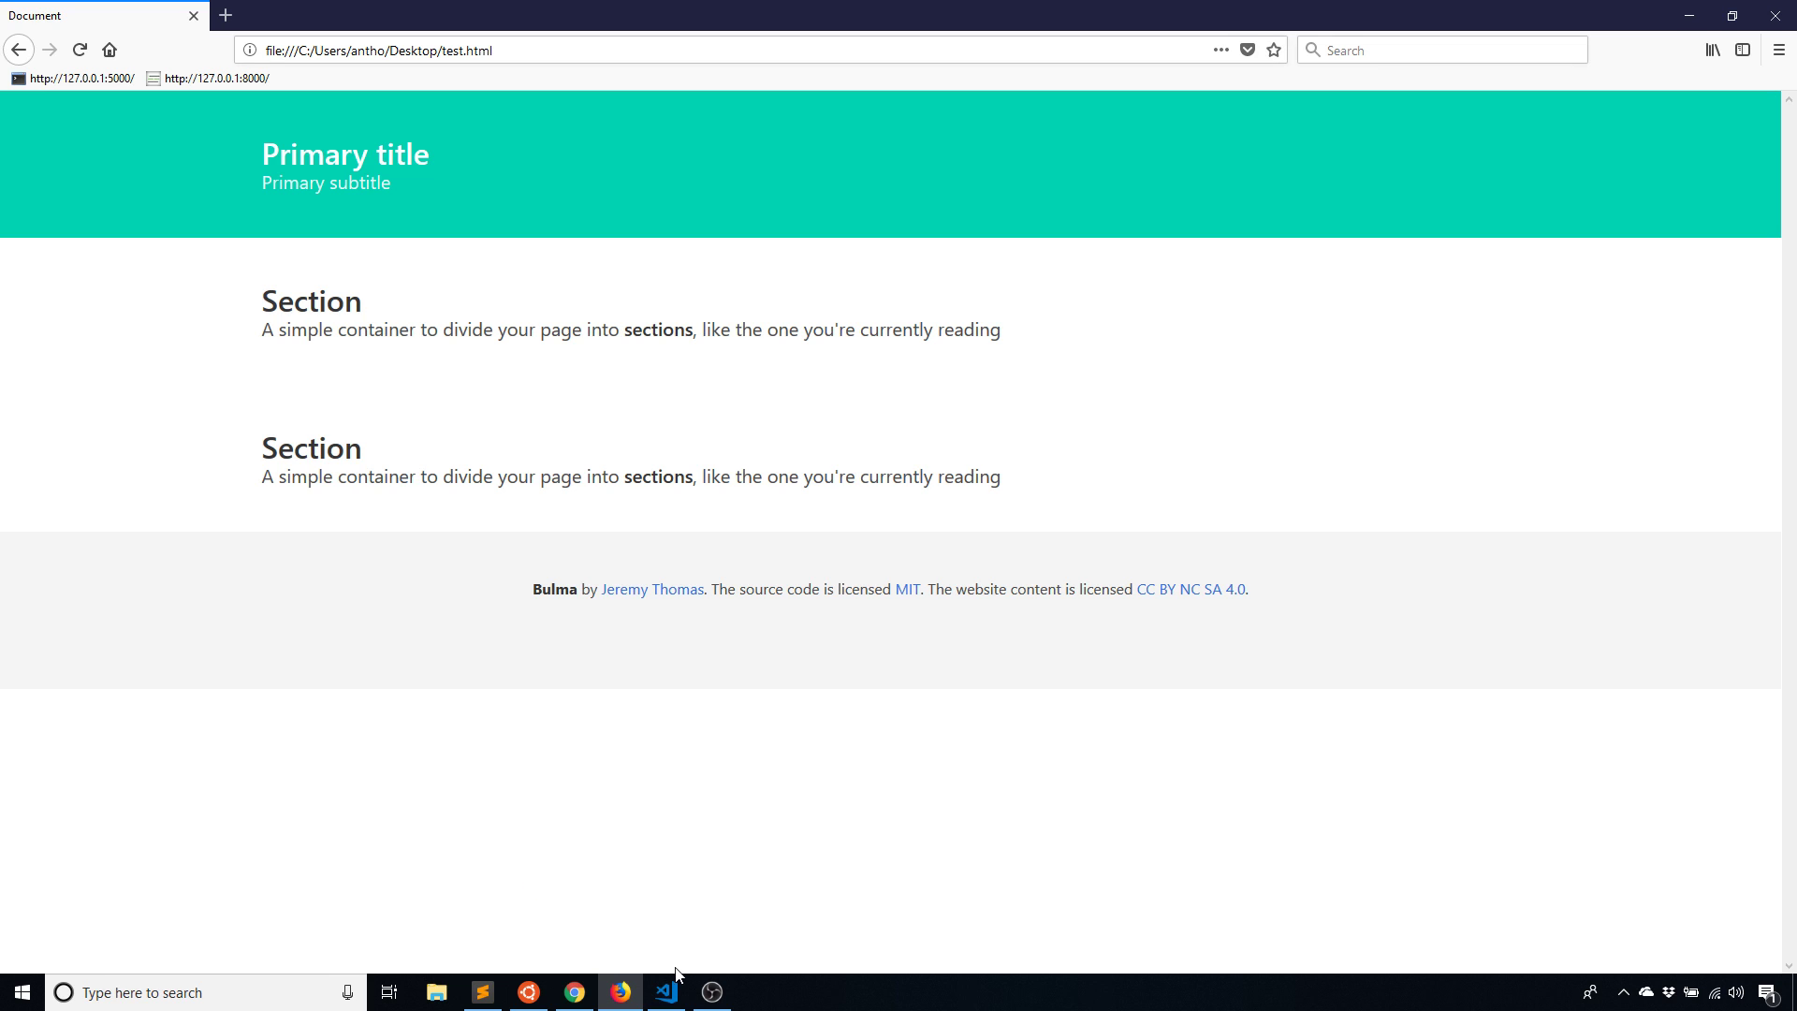
{"action": "left_click", "coordinate": [665, 992]}
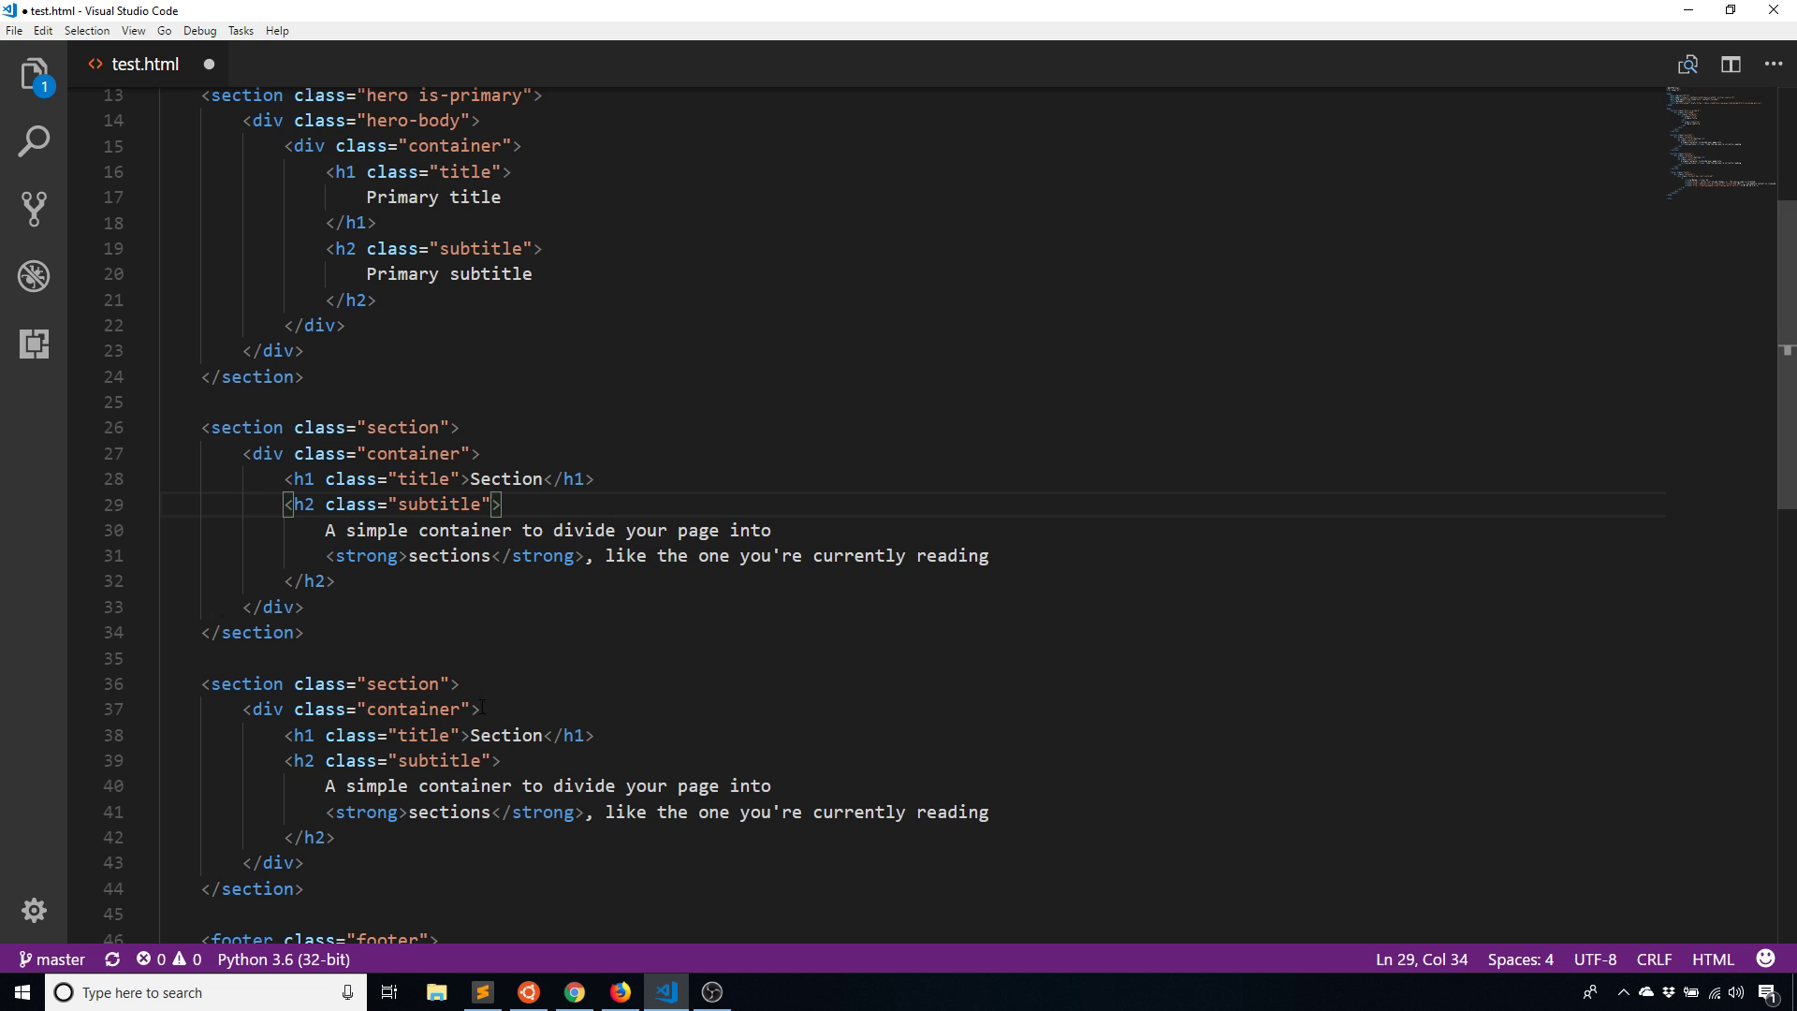
Copy Bulma's four-column example markup from the Columns documentation in Chrome
{"action": "left_click", "coordinate": [573, 992]}
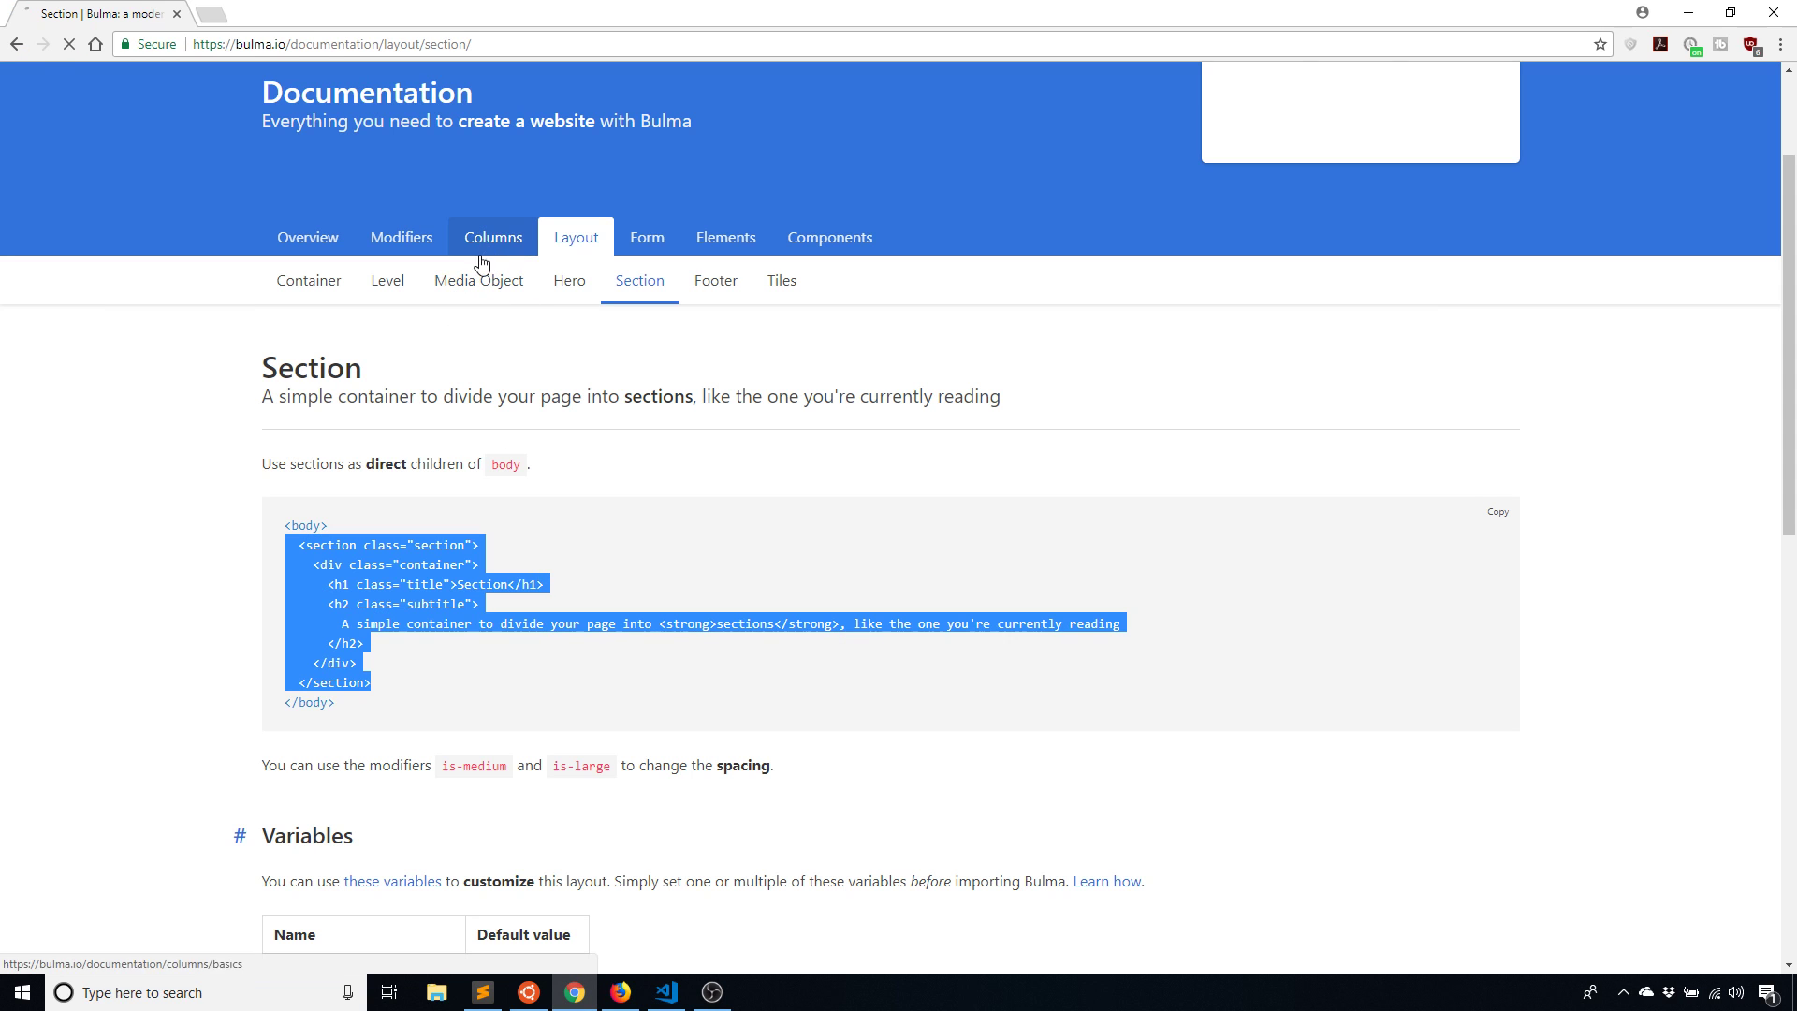
{"action": "left_click", "coordinate": [493, 237]}
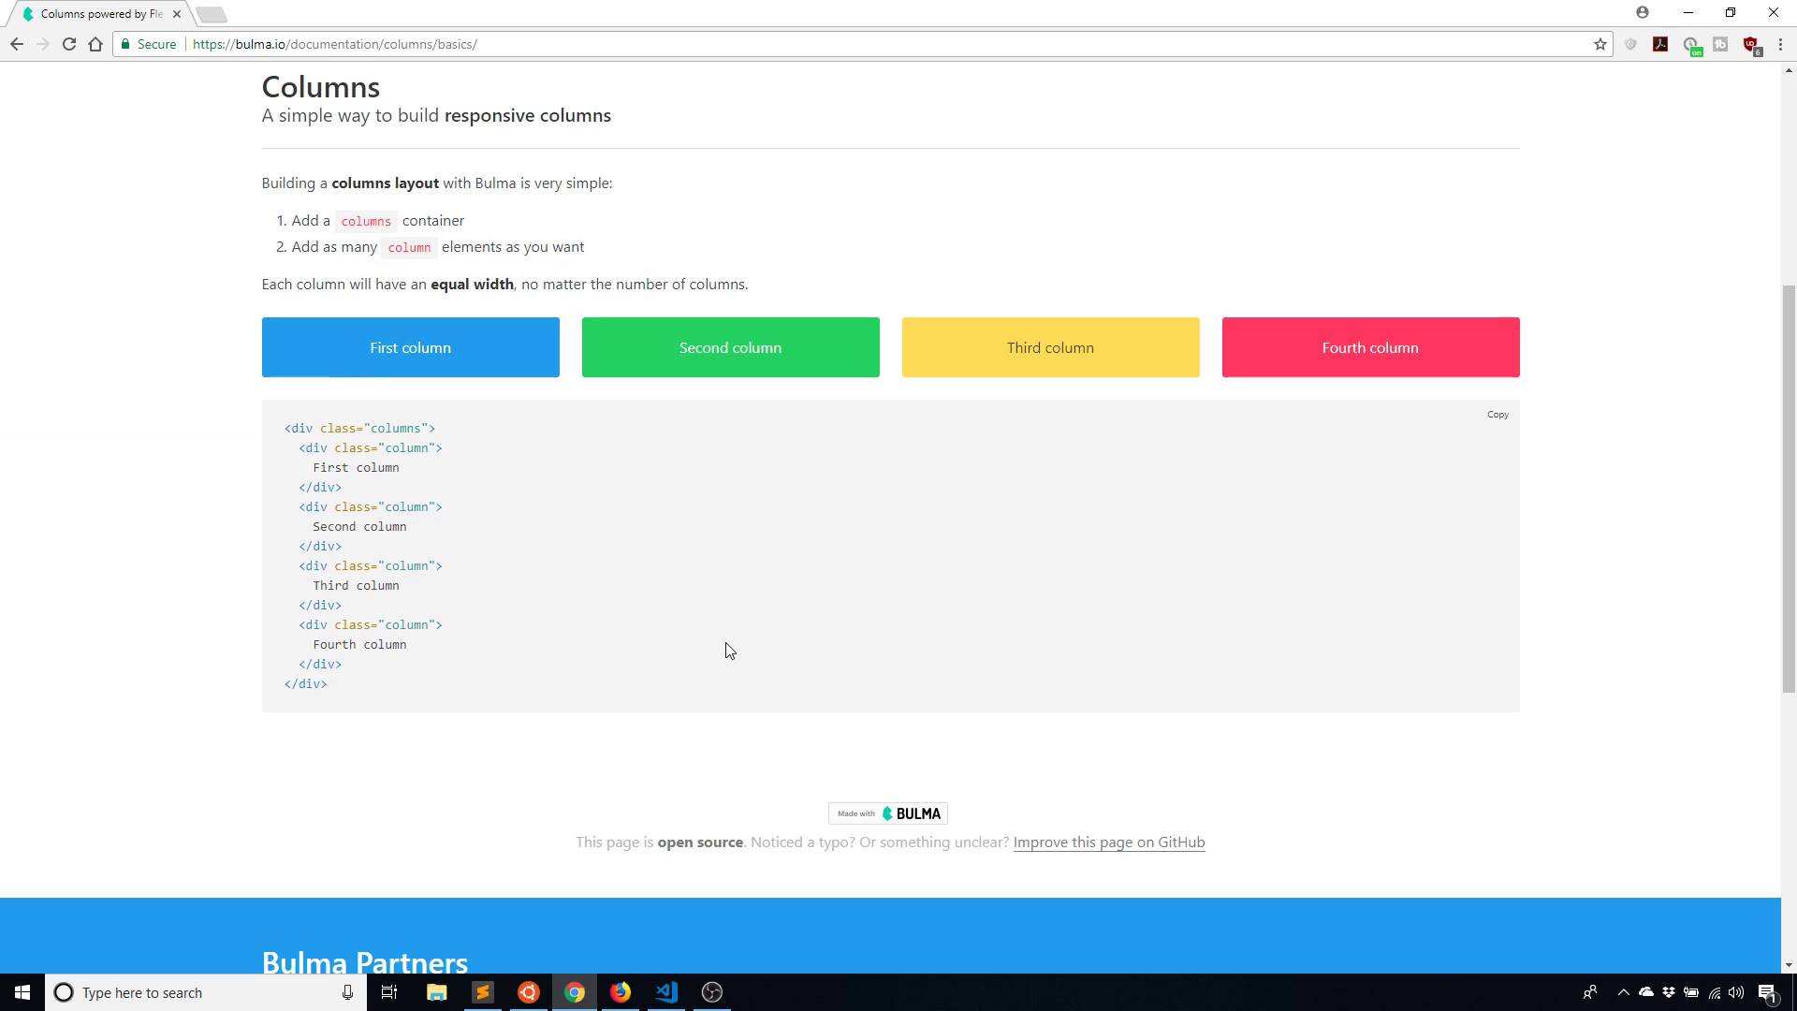
{"action": "scroll", "scroll_direction": "up", "scroll_amount": 3}
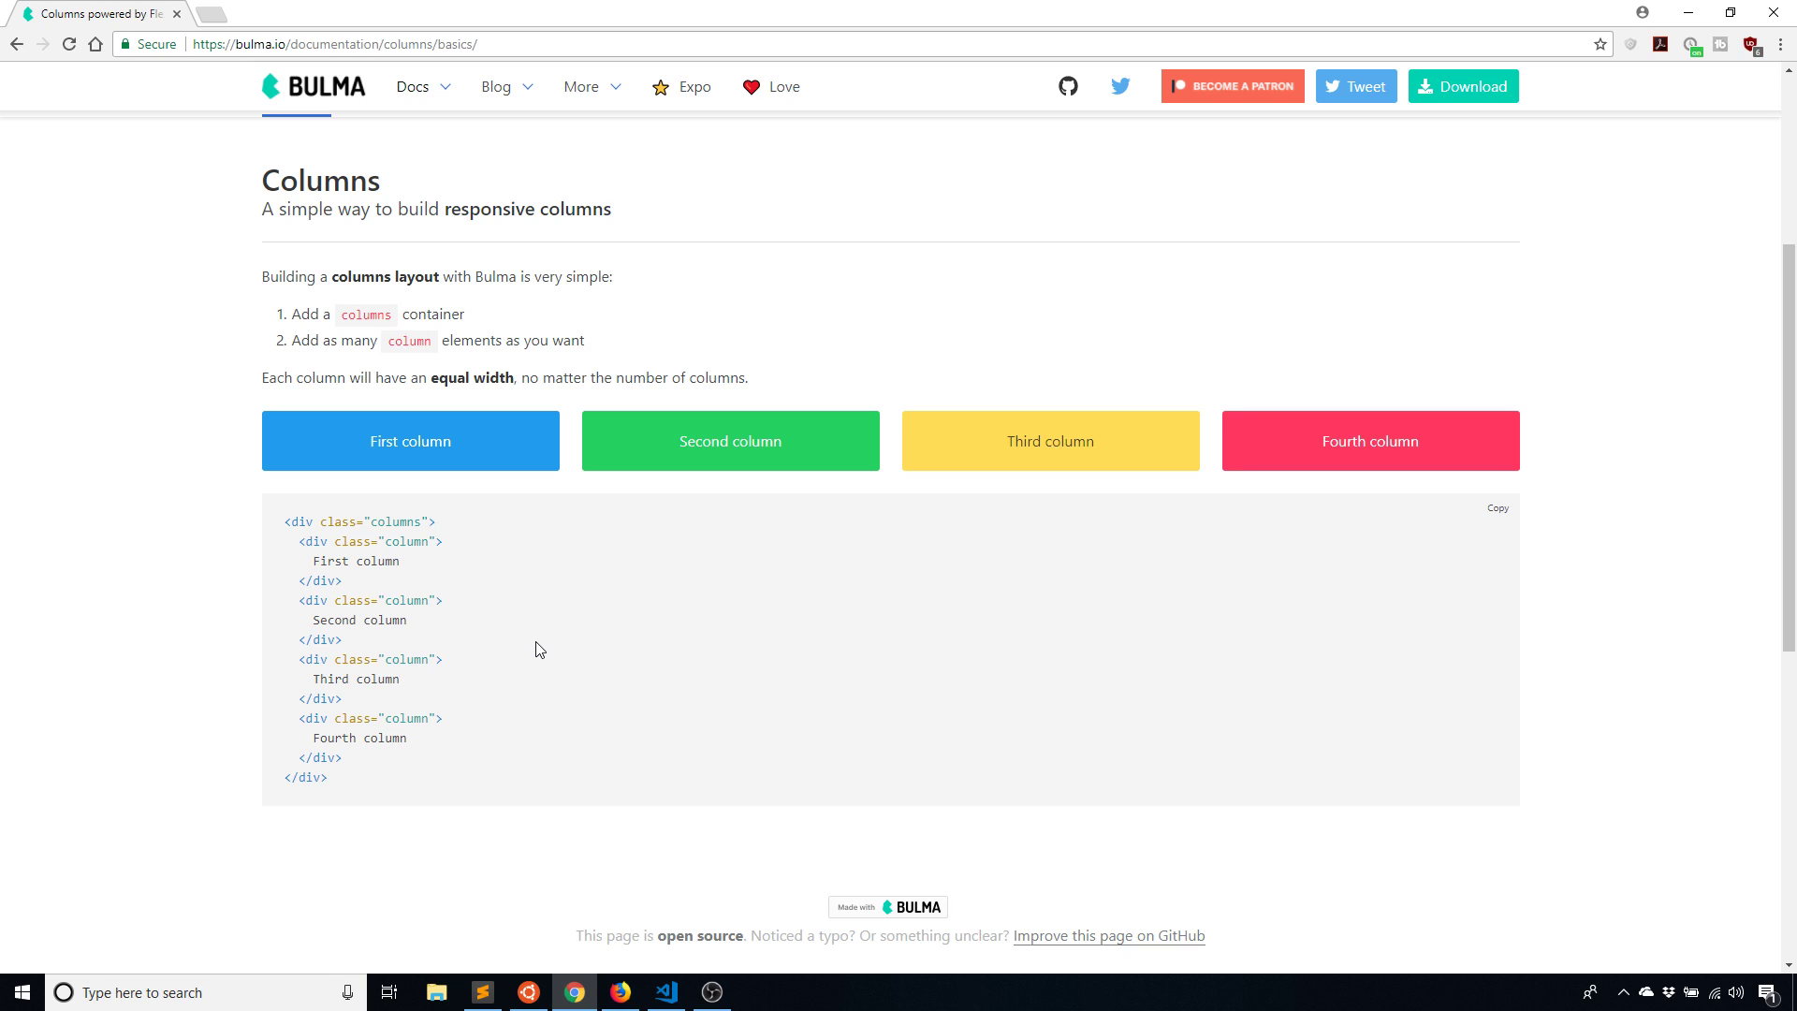
{"action": "mouse_move", "coordinate": [554, 526]}
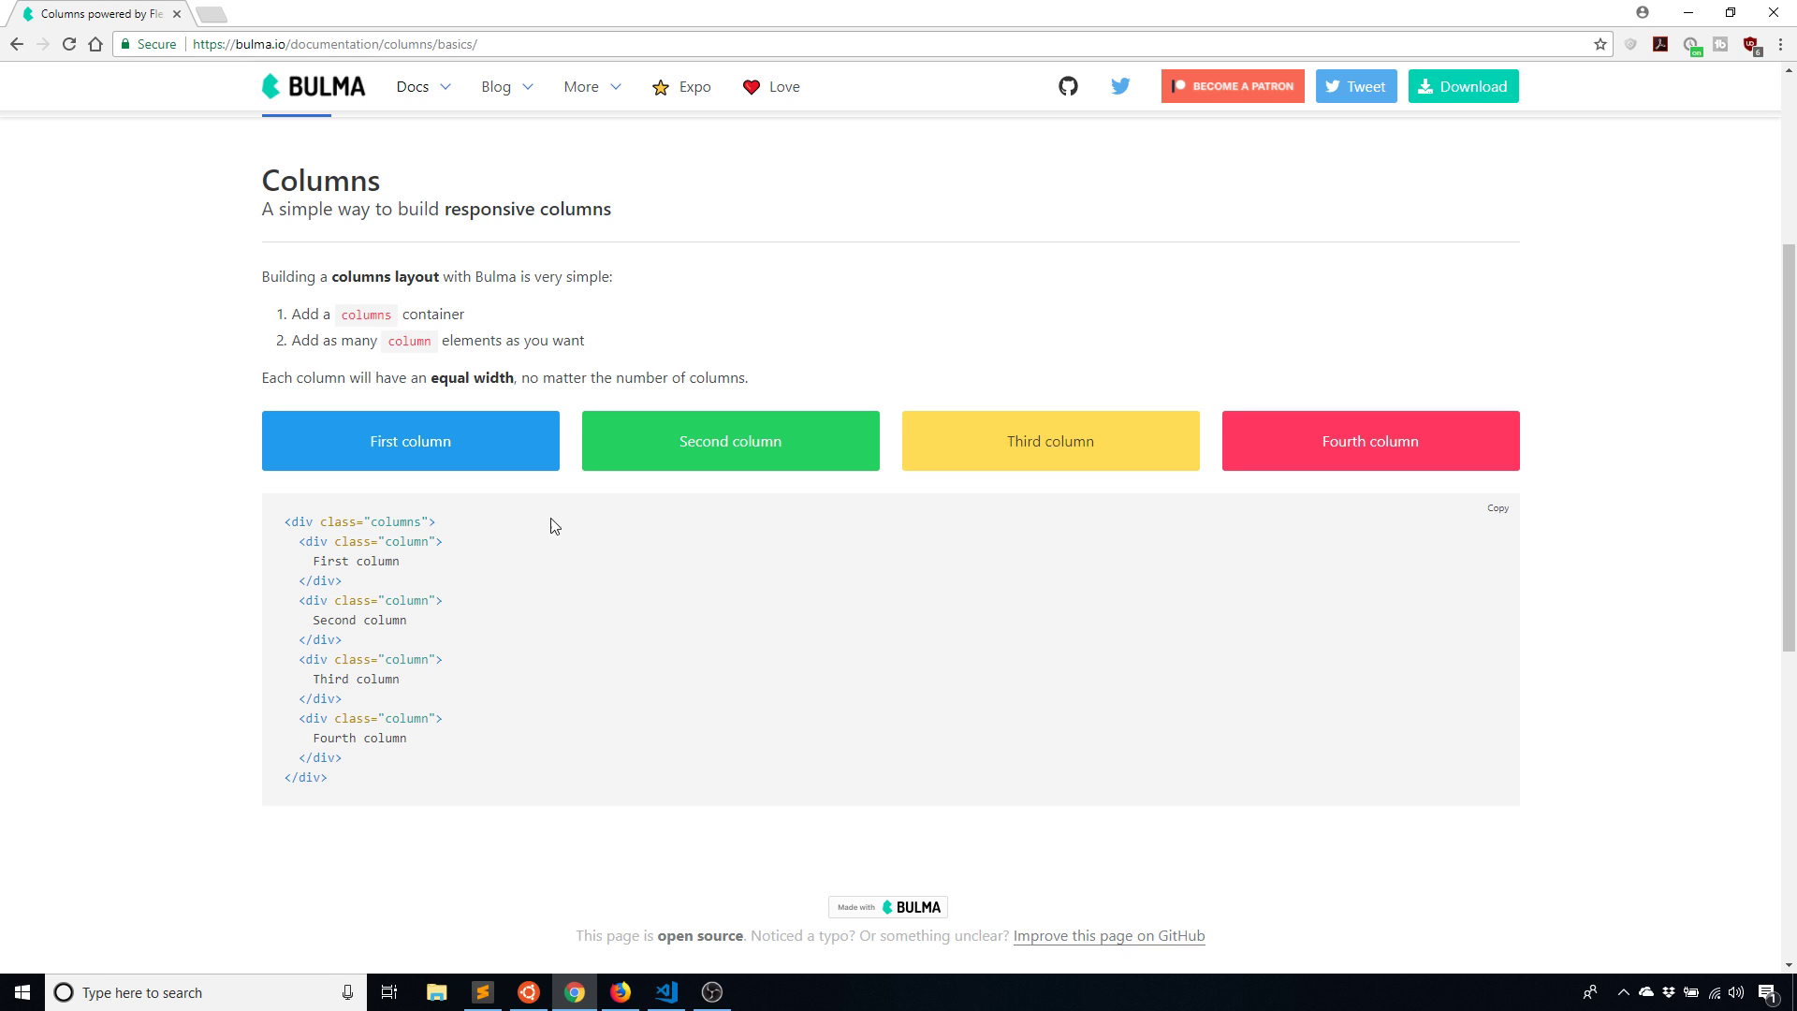
{"action": "mouse_move", "coordinate": [647, 502]}
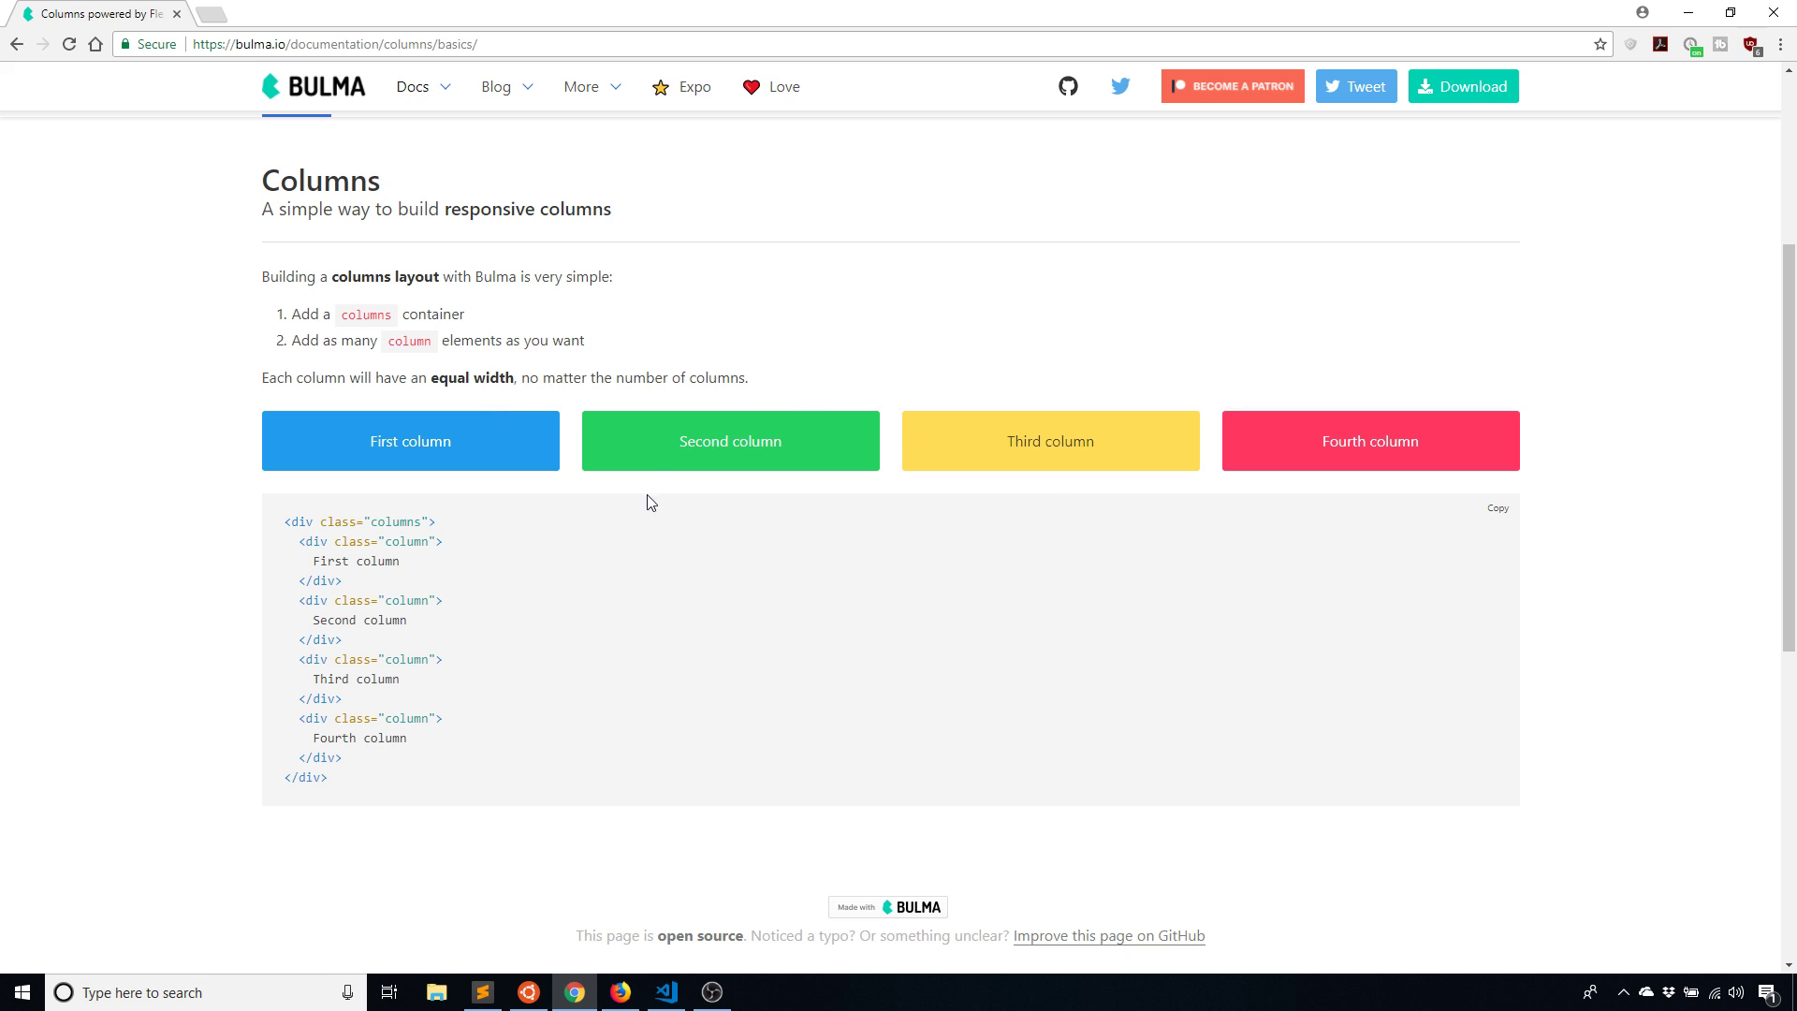
{"action": "mouse_move", "coordinate": [820, 659]}
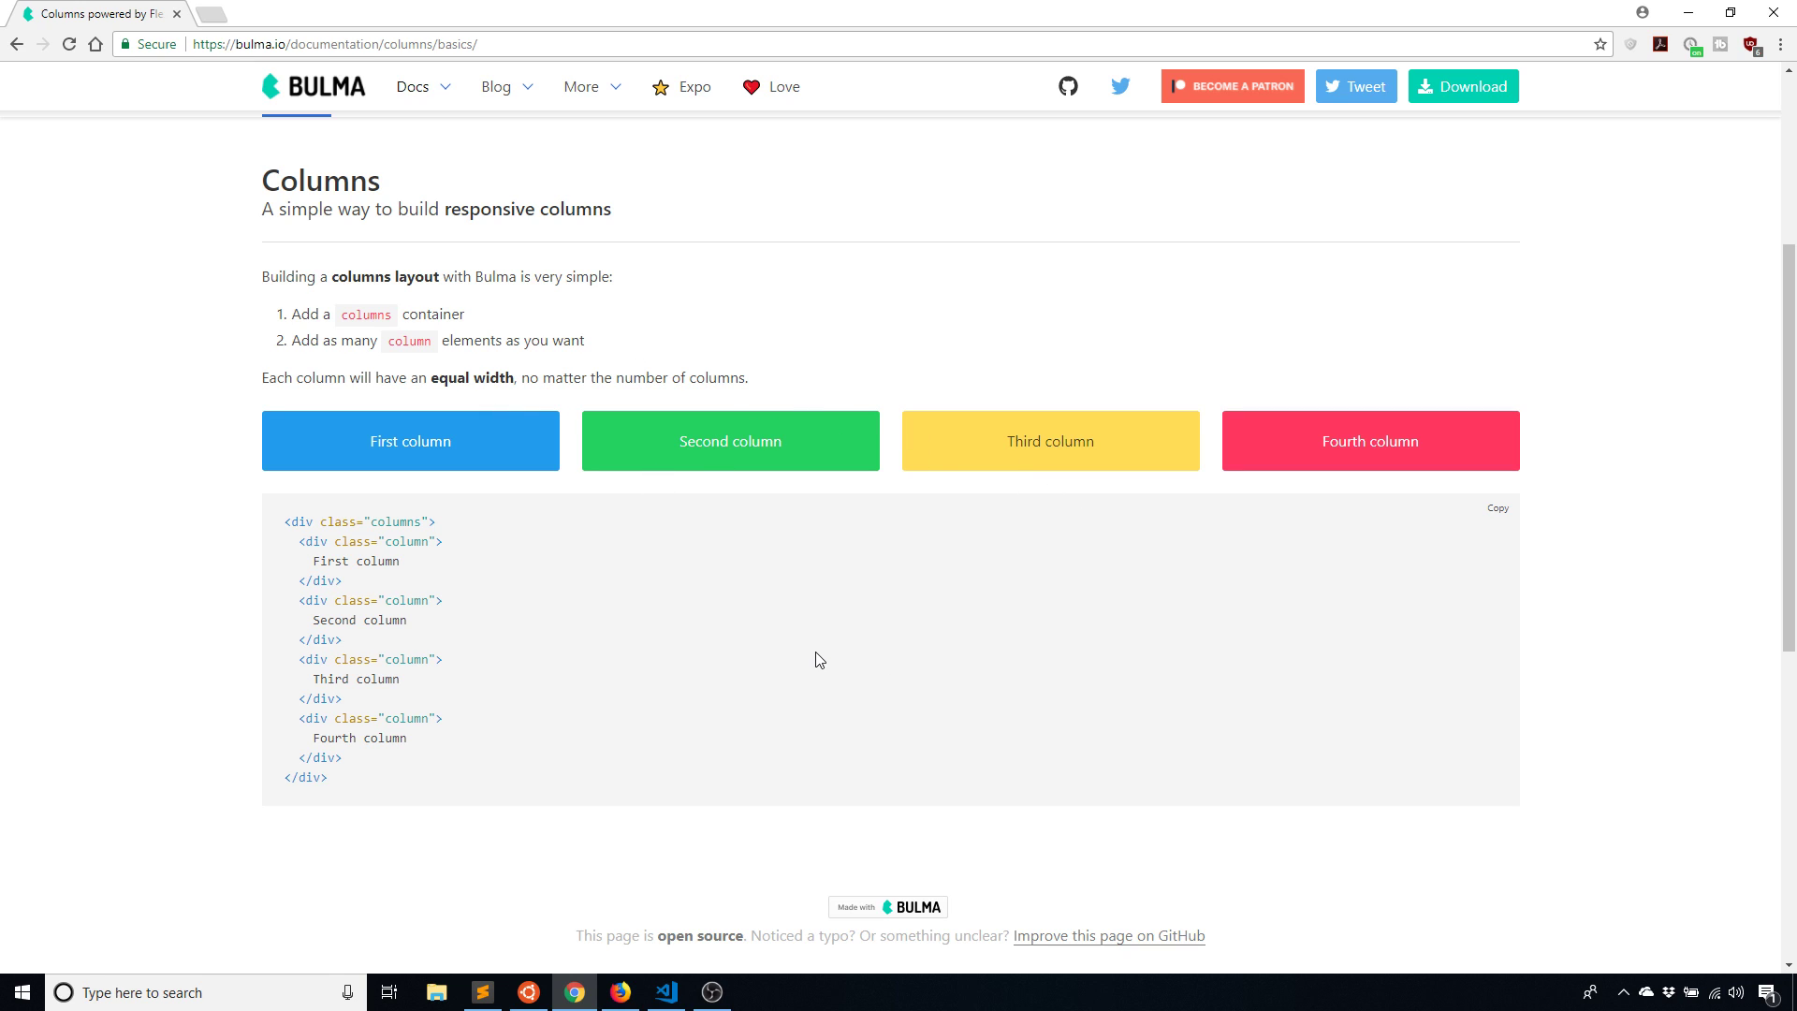
{"action": "mouse_move", "coordinate": [573, 749]}
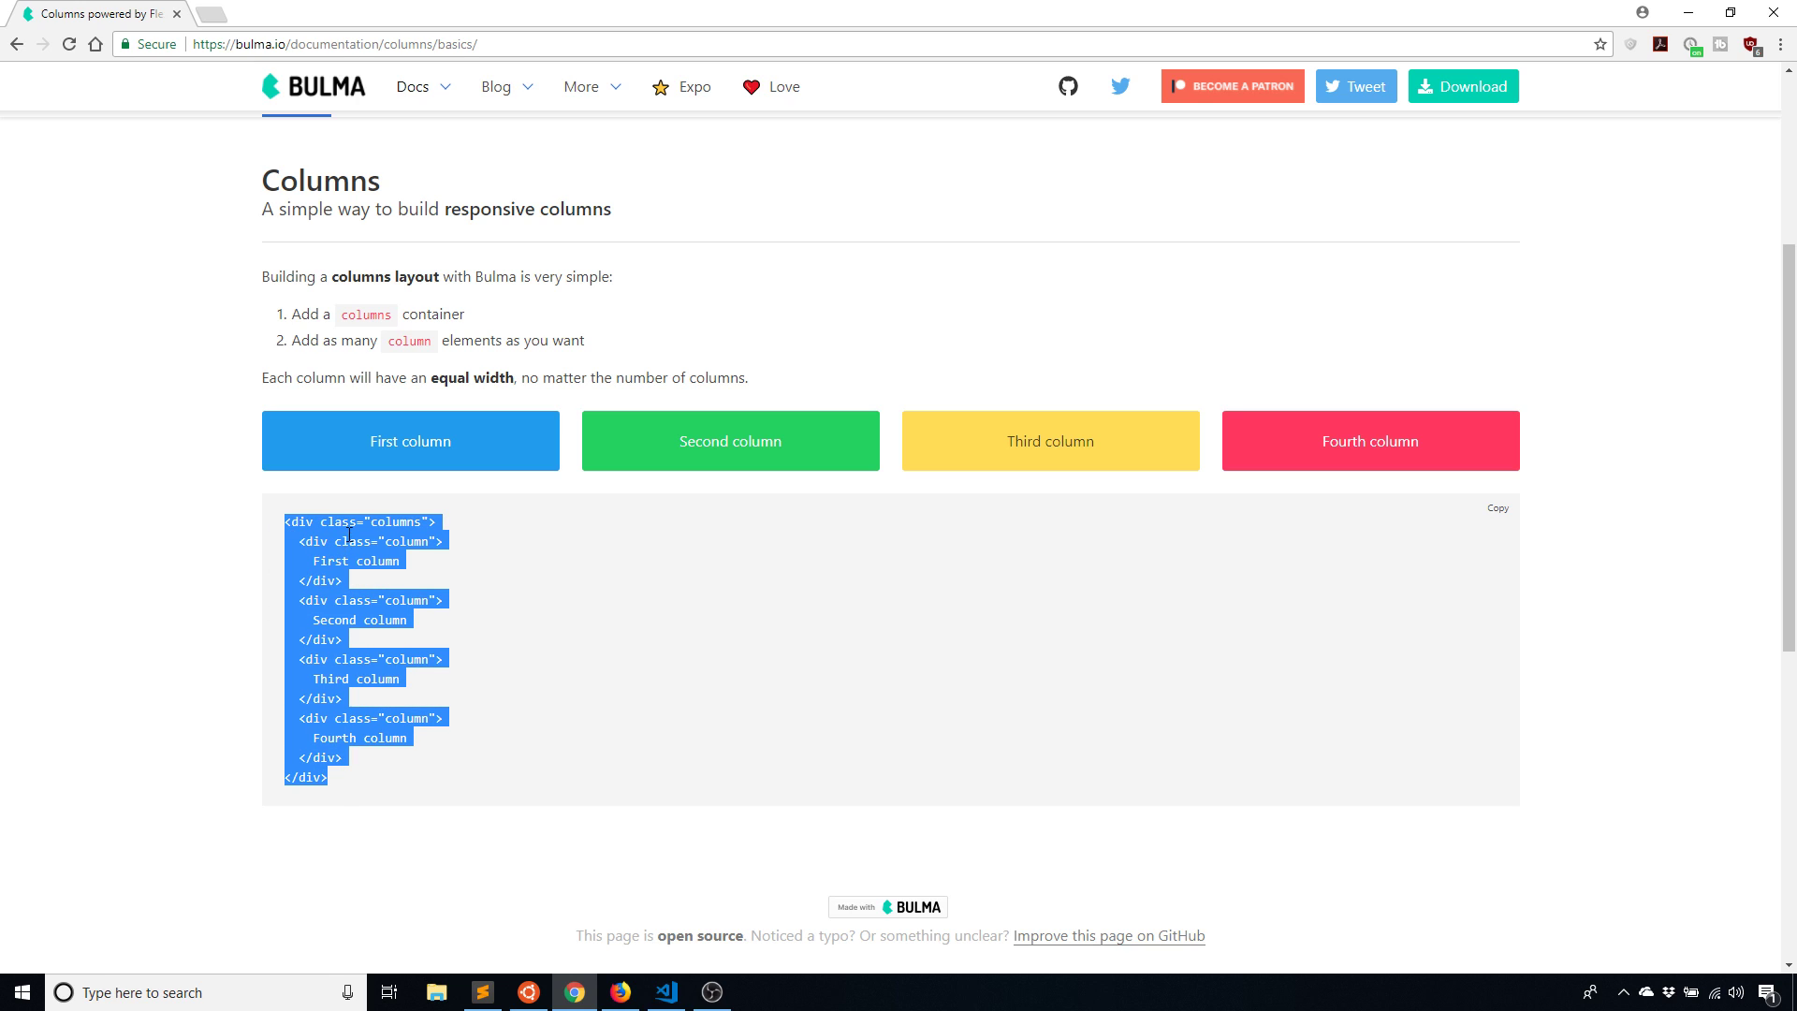
{"action": "left_click", "coordinate": [664, 992]}
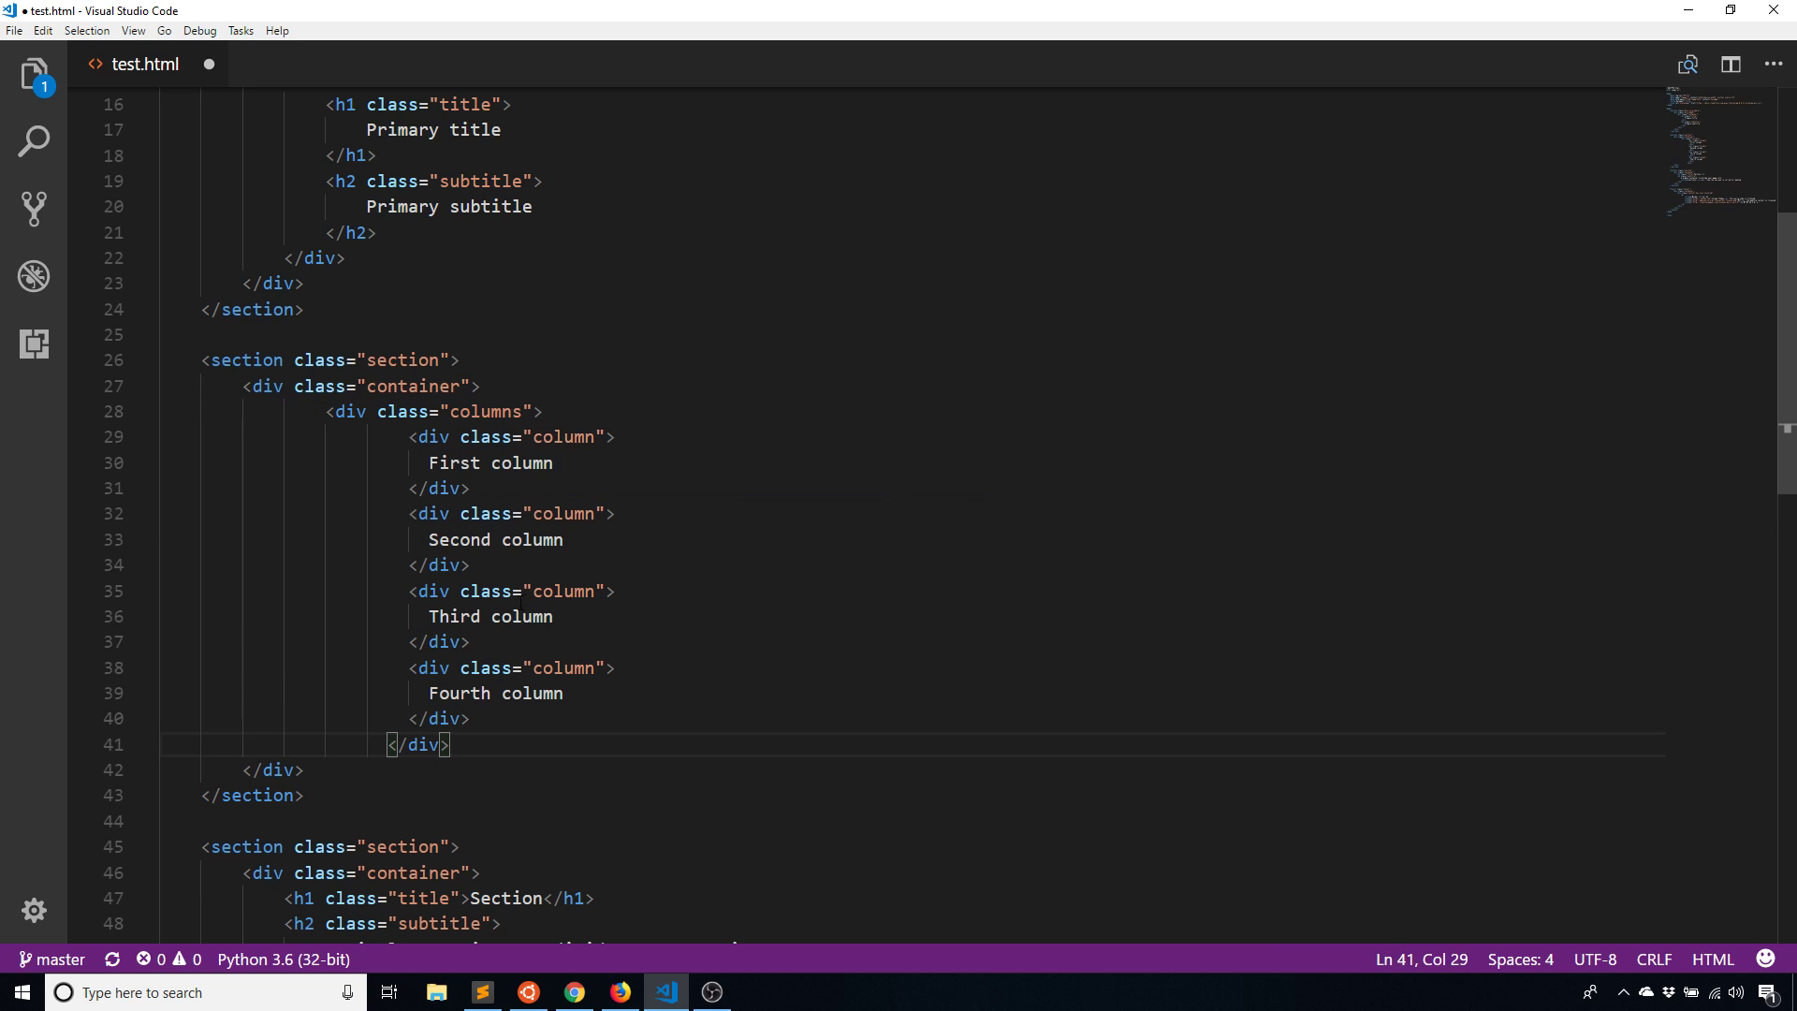
Add 'notification is-primary' to the third column div's class in test.html
{"action": "right_click", "coordinate": [420, 718]}
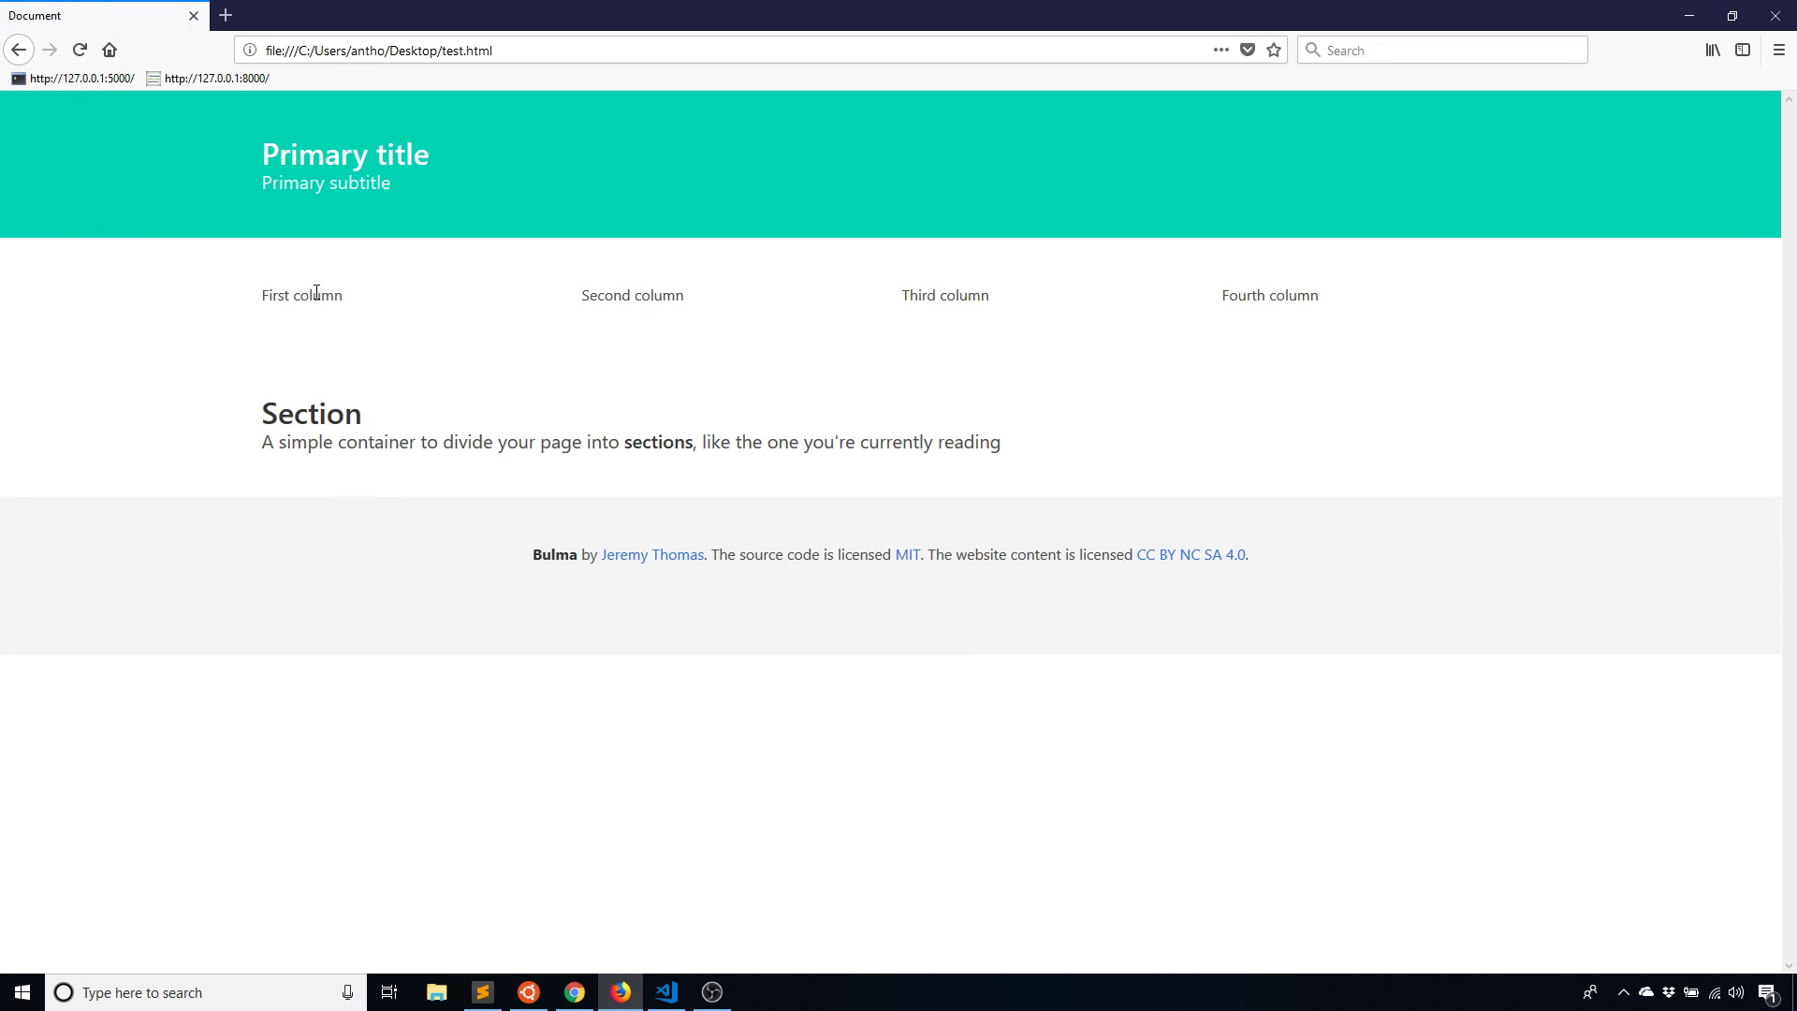
{"action": "mouse_move", "coordinate": [425, 188]}
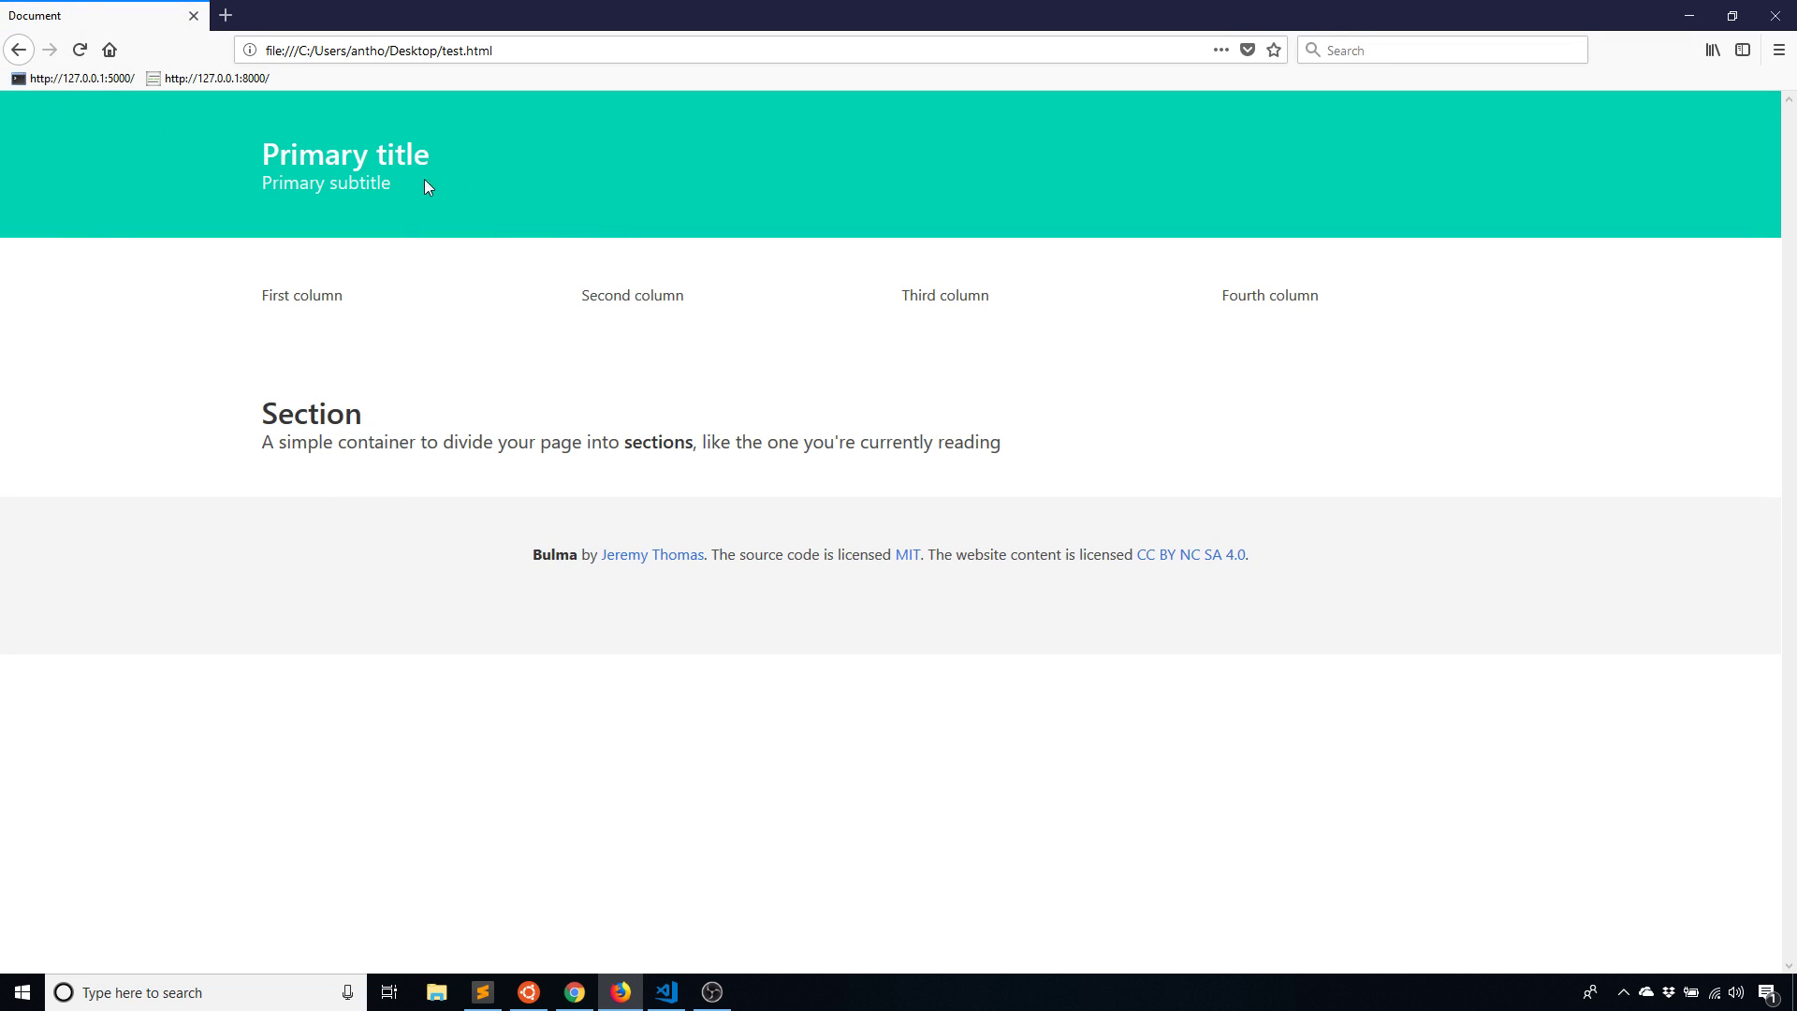
{"action": "mouse_move", "coordinate": [578, 908]}
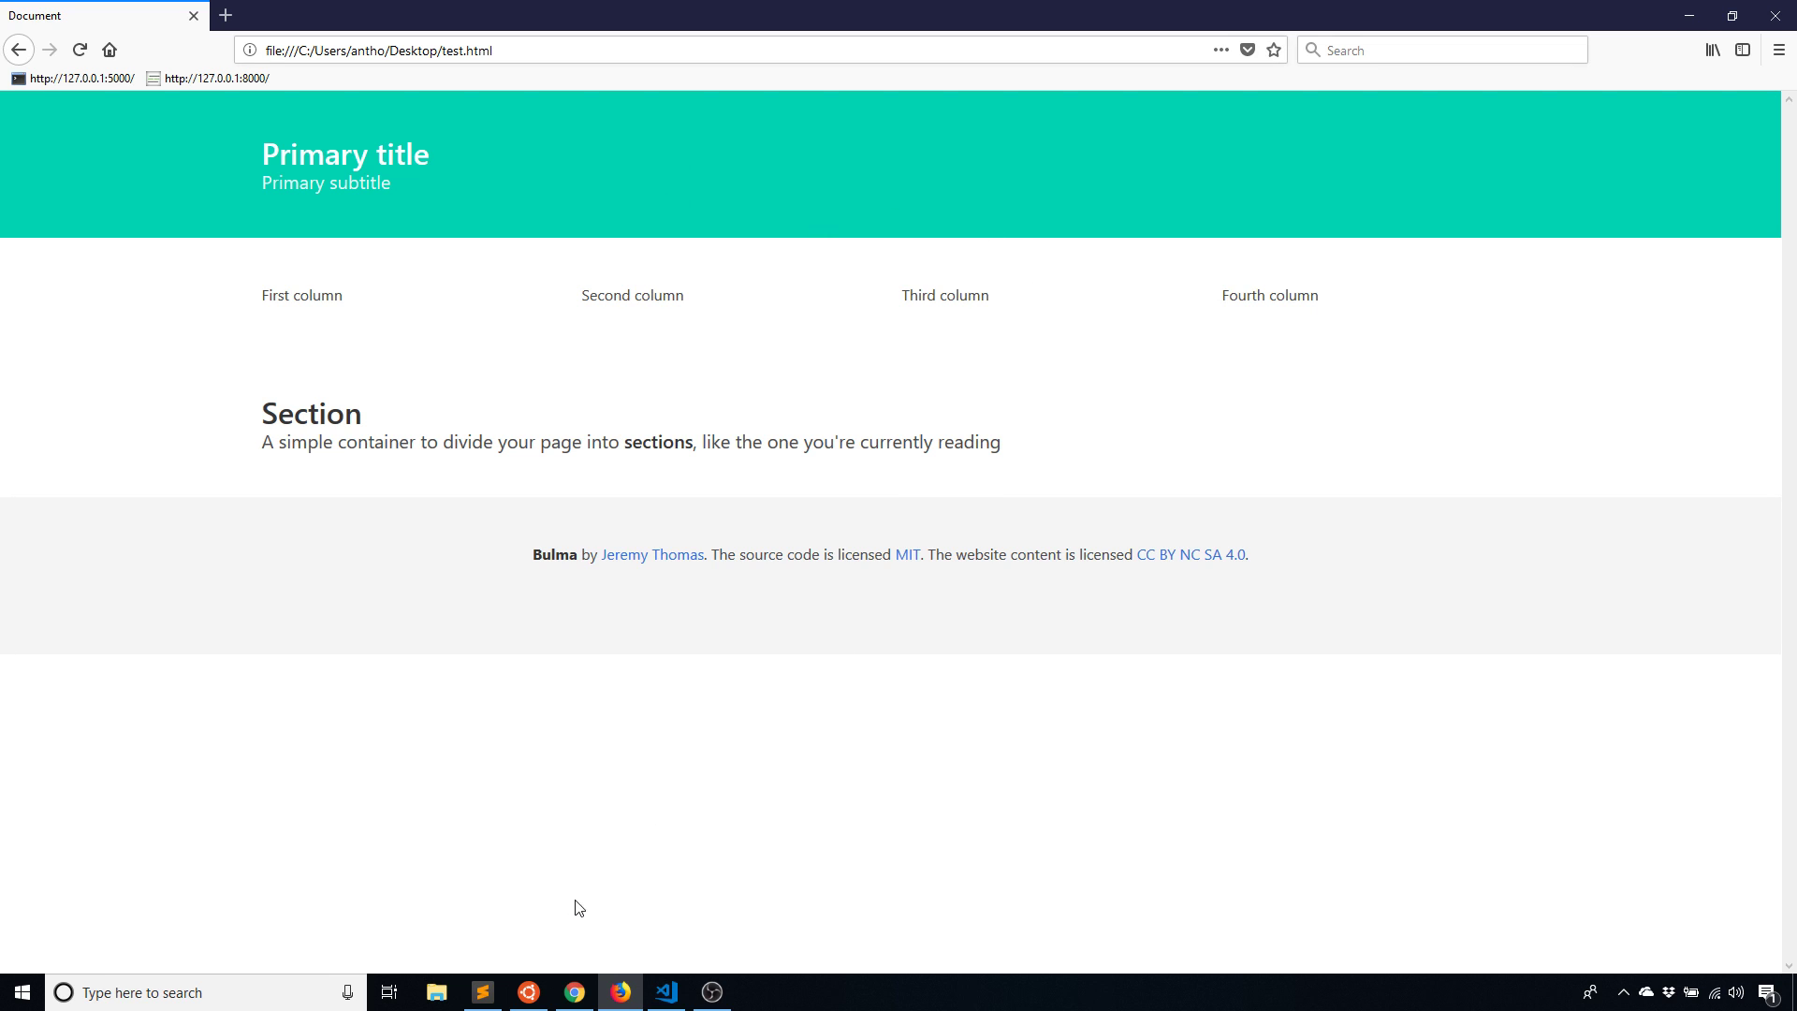
{"action": "left_click", "coordinate": [665, 992]}
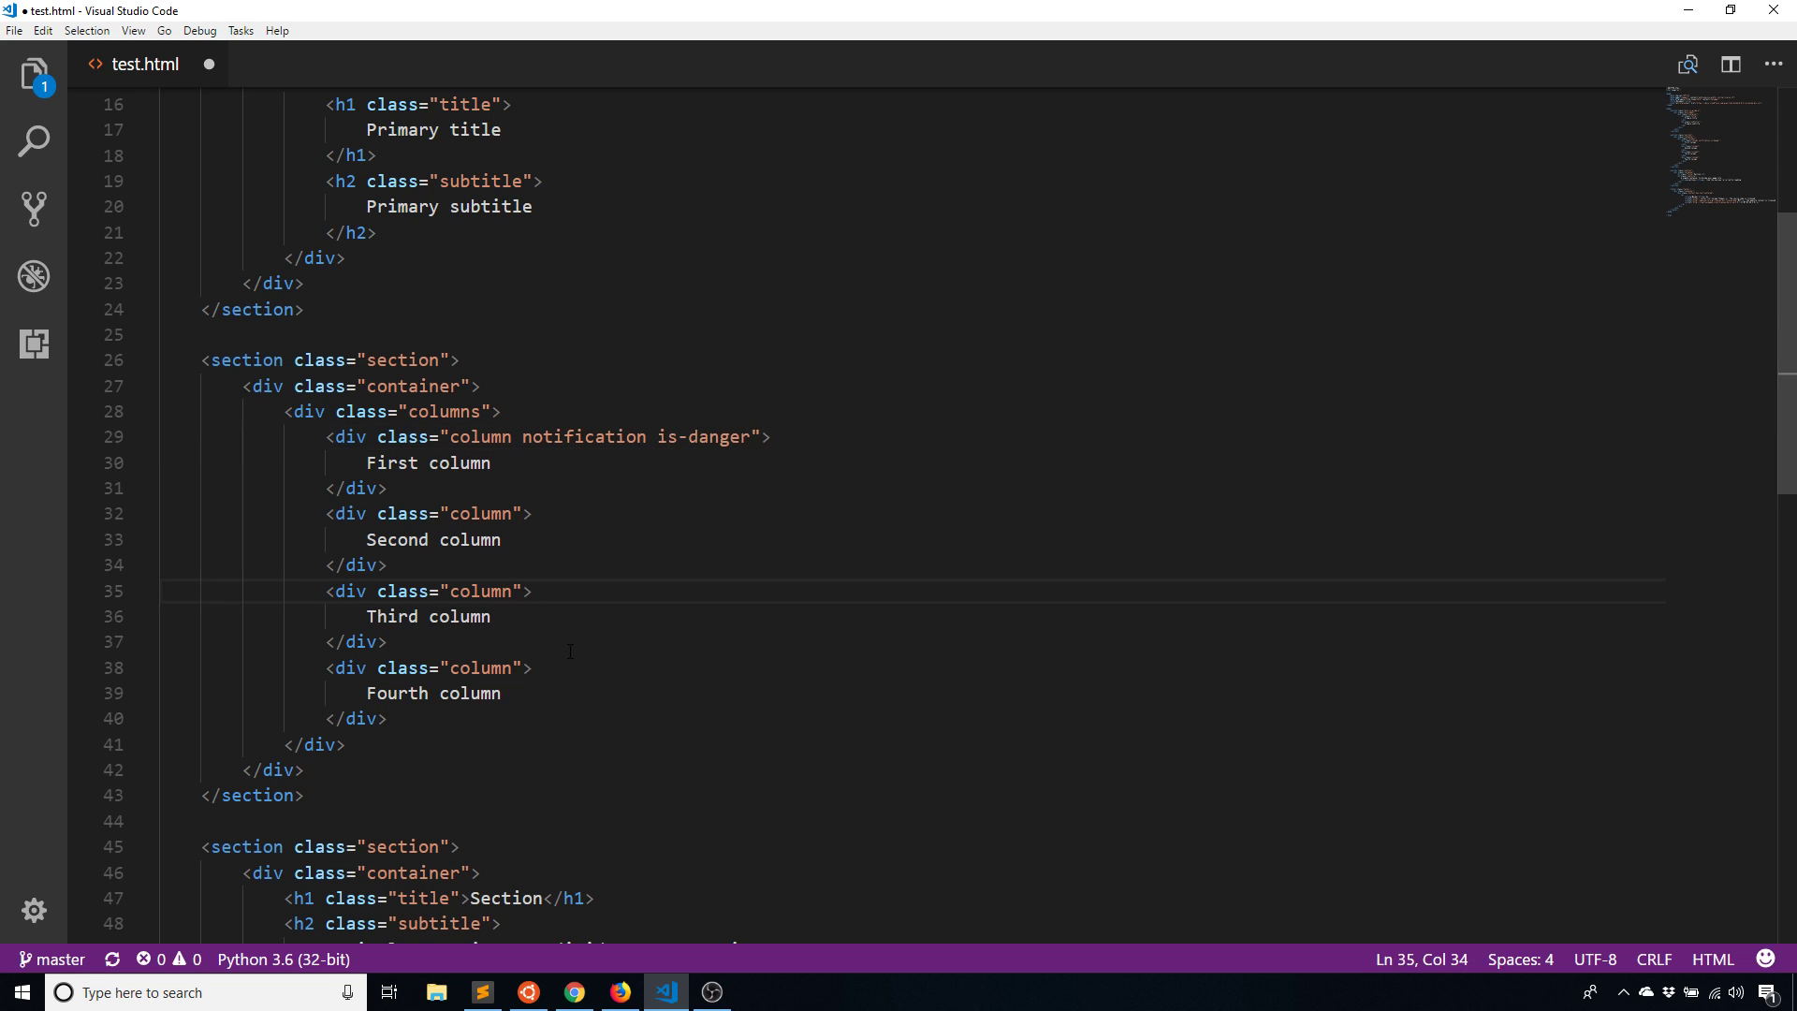
{"action": "type", "text": "notification"}
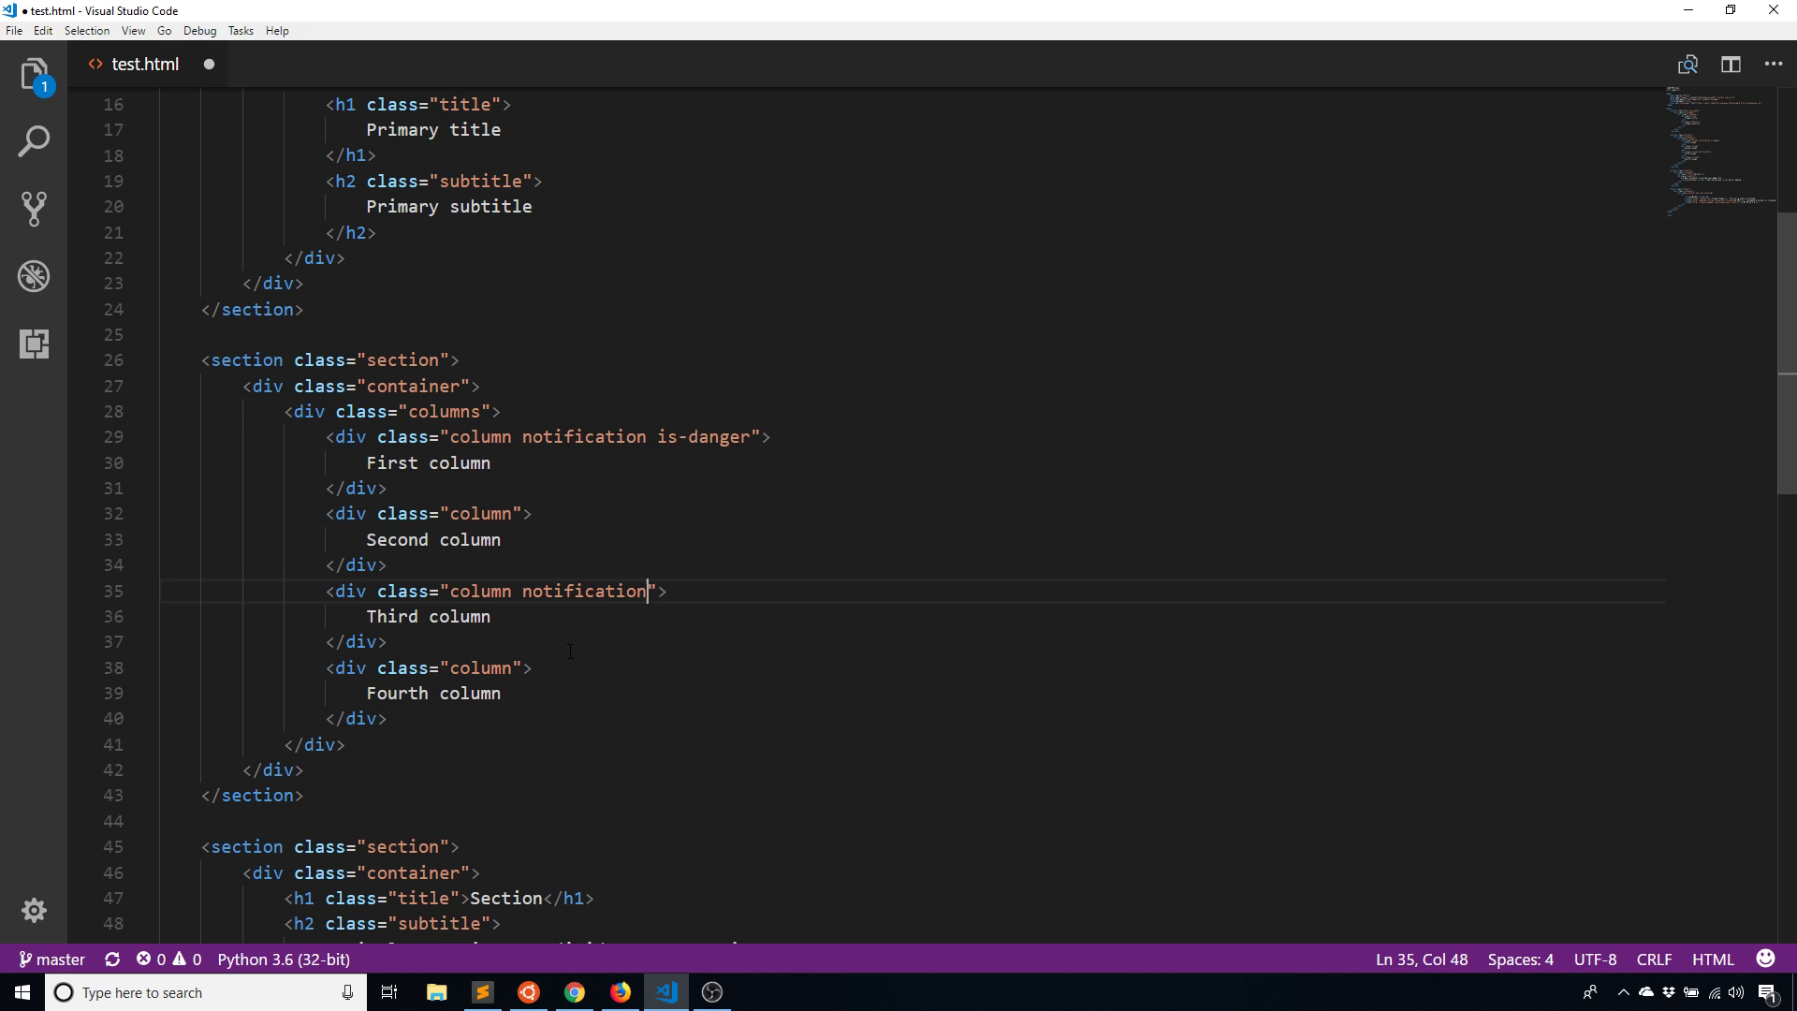
{"action": "type", "text": "is-primary"}
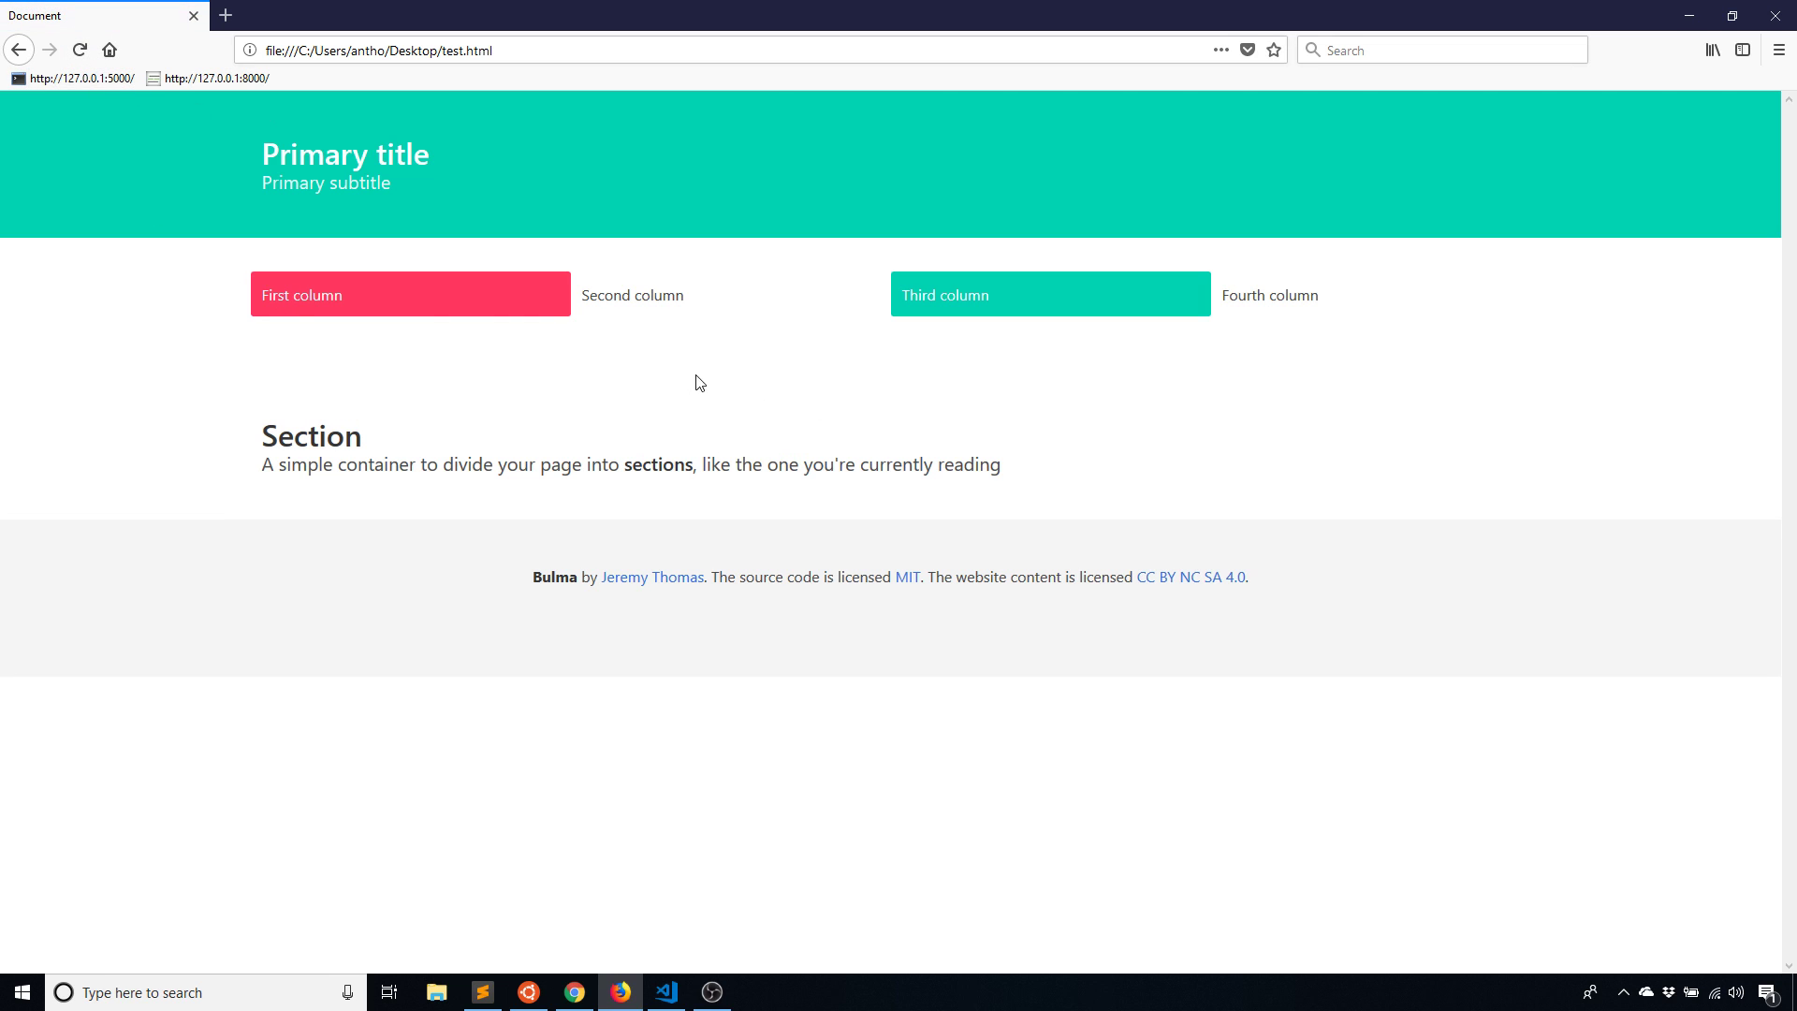
{"action": "mouse_move", "coordinate": [563, 326]}
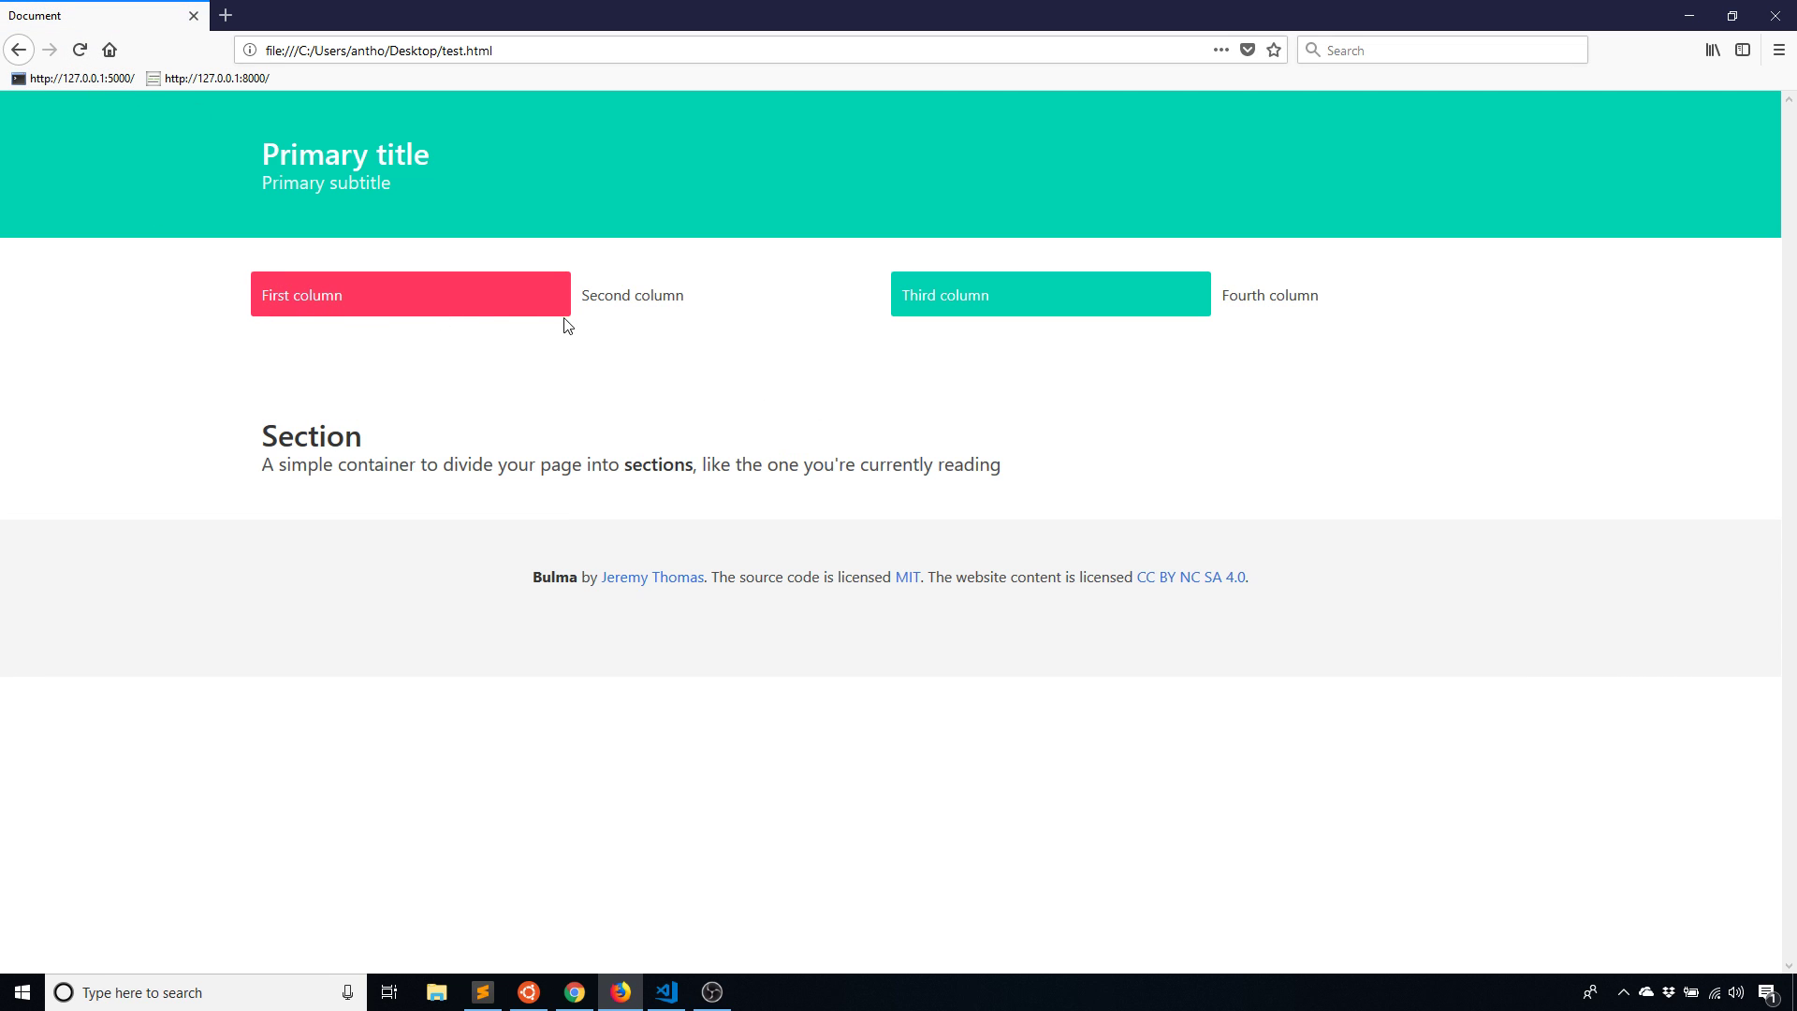
{"action": "mouse_move", "coordinate": [929, 317]}
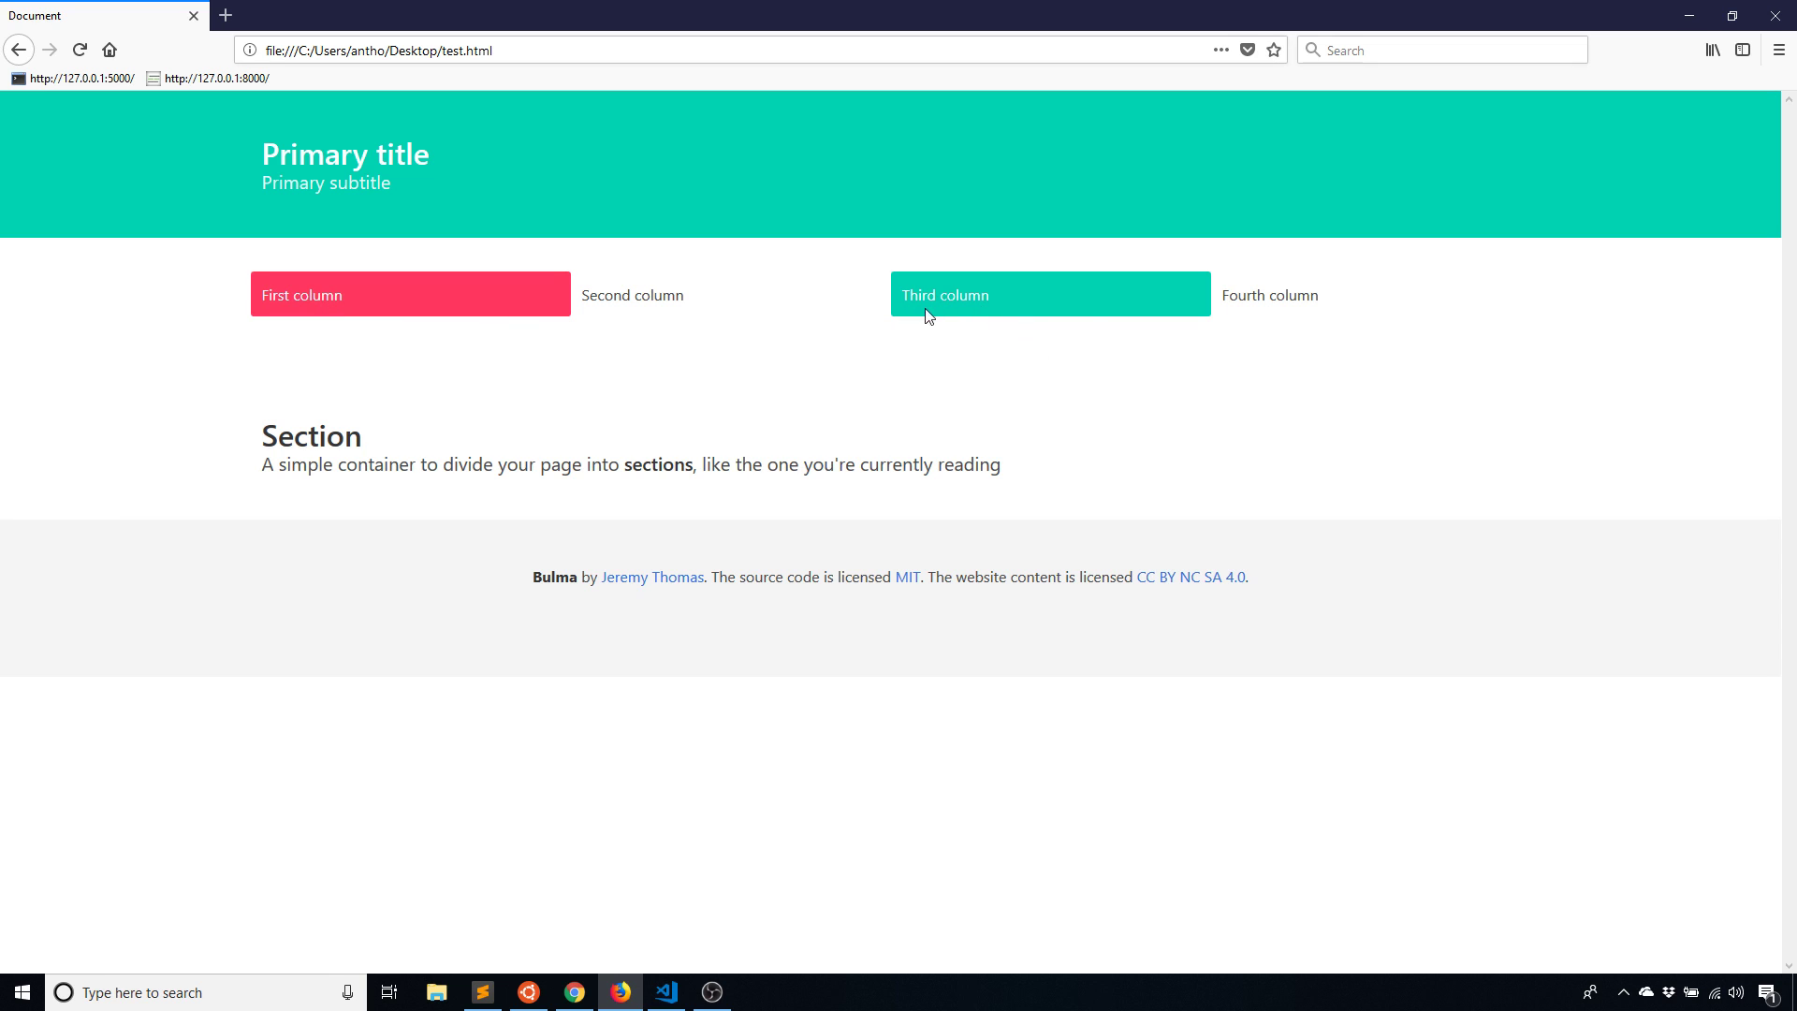
{"action": "mouse_move", "coordinate": [1045, 330]}
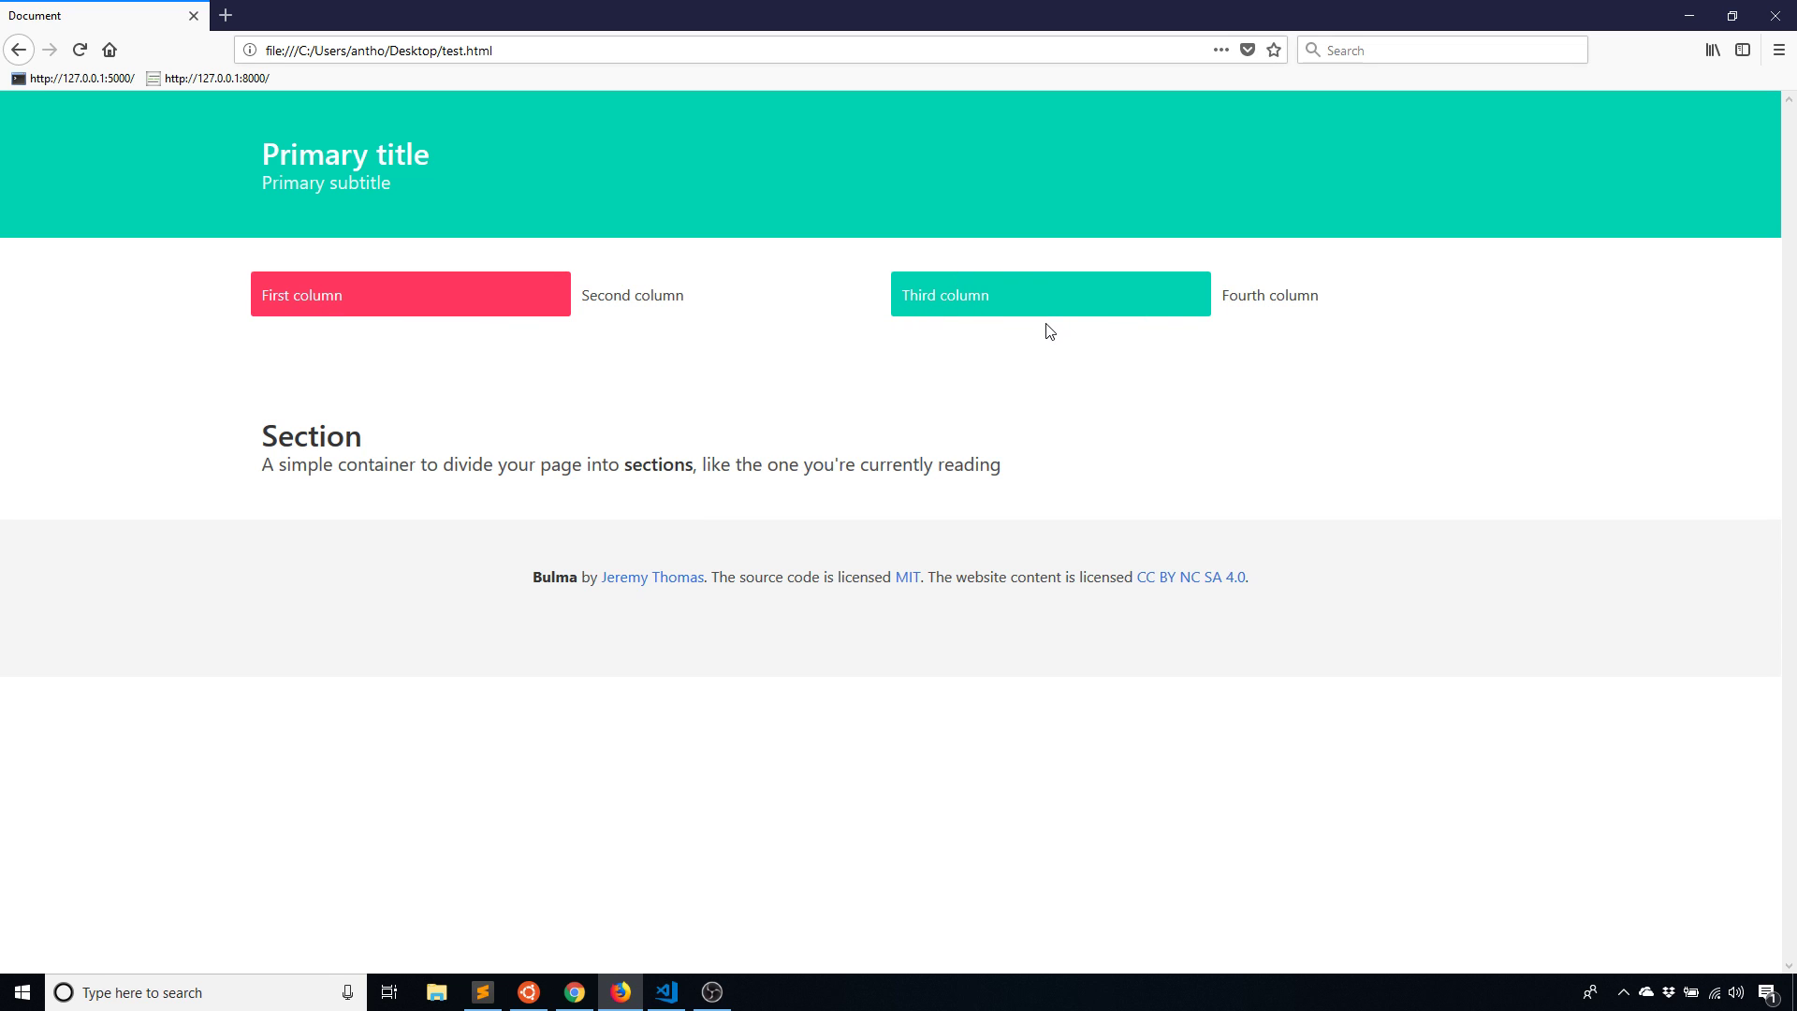
{"action": "mouse_move", "coordinate": [1262, 300]}
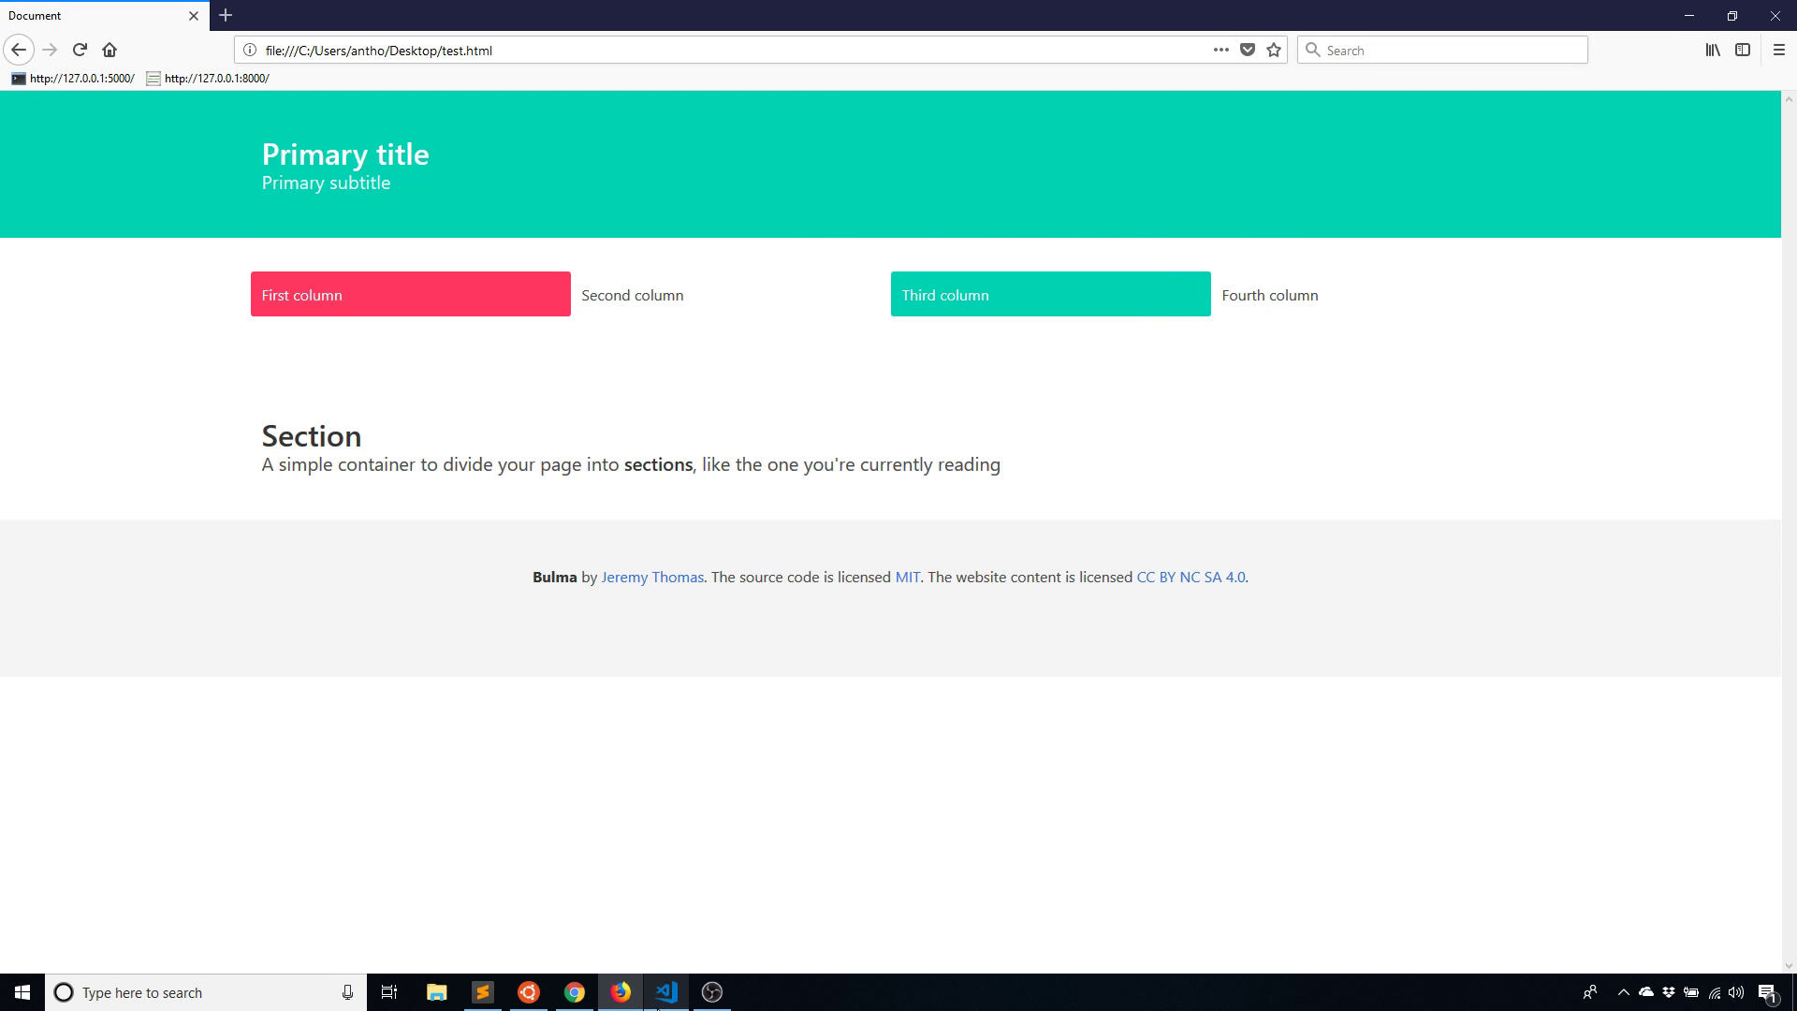
Add is-6 to the third column's class, save, and view it in Firefox
{"action": "left_click", "coordinate": [664, 992]}
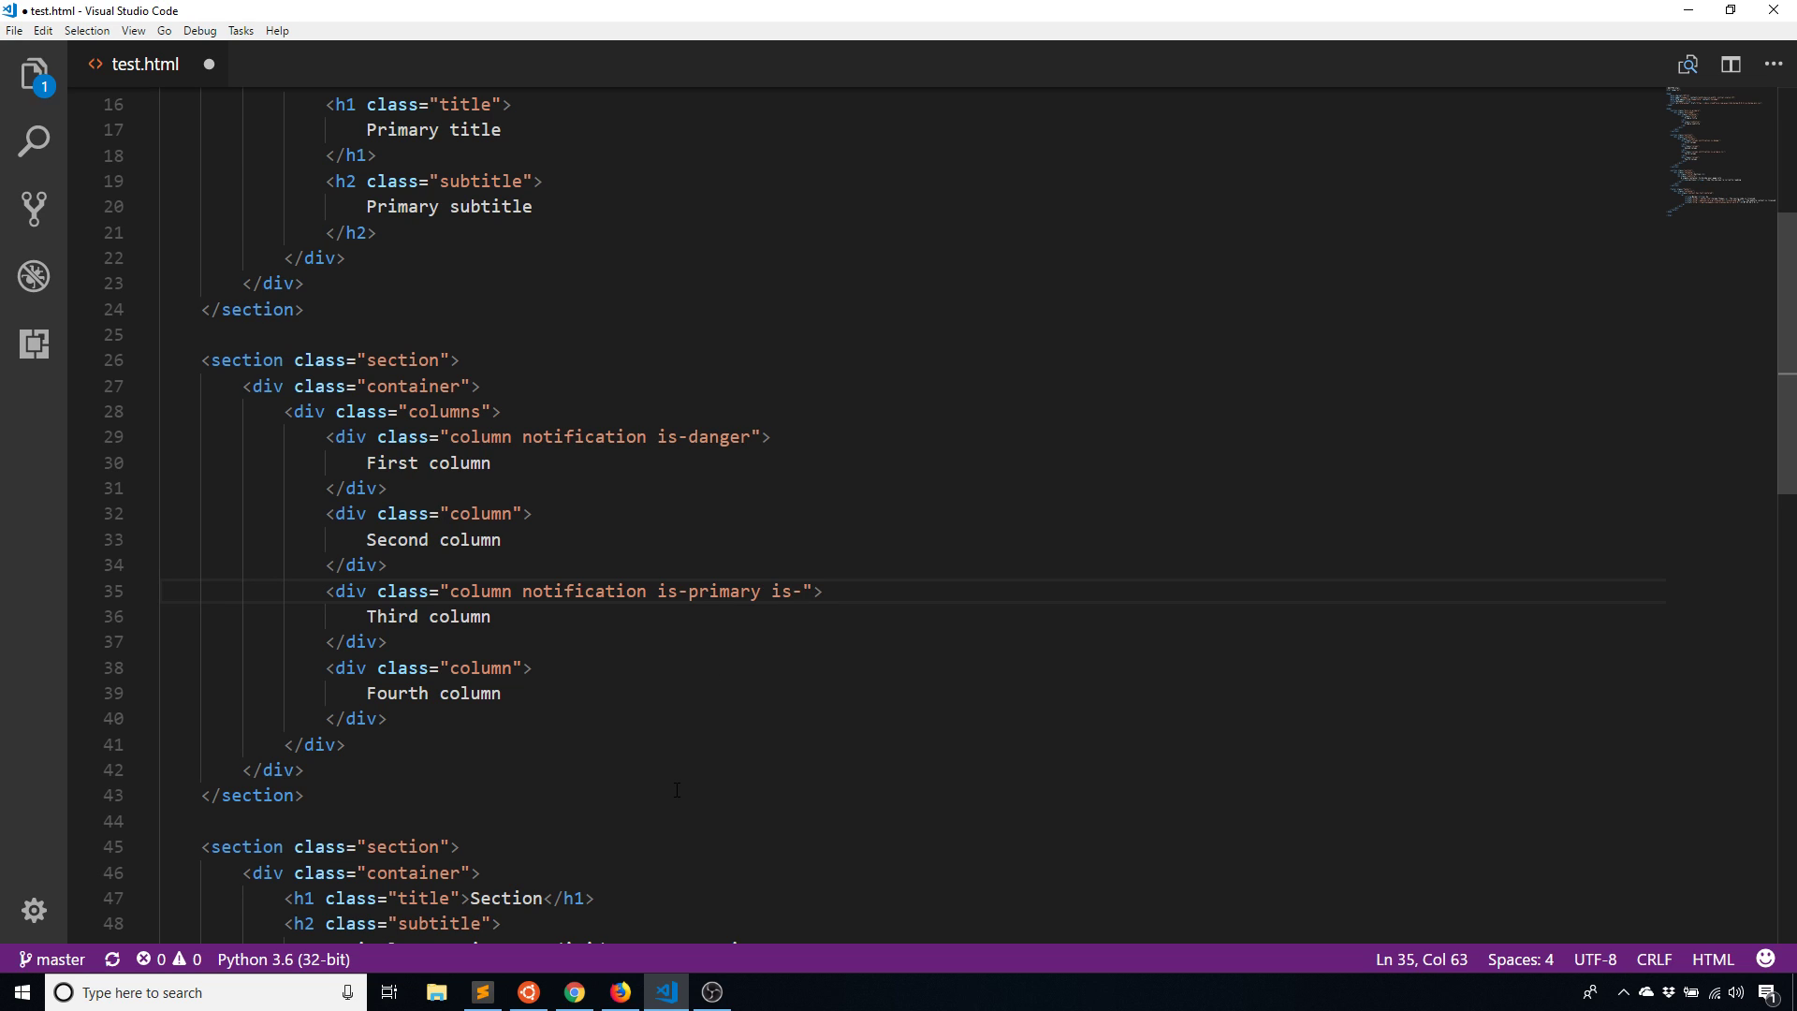
{"action": "type", "text": "6"}
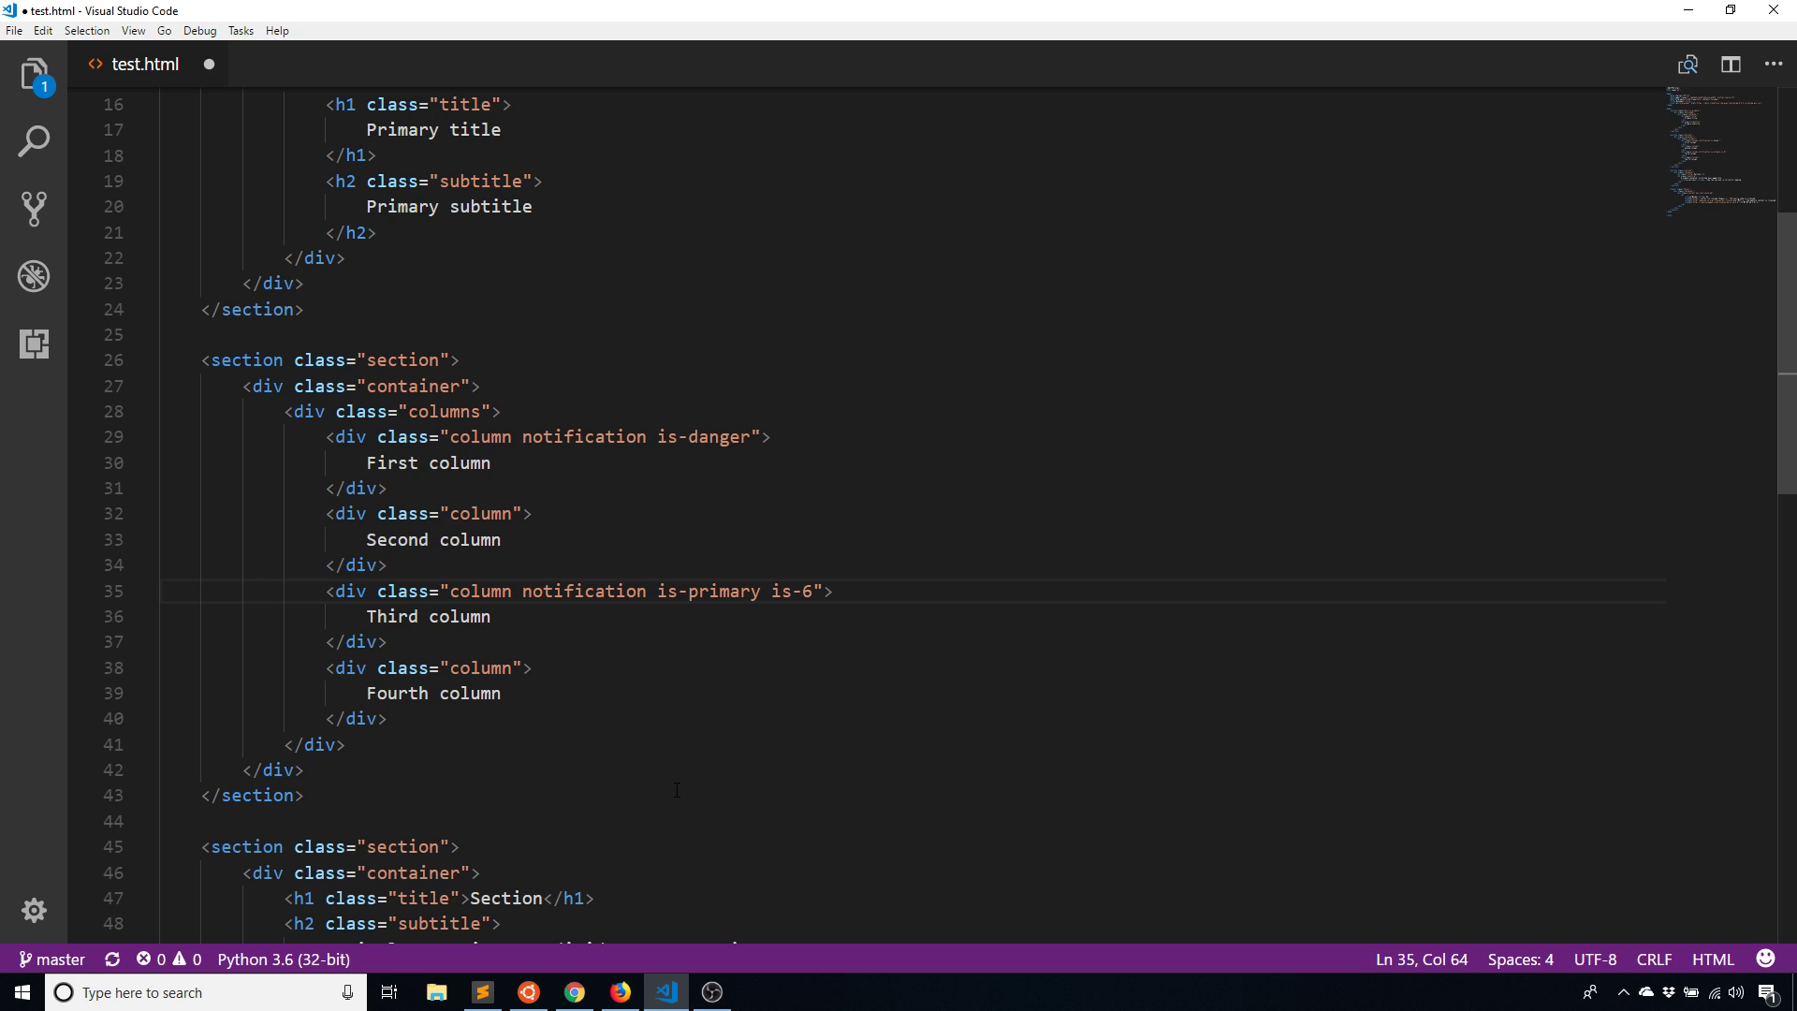
{"action": "key", "text": "ctrl+s"}
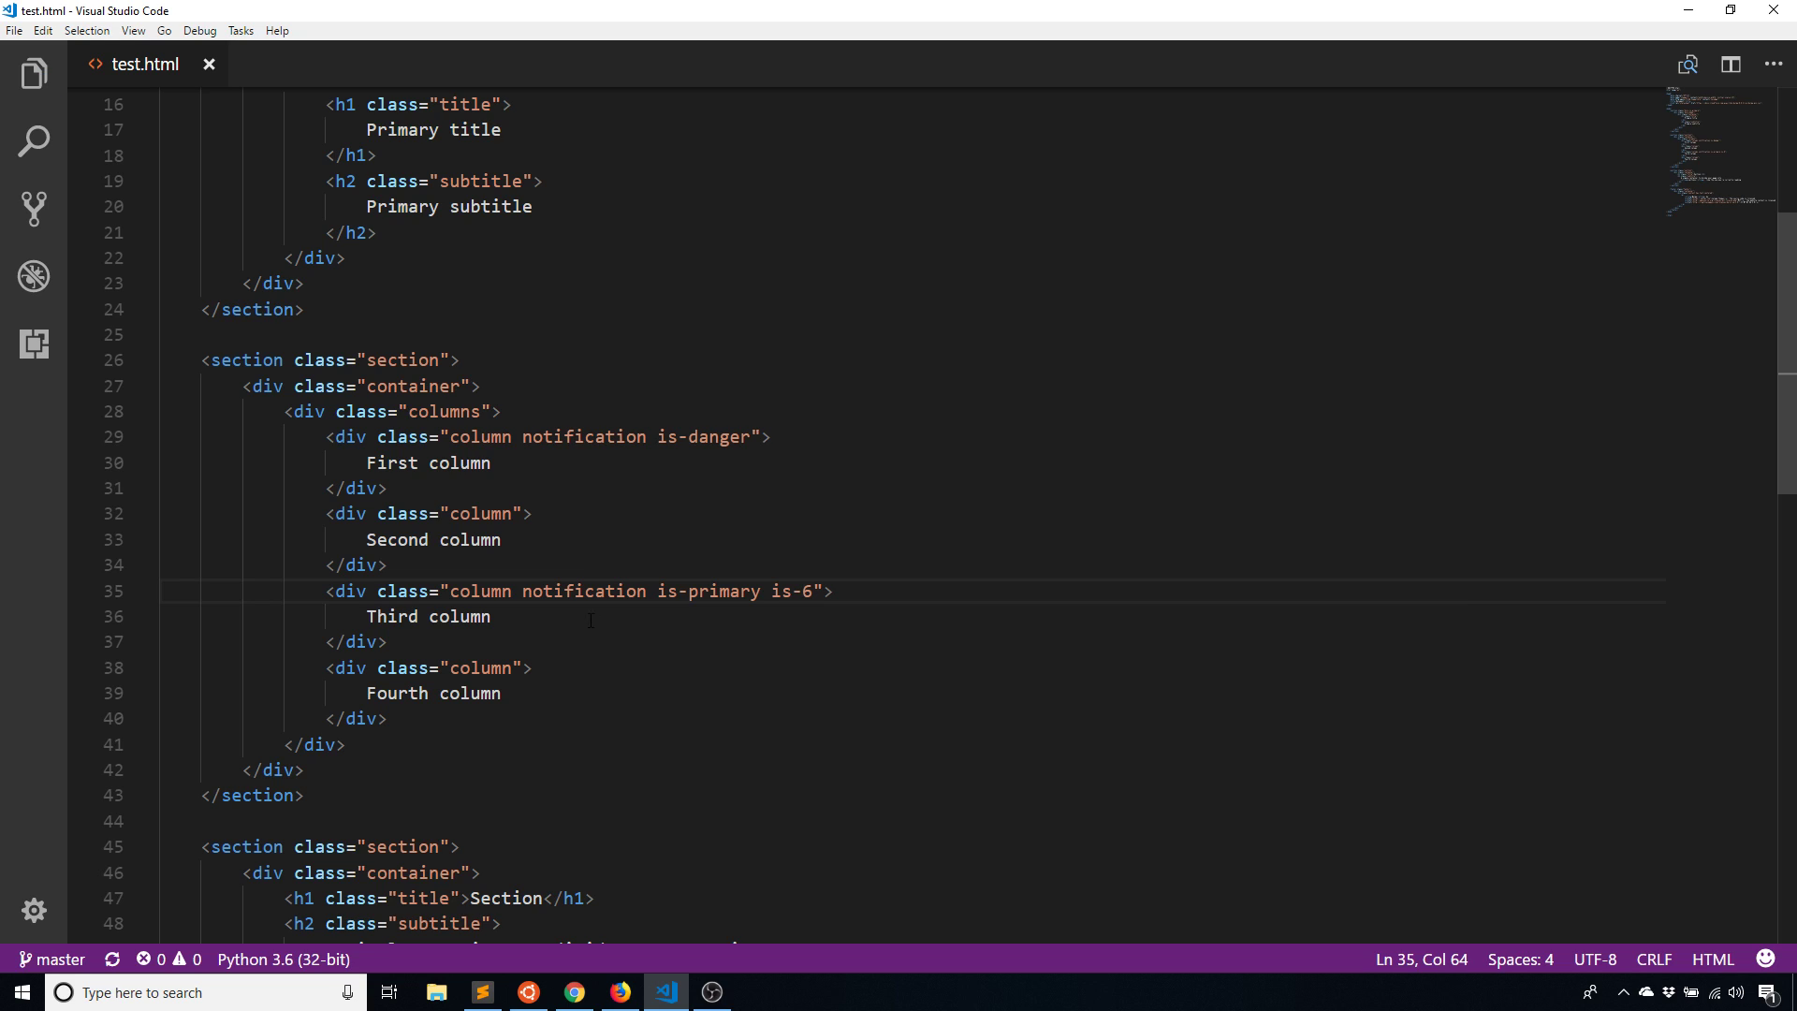
{"action": "mouse_move", "coordinate": [851, 742]}
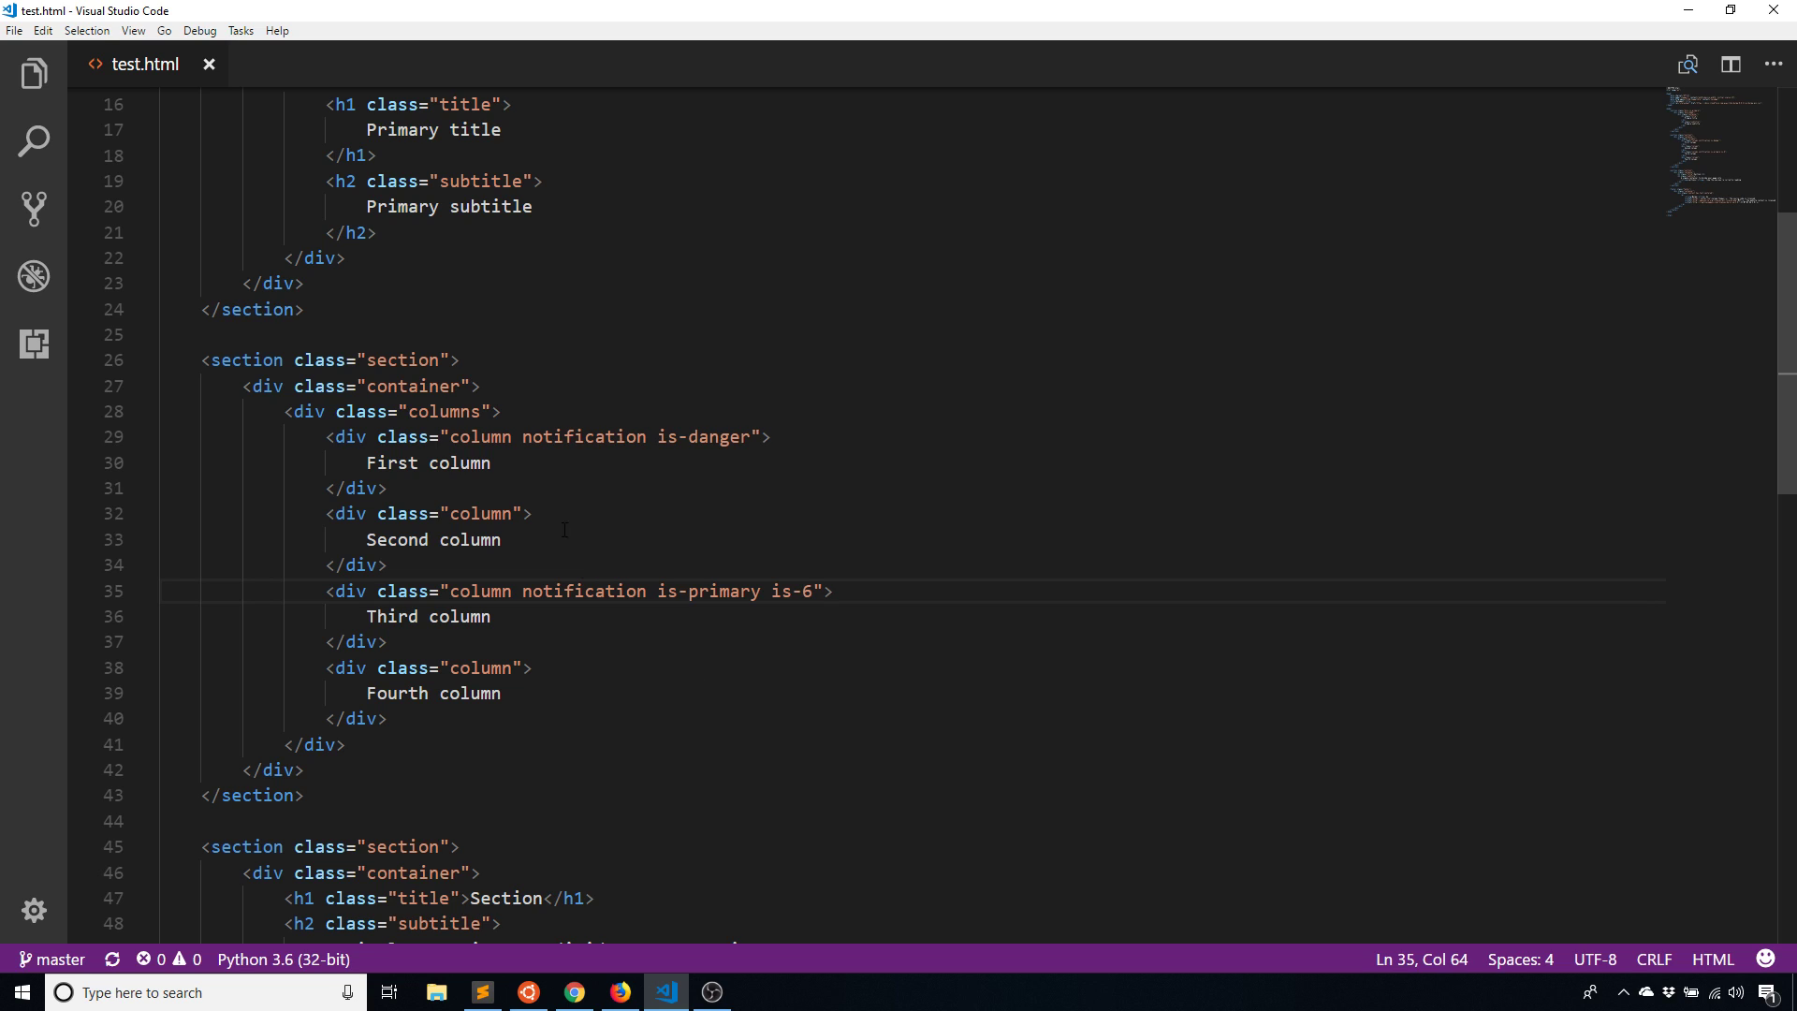
{"action": "mouse_move", "coordinate": [540, 431]}
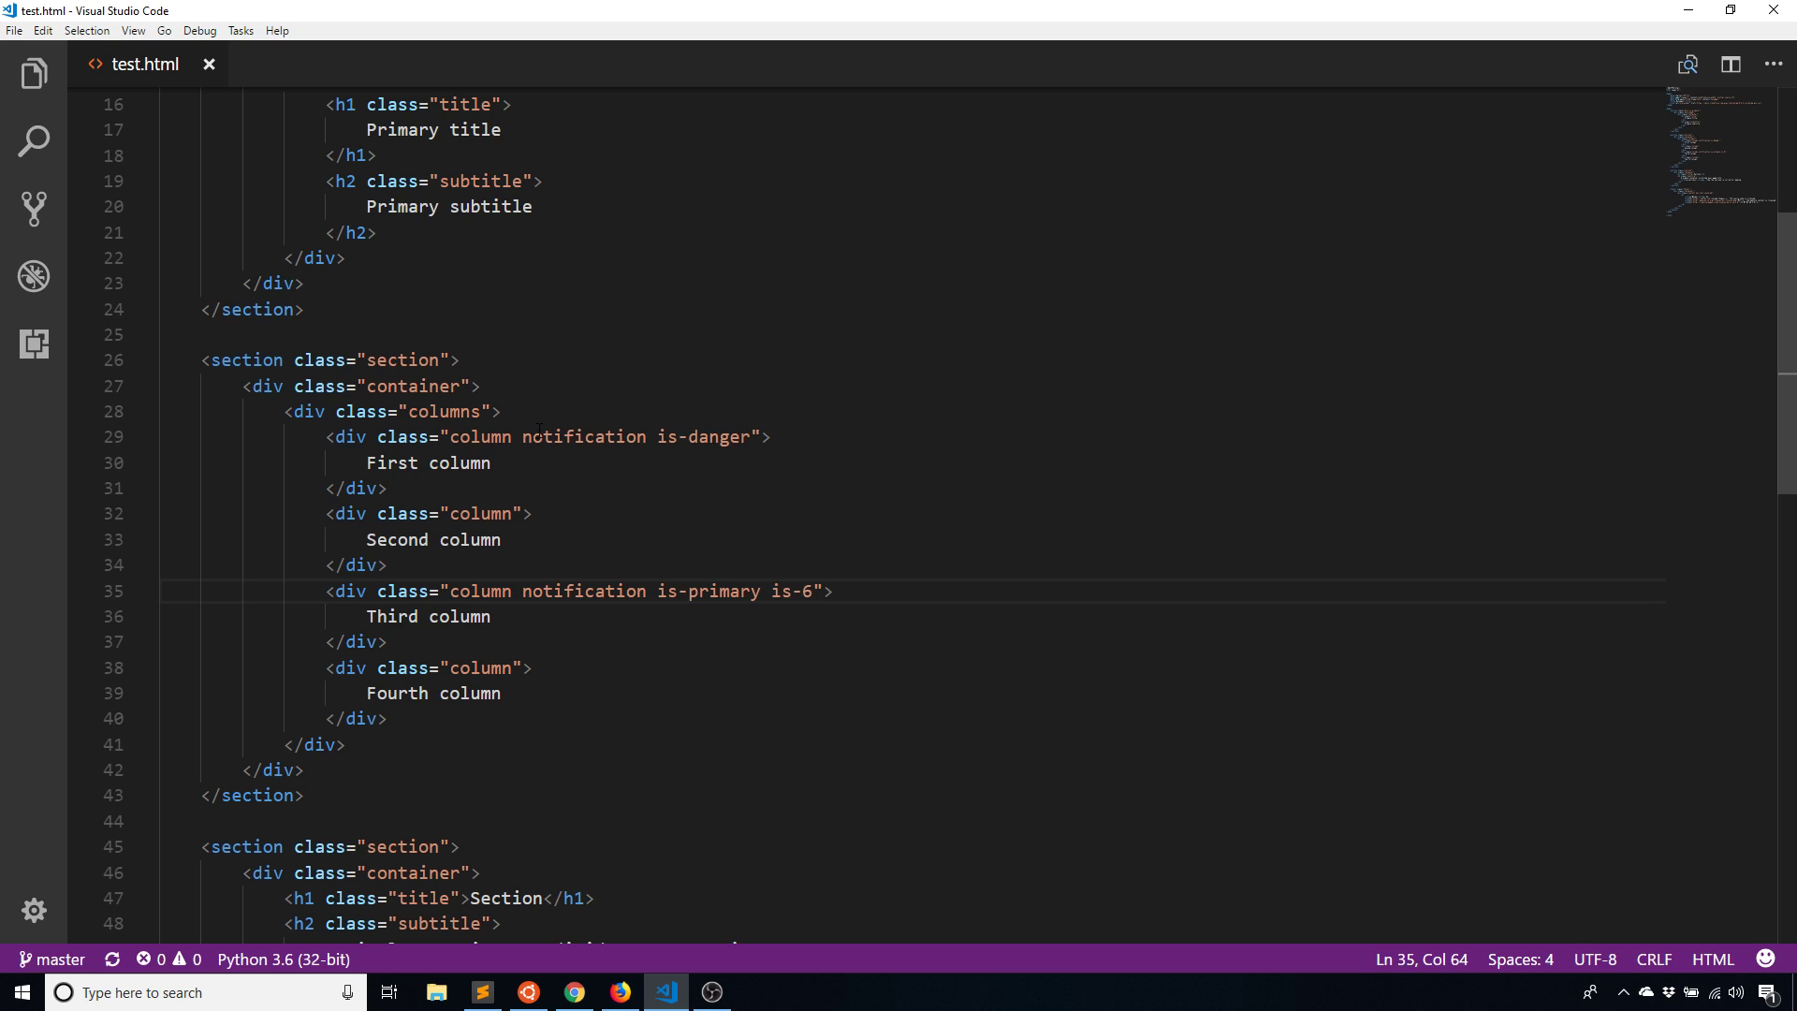
{"action": "left_click", "coordinate": [618, 993]}
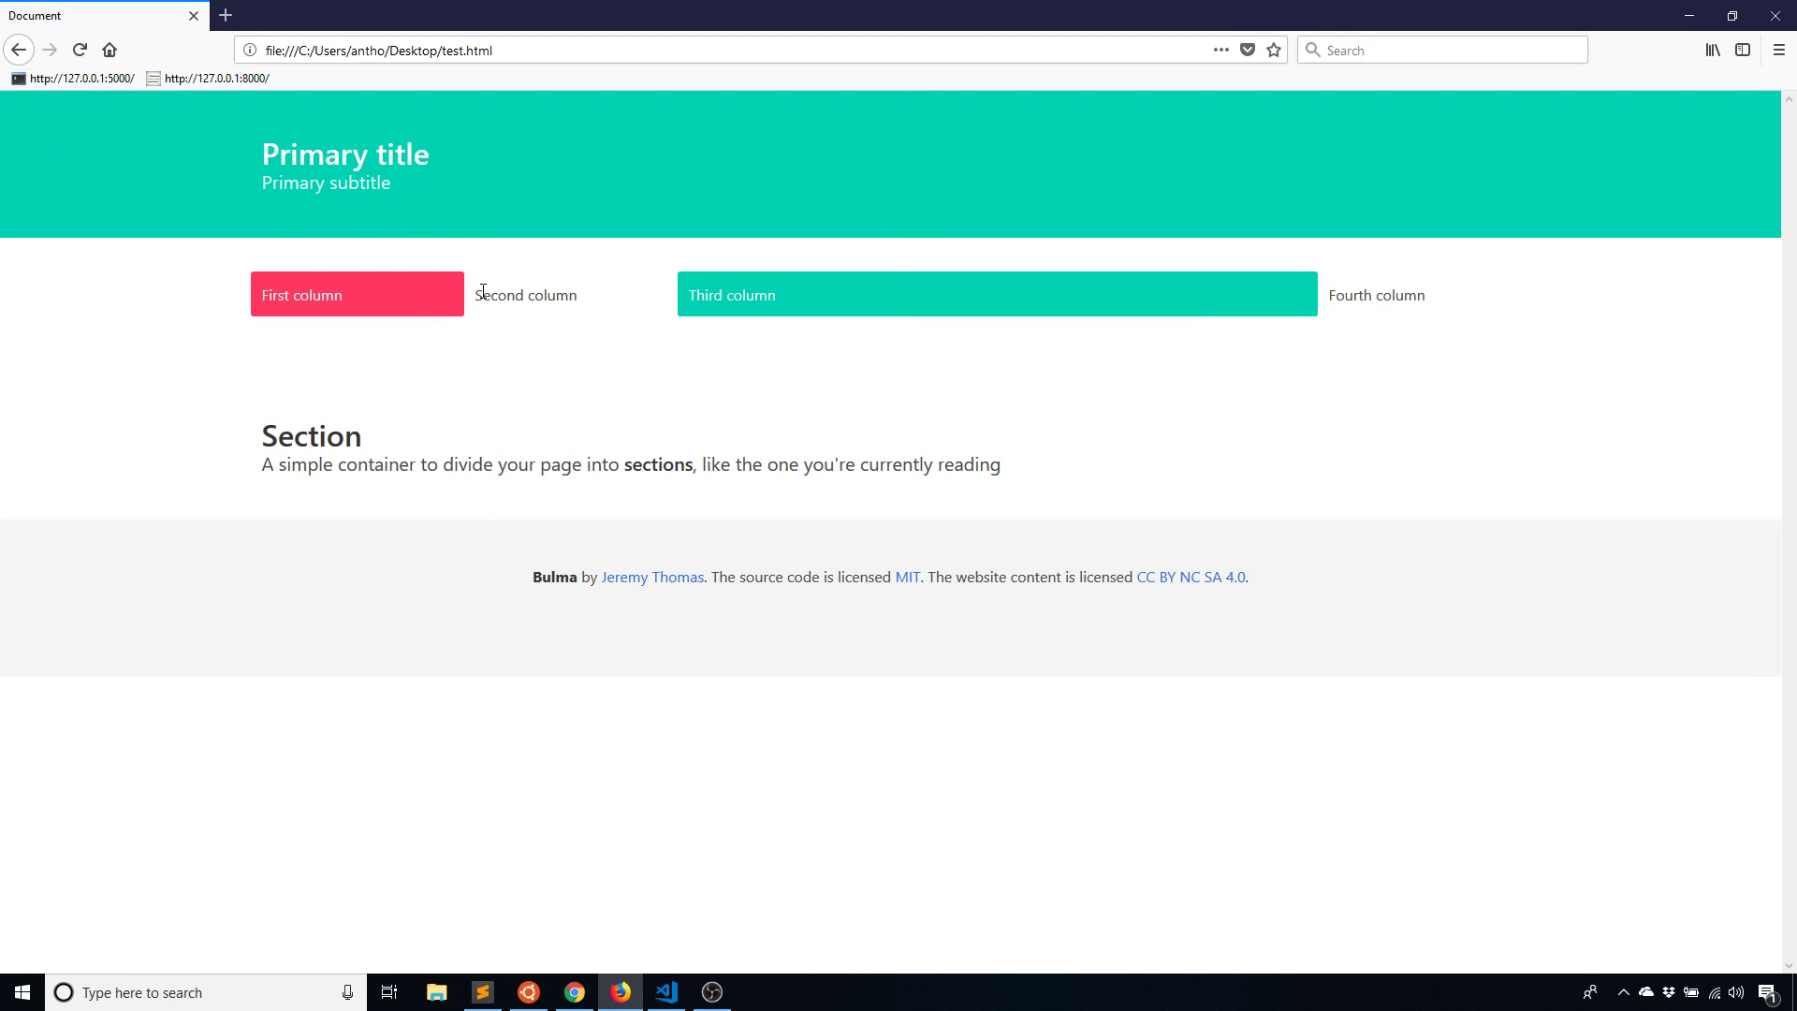
{"action": "mouse_move", "coordinate": [959, 637]}
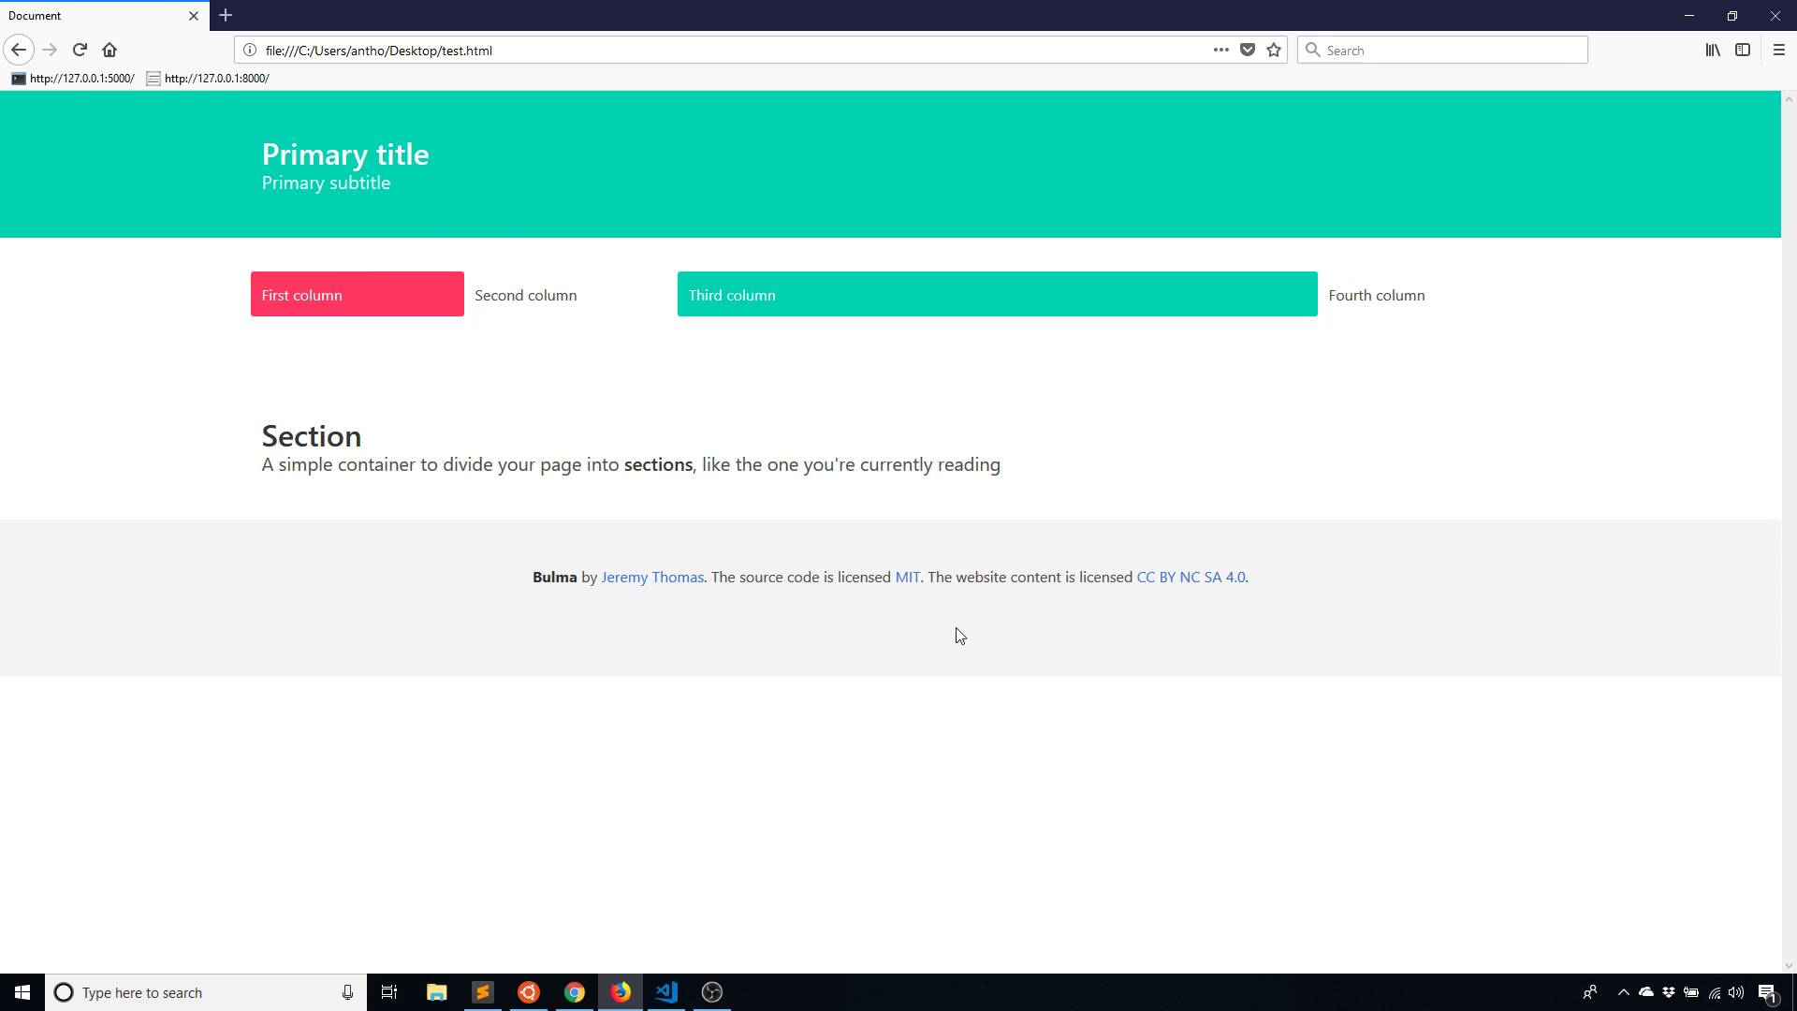
{"action": "mouse_move", "coordinate": [1242, 349]}
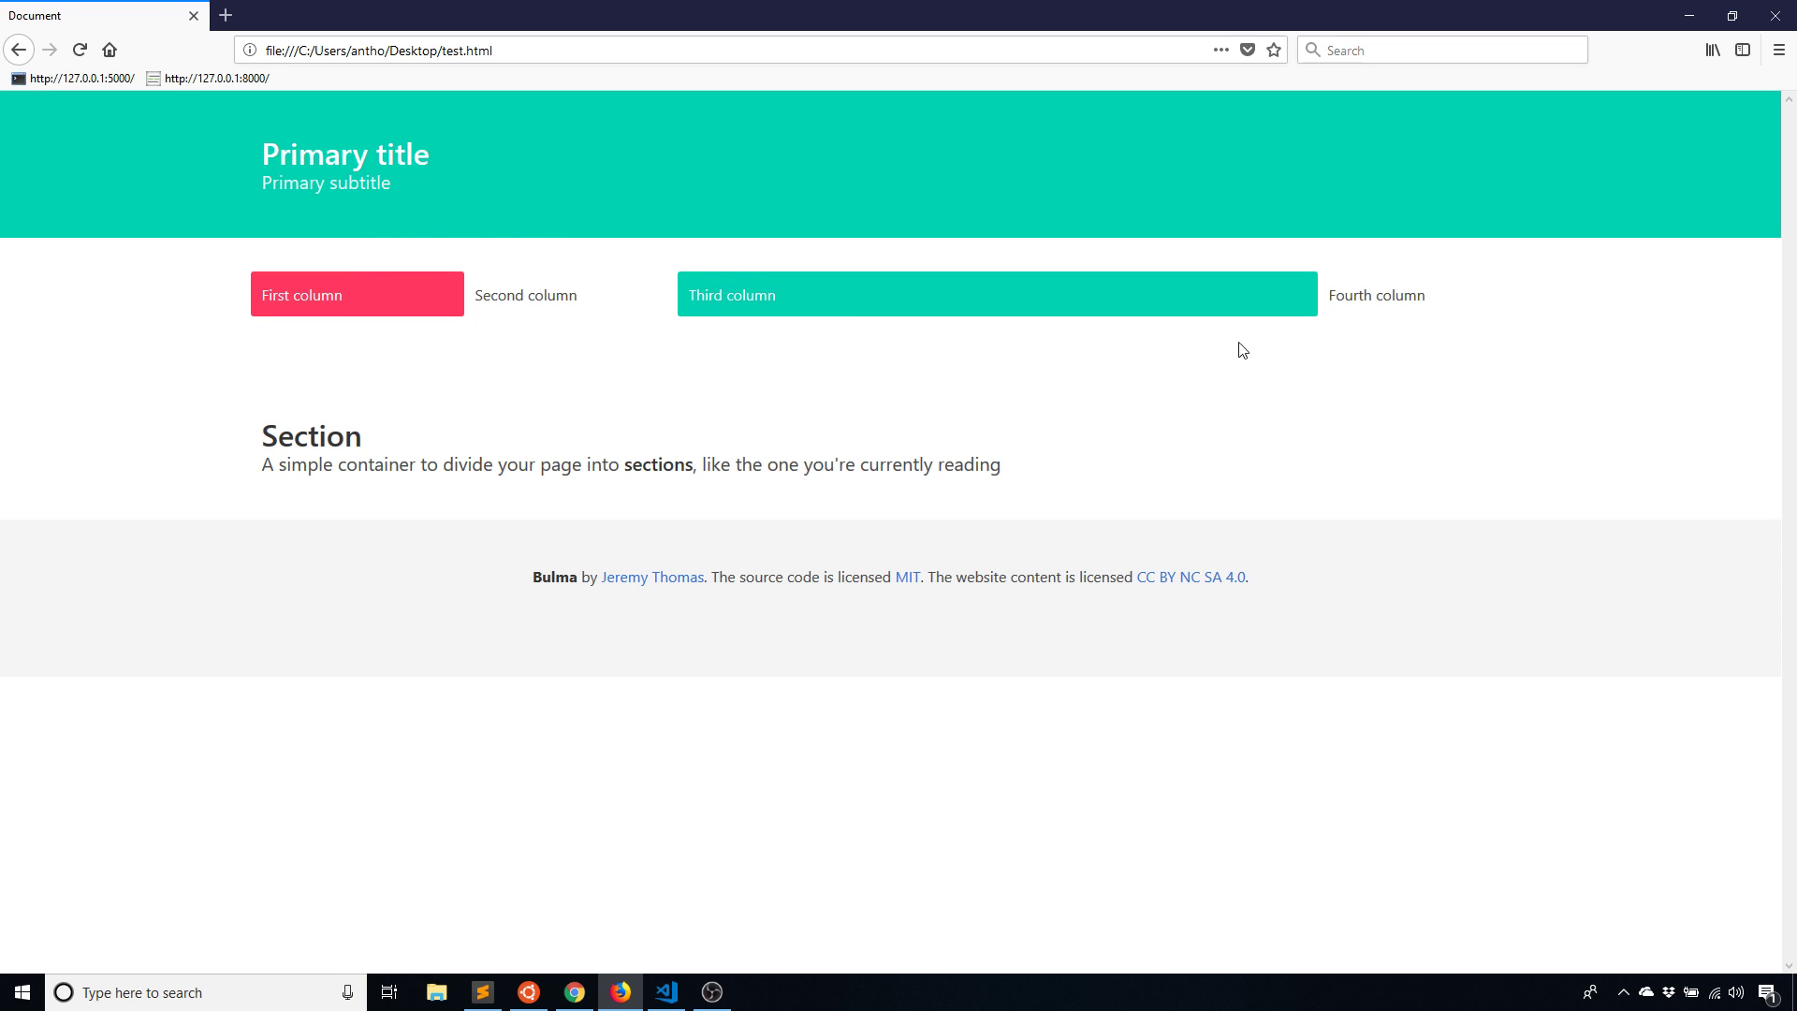
{"action": "mouse_move", "coordinate": [1020, 310]}
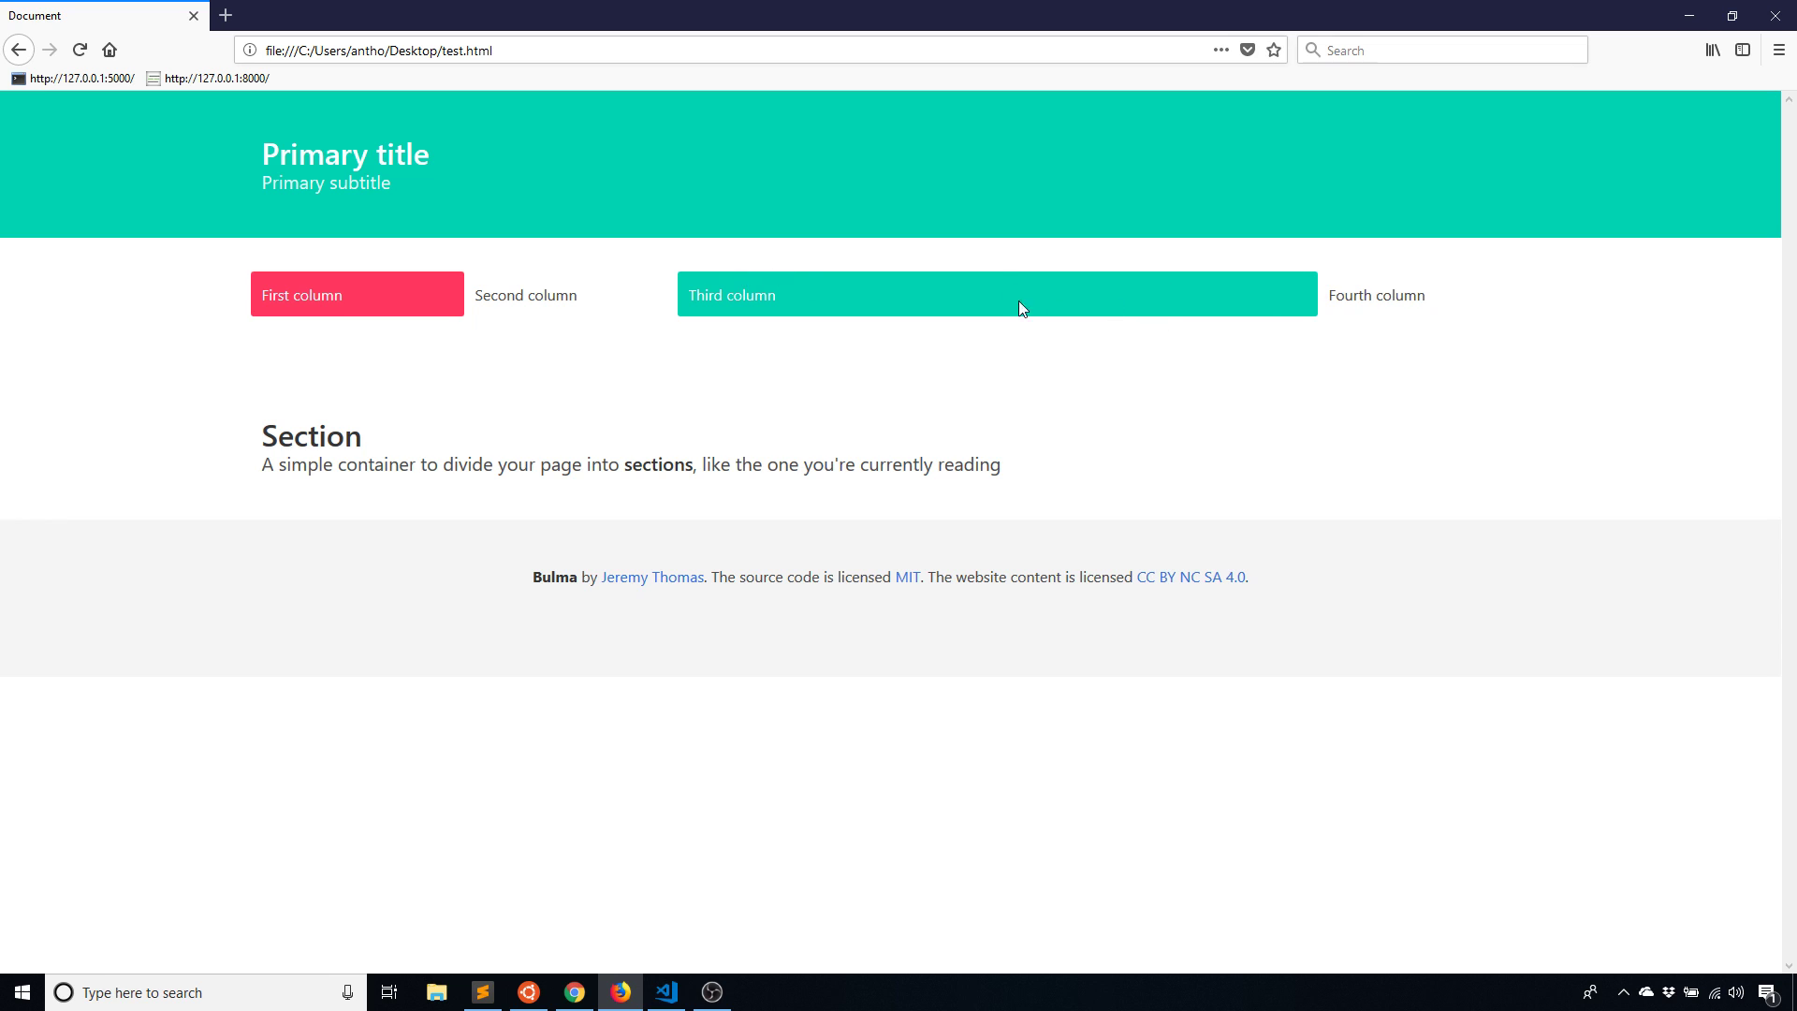
{"action": "mouse_move", "coordinate": [490, 169]}
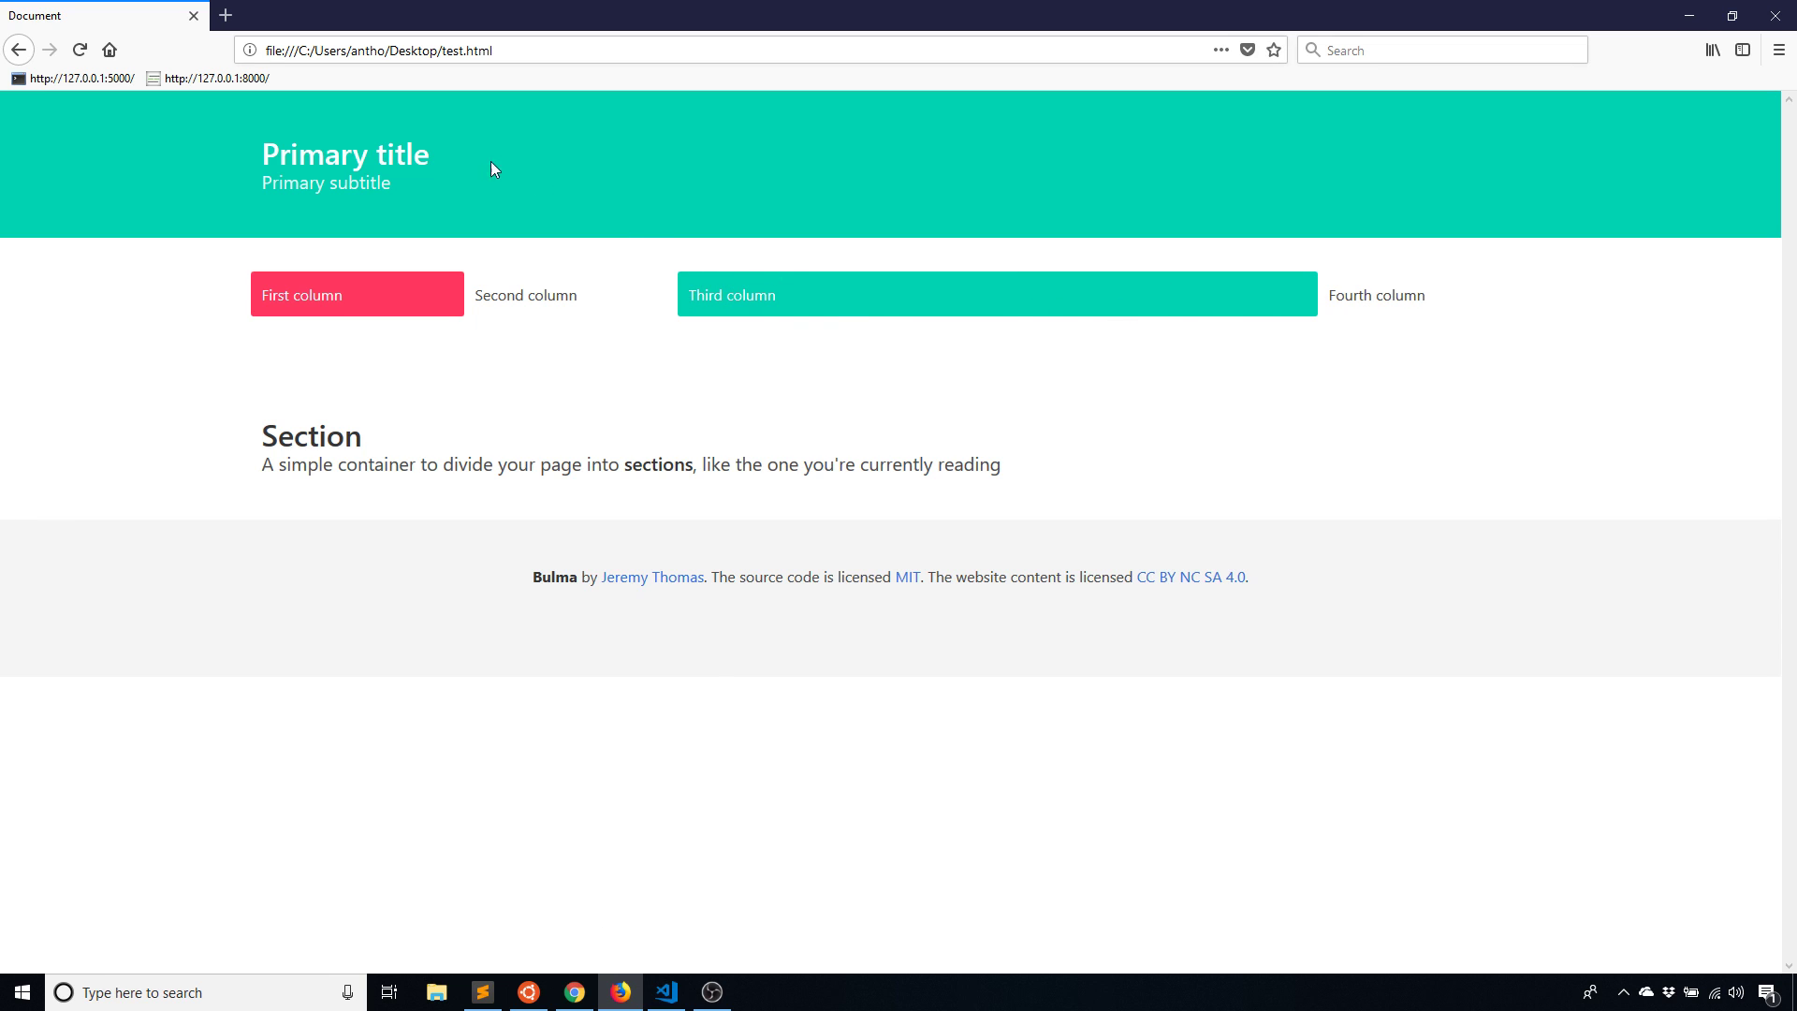
{"action": "mouse_move", "coordinate": [541, 256]}
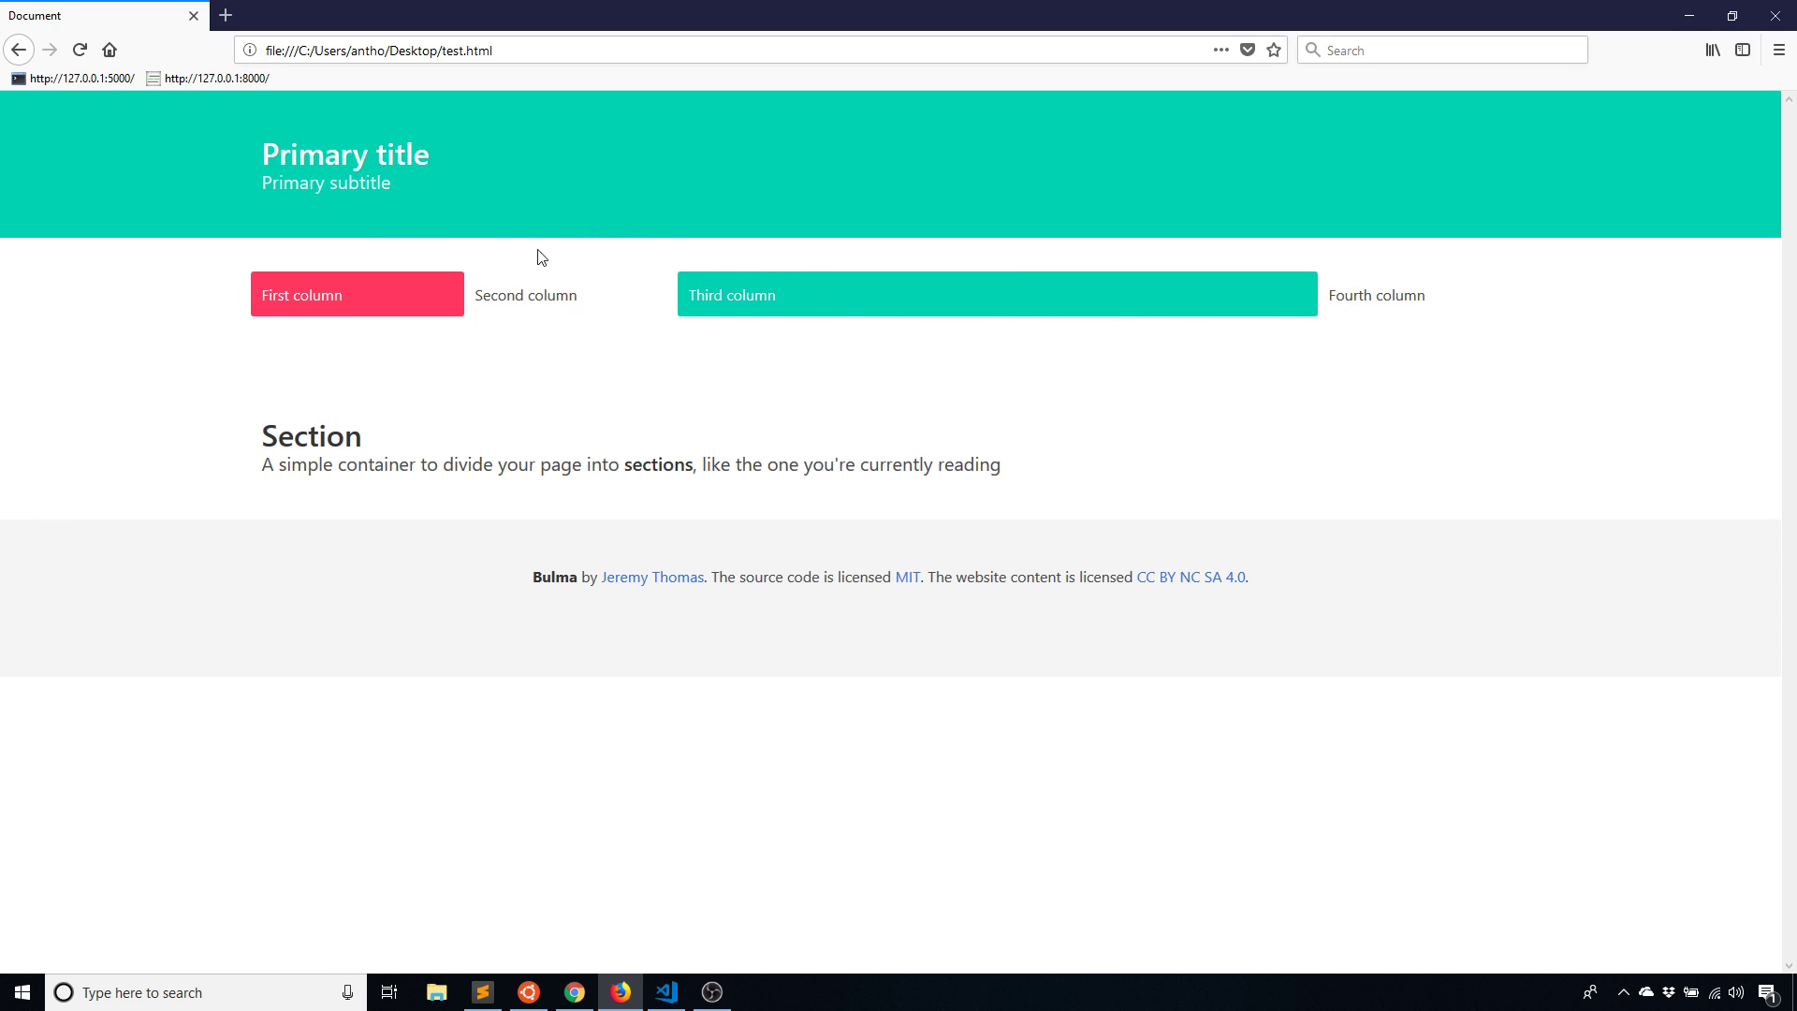
{"action": "mouse_move", "coordinate": [689, 301]}
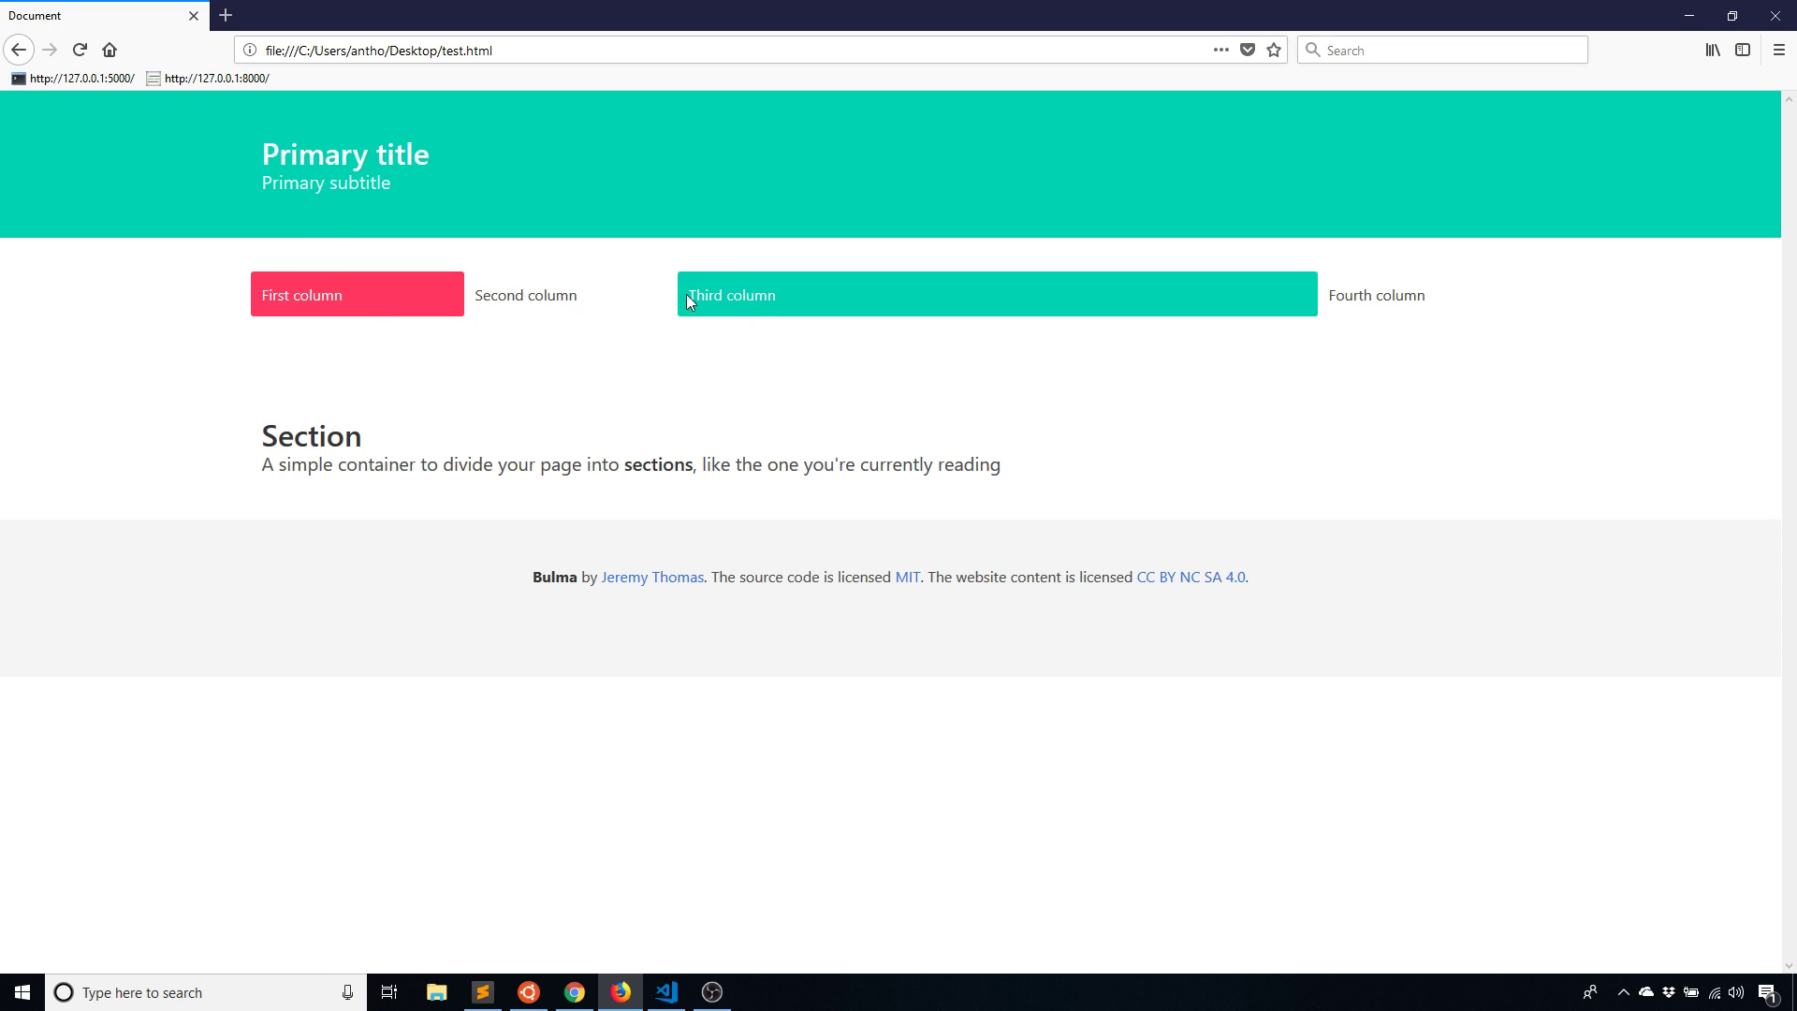
{"action": "mouse_move", "coordinate": [512, 844]}
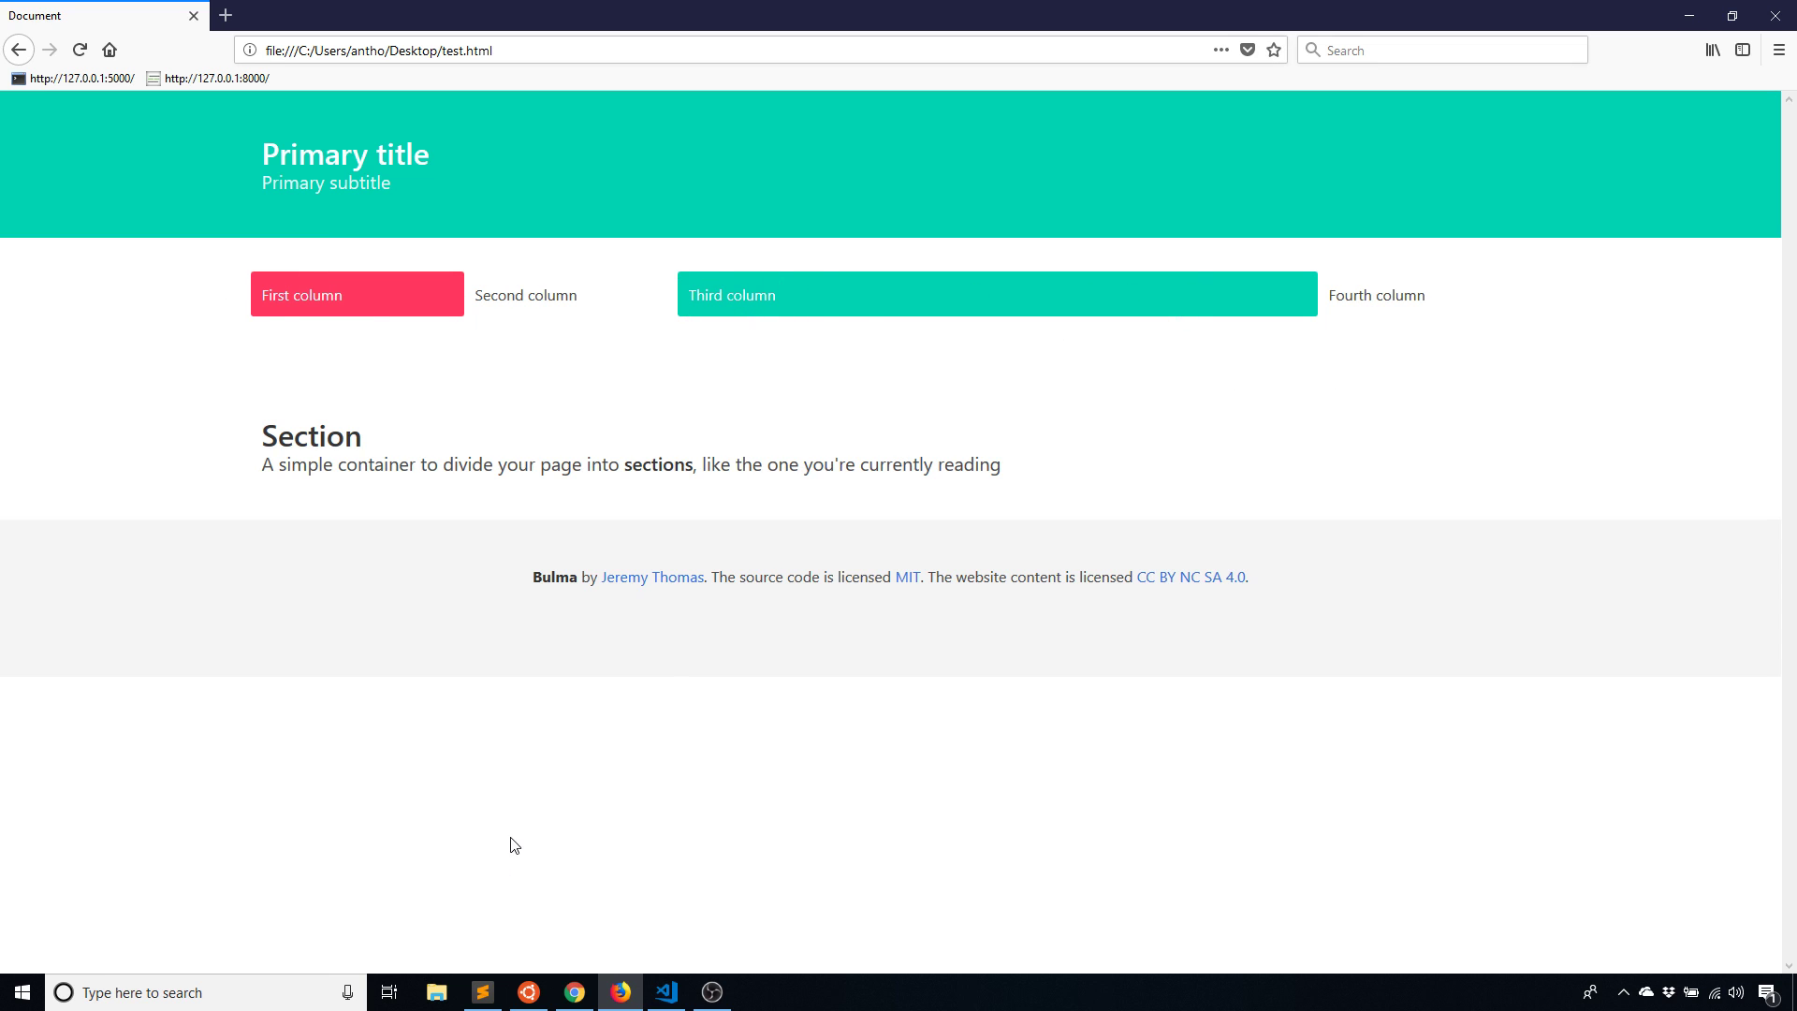
Edit the fourth column's 'More information' lines and preview the result in Firefox
{"action": "left_click", "coordinate": [665, 993]}
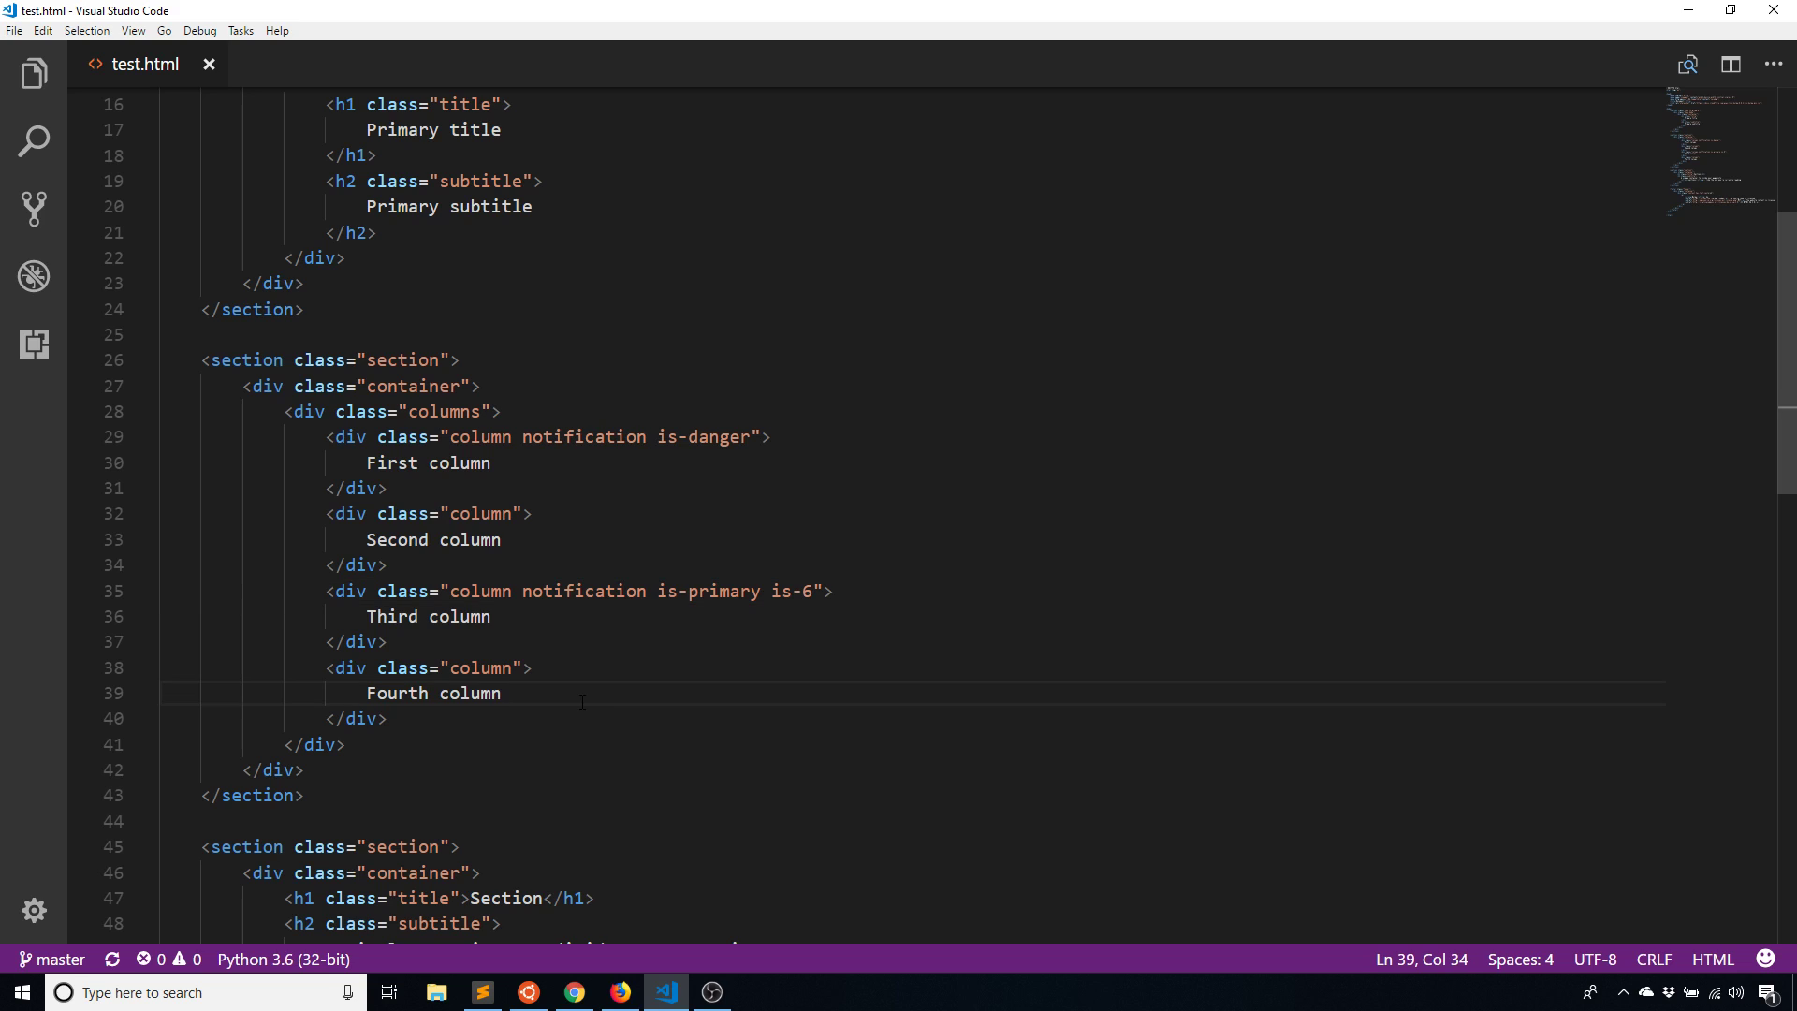
{"action": "key", "text": "enter"}
{"action": "type", "text": "<p></p>"}
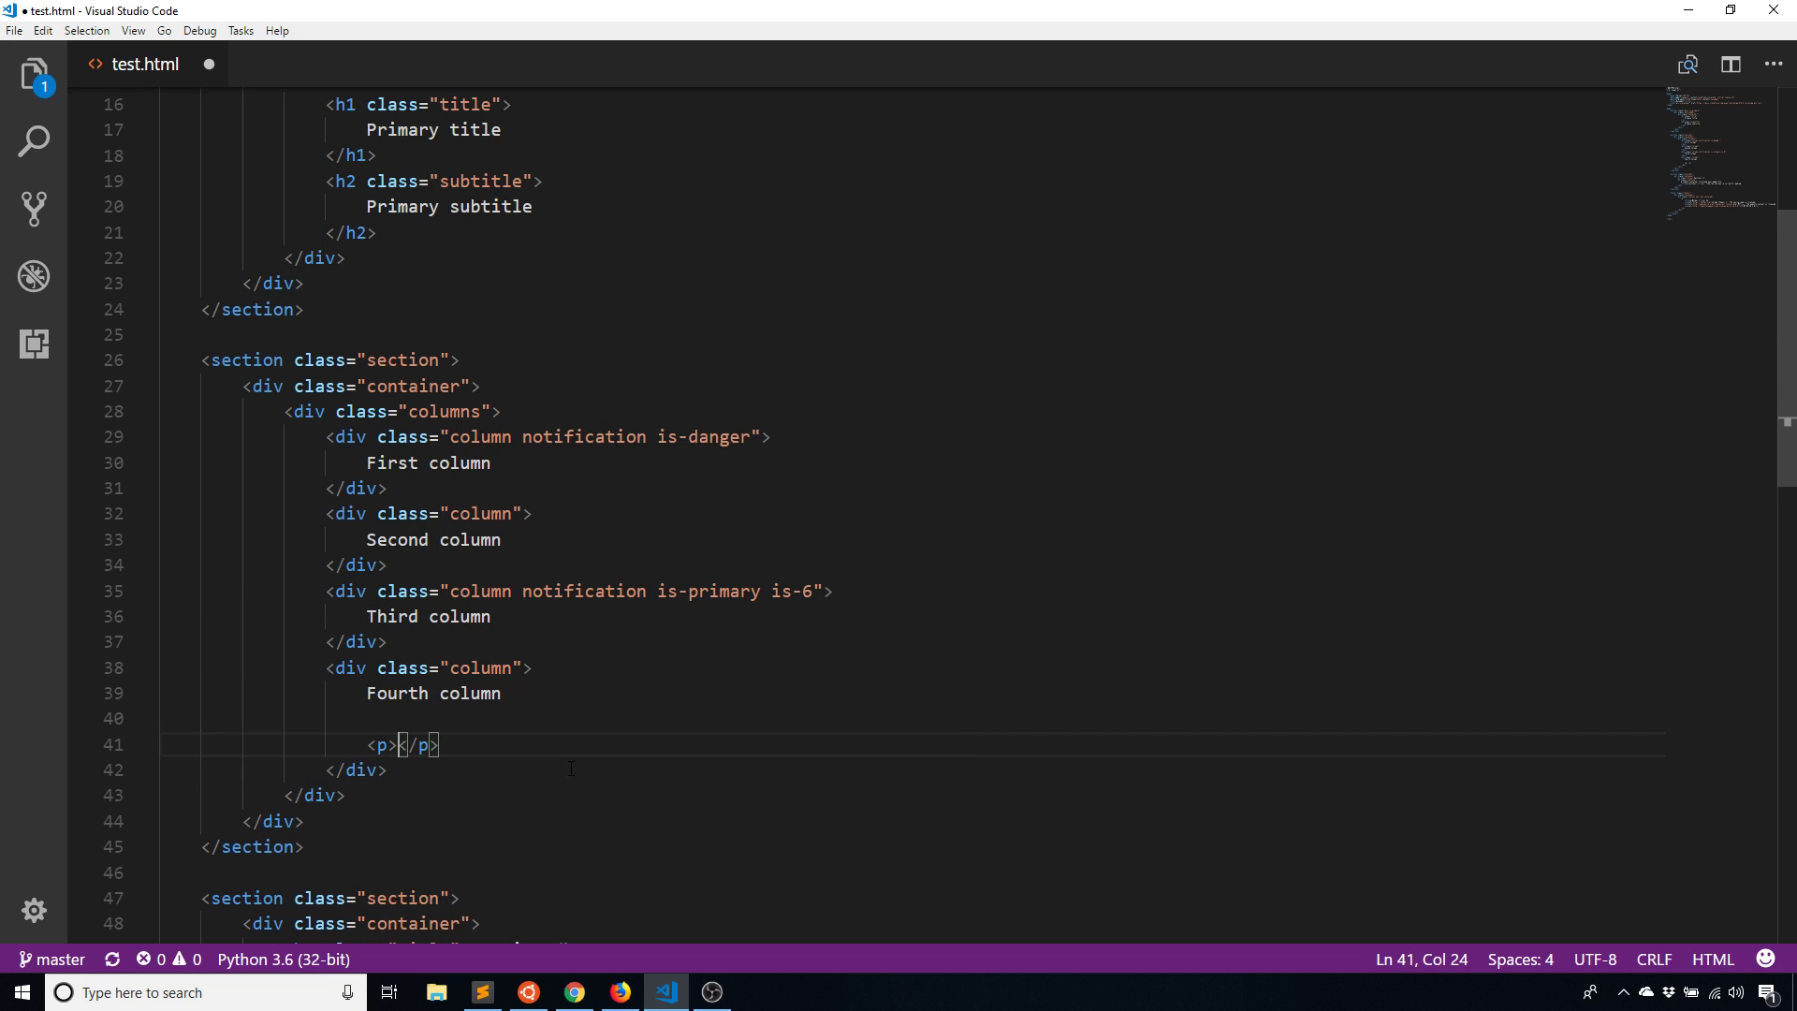
{"action": "type", "text": "More information"}
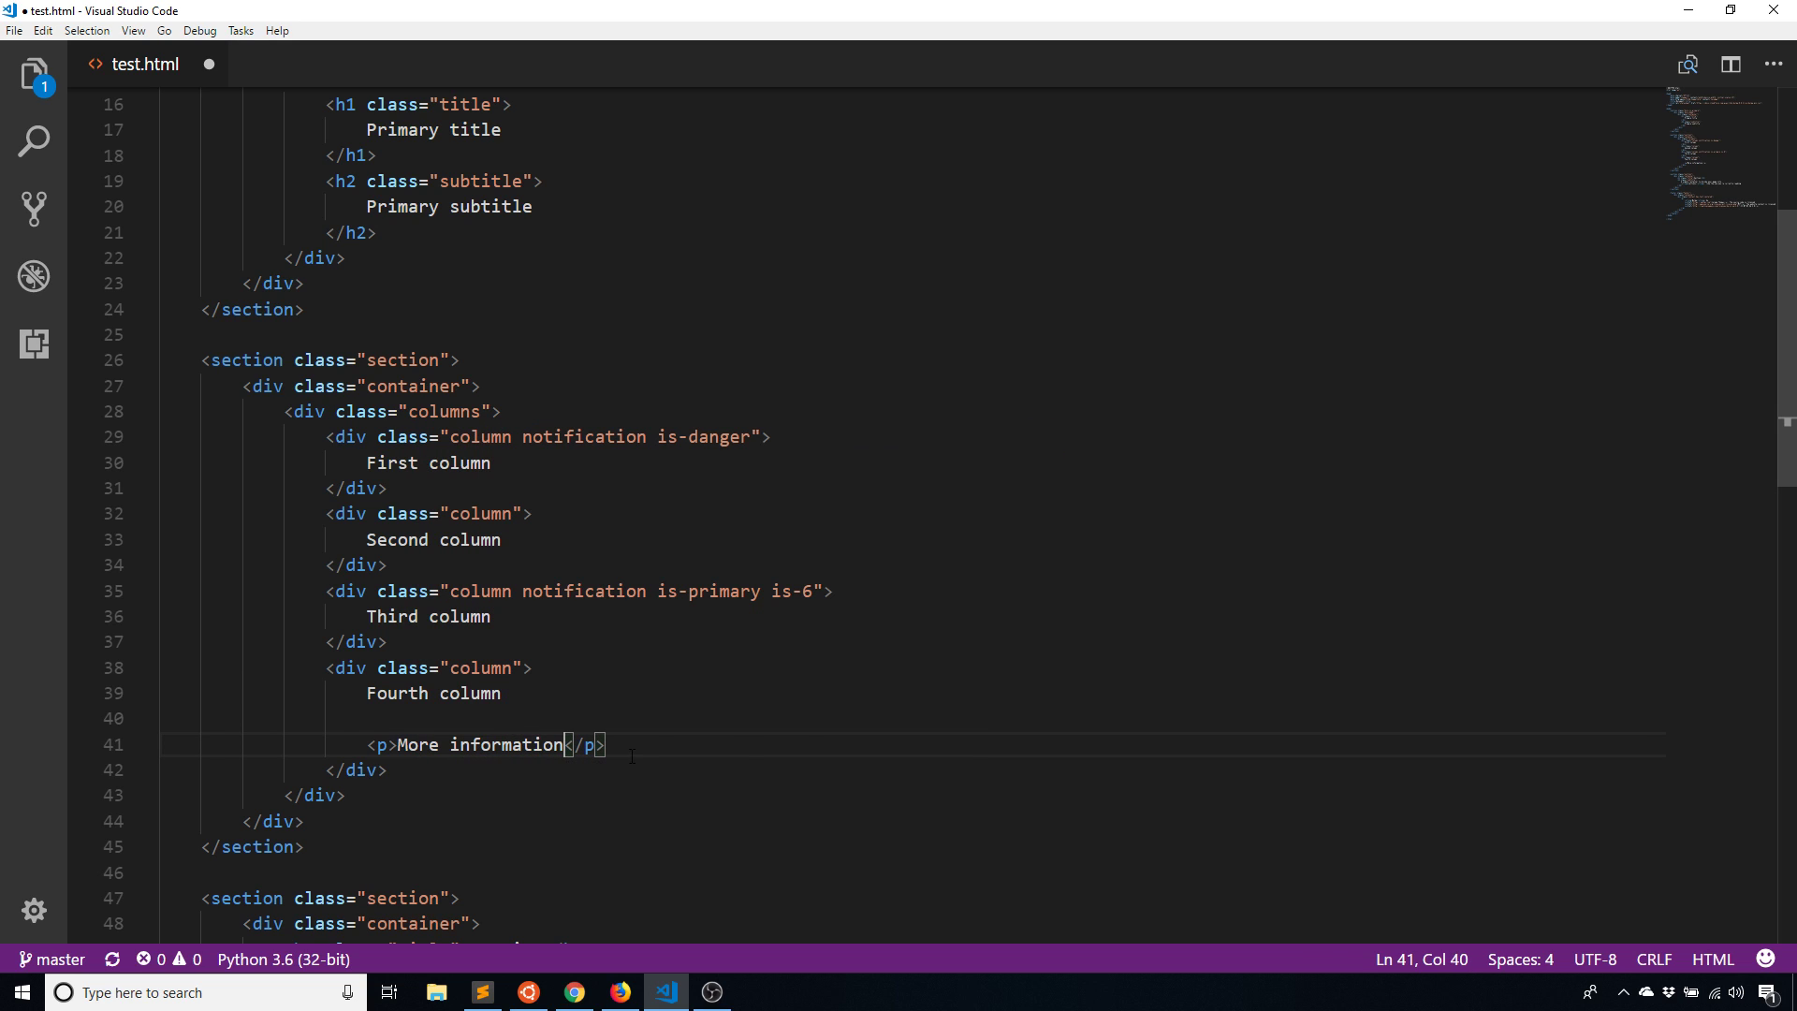
{"action": "left_click", "coordinate": [608, 745]}
{"action": "type", "text": "<video src=\"\"></video>"}
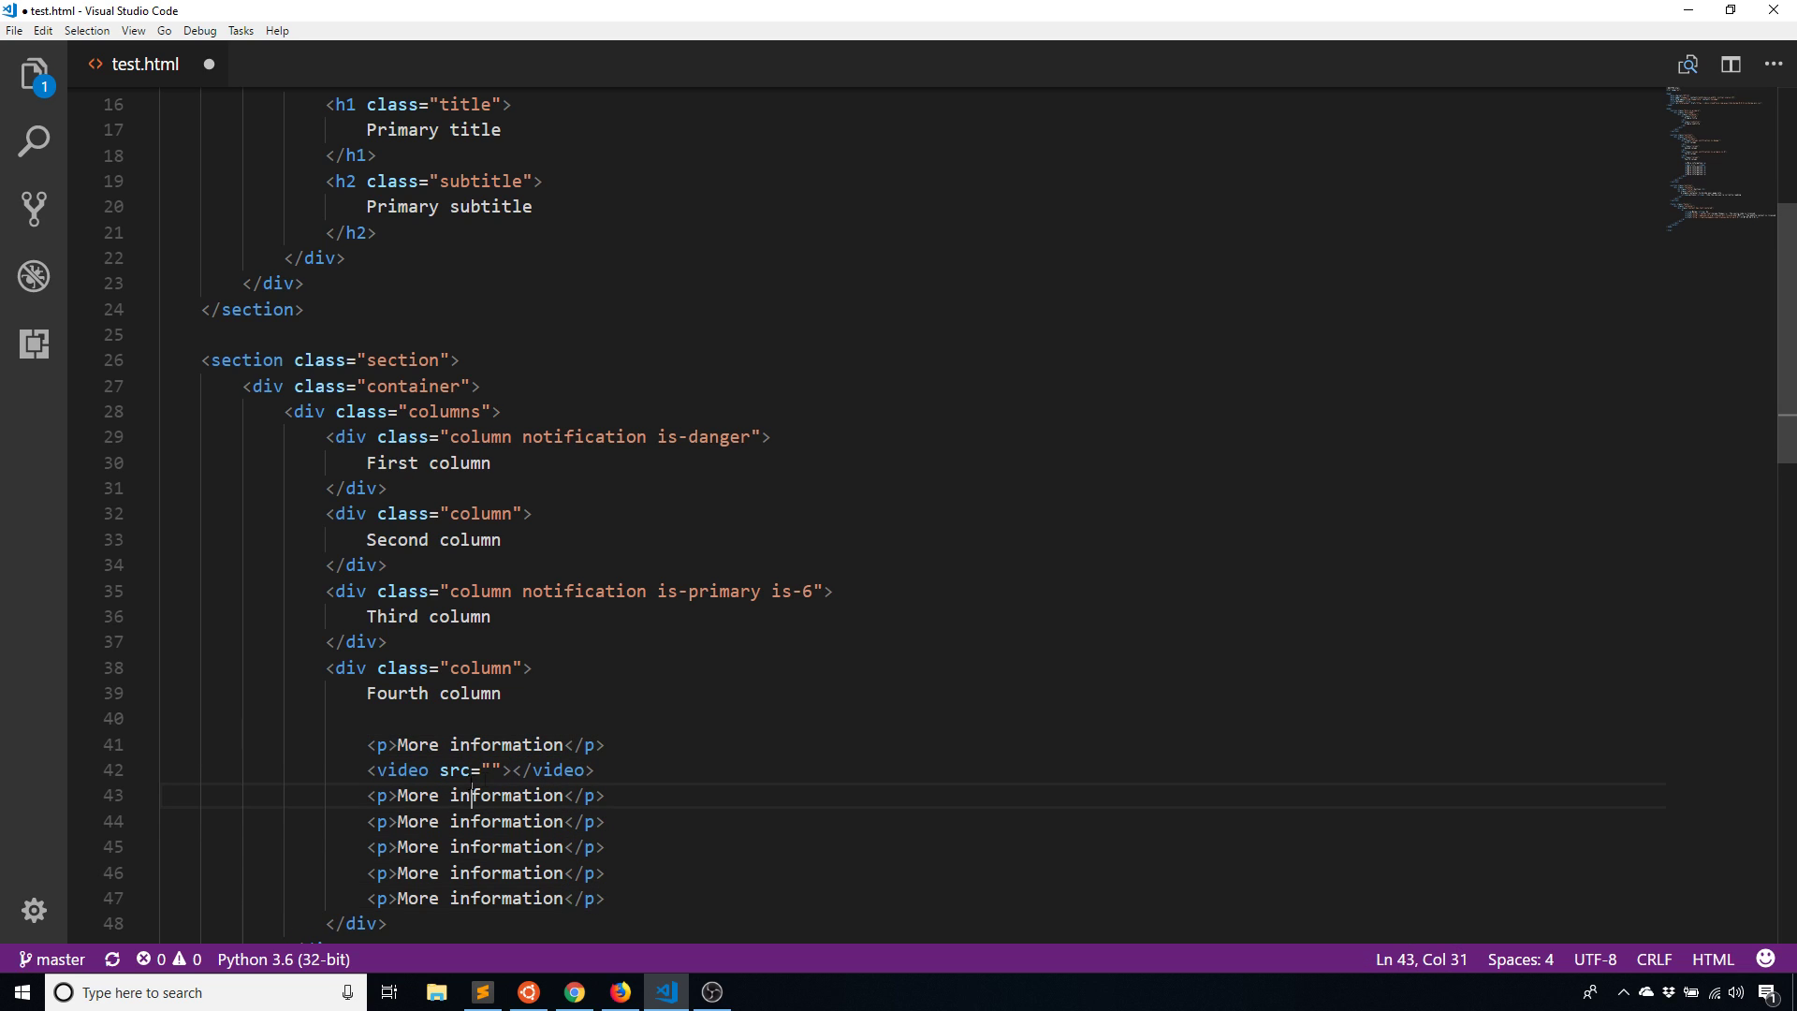
{"action": "left_click", "coordinate": [620, 992]}
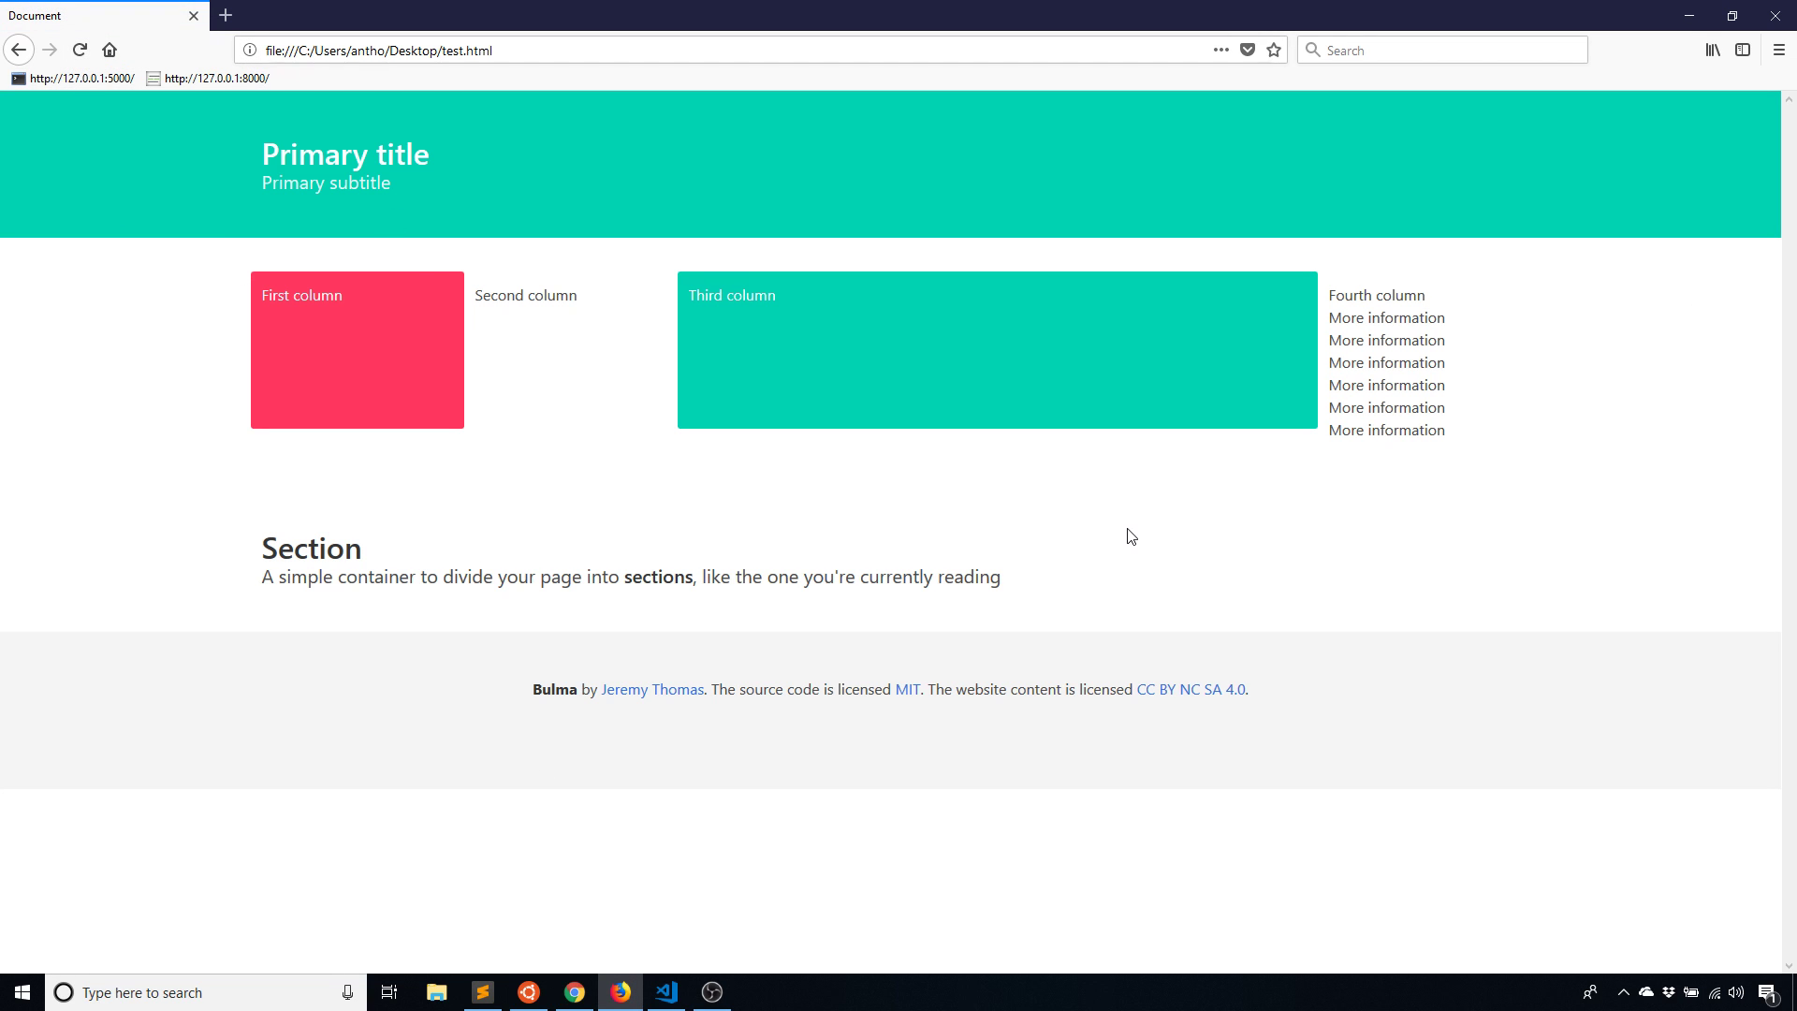
{"action": "mouse_move", "coordinate": [337, 336]}
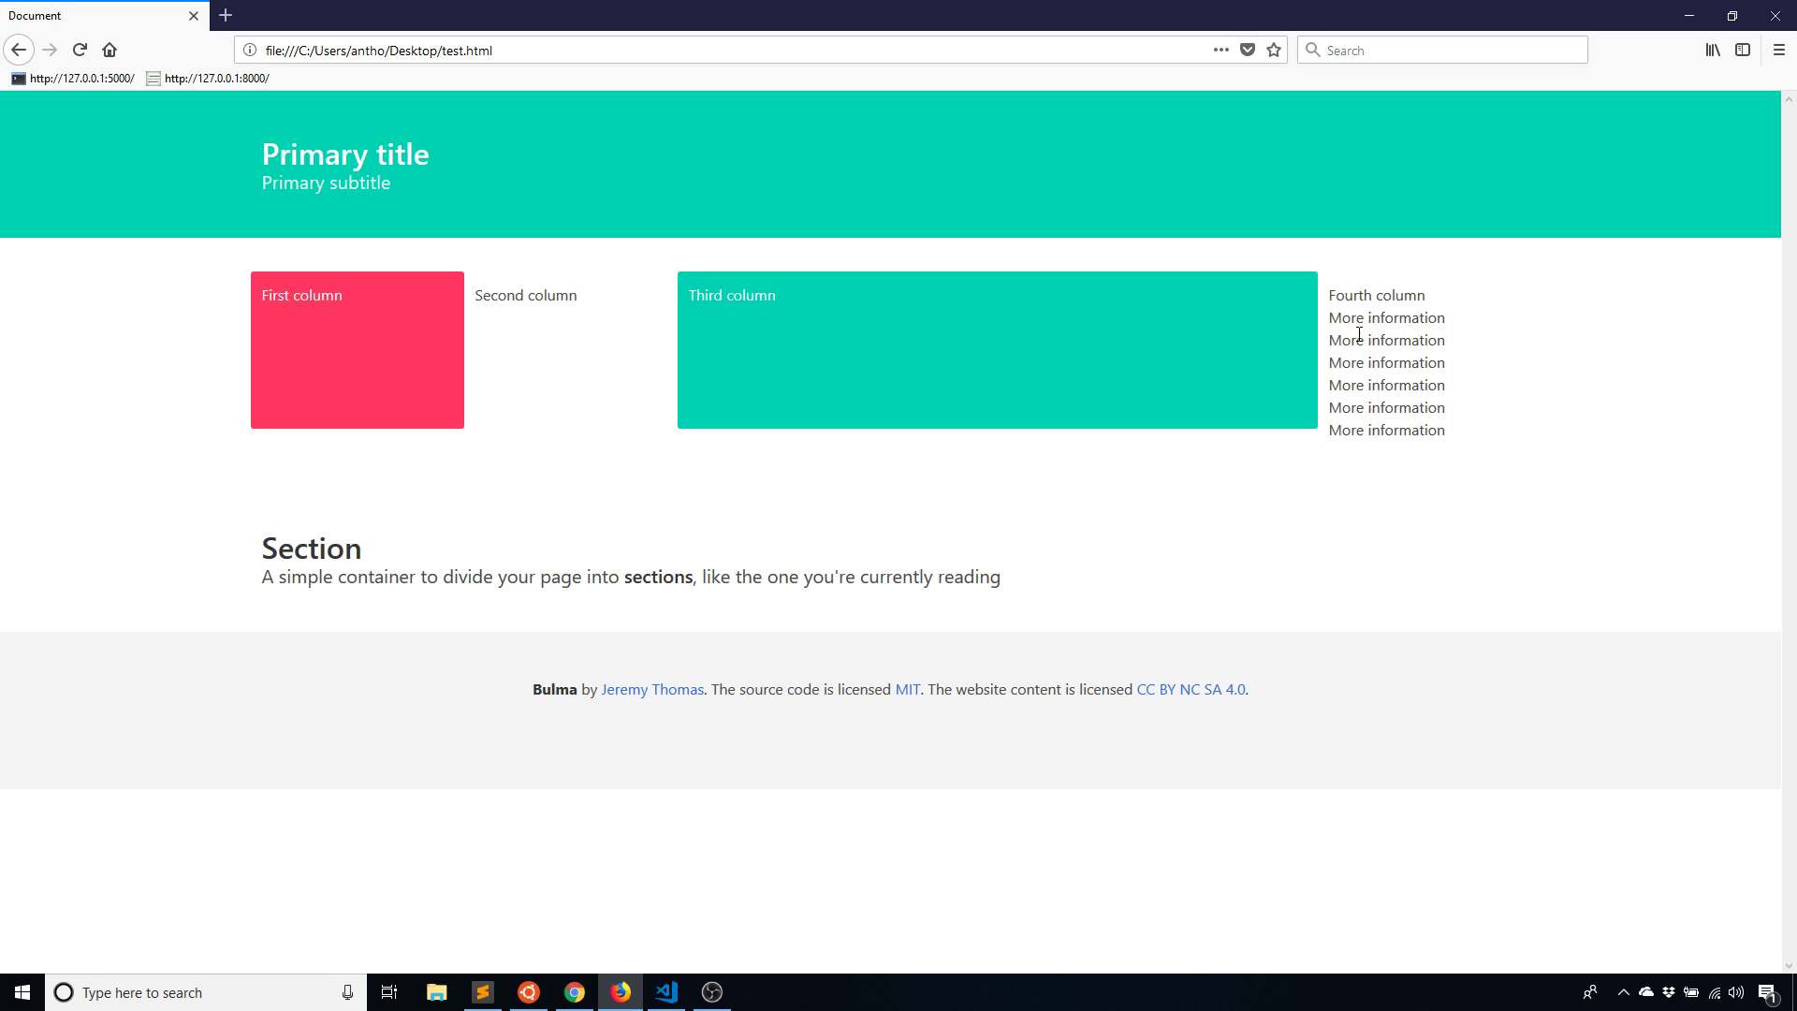
{"action": "mouse_move", "coordinate": [947, 770]}
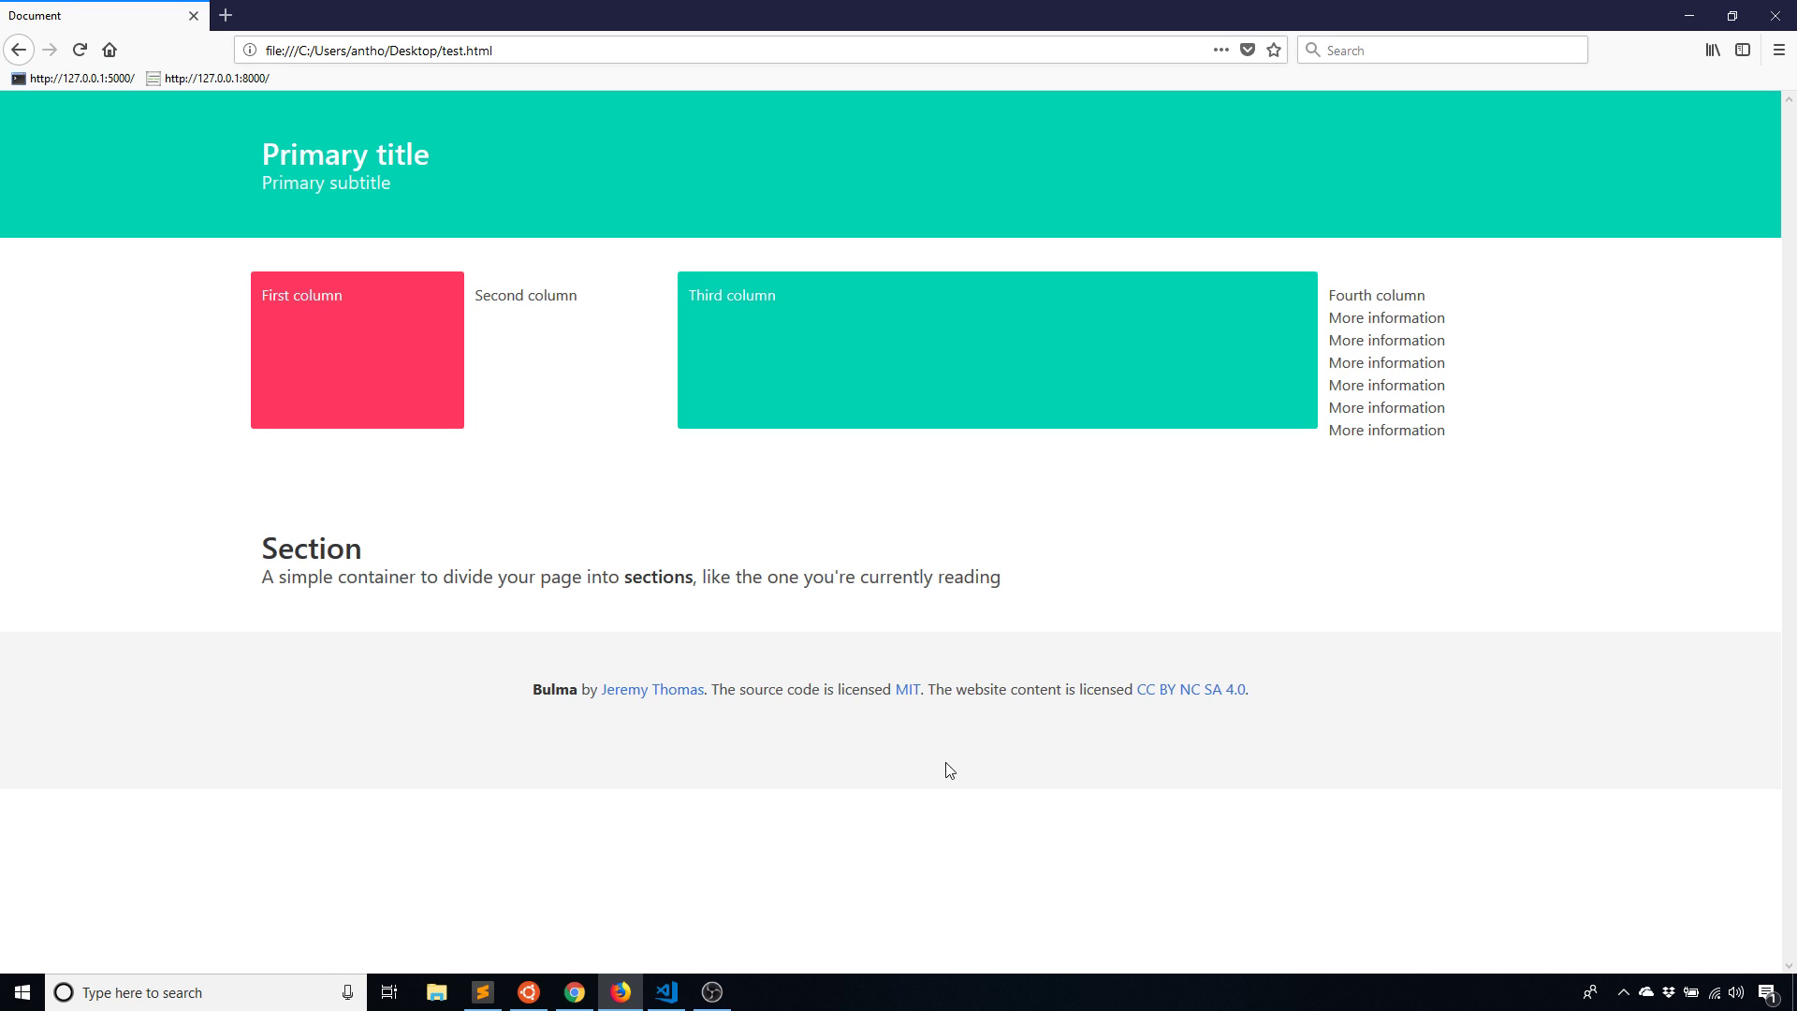
{"action": "mouse_move", "coordinate": [1094, 351]}
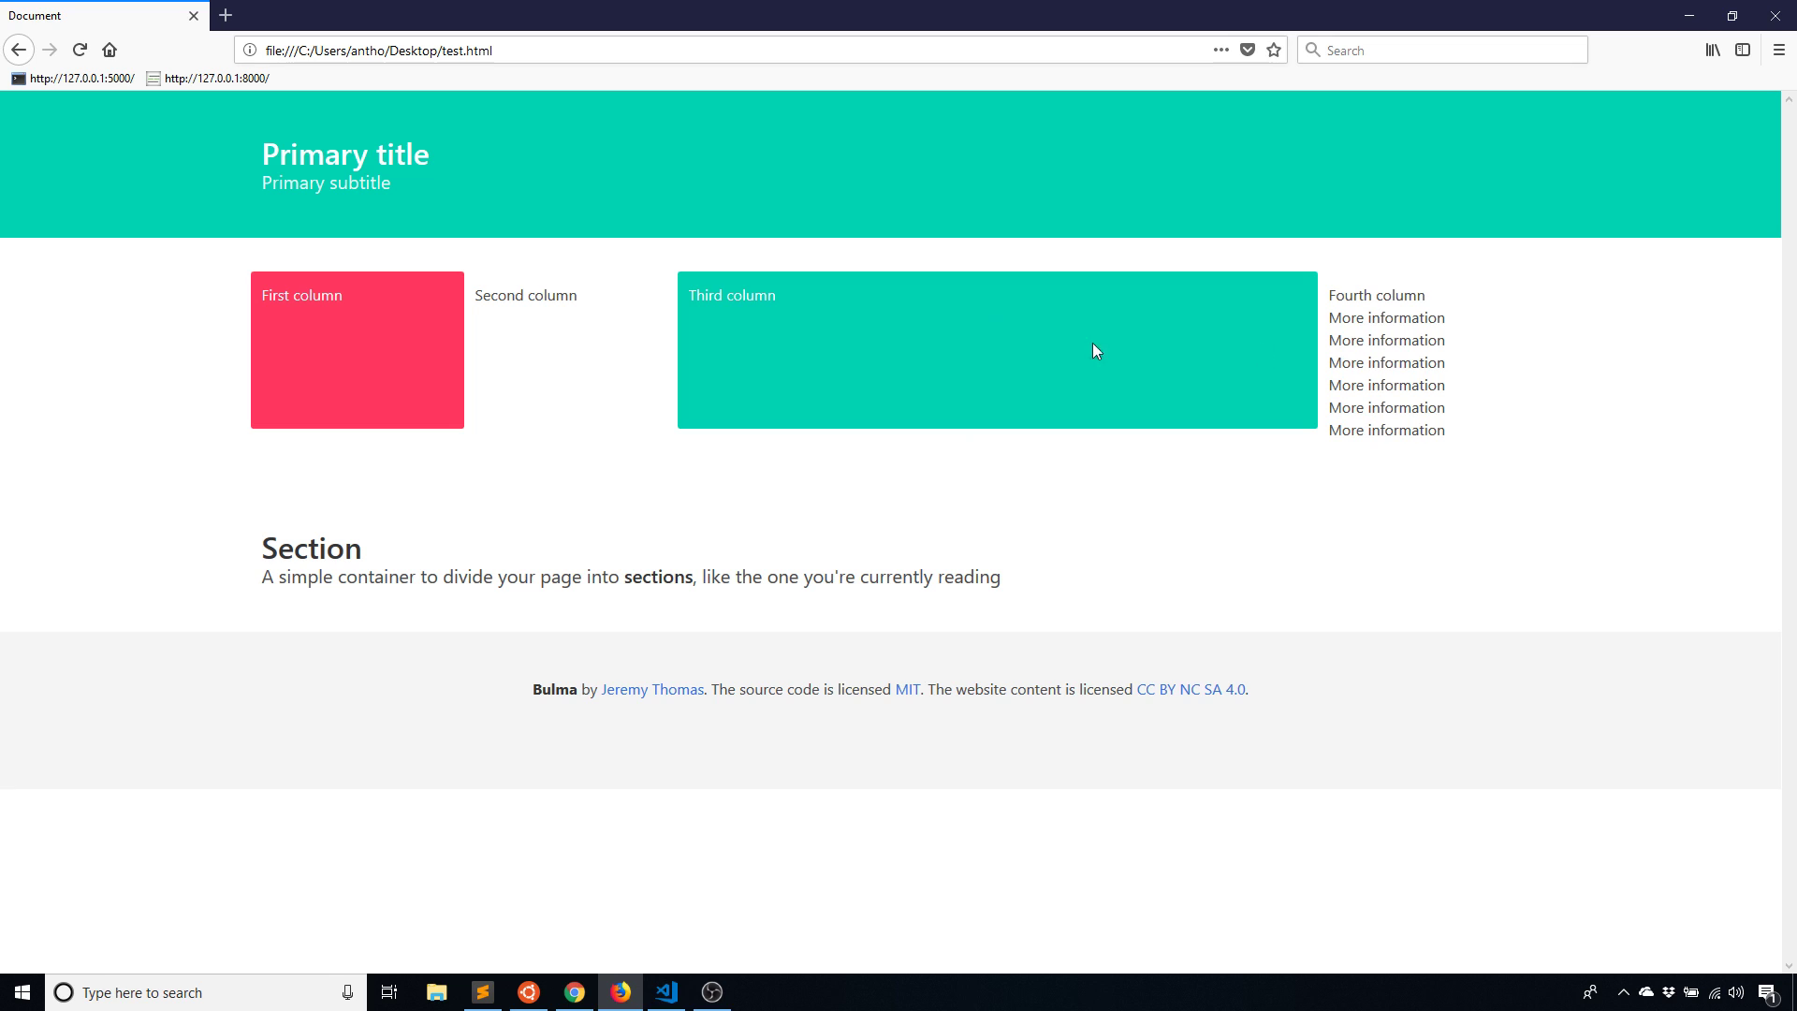
{"action": "mouse_move", "coordinate": [596, 372]}
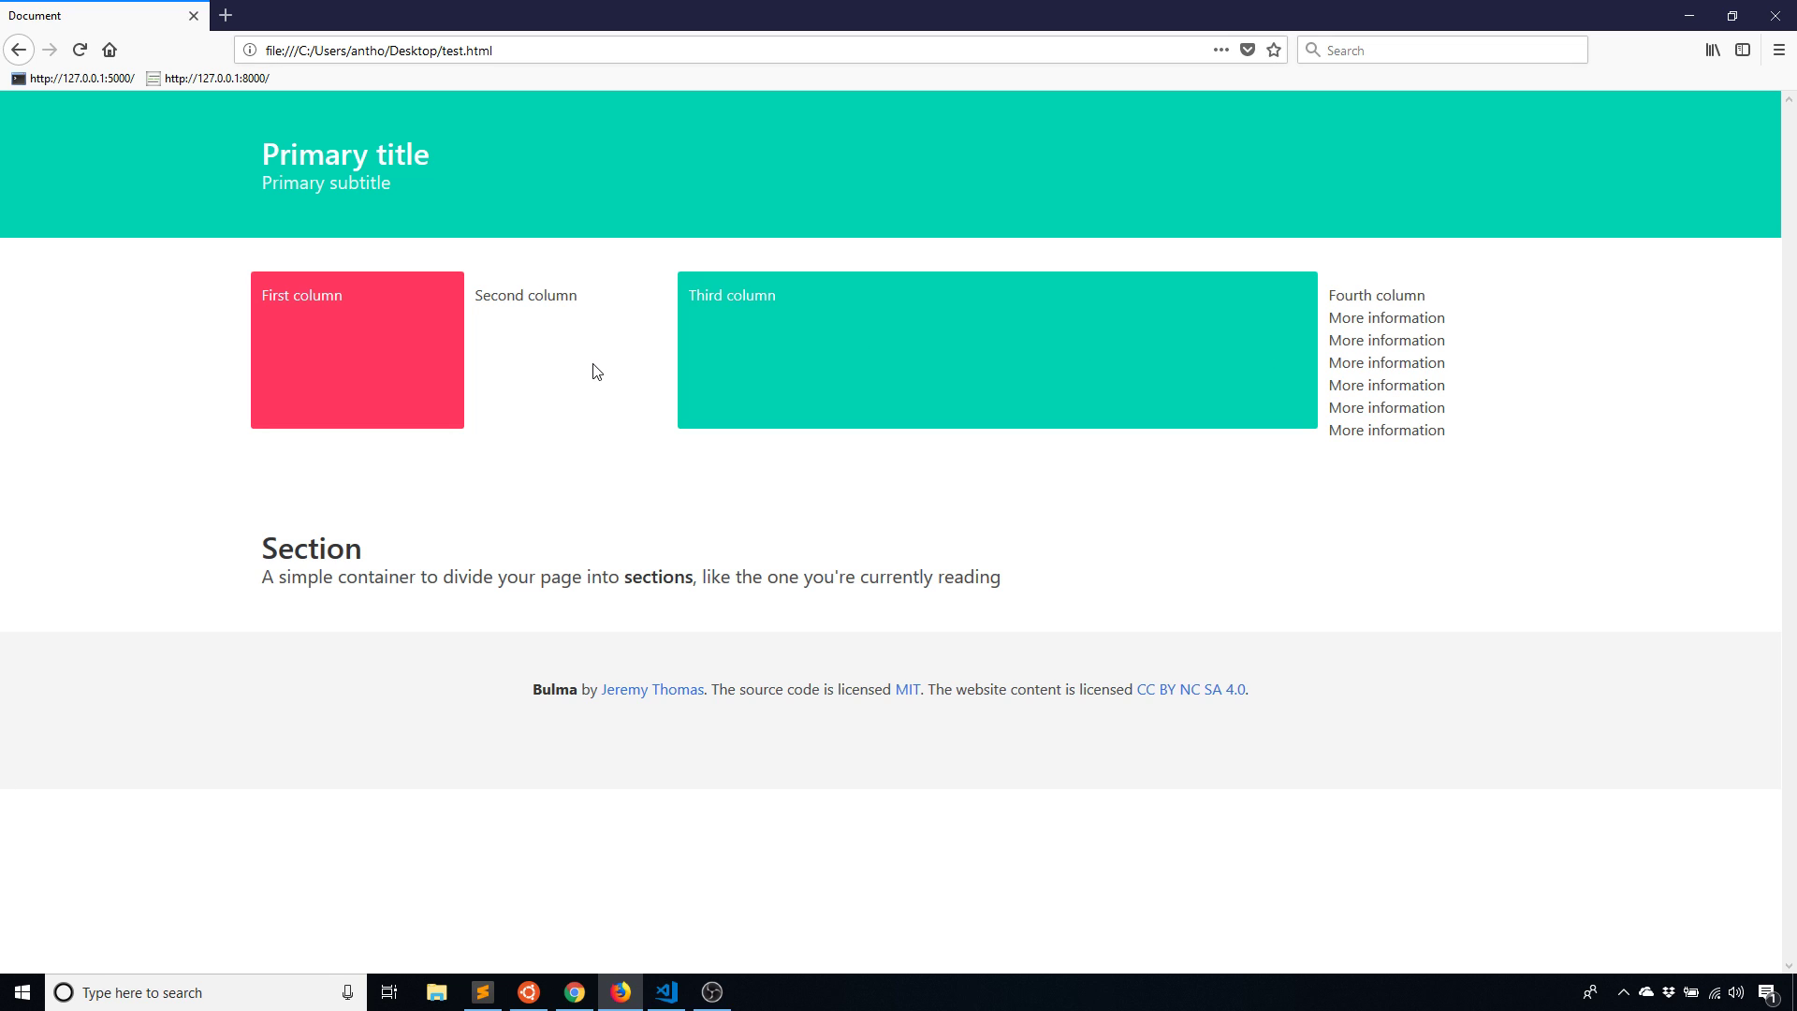
{"action": "mouse_move", "coordinate": [479, 414]}
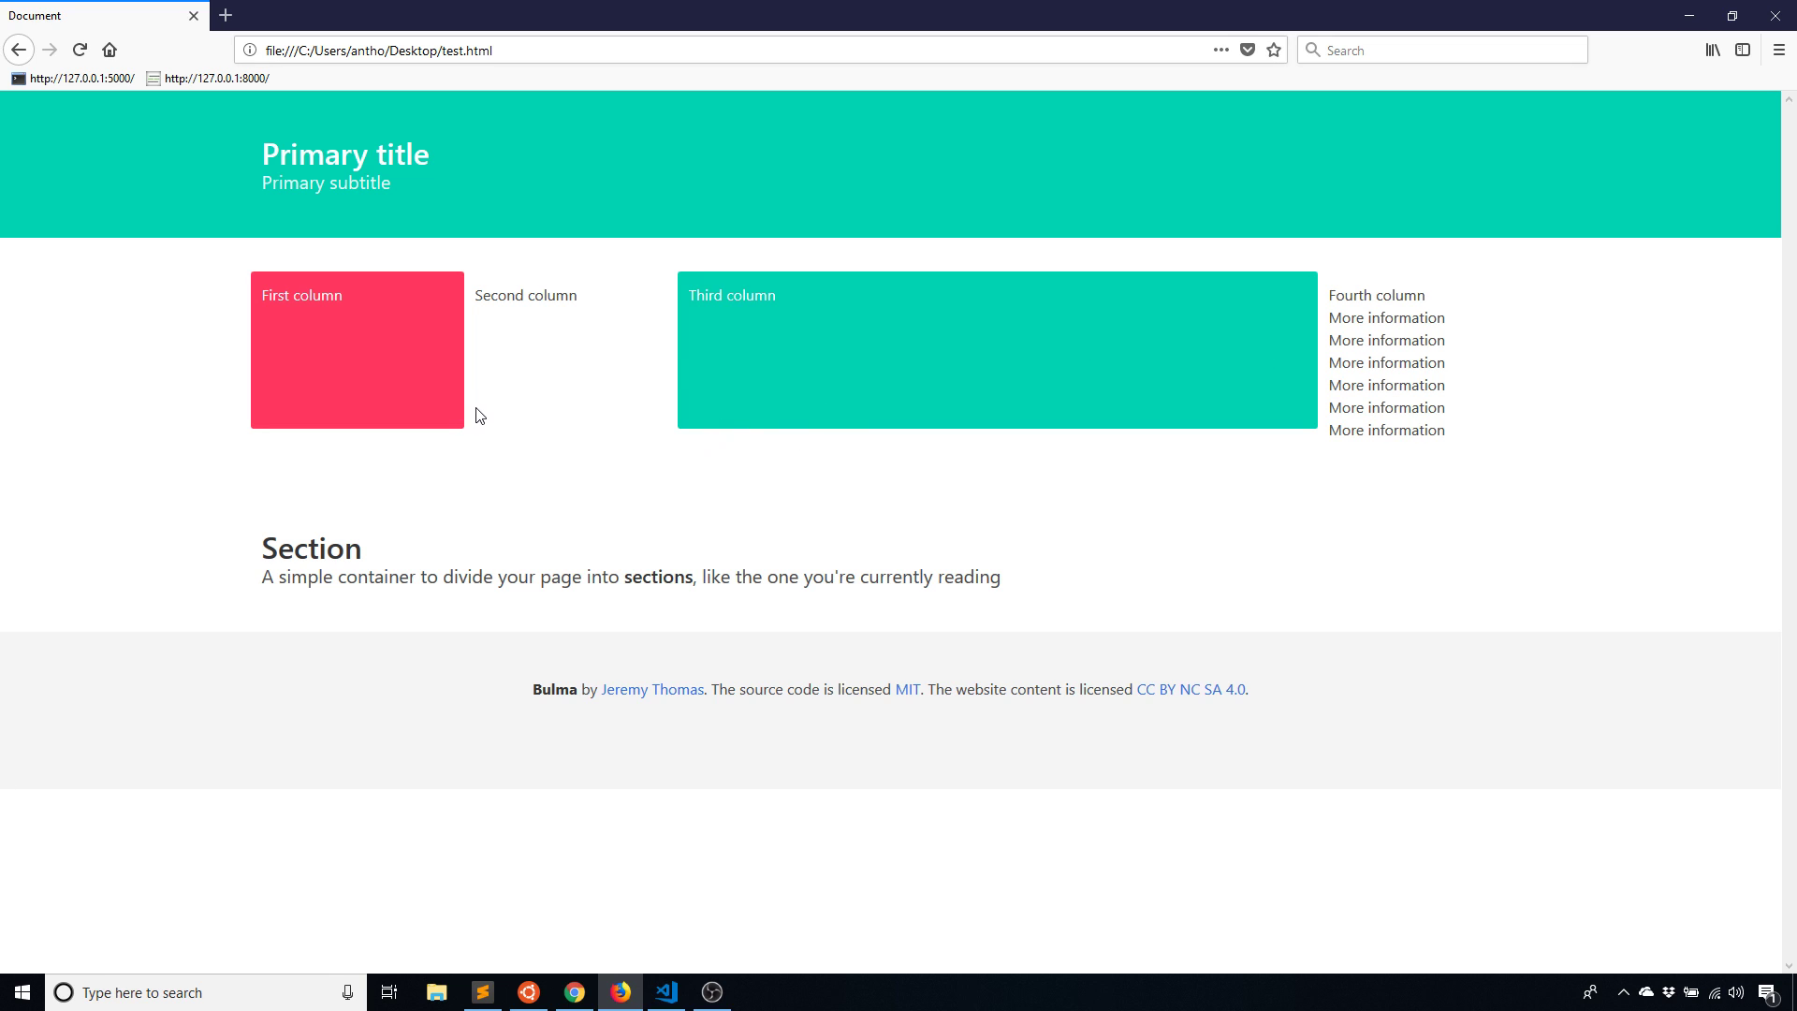
{"action": "mouse_move", "coordinate": [848, 256]}
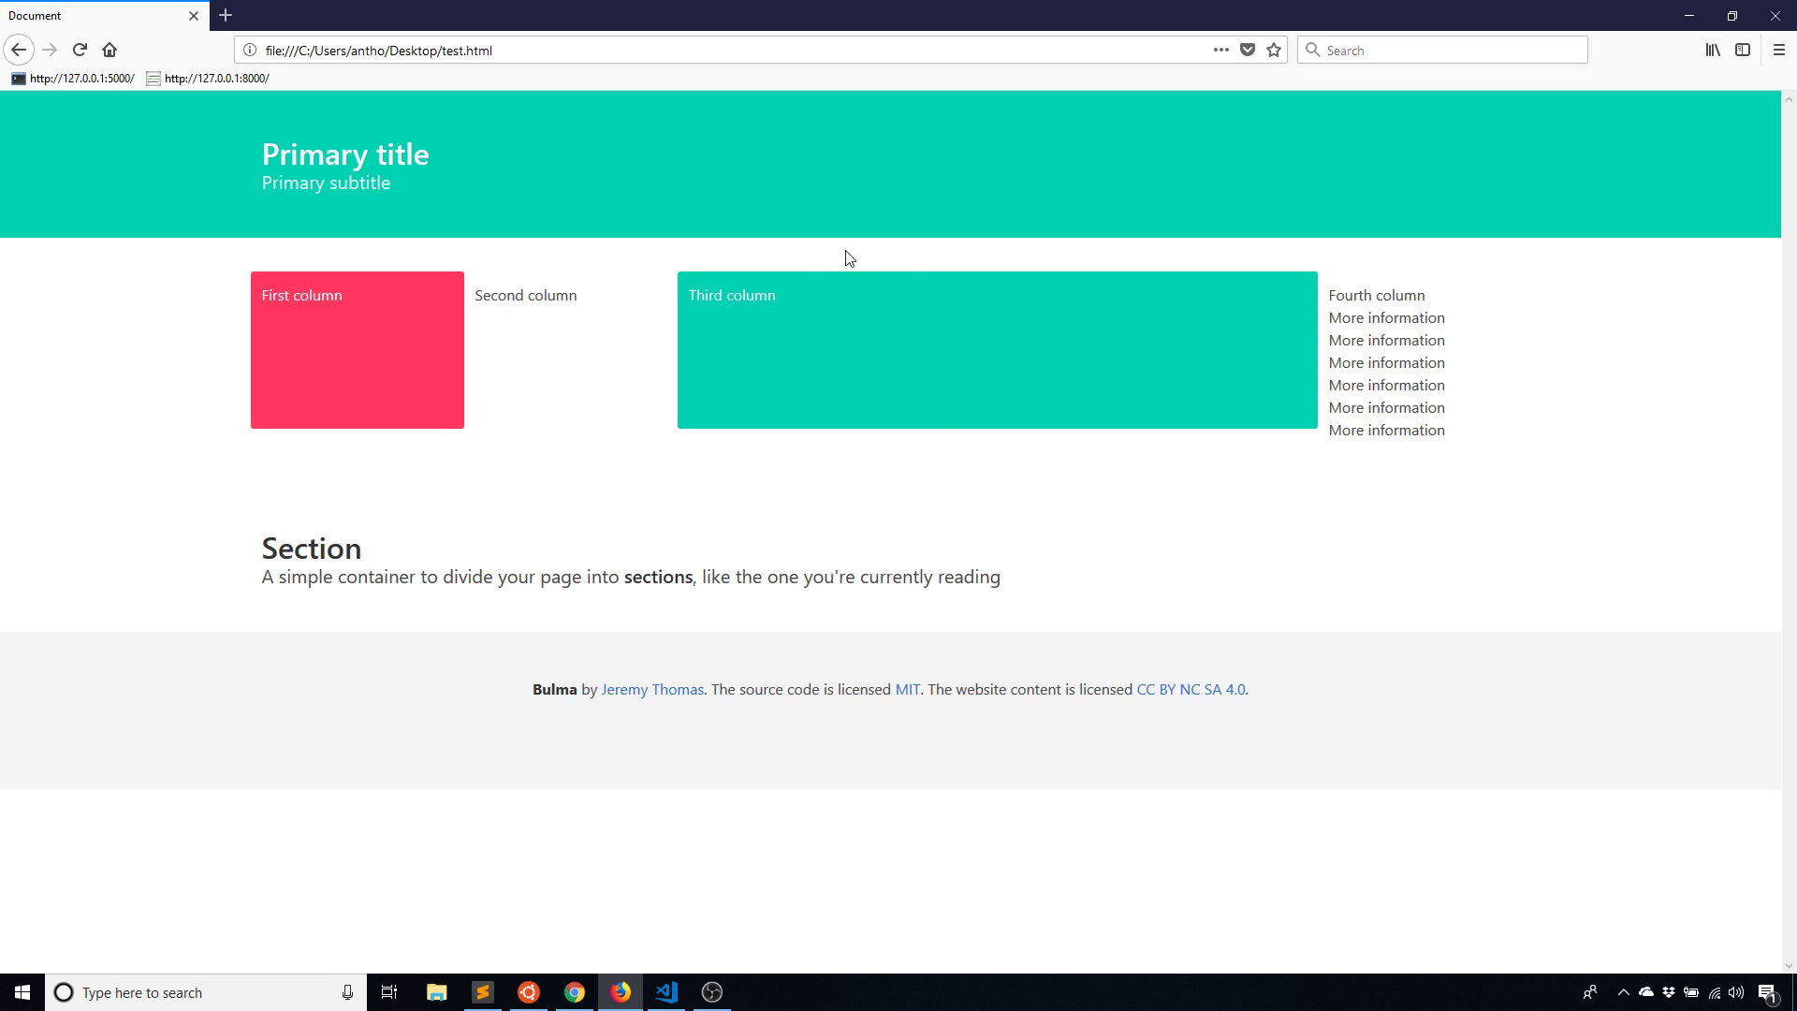
{"action": "mouse_move", "coordinate": [1342, 382]}
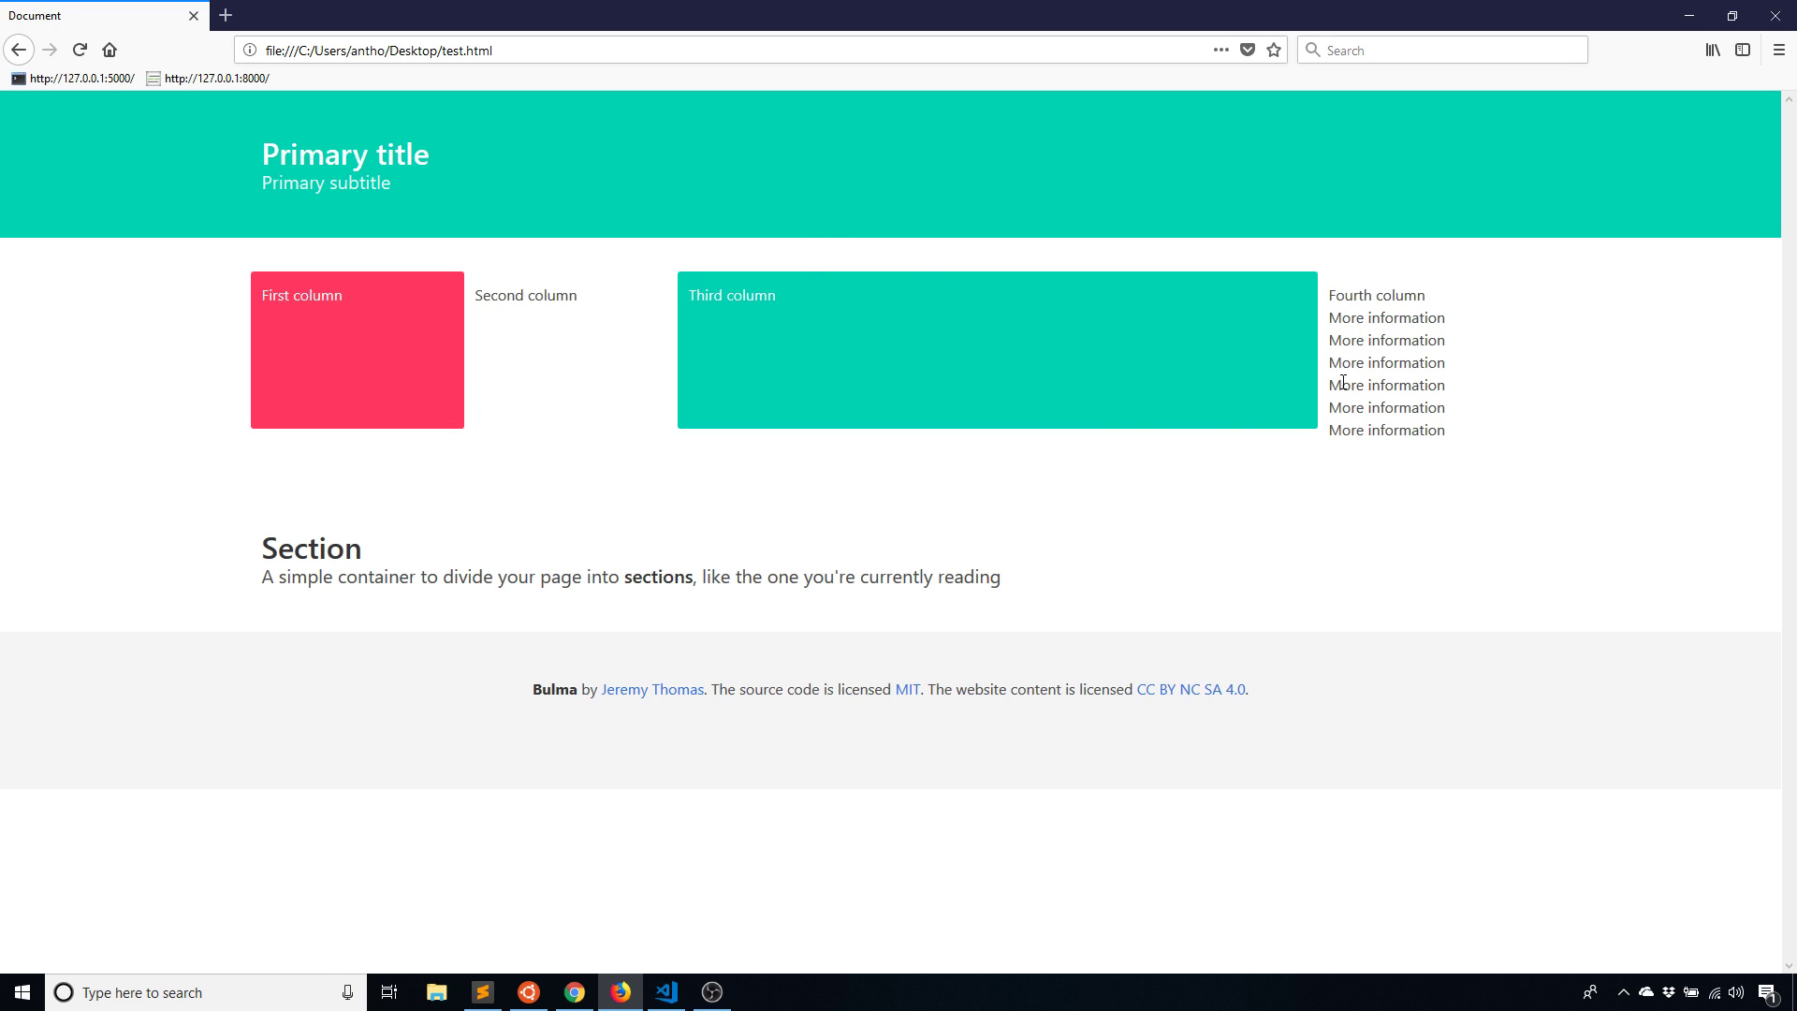
{"action": "mouse_move", "coordinate": [842, 422]}
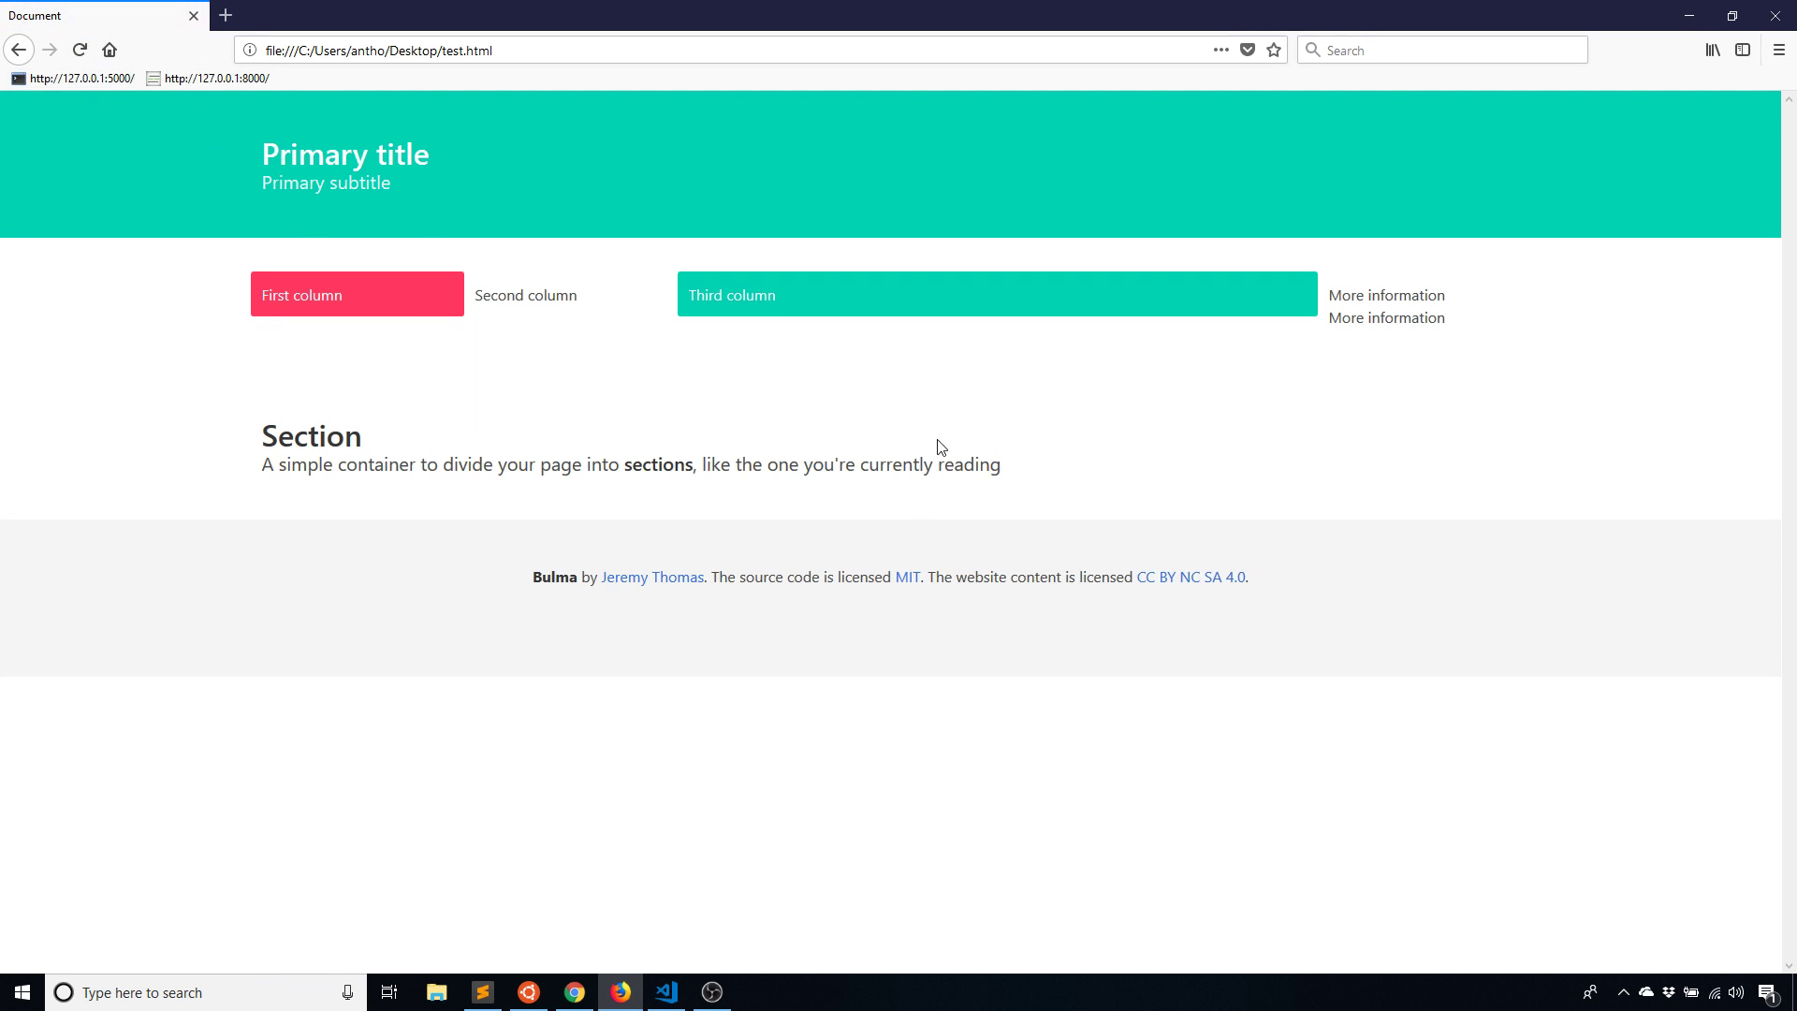
Delete the fourth column's two 'More information' paragraphs and save test.html
{"action": "left_click", "coordinate": [665, 991]}
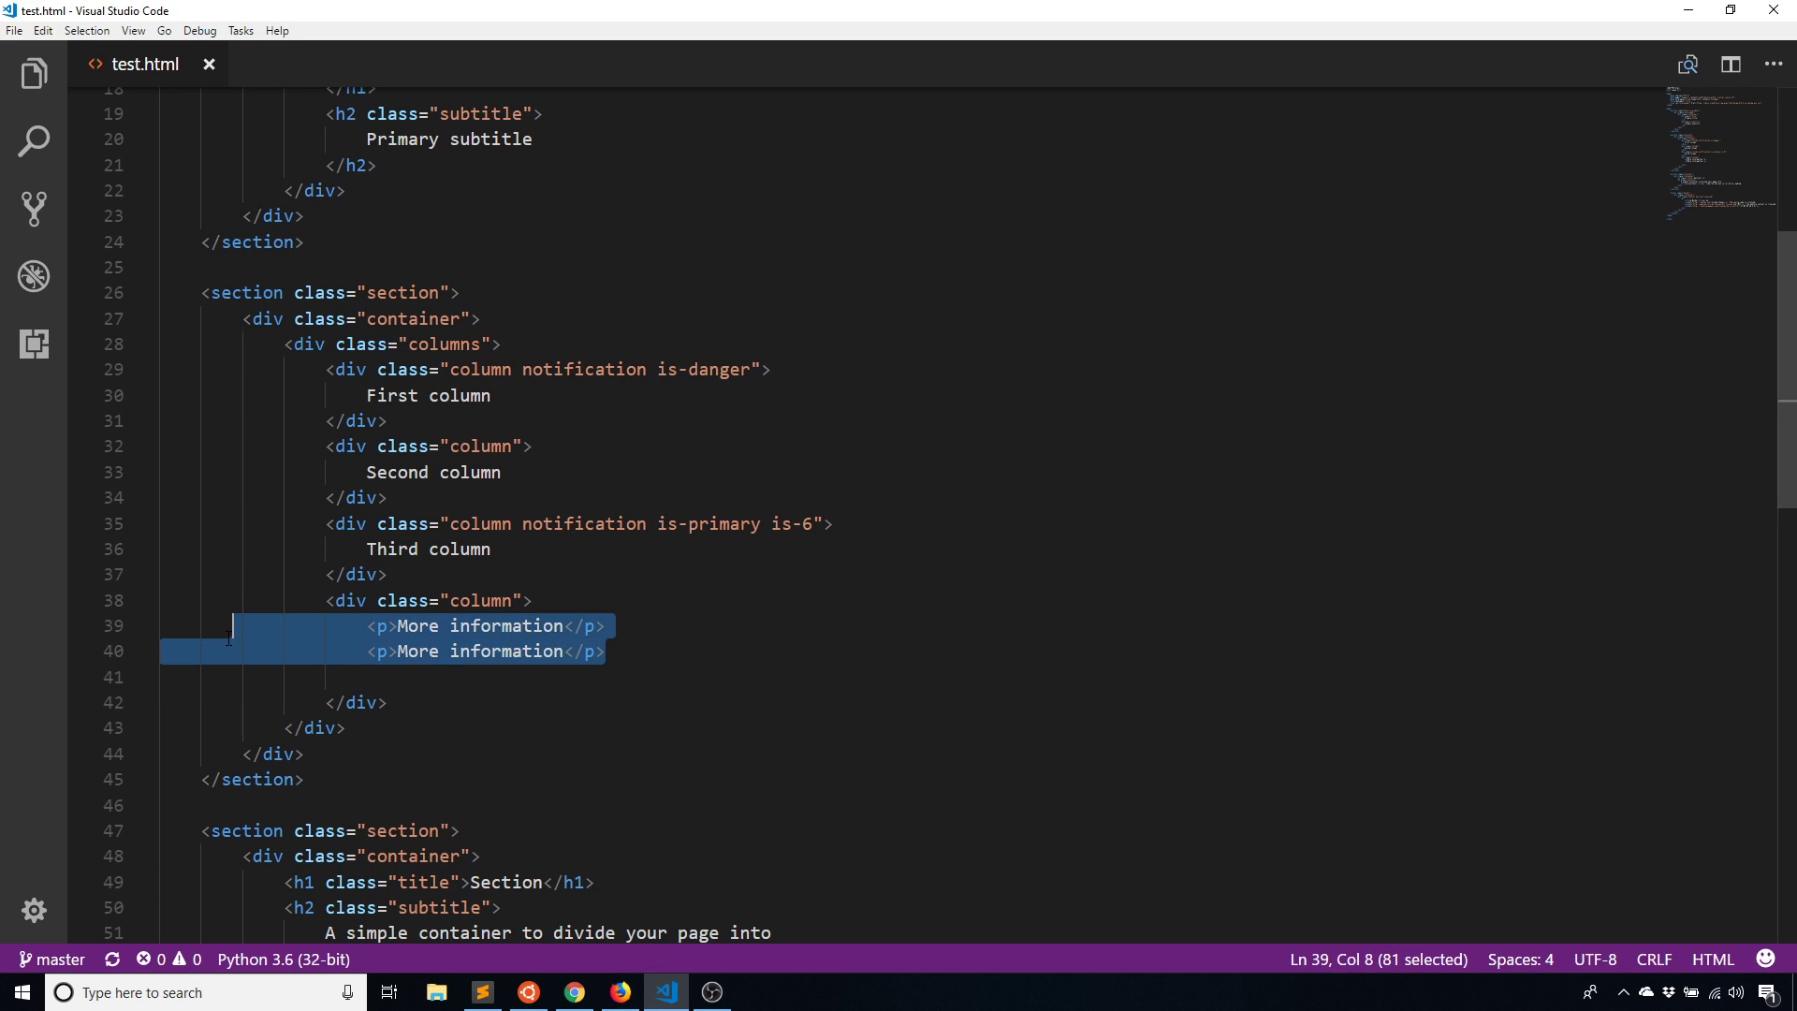
{"action": "key", "text": "Delete"}
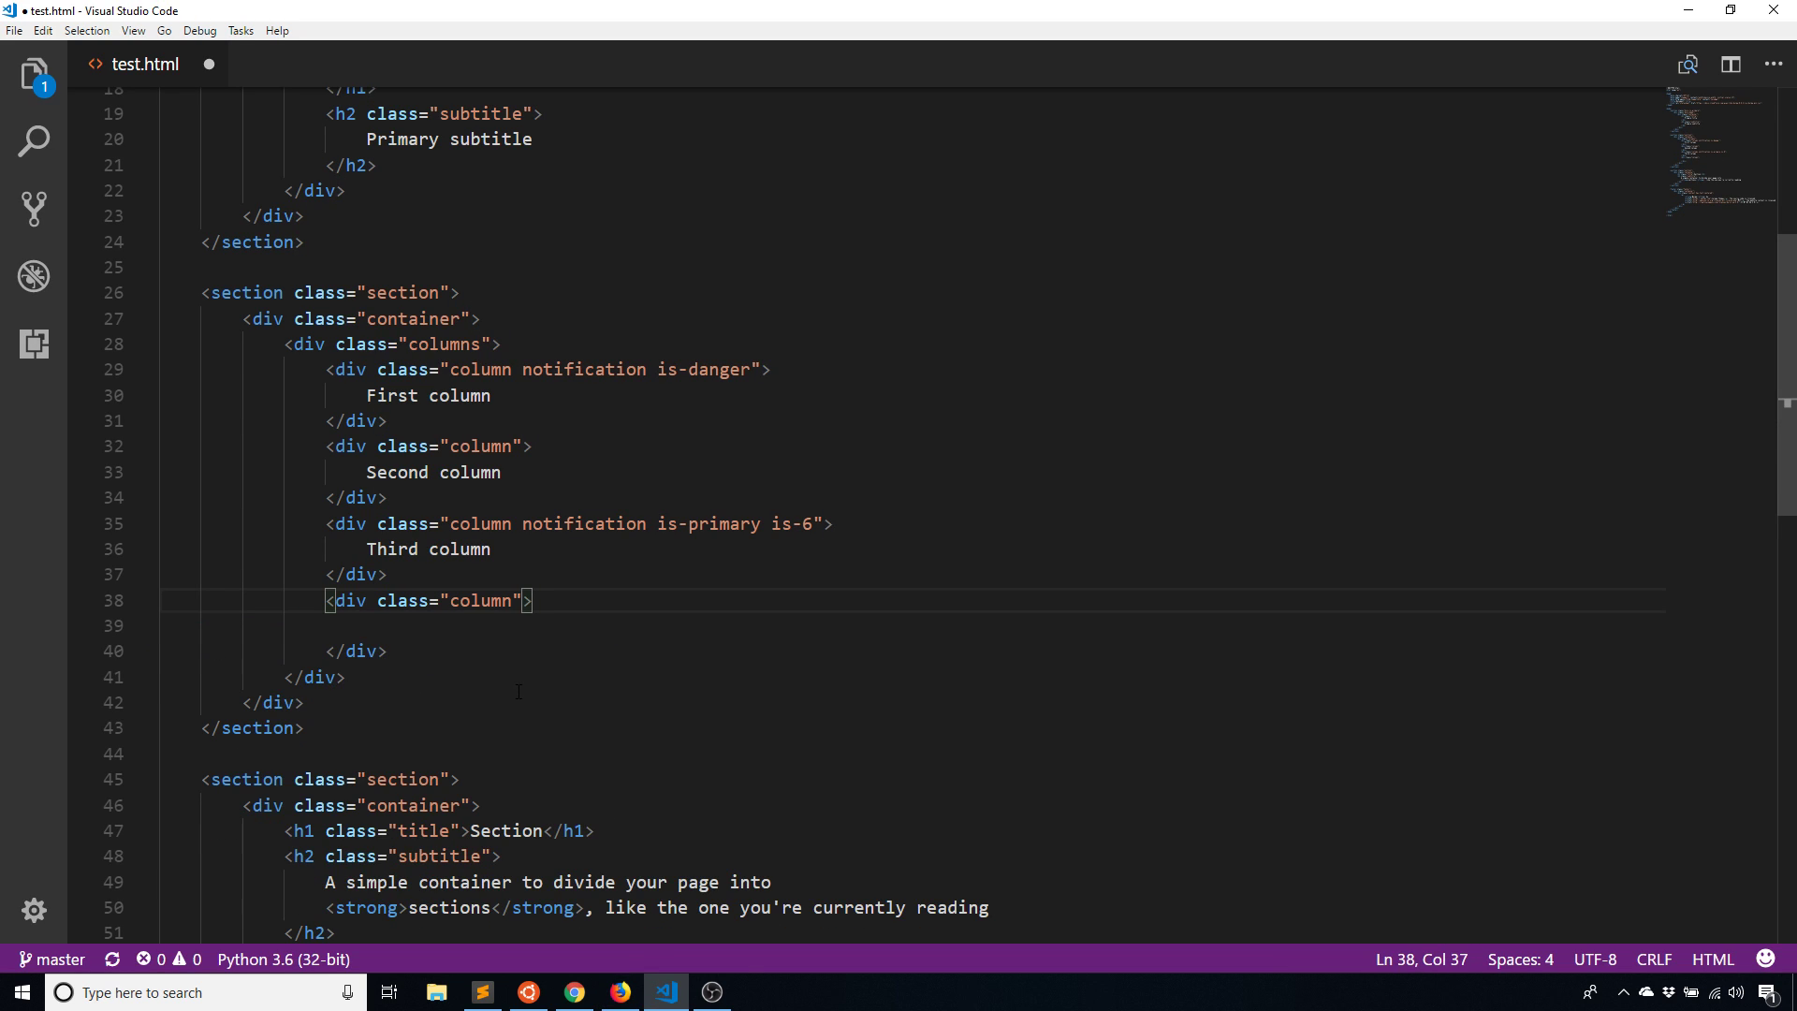
{"action": "key", "text": "ctrl+s"}
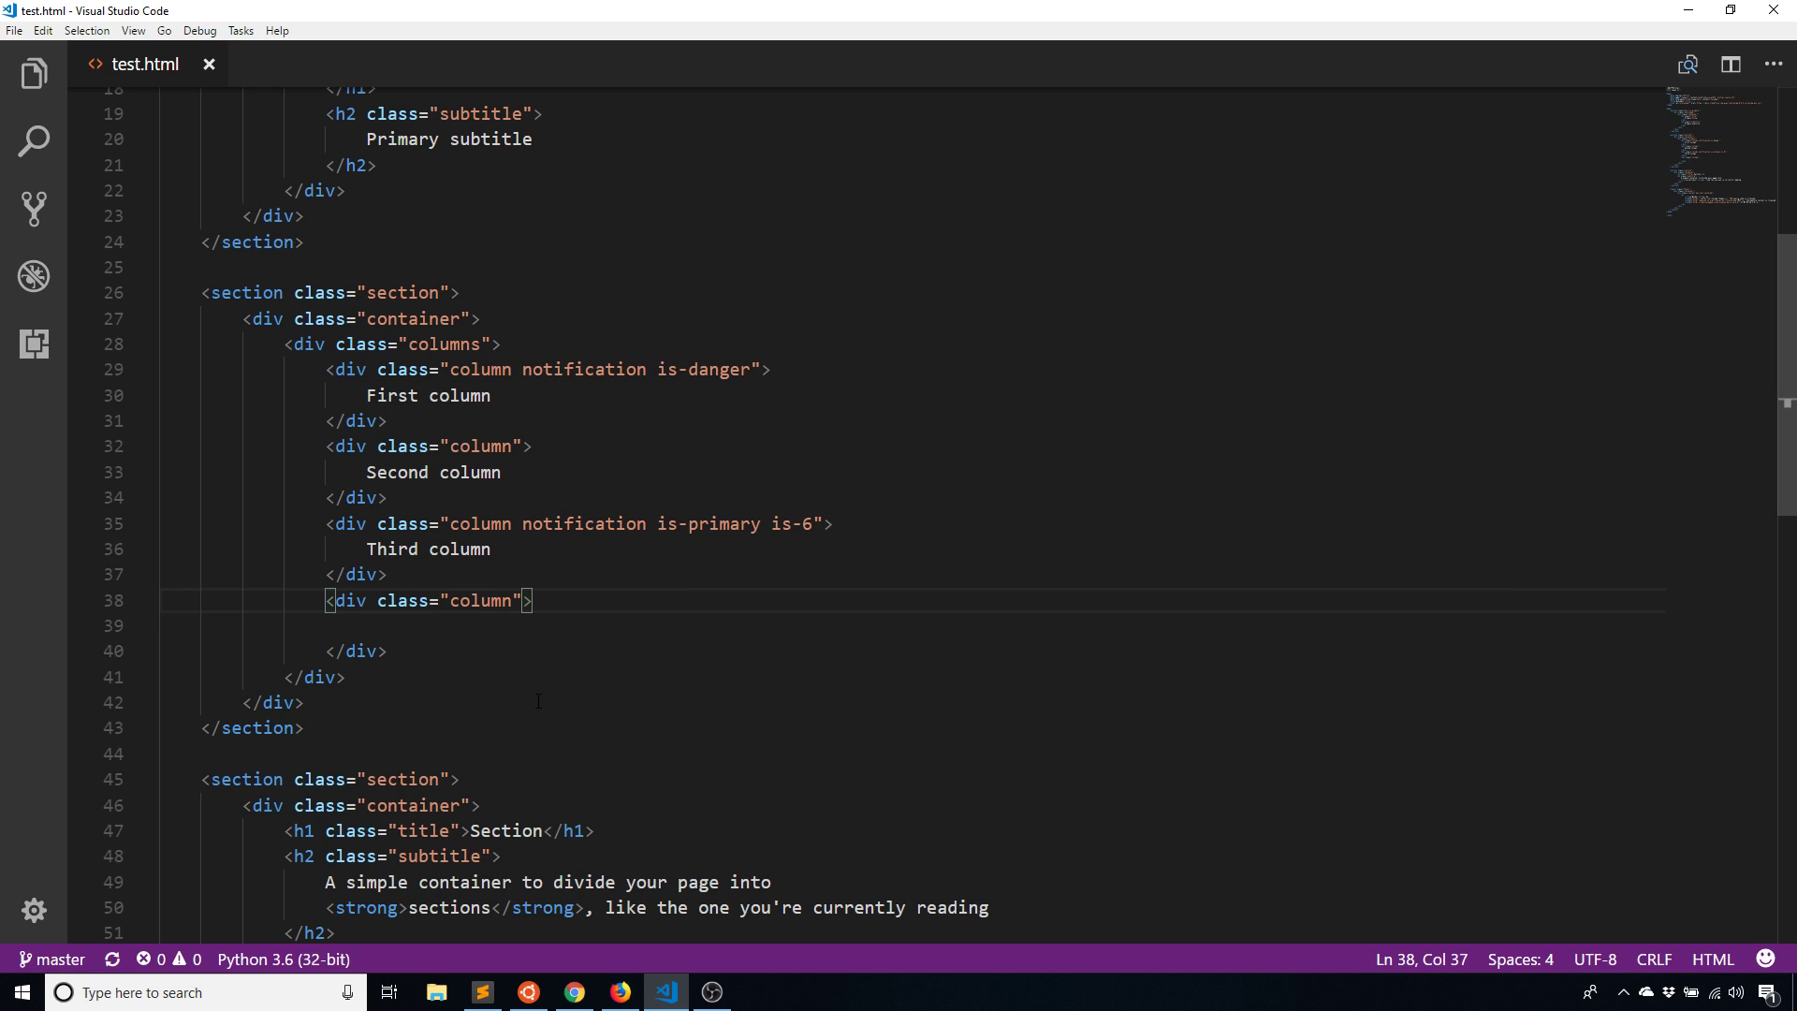
{"action": "mouse_move", "coordinate": [601, 709]}
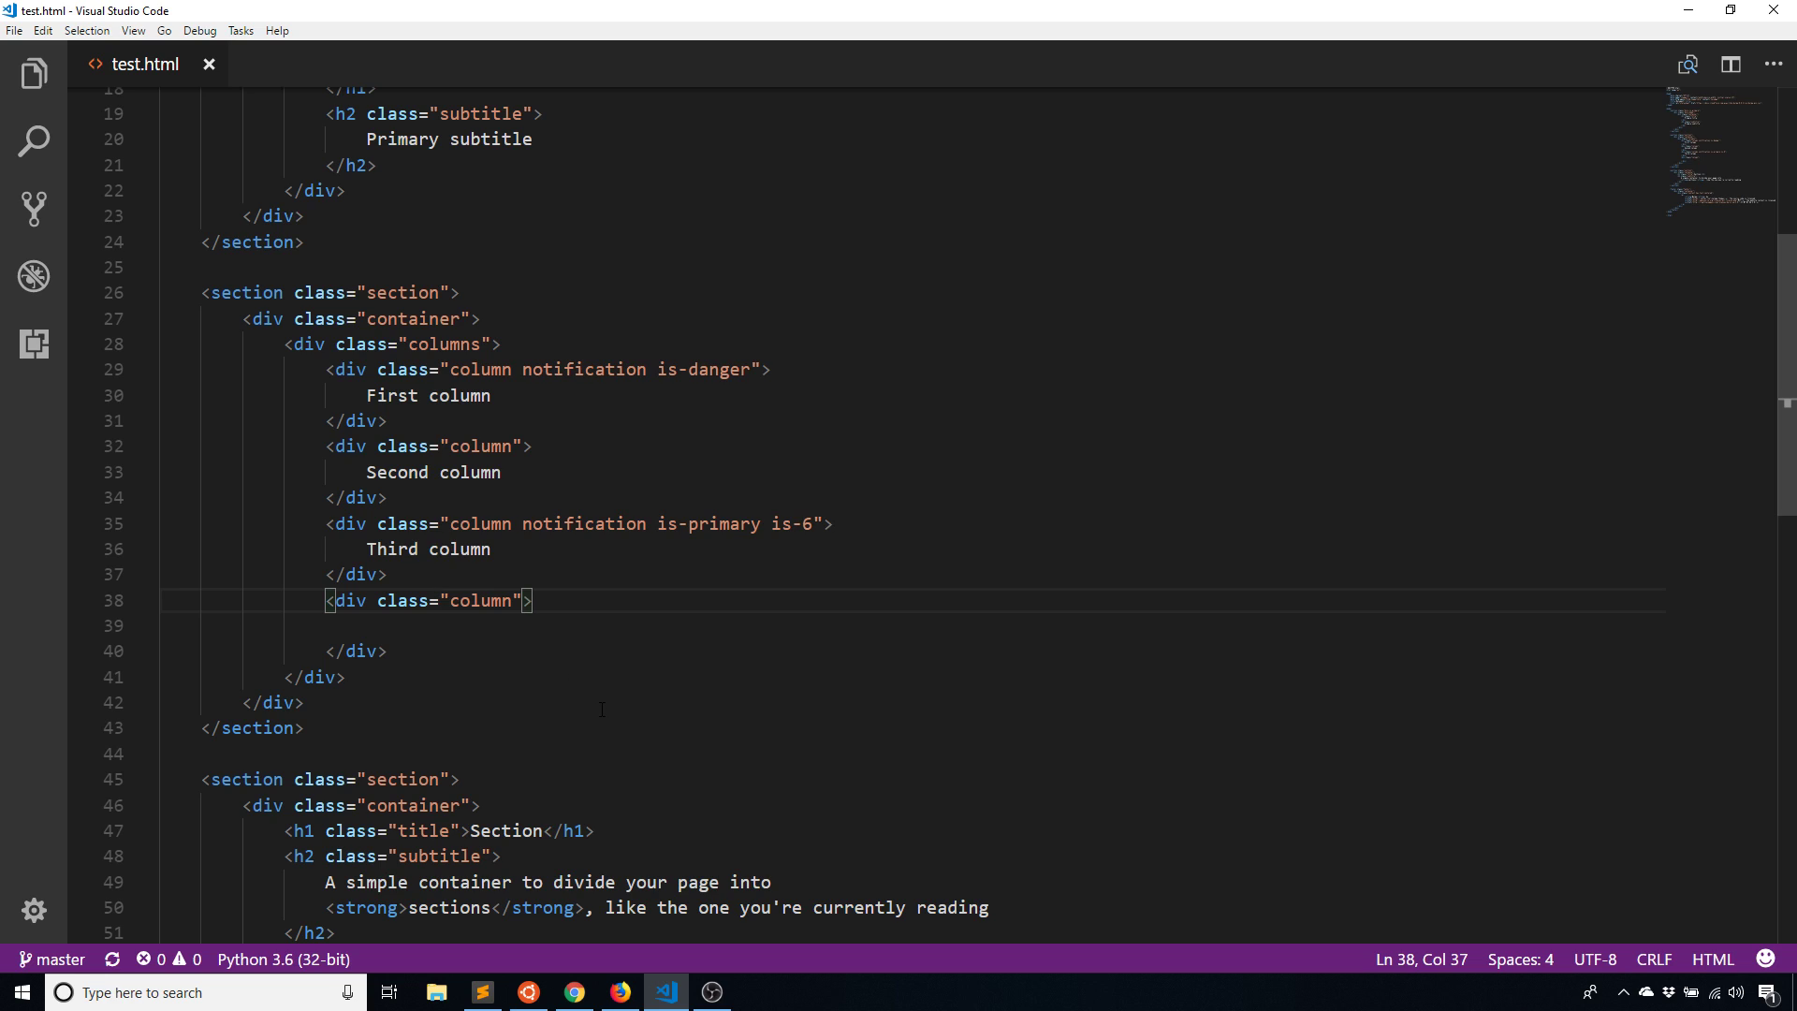
{"action": "mouse_move", "coordinate": [623, 663]}
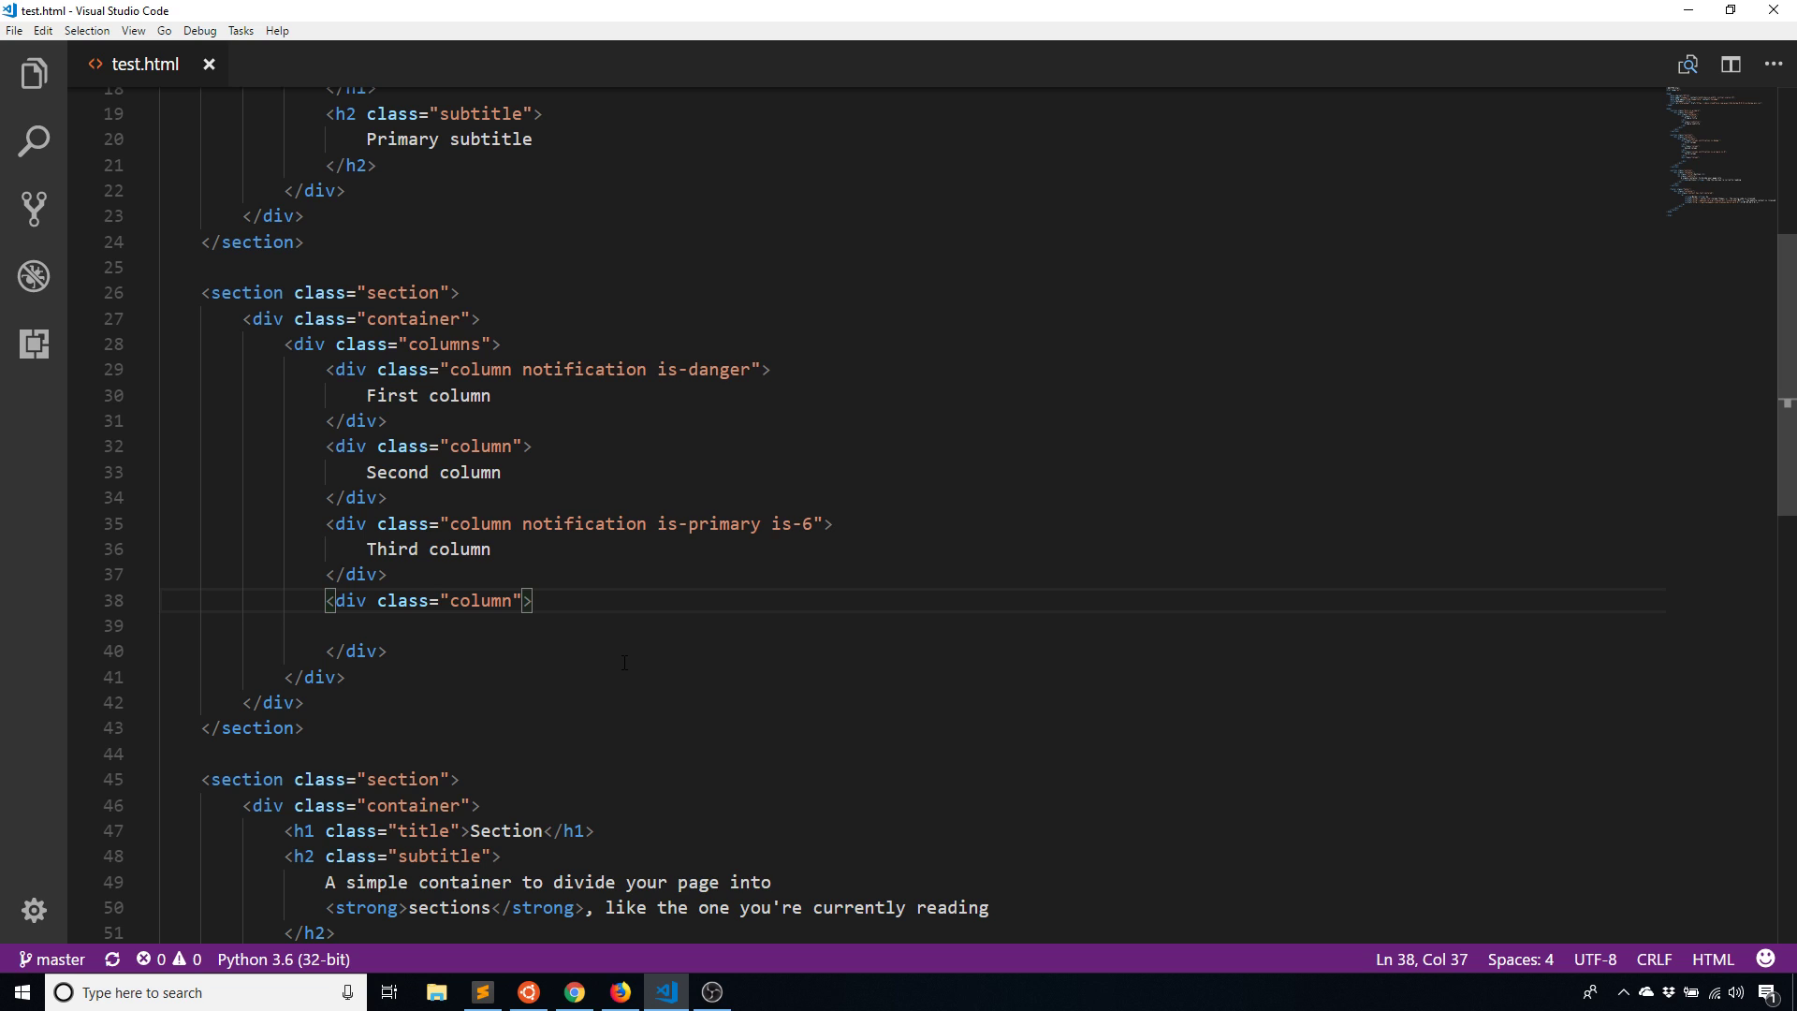
{"action": "scroll", "scroll_direction": "down", "scroll_amount": 3}
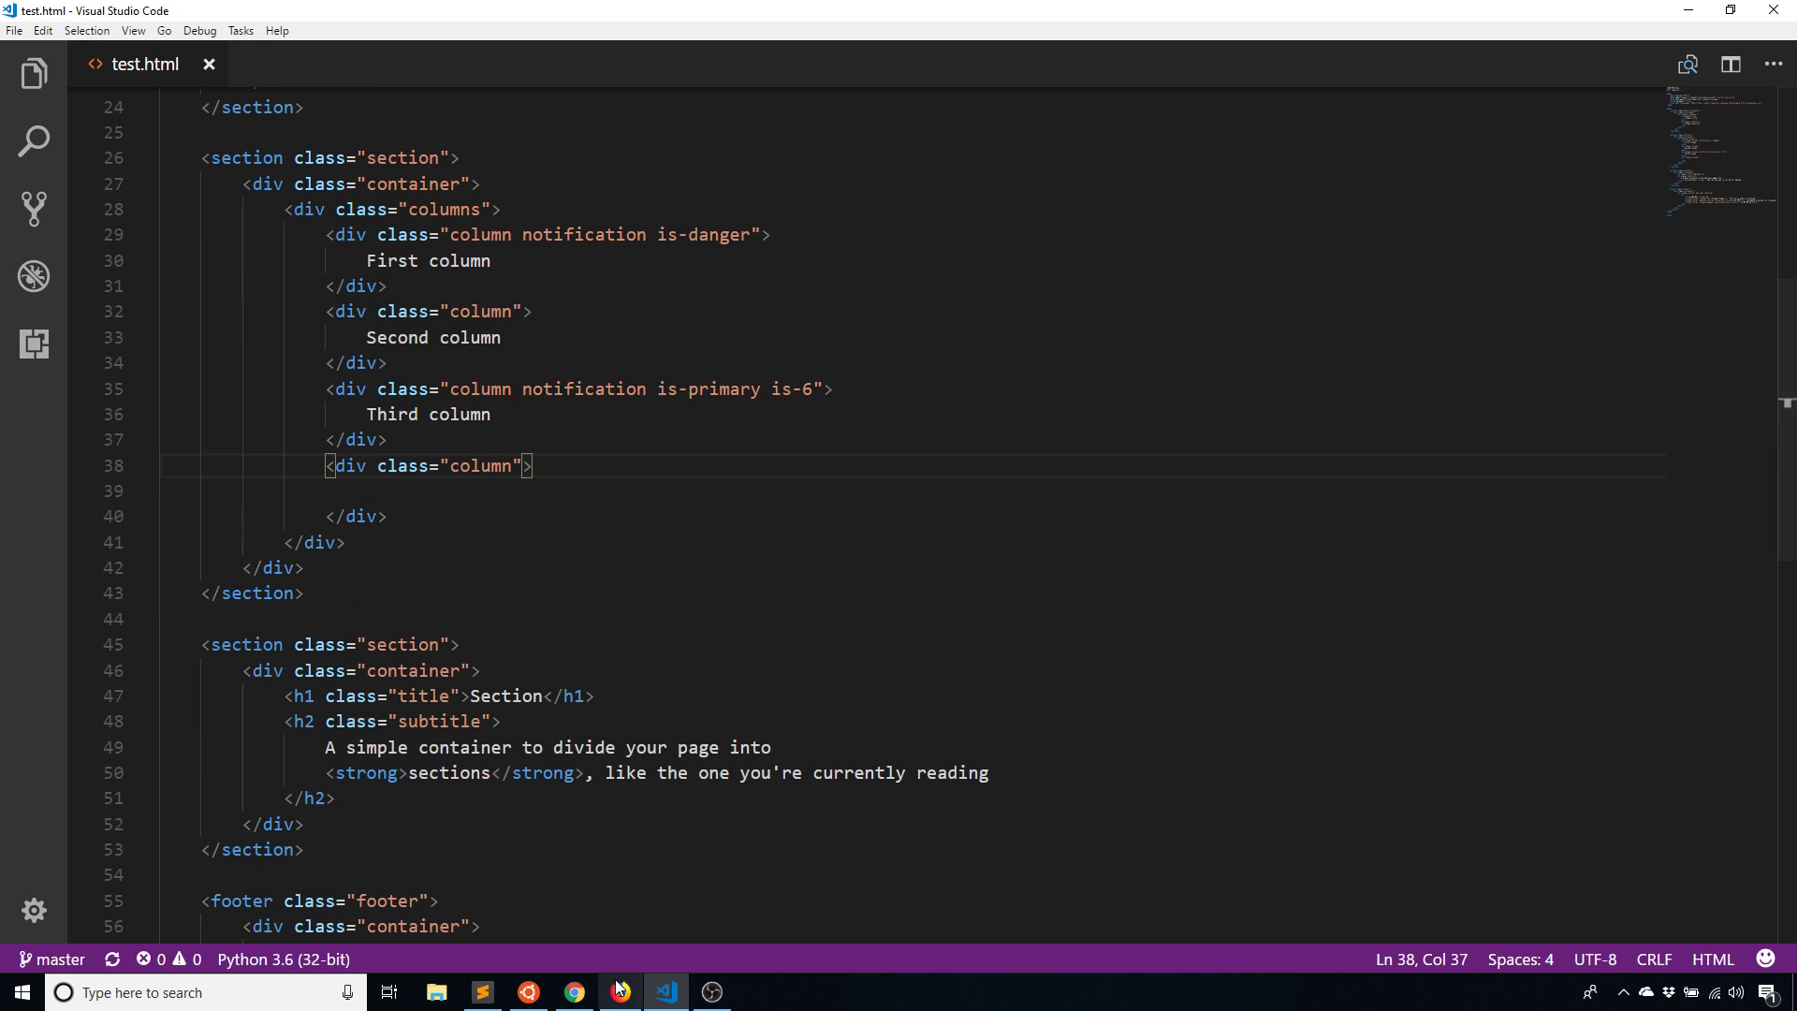
Open Bulma's Level docs via Columns Nesting and reveal the posts level example code
{"action": "left_click", "coordinate": [573, 993]}
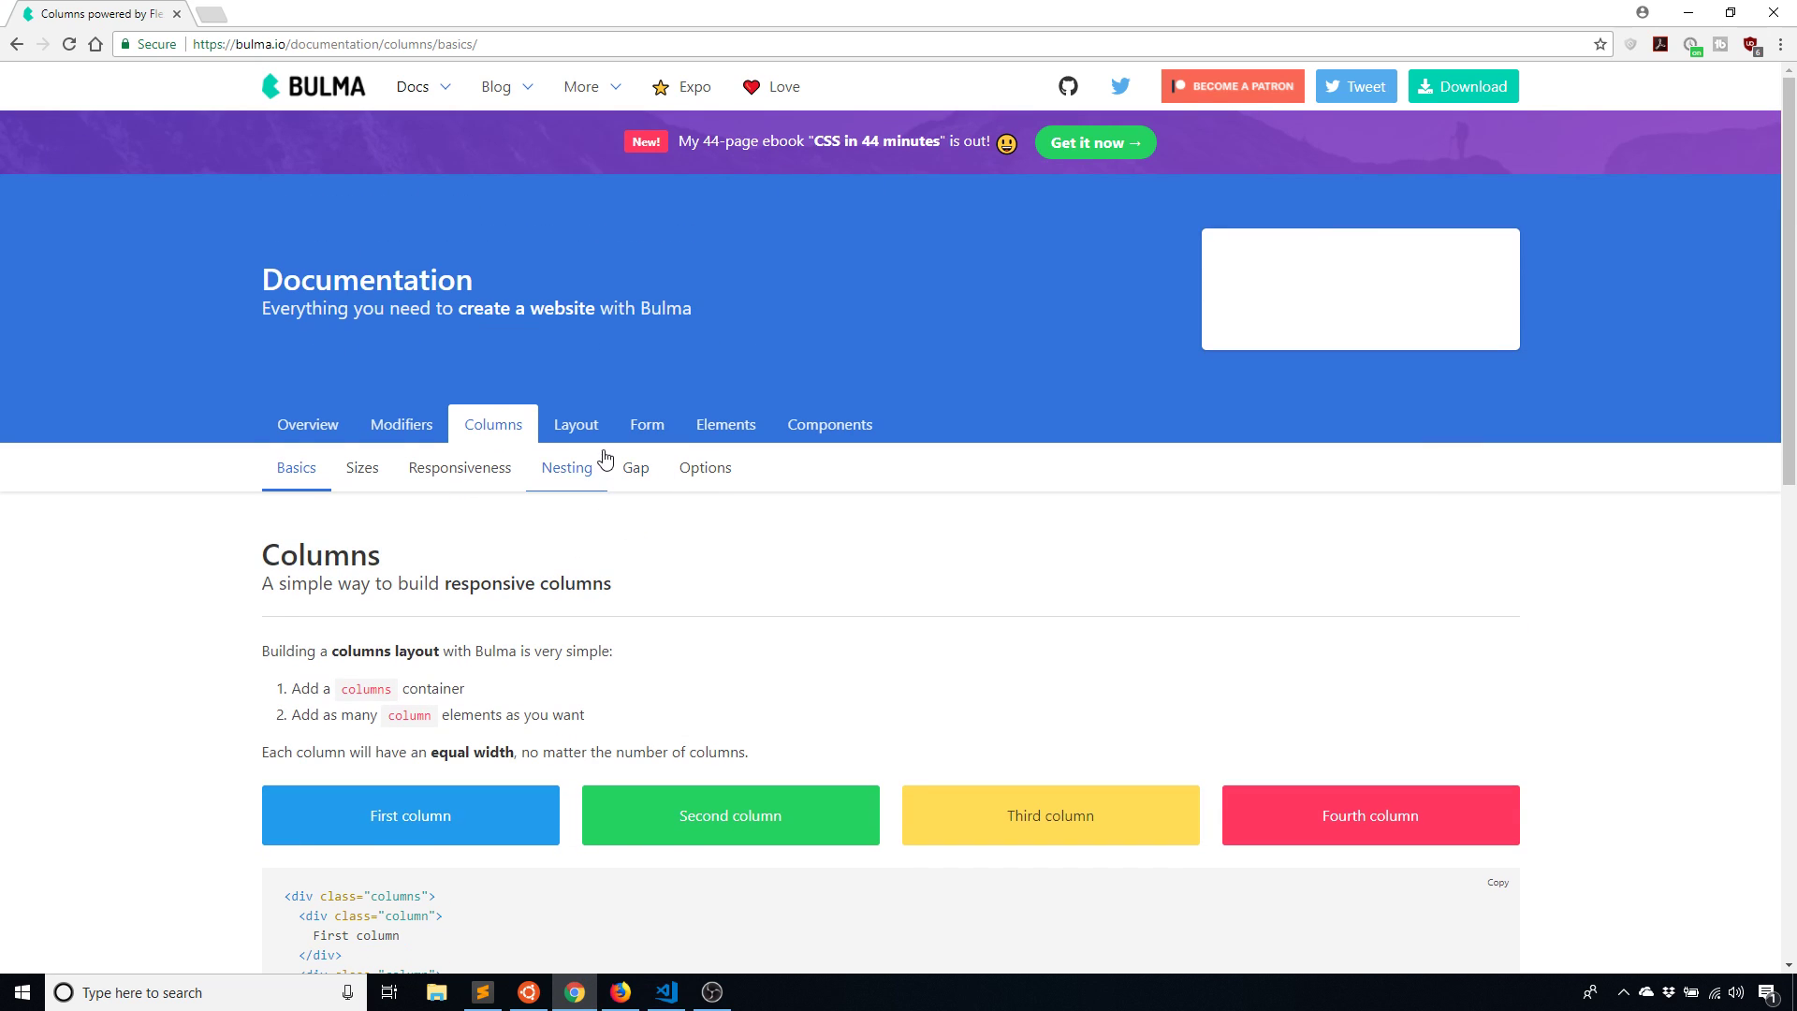
{"action": "left_click", "coordinate": [565, 468]}
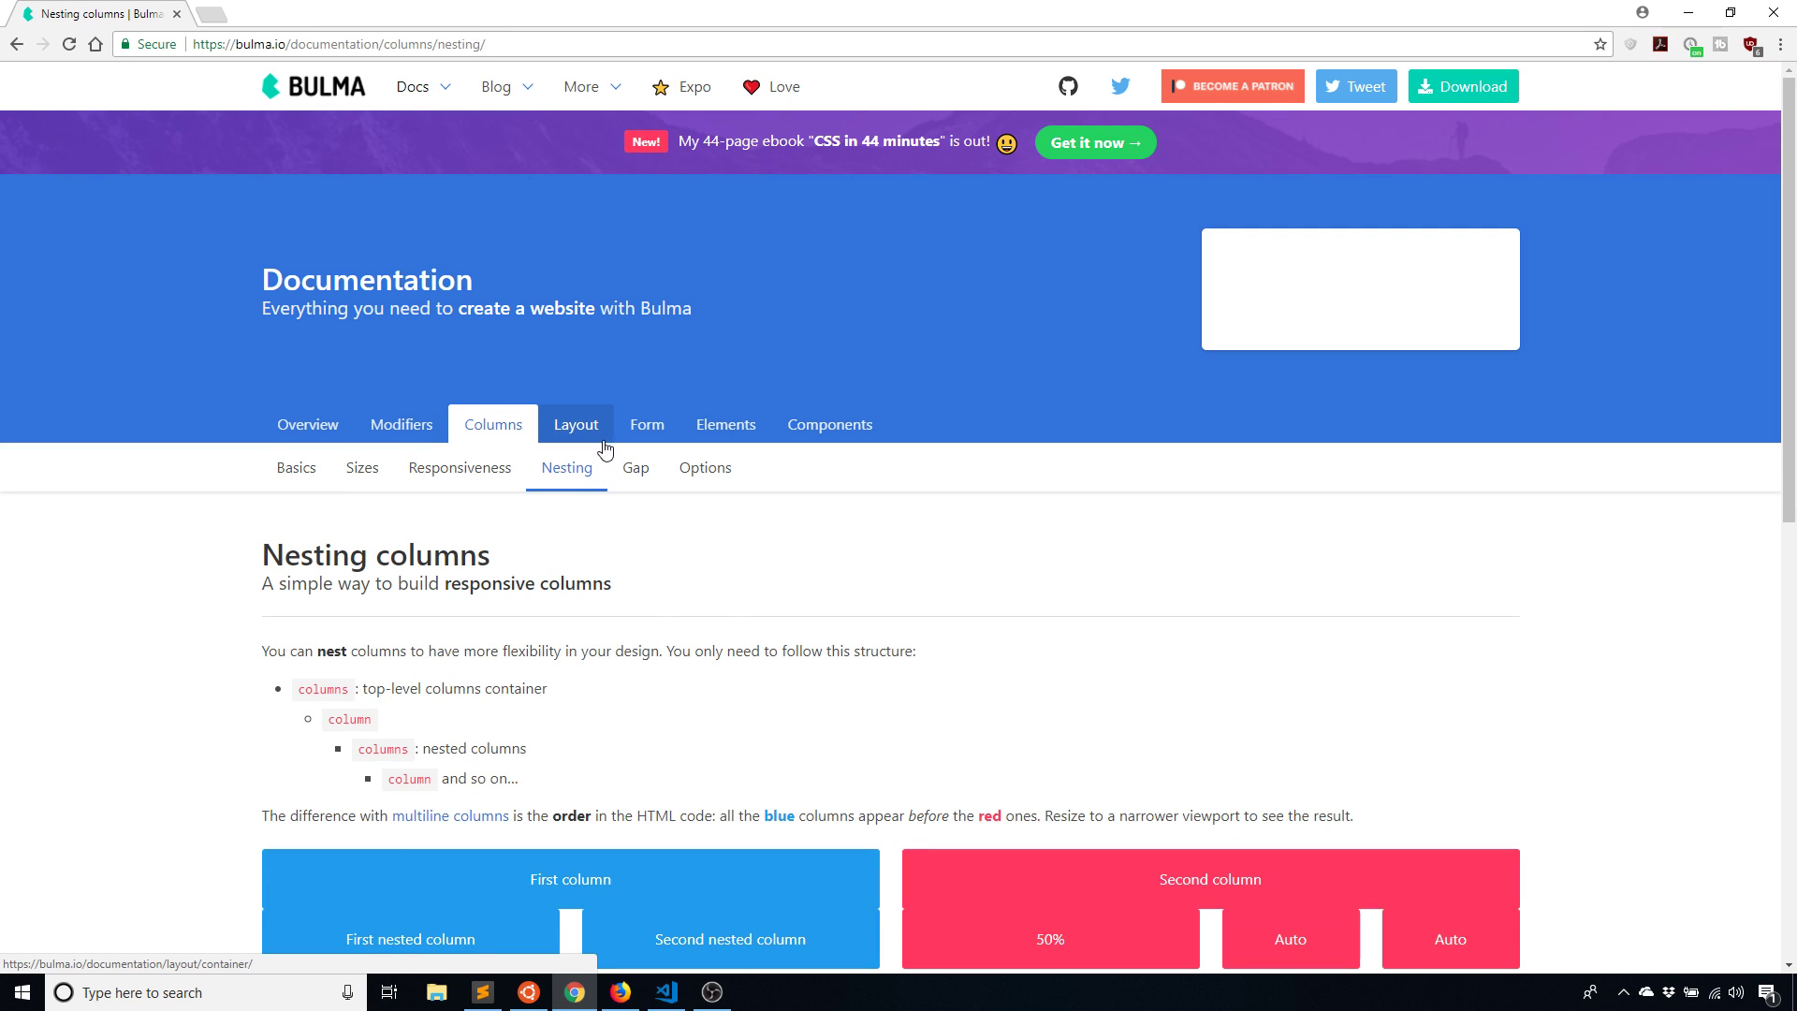
{"action": "left_click", "coordinate": [575, 424]}
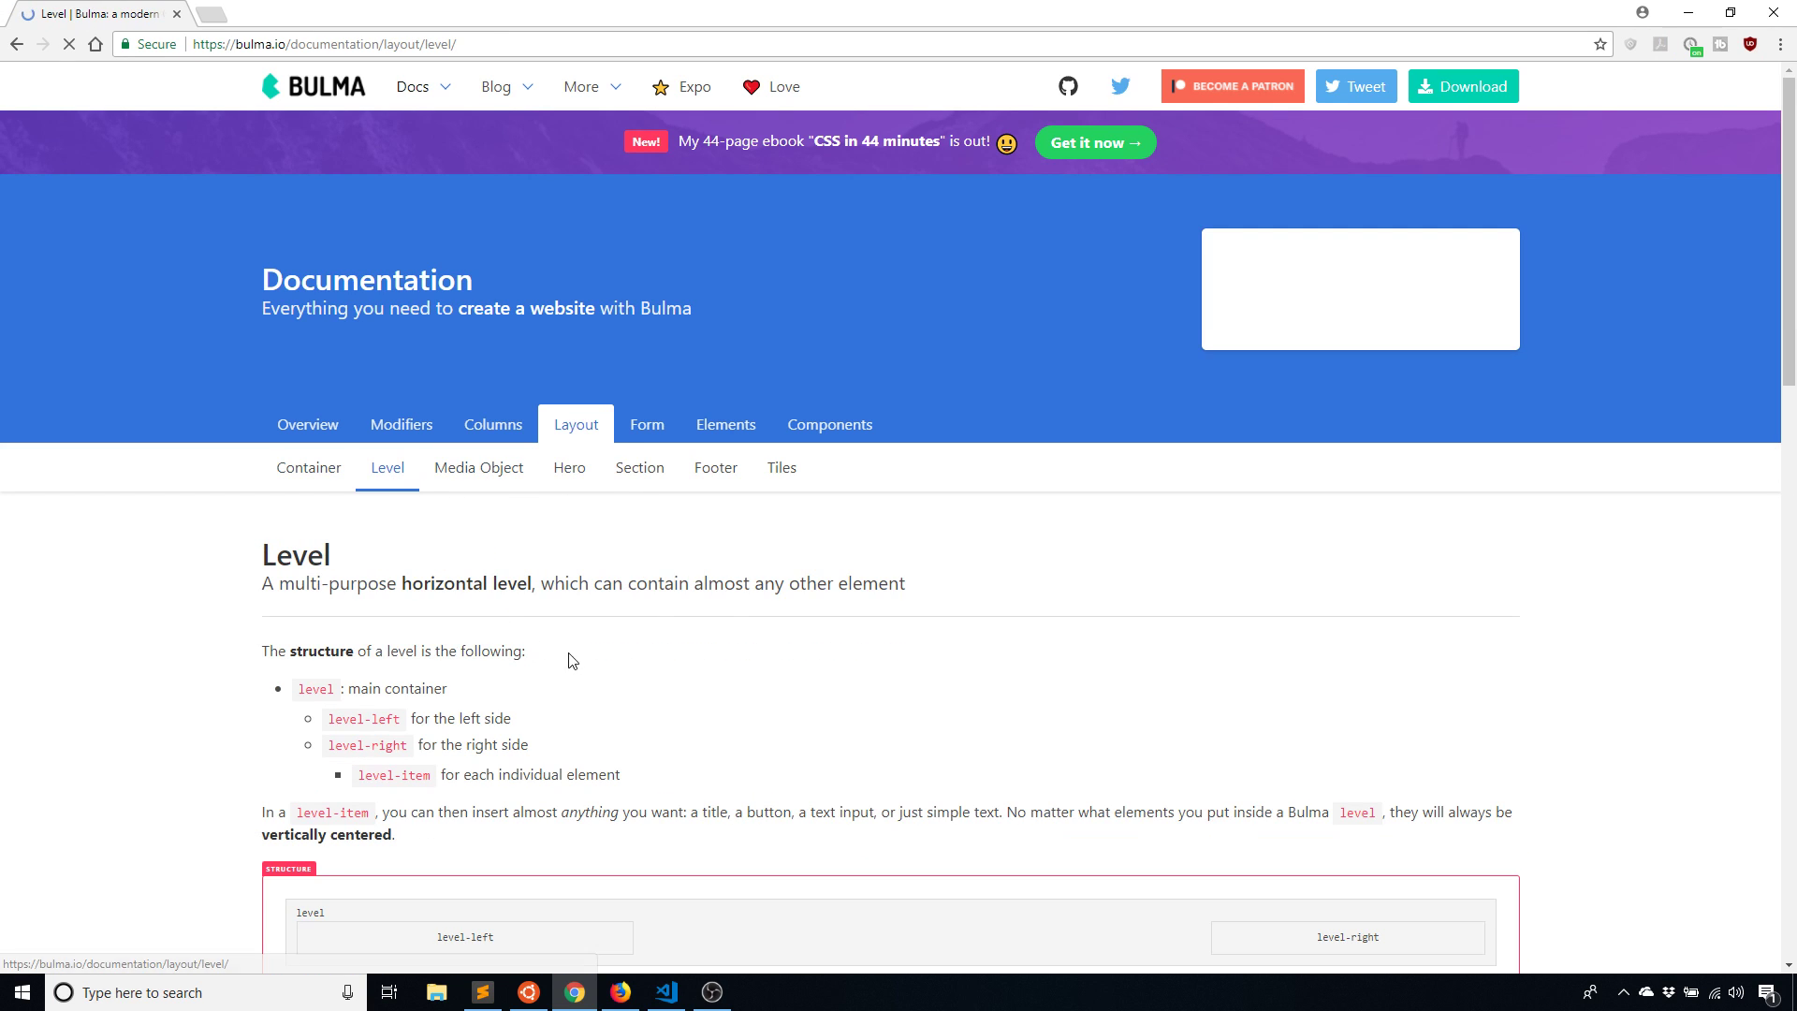
{"action": "scroll", "scroll_direction": "down", "scroll_amount": 3}
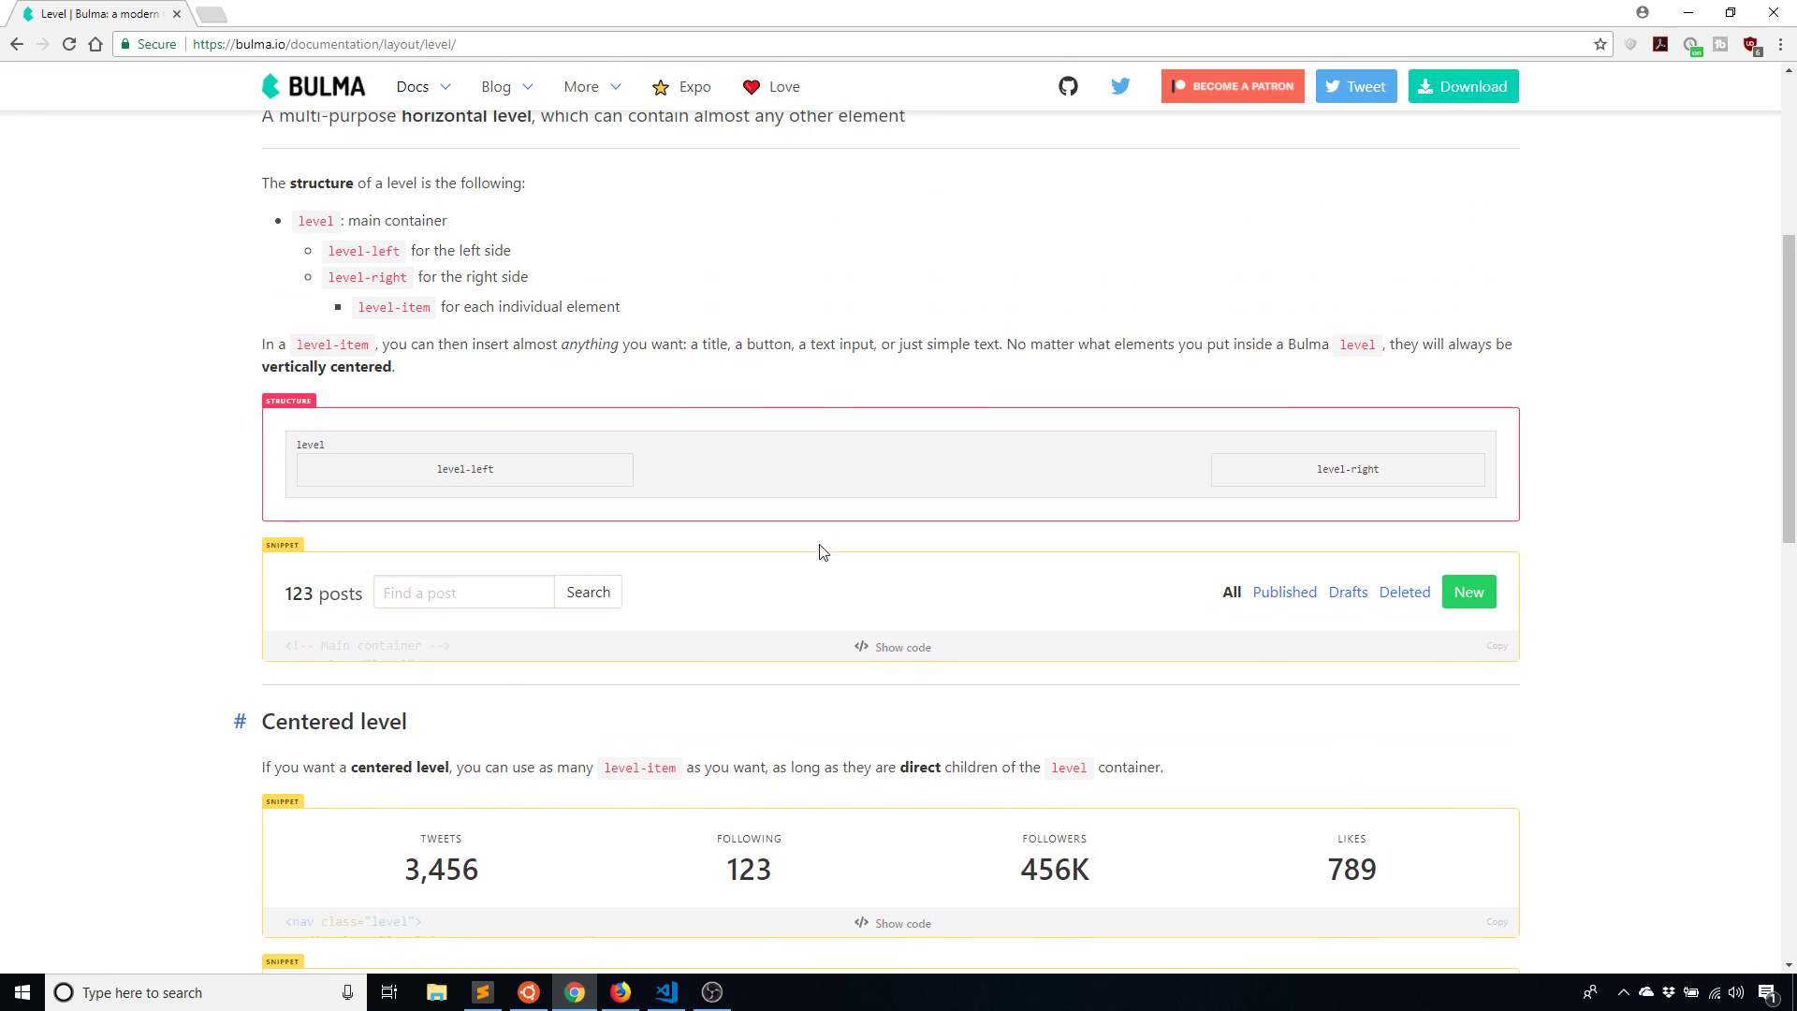
{"action": "left_click", "coordinate": [901, 647]}
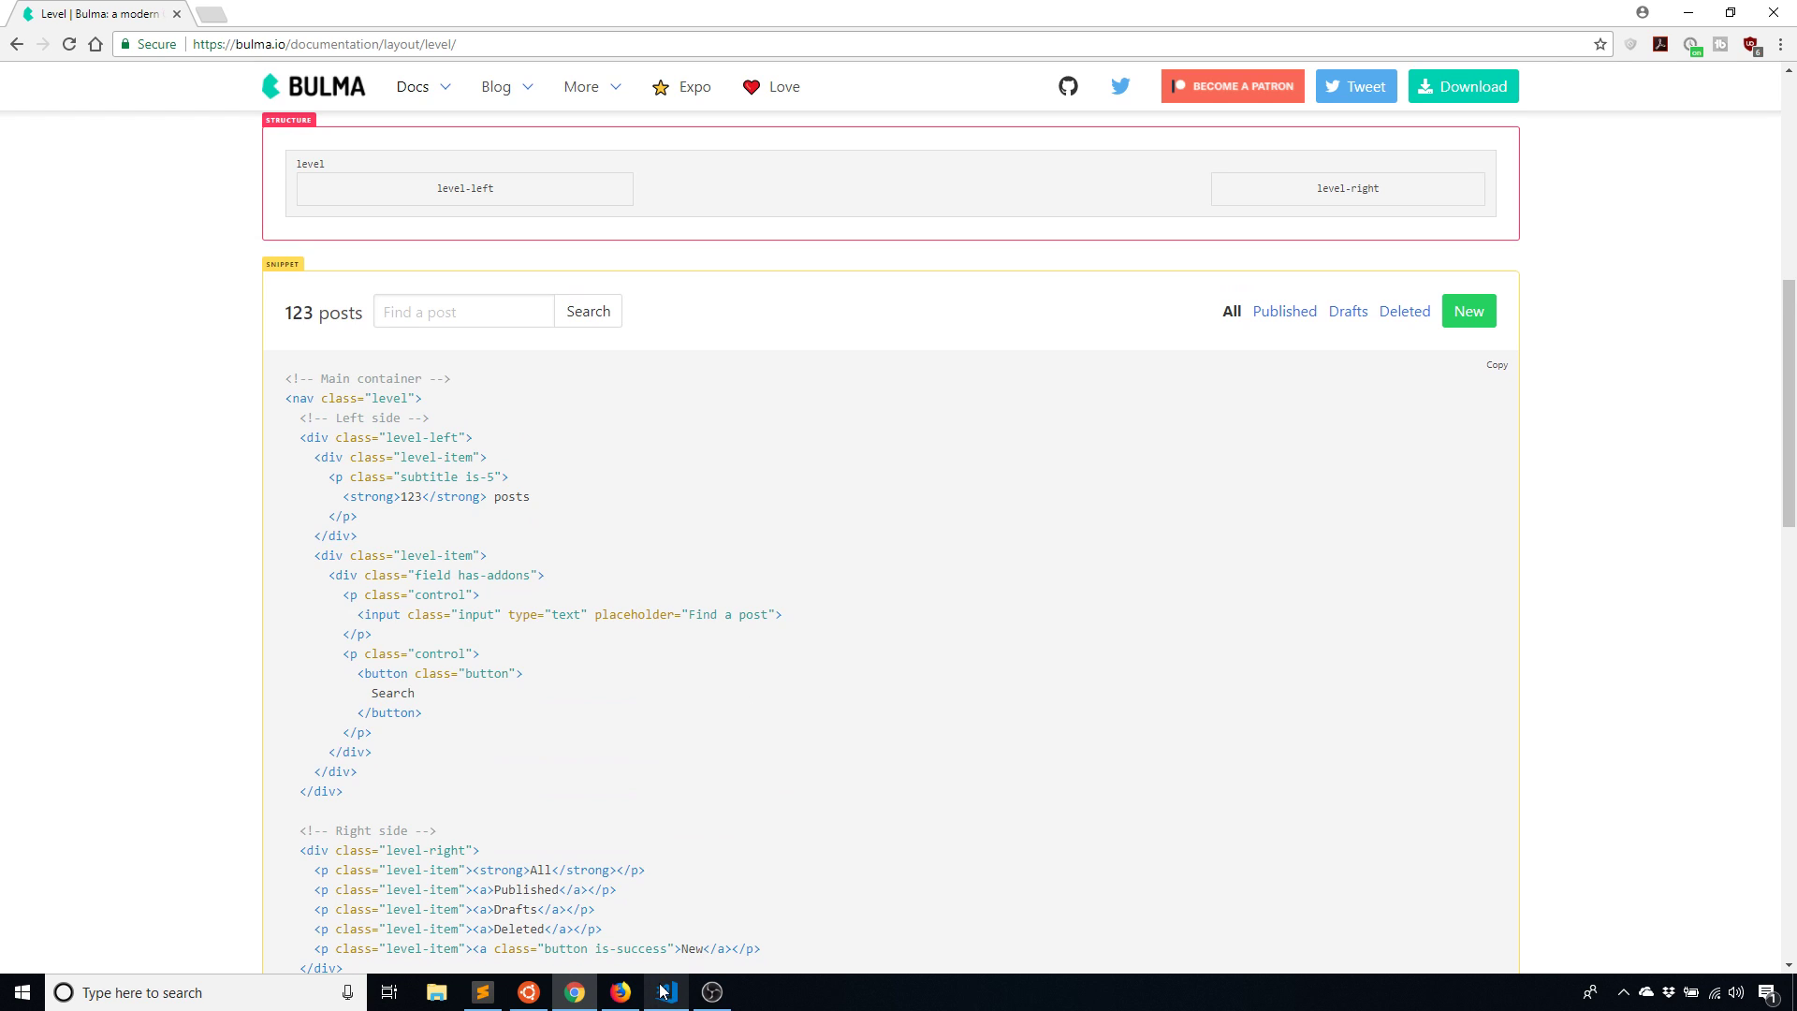
{"action": "left_click", "coordinate": [664, 992]}
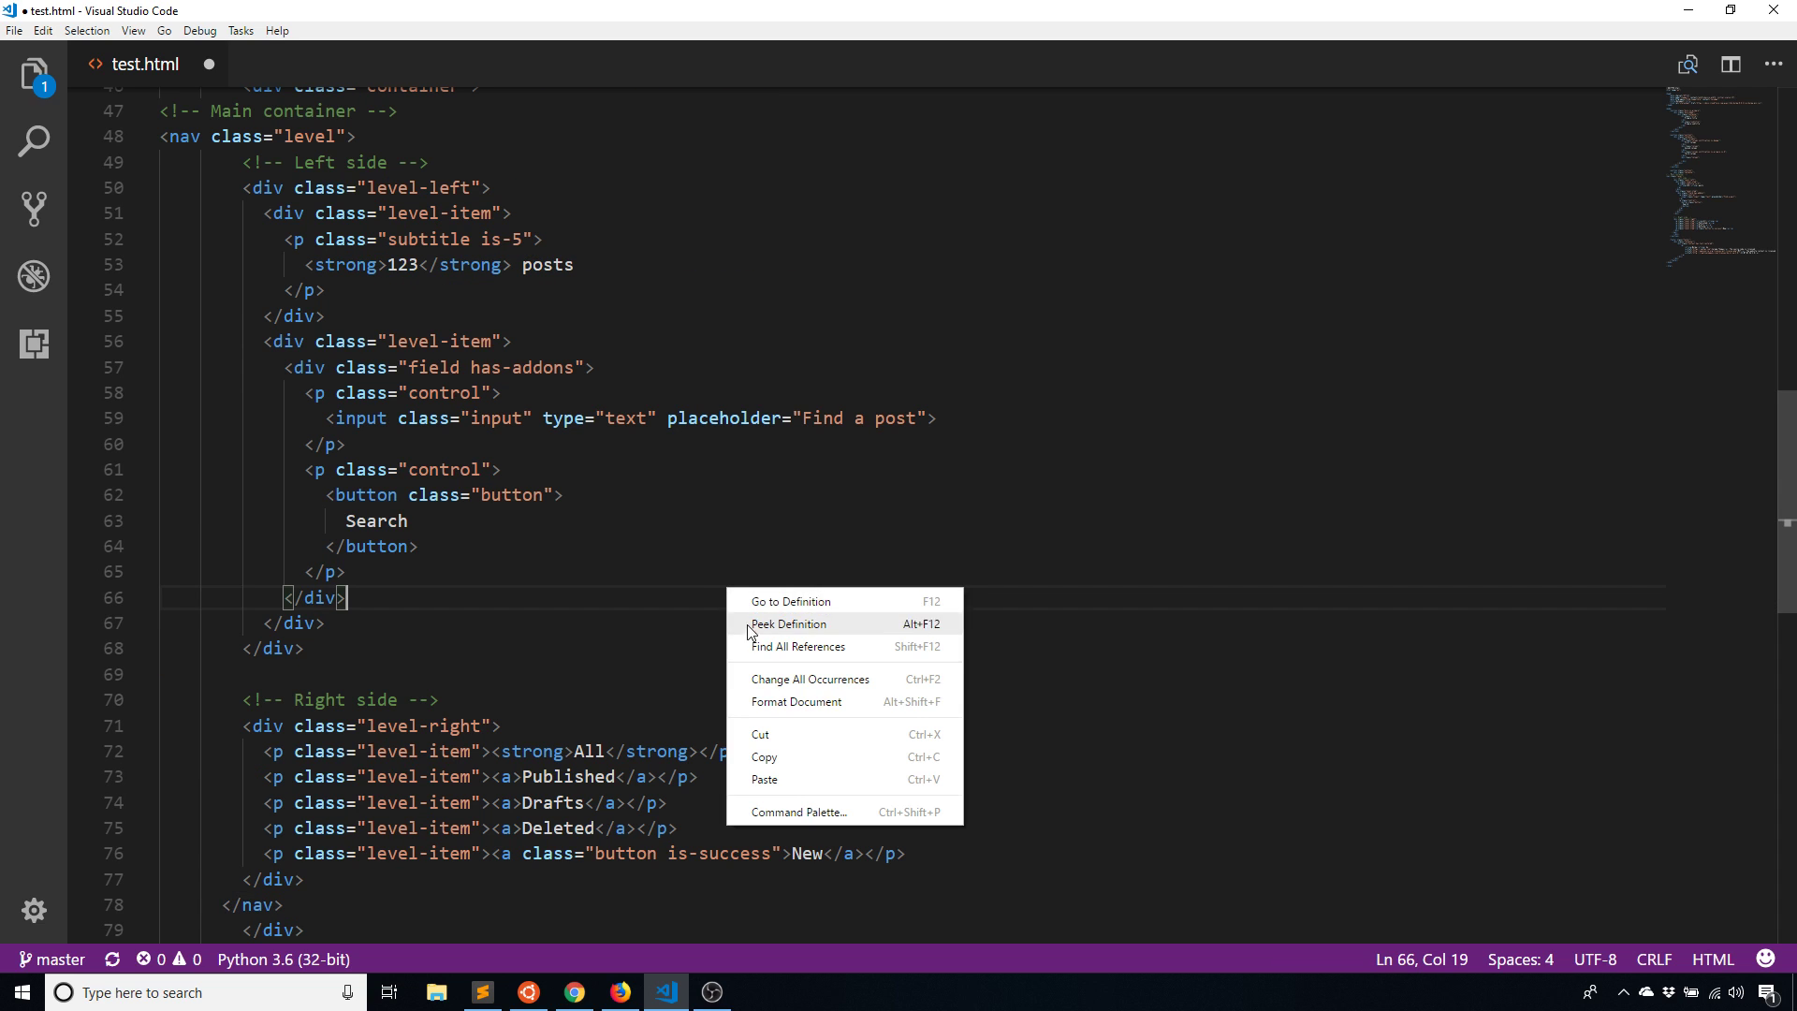
Paste the Level snippet below the columns and format the document
{"action": "left_click", "coordinate": [619, 992]}
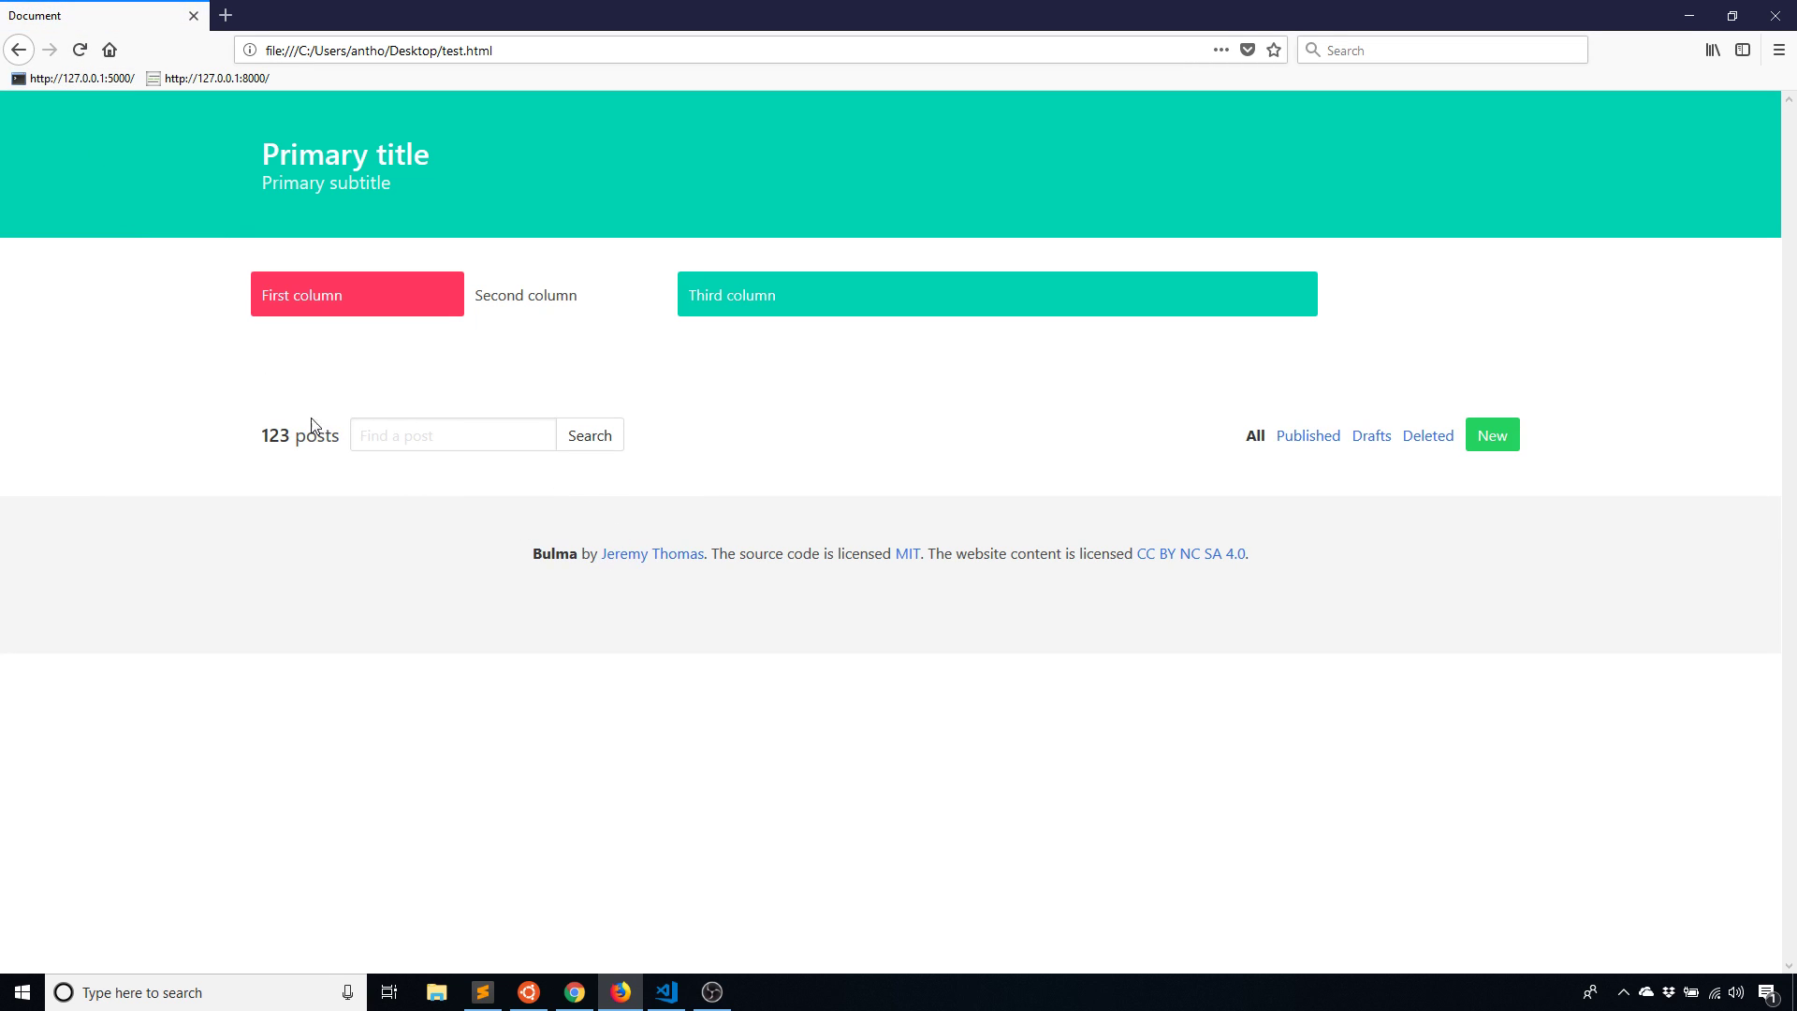
{"action": "mouse_move", "coordinate": [705, 455]}
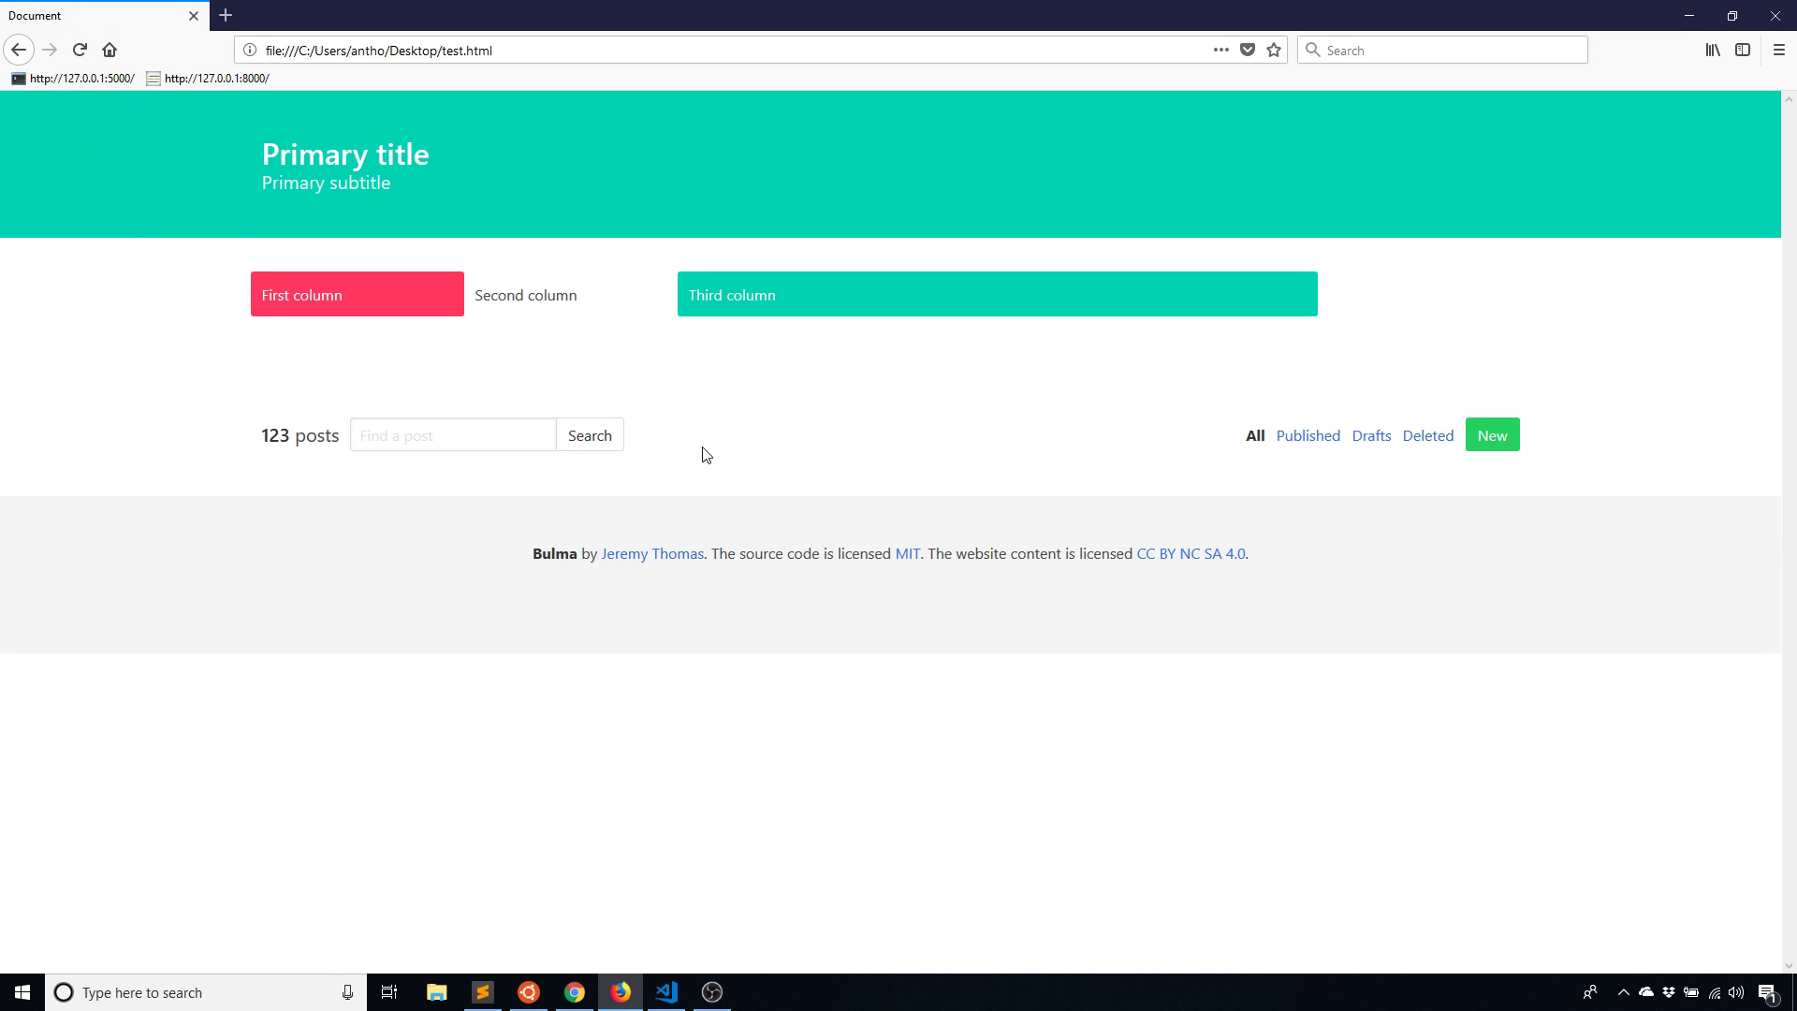
{"action": "mouse_move", "coordinate": [244, 439]}
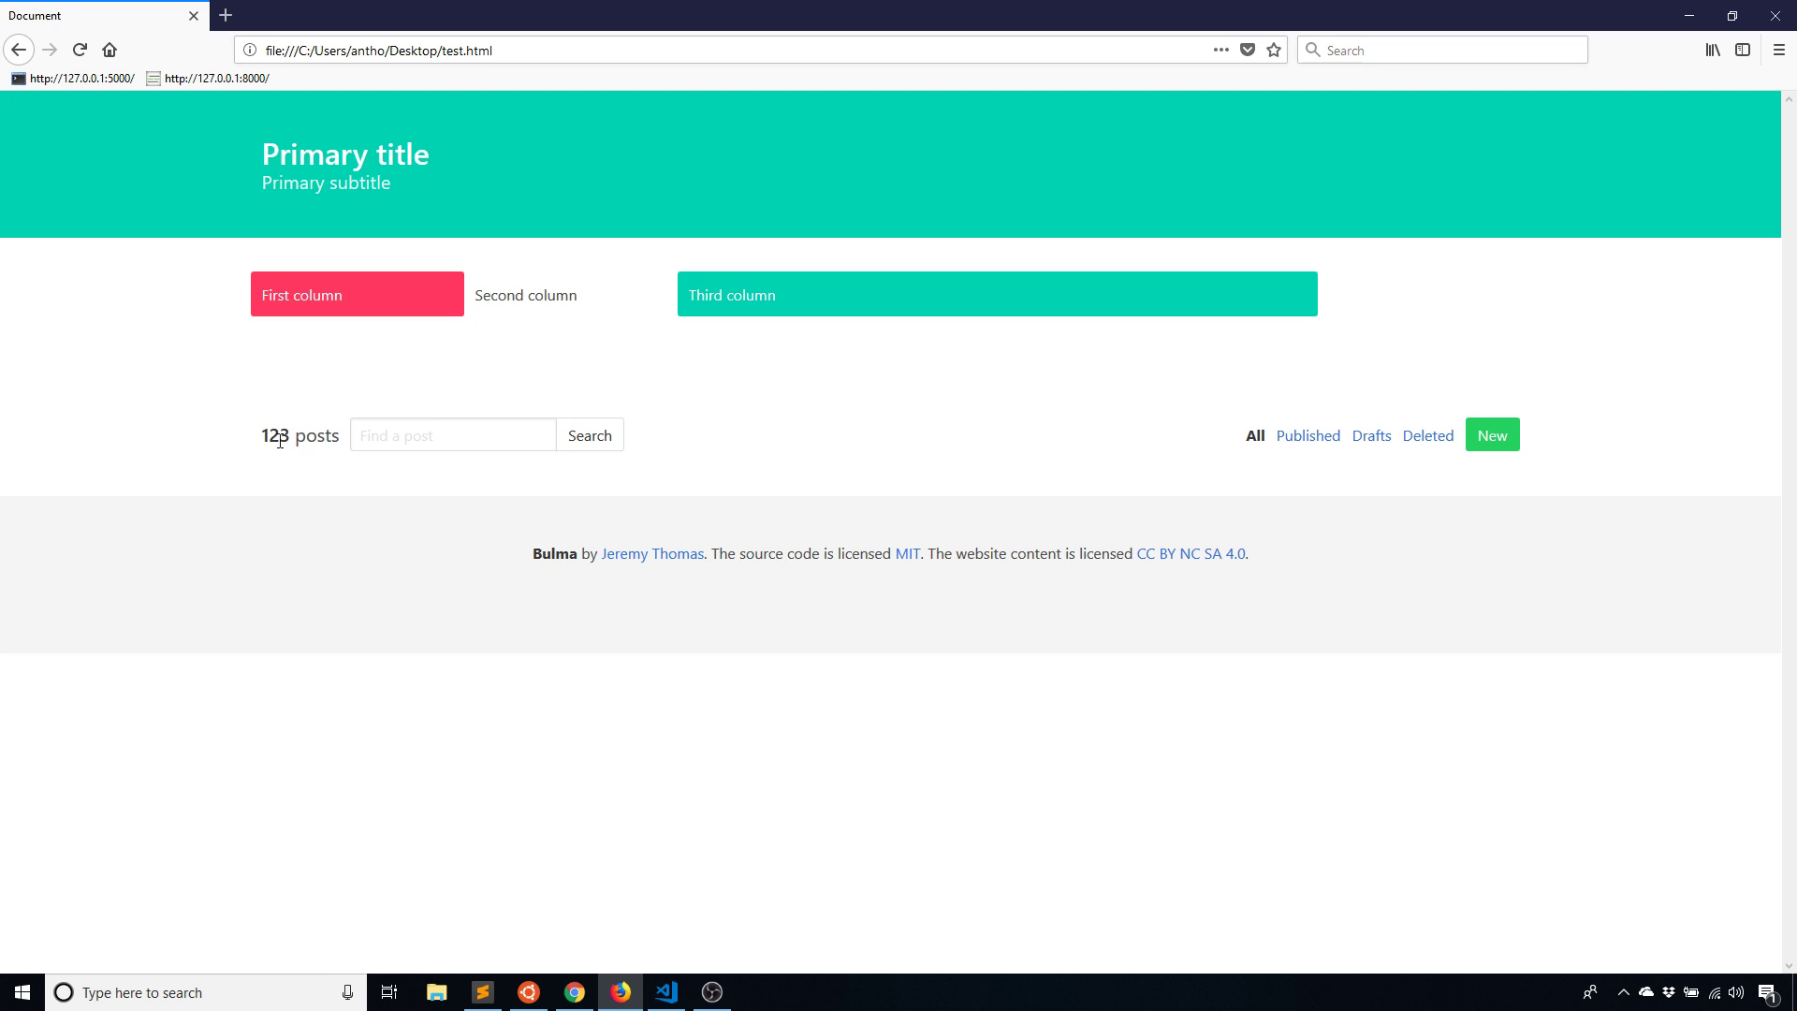
{"action": "left_click", "coordinate": [451, 434]}
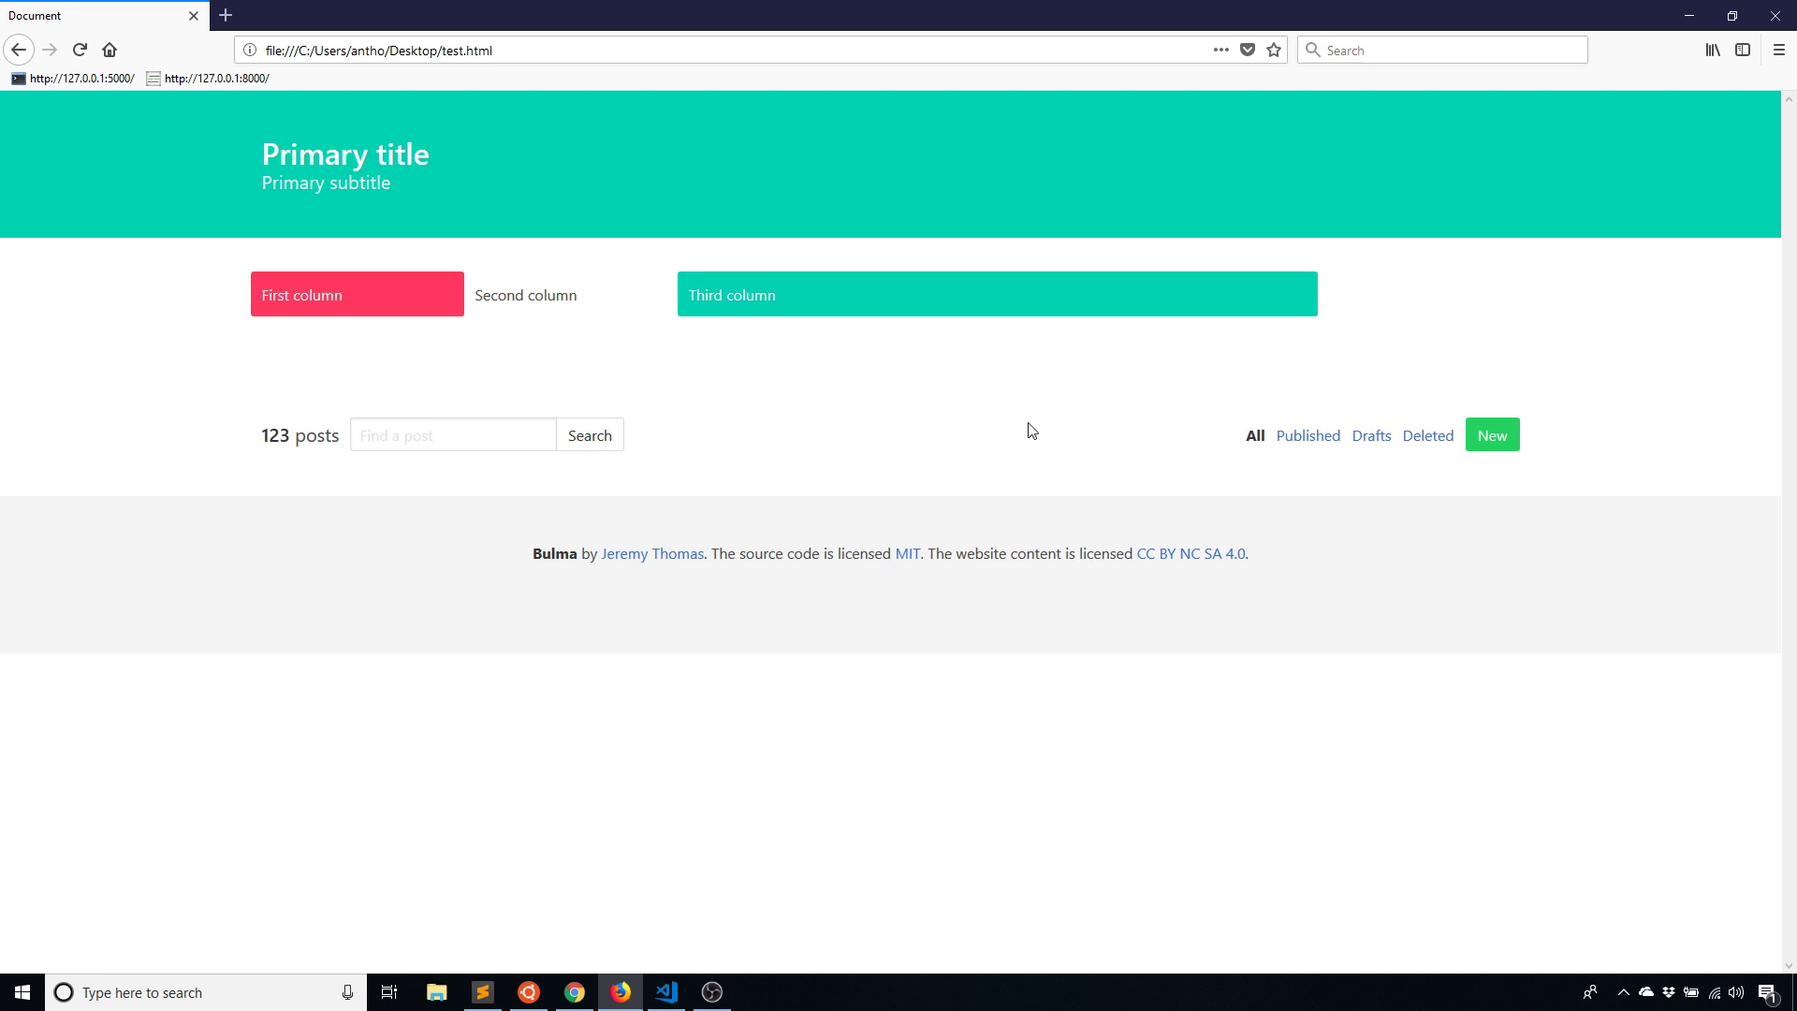
{"action": "mouse_move", "coordinate": [1418, 495]}
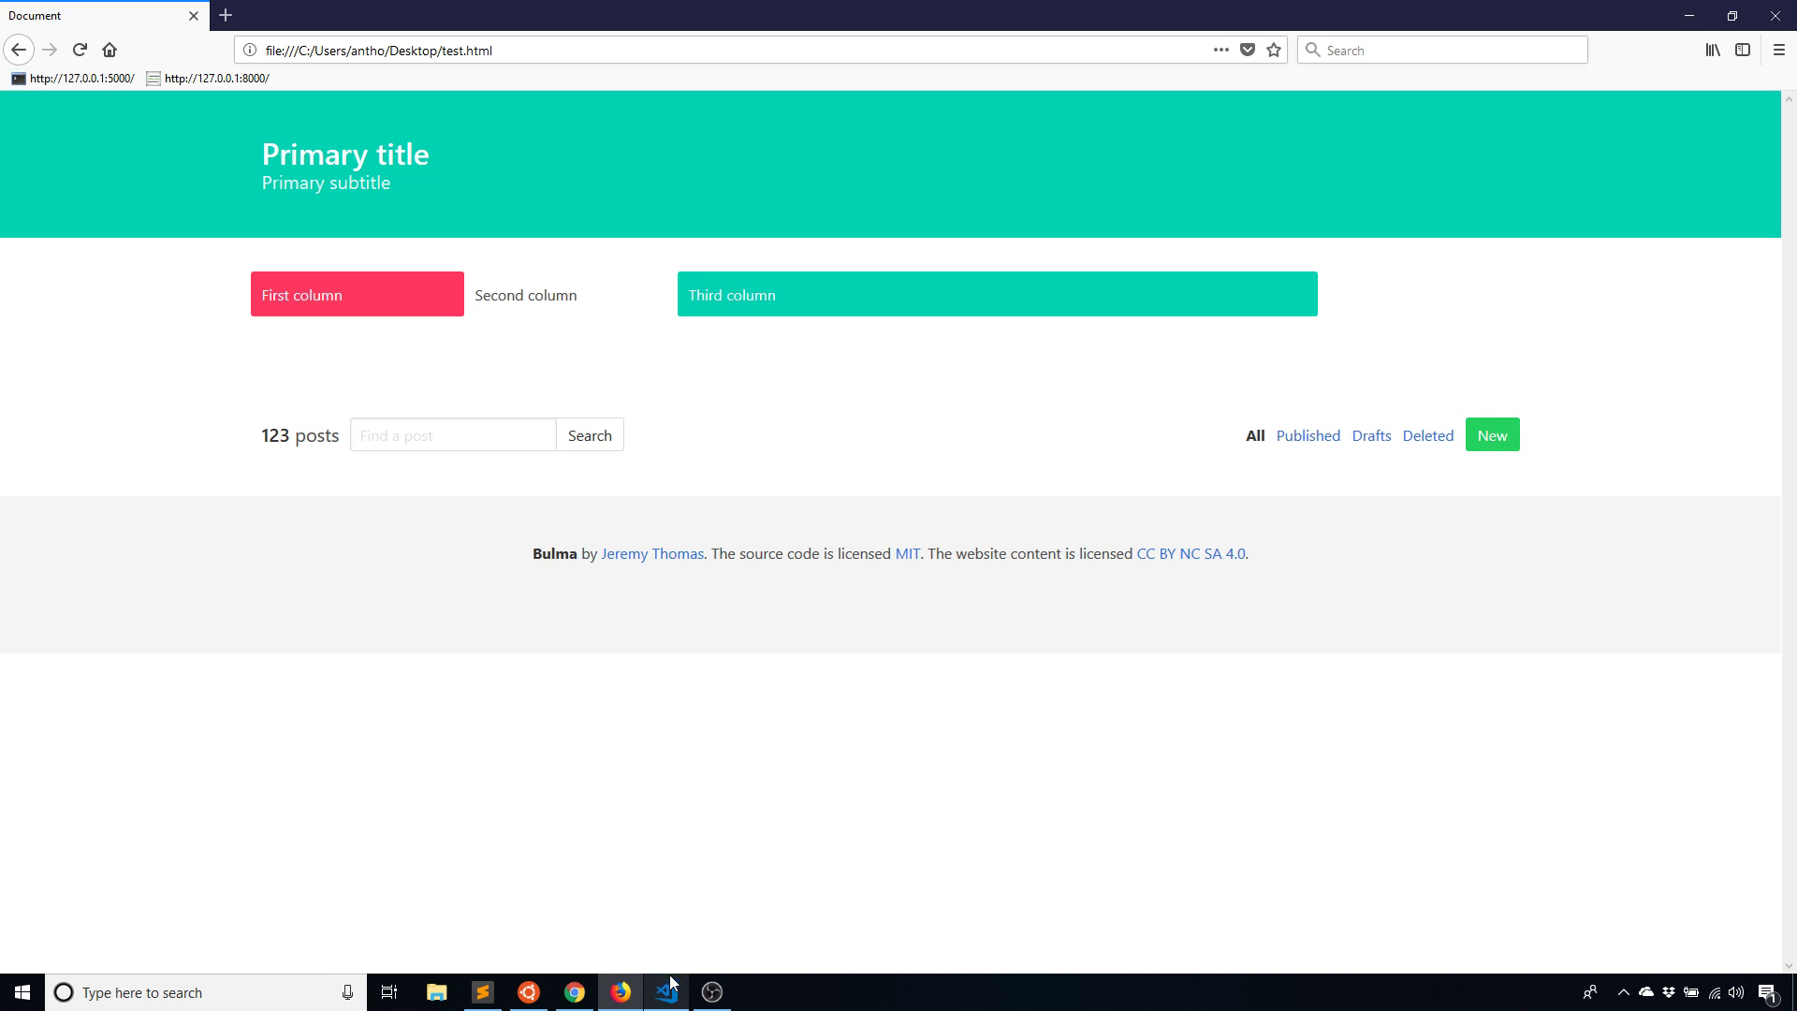
{"action": "left_click", "coordinate": [665, 992]}
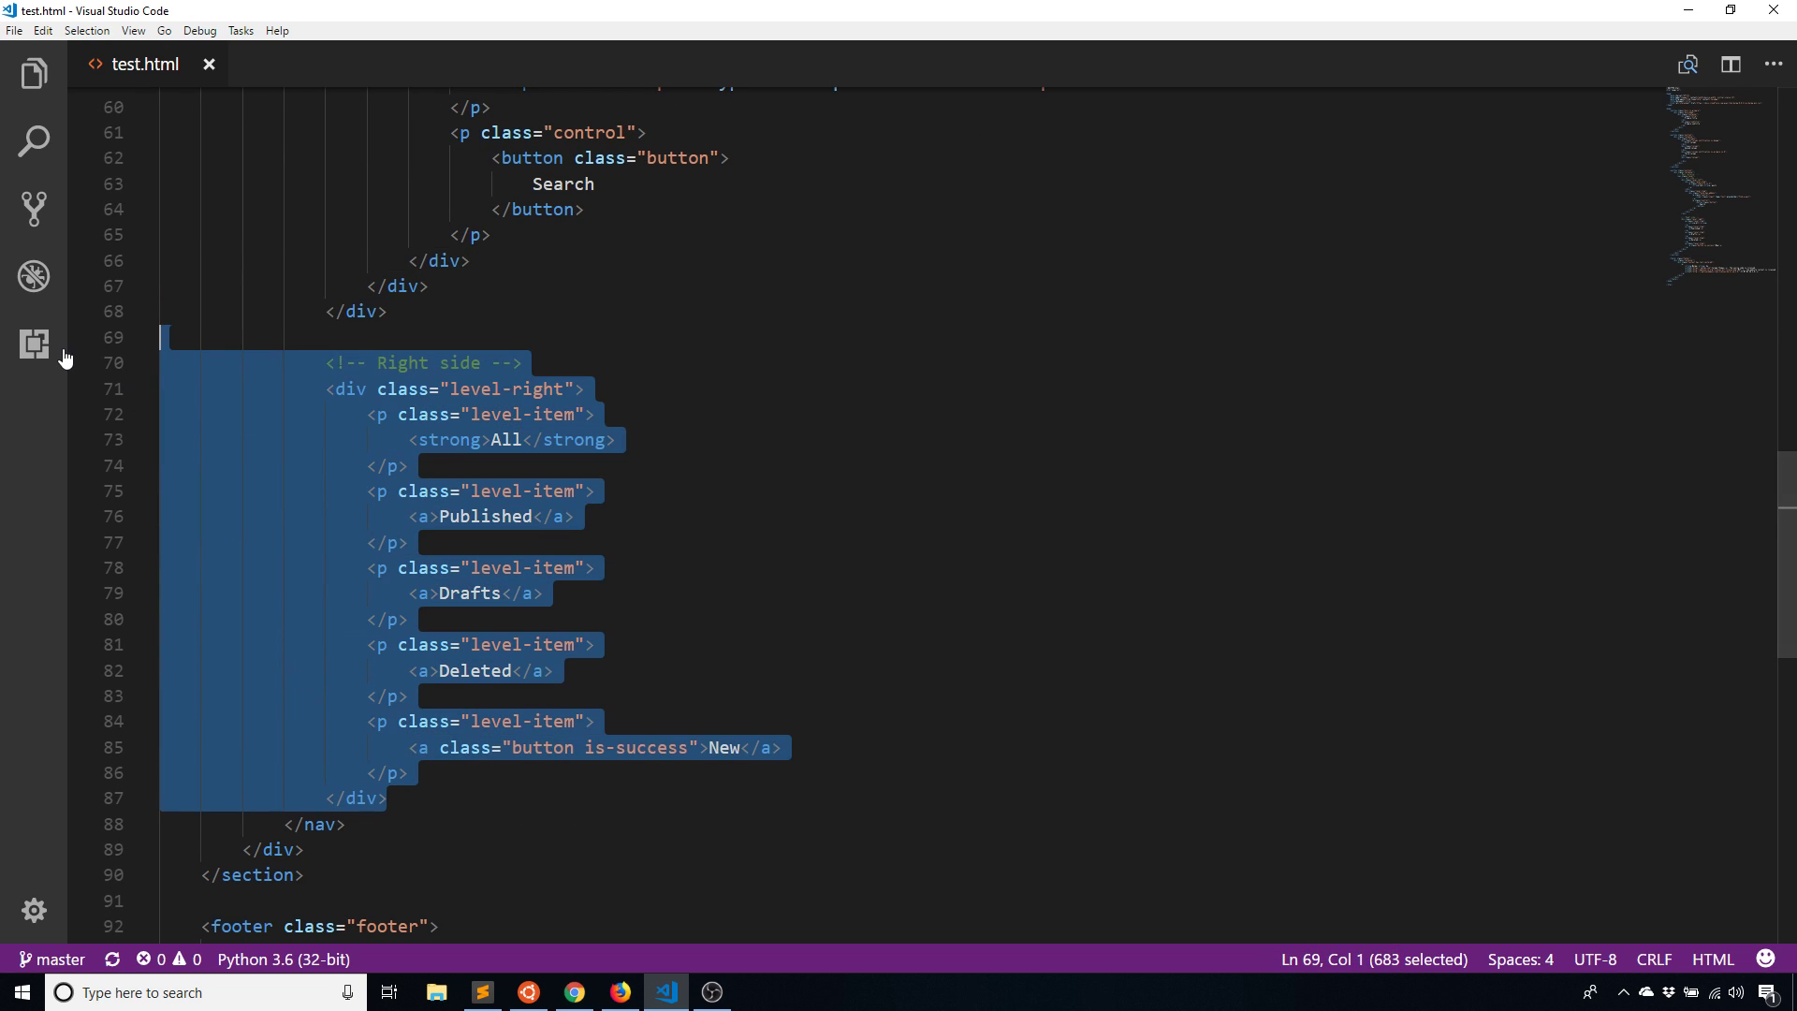
{"action": "left_click", "coordinate": [618, 992]}
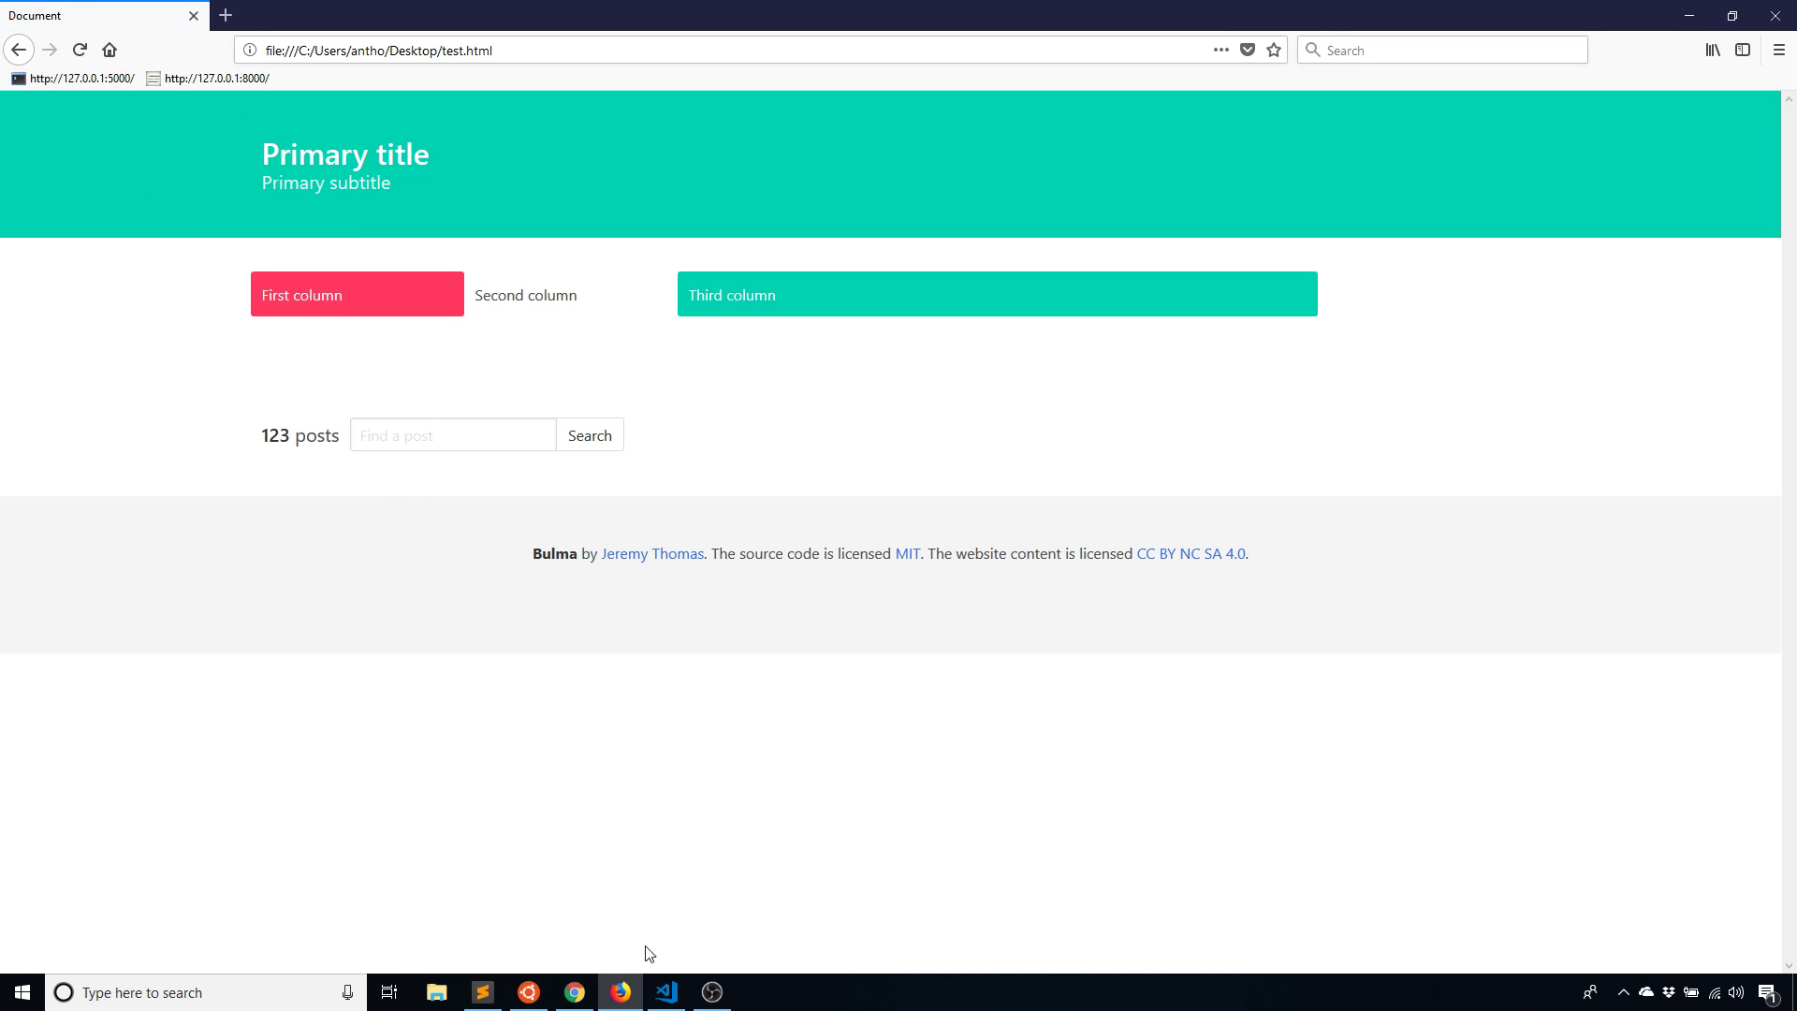
{"action": "left_click", "coordinate": [666, 992]}
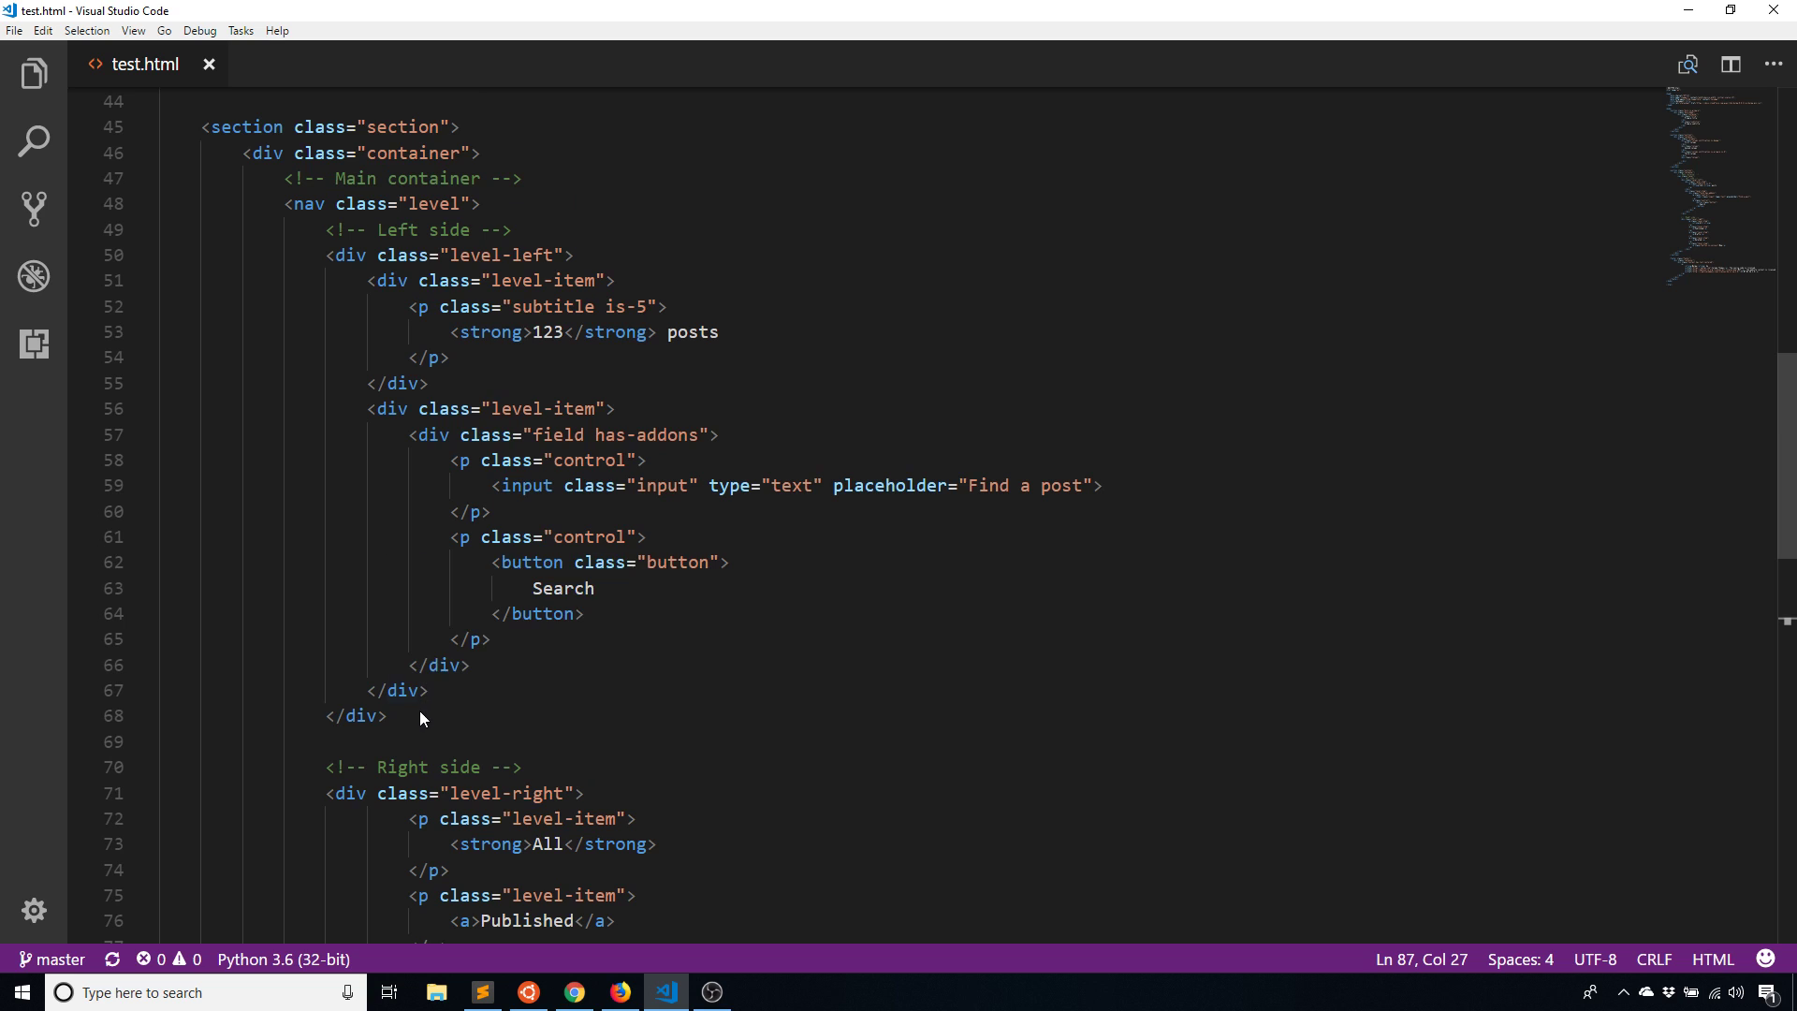
{"action": "left_click_drag", "start_coordinate": [325, 254], "coordinate": [388, 715]}
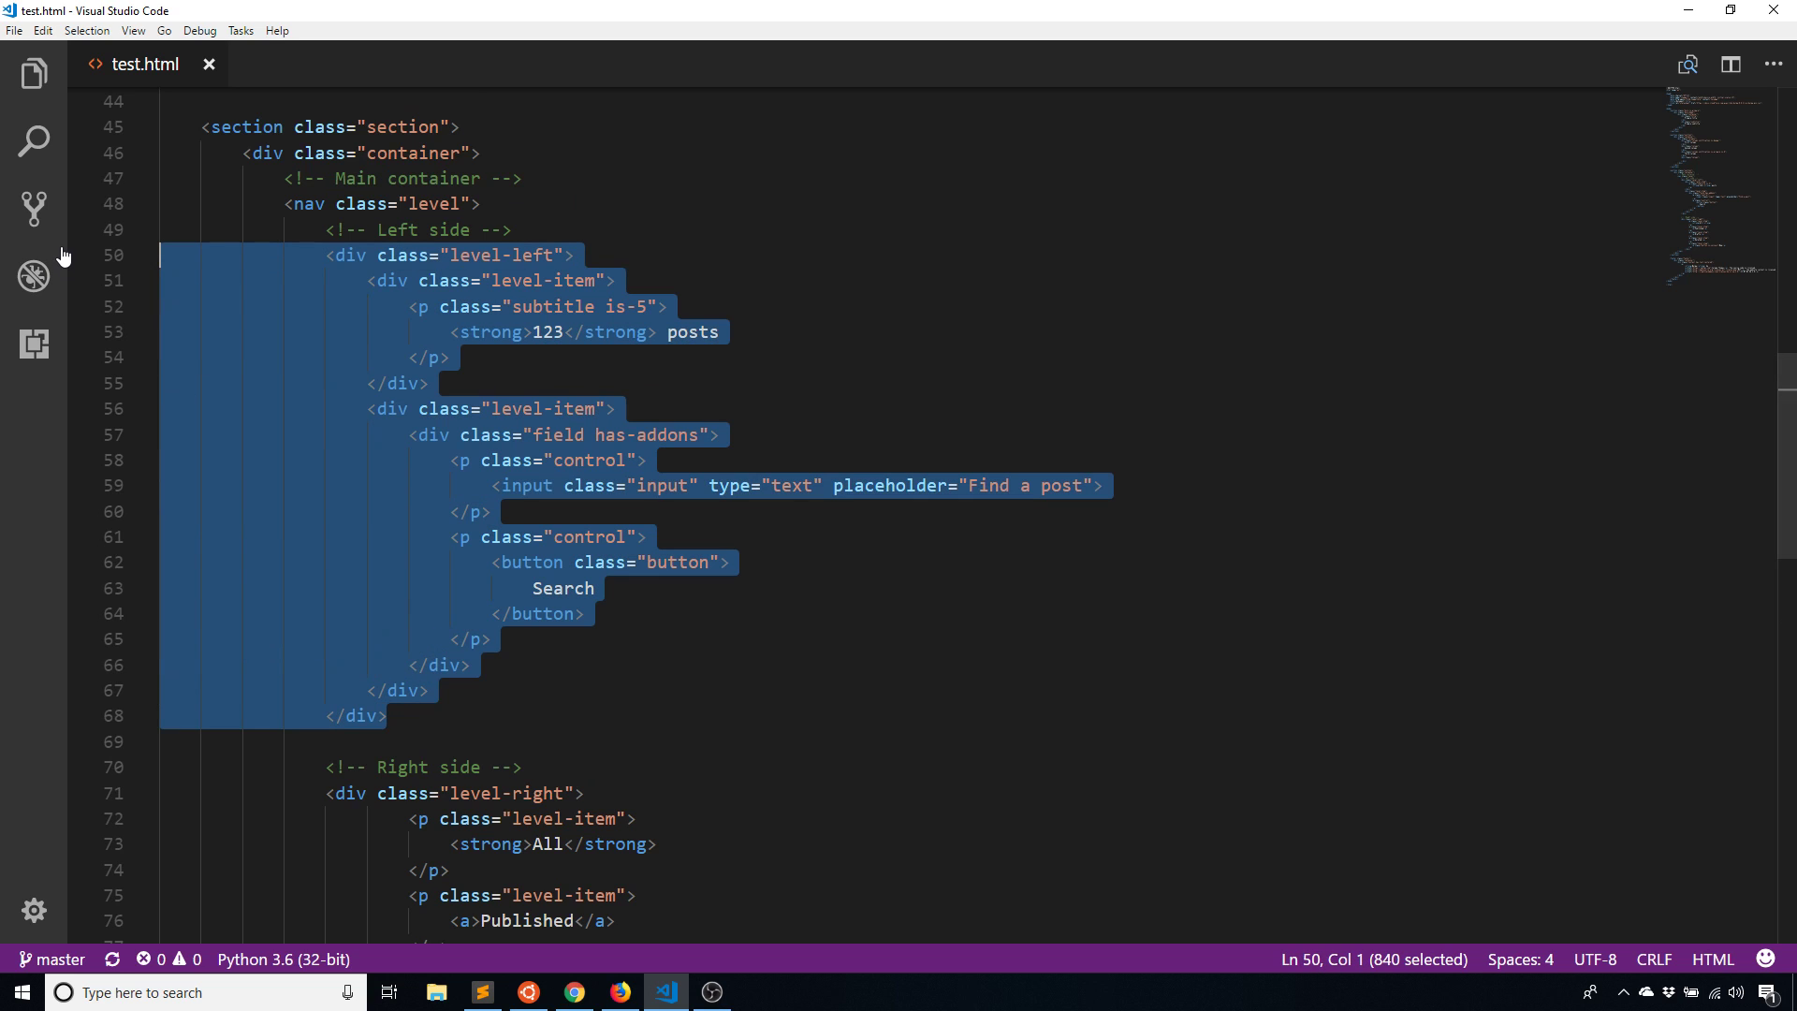
{"action": "key", "text": "Delete"}
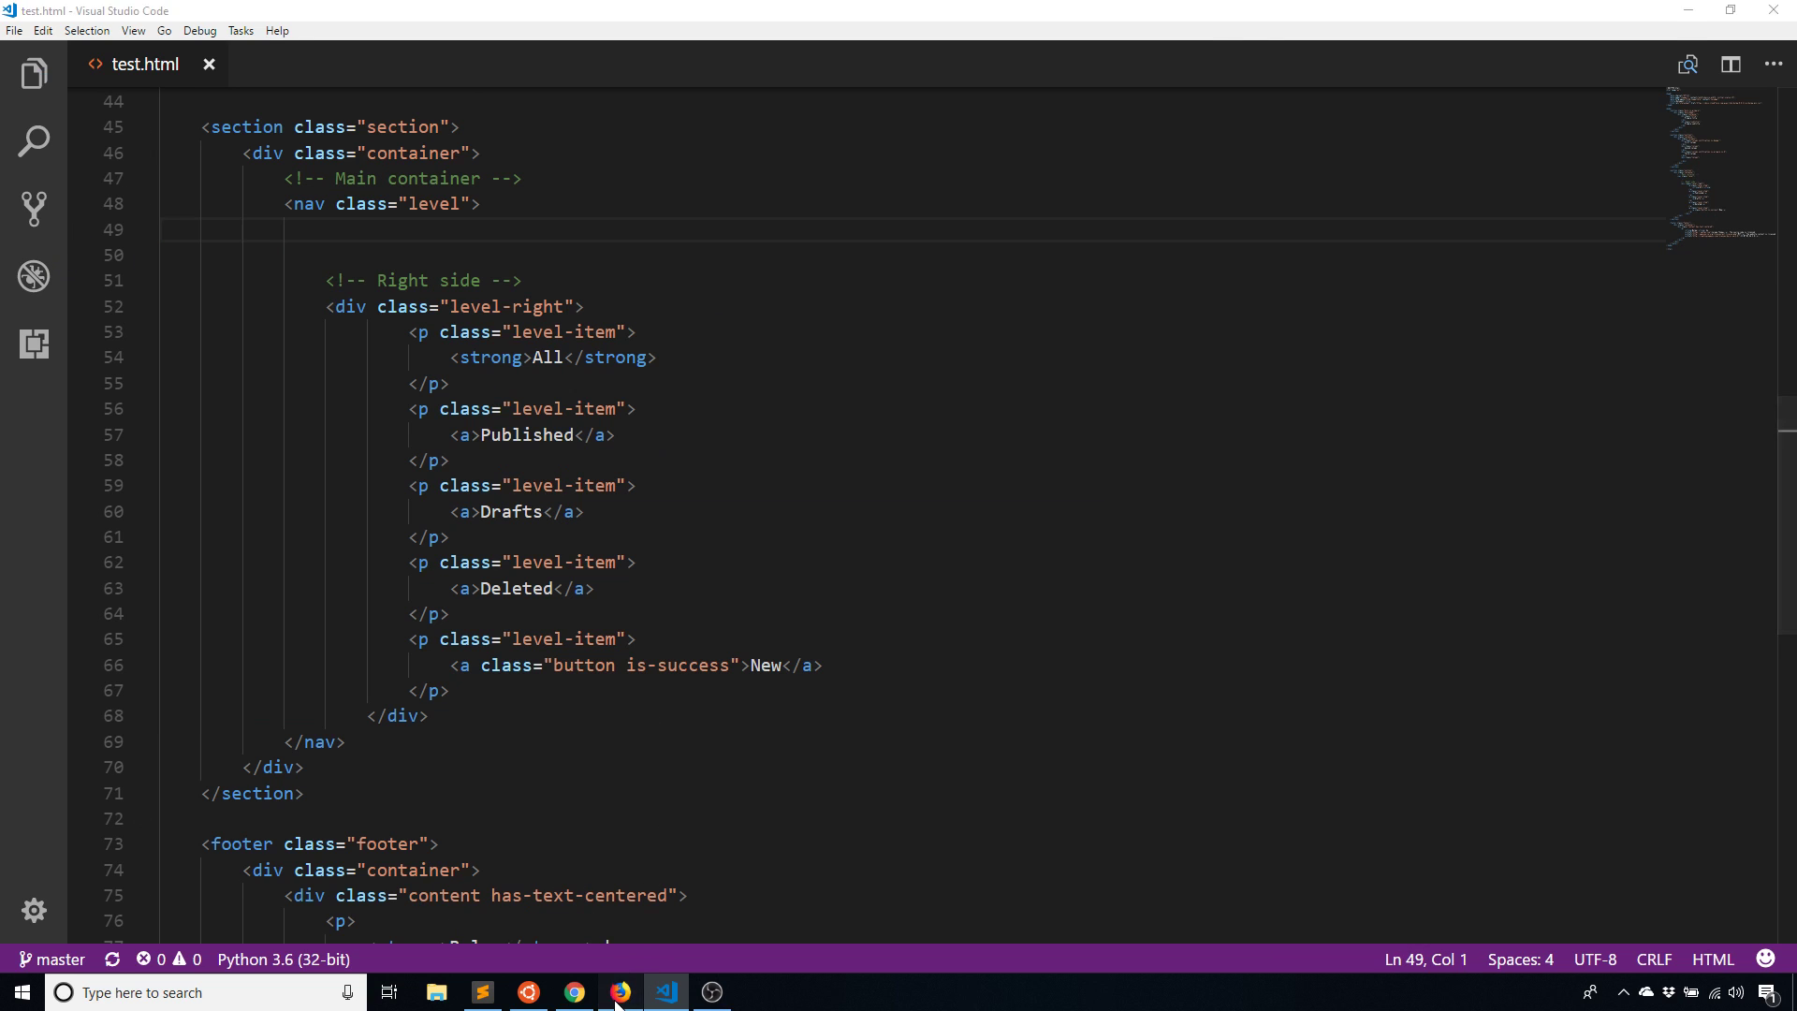
{"action": "left_click", "coordinate": [619, 992]}
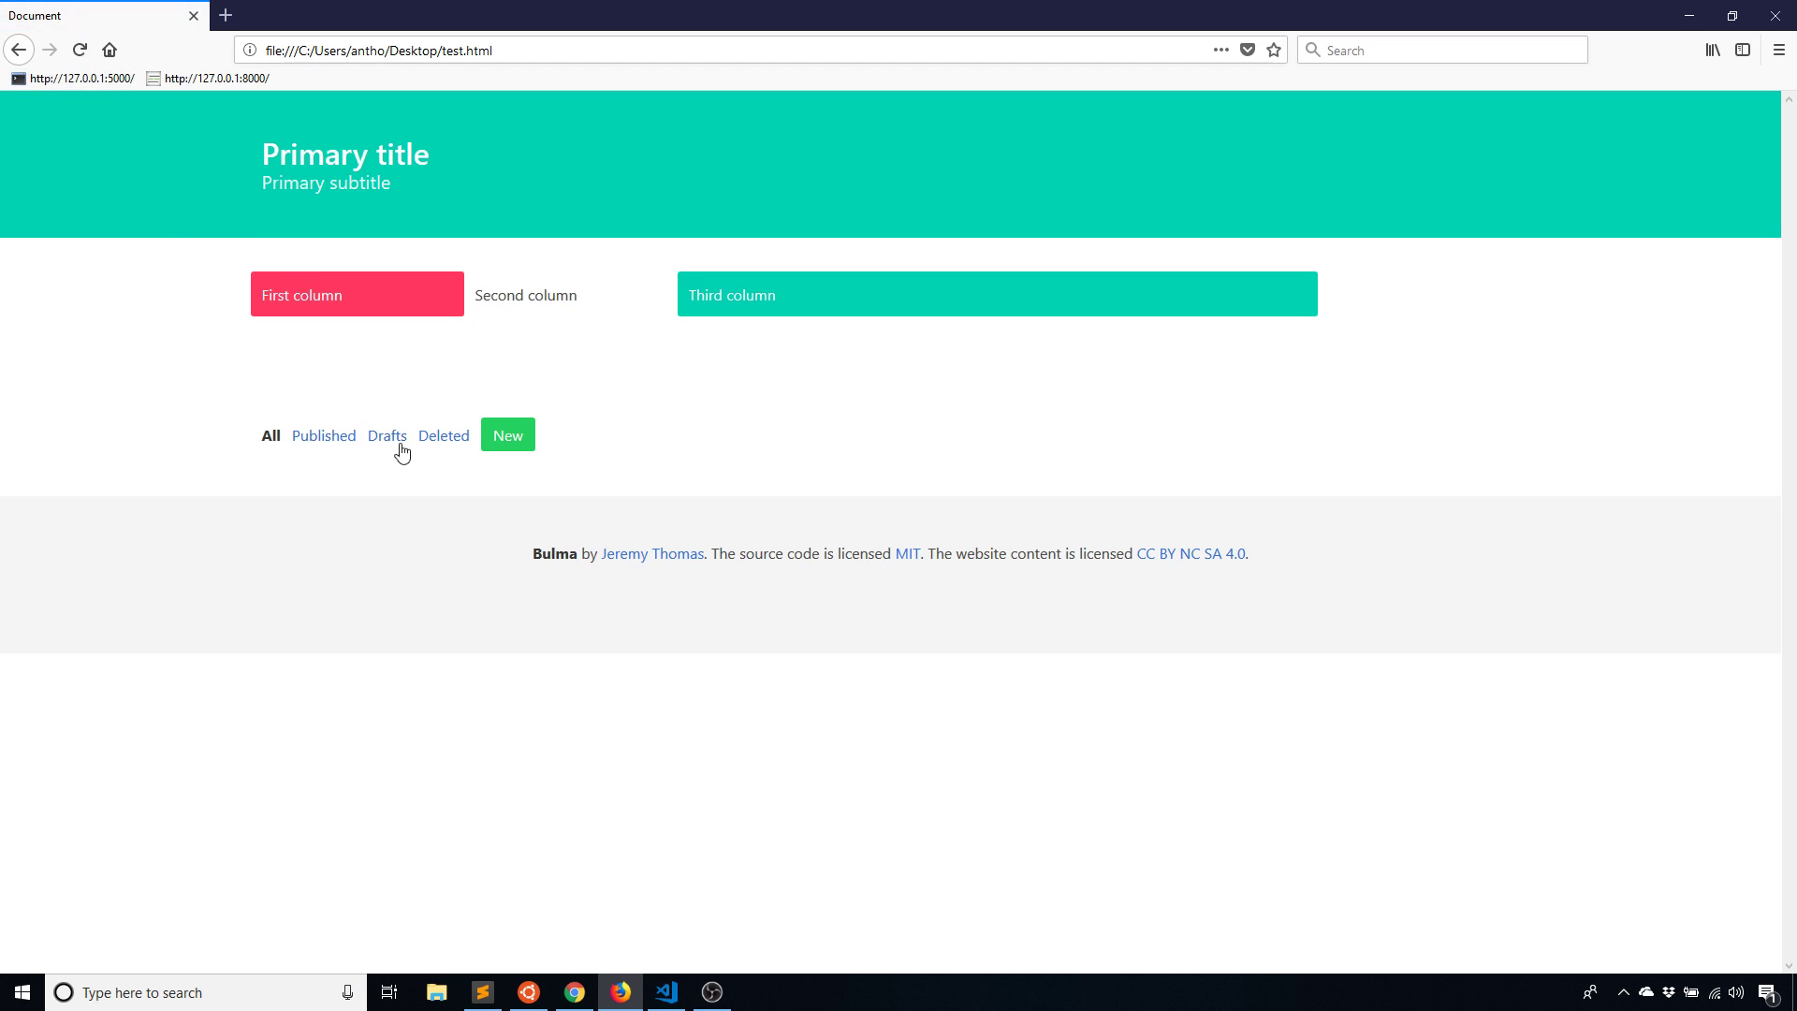
{"action": "mouse_move", "coordinate": [507, 735]}
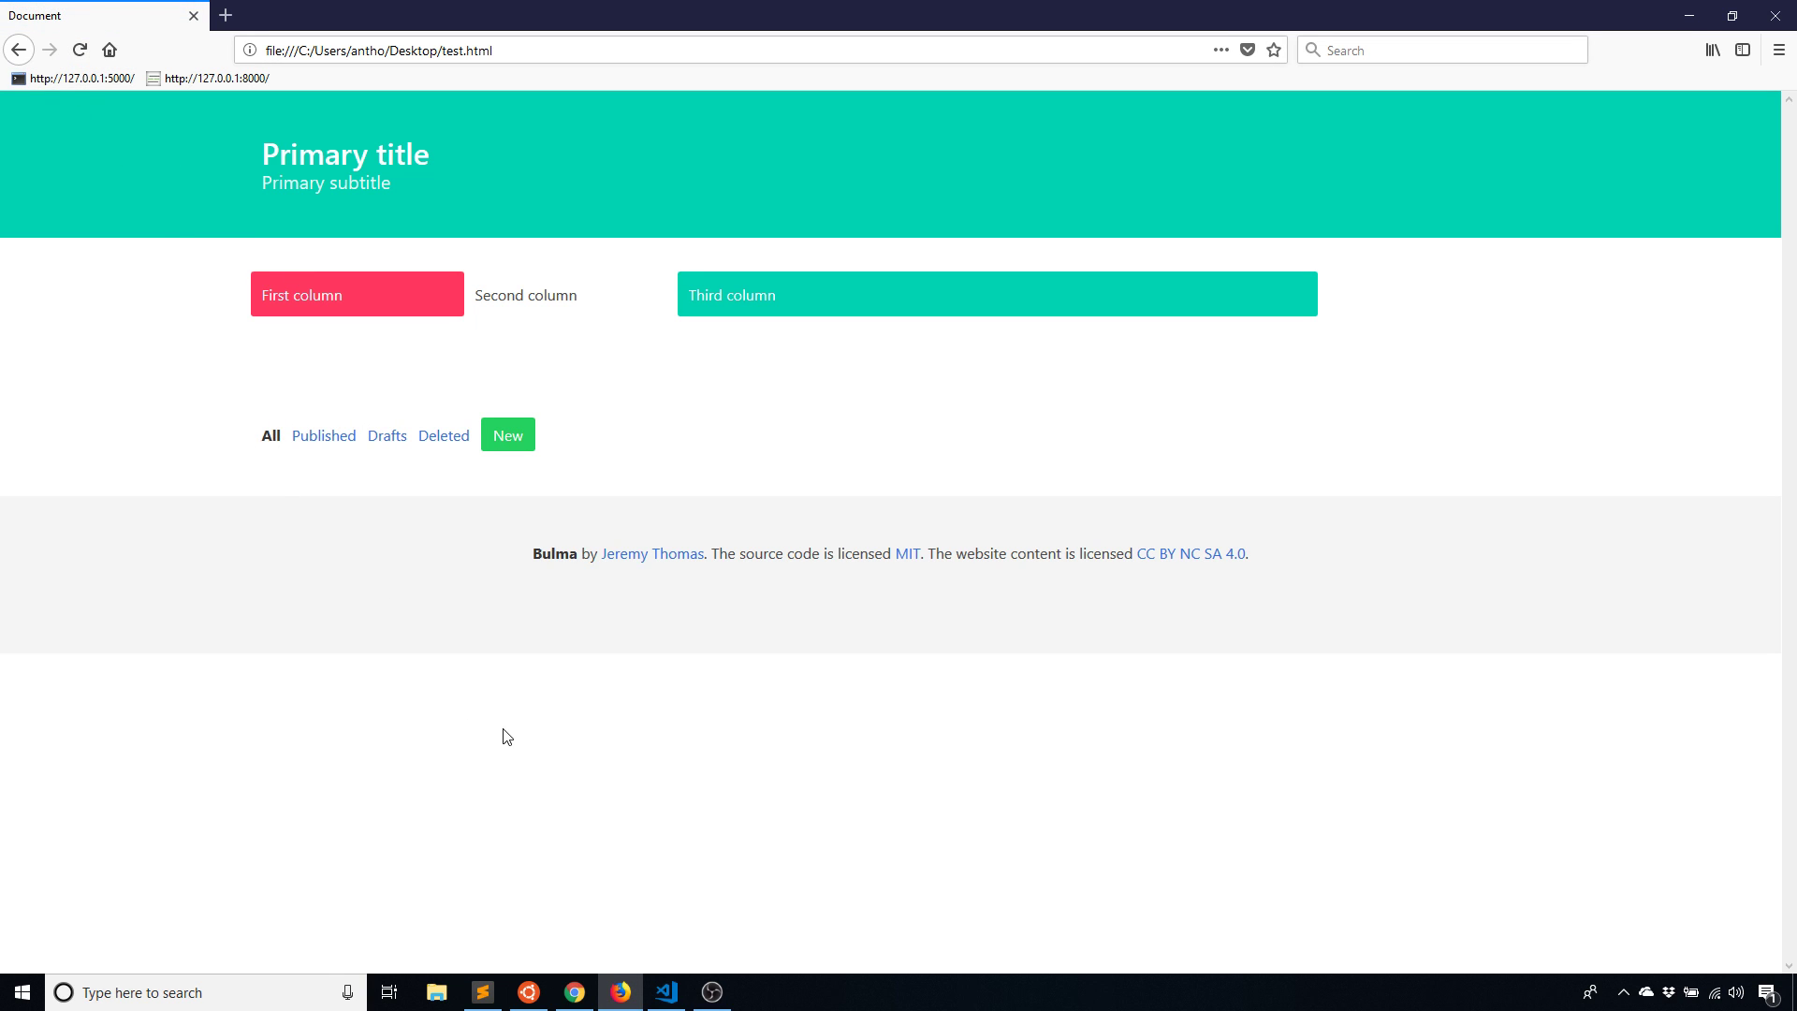
{"action": "left_click", "coordinate": [664, 992]}
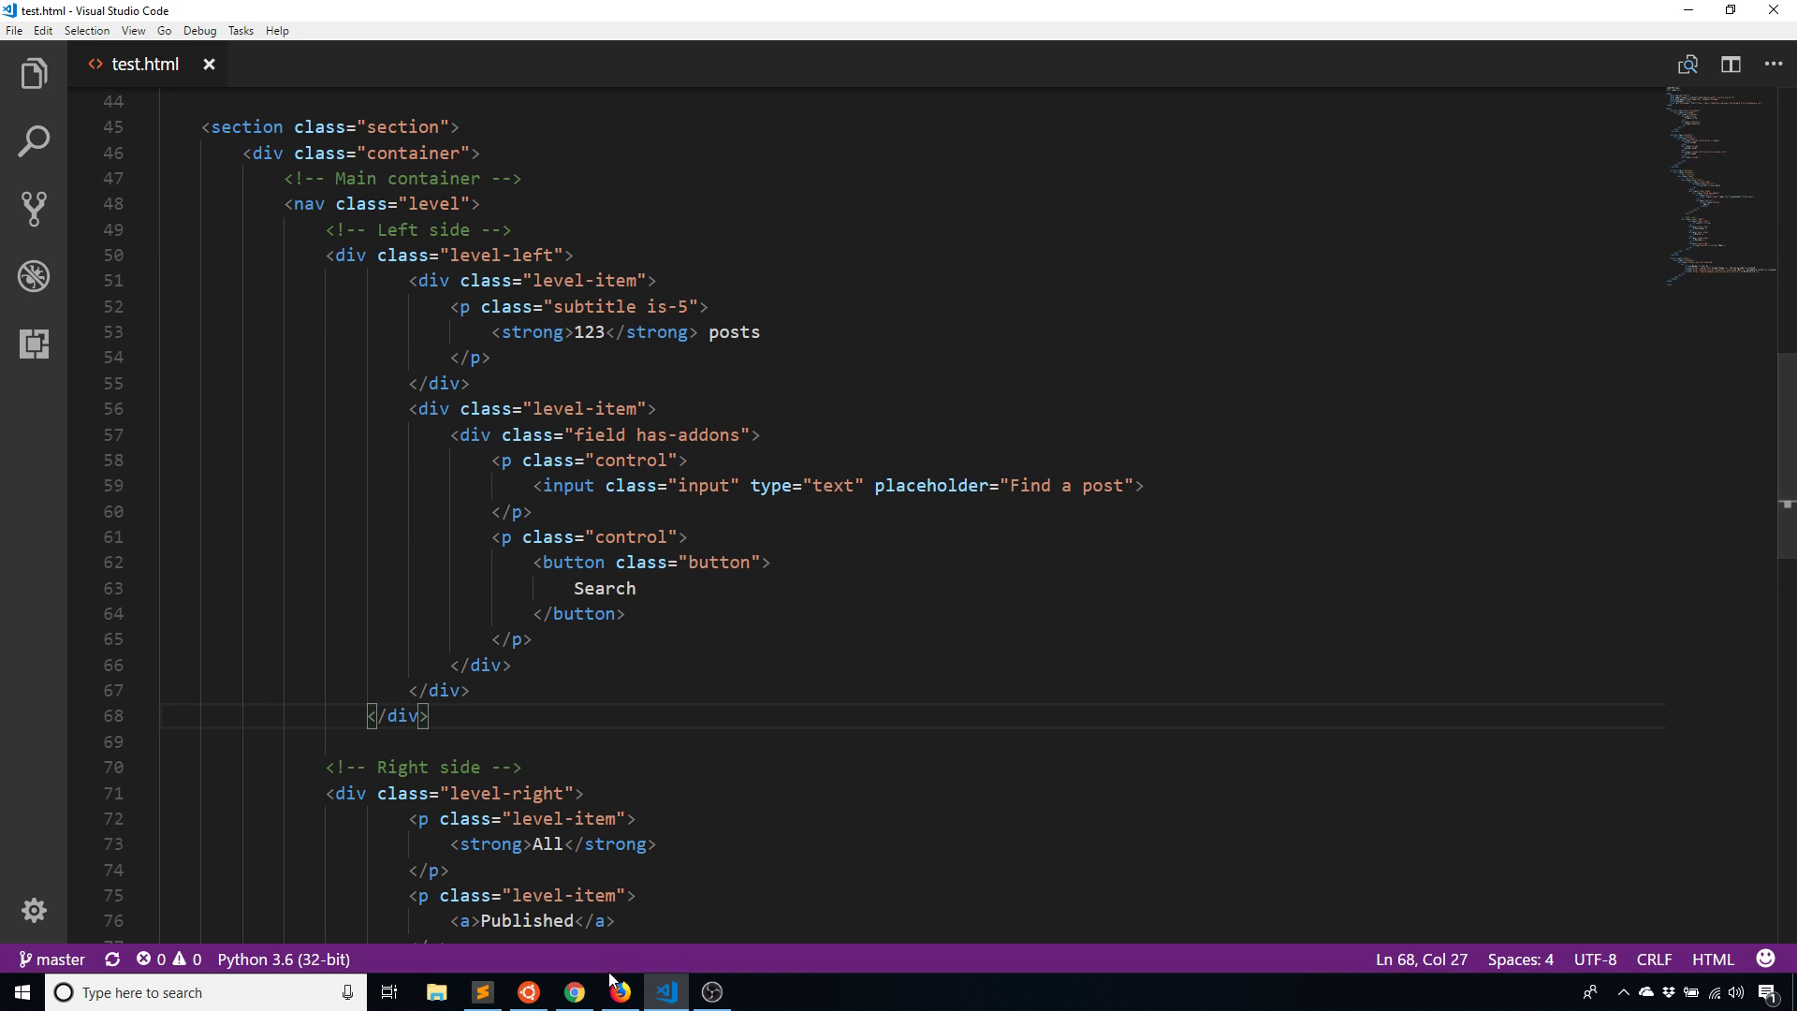
Select the right-side All/Published/Drafts/Deleted/New filter-links block in test.html
{"action": "left_click", "coordinate": [618, 992]}
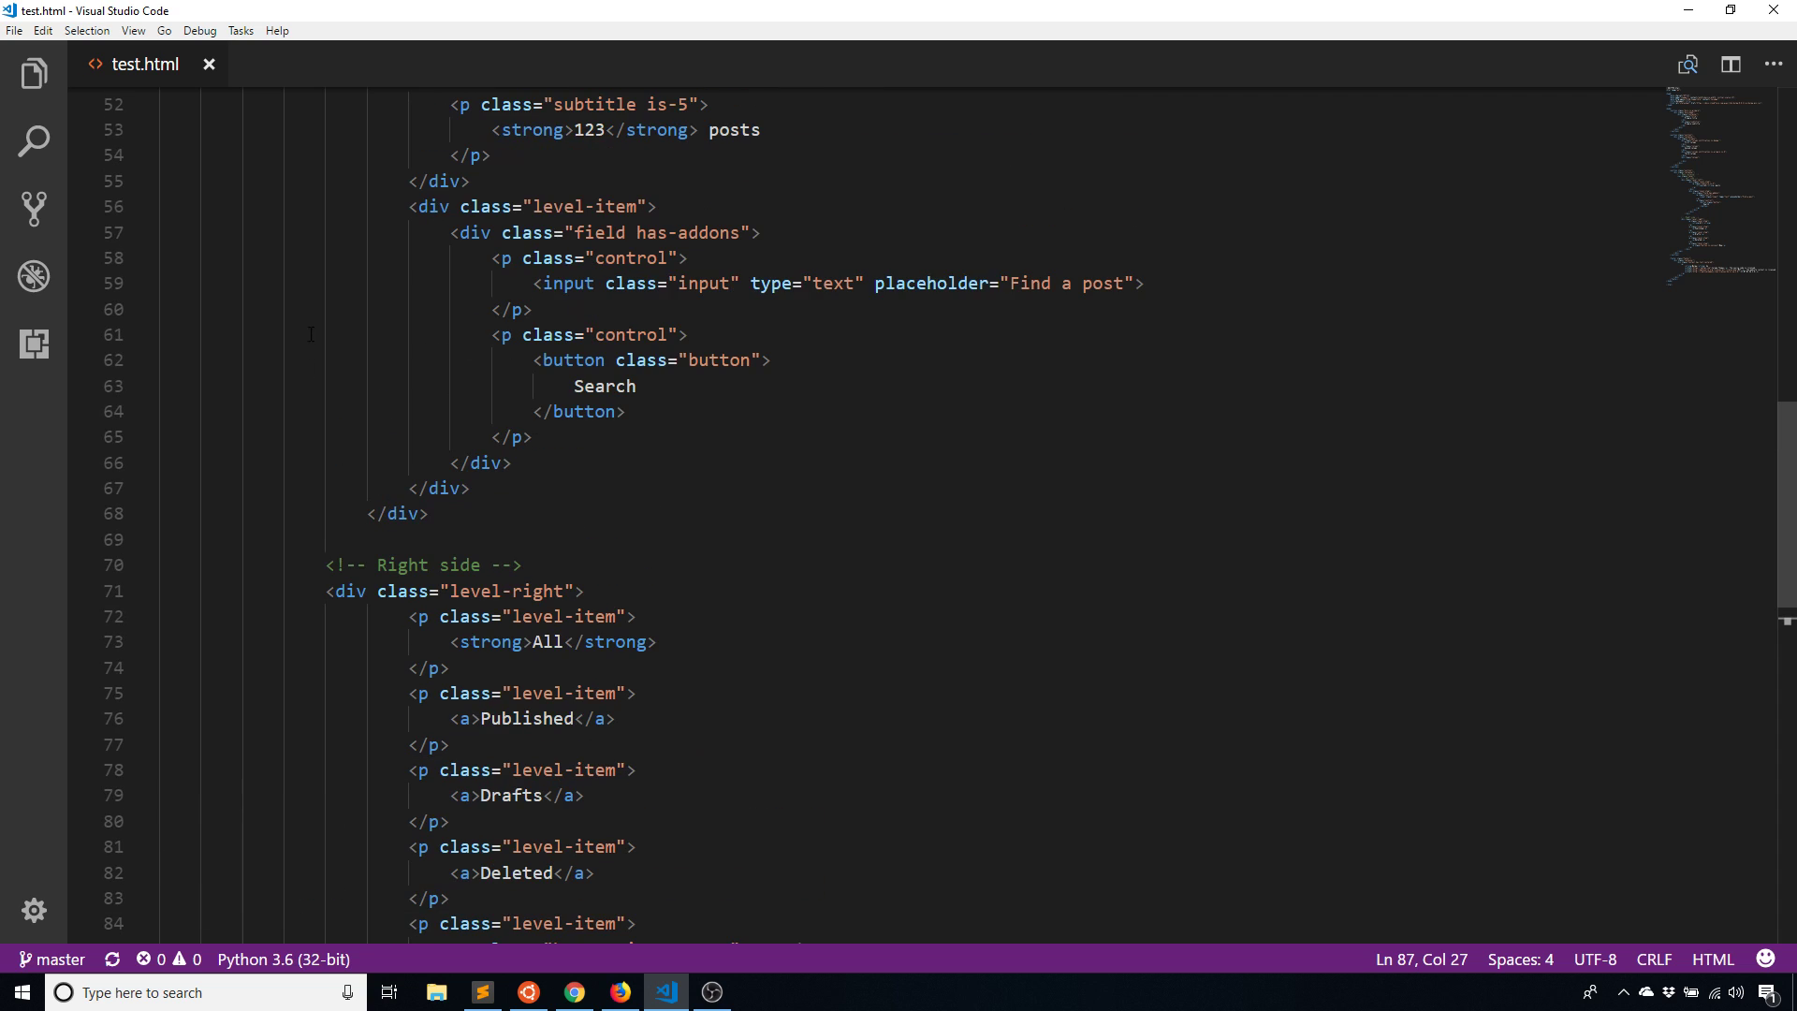
{"action": "scroll", "scroll_direction": "down", "scroll_amount": 3}
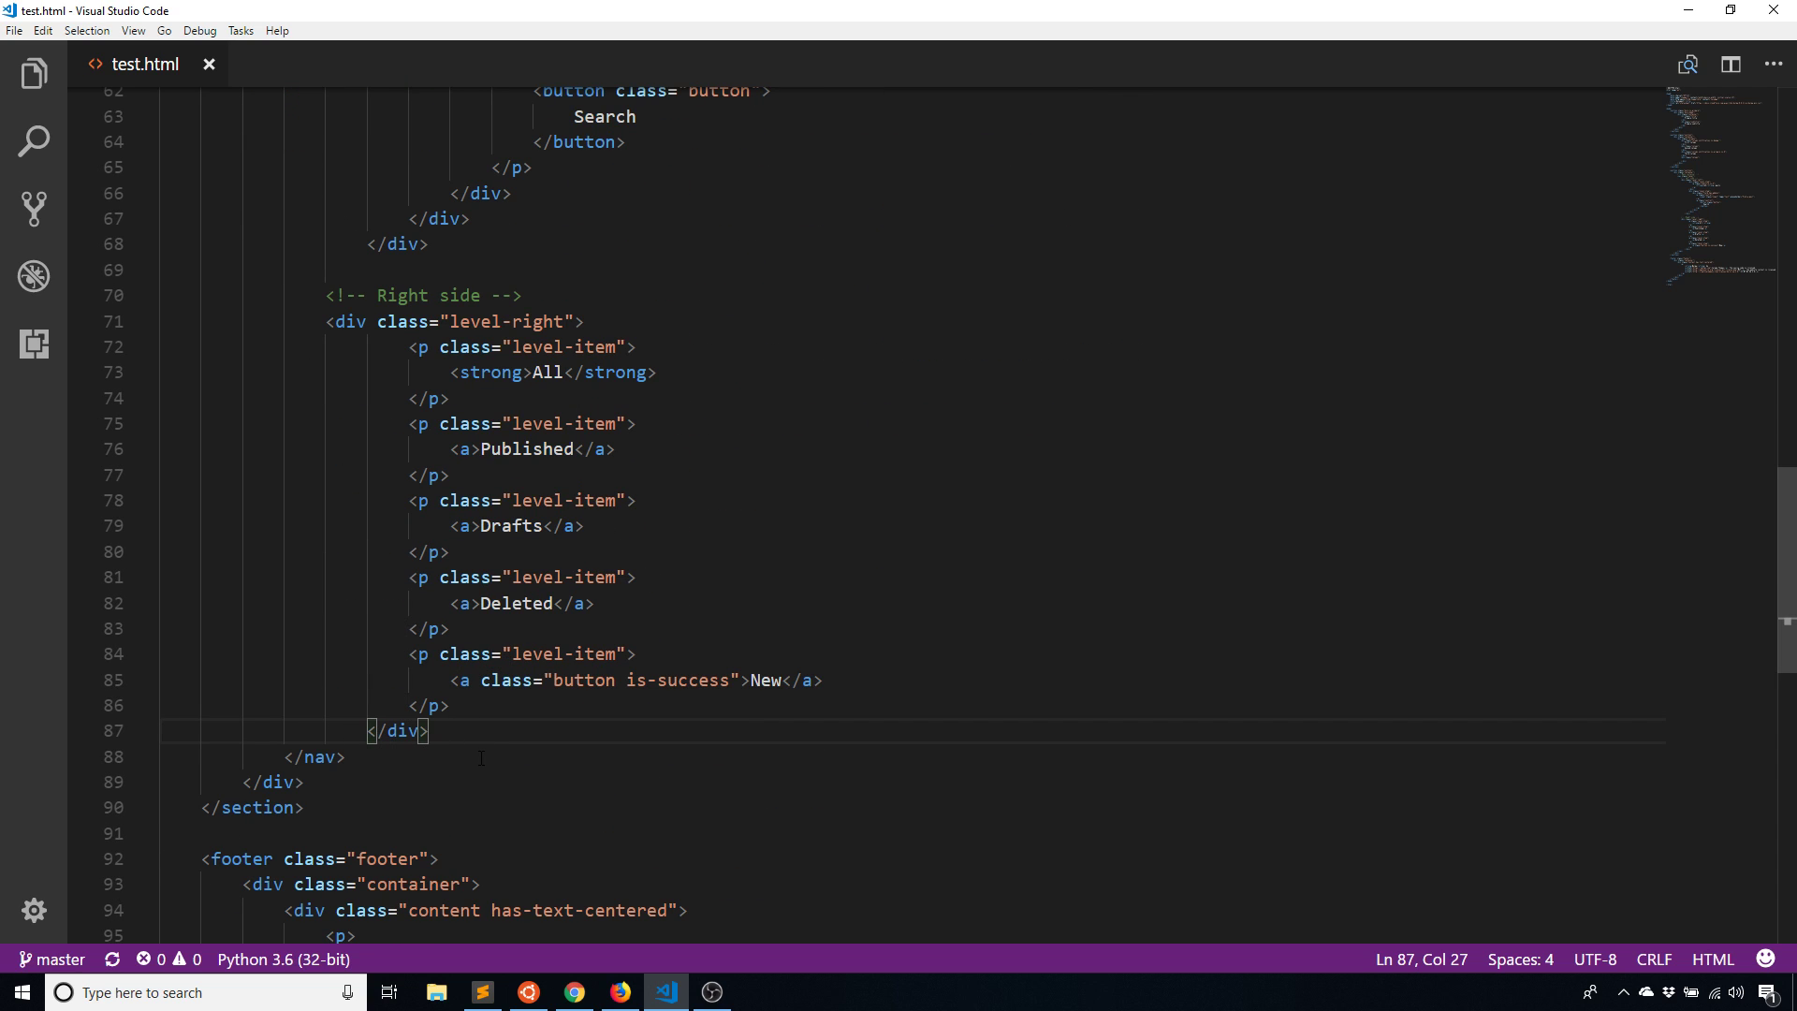
{"action": "left_click_drag", "start_coordinate": [430, 730], "coordinate": [164, 271]}
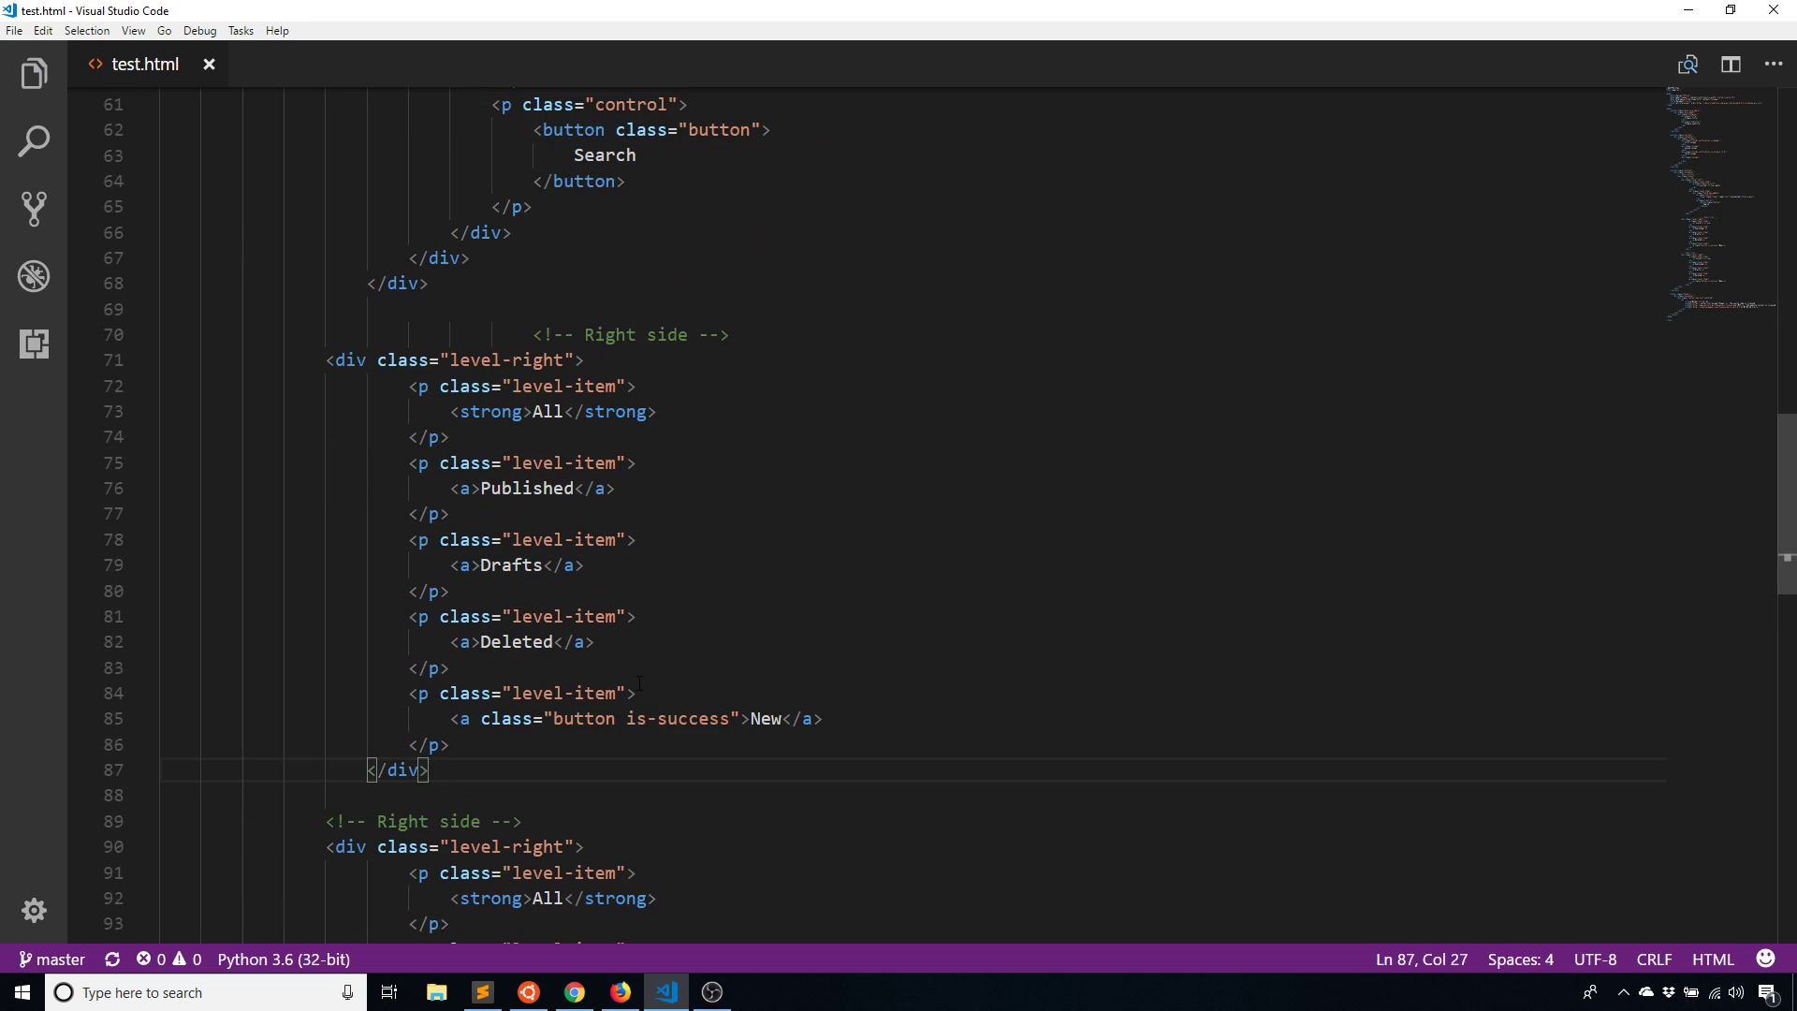
Reload test.html in Firefox to show the two filter-link groups
{"action": "left_click", "coordinate": [619, 993]}
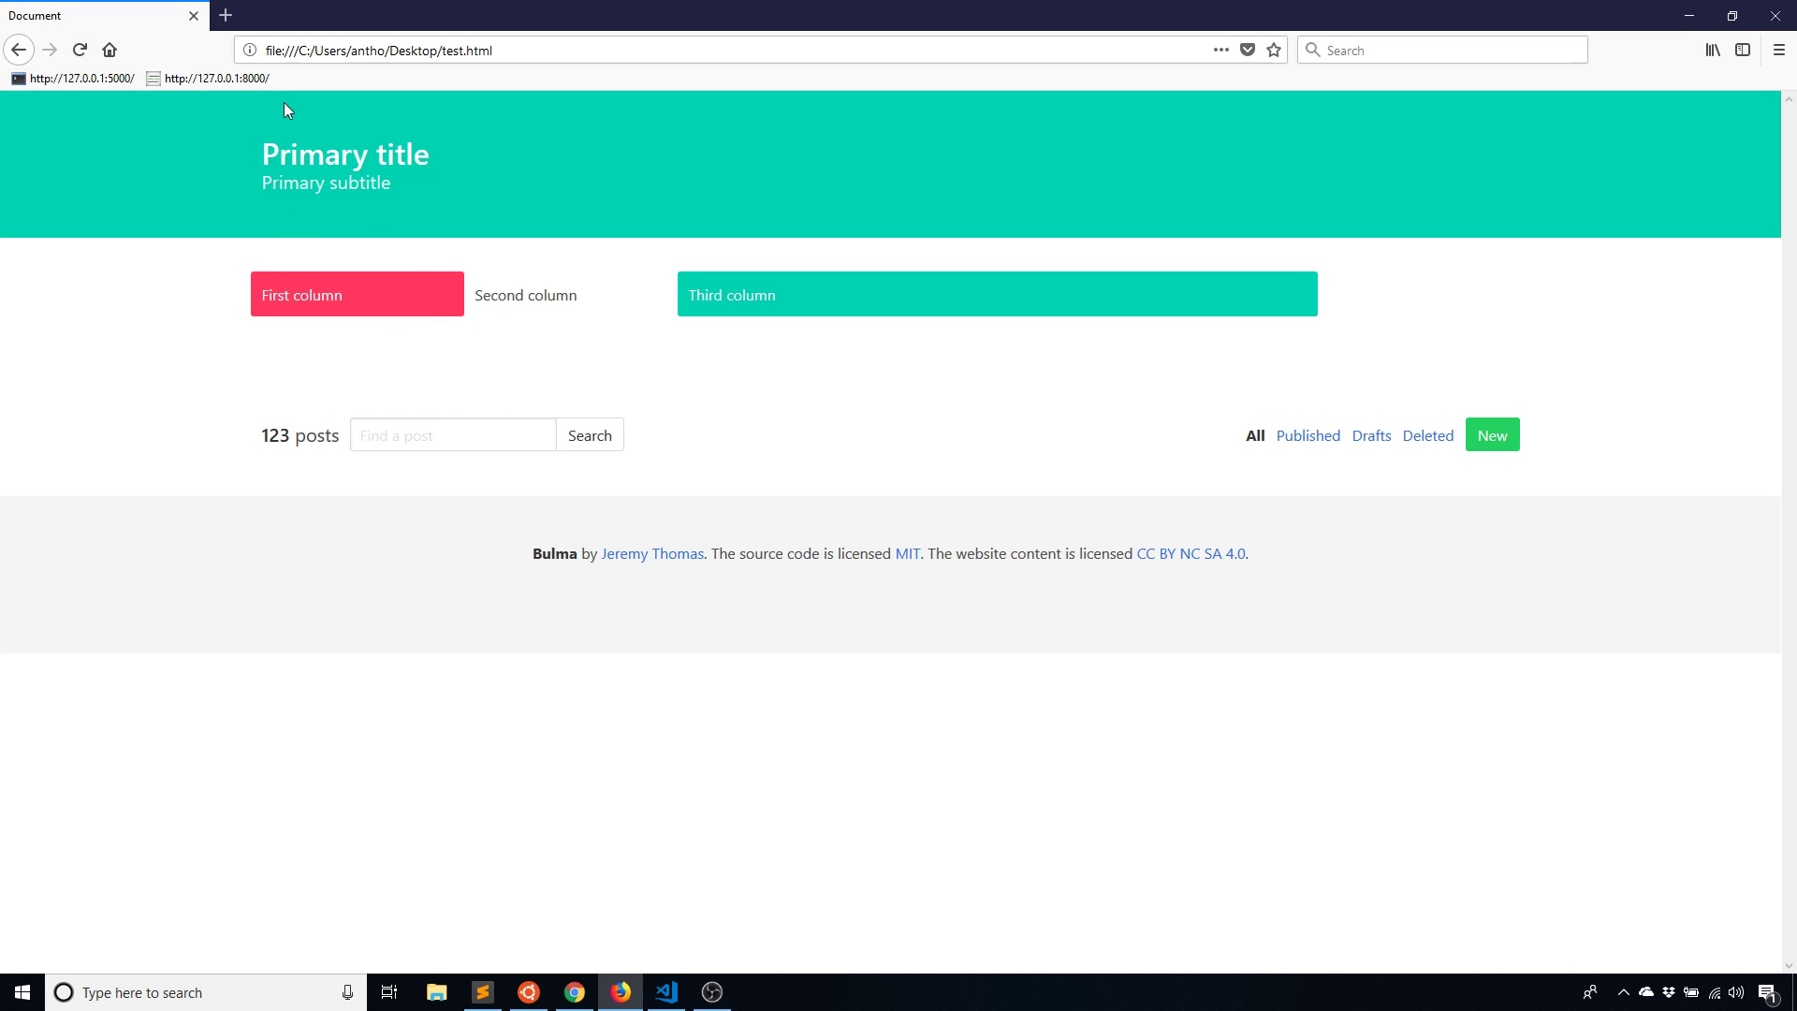
{"action": "mouse_move", "coordinate": [1222, 482]}
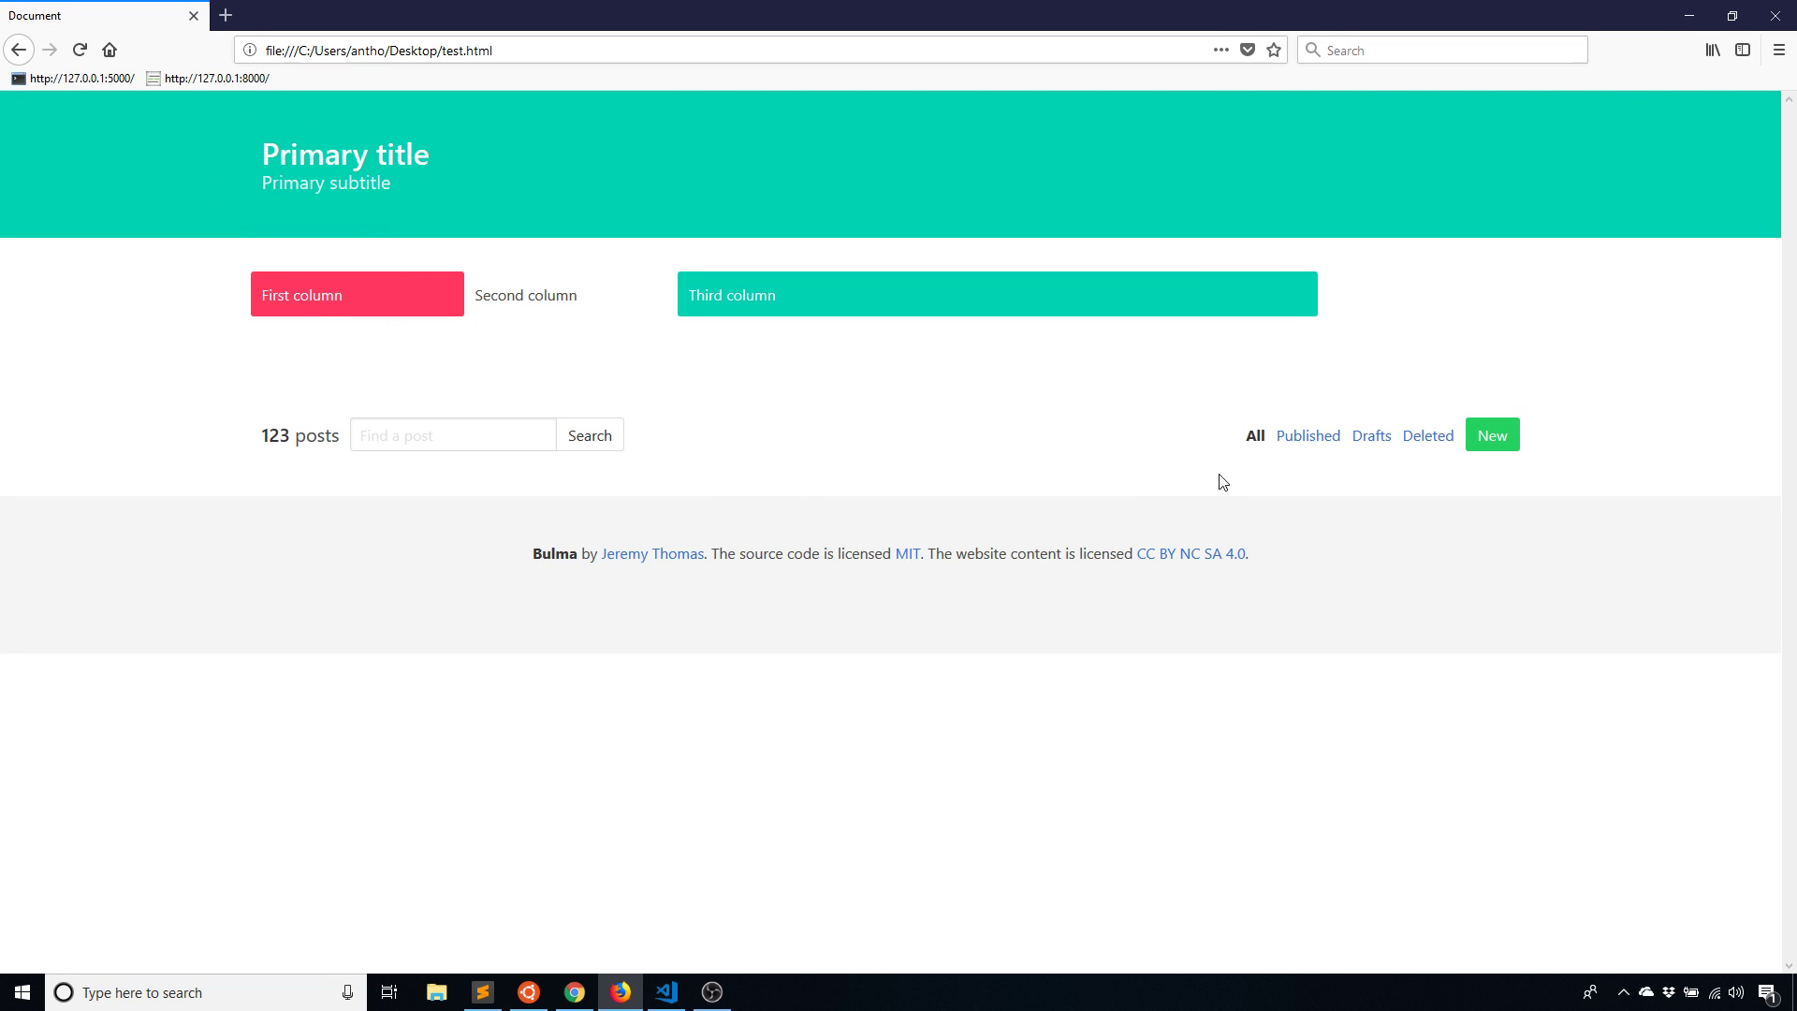
{"action": "mouse_move", "coordinate": [1364, 497]}
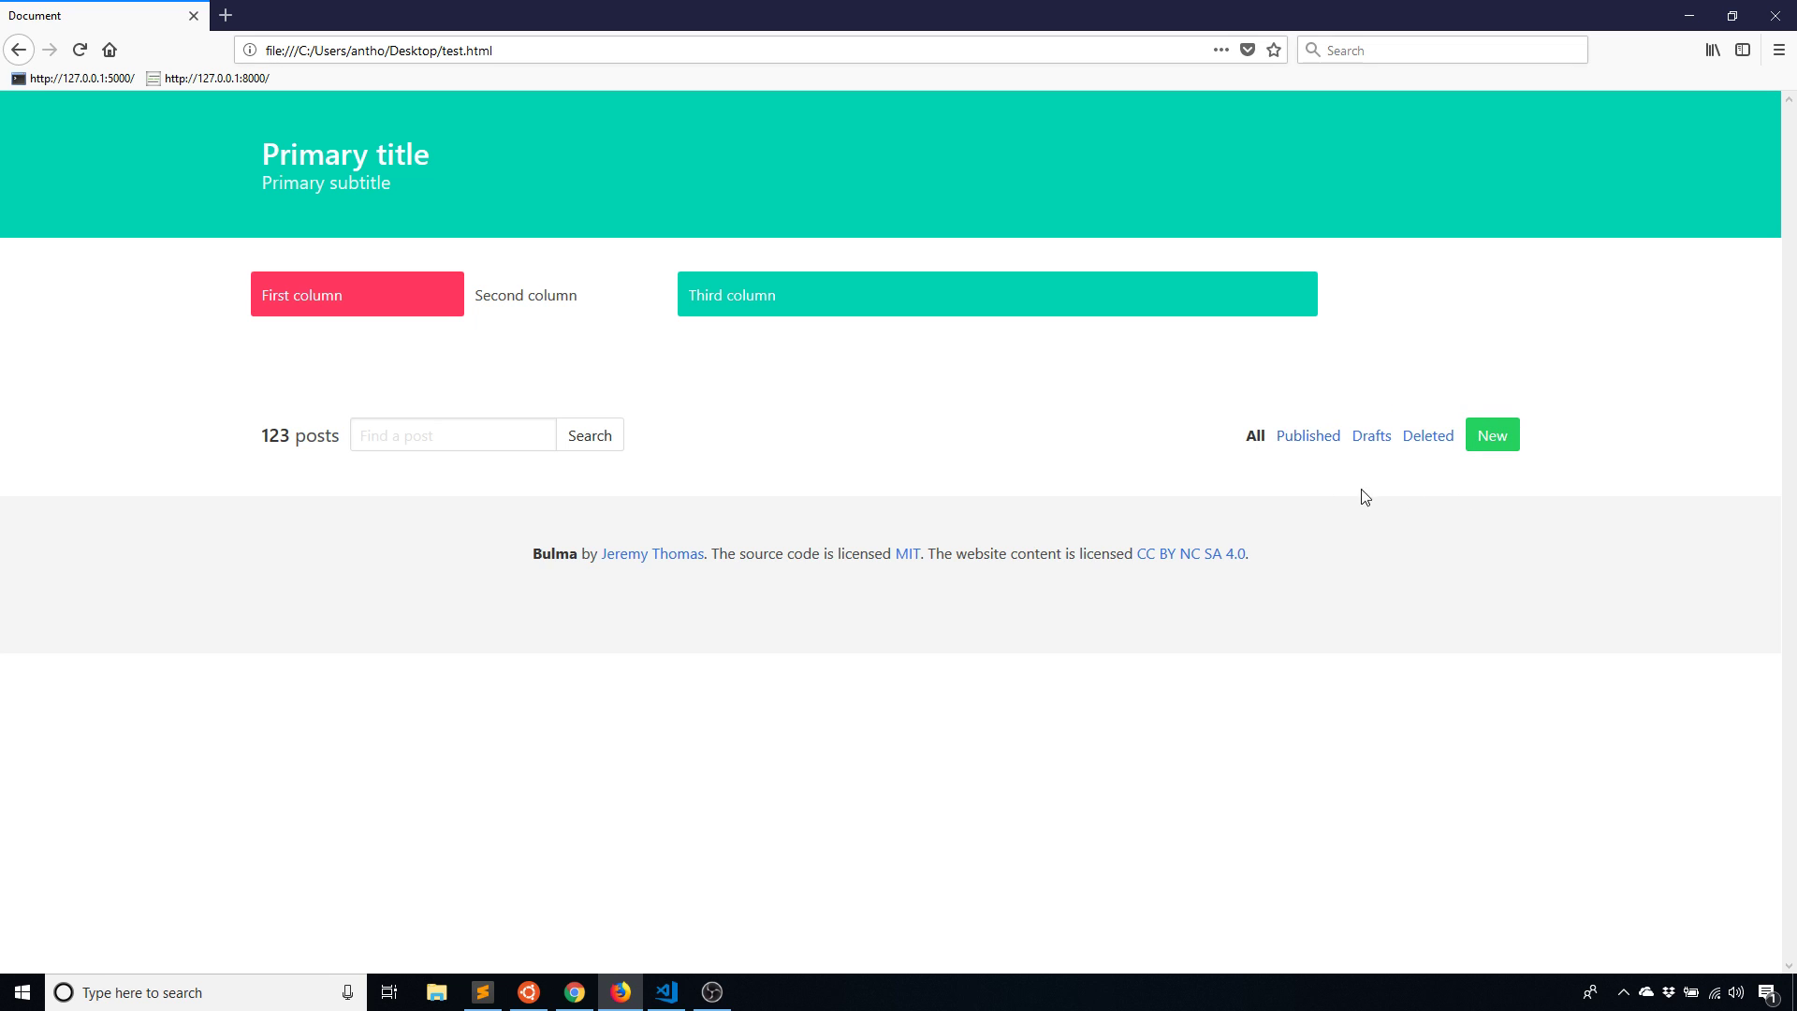
{"action": "left_click", "coordinate": [78, 50]}
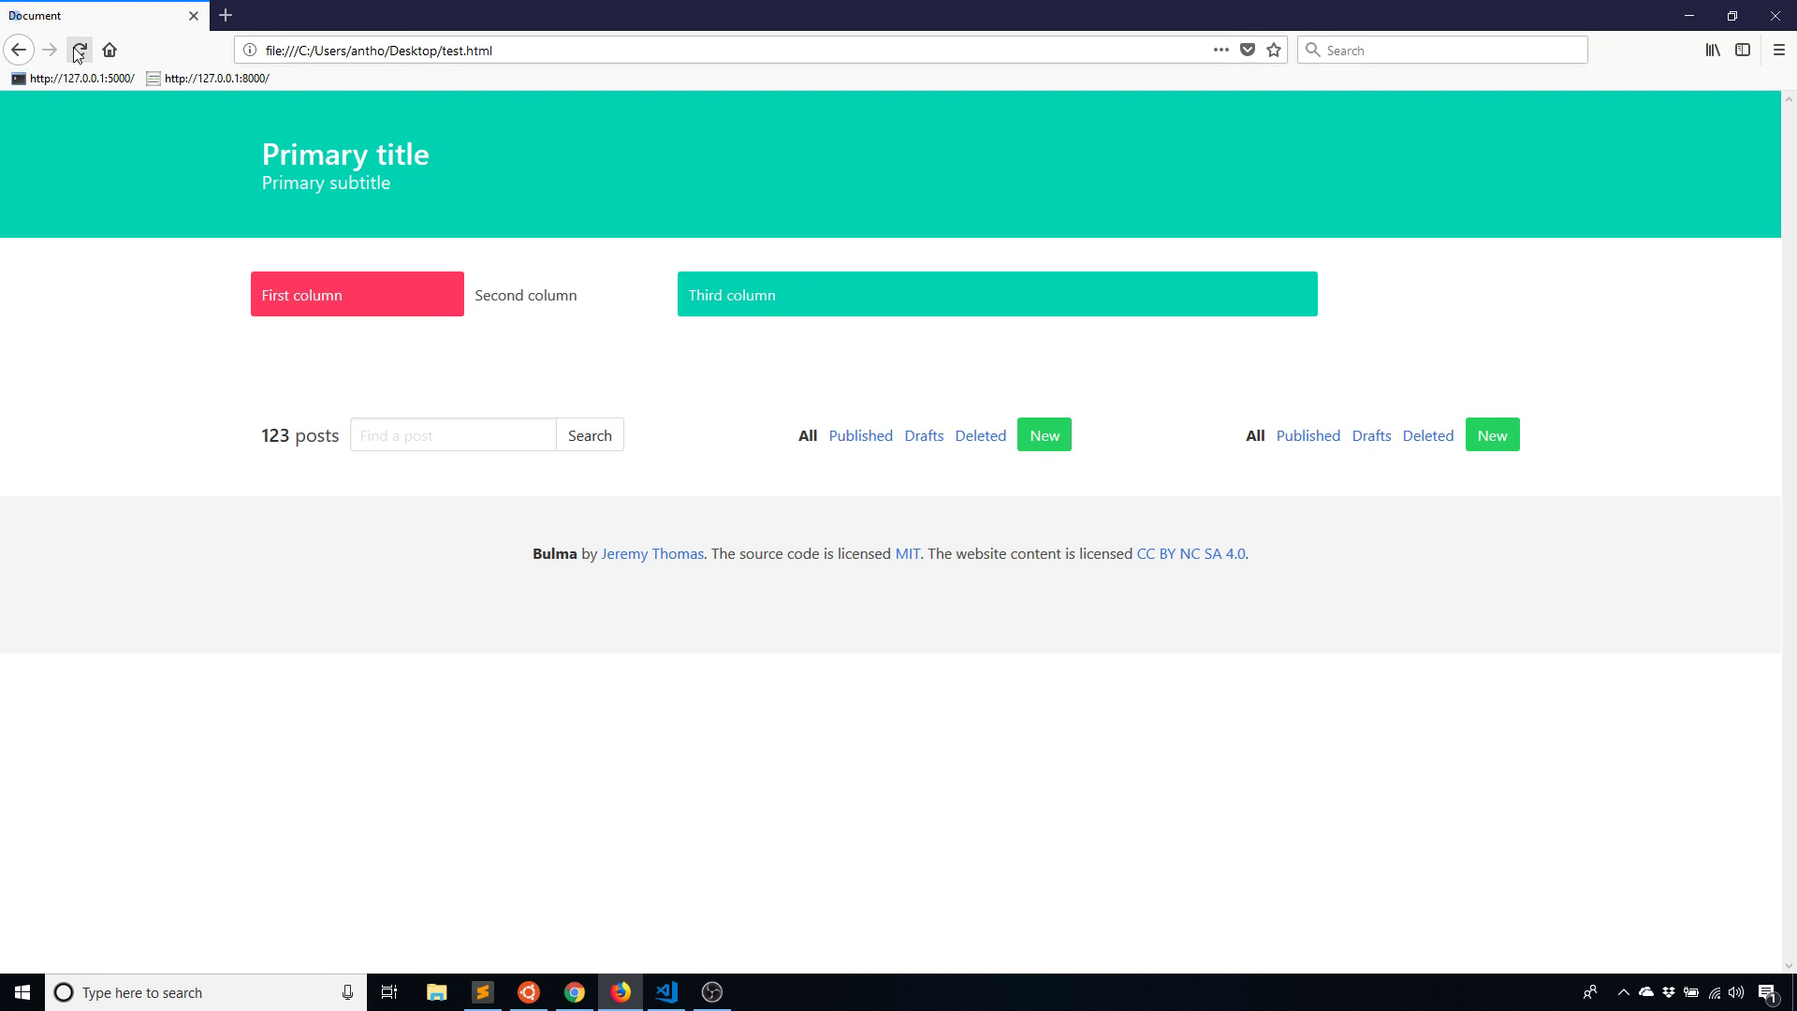
{"action": "left_click", "coordinate": [77, 50]}
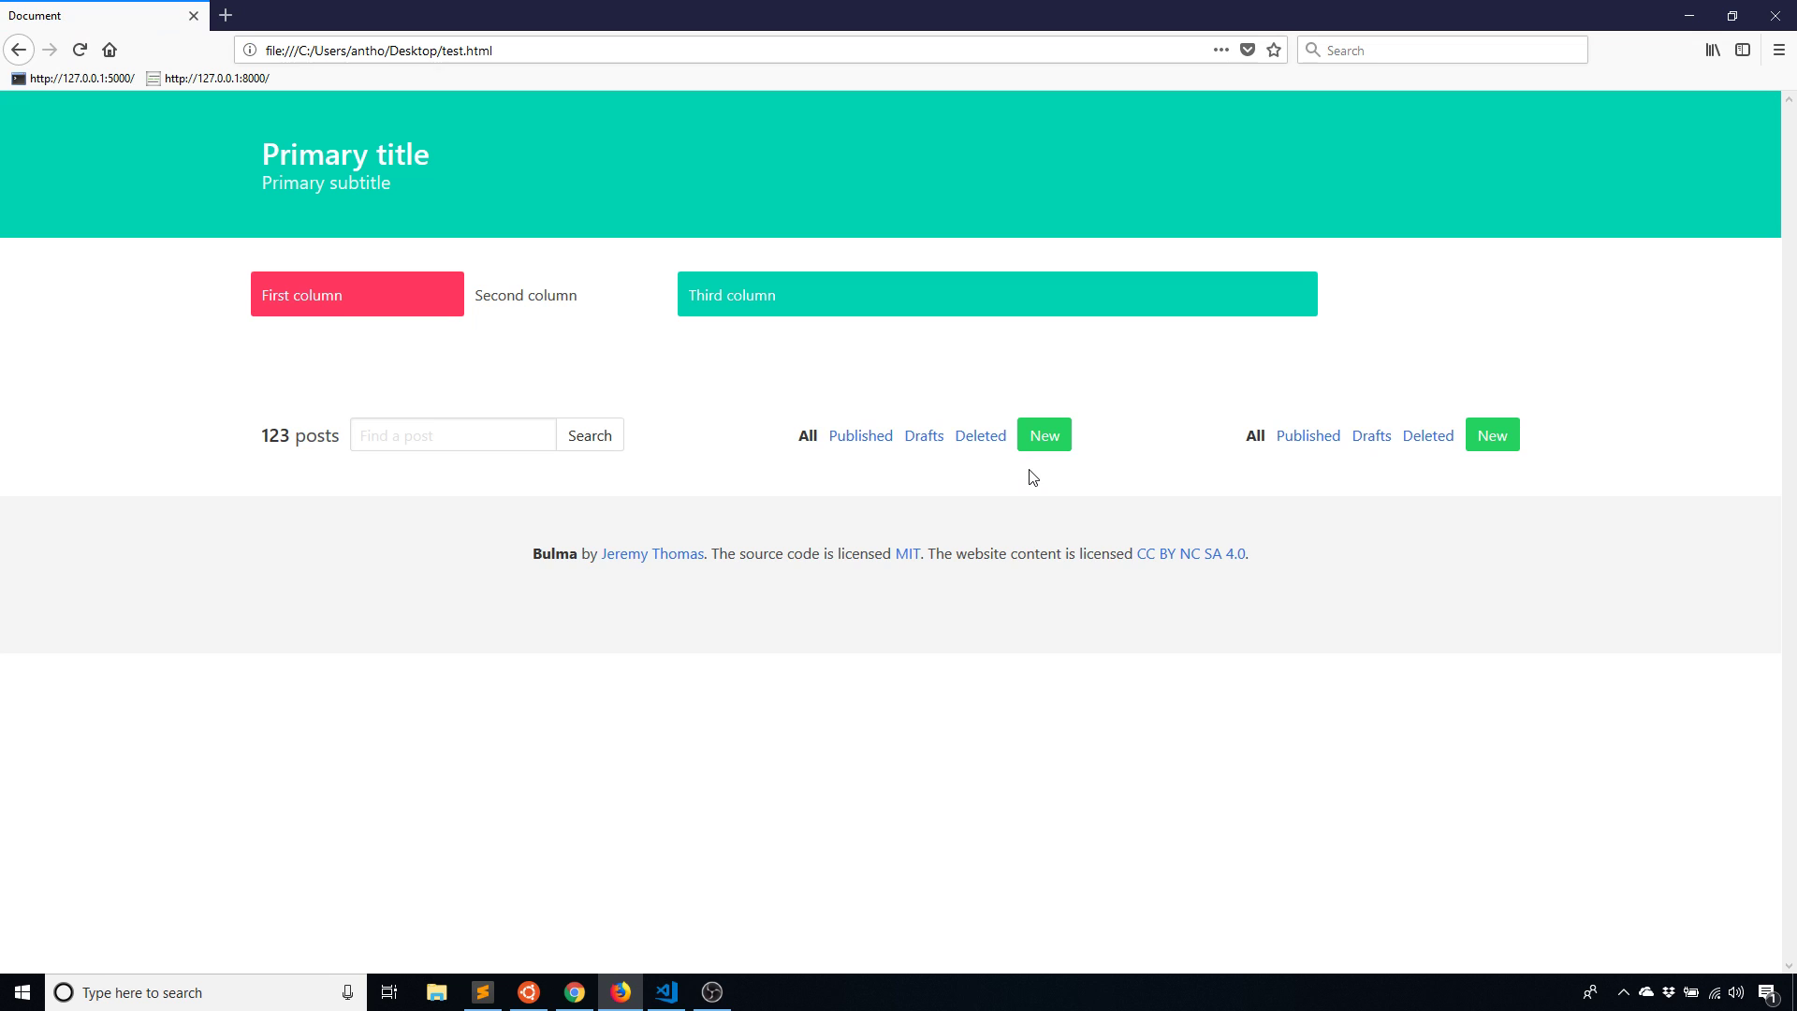
{"action": "mouse_move", "coordinate": [1192, 653]}
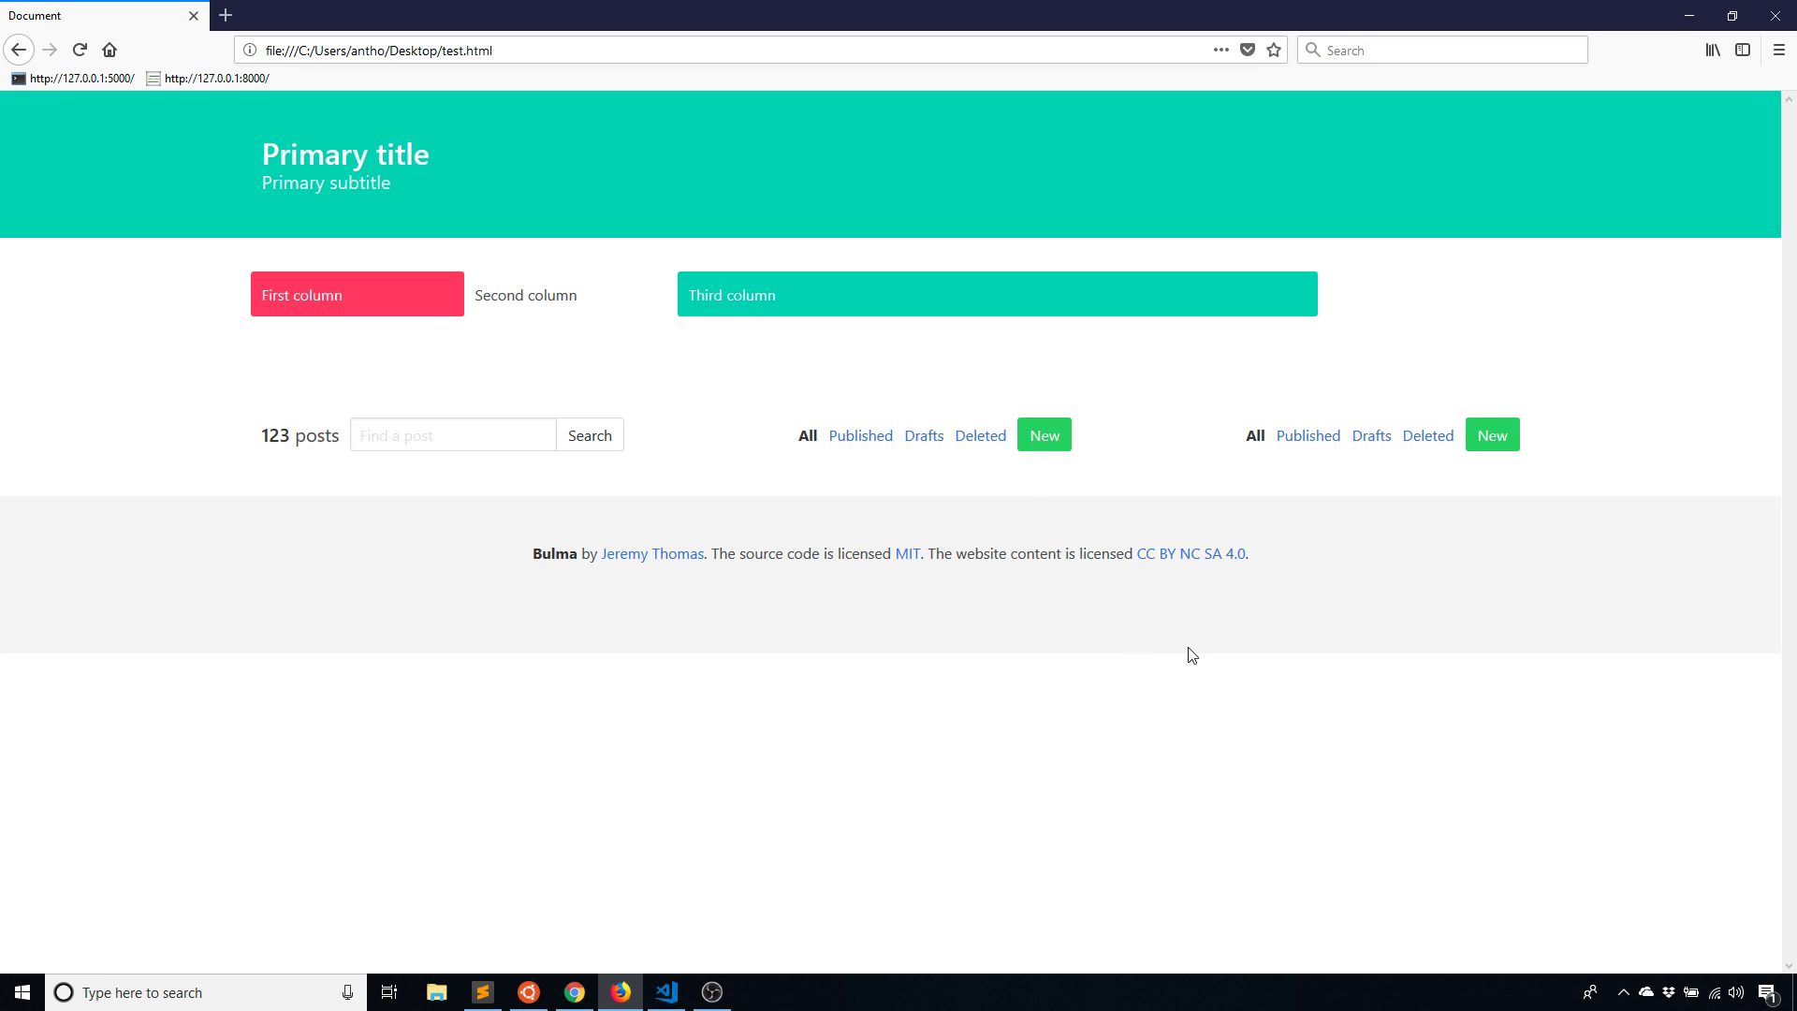
{"action": "mouse_move", "coordinate": [719, 449]}
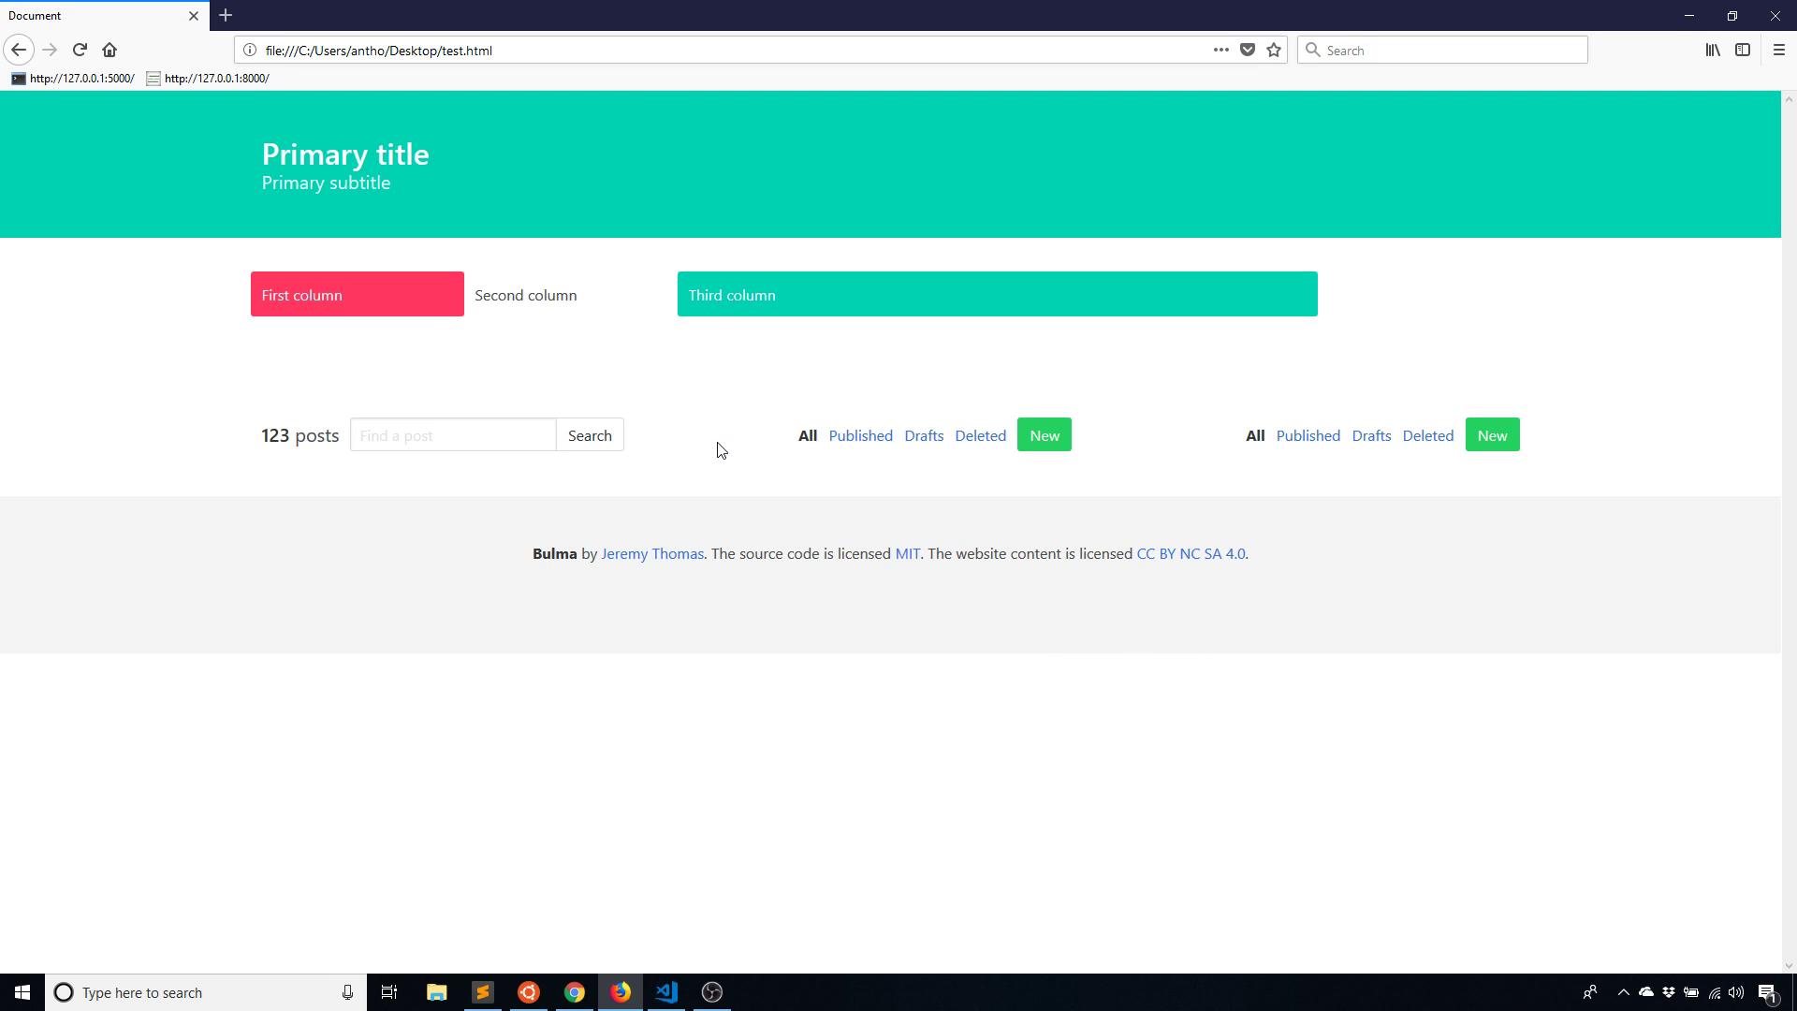
{"action": "mouse_move", "coordinate": [1146, 449]}
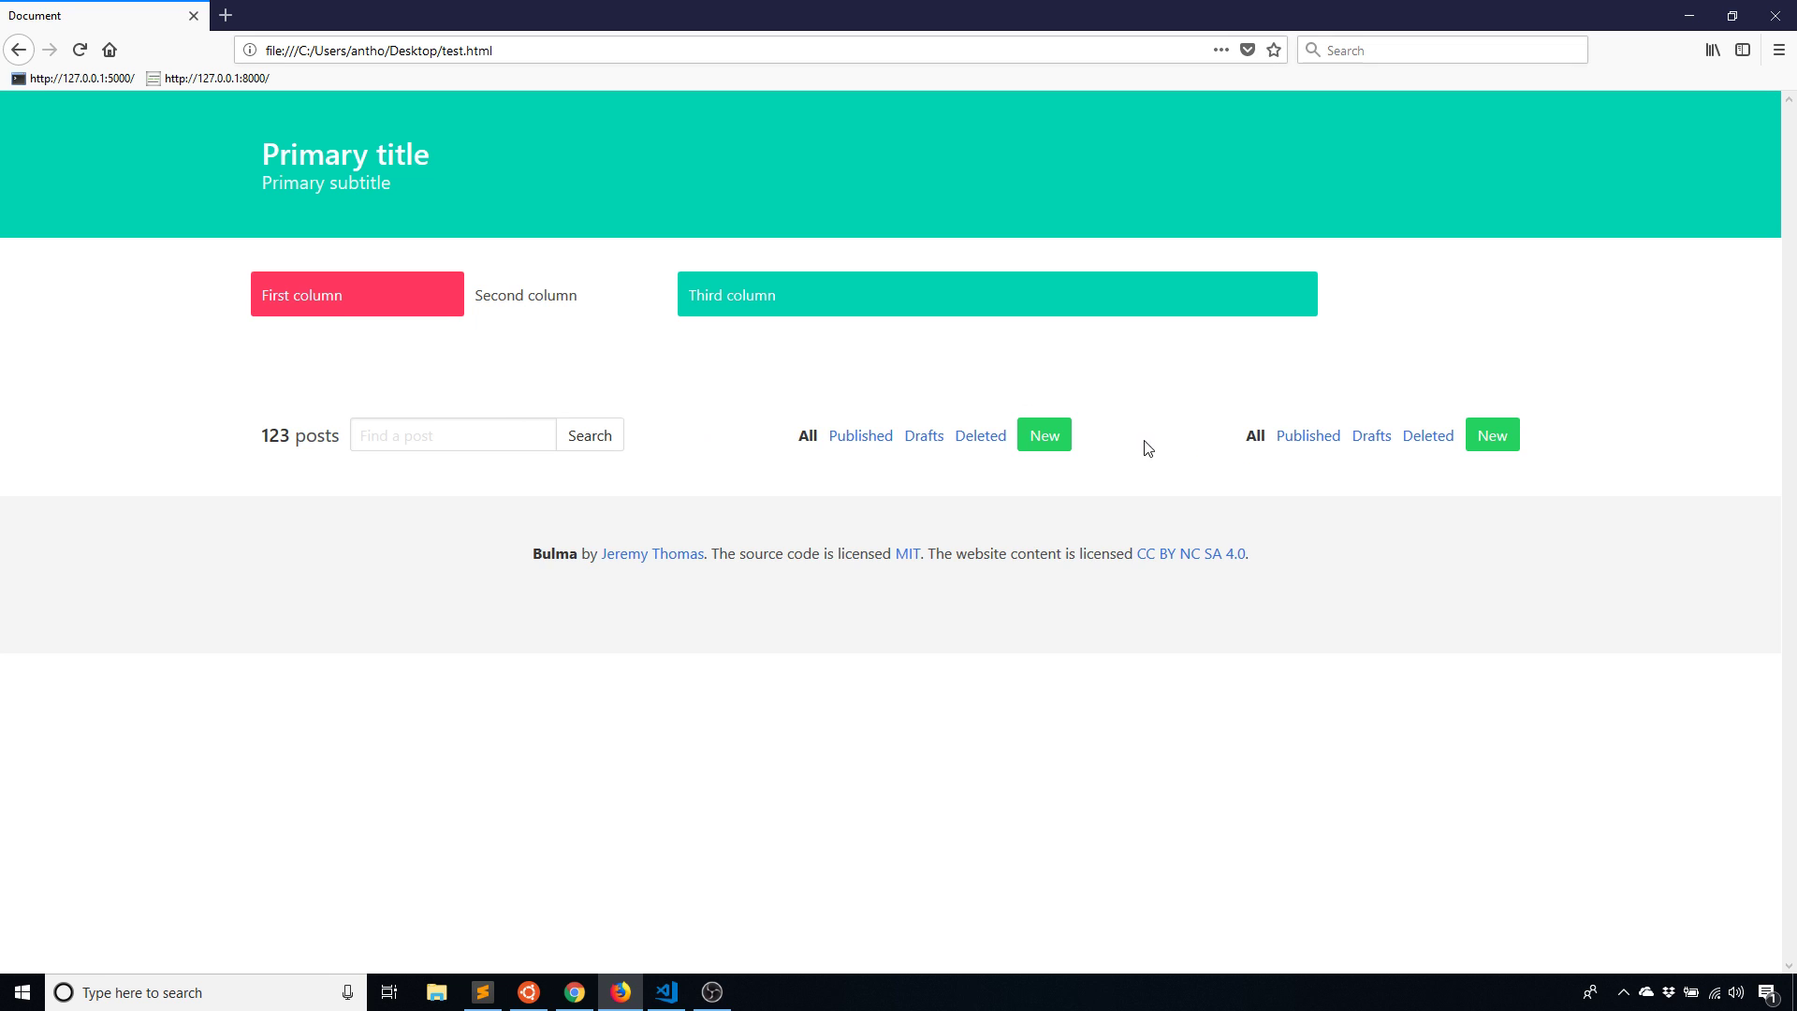
{"action": "mouse_move", "coordinate": [823, 486]}
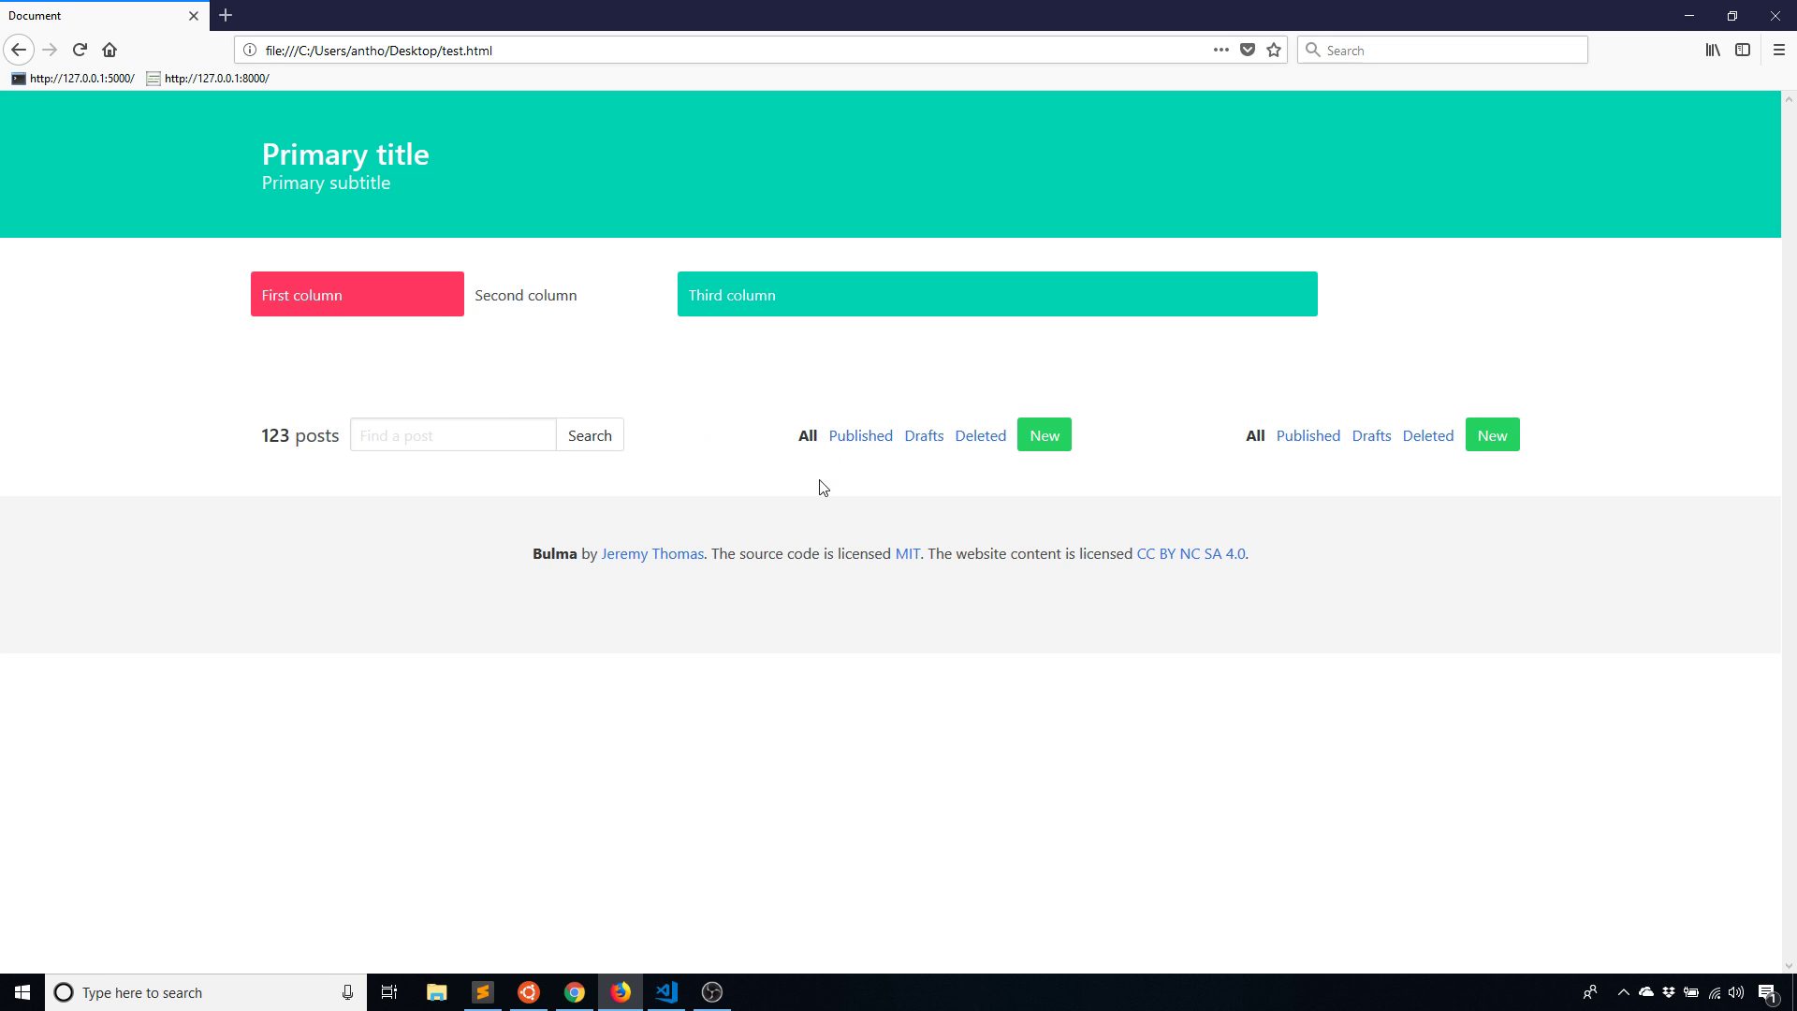
{"action": "mouse_move", "coordinate": [796, 558]}
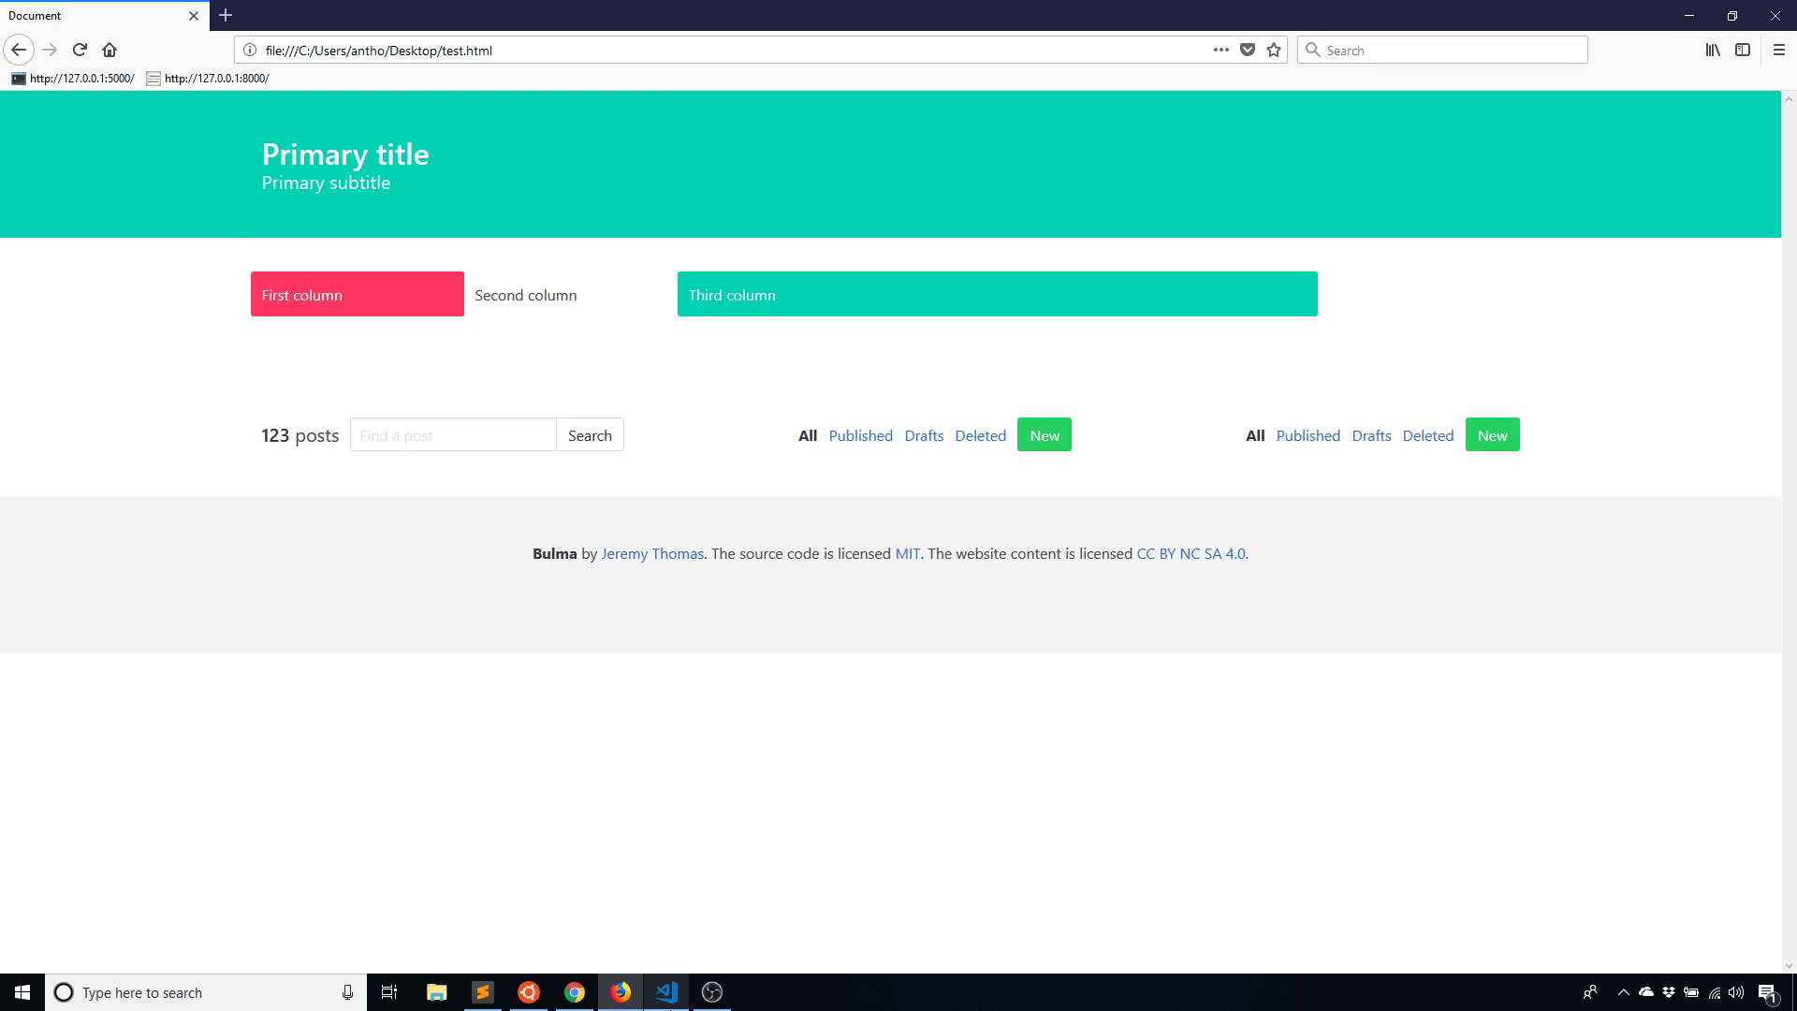
{"action": "left_click", "coordinate": [665, 992]}
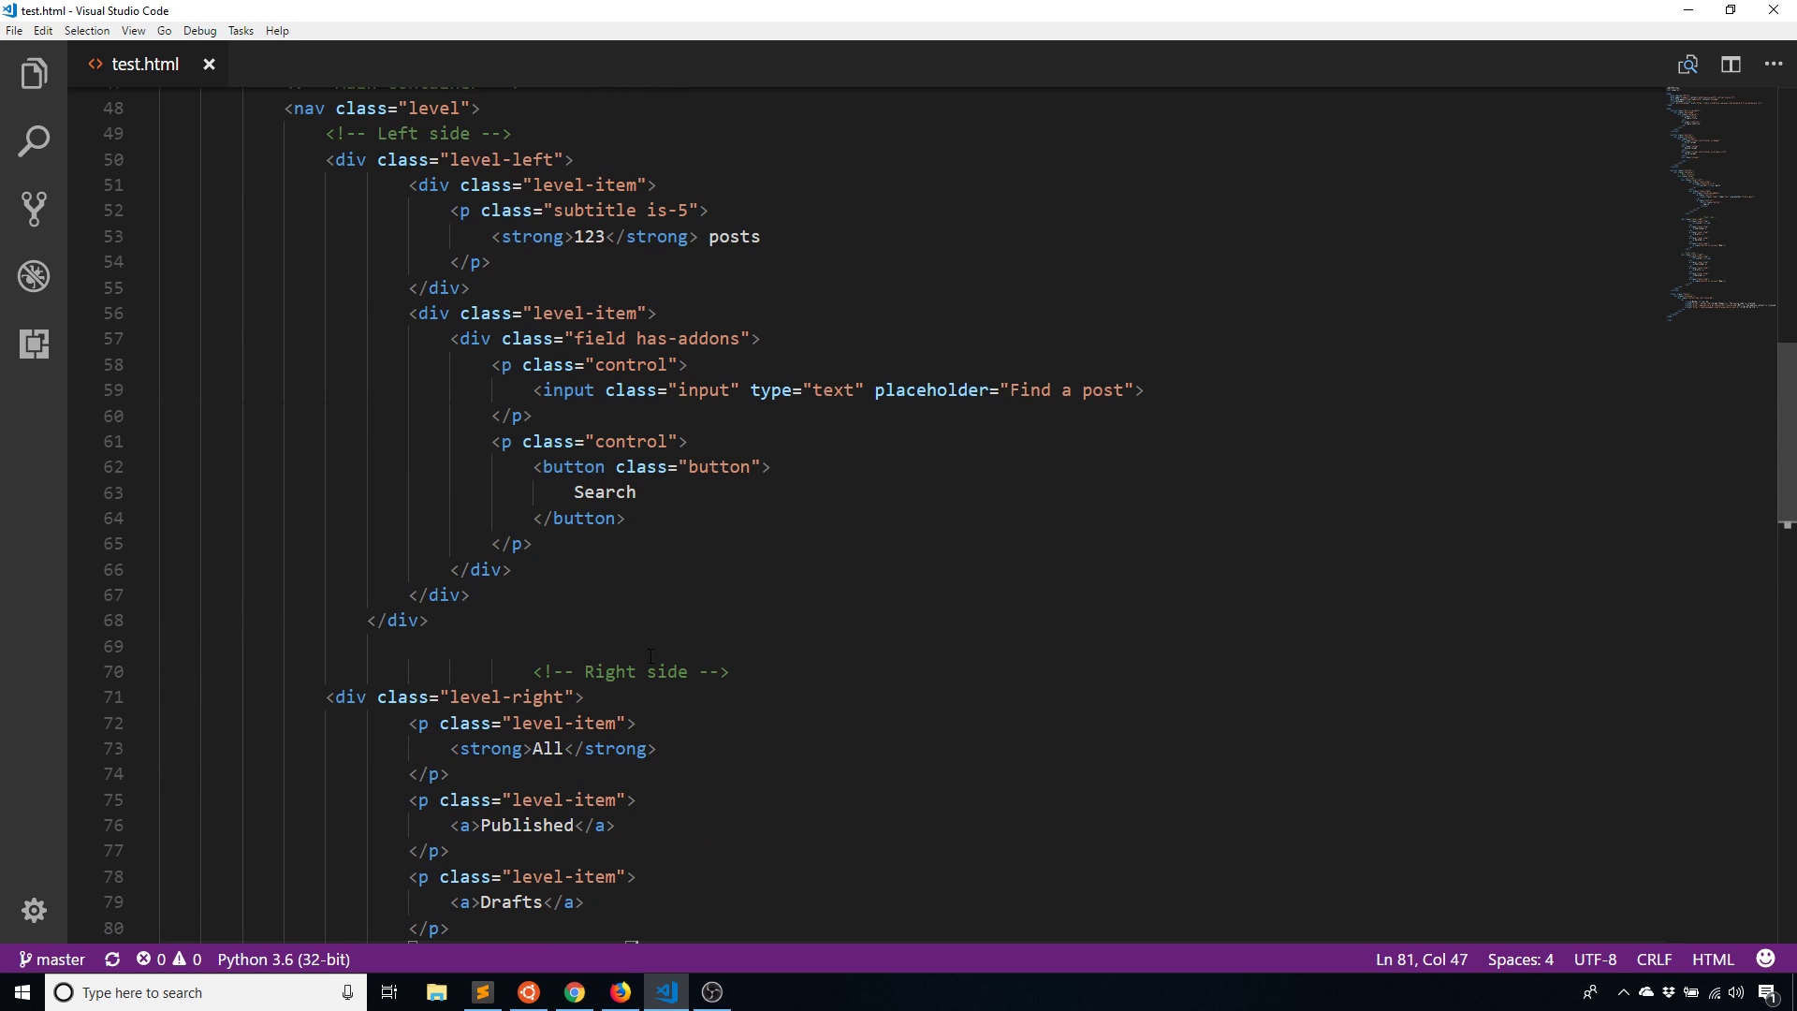
{"action": "mouse_move", "coordinate": [669, 824]}
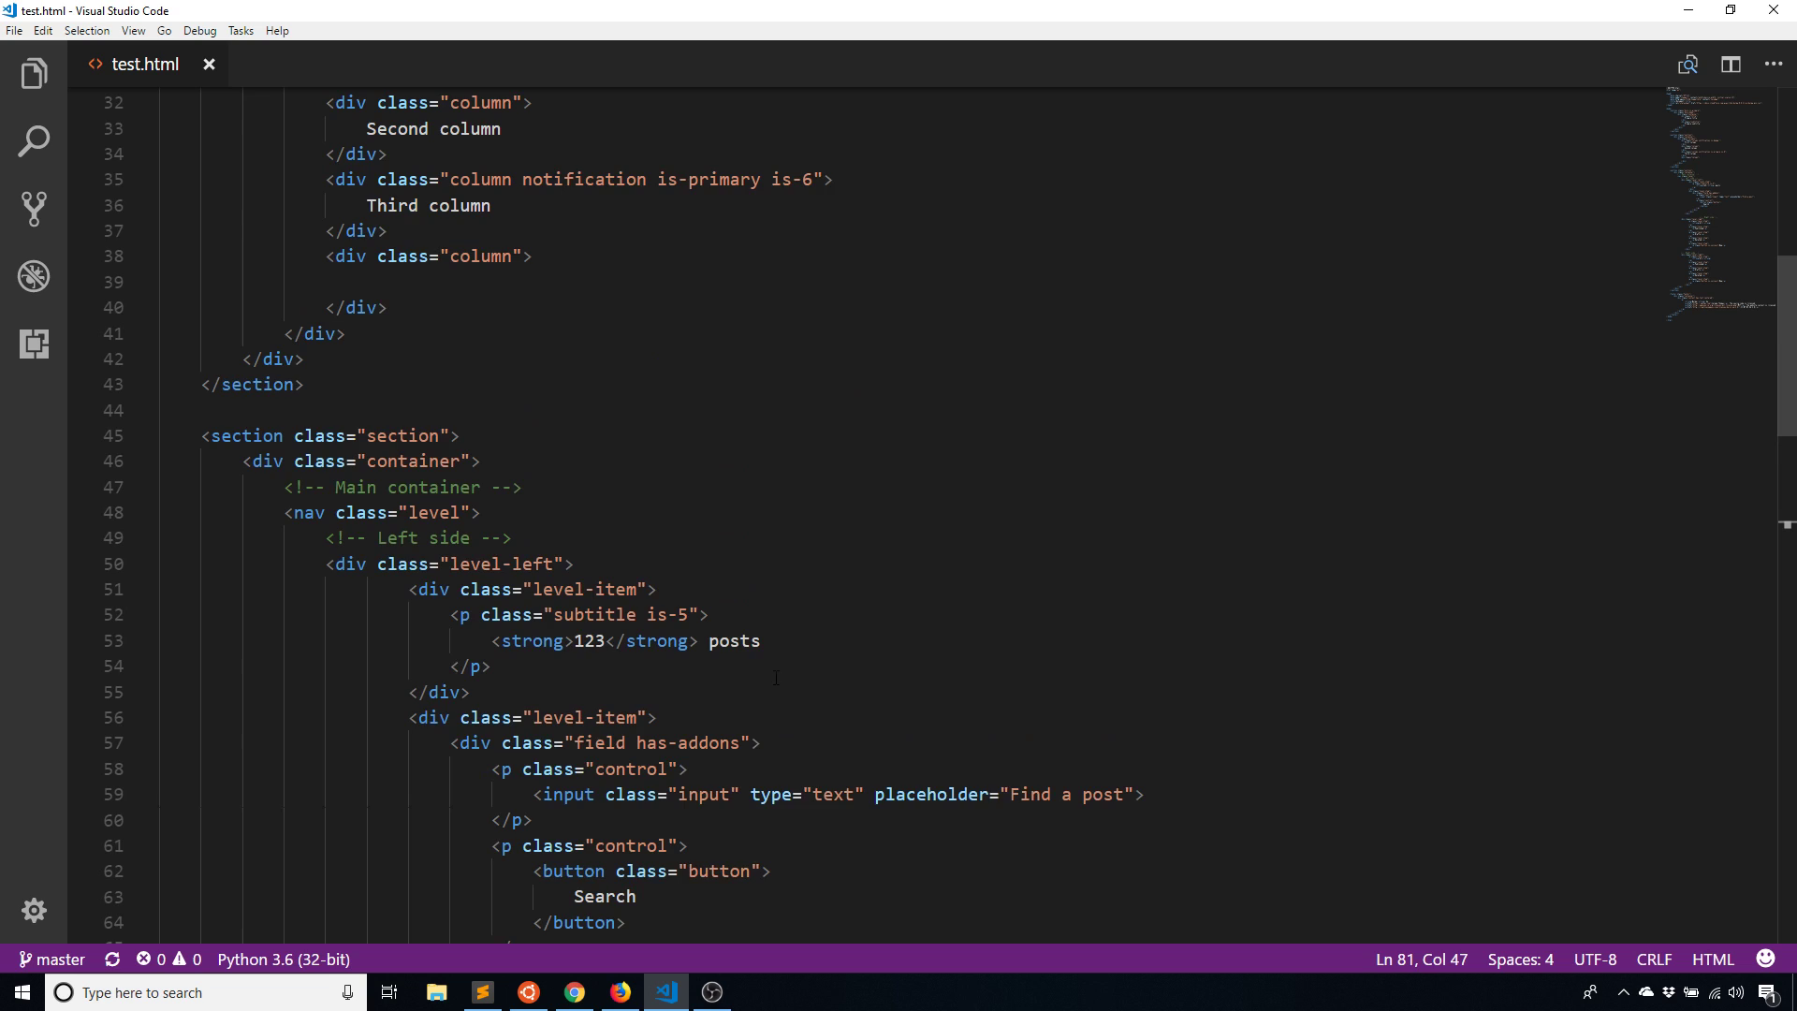
{"action": "left_click", "coordinate": [619, 992]}
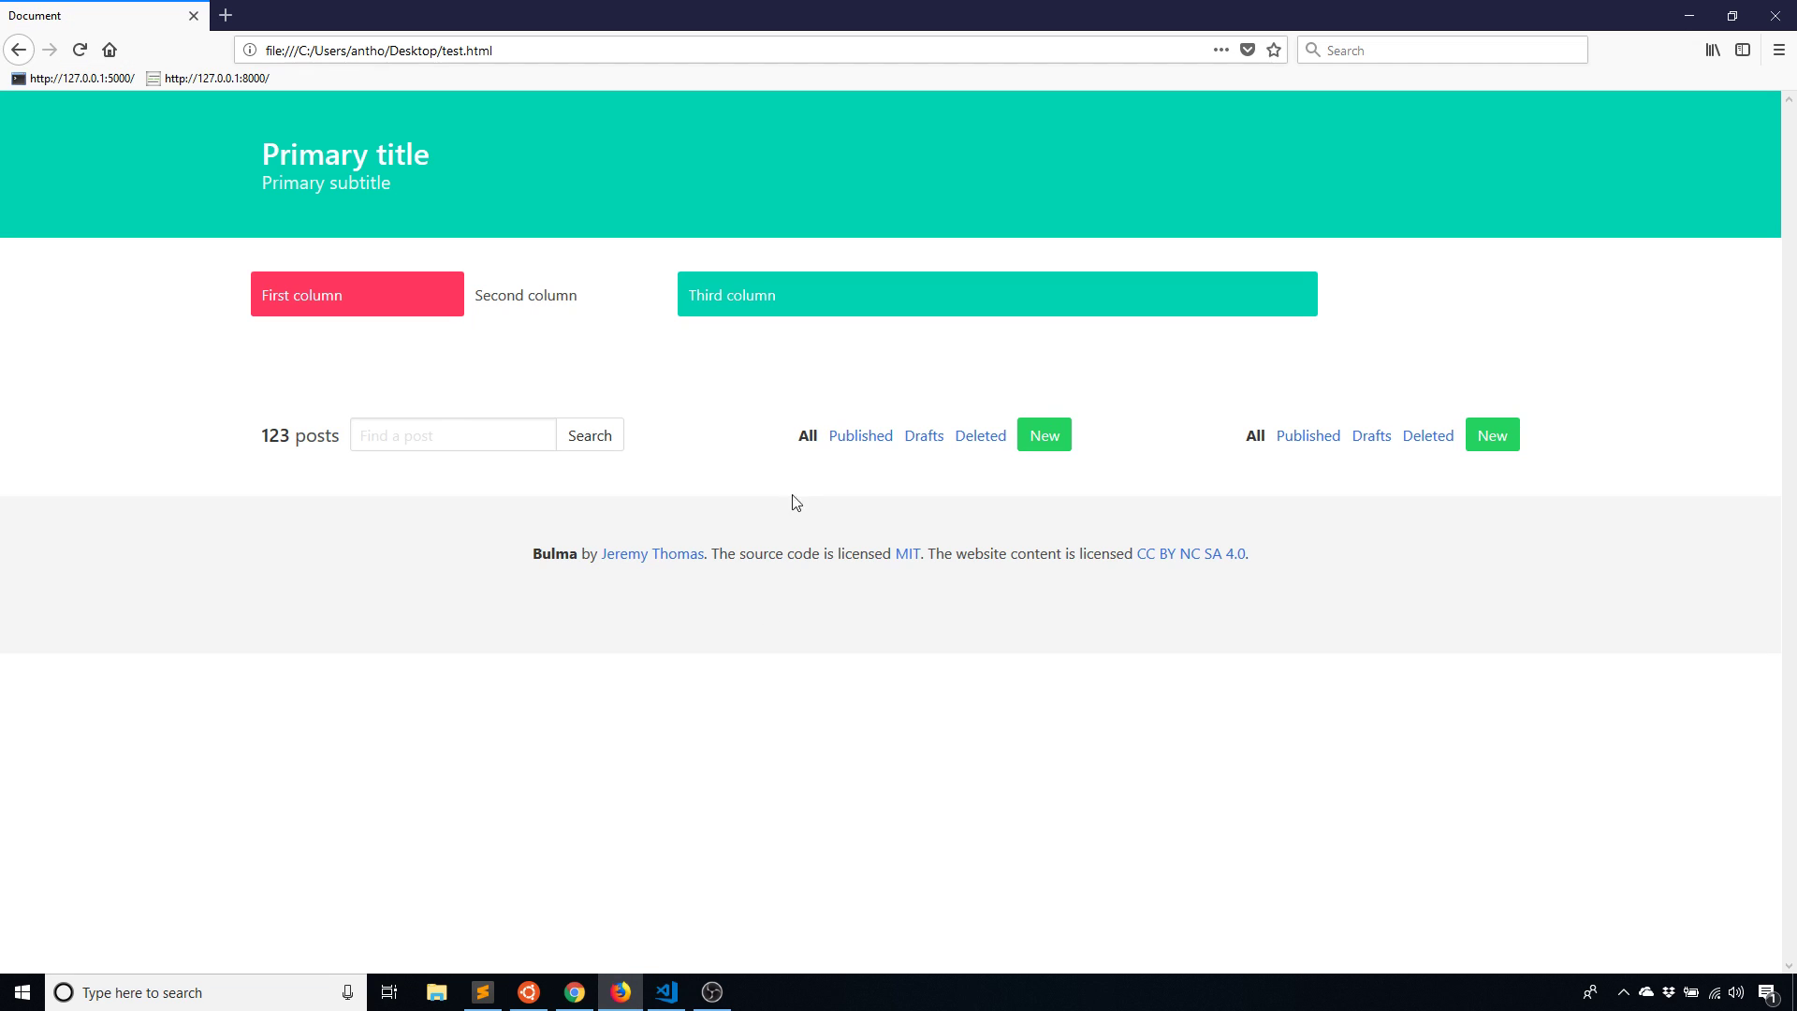
{"action": "mouse_move", "coordinate": [794, 668]}
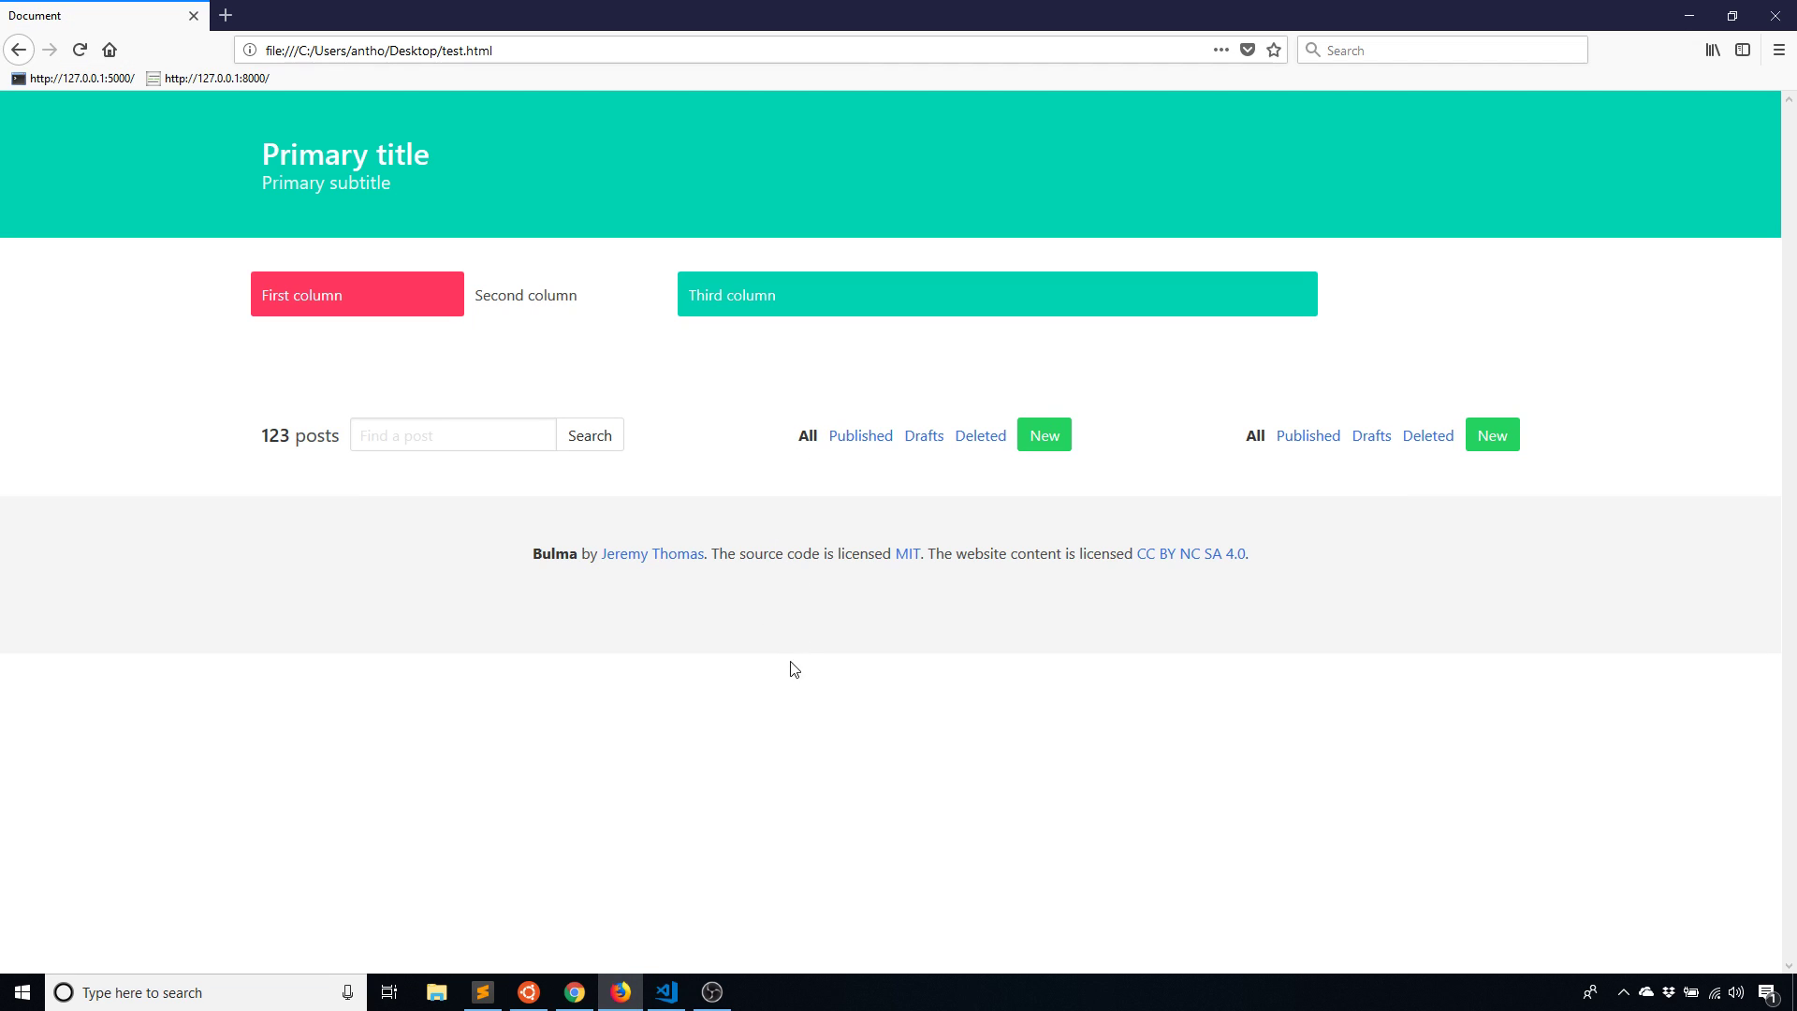
{"action": "mouse_move", "coordinate": [638, 895]}
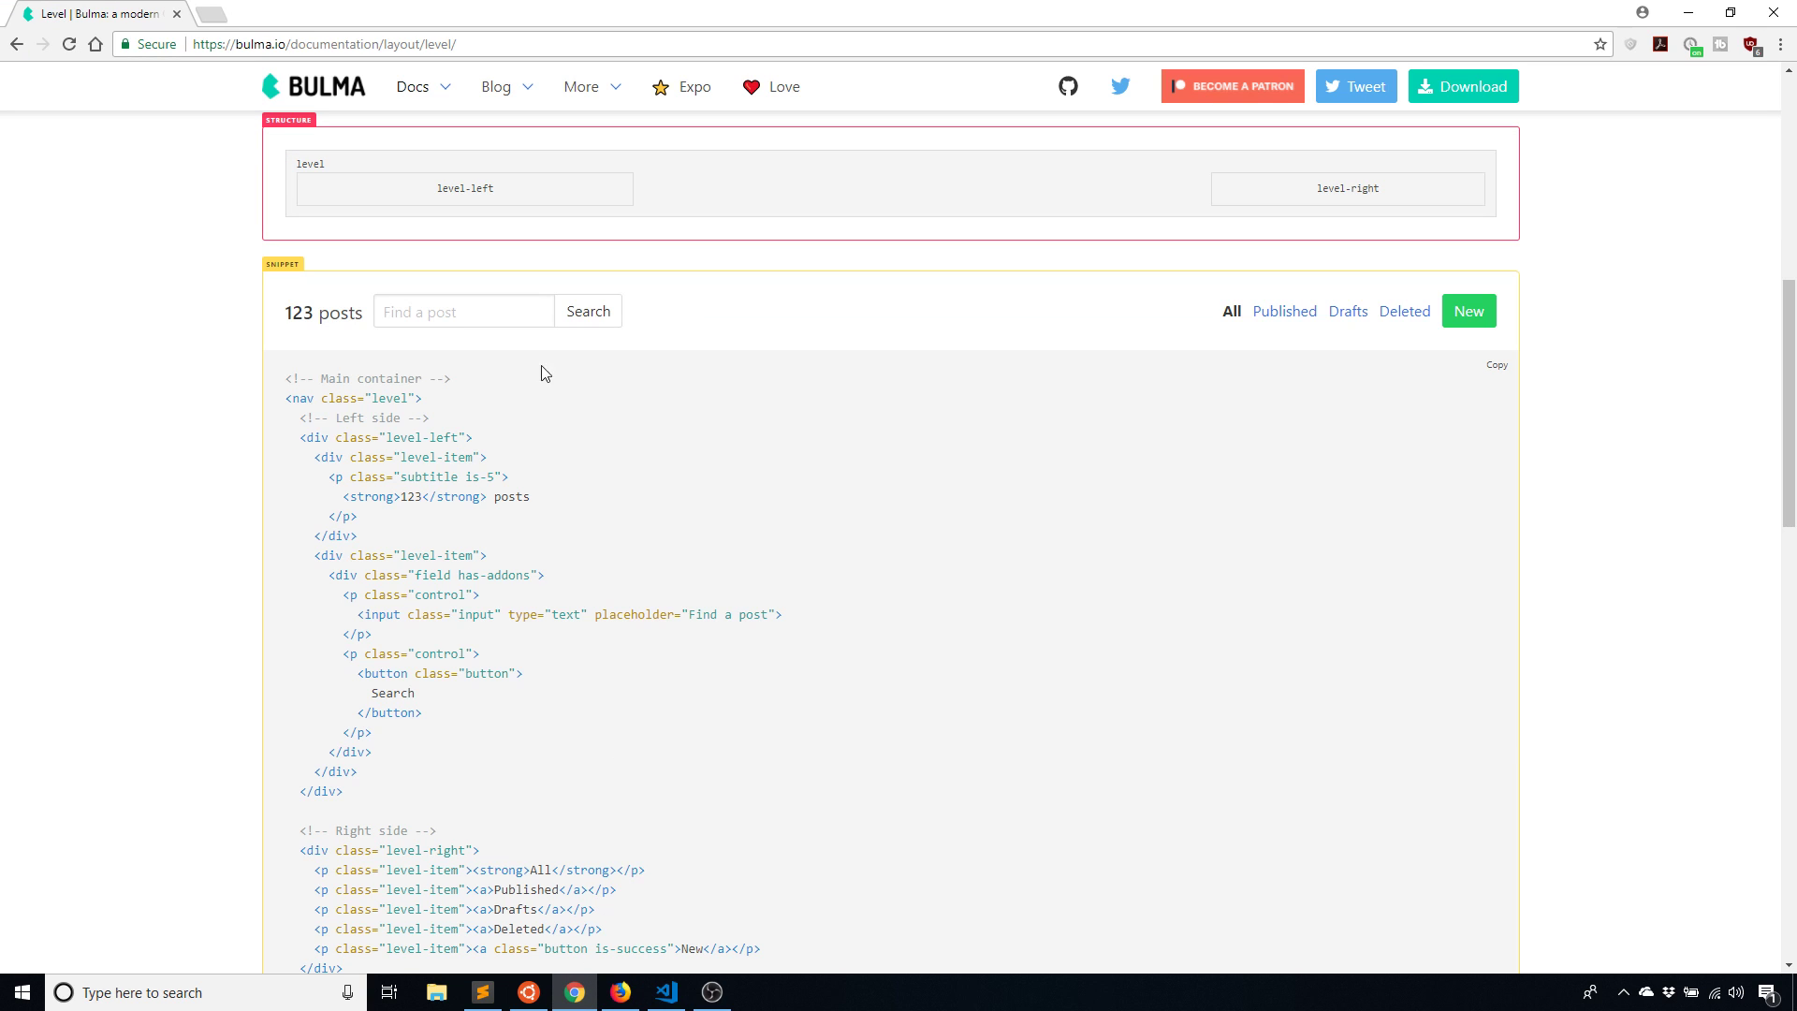
Scroll through the Level snippet and Centered level examples, then back up
{"action": "scroll", "scroll_direction": "down", "scroll_amount": 3}
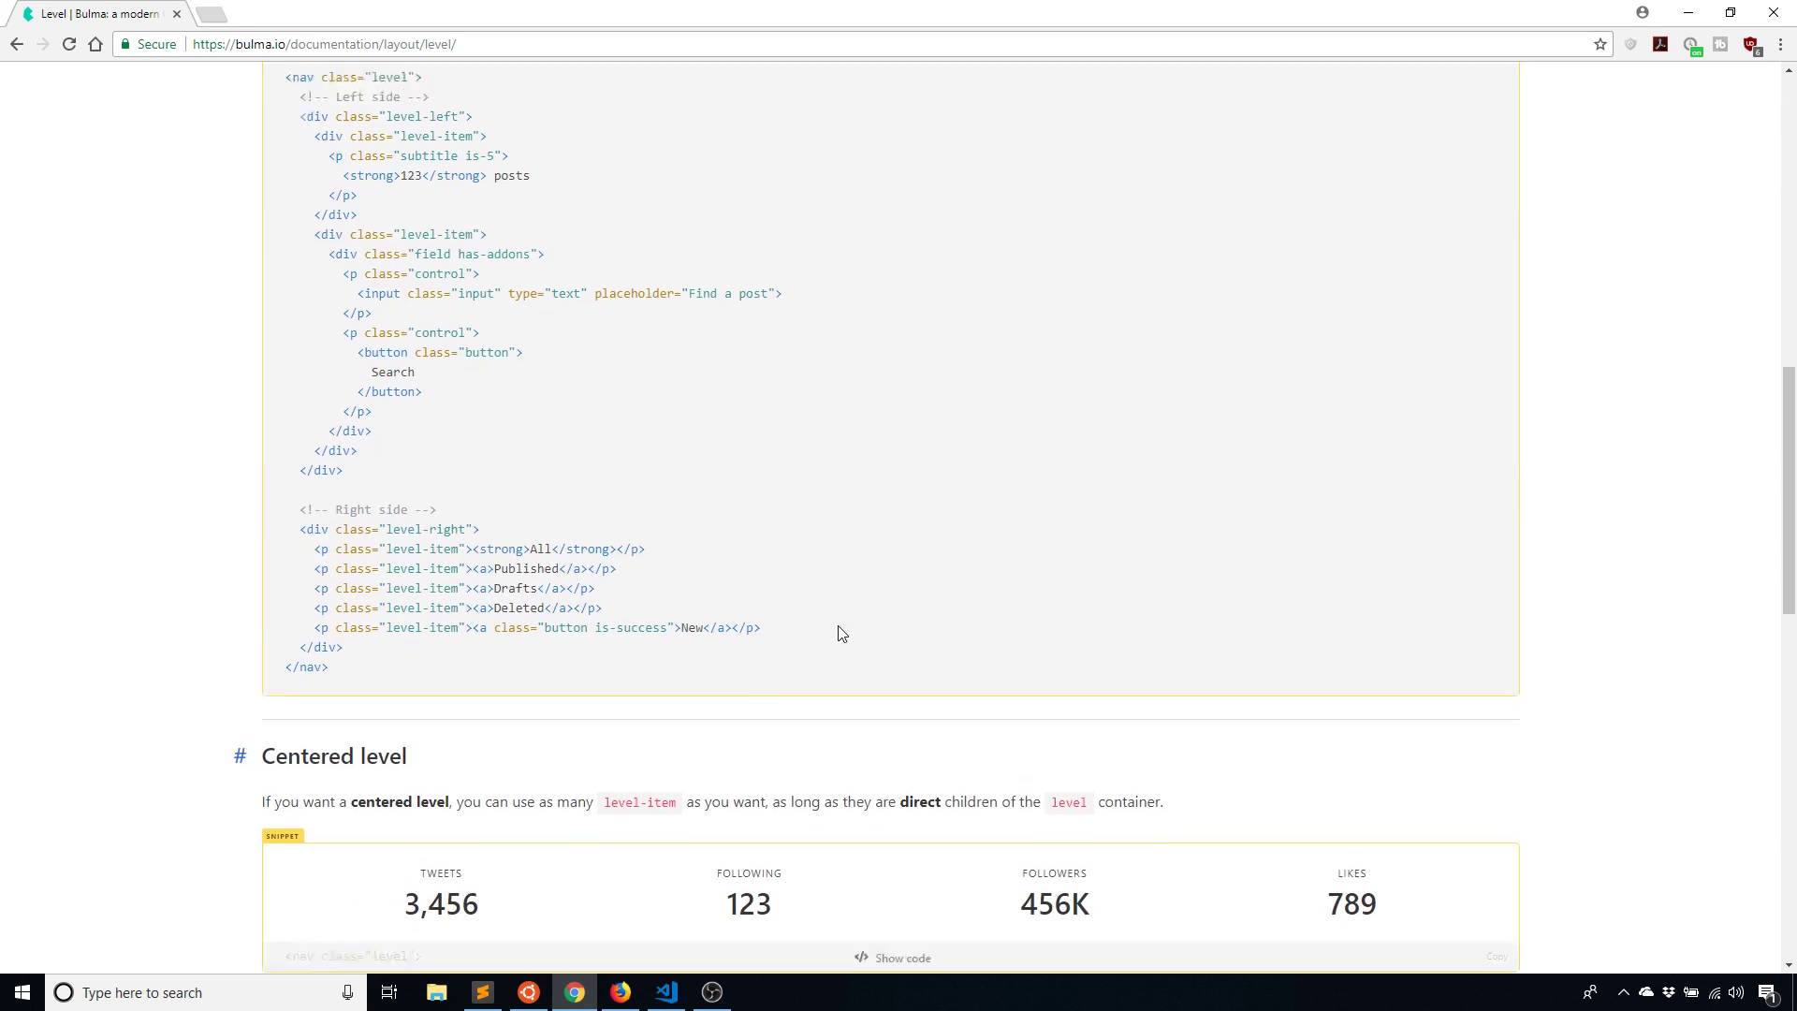
{"action": "scroll", "scroll_direction": "down", "scroll_amount": 3}
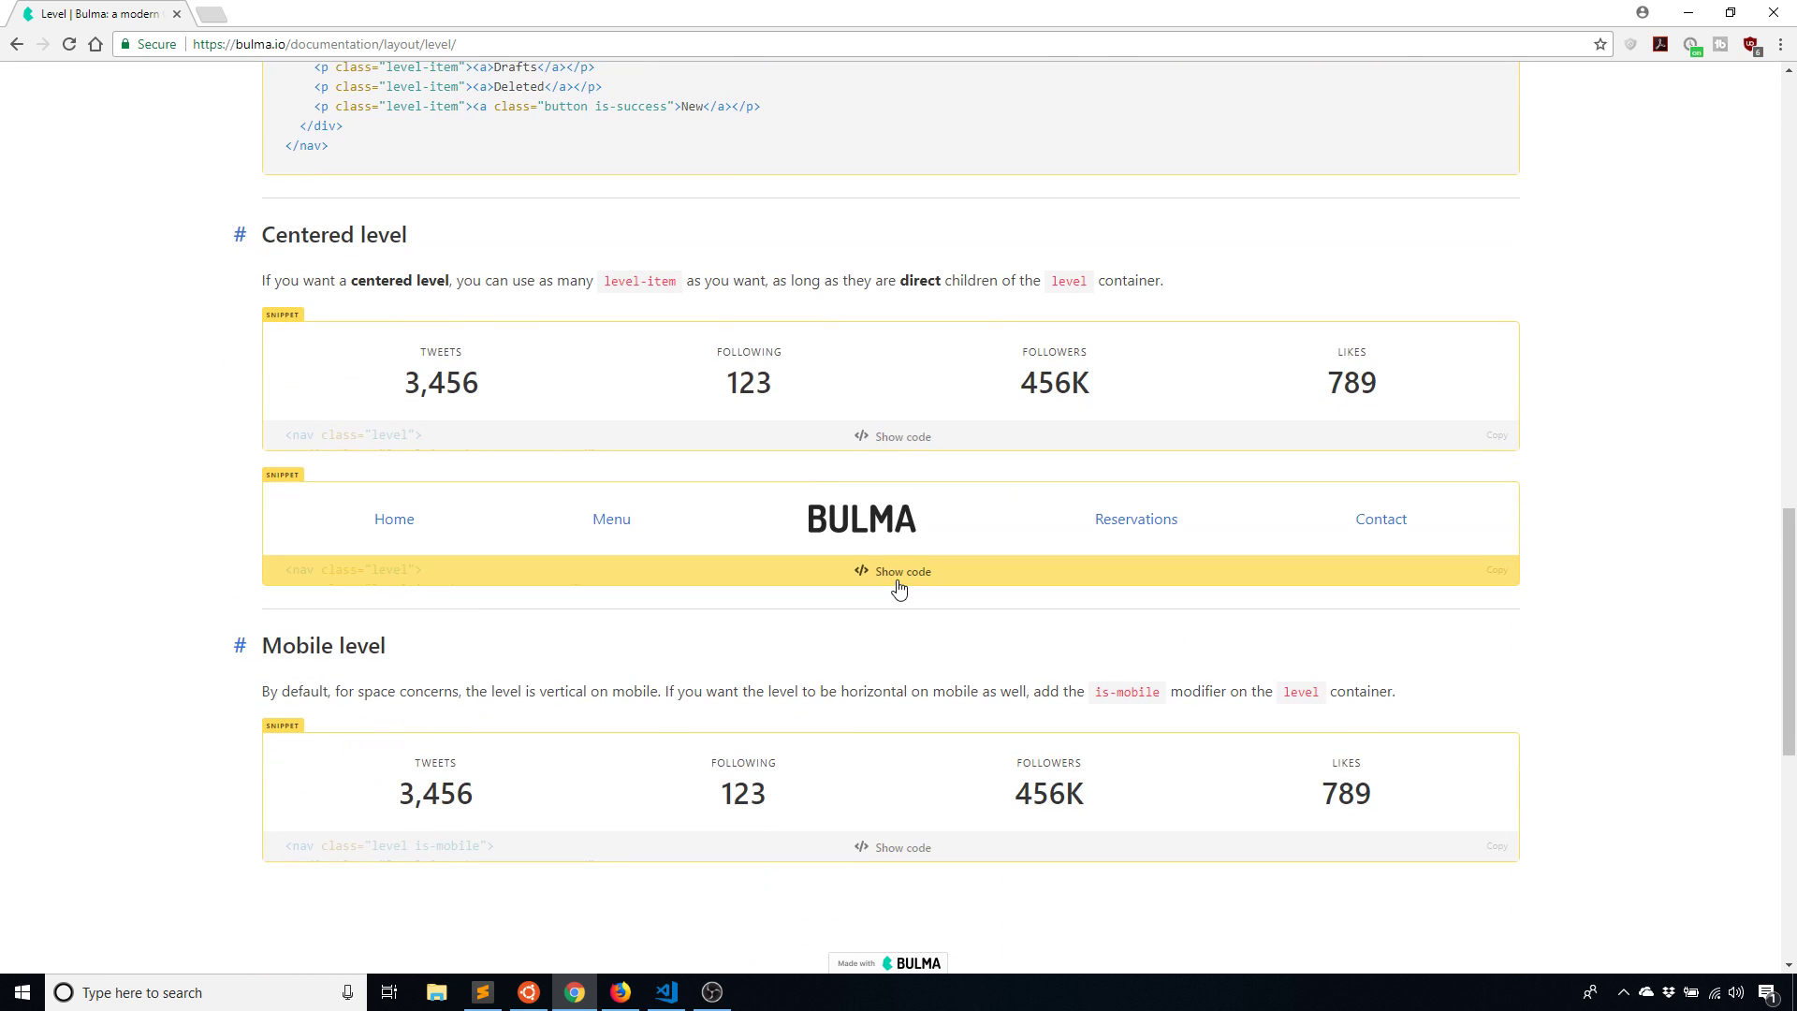
{"action": "scroll", "scroll_direction": "up", "scroll_amount": 3}
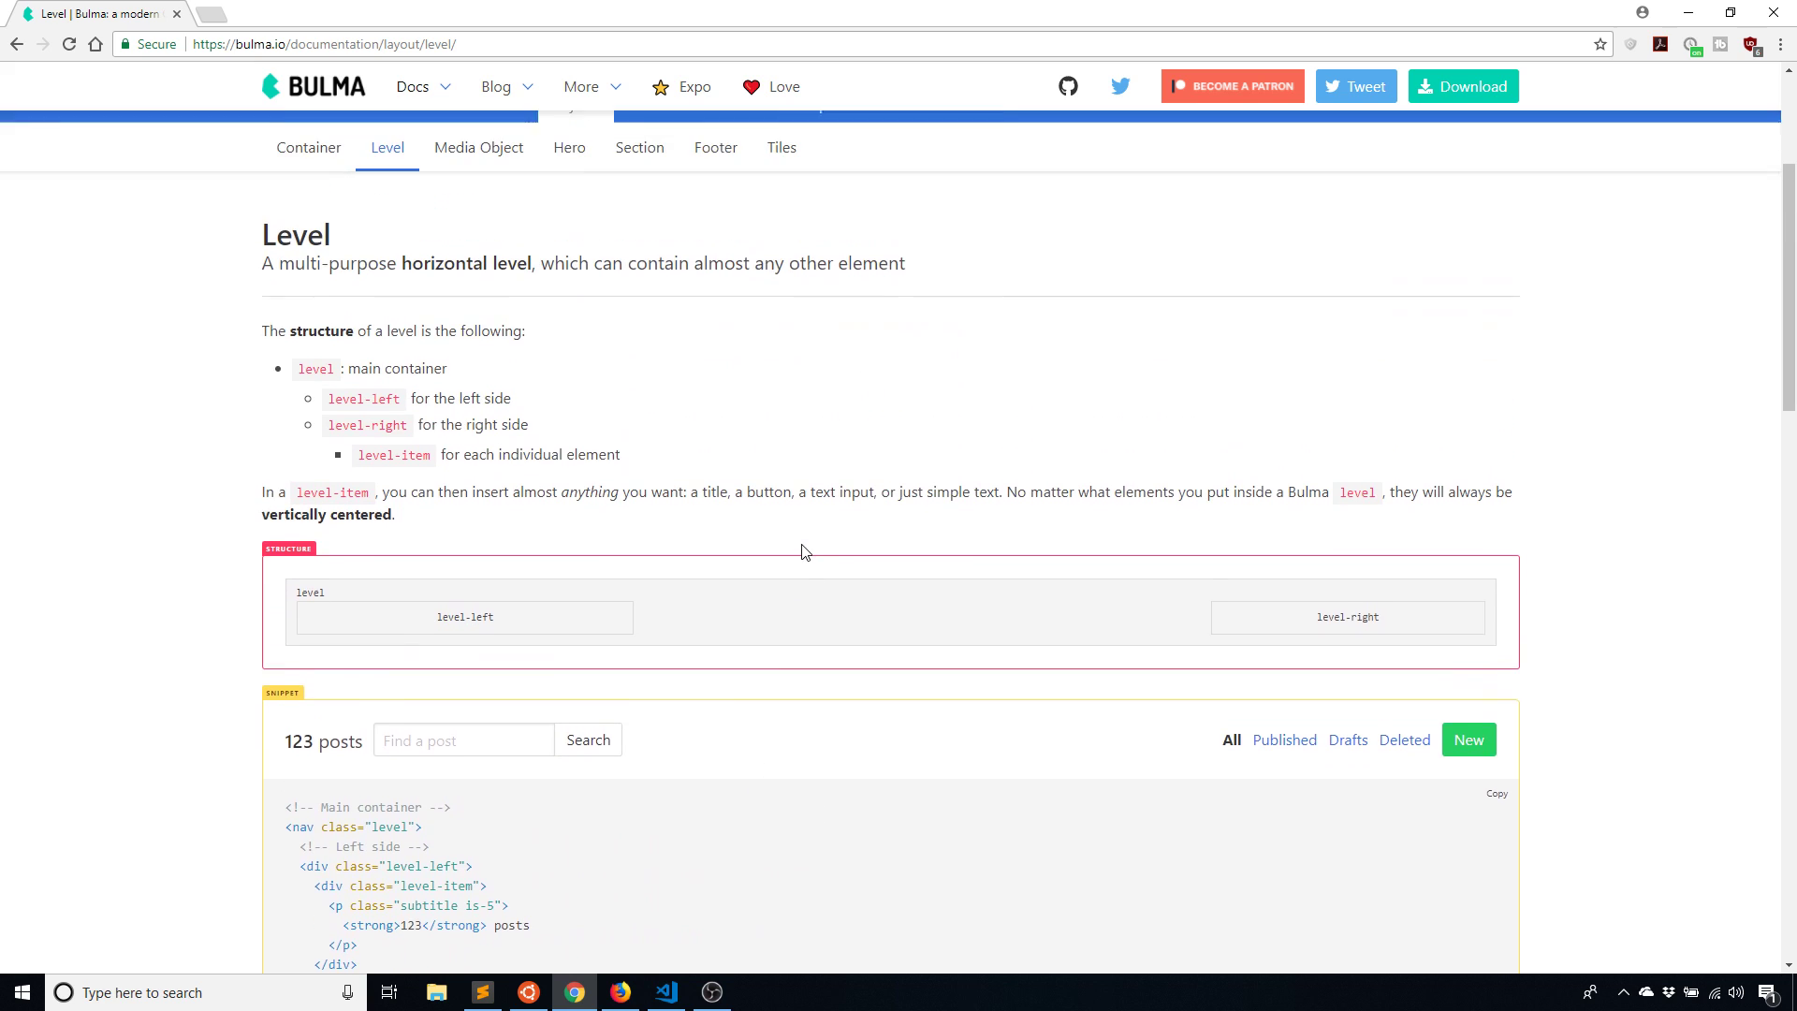
{"action": "scroll", "scroll_direction": "up", "scroll_amount": 3}
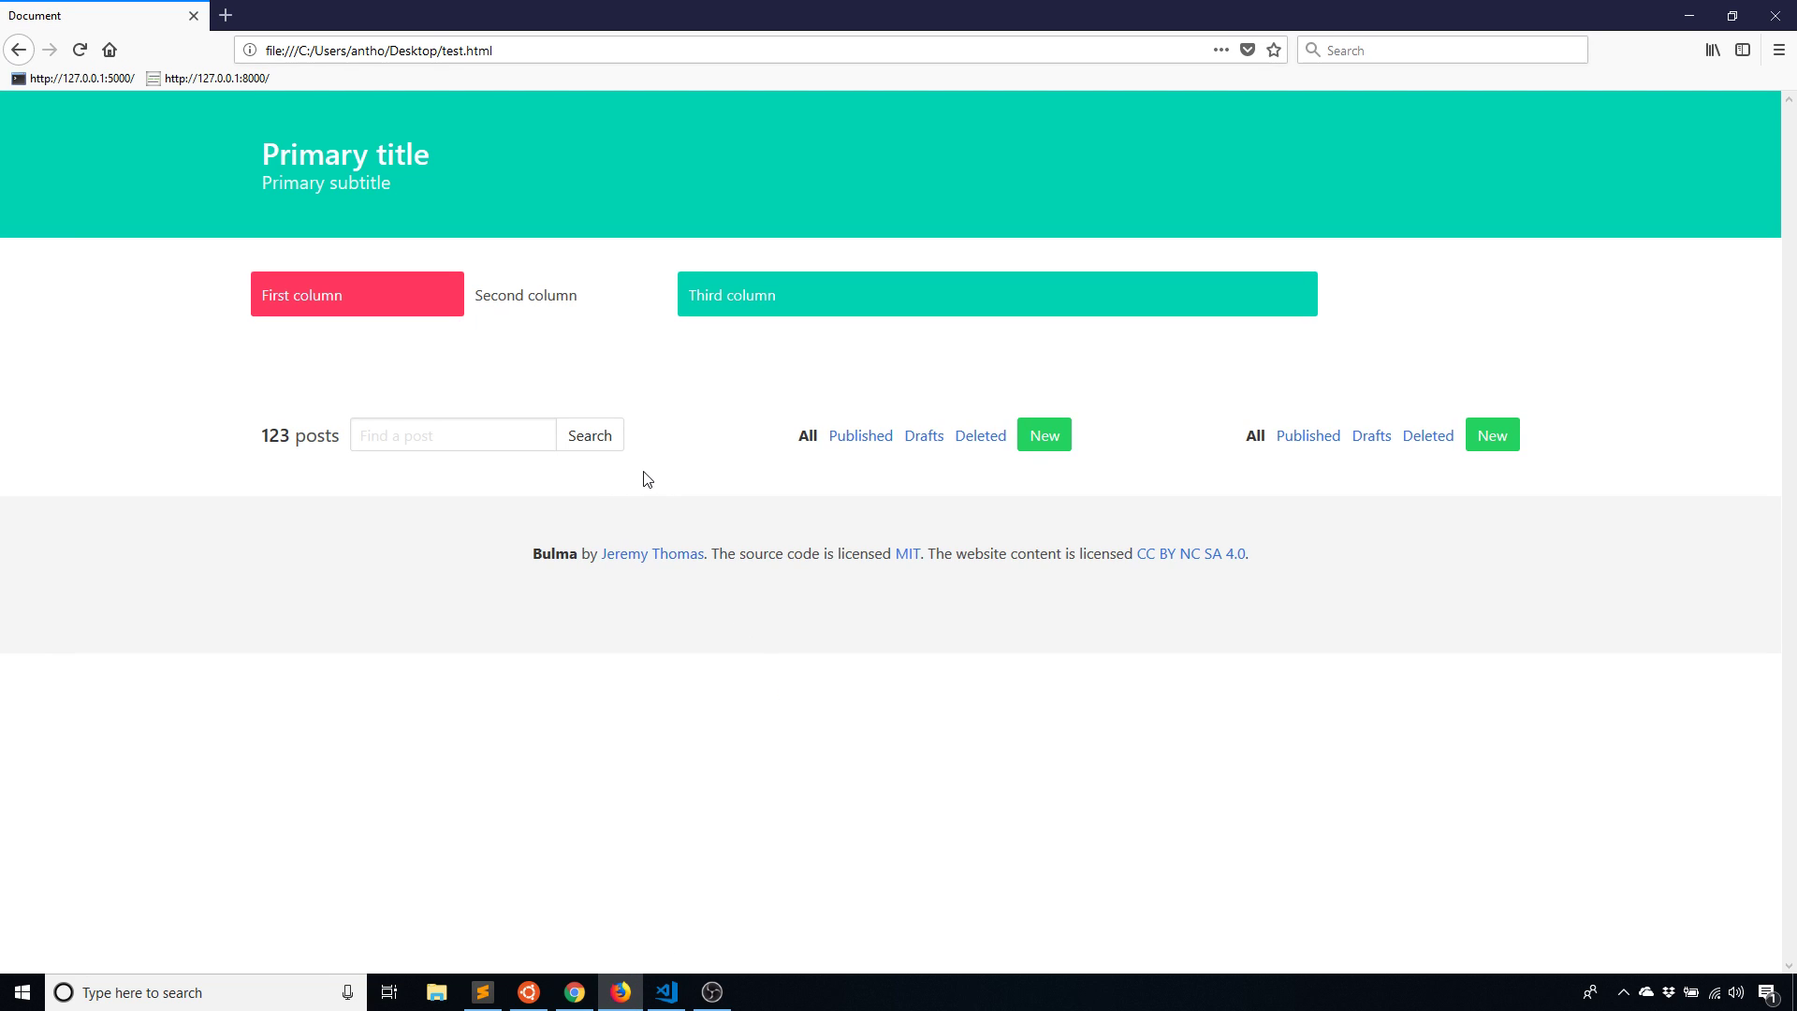
{"action": "mouse_move", "coordinate": [684, 573]}
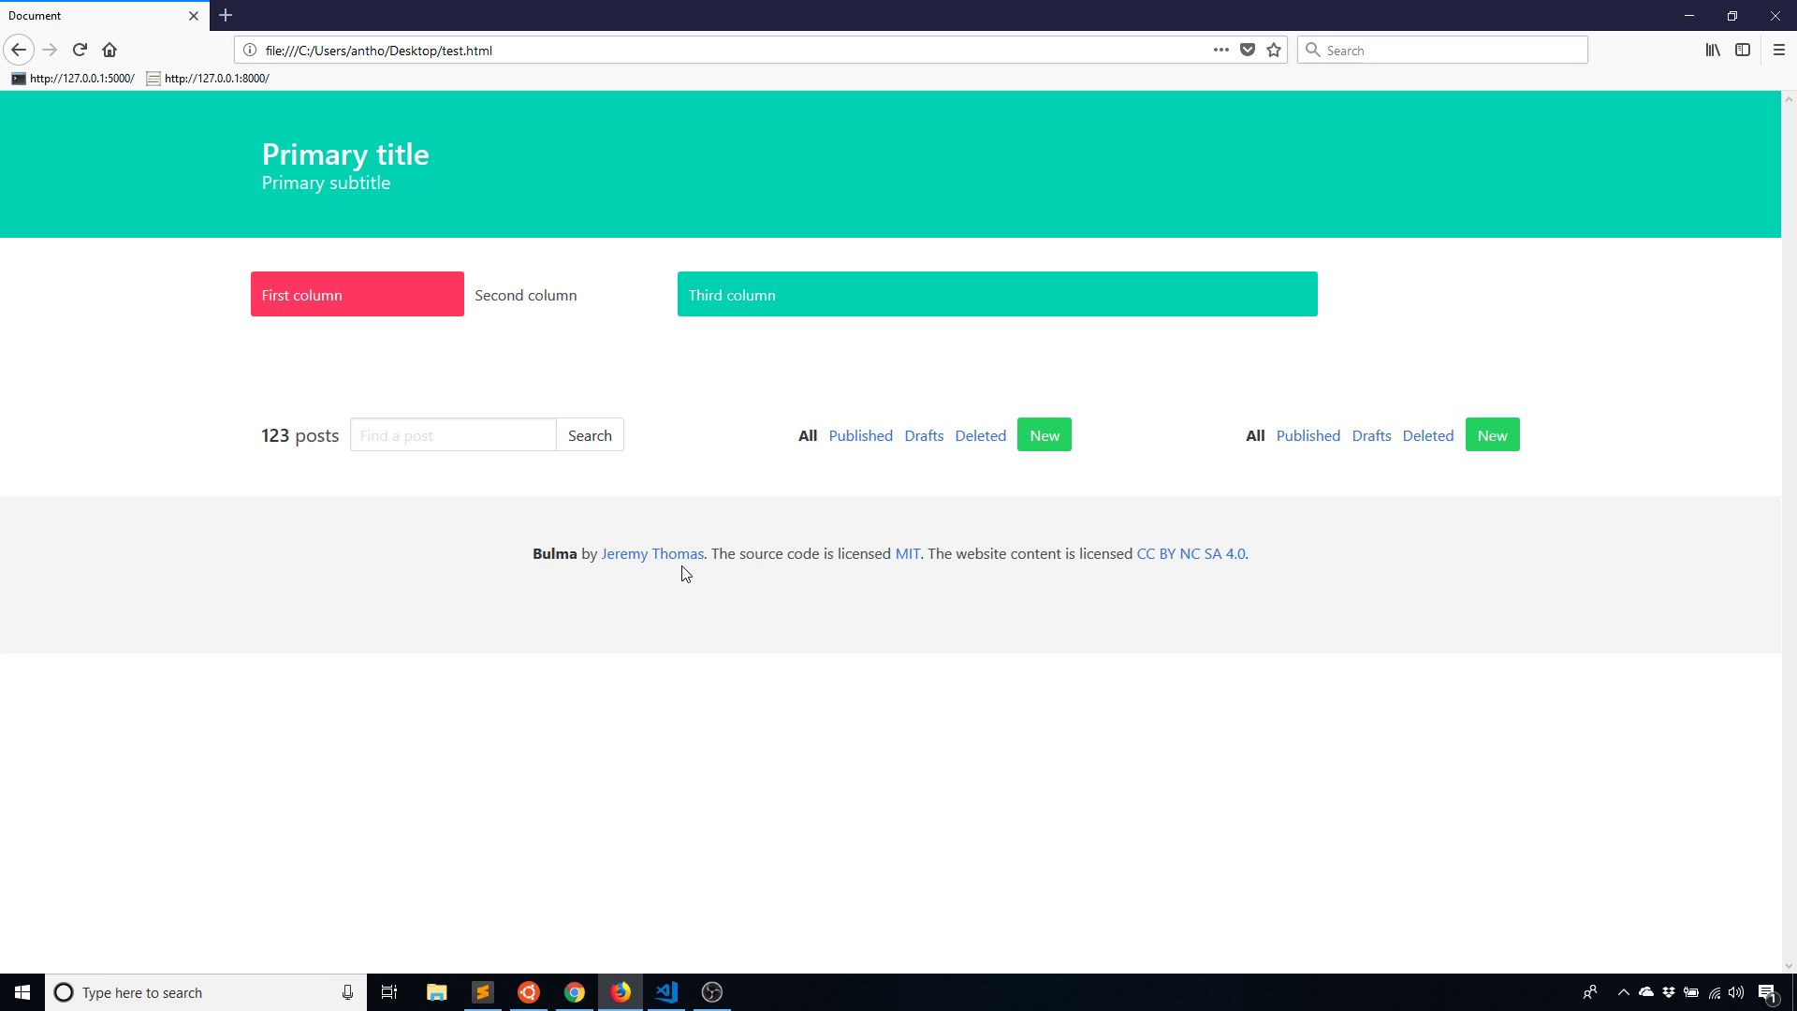
{"action": "mouse_move", "coordinate": [539, 245]}
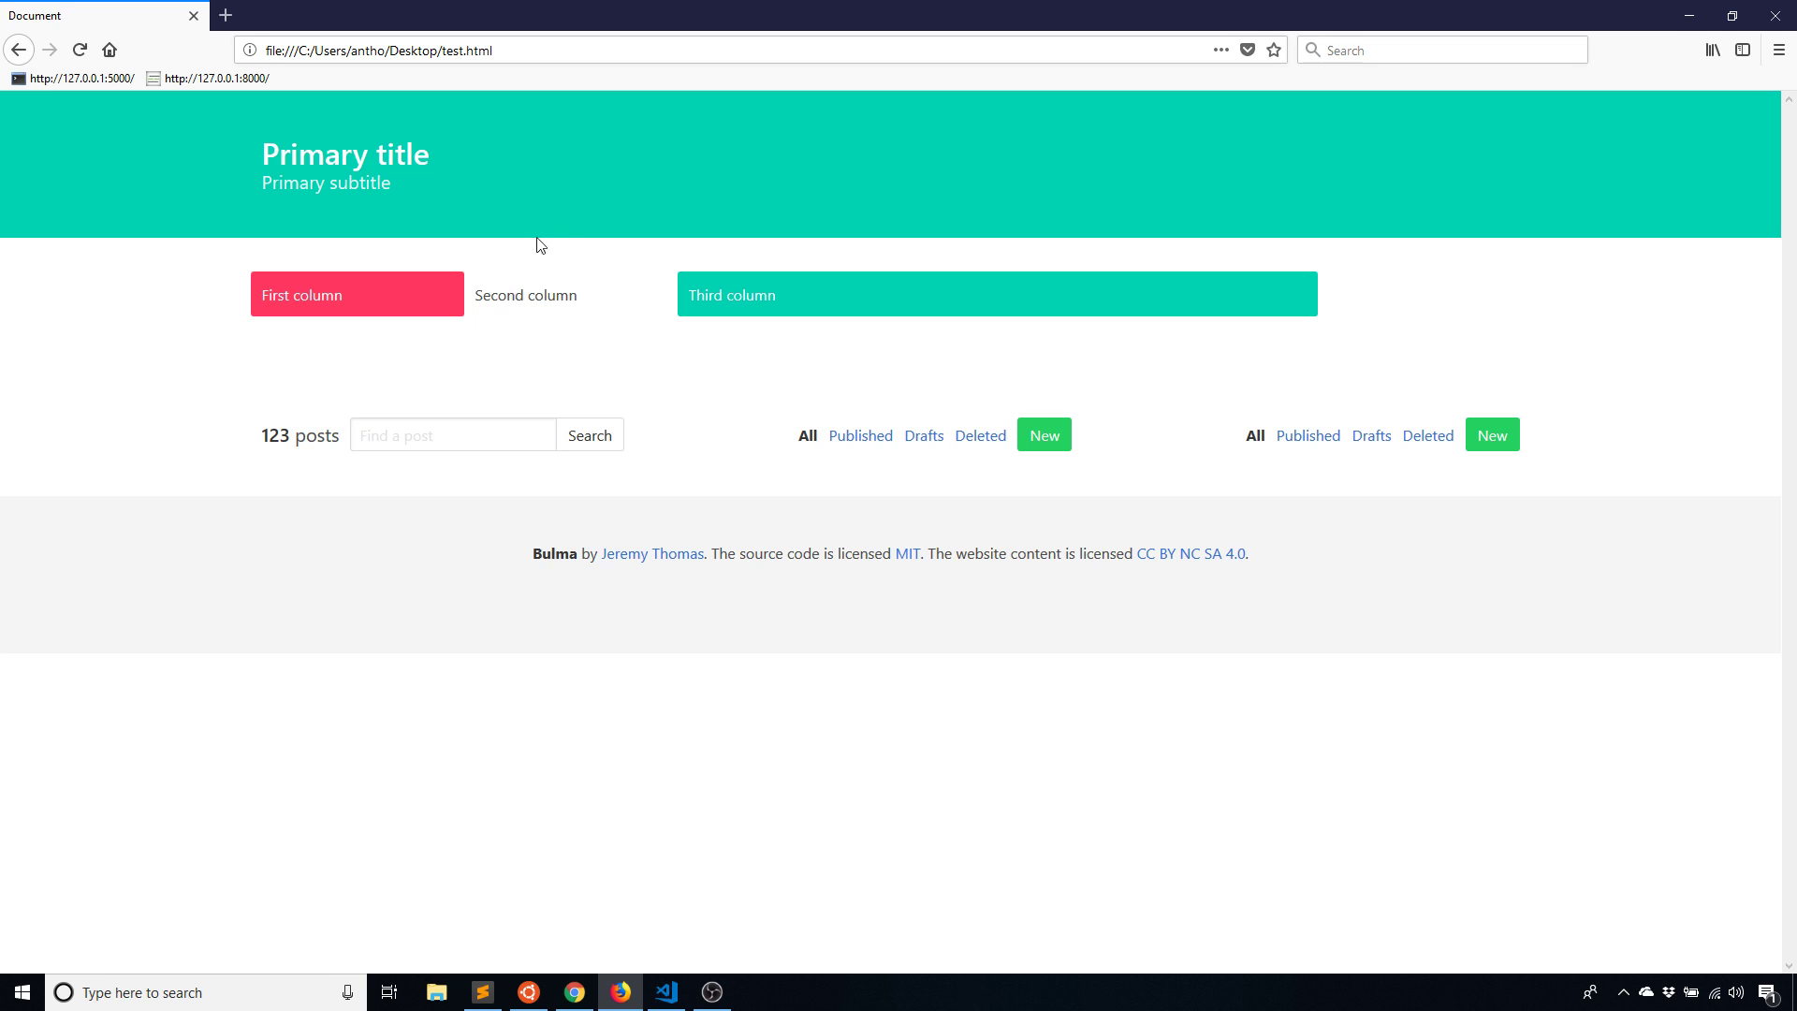
{"action": "mouse_move", "coordinate": [782, 602]}
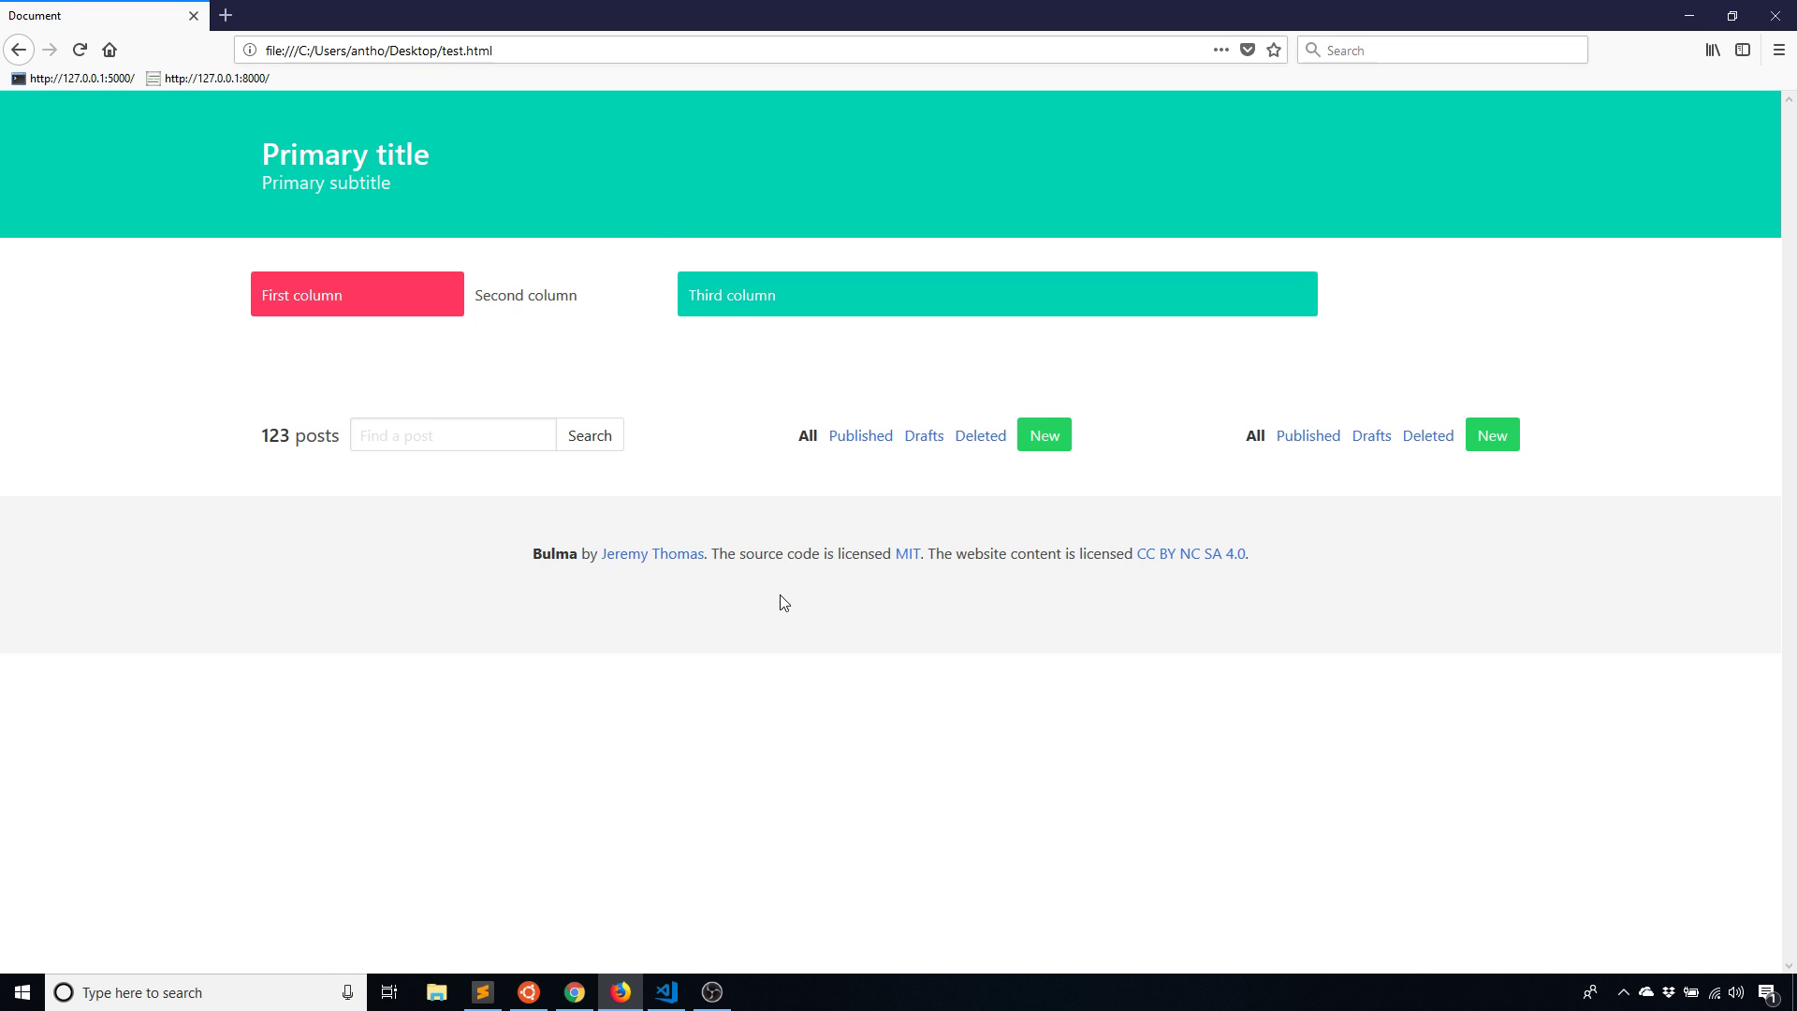
{"action": "mouse_move", "coordinate": [562, 972]}
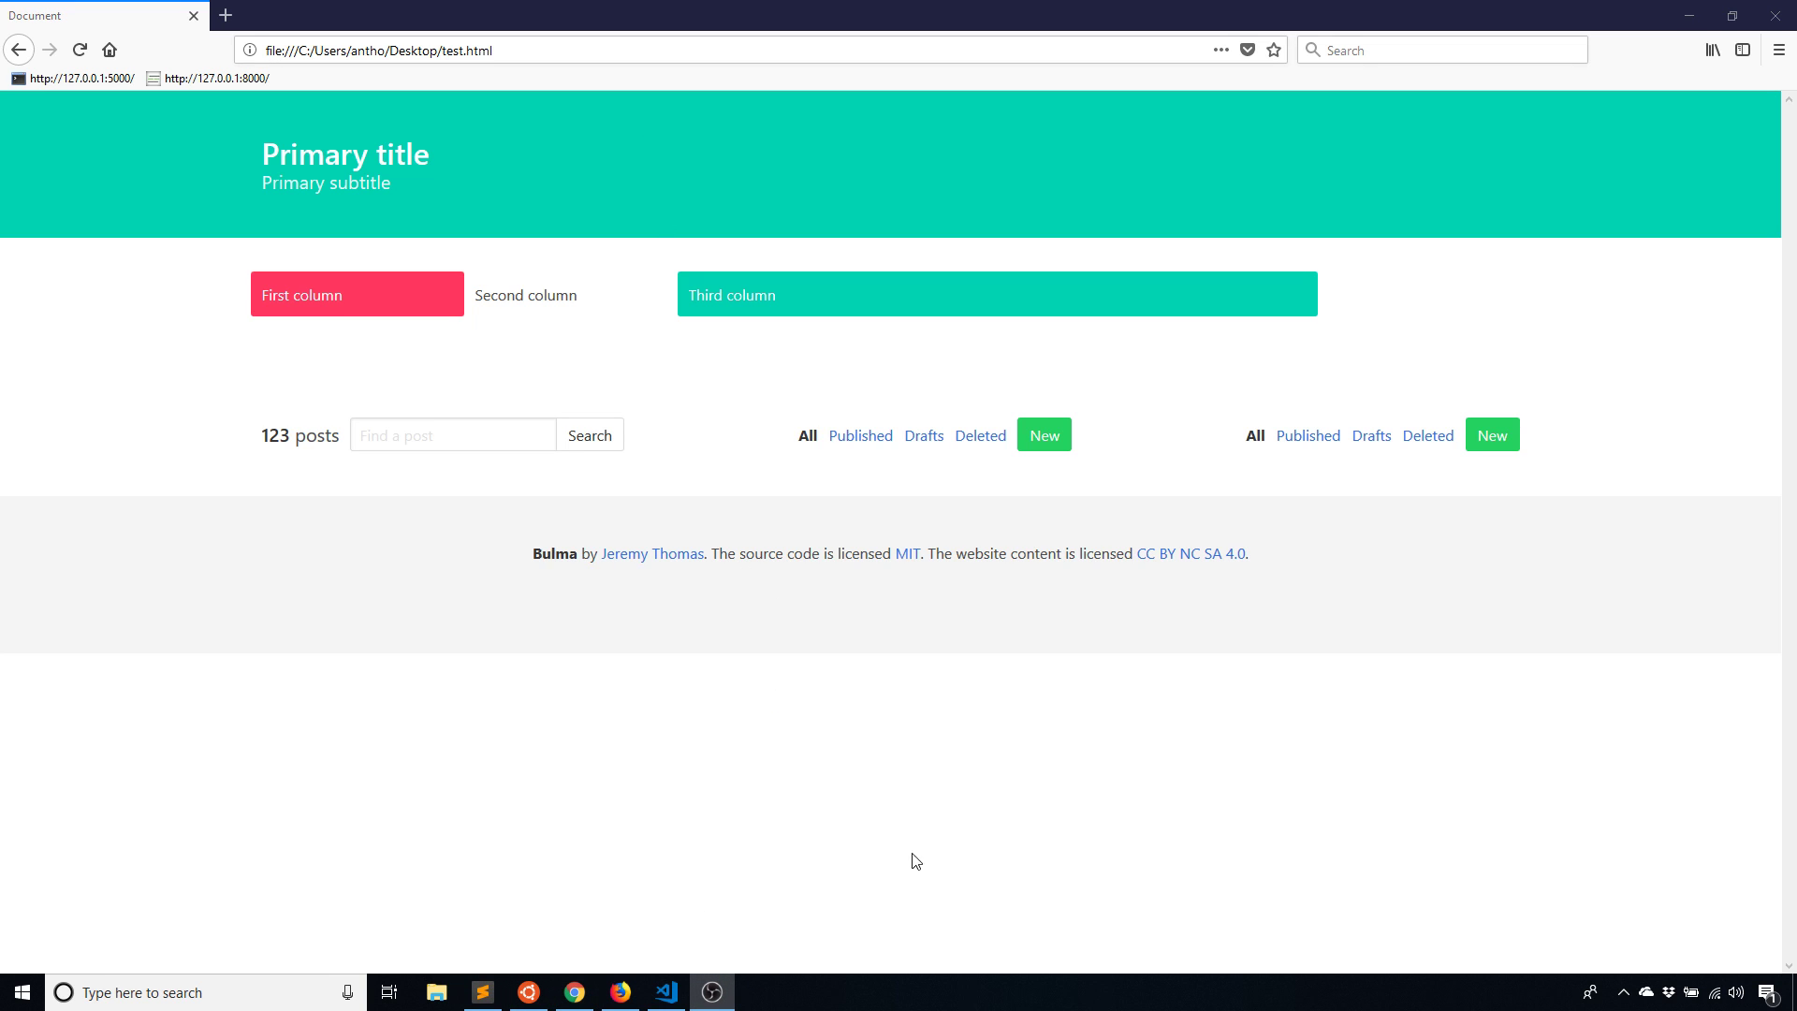
{"action": "mouse_move", "coordinate": [904, 857]}
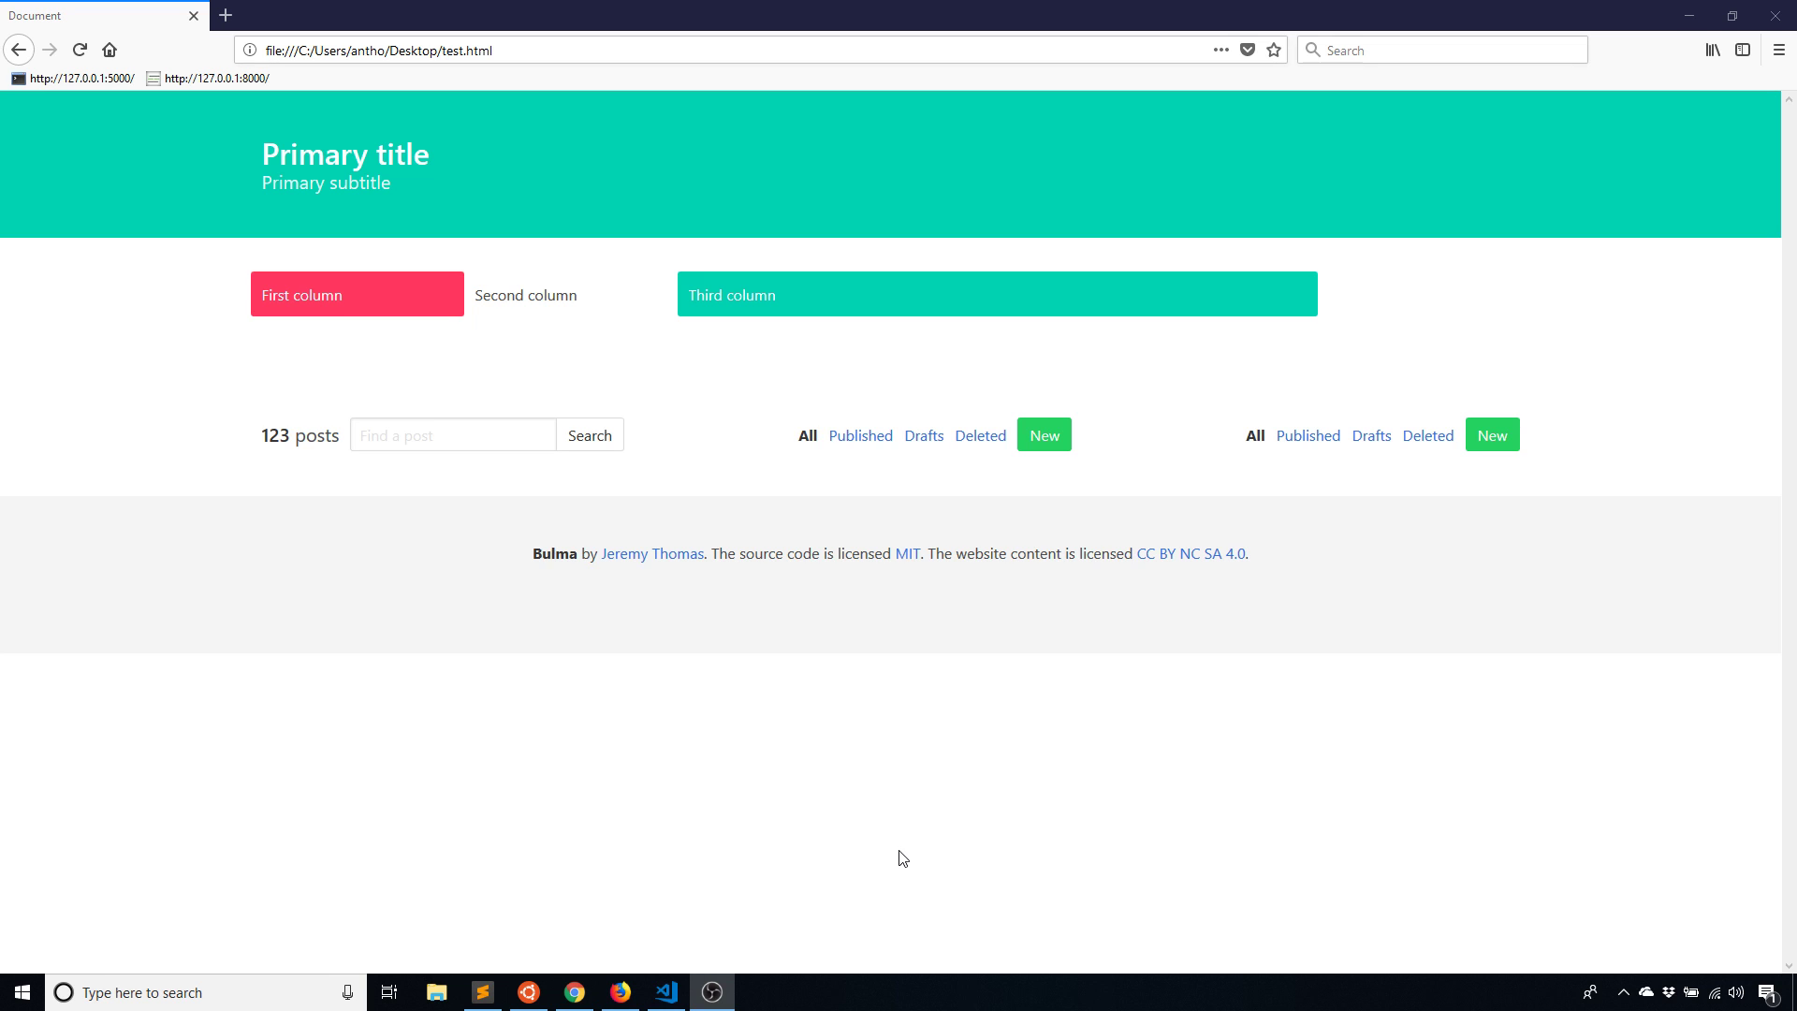
{"action": "mouse_move", "coordinate": [674, 834]}
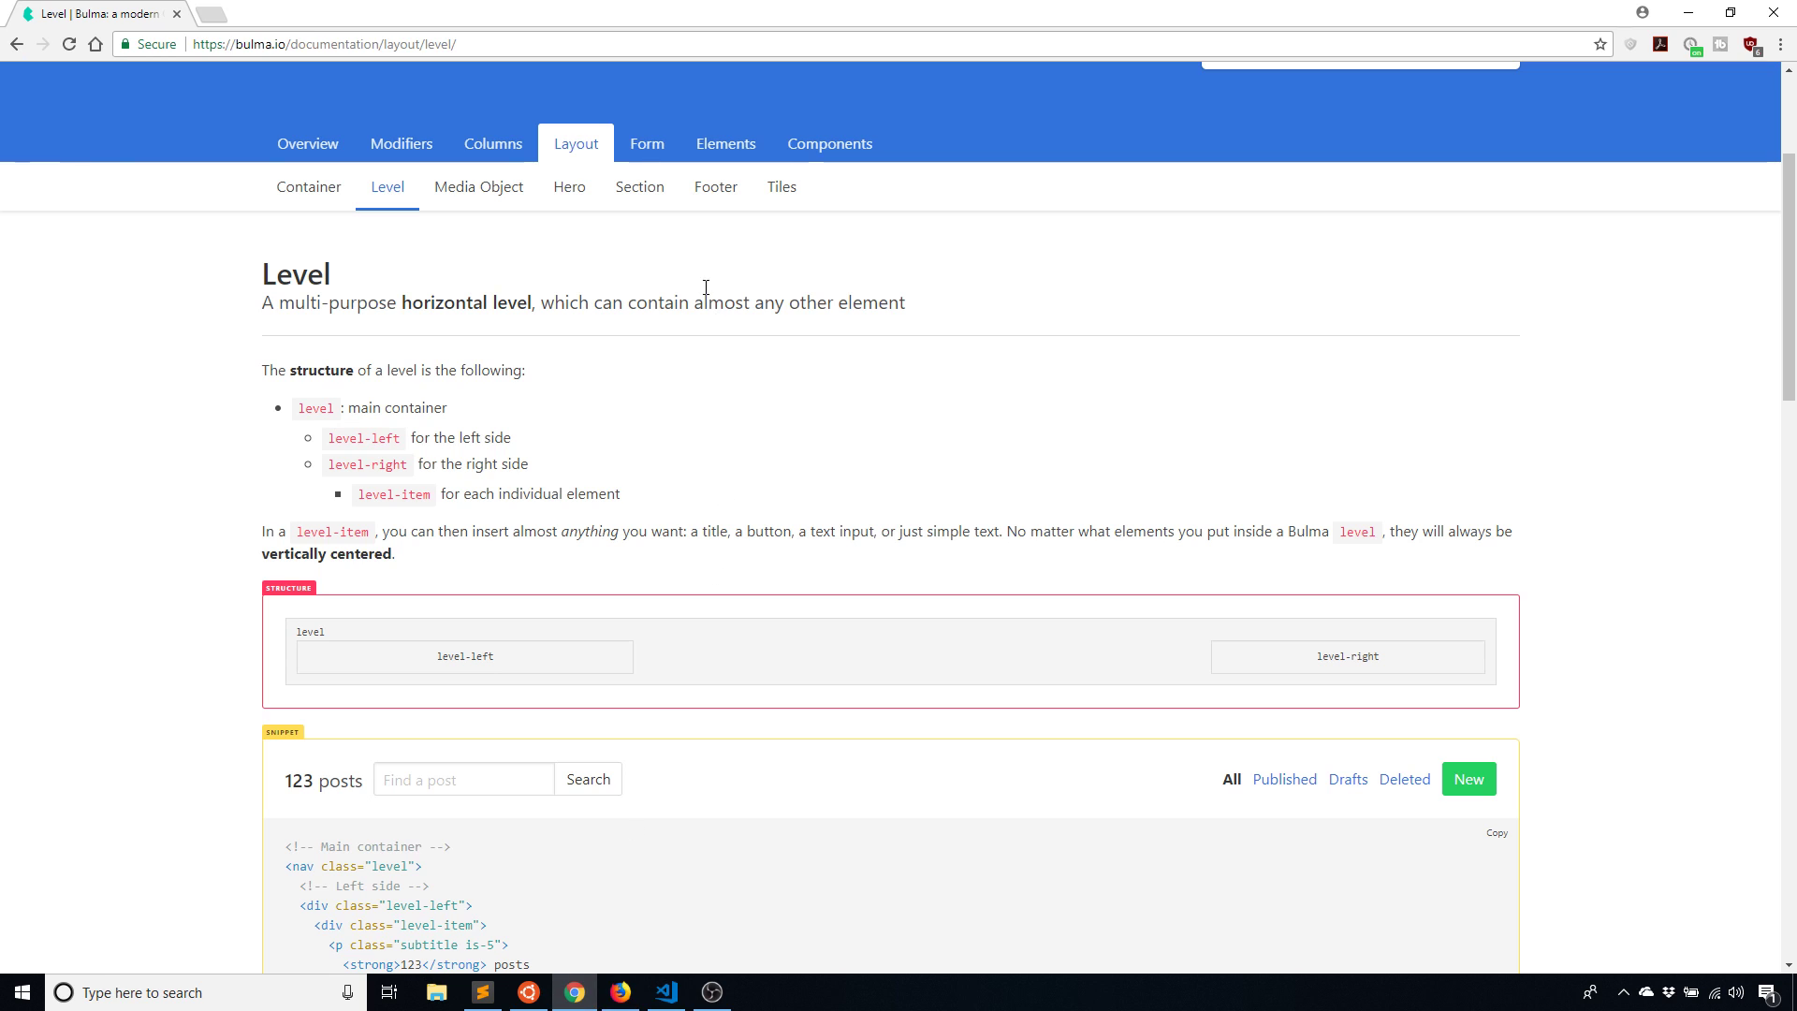
Open Bulma's Tiles page showing the vertical, middle, tall and wide tile example
{"action": "left_click", "coordinate": [781, 187]}
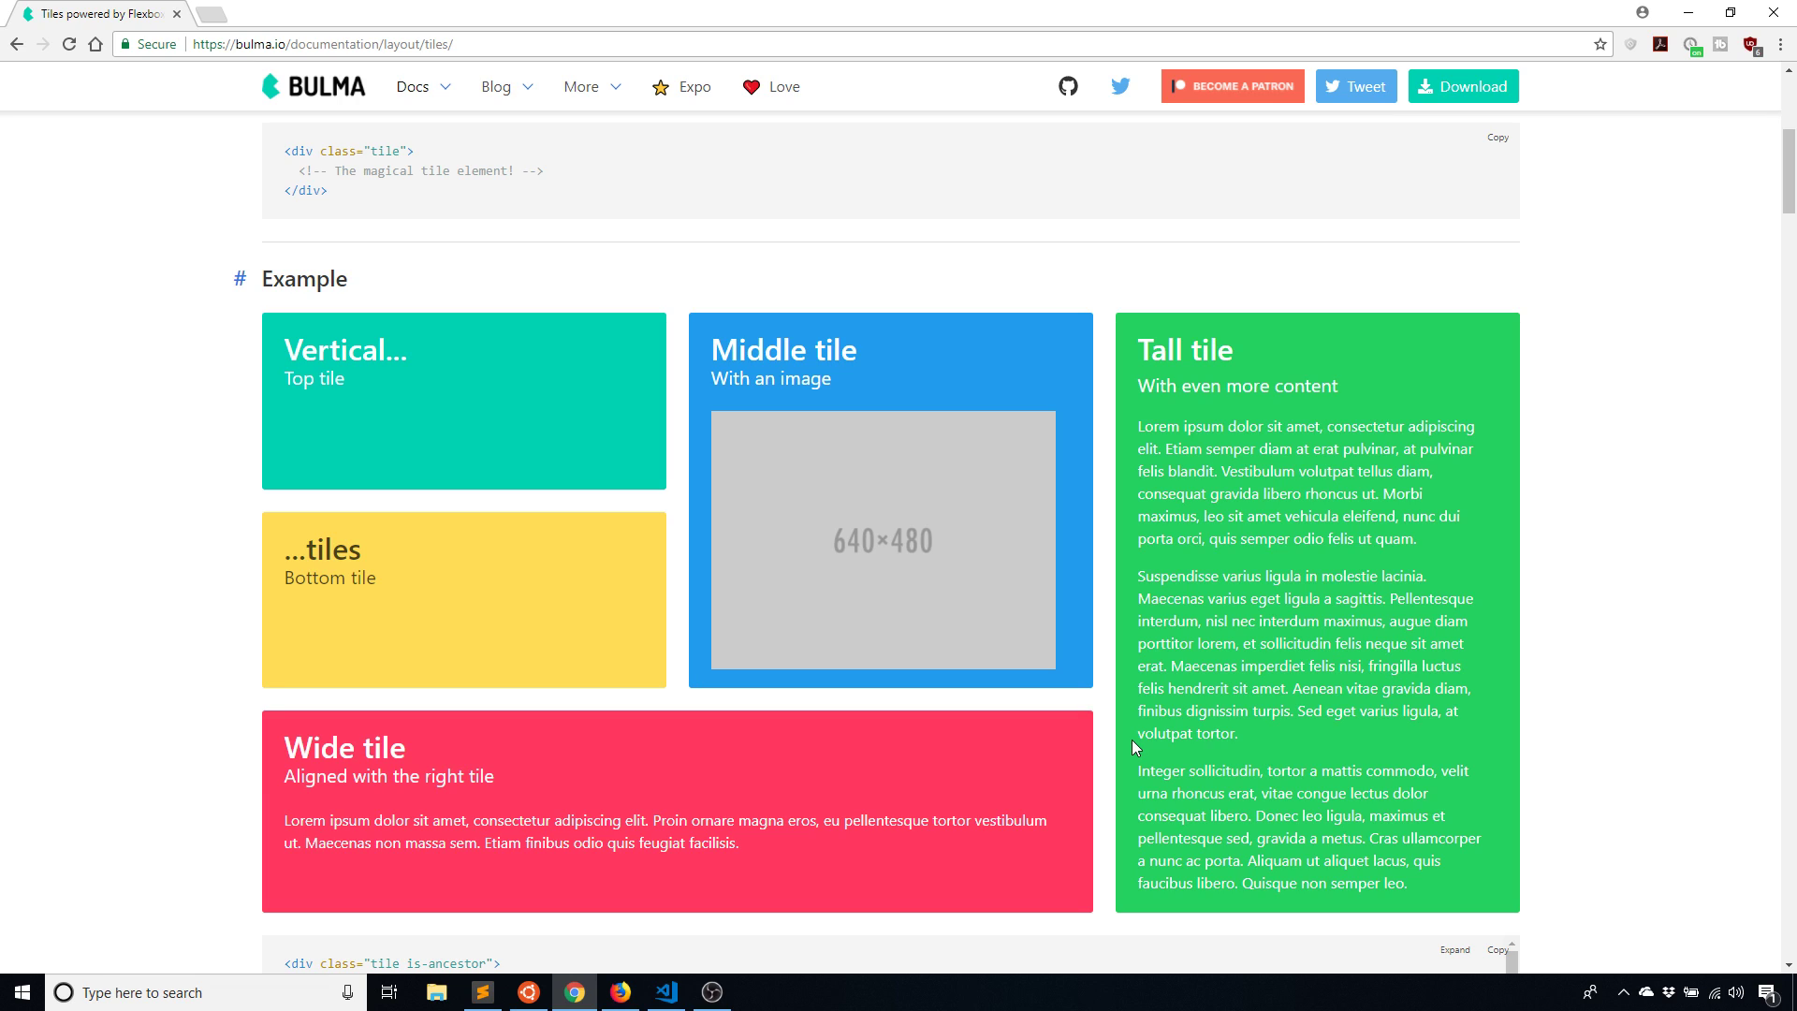
{"action": "mouse_move", "coordinate": [1292, 831]}
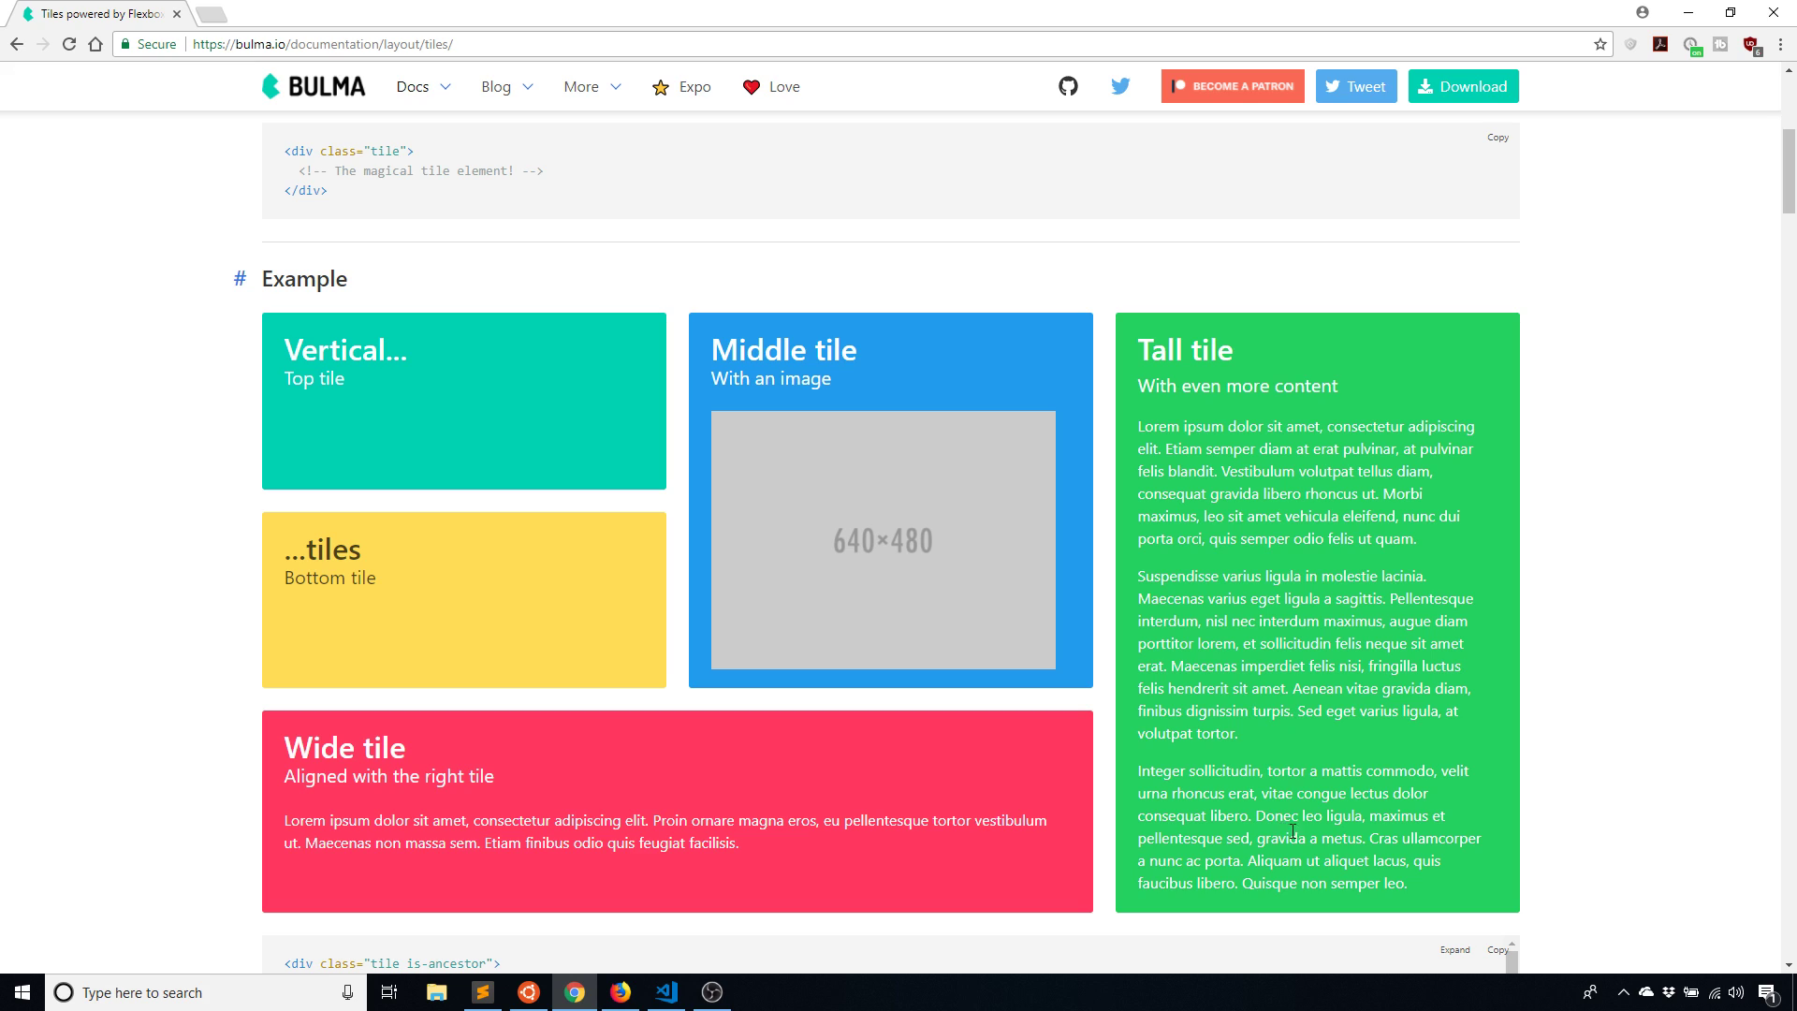
{"action": "mouse_move", "coordinate": [1075, 649]}
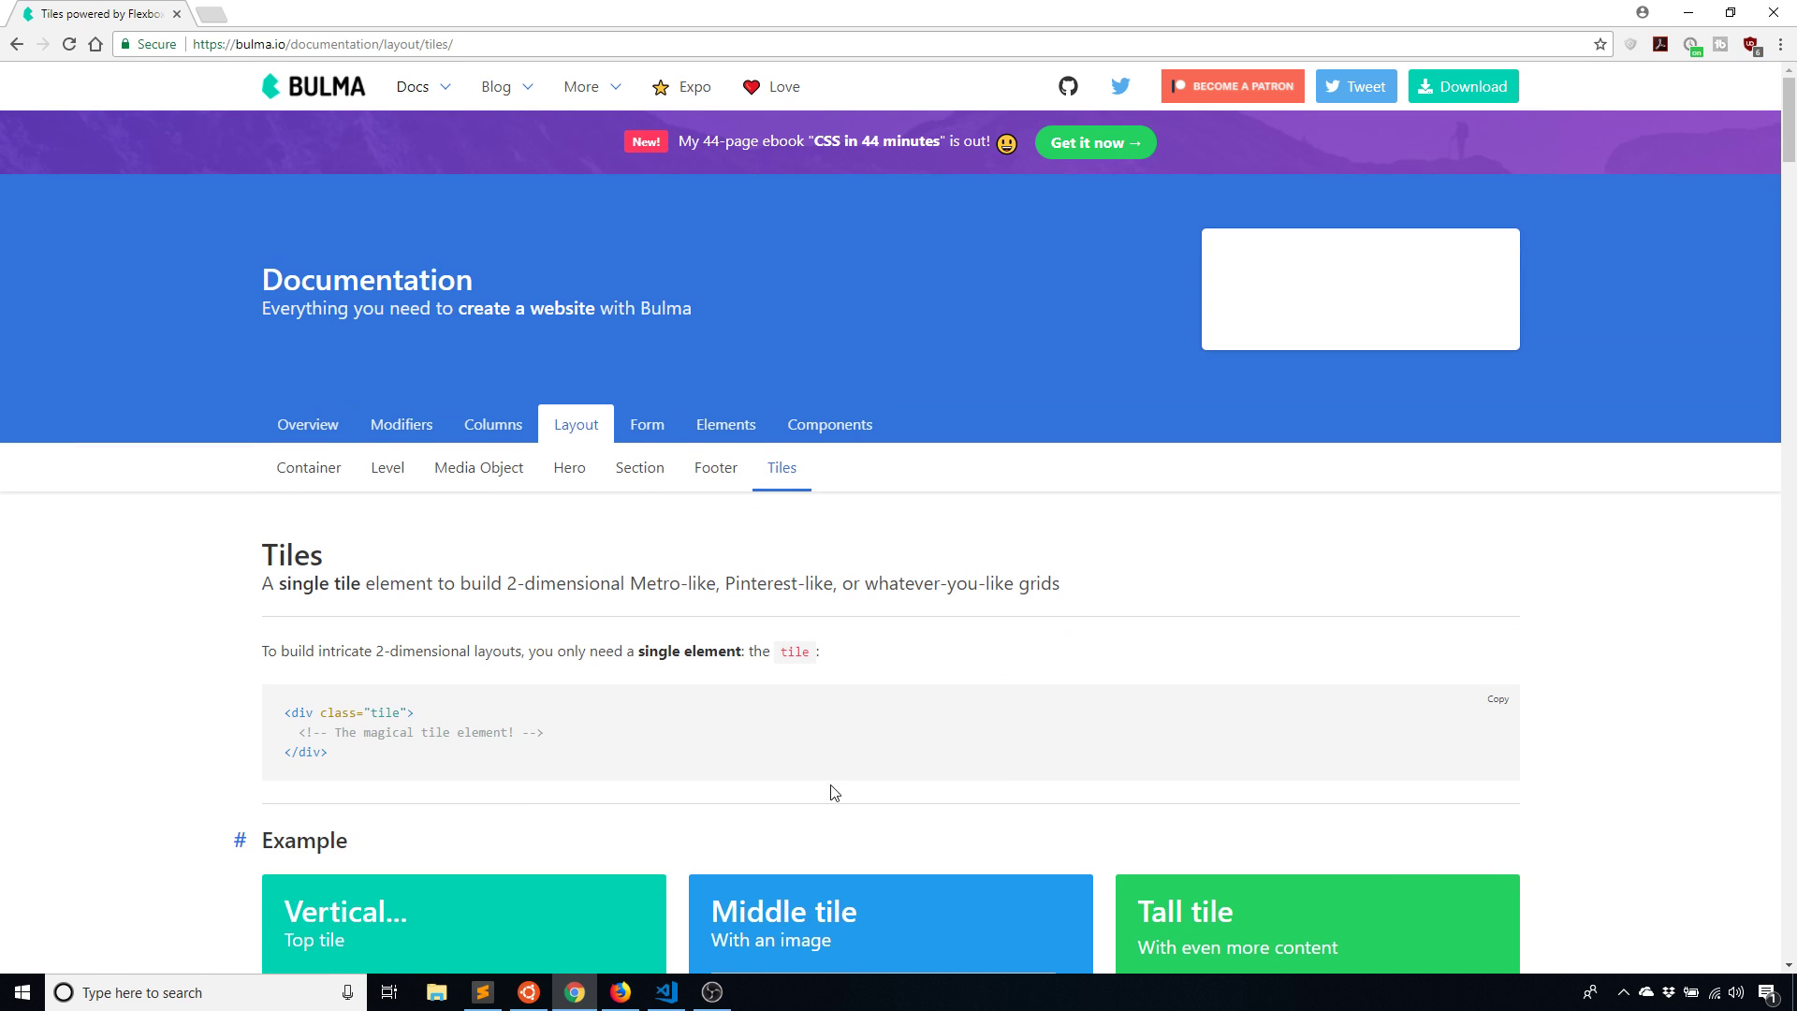
{"action": "mouse_move", "coordinate": [864, 780]}
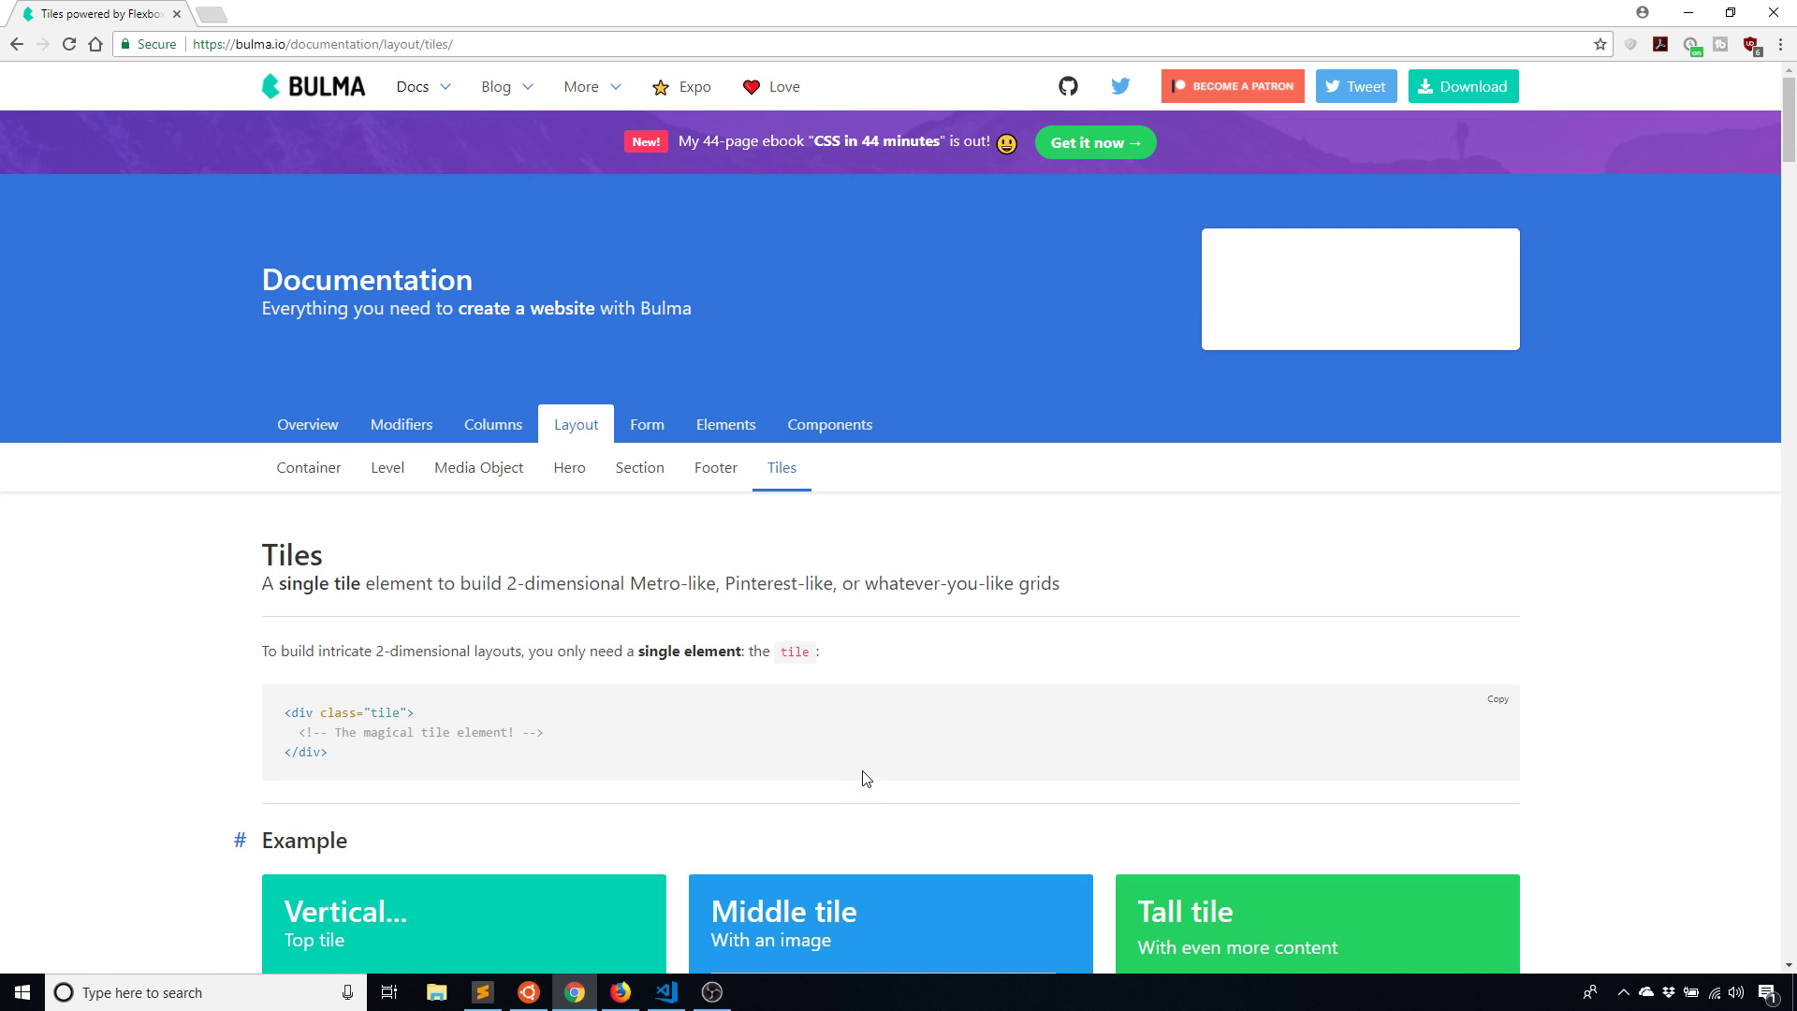
{"action": "mouse_move", "coordinate": [838, 774]}
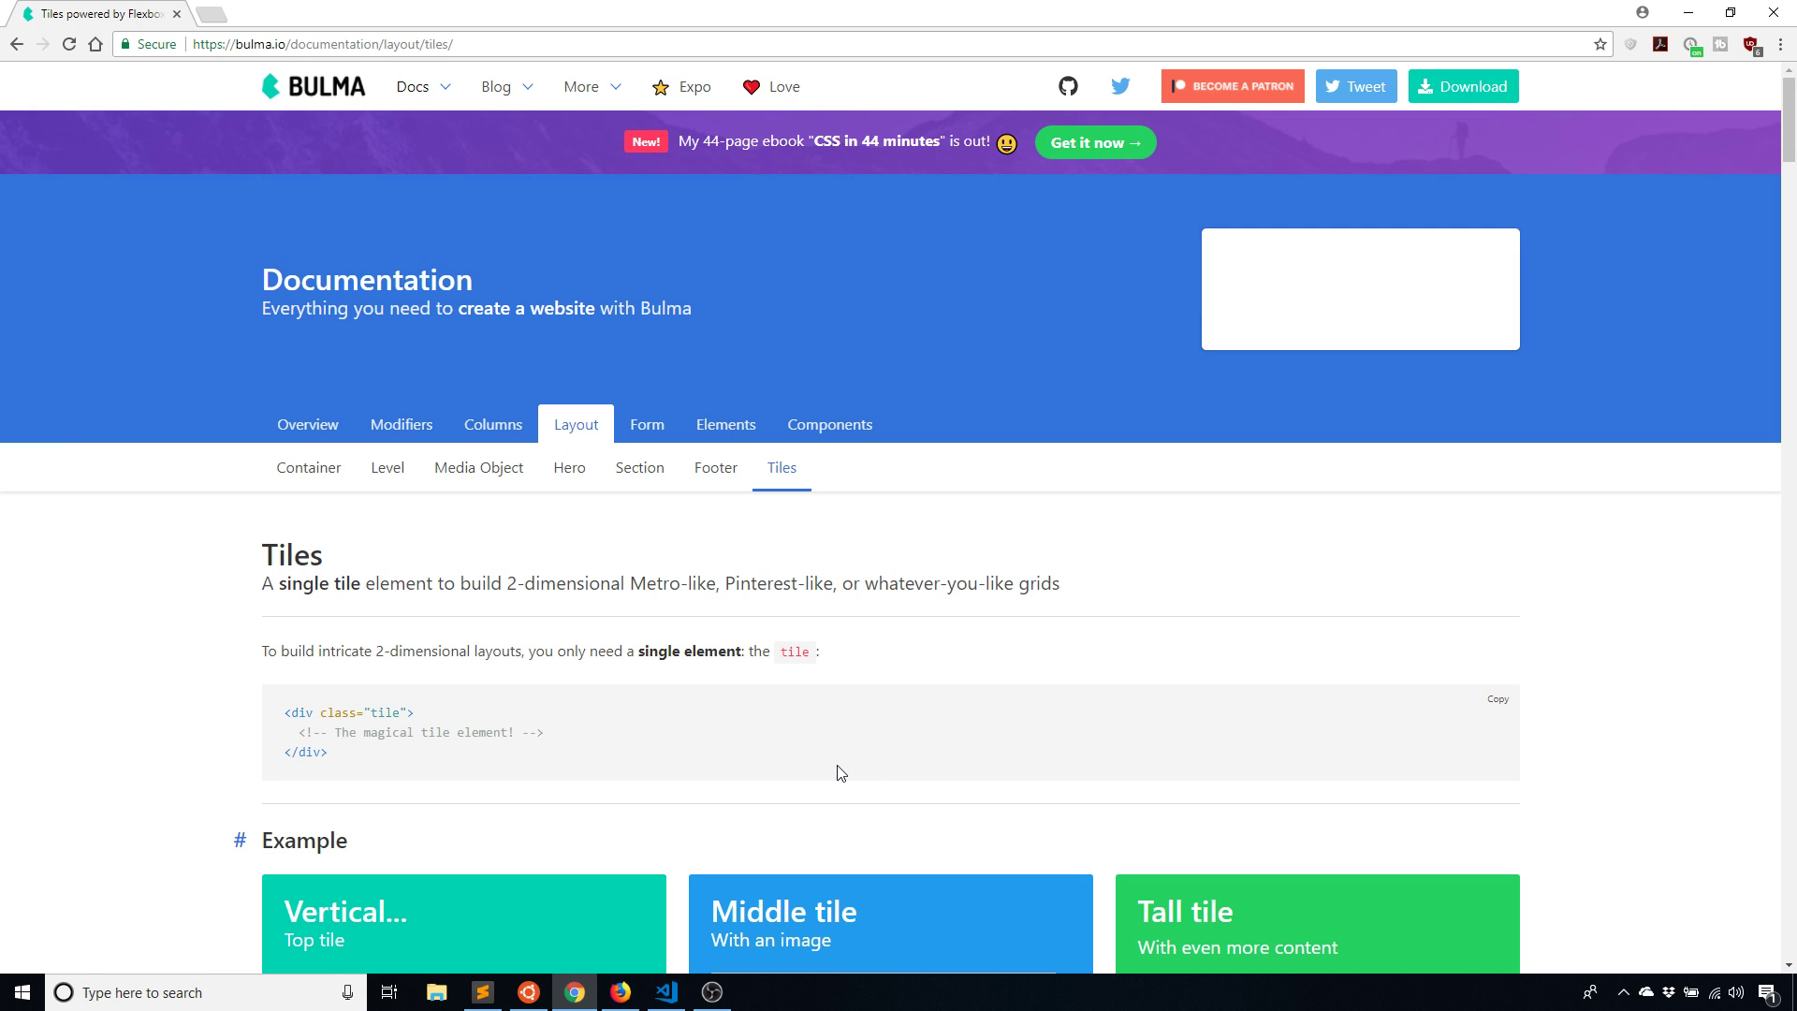
{"action": "mouse_move", "coordinate": [846, 779]}
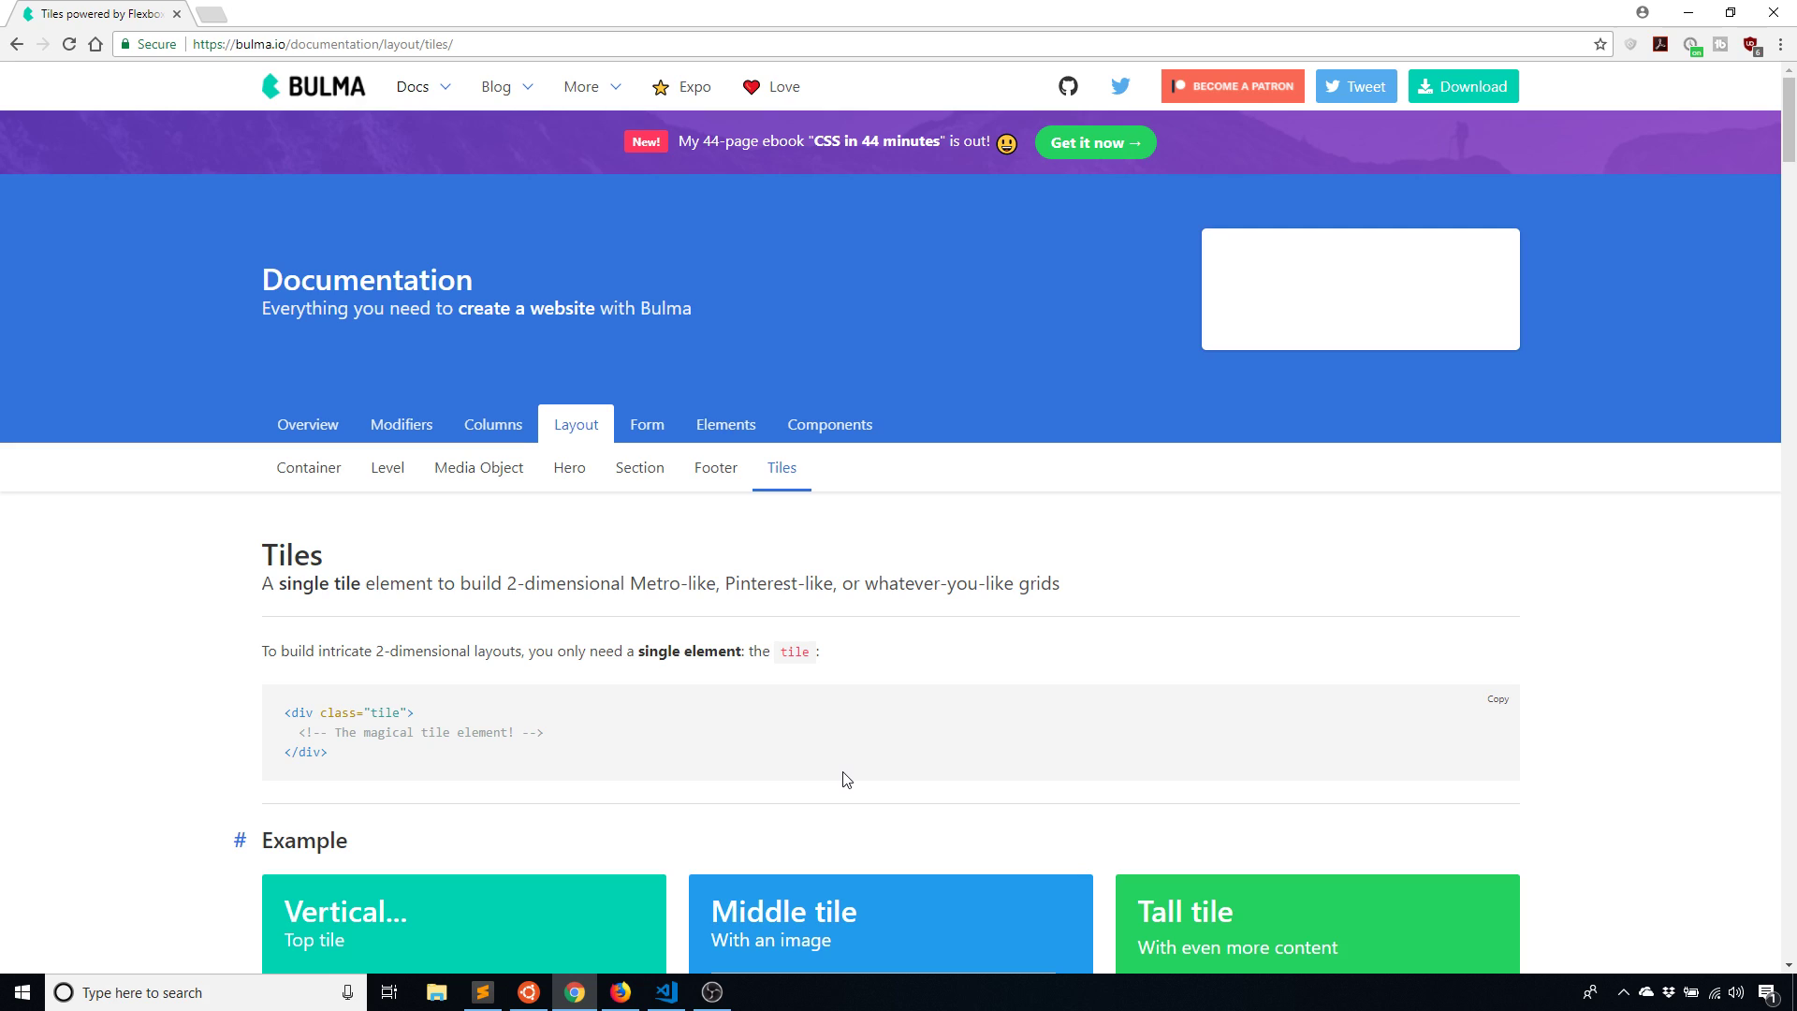
{"action": "mouse_move", "coordinate": [863, 790]}
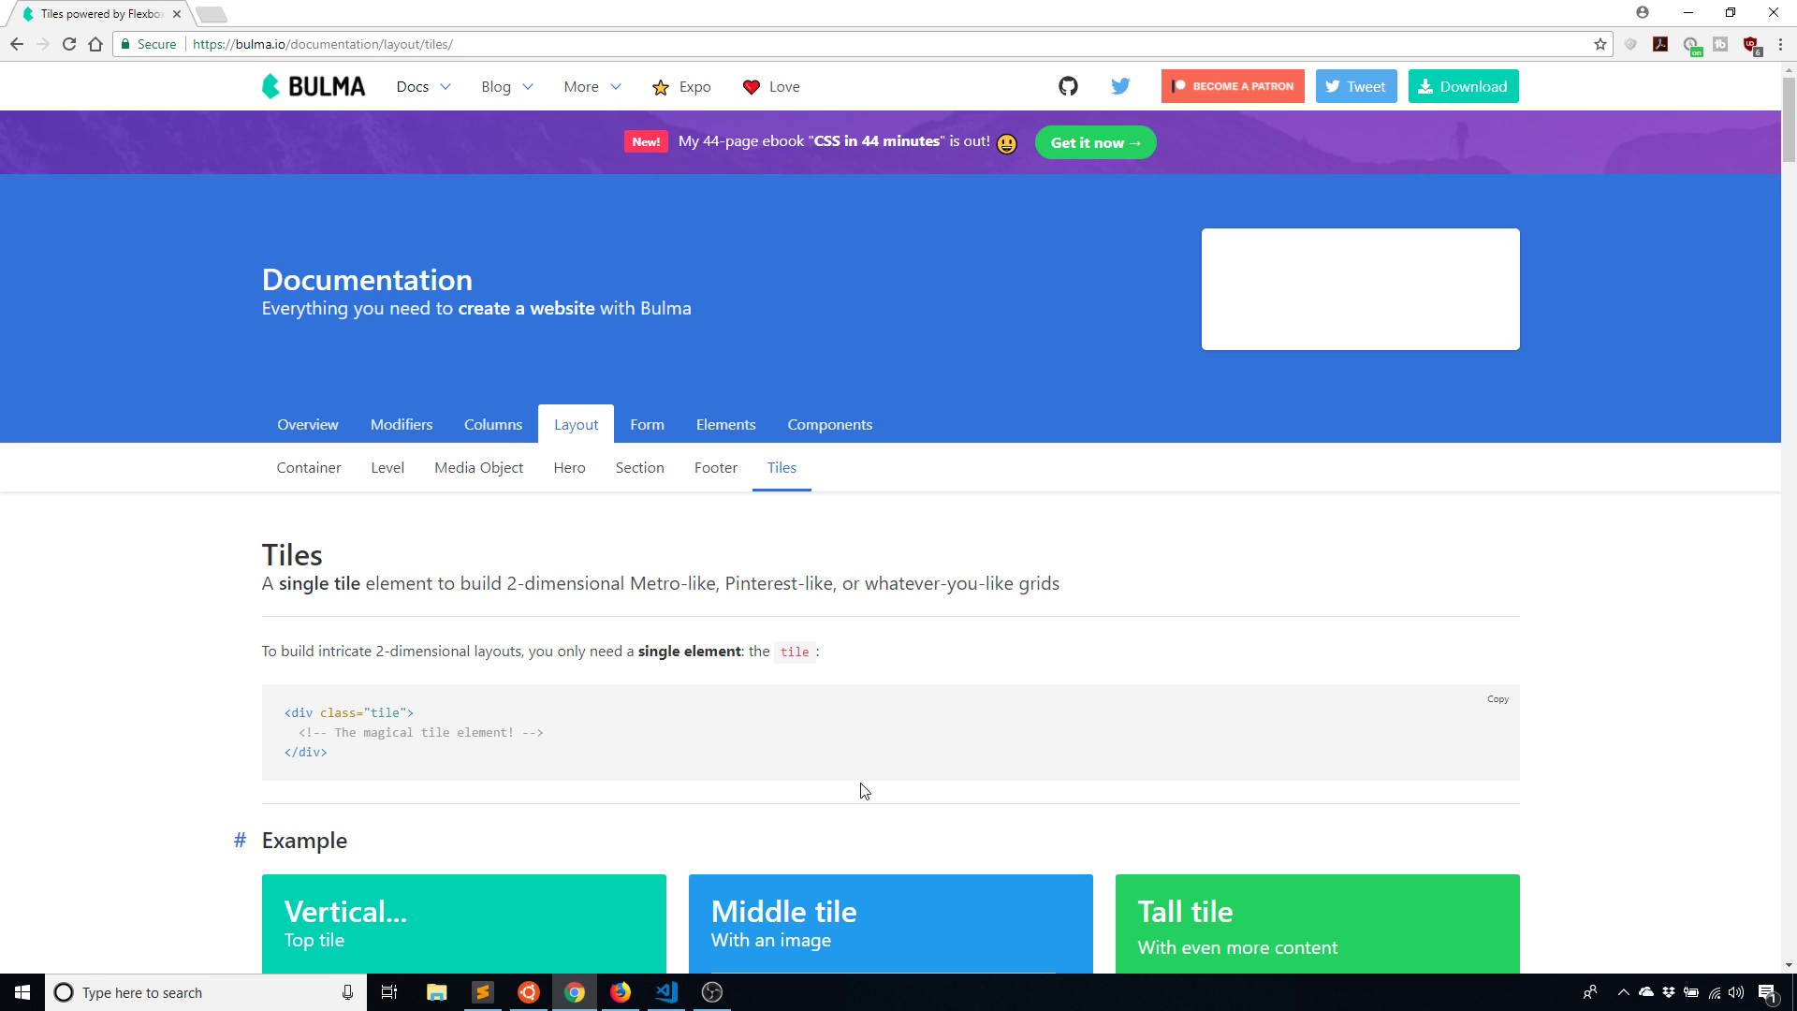